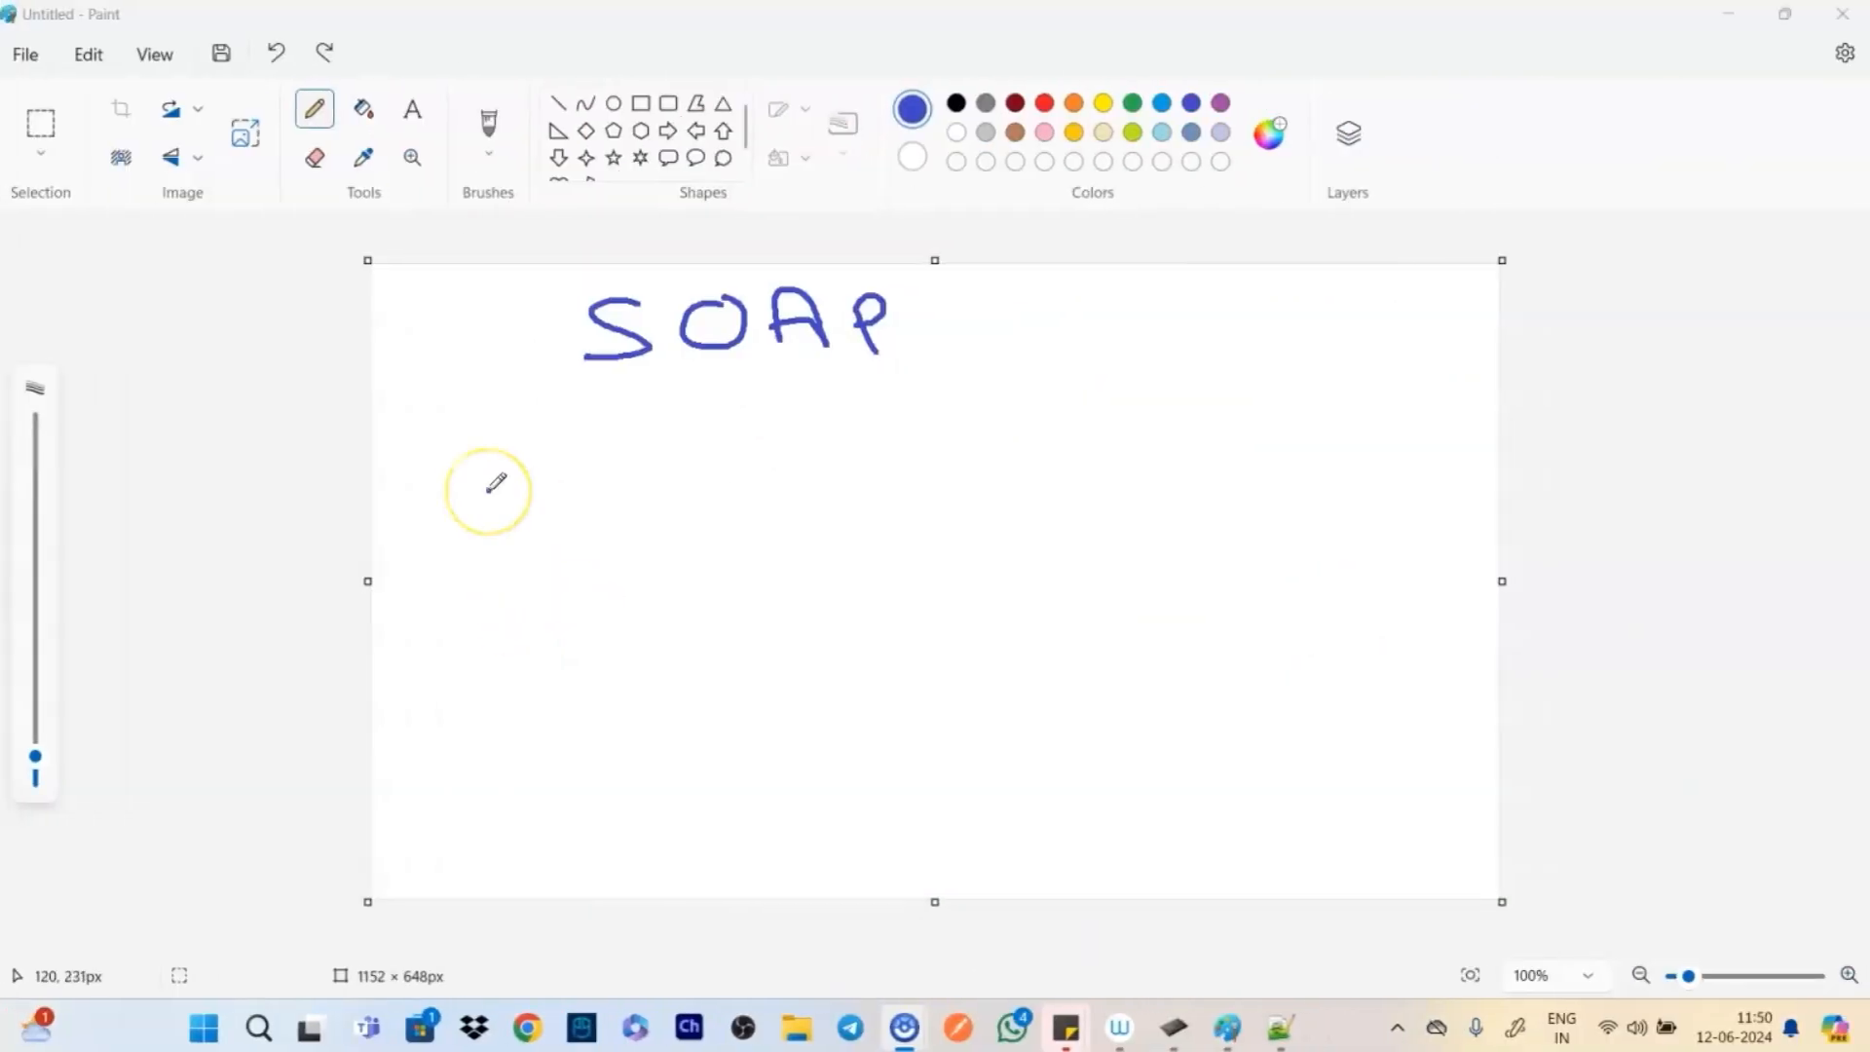
pyautogui.moveTo(495, 483)
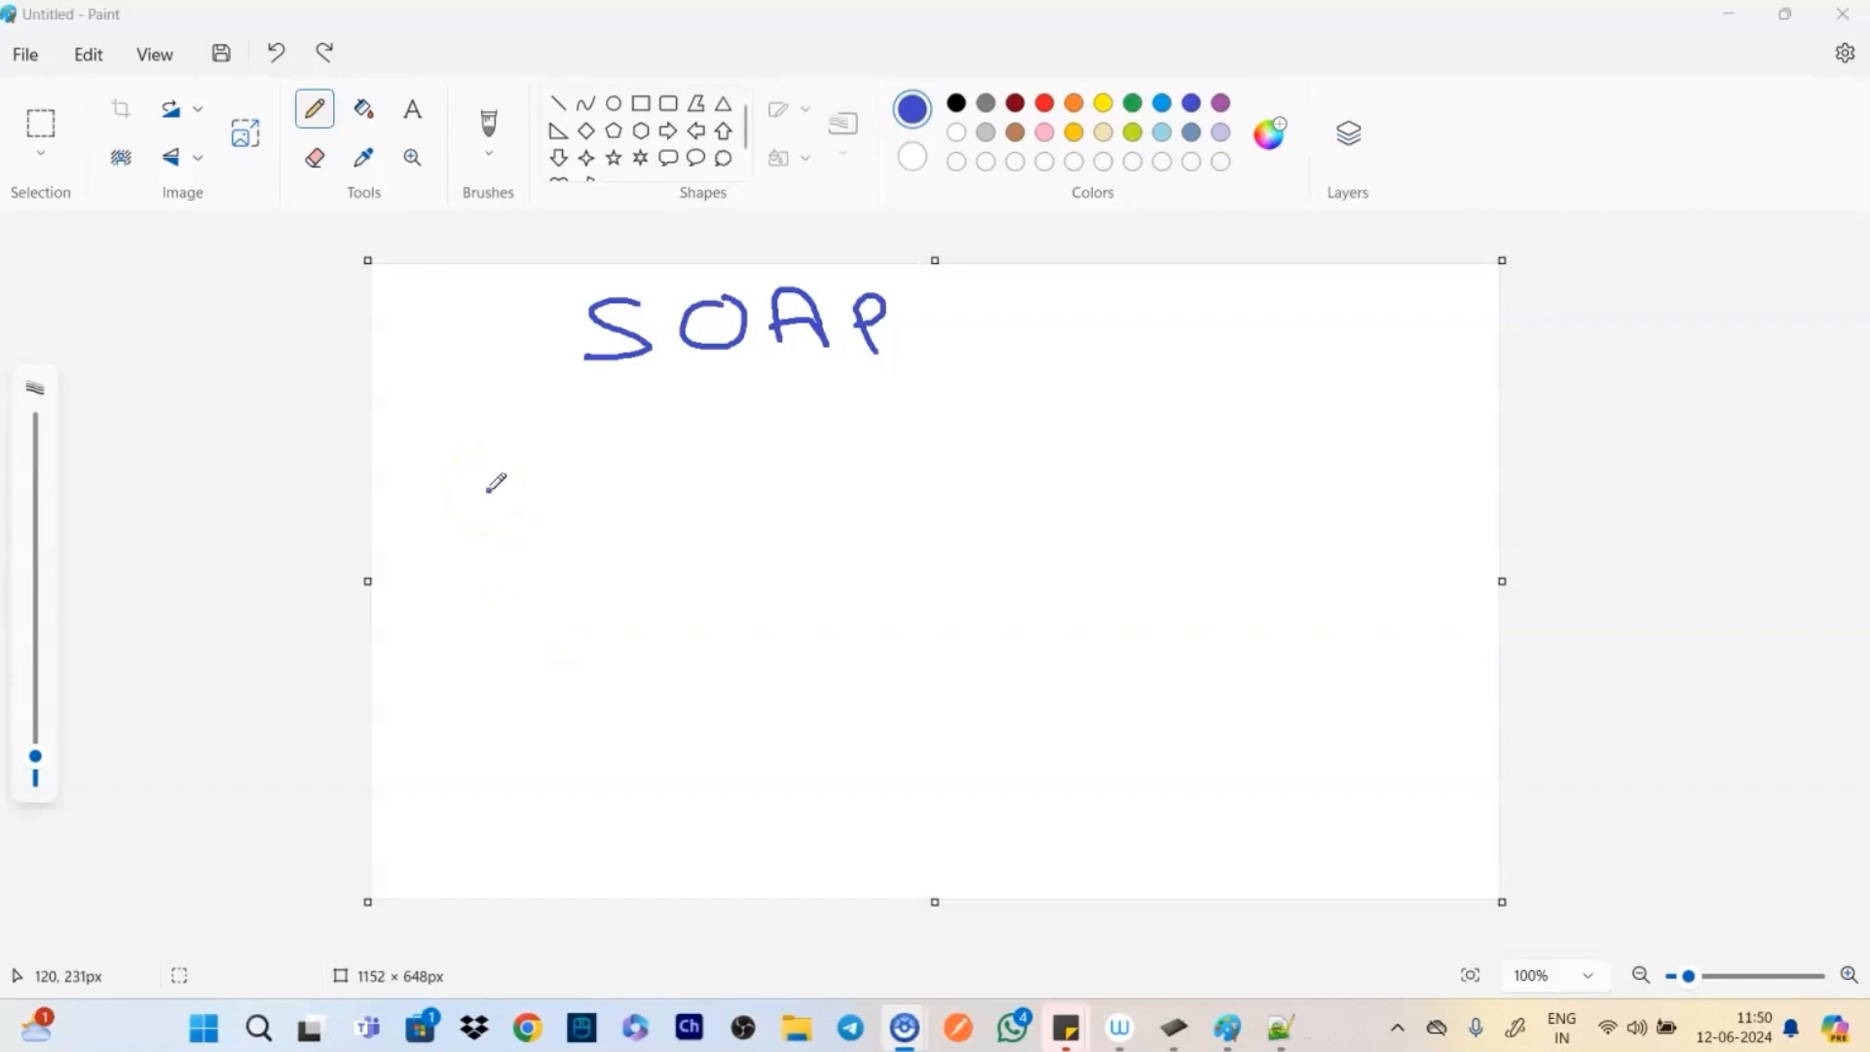
# Sketch stick figures under SOAP, a dividing line, and Rest with one figure beneath
pyautogui.click(721, 484)
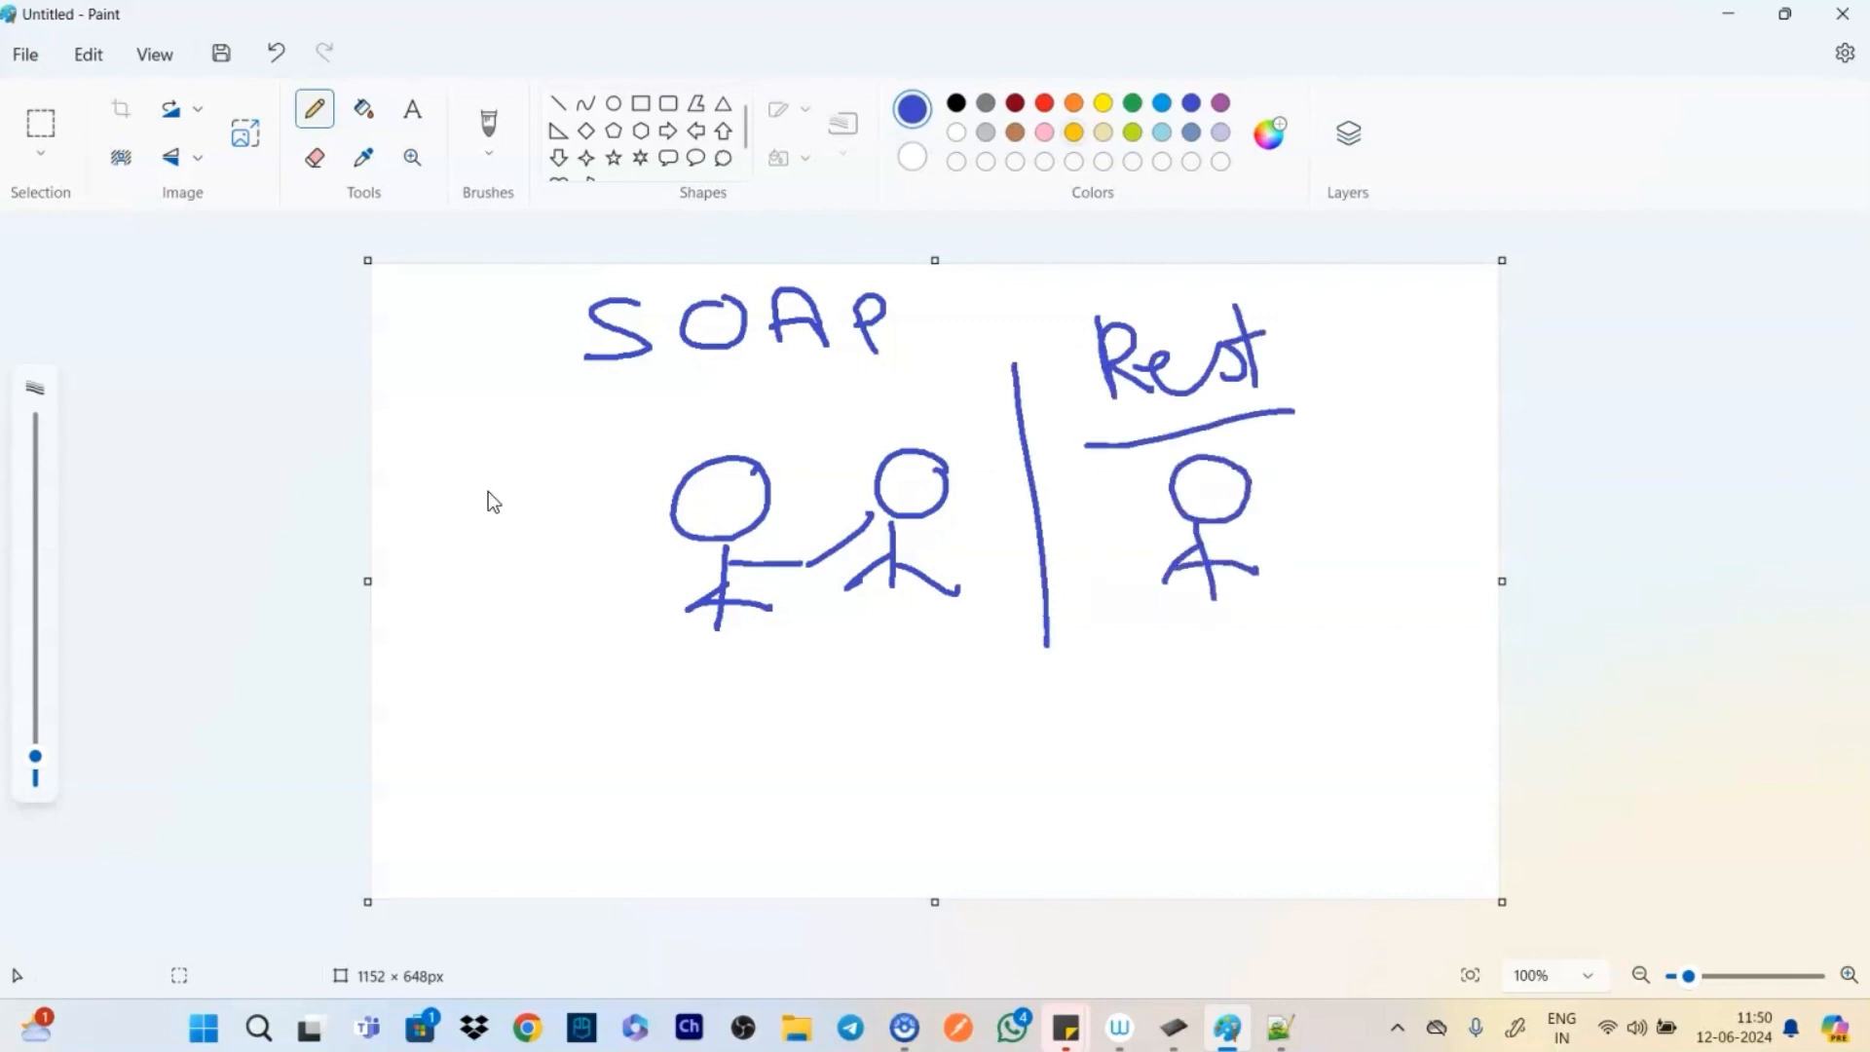
pyautogui.click(1012, 103)
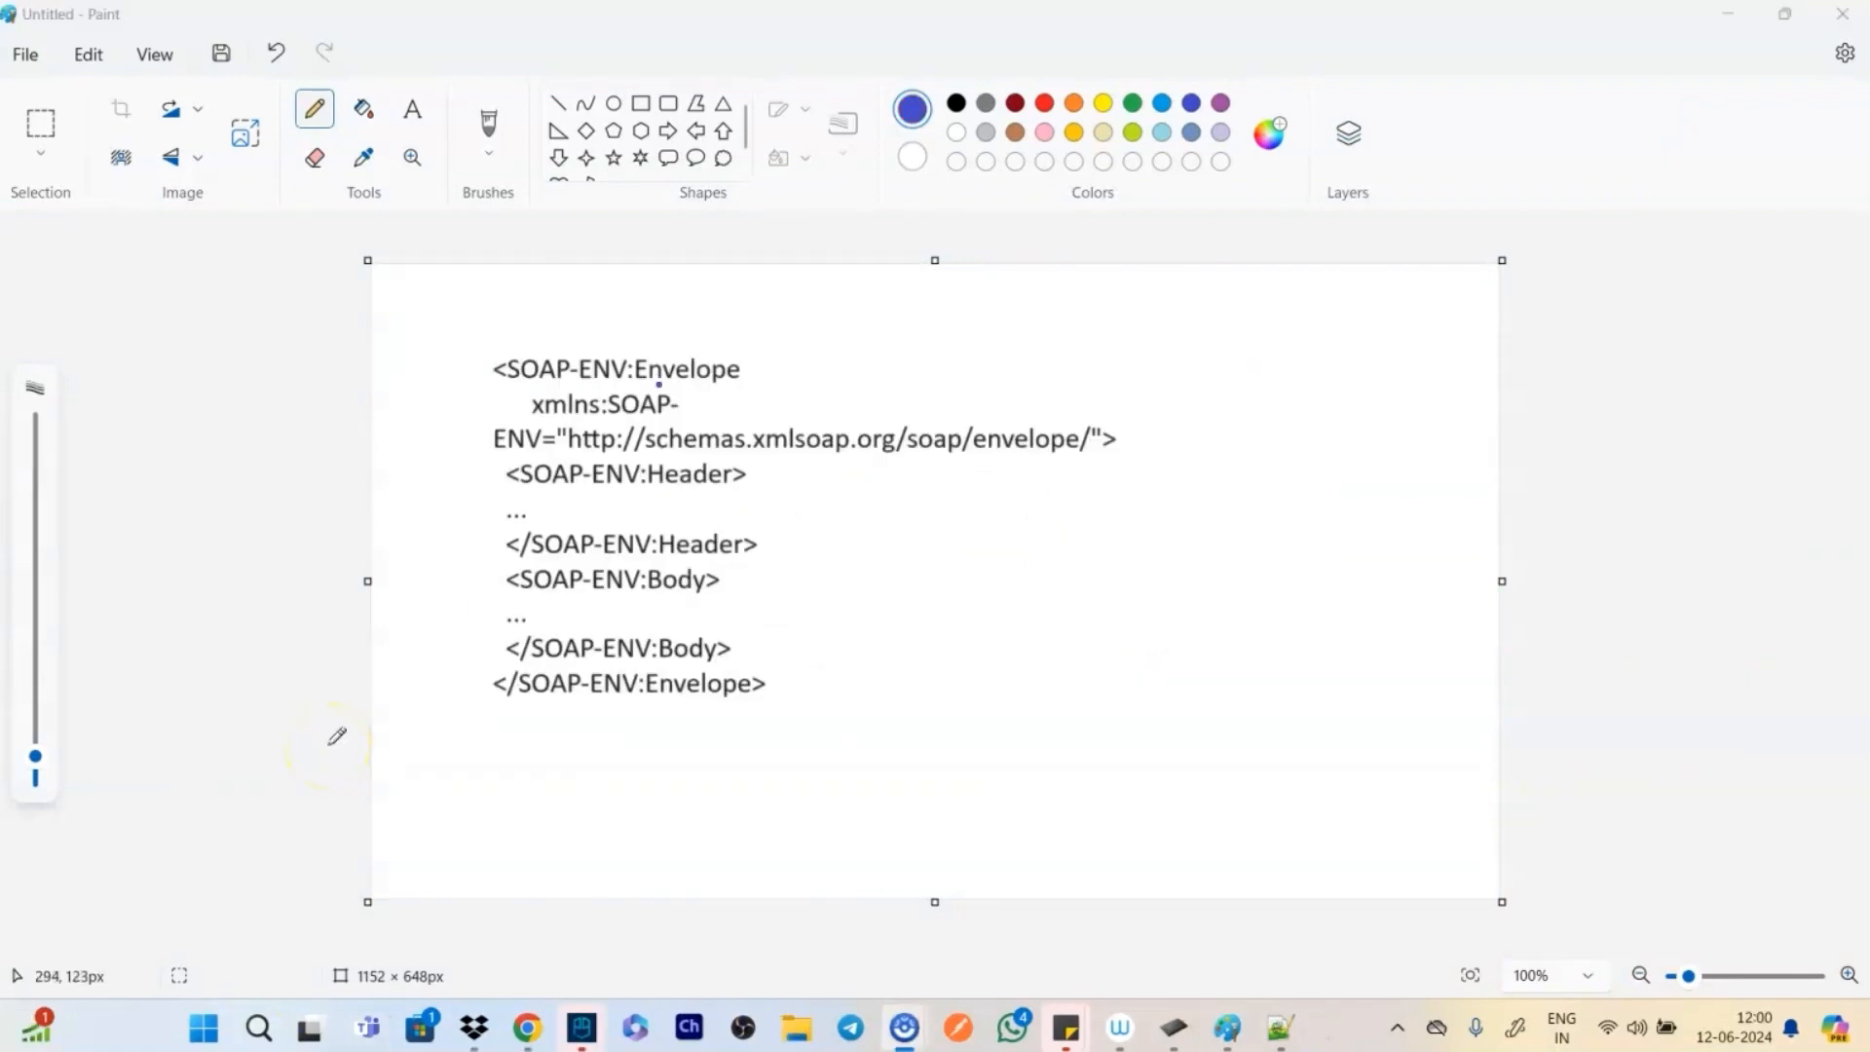
pyautogui.moveTo(334, 754)
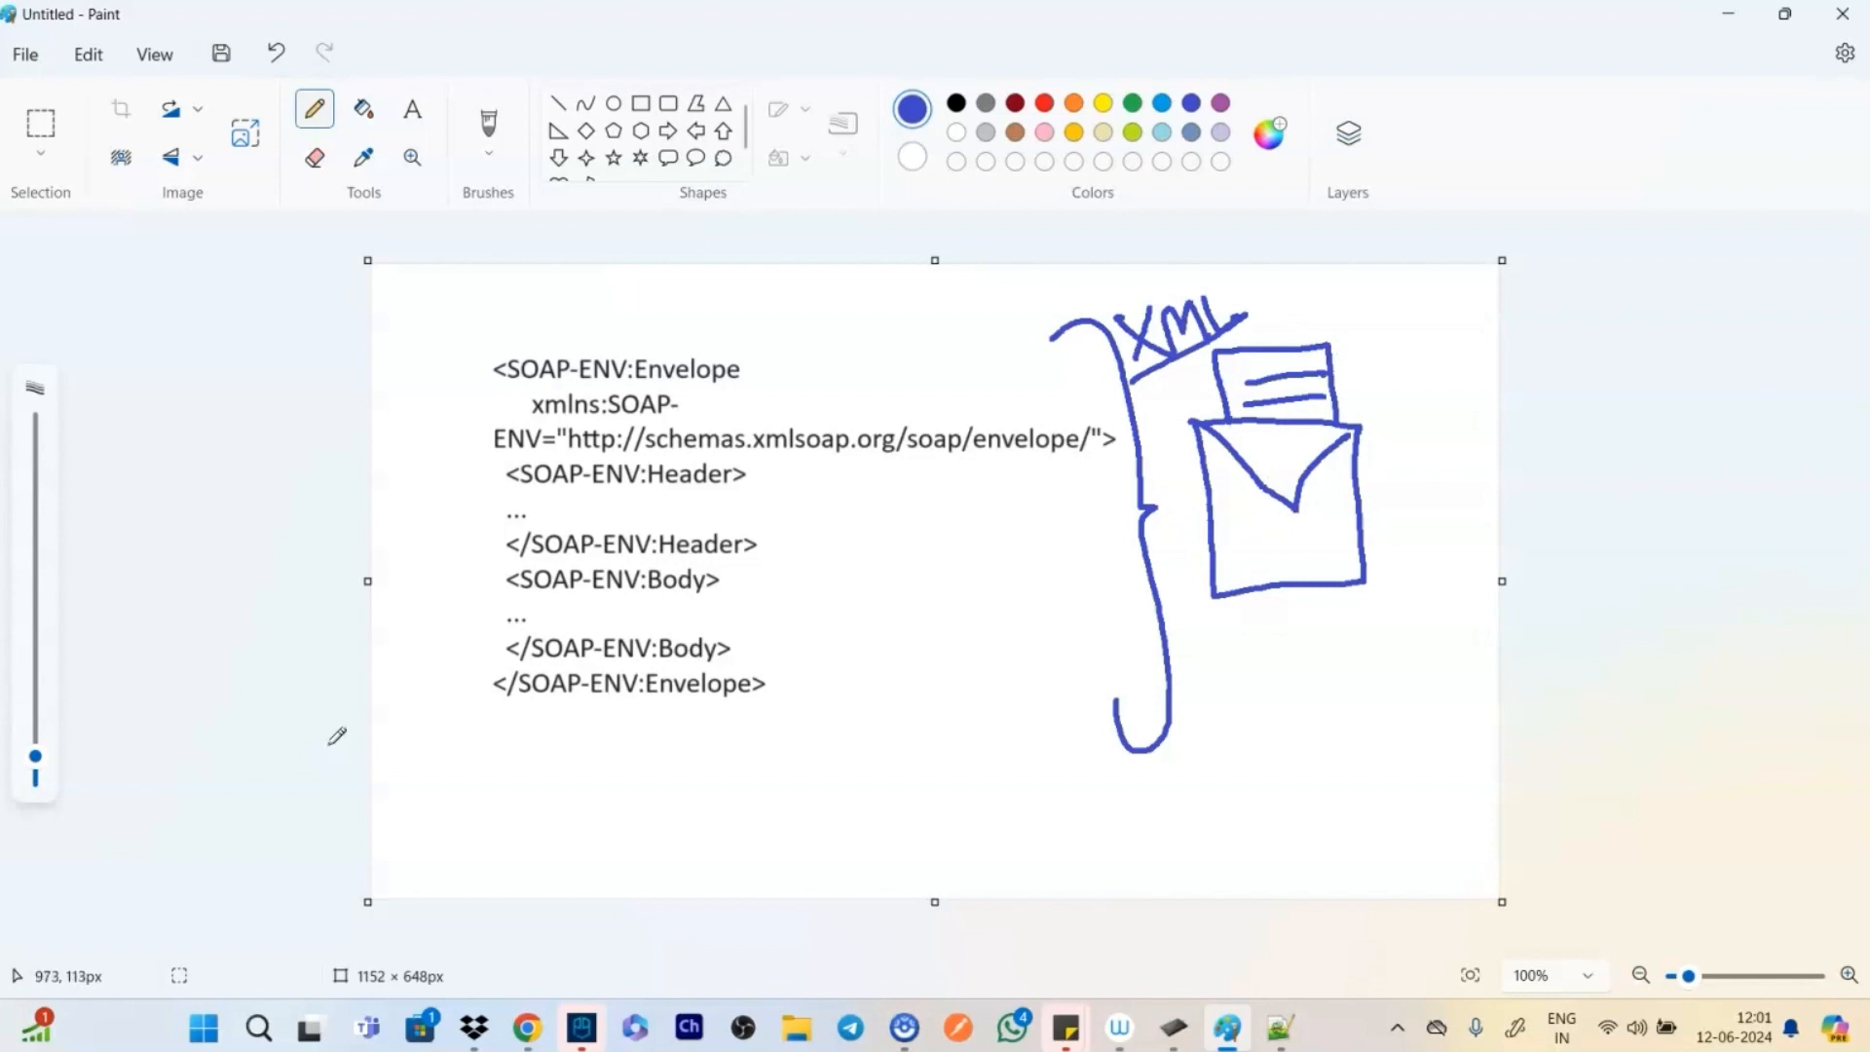
# Tick the Envelope line of the pasted SOAP XML sample
pyautogui.click(1292, 290)
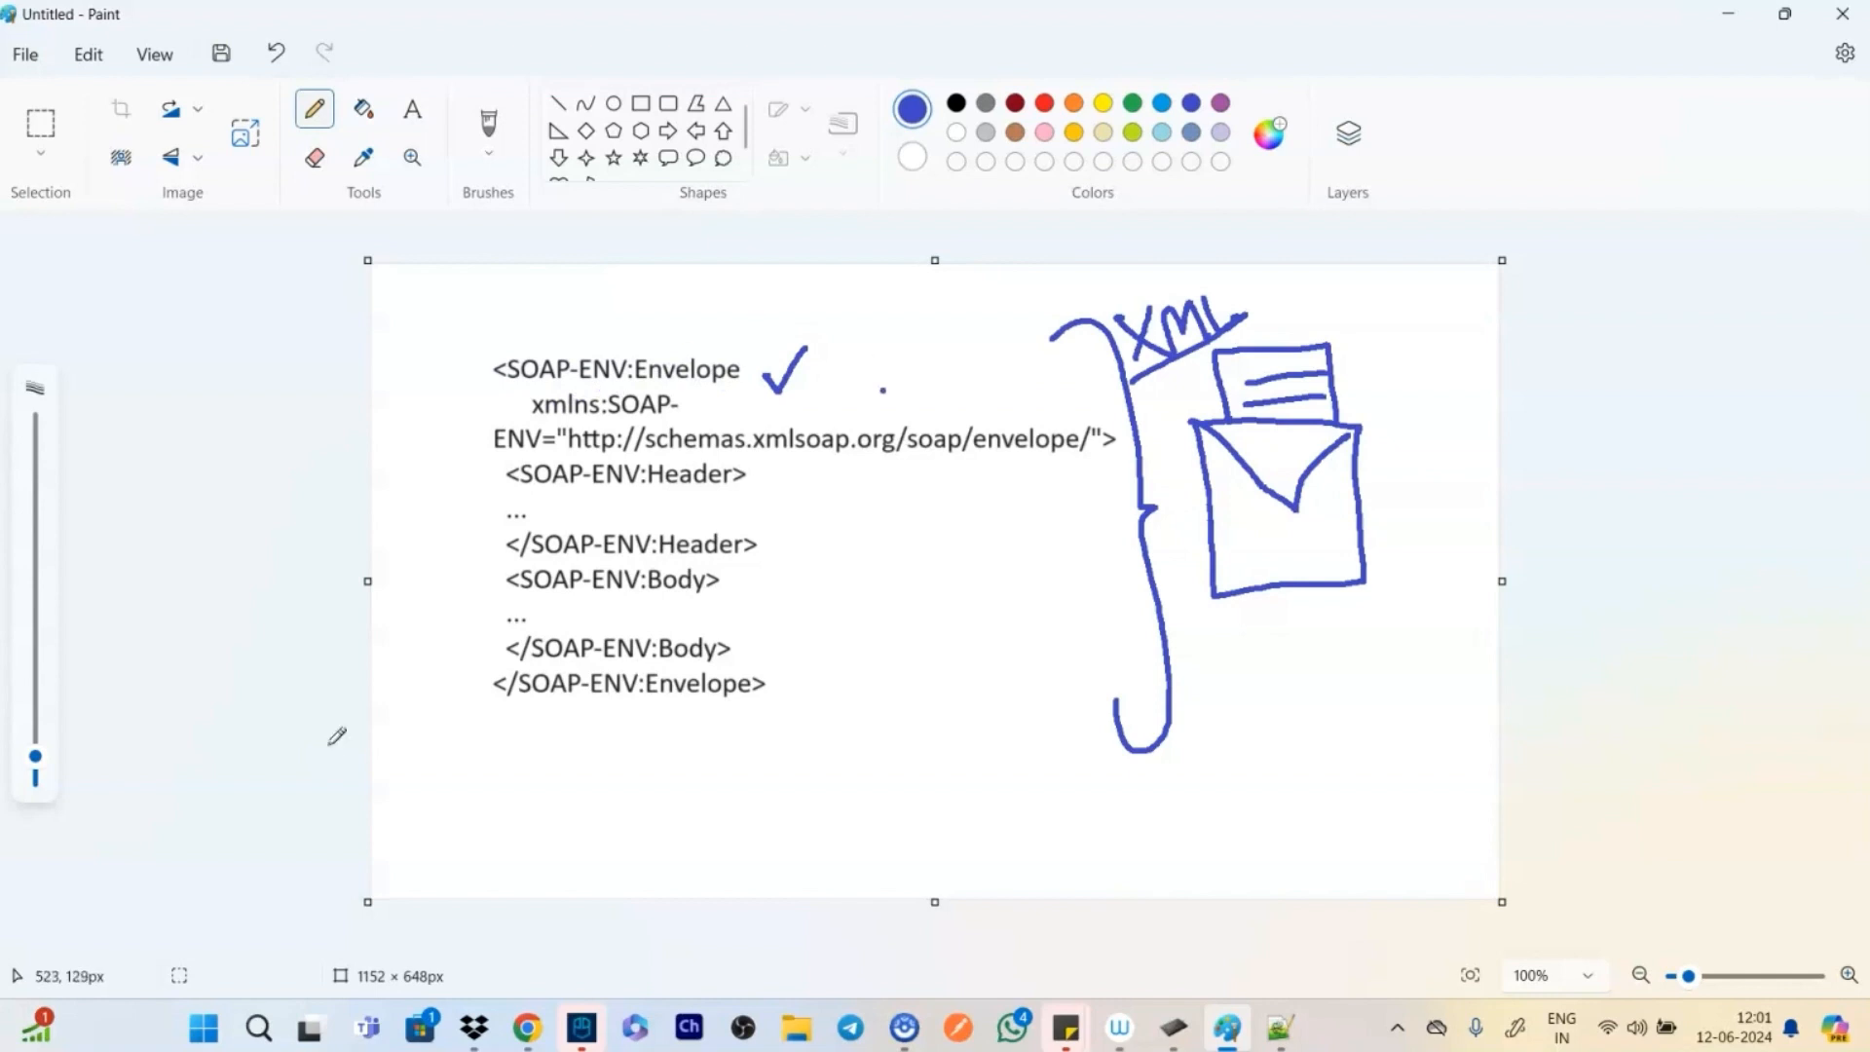
# Annotate 'Root element' beside Envelope and mark the Body line as the actual msg
pyautogui.moveTo(823, 382); pyautogui.dragTo(865, 358)
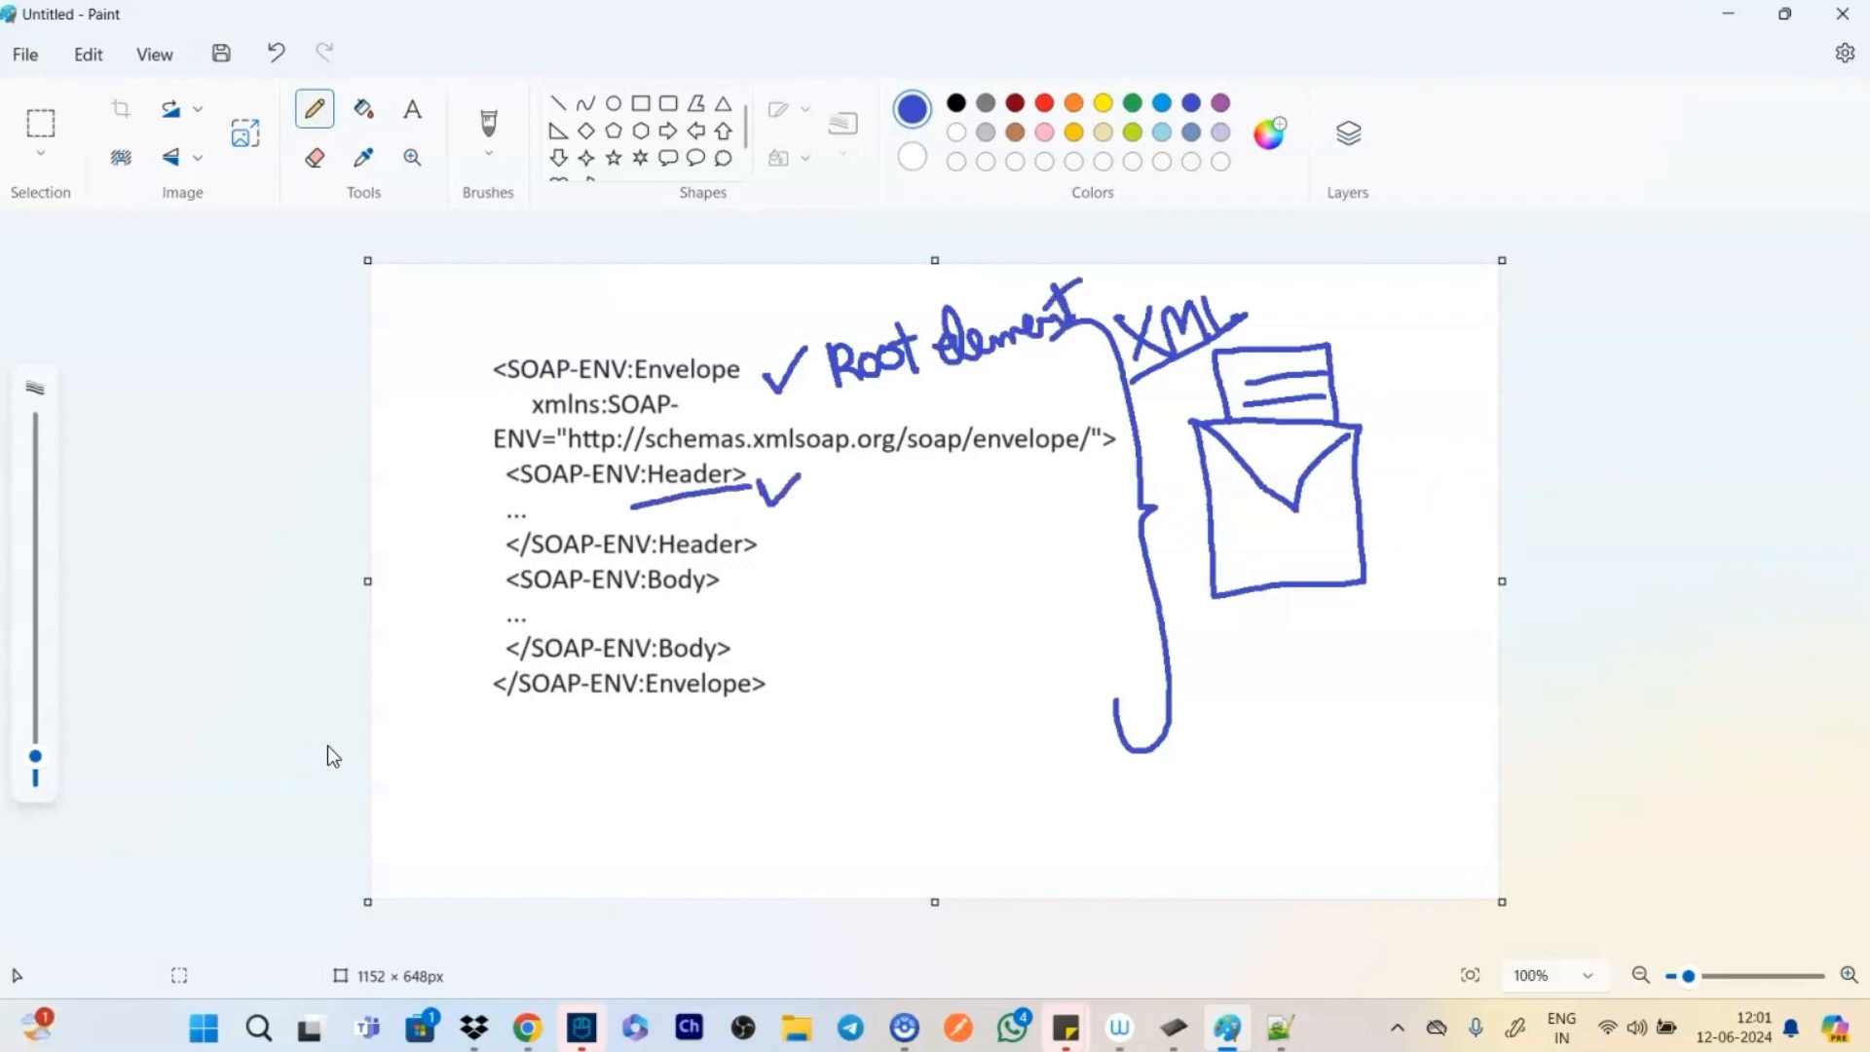
pyautogui.moveTo(335, 736)
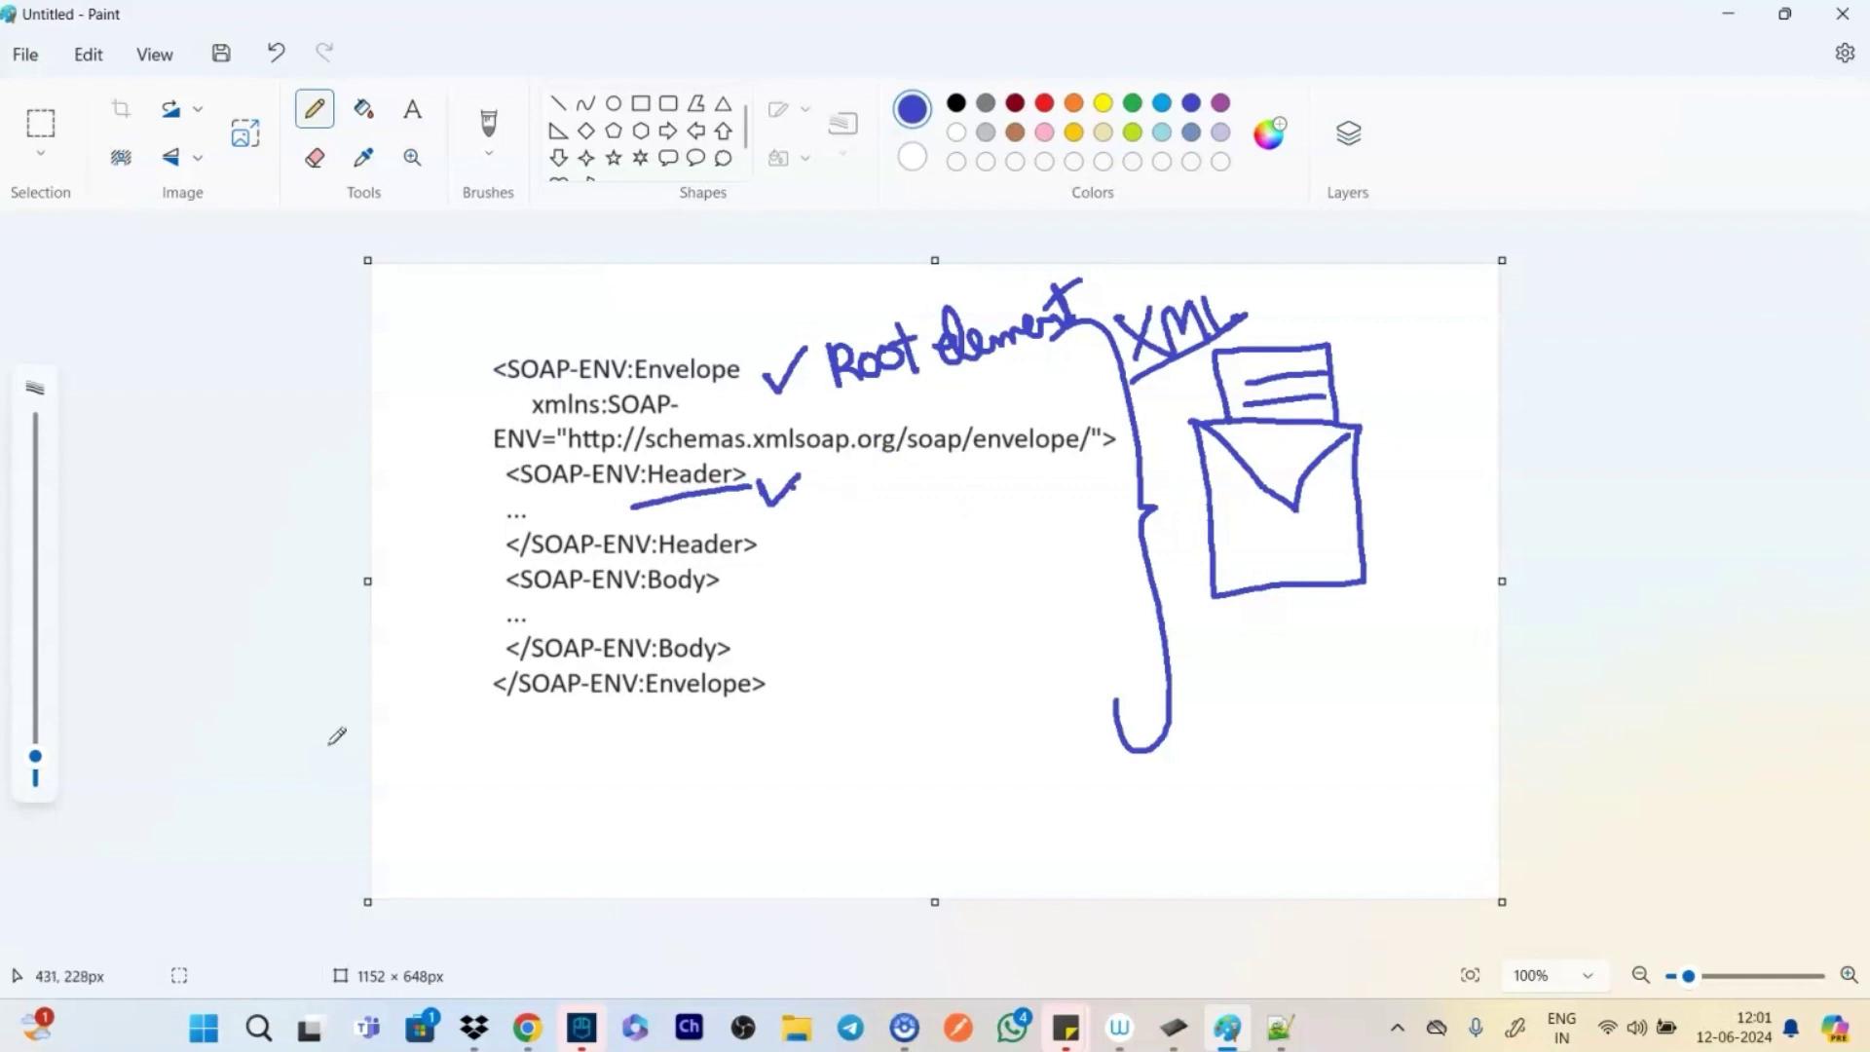
pyautogui.click(820, 493)
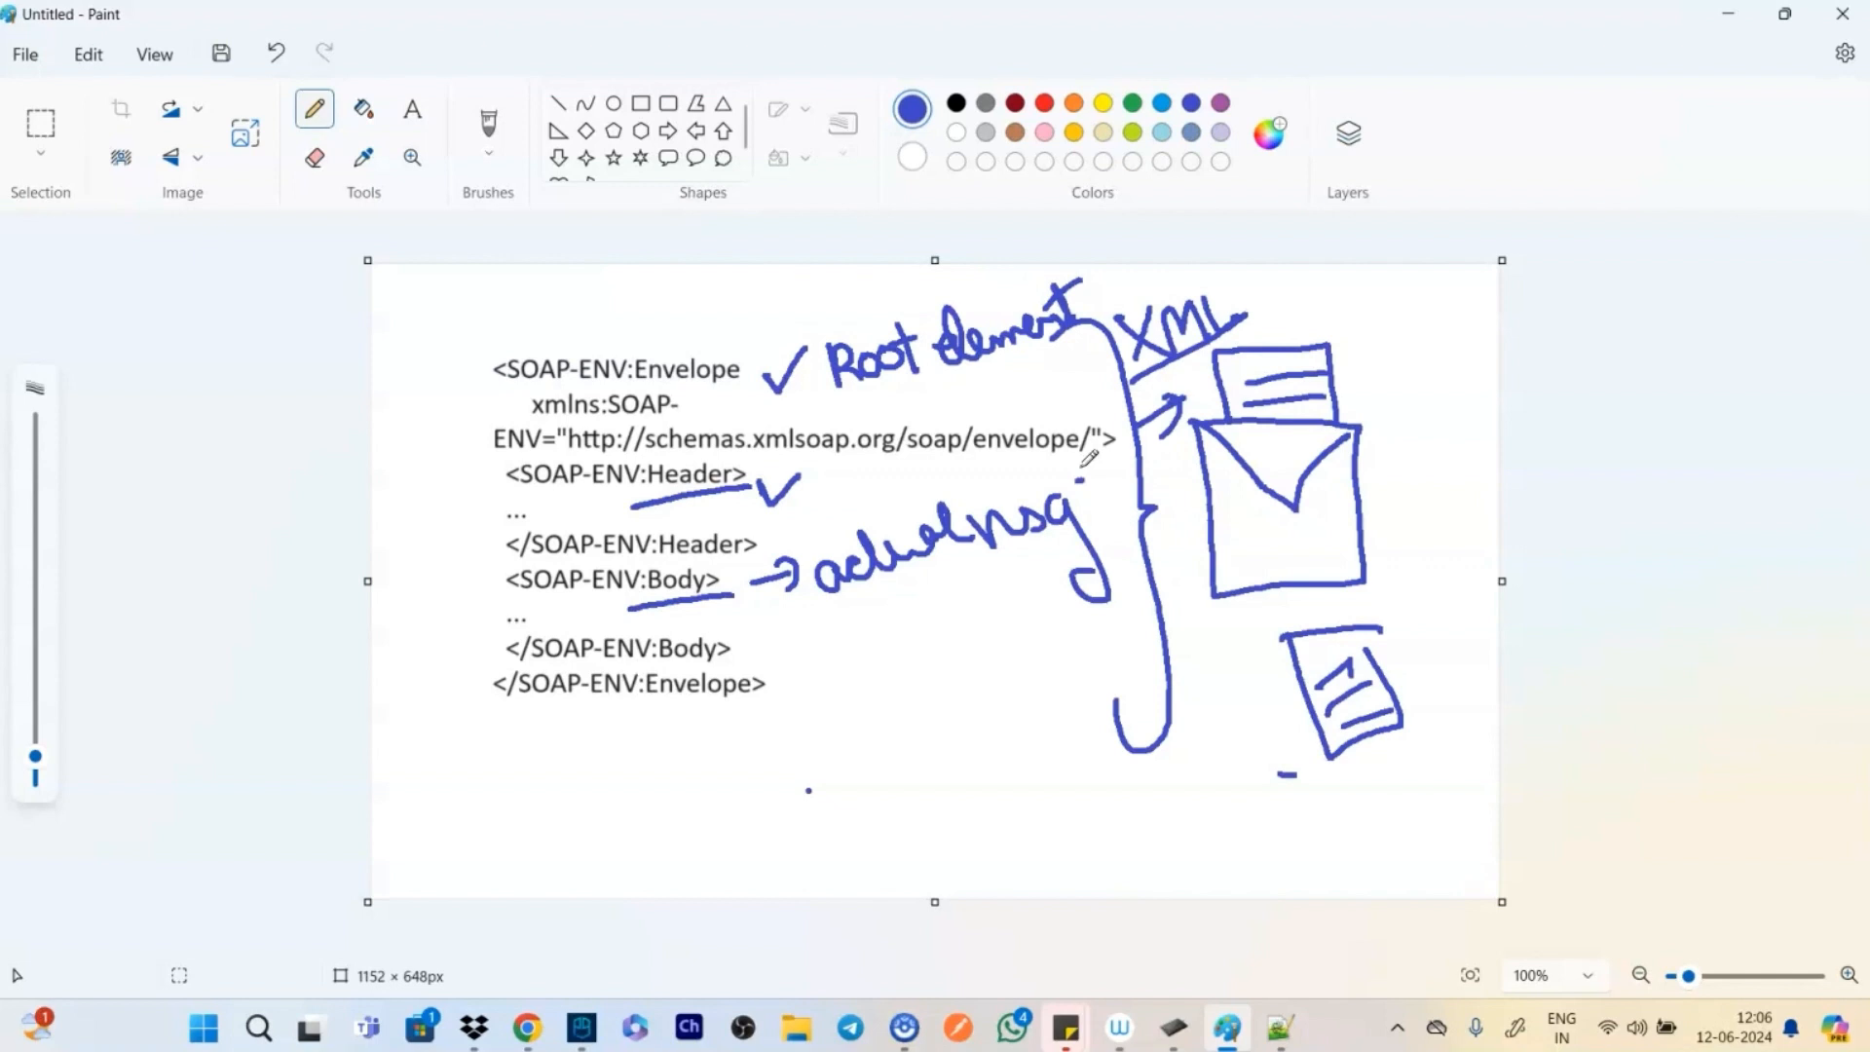
# Open the Postman blog SOAP article in a new tab and follow its public SOAP APIs collection link
pyautogui.click(526, 1029)
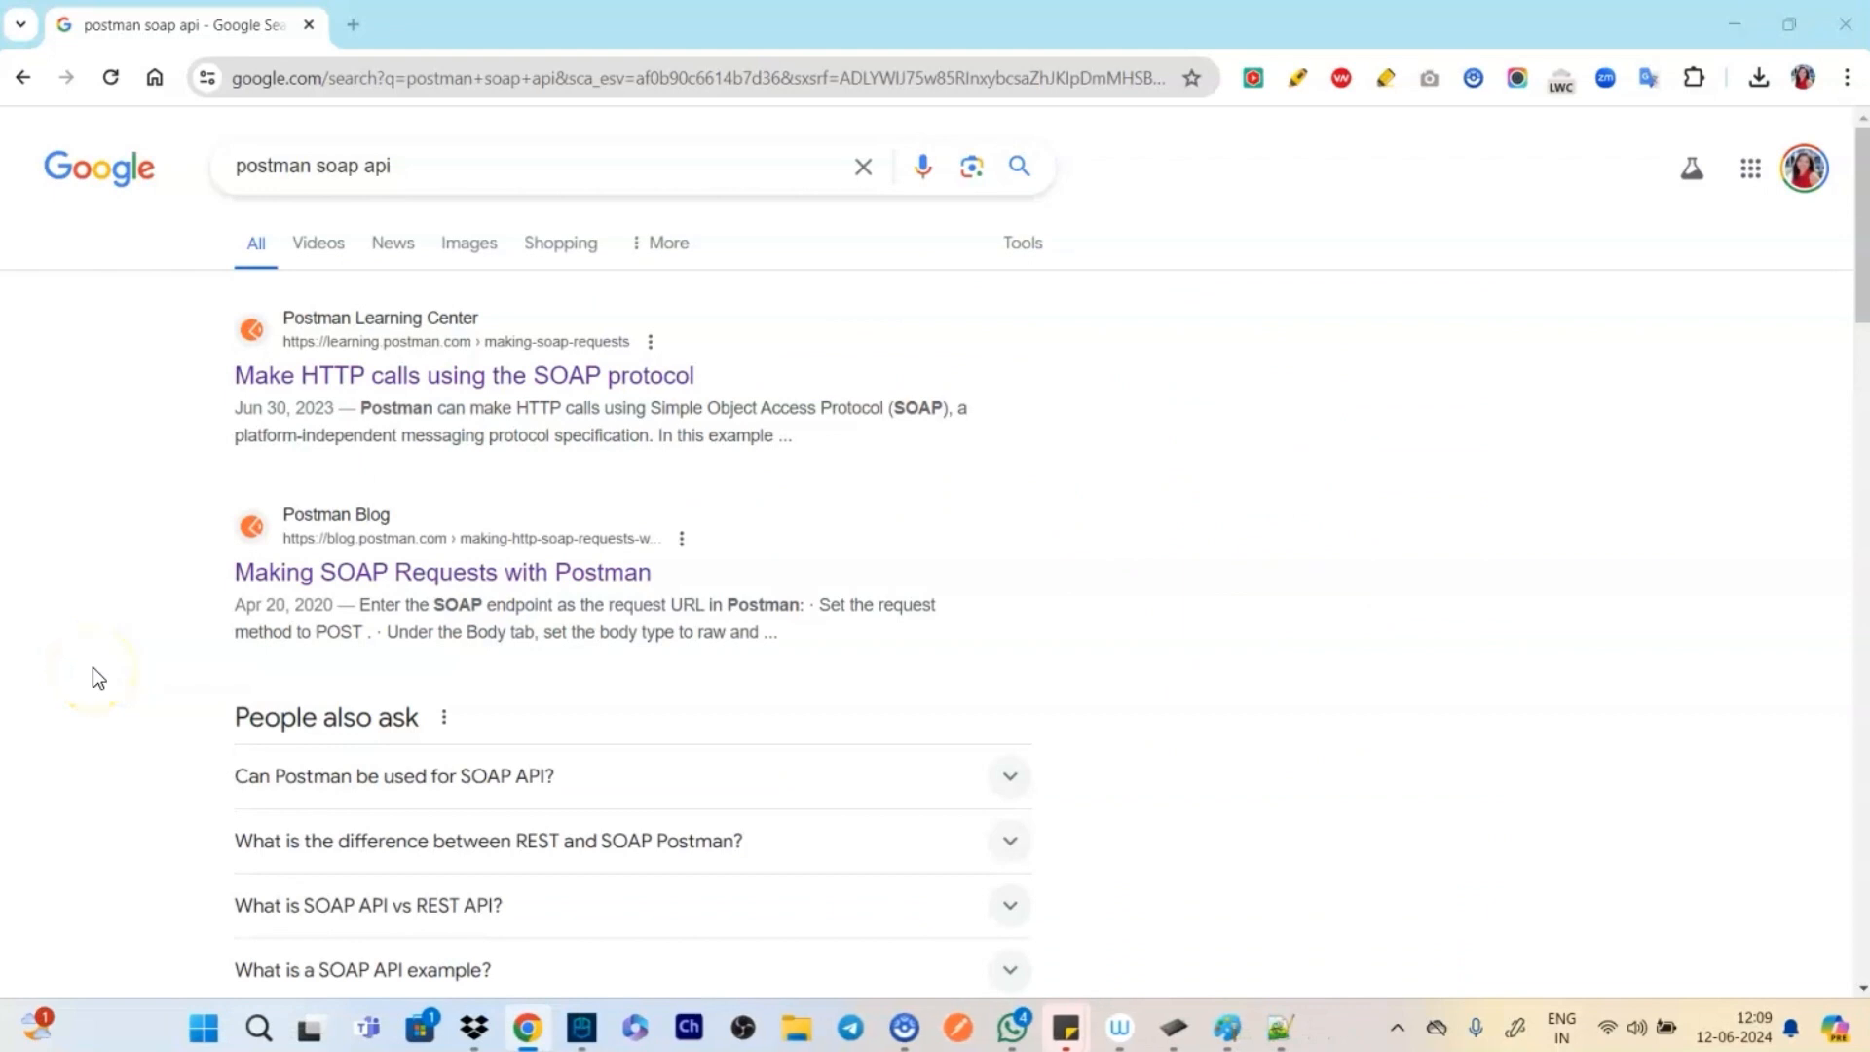
pyautogui.moveTo(135, 554)
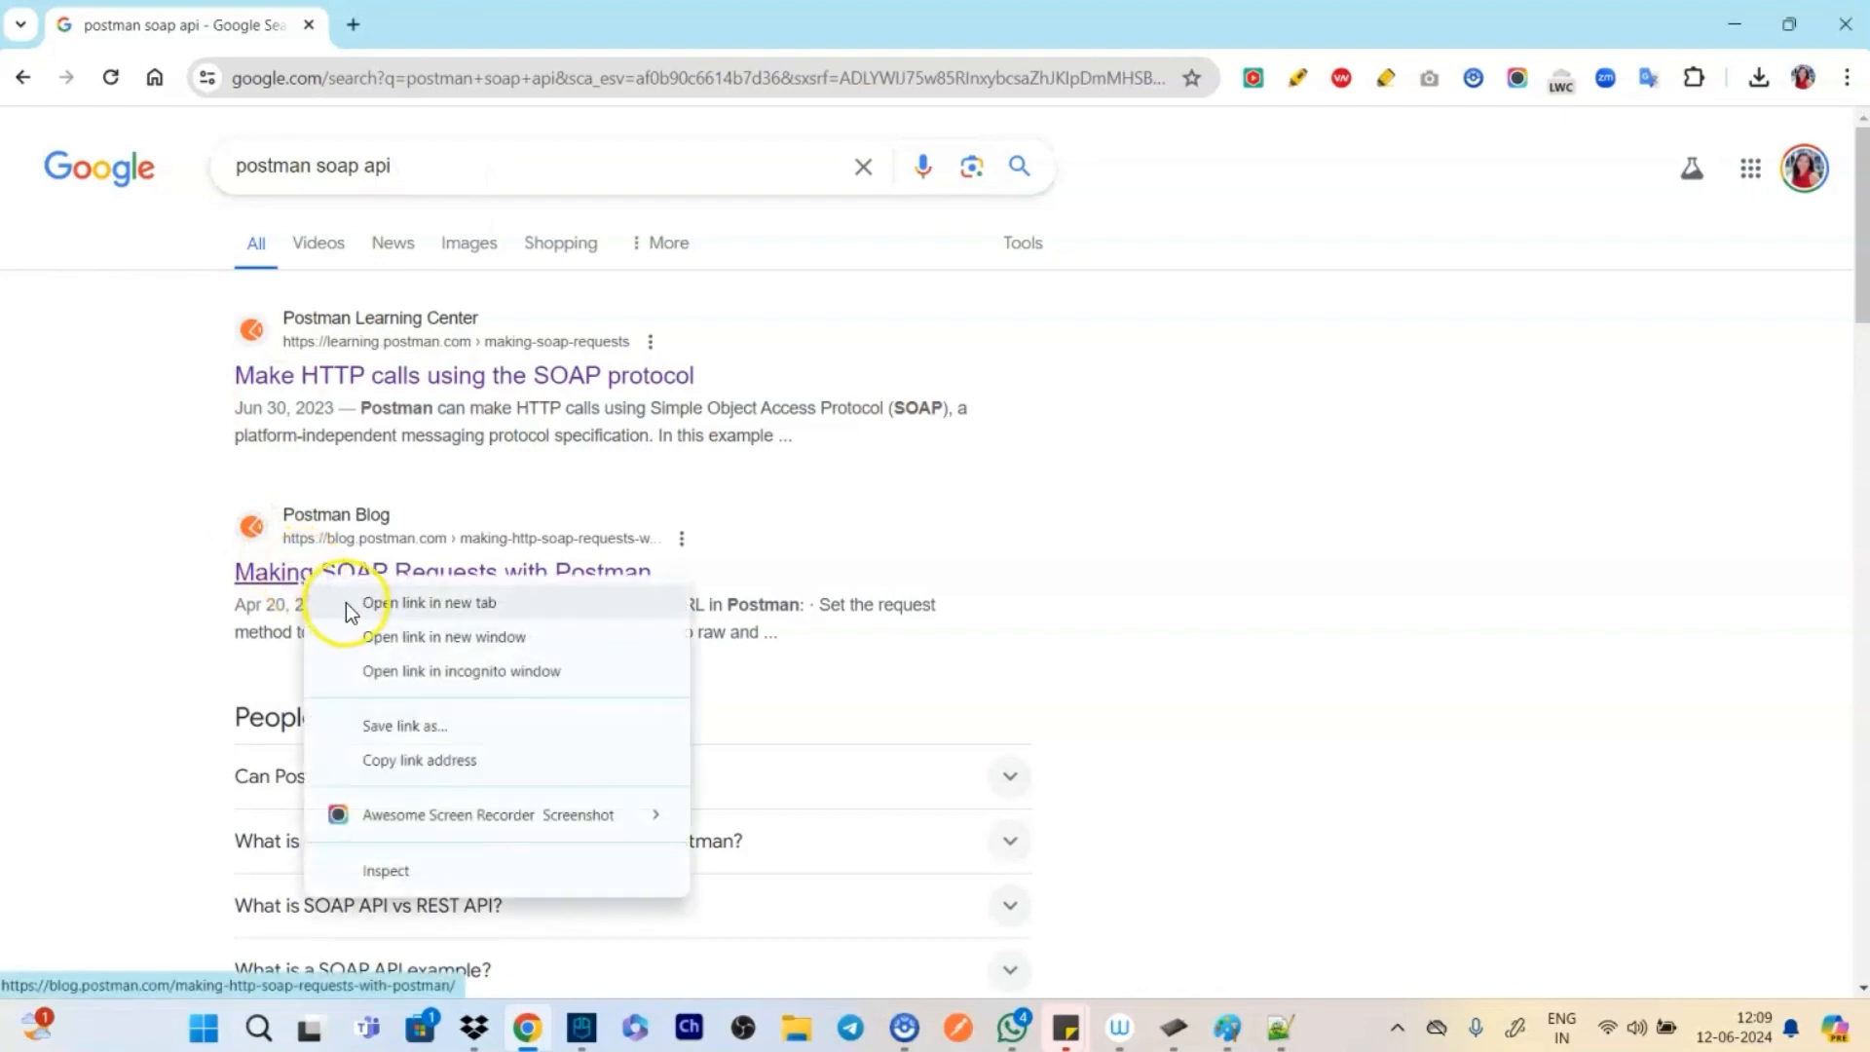
pyautogui.click(429, 602)
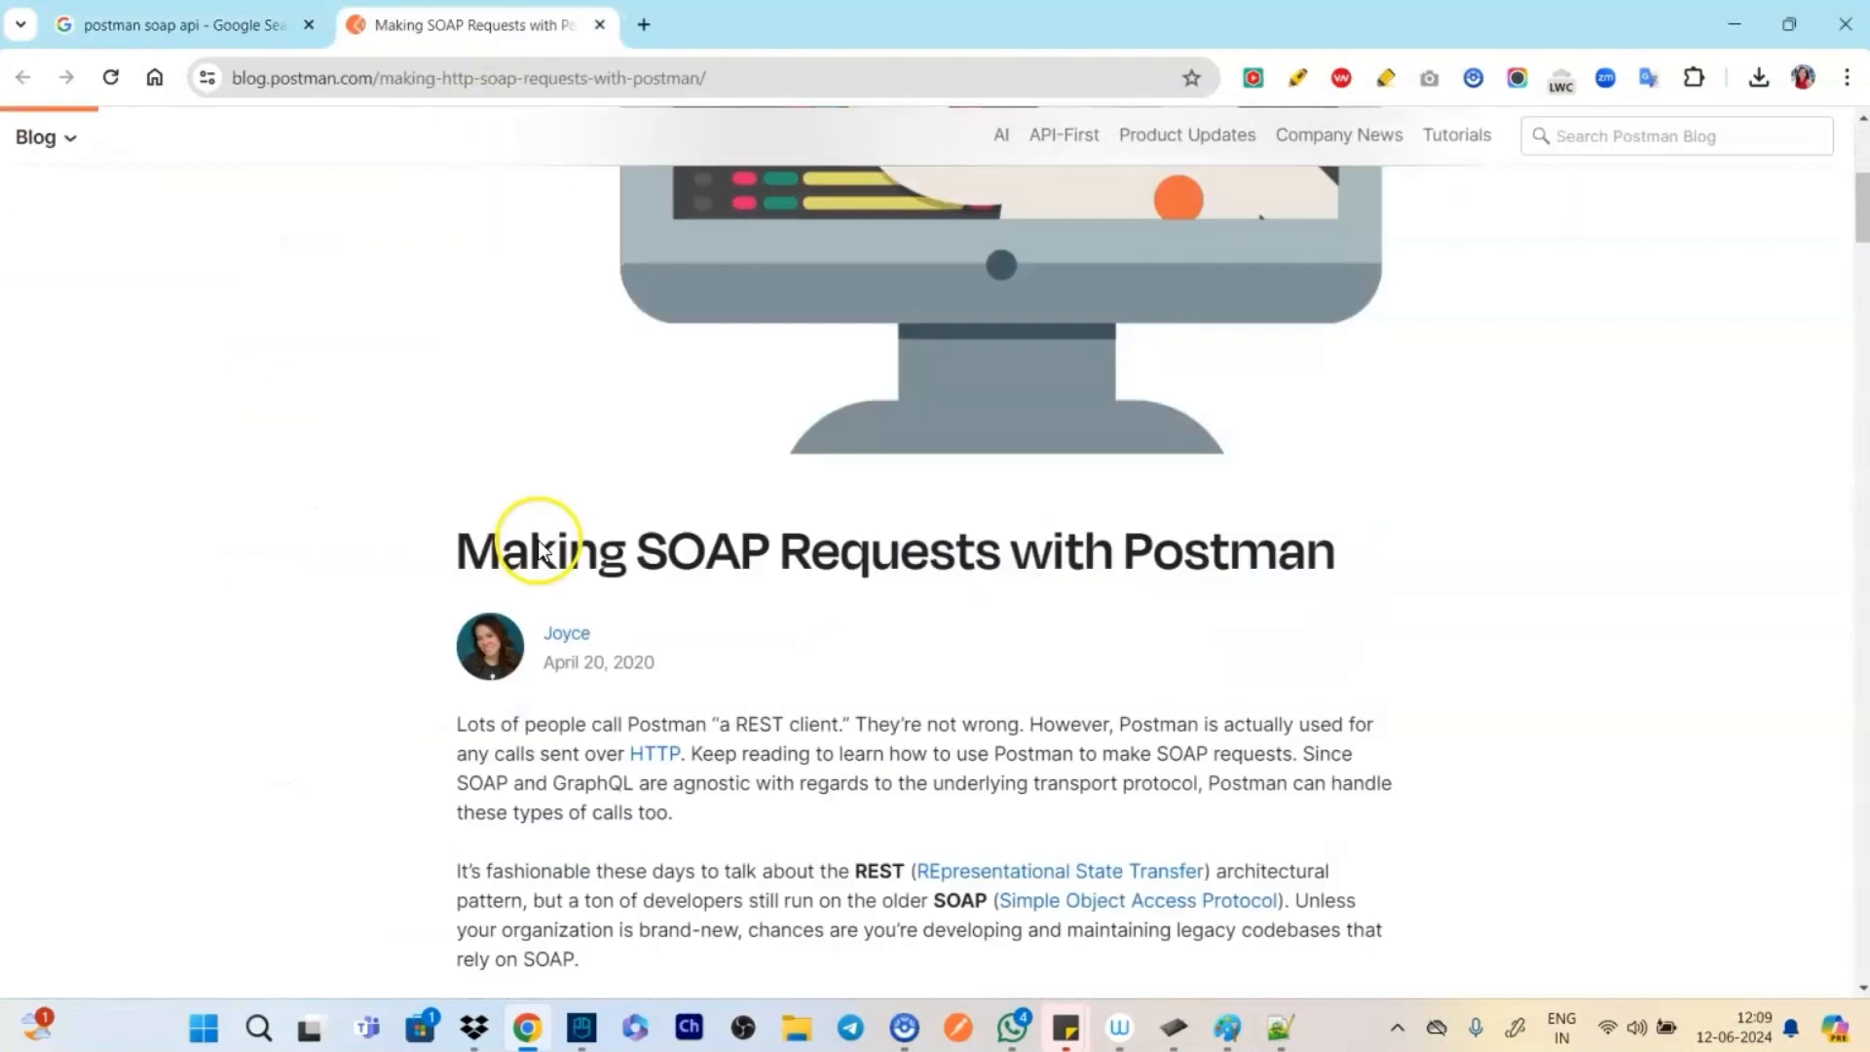
pyautogui.scroll(-3)
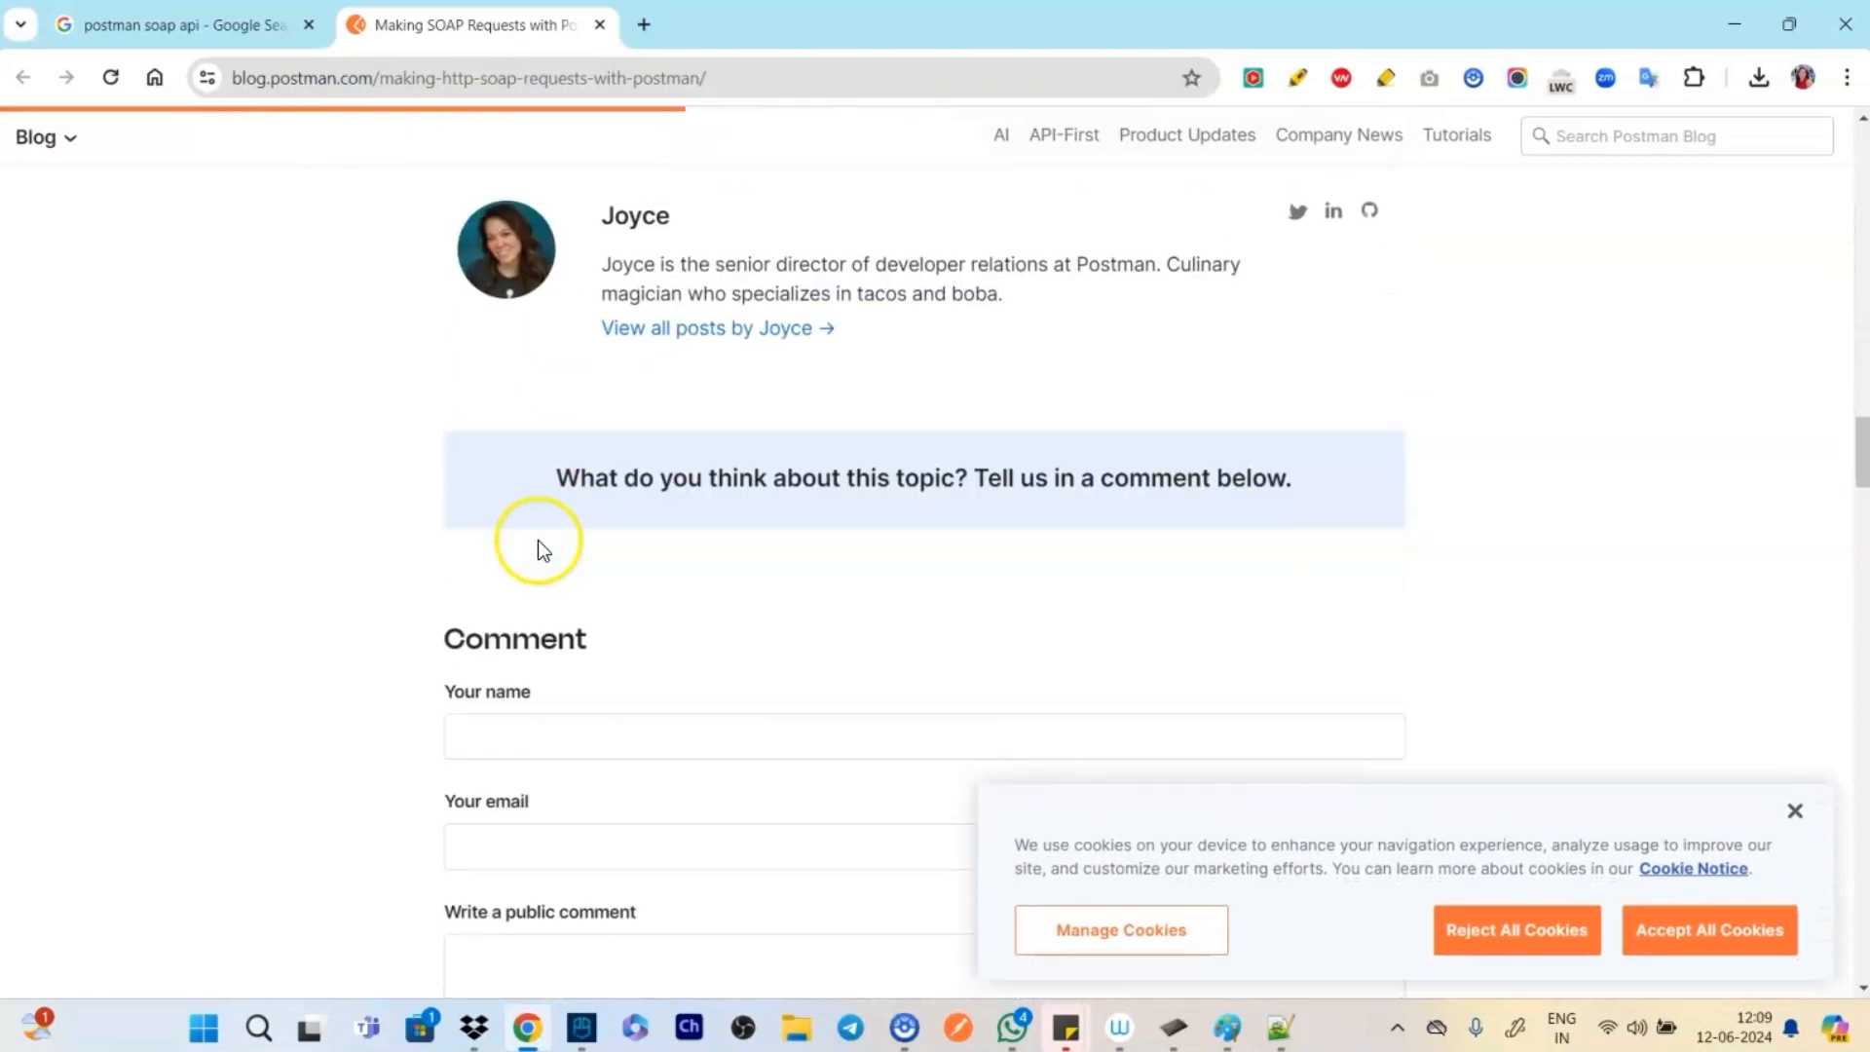
pyautogui.scroll(3)
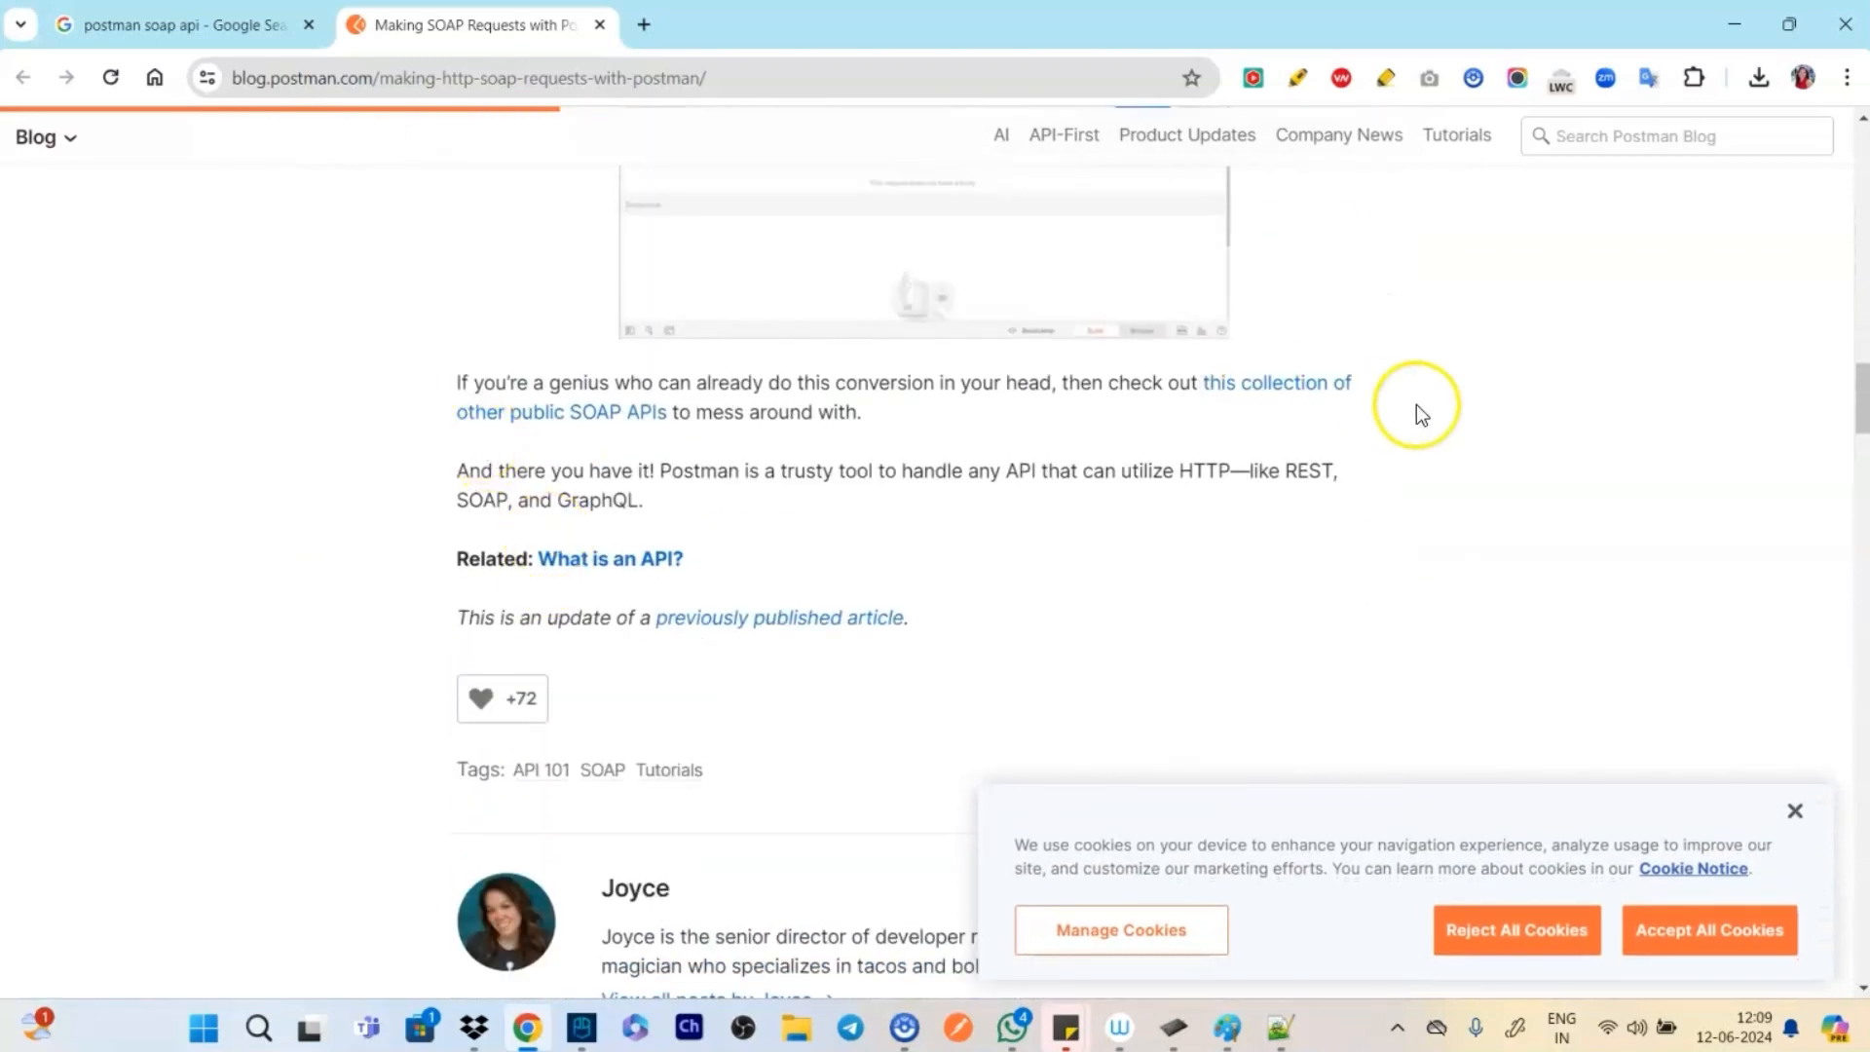
pyautogui.click(561, 411)
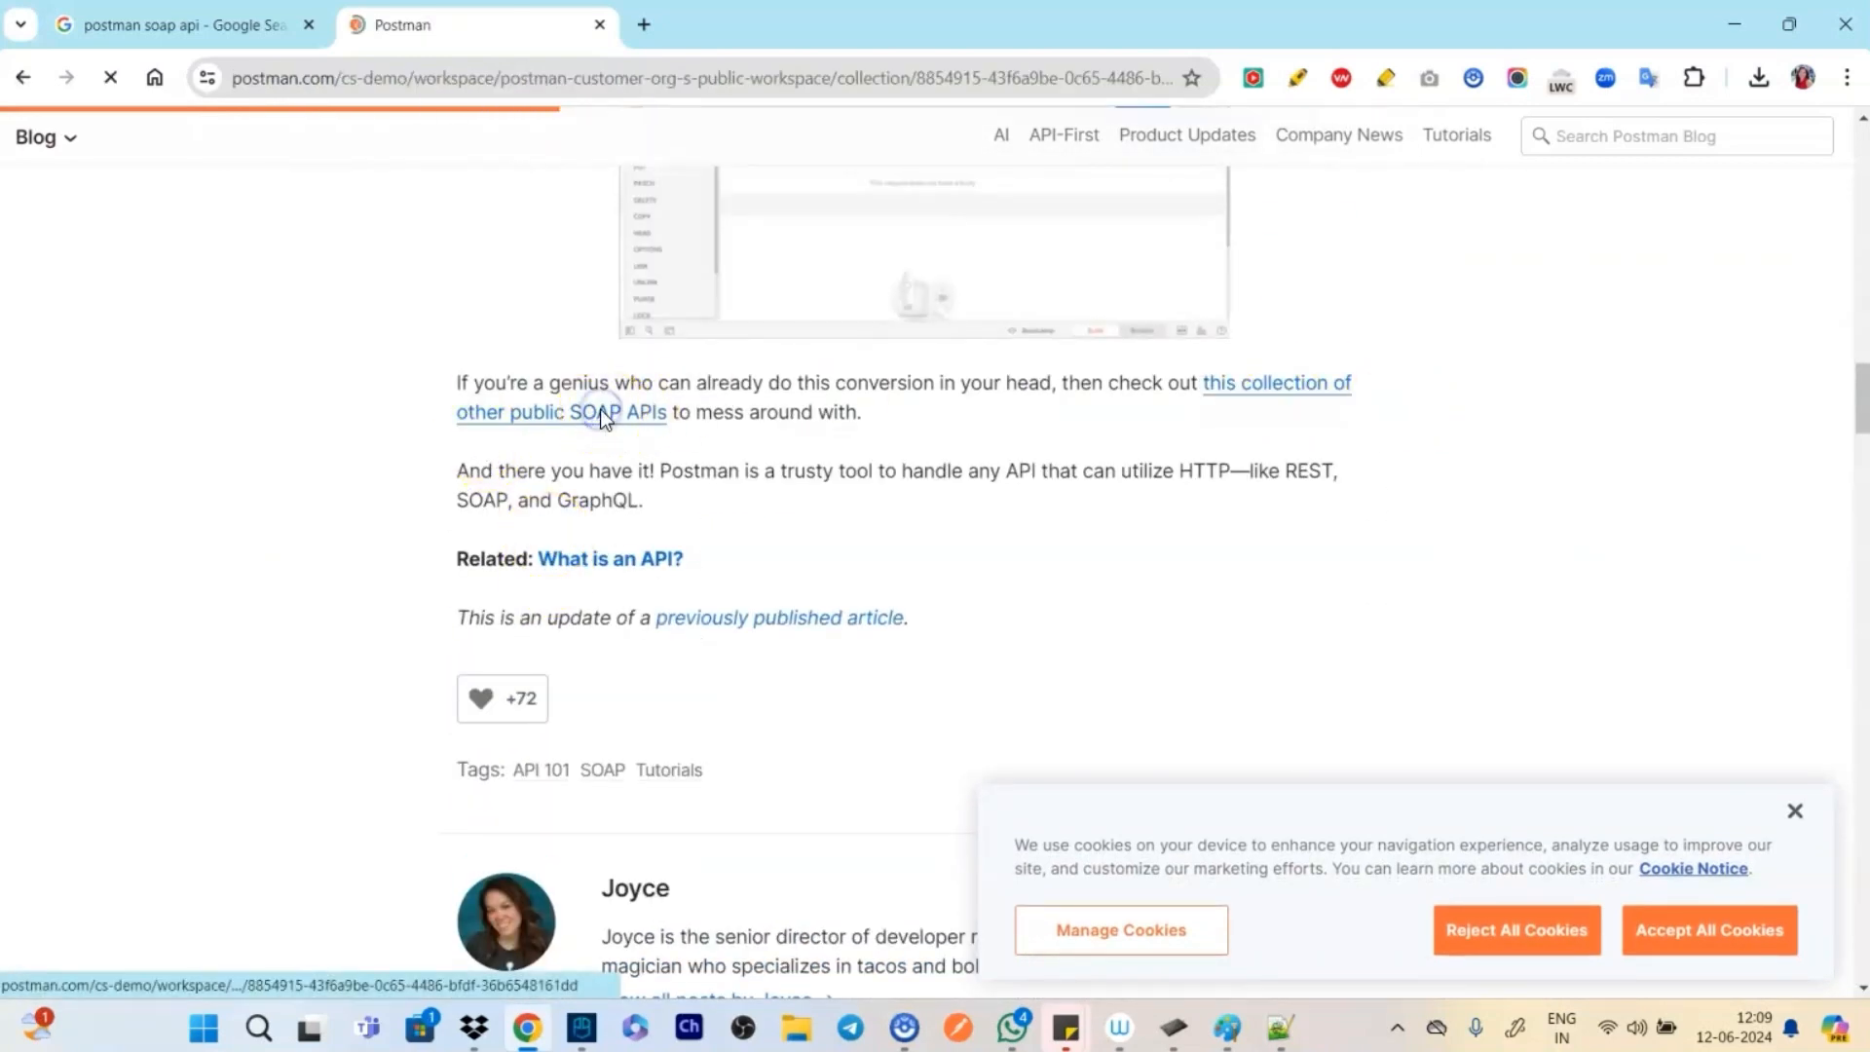
pyautogui.click(559, 413)
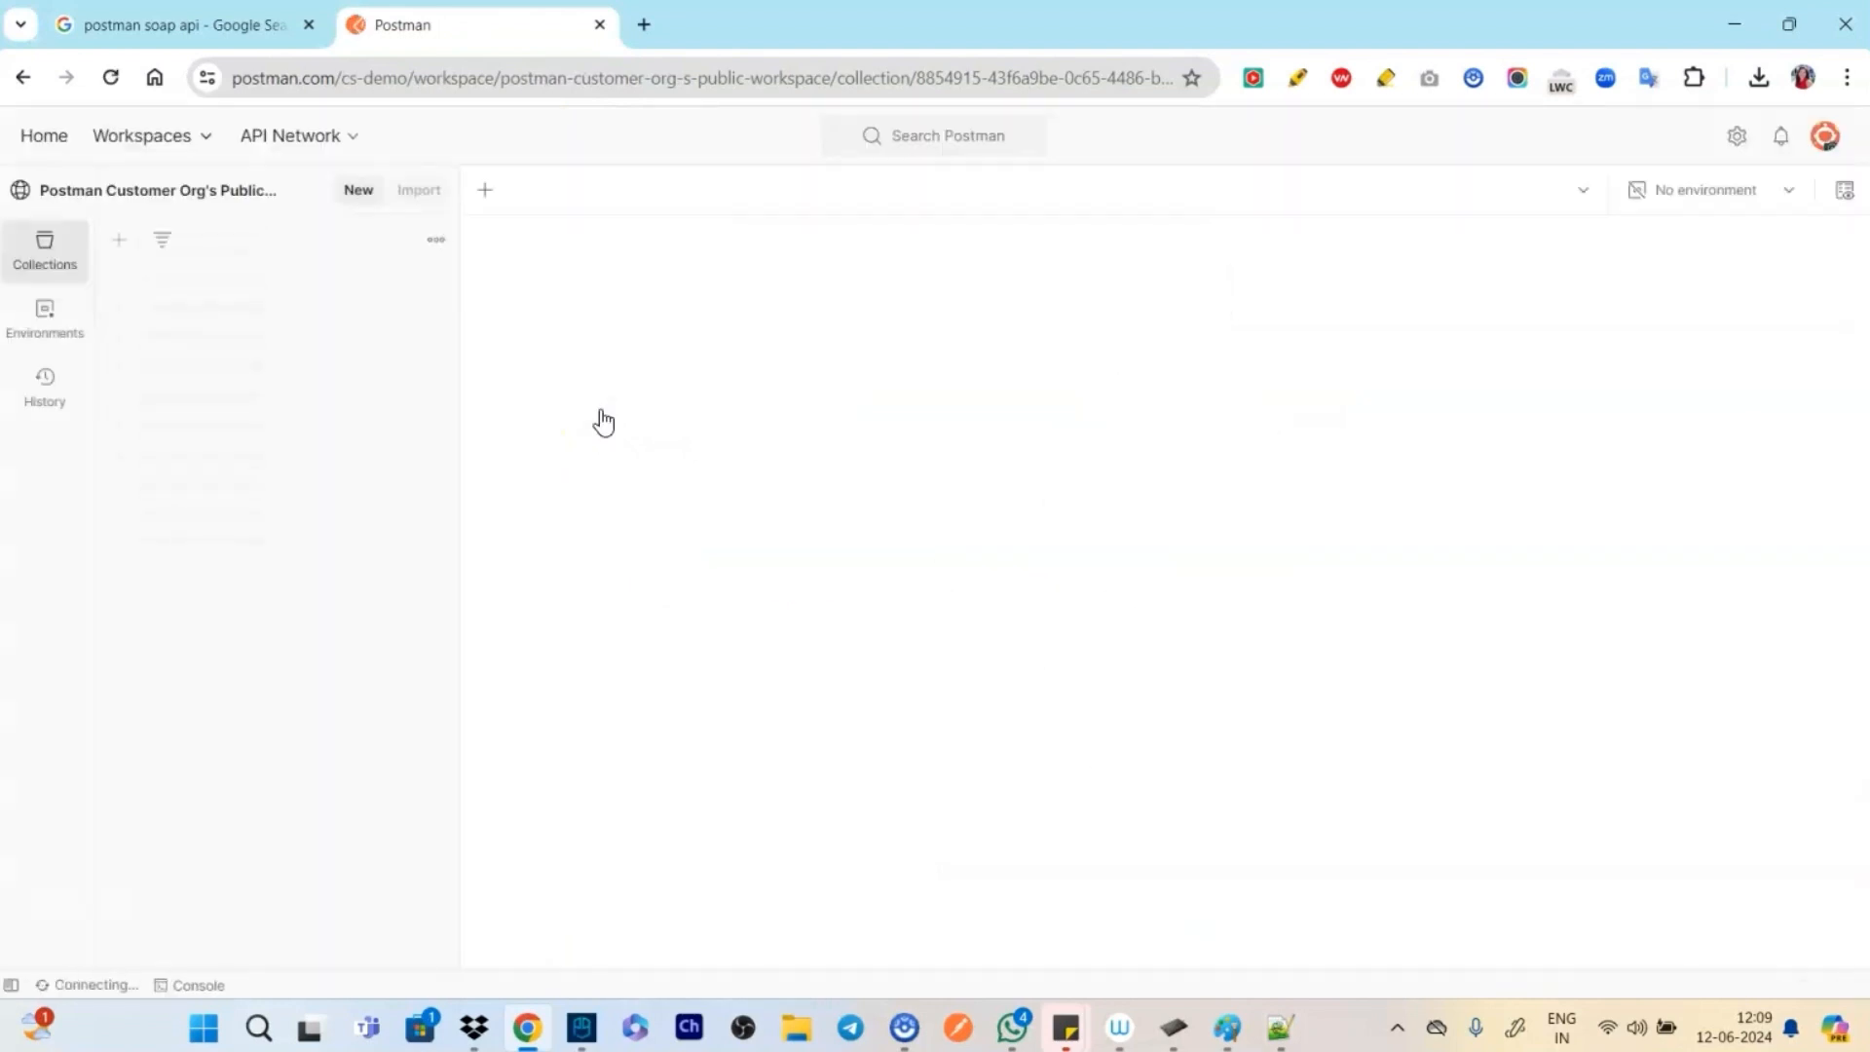
# Expand Public SOAP APIs to show the Numbers, Calculator, Countries and Temperature folders
pyautogui.click(198, 776)
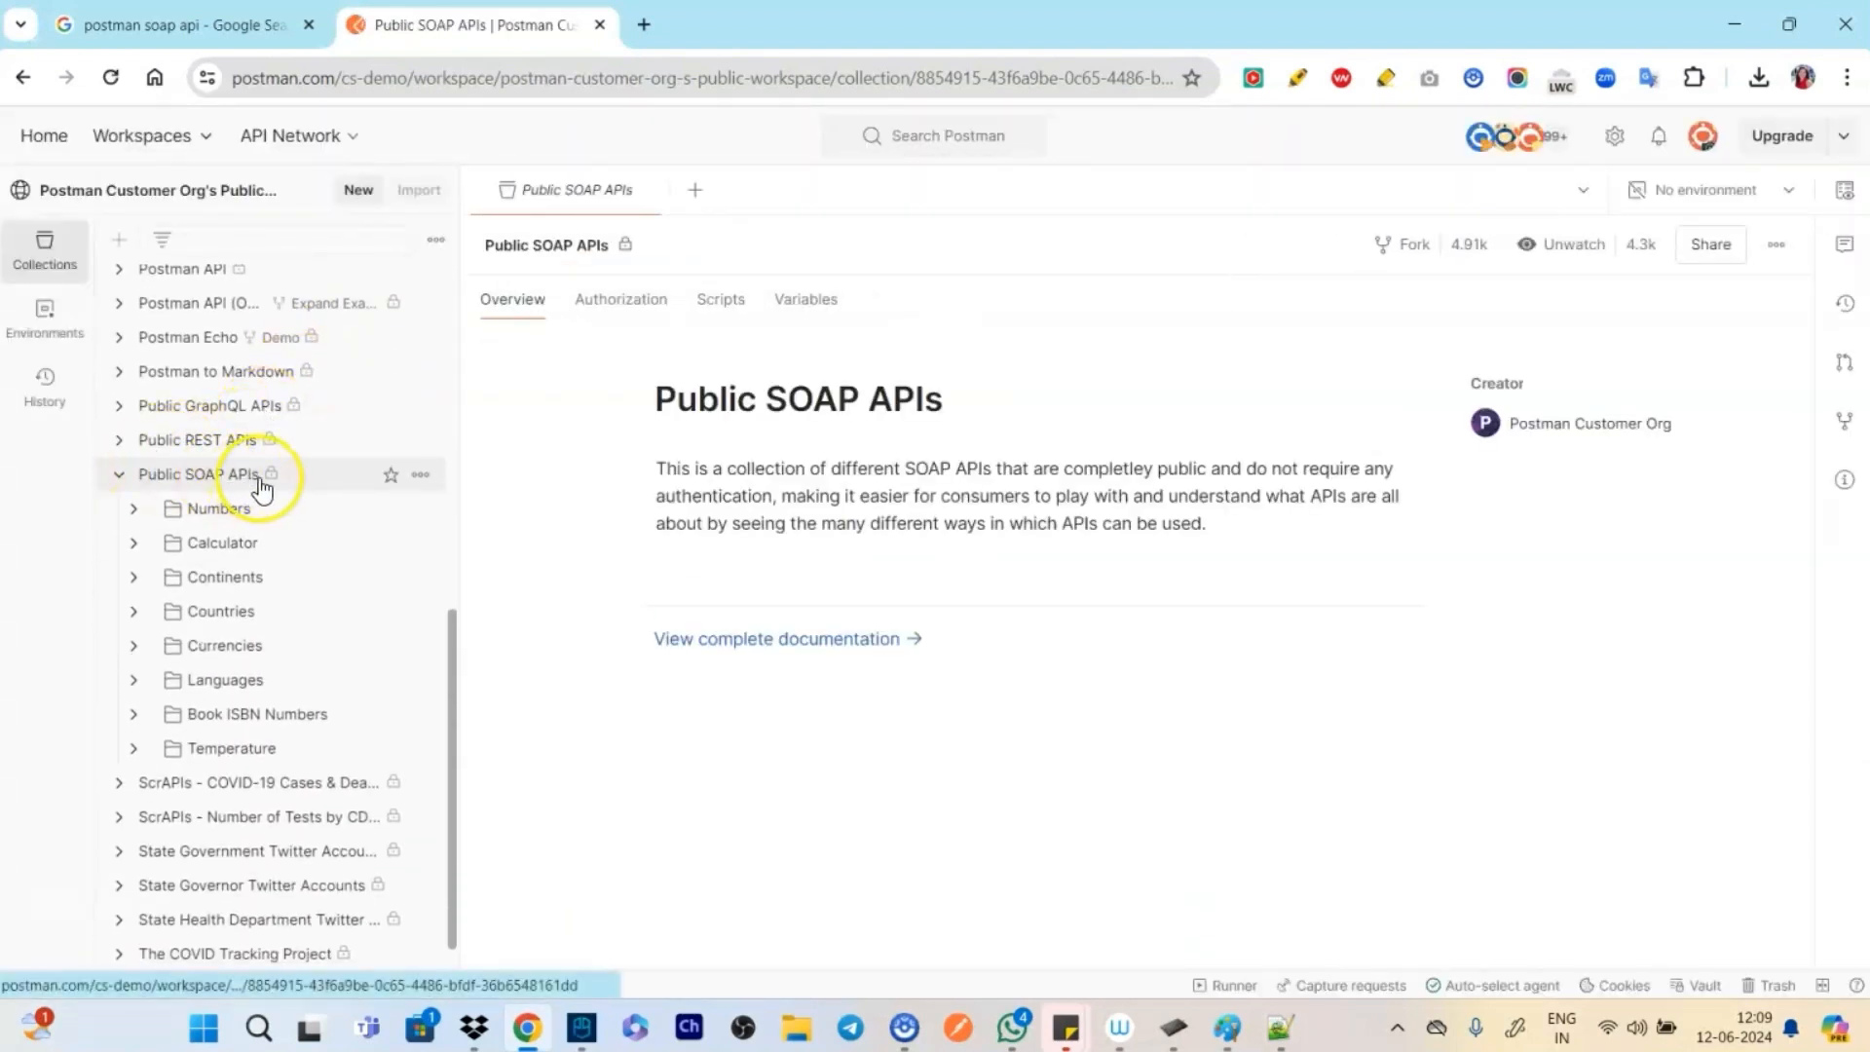
pyautogui.moveTo(202, 473)
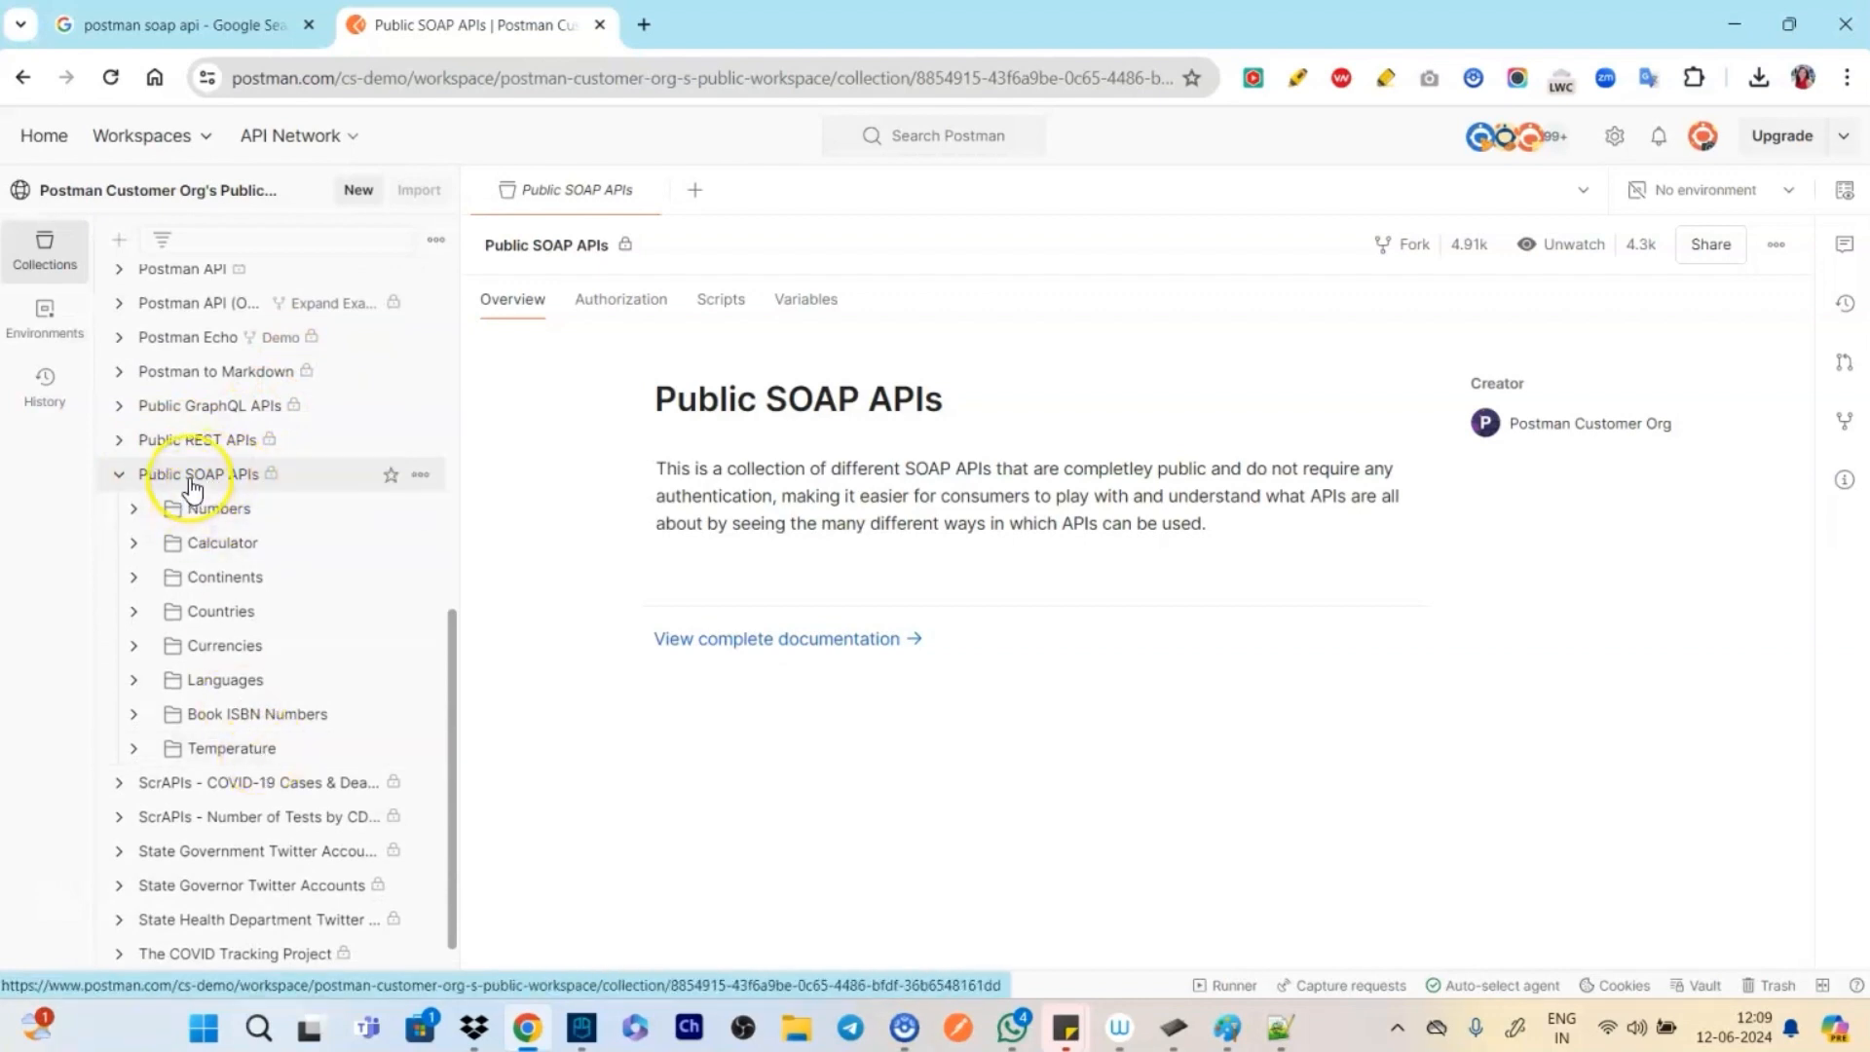
pyautogui.moveTo(214, 509)
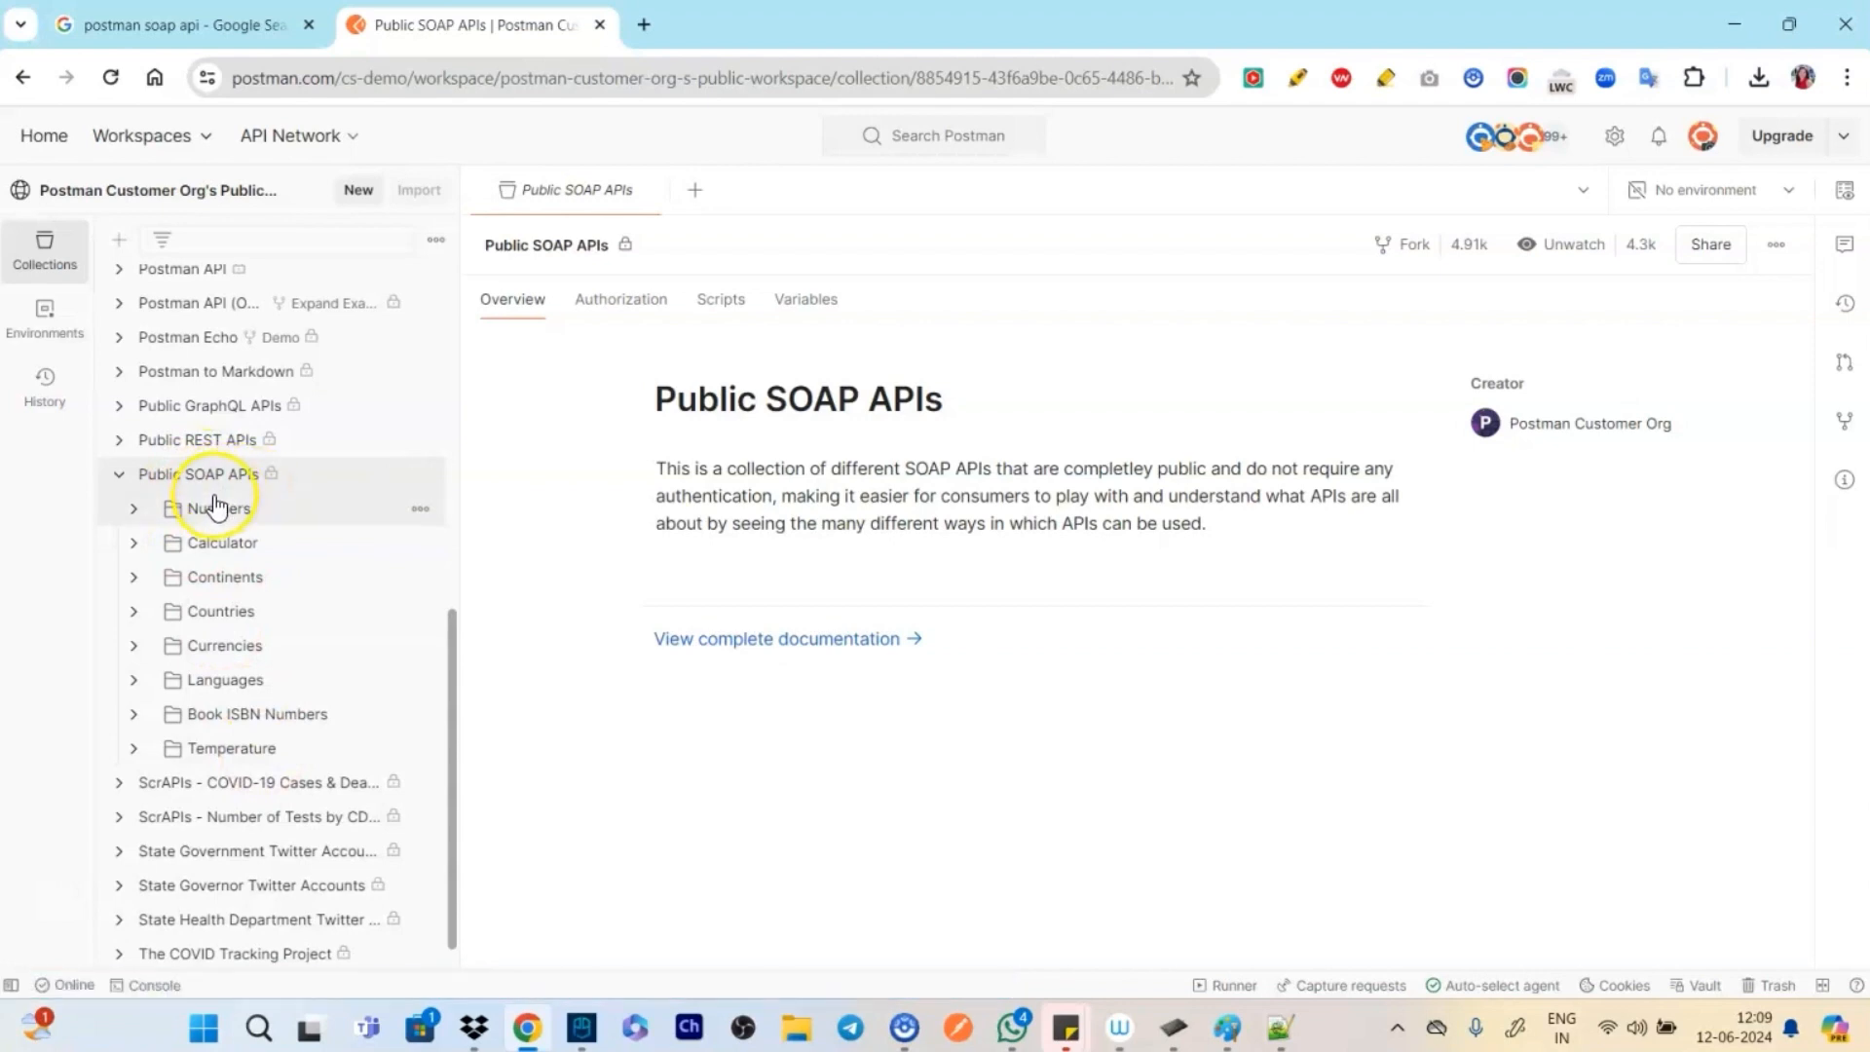
pyautogui.moveTo(143, 519)
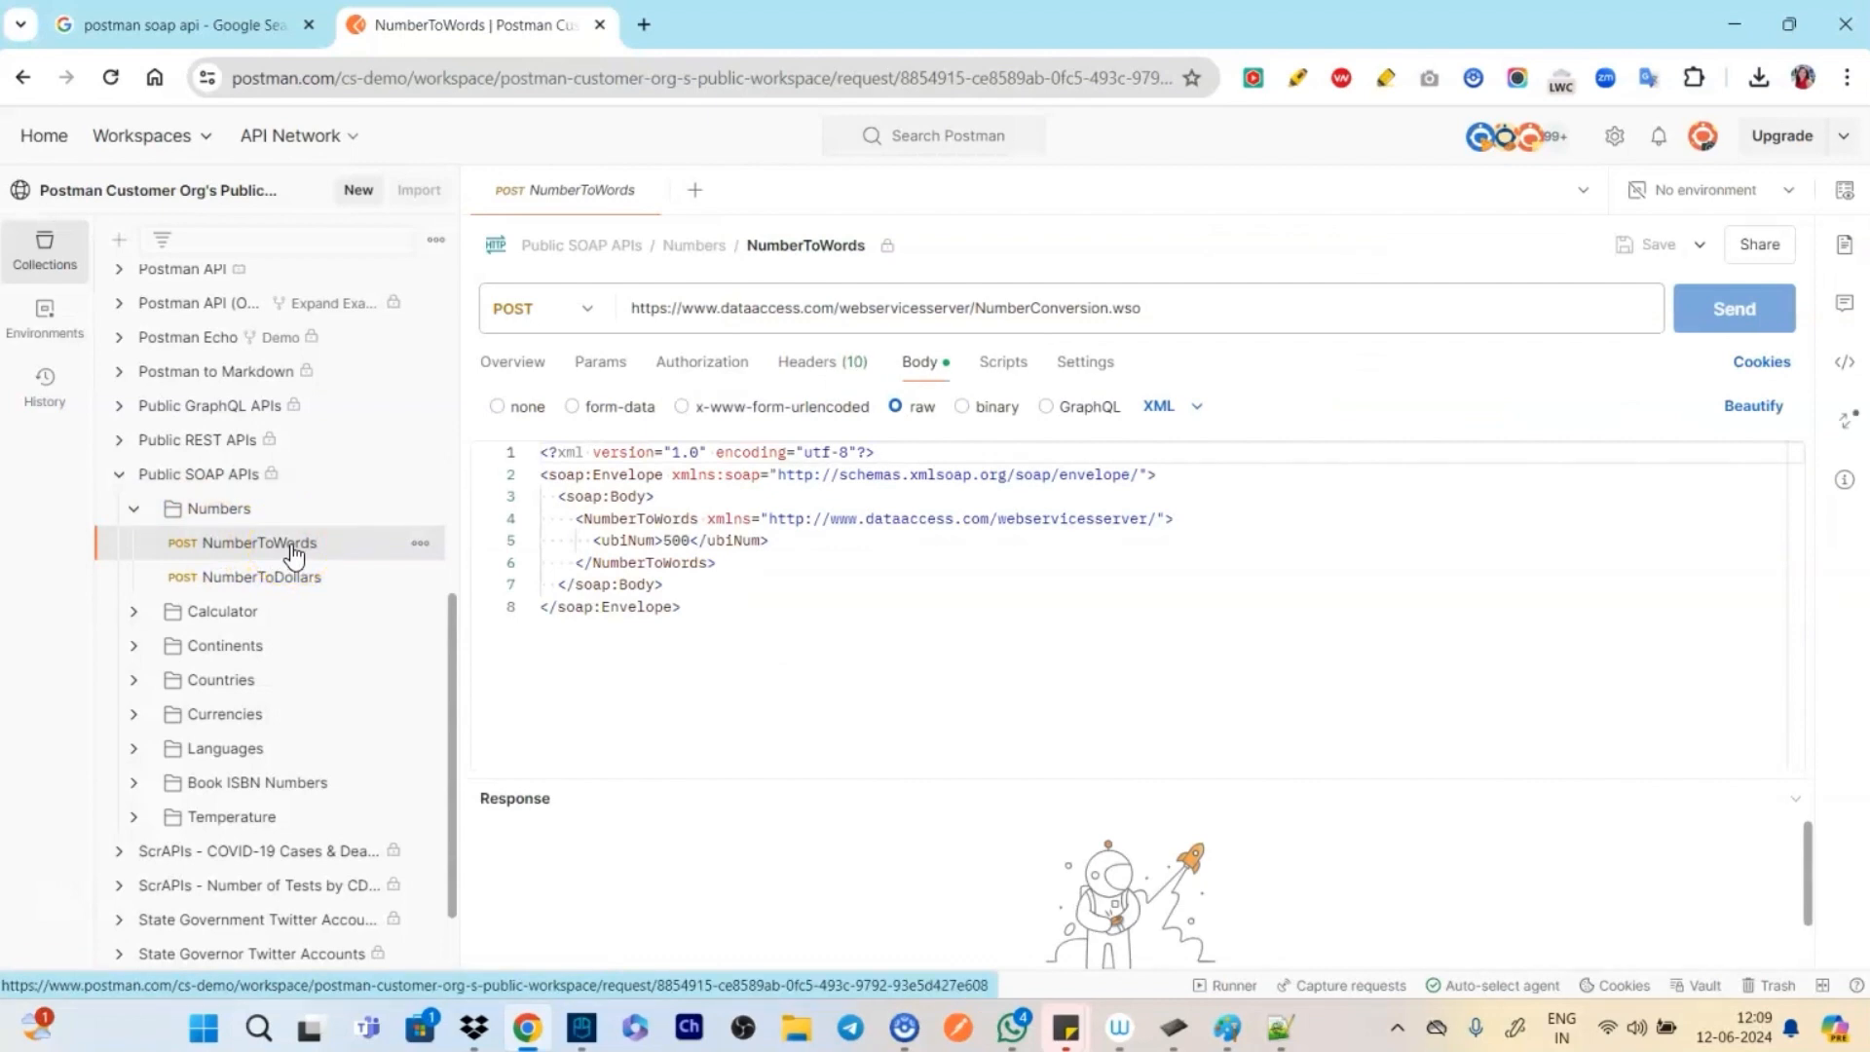
pyautogui.moveTo(361, 559)
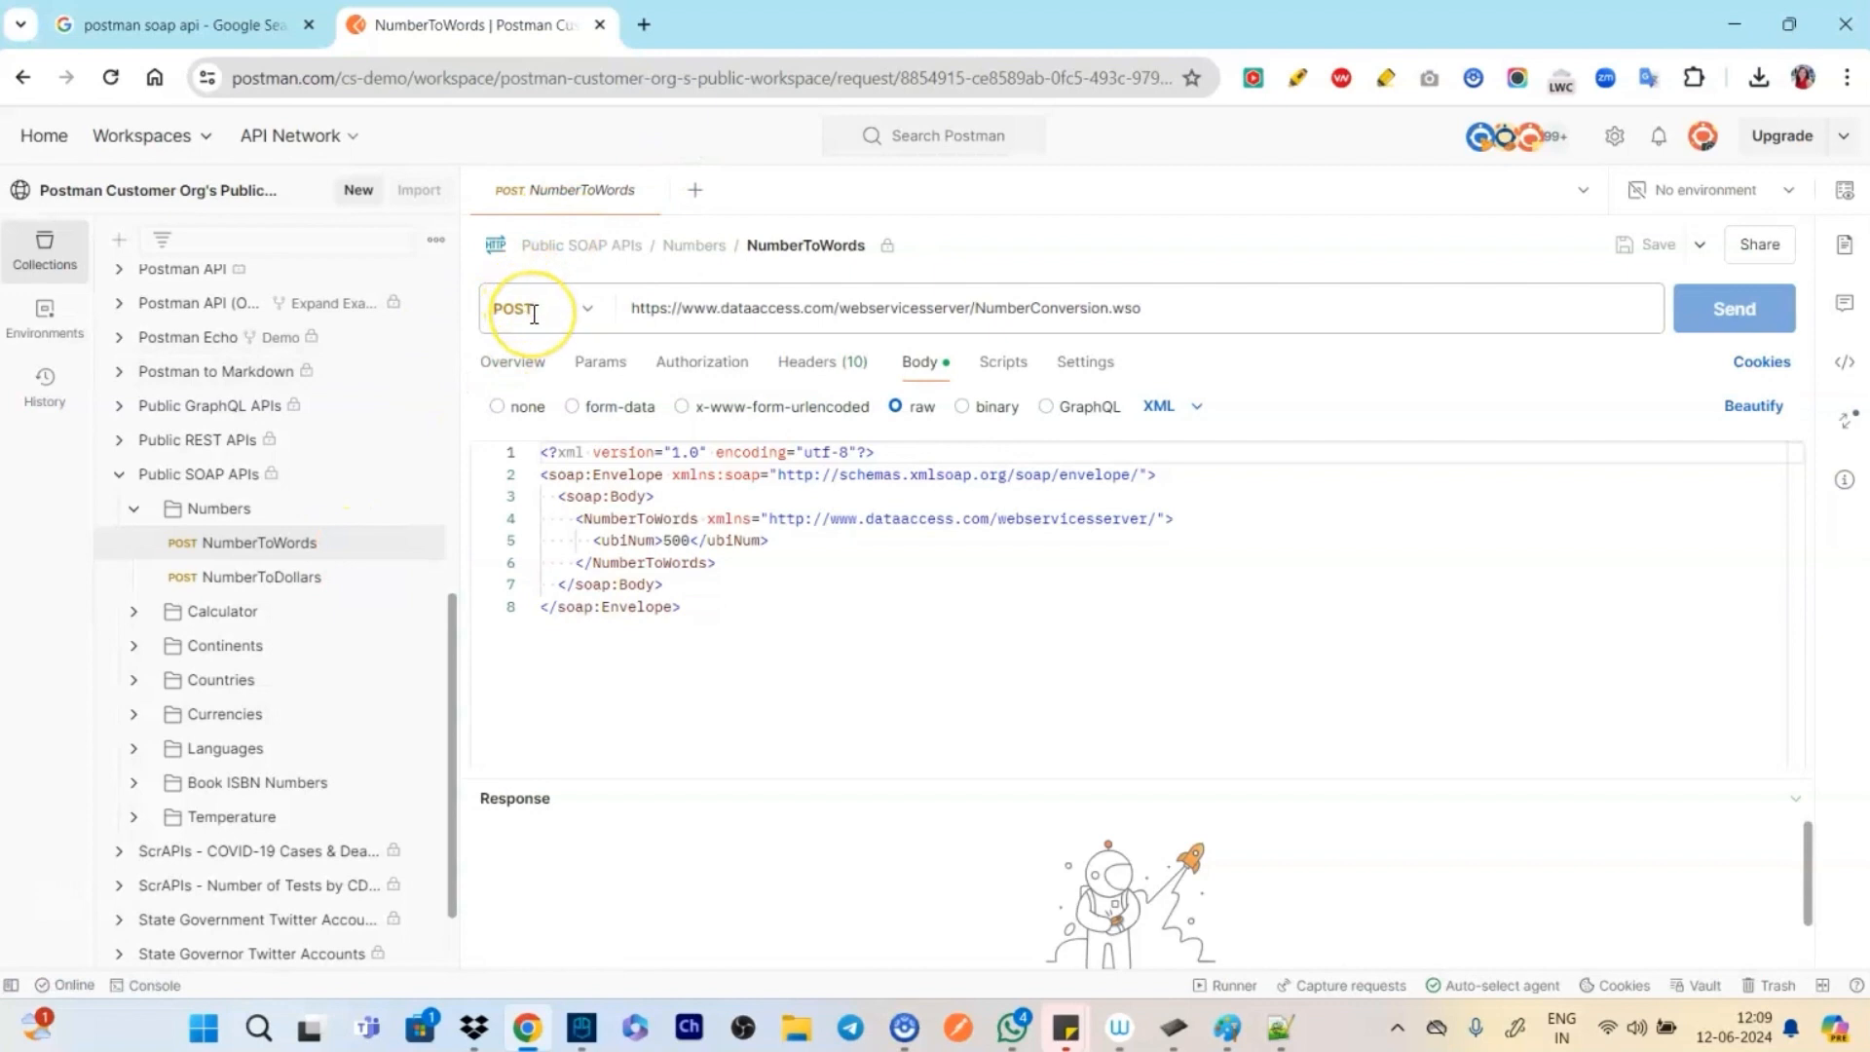
# Inspect the NumberToWords POST method list and its SOAP XML body requesting 500
pyautogui.click(586, 307)
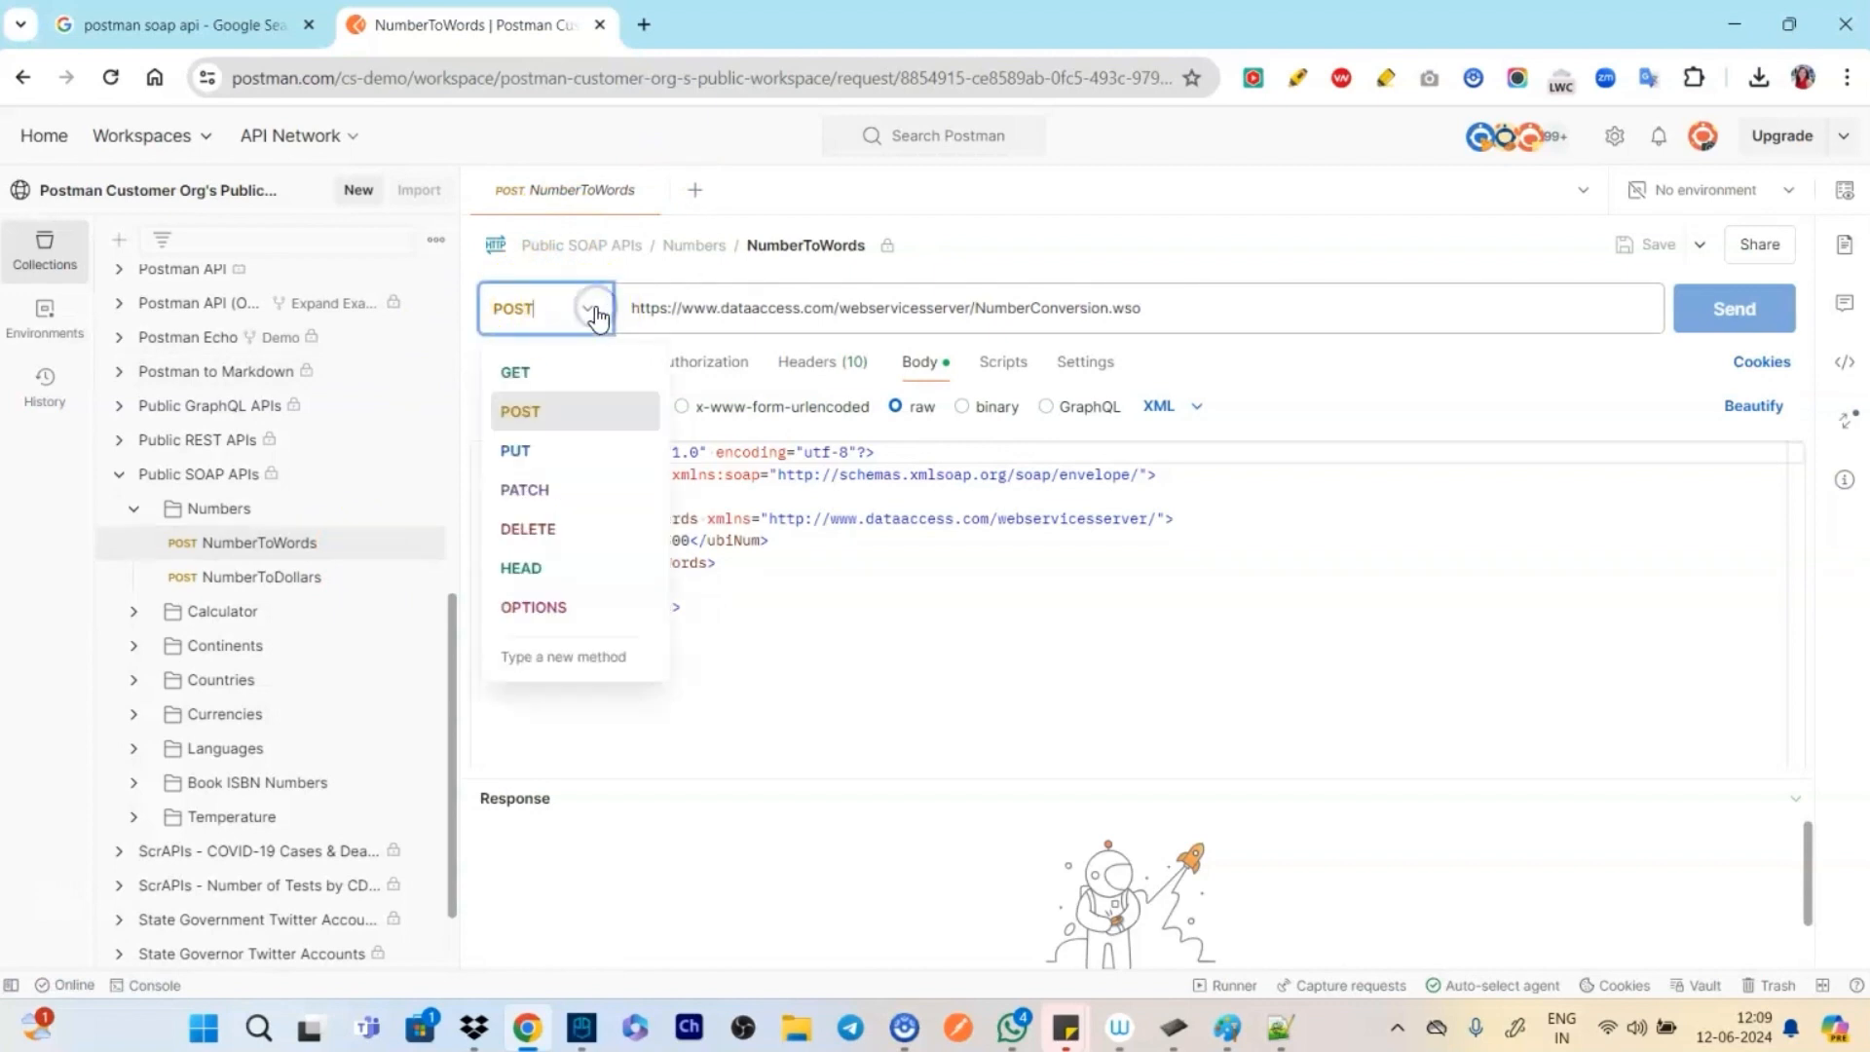
pyautogui.moveTo(536, 338)
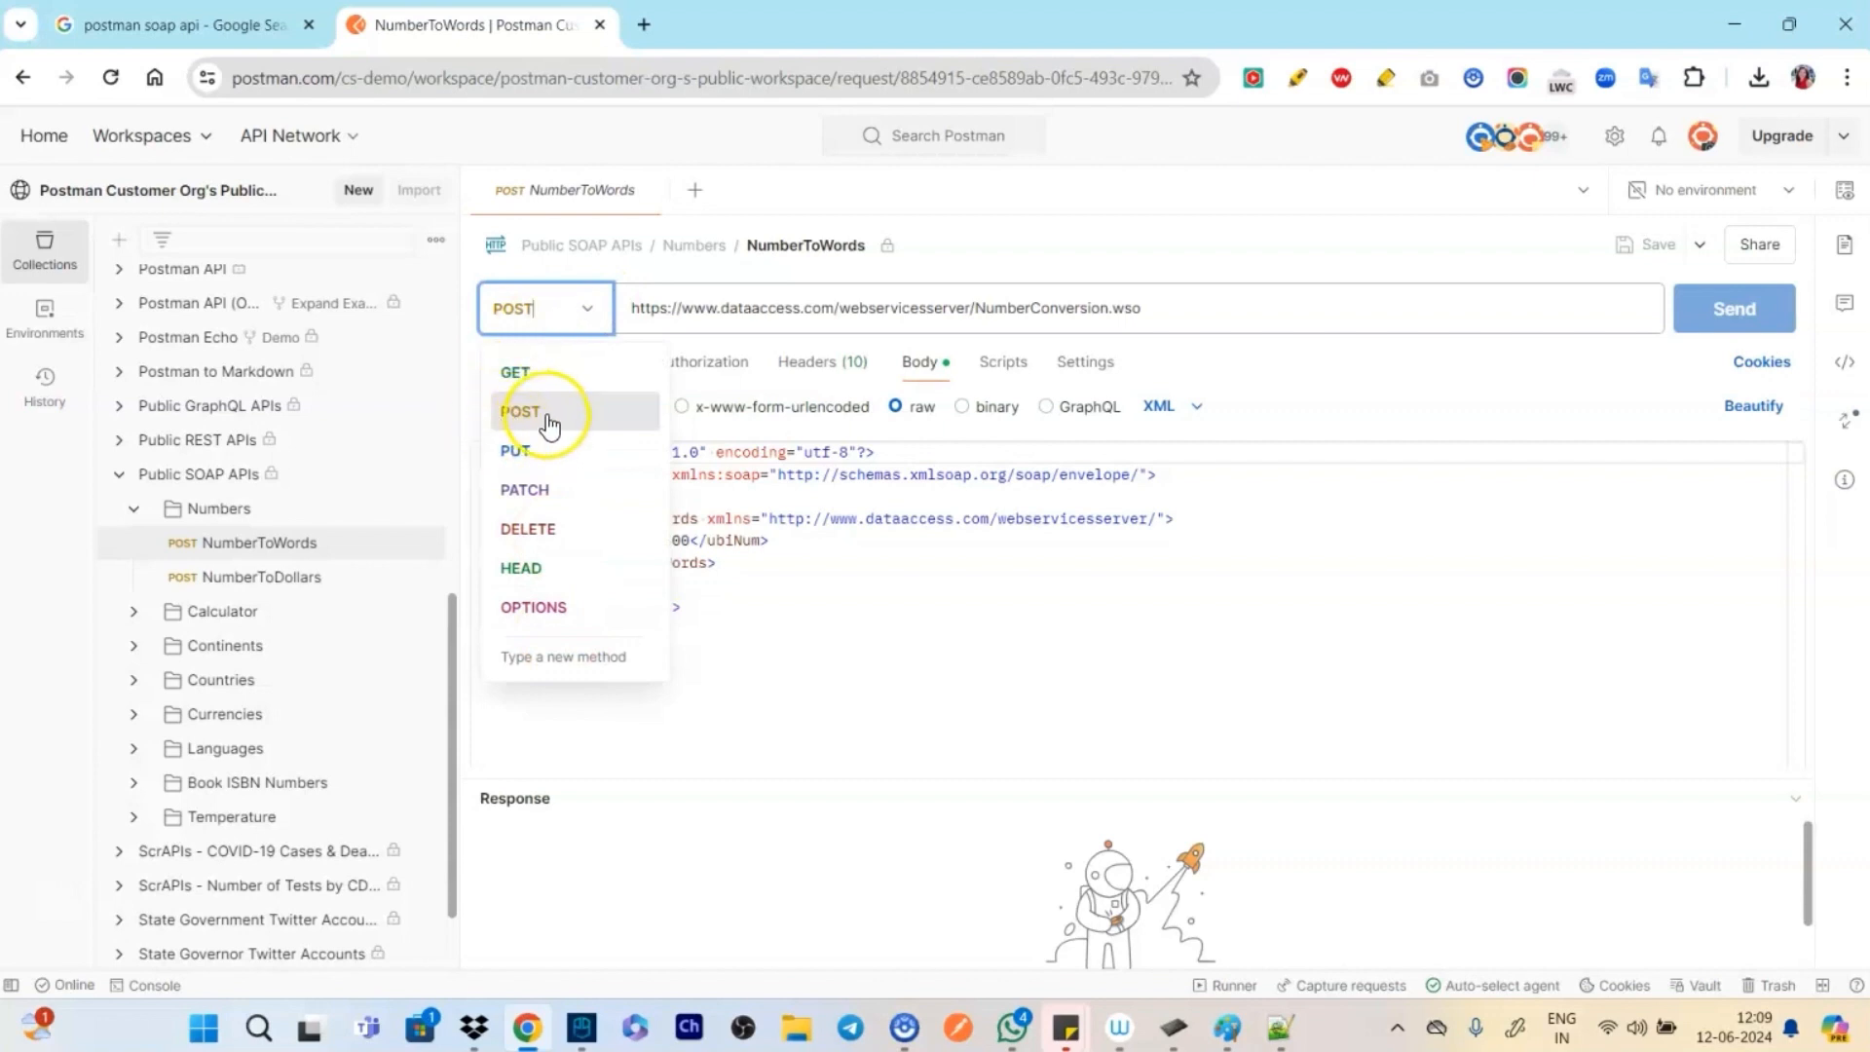
pyautogui.moveTo(1289, 293)
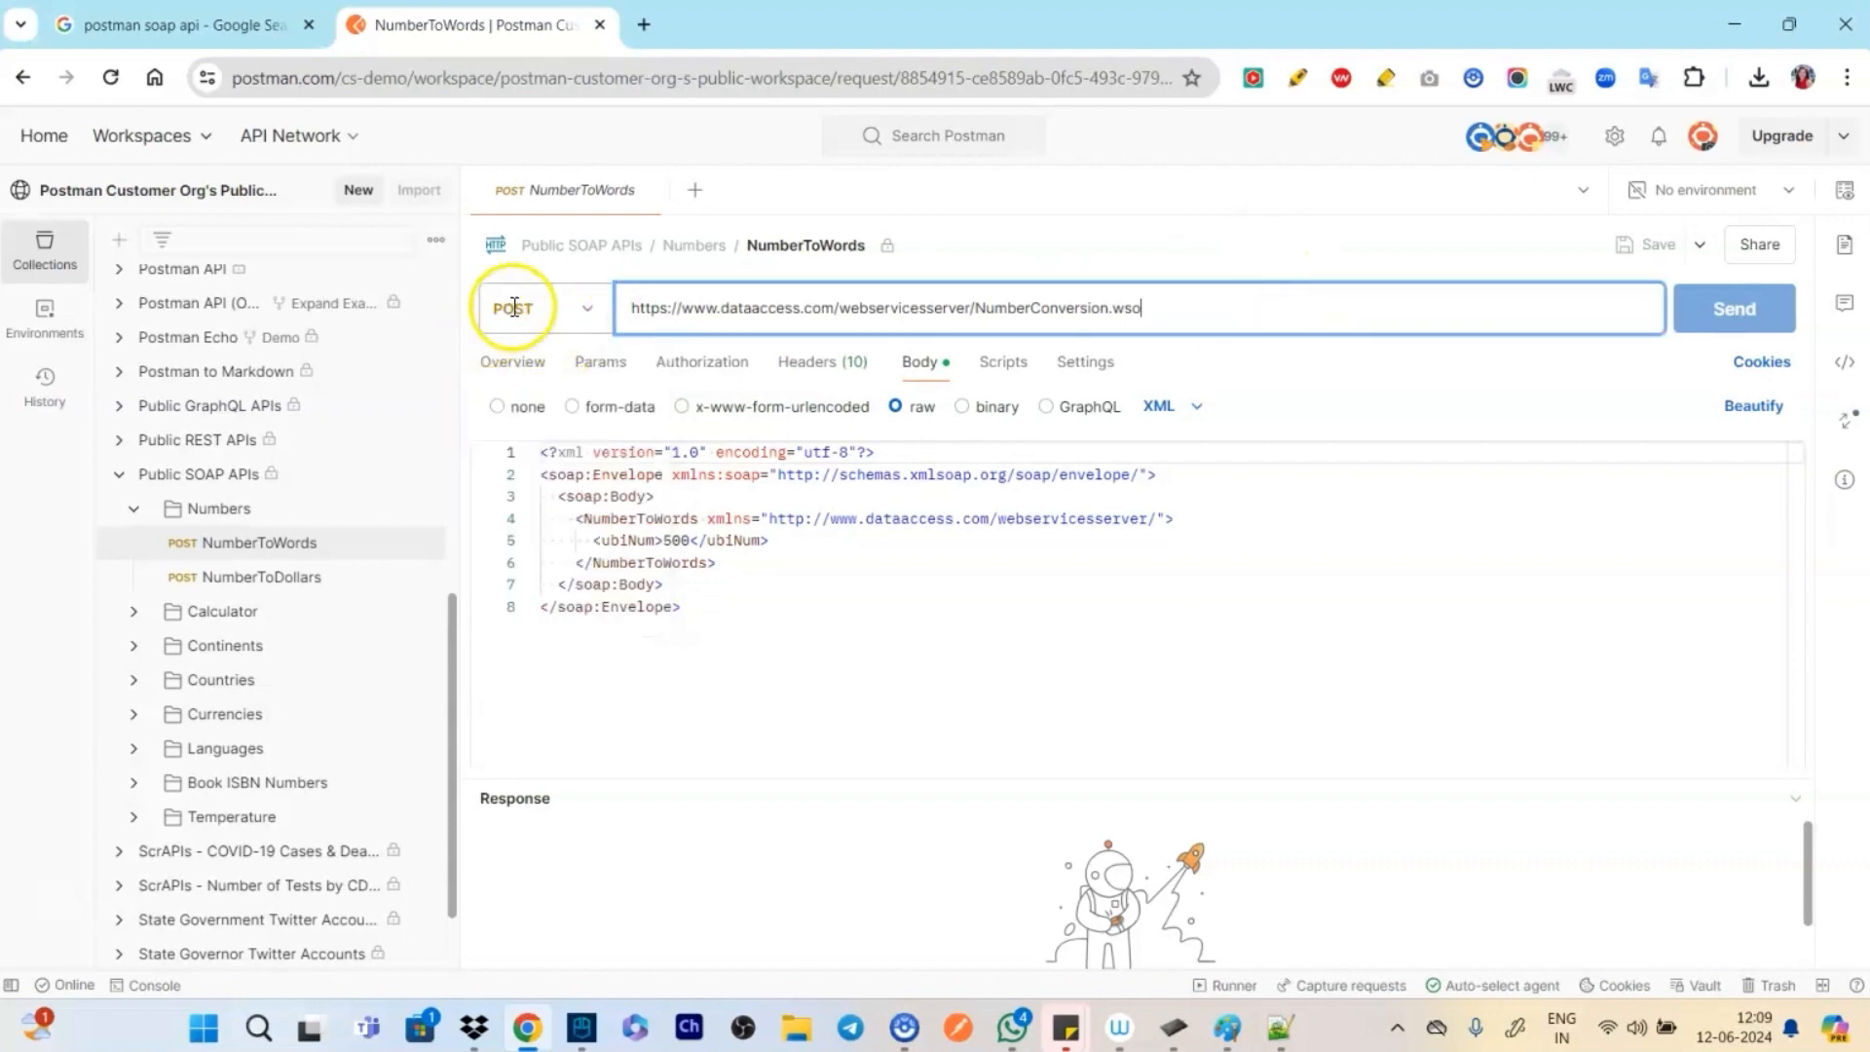
pyautogui.moveTo(706, 310)
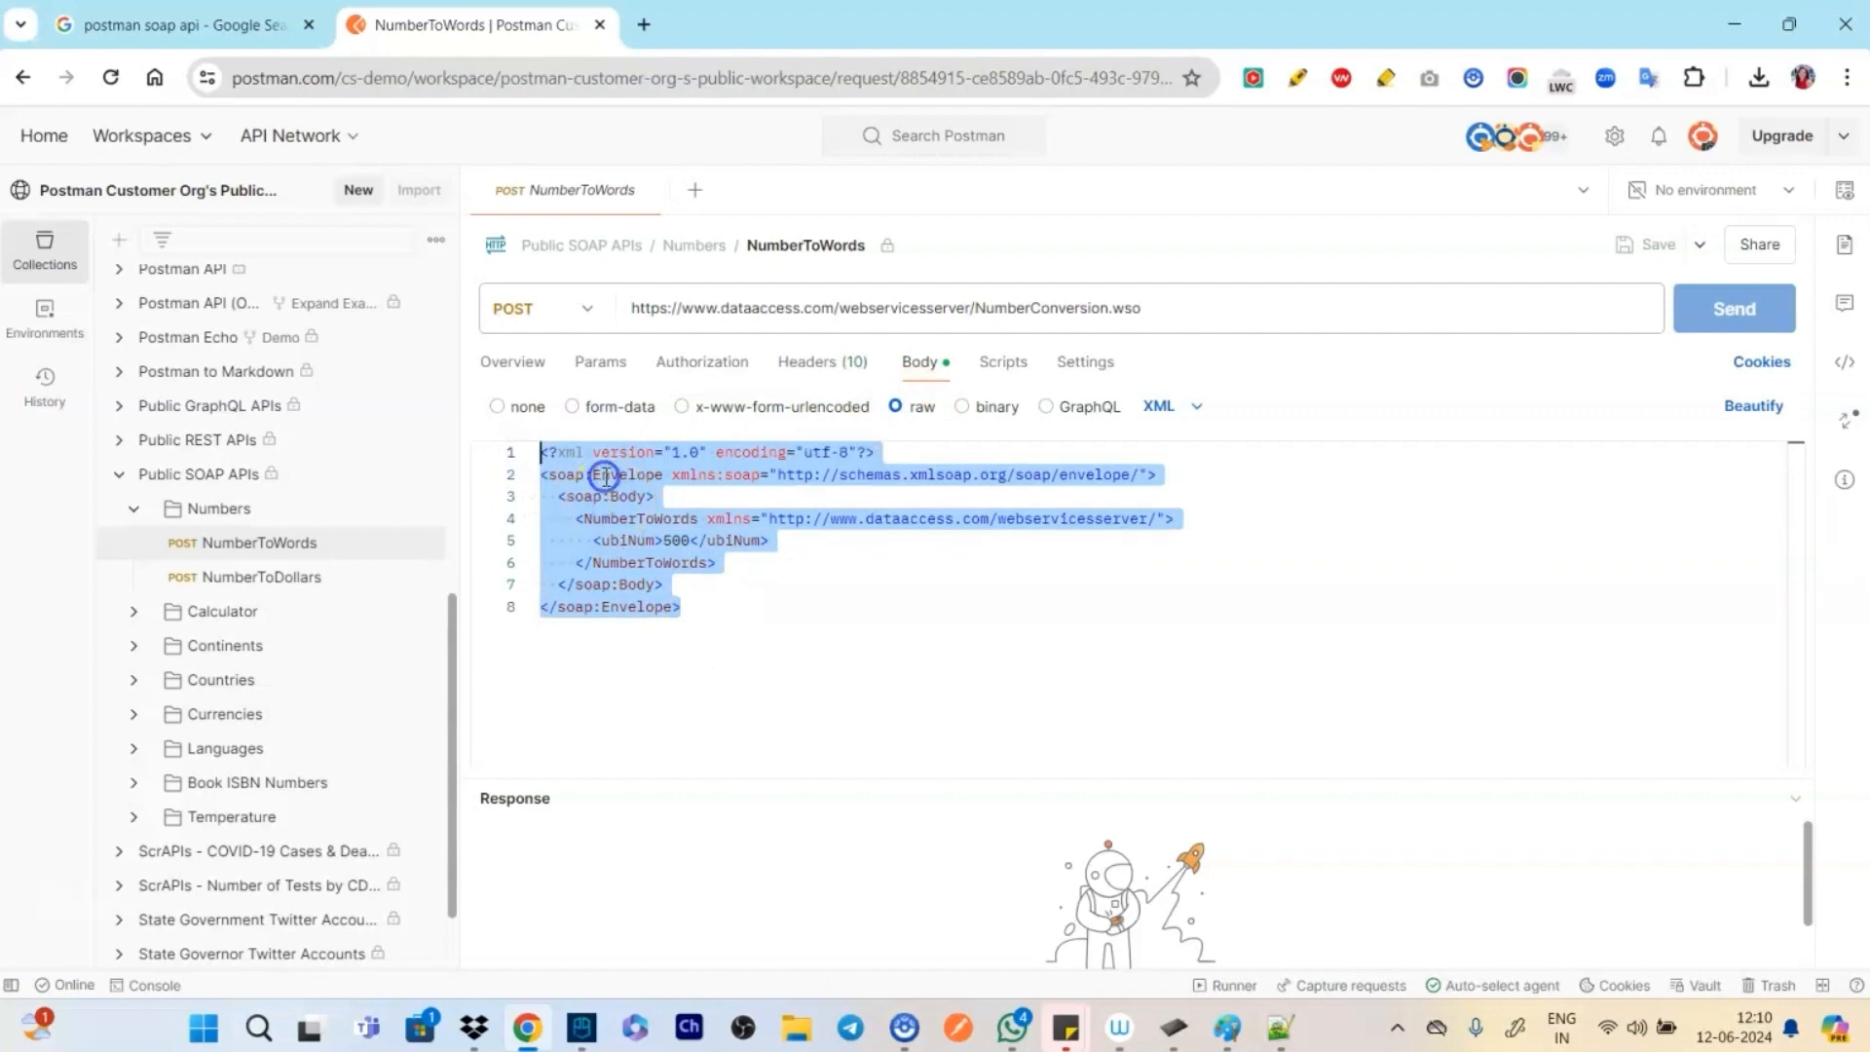
pyautogui.click(560, 495)
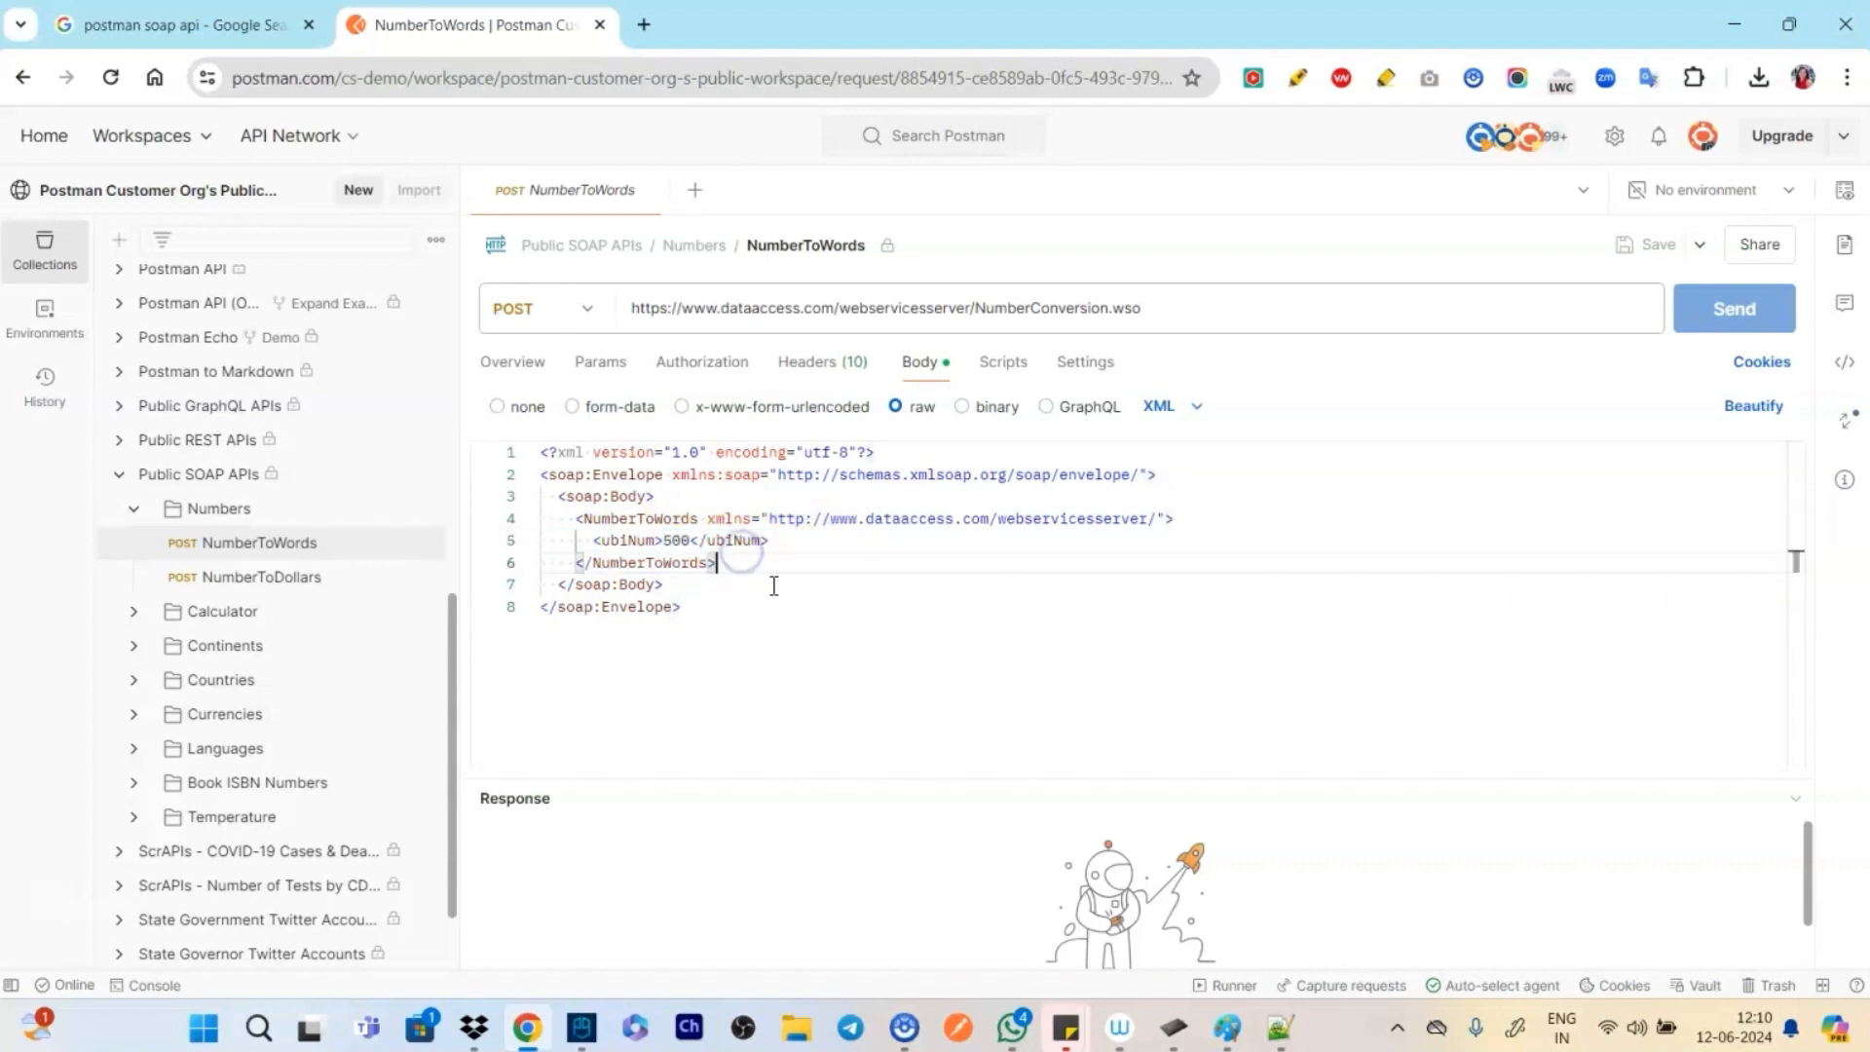
pyautogui.moveTo(1354, 686)
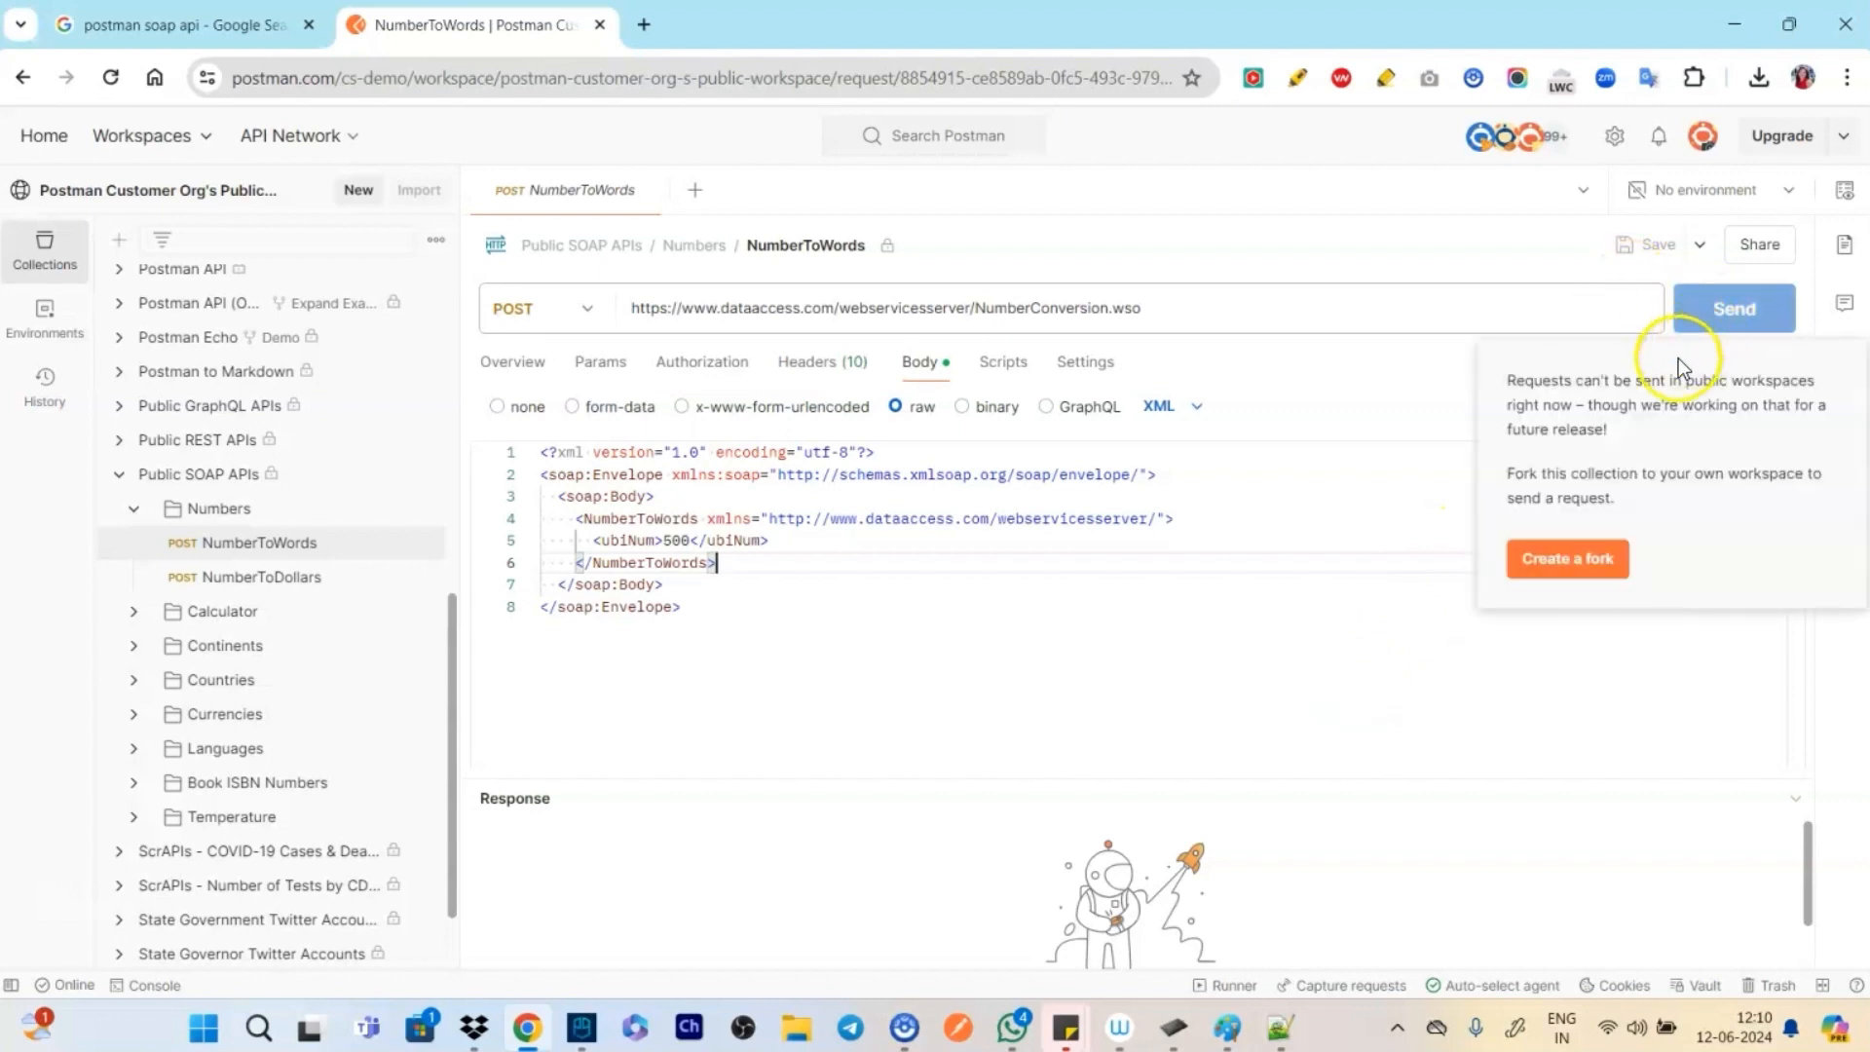
pyautogui.moveTo(1567, 558)
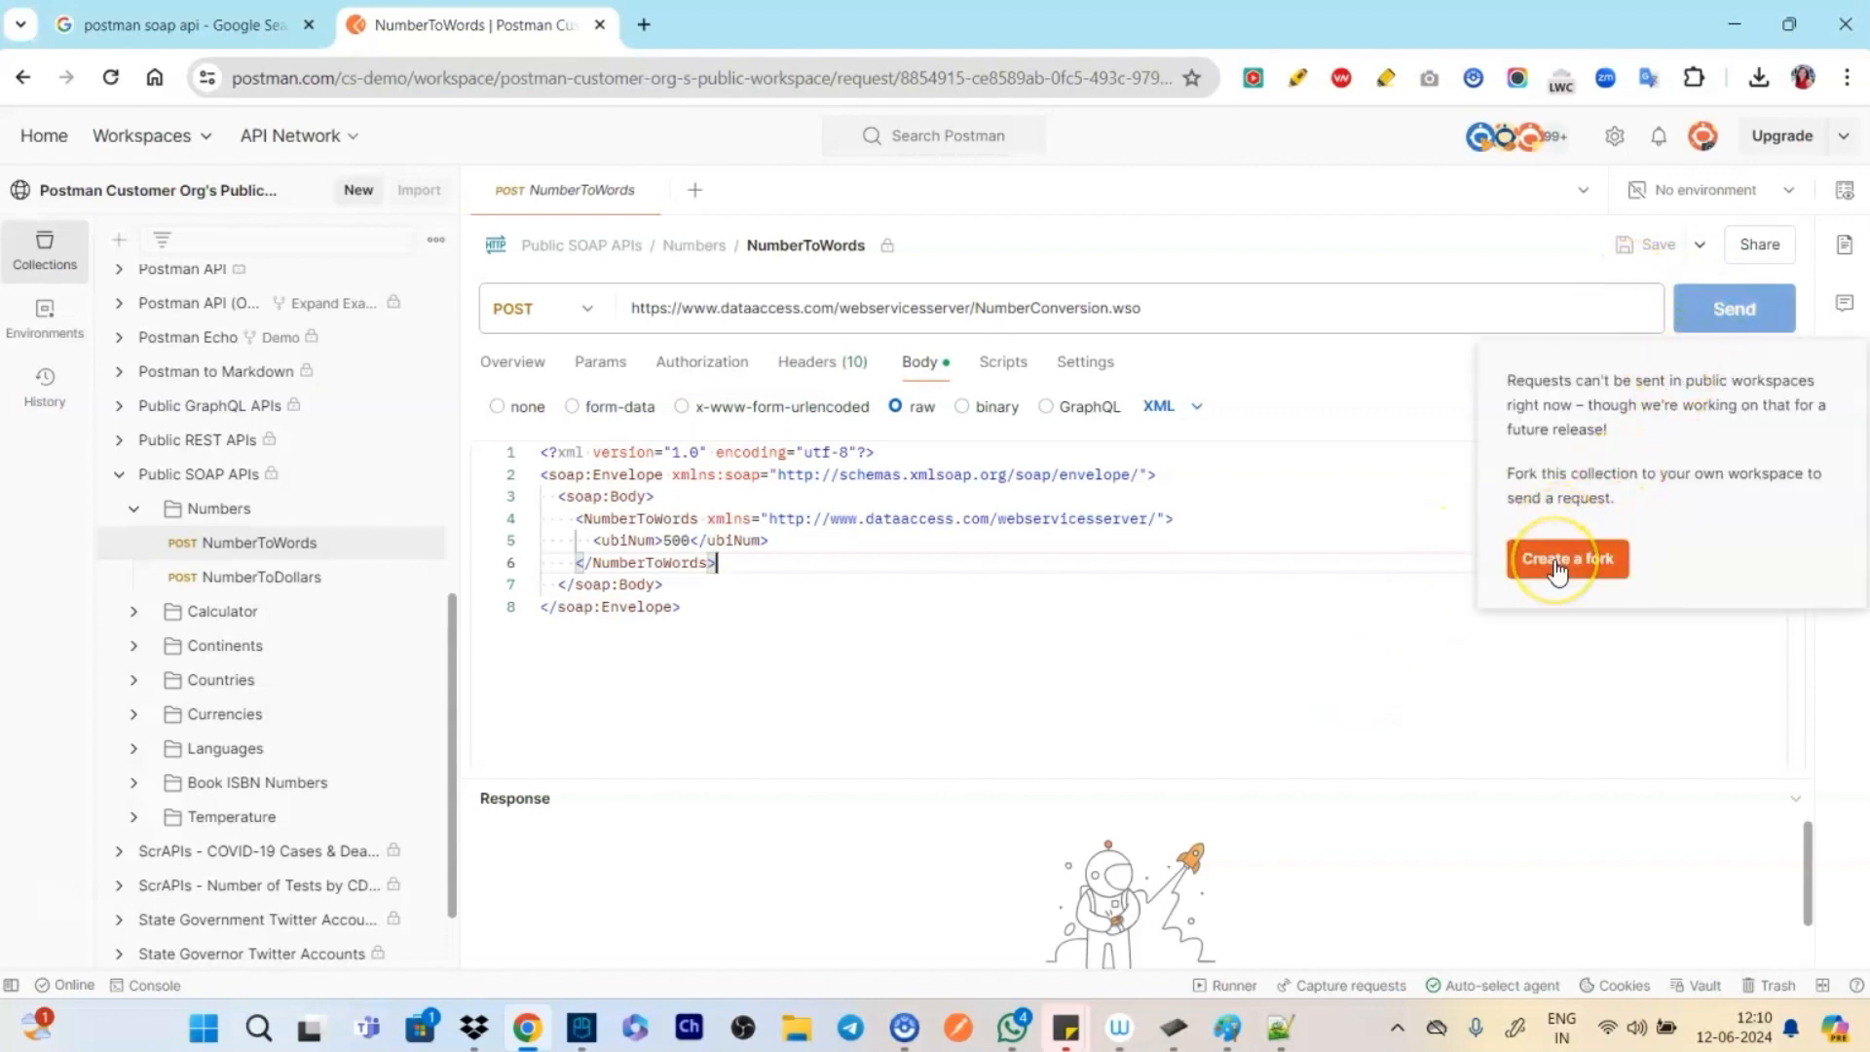
# Fork the Public SOAP APIs collection into My Workspace and expand its Numbers folder
pyautogui.click(1566, 558)
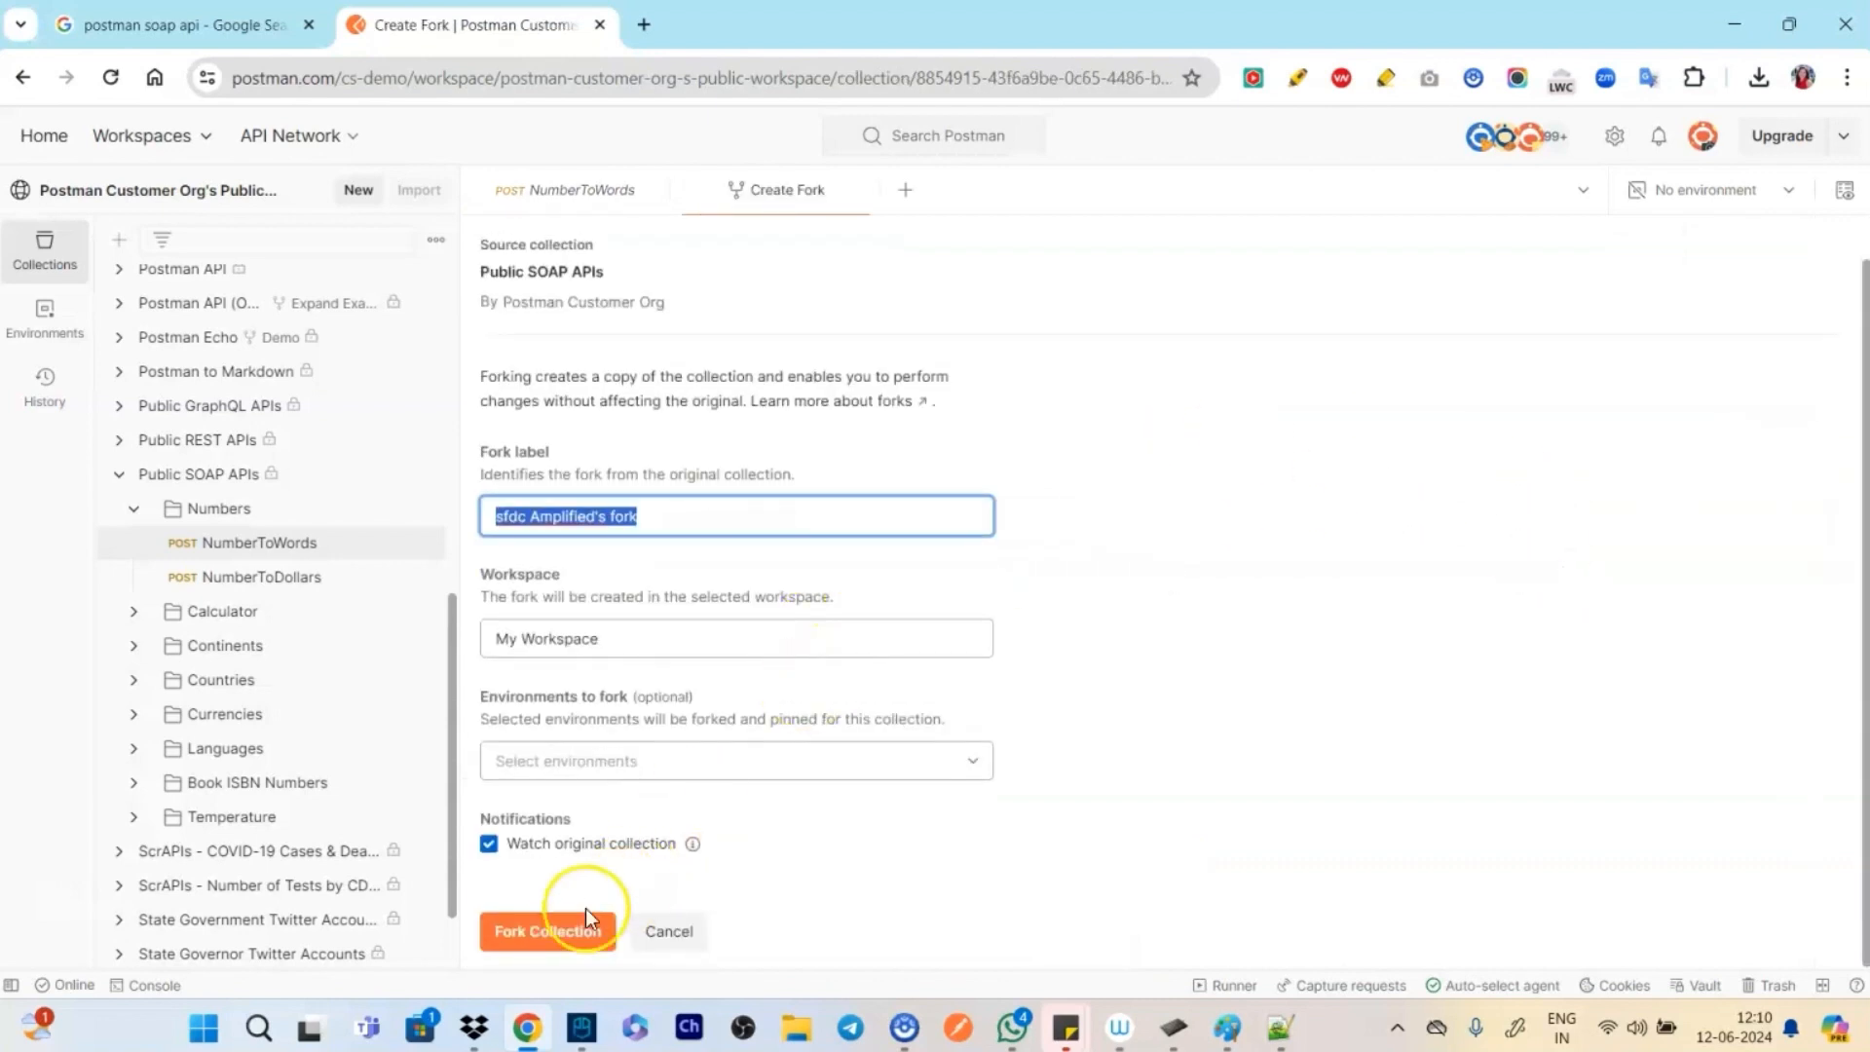
pyautogui.click(548, 930)
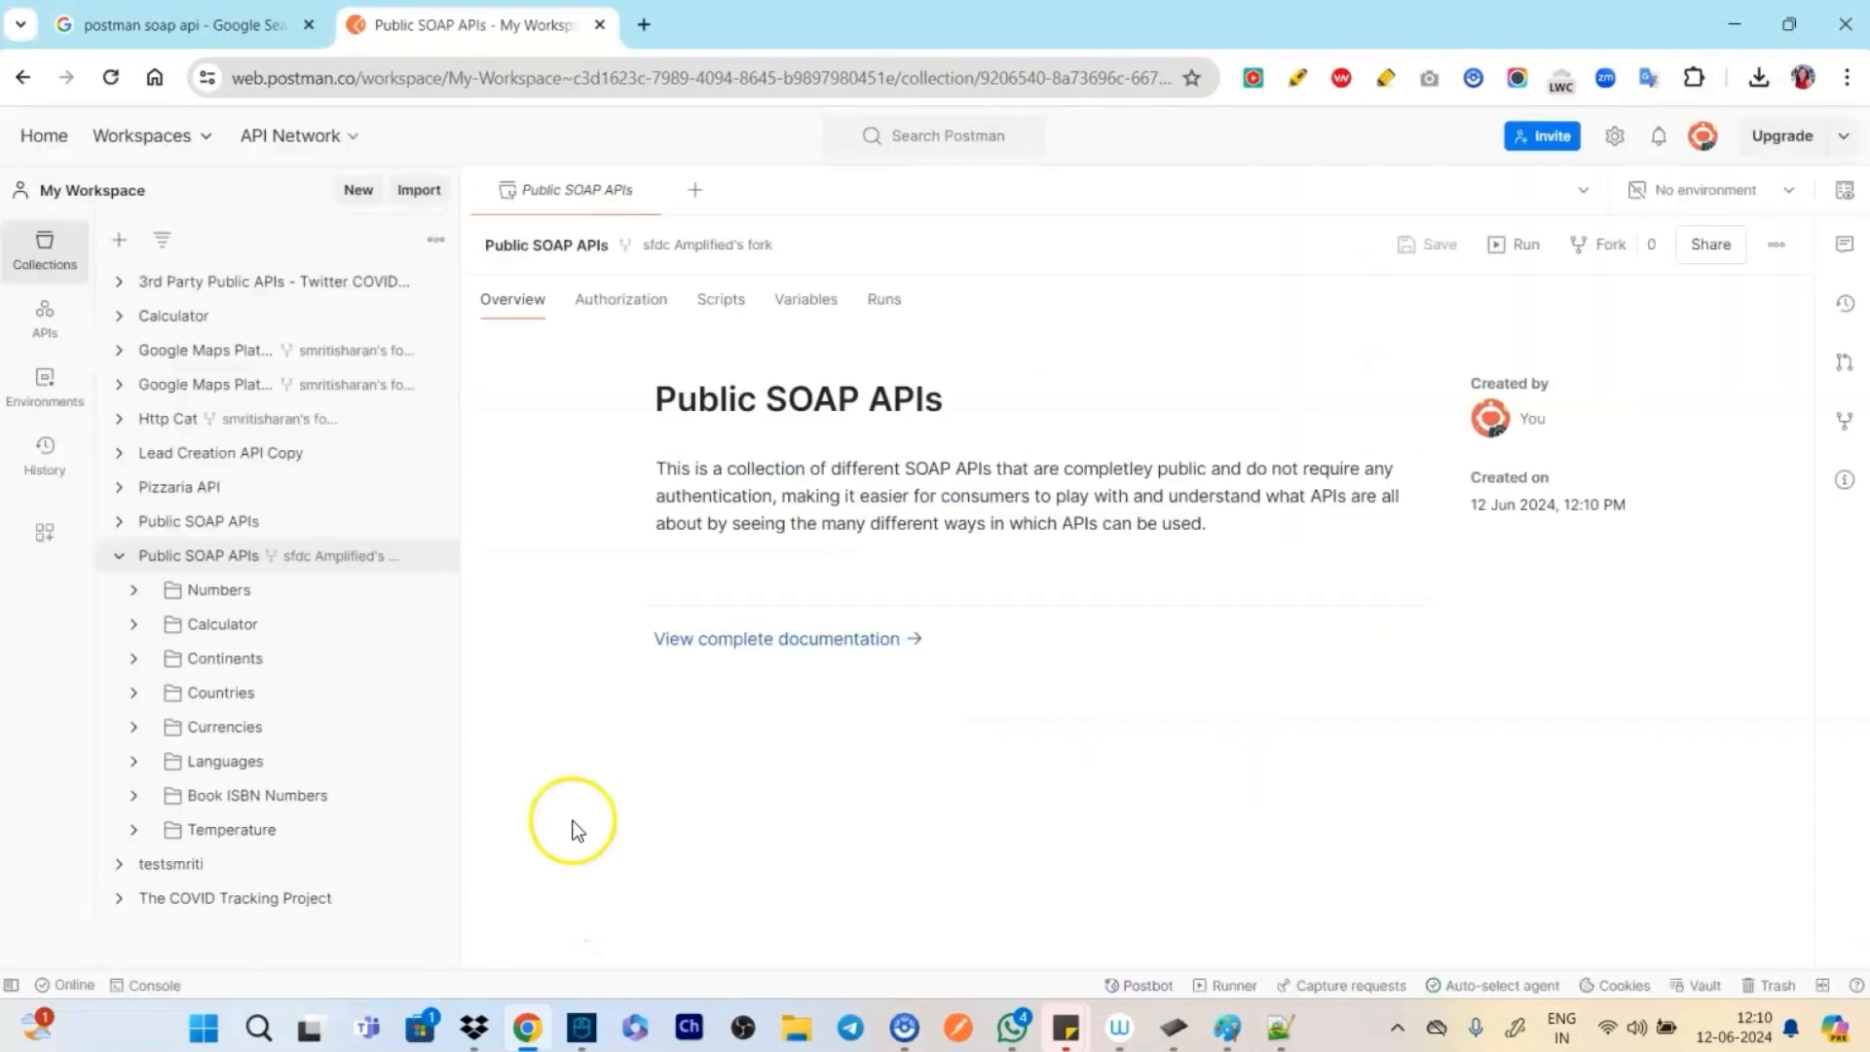
pyautogui.click(218, 589)
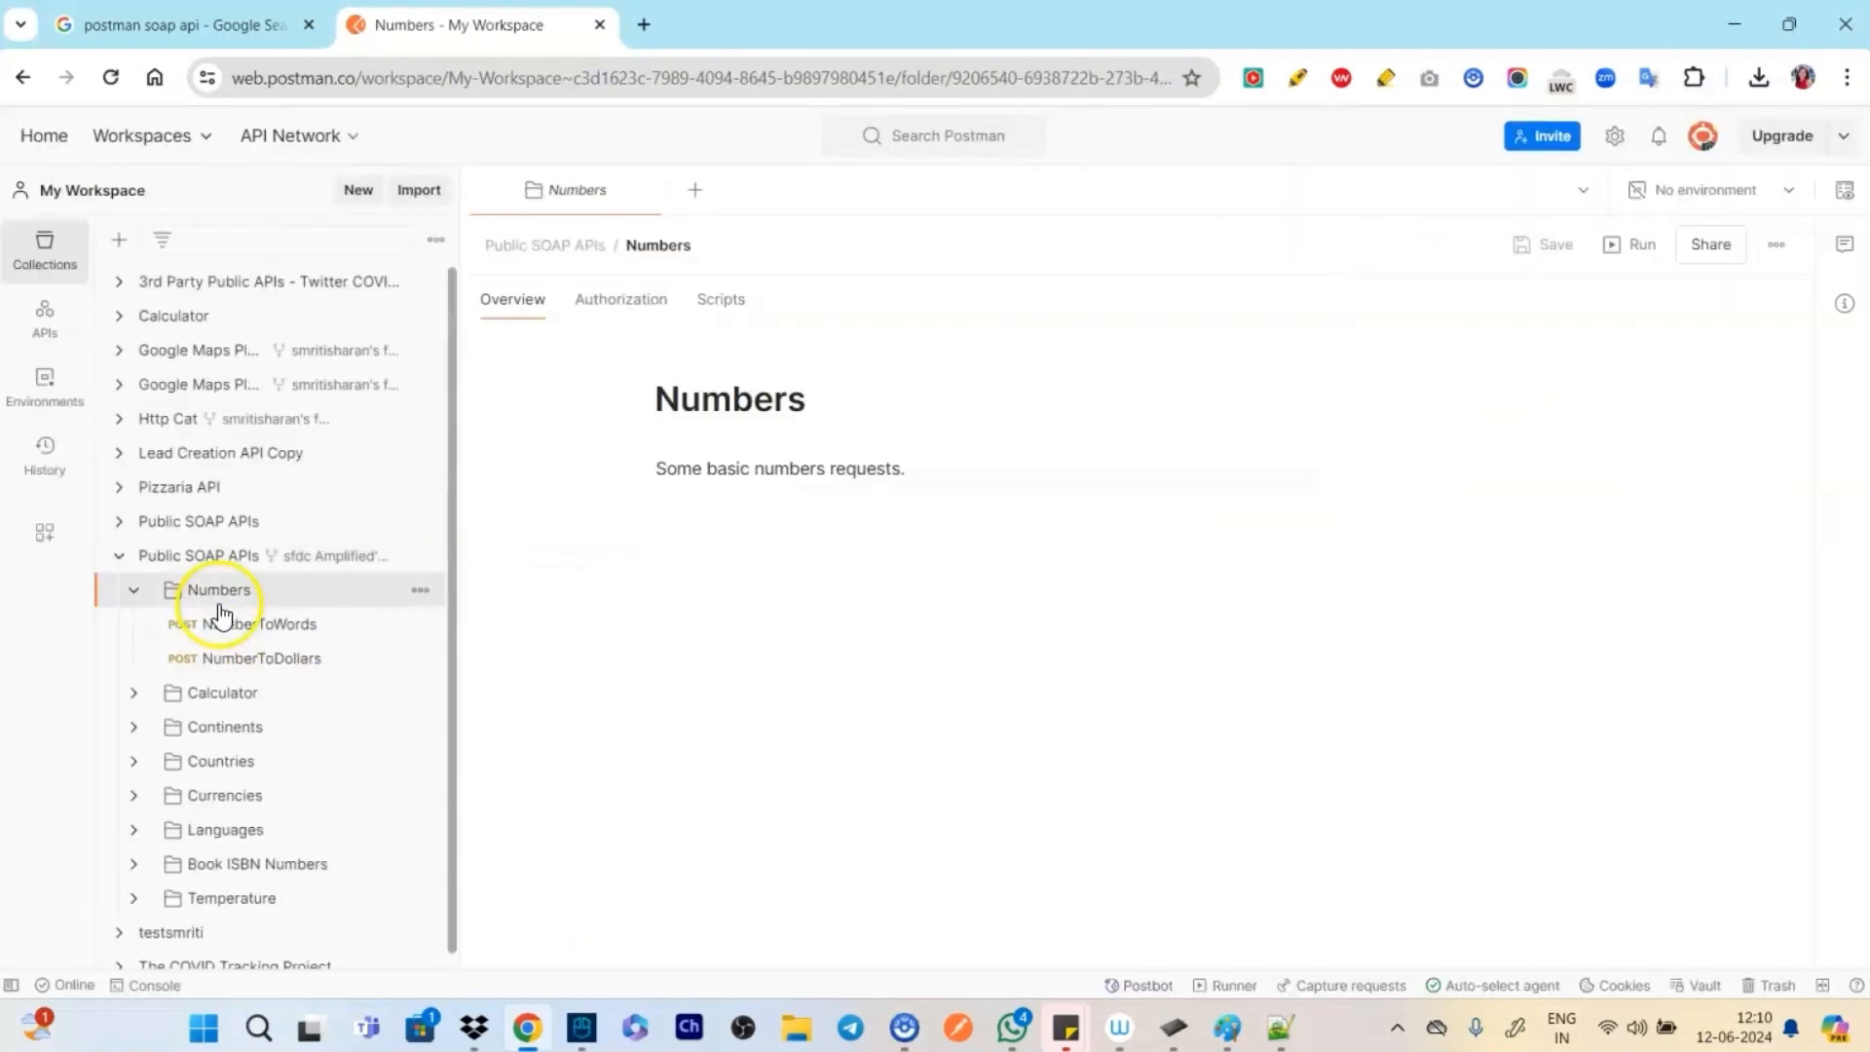
# Review NumberToWords Params, Body and Headers, checking the text/xml Content-Type, then return to Body
pyautogui.click(260, 624)
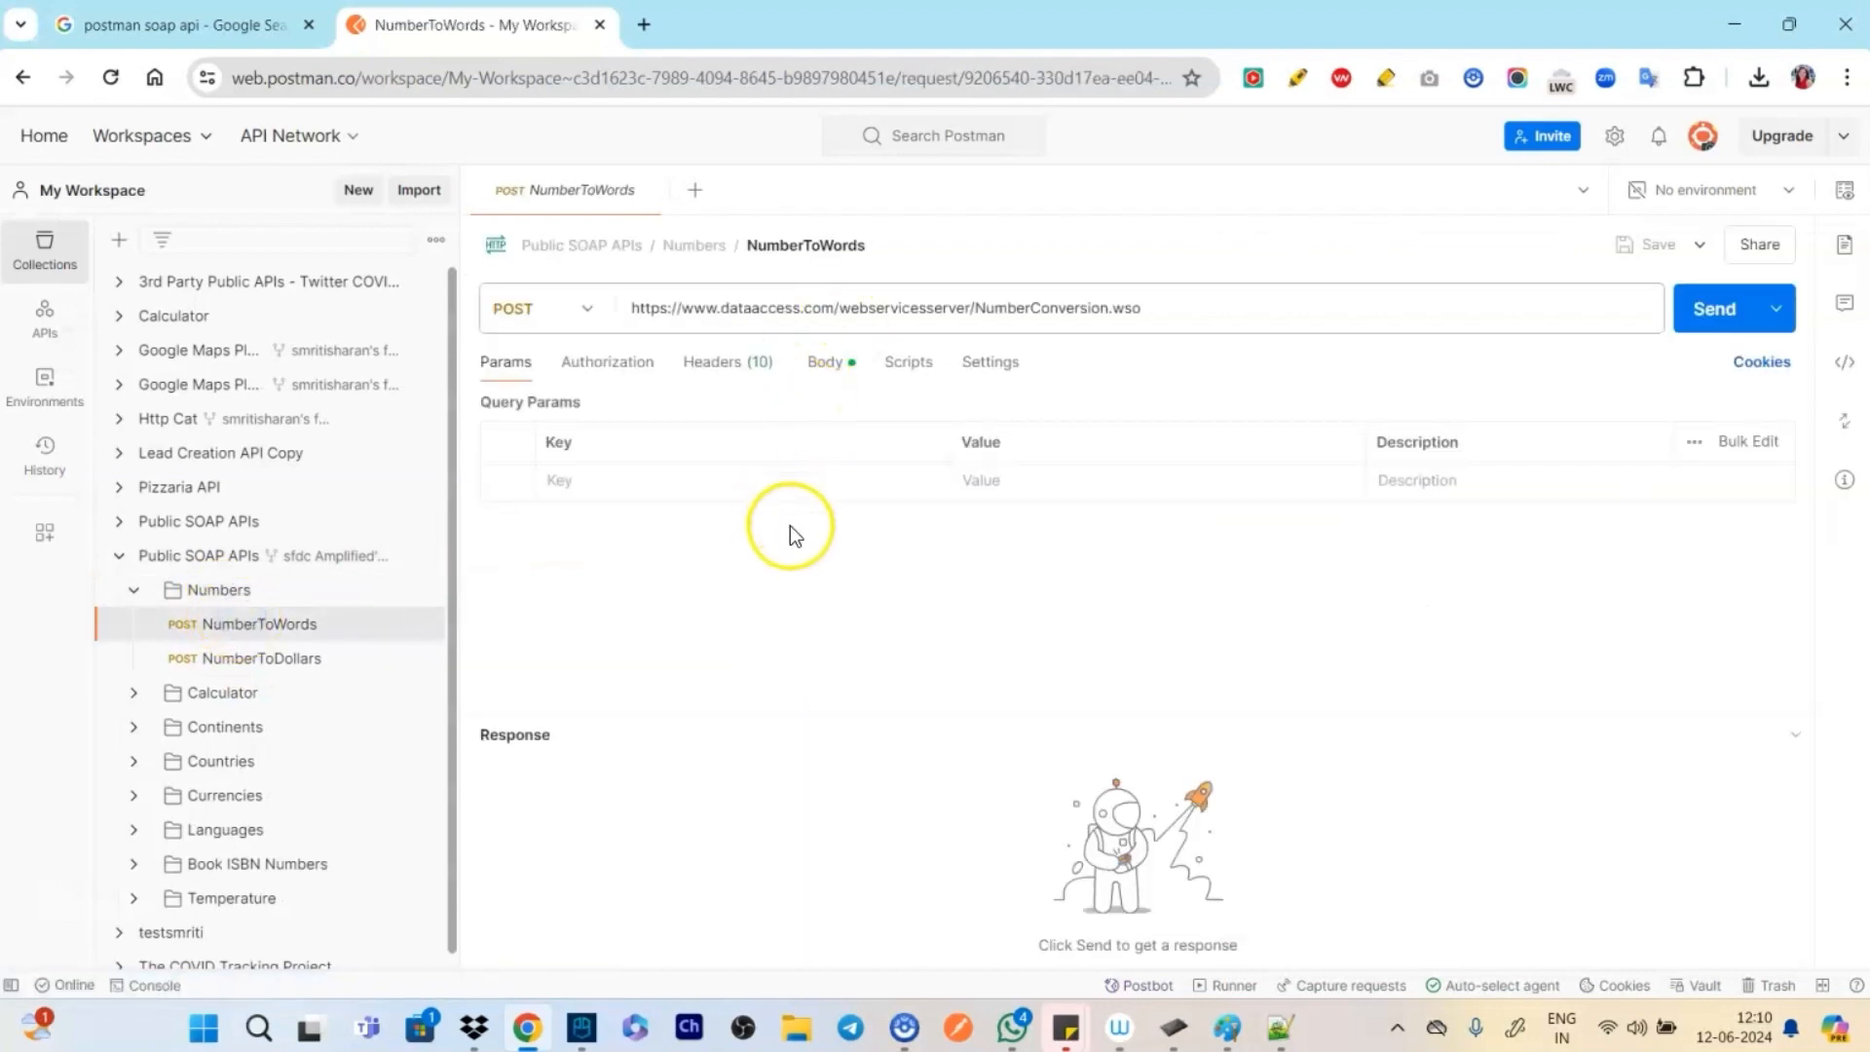
pyautogui.moveTo(1019, 615)
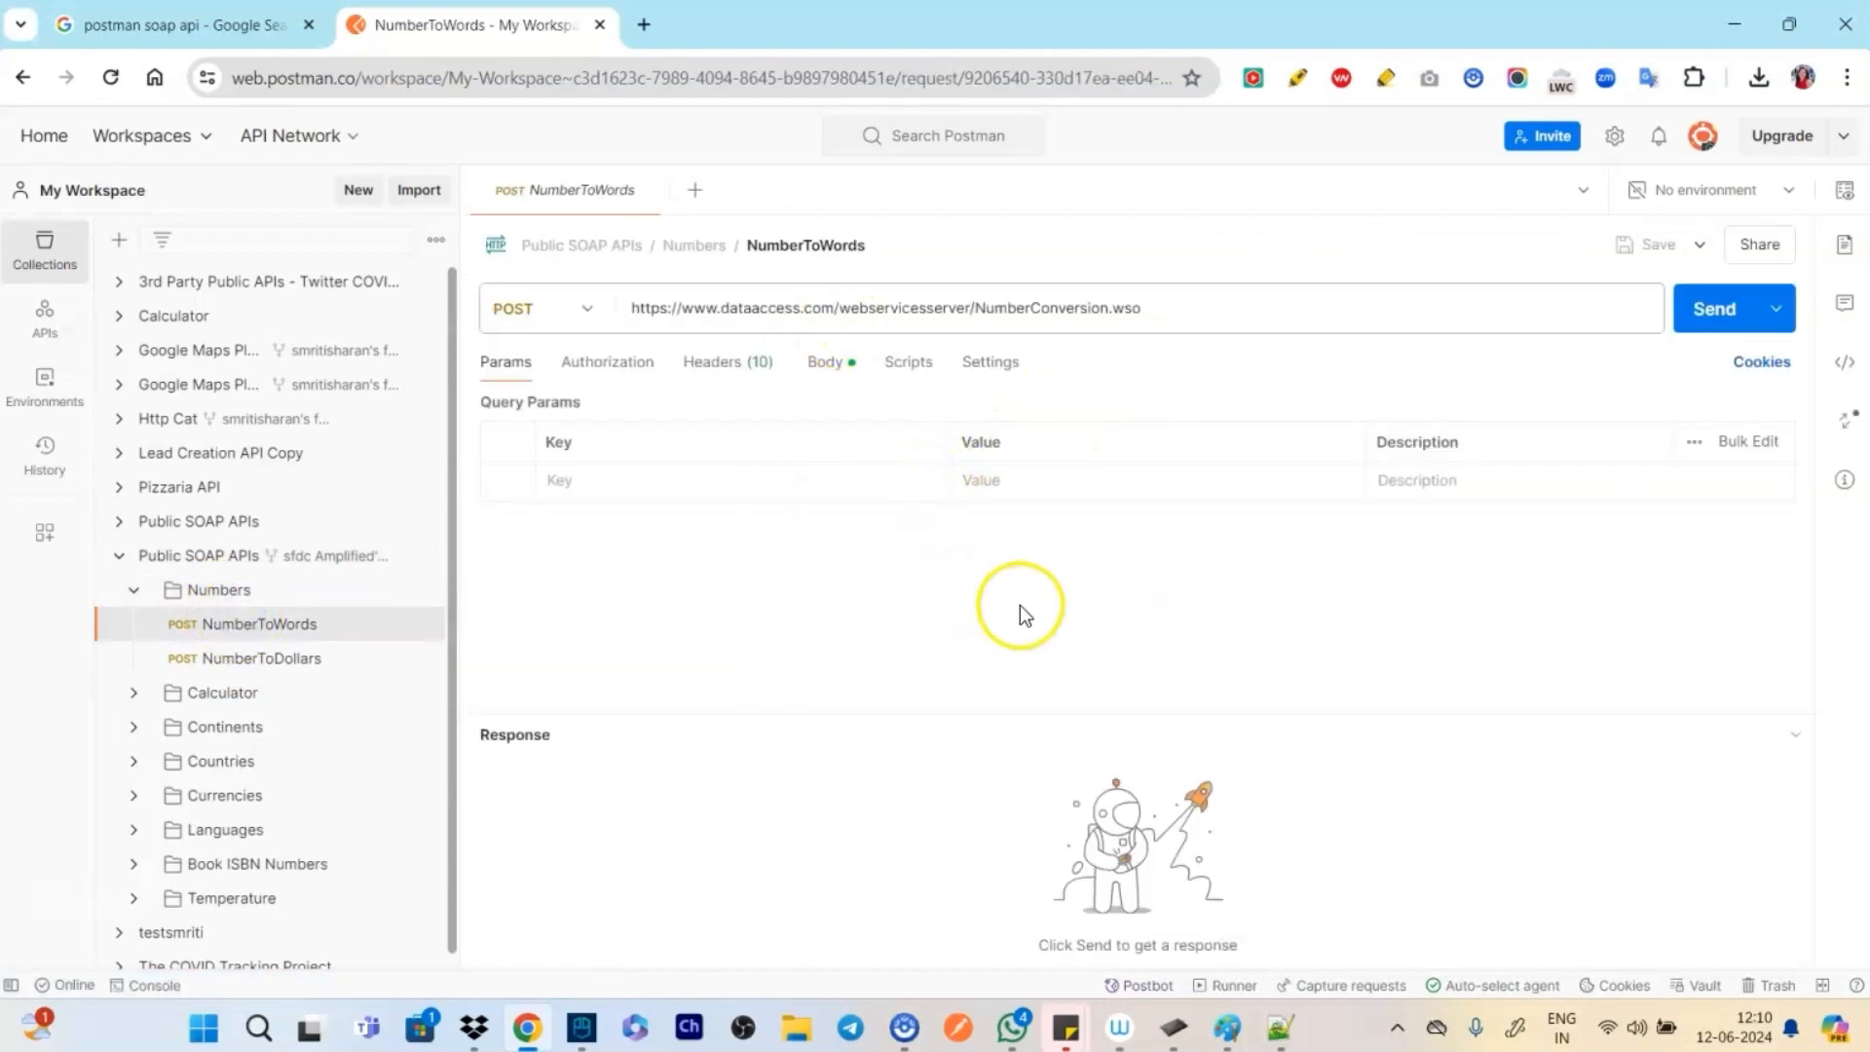
pyautogui.click(824, 362)
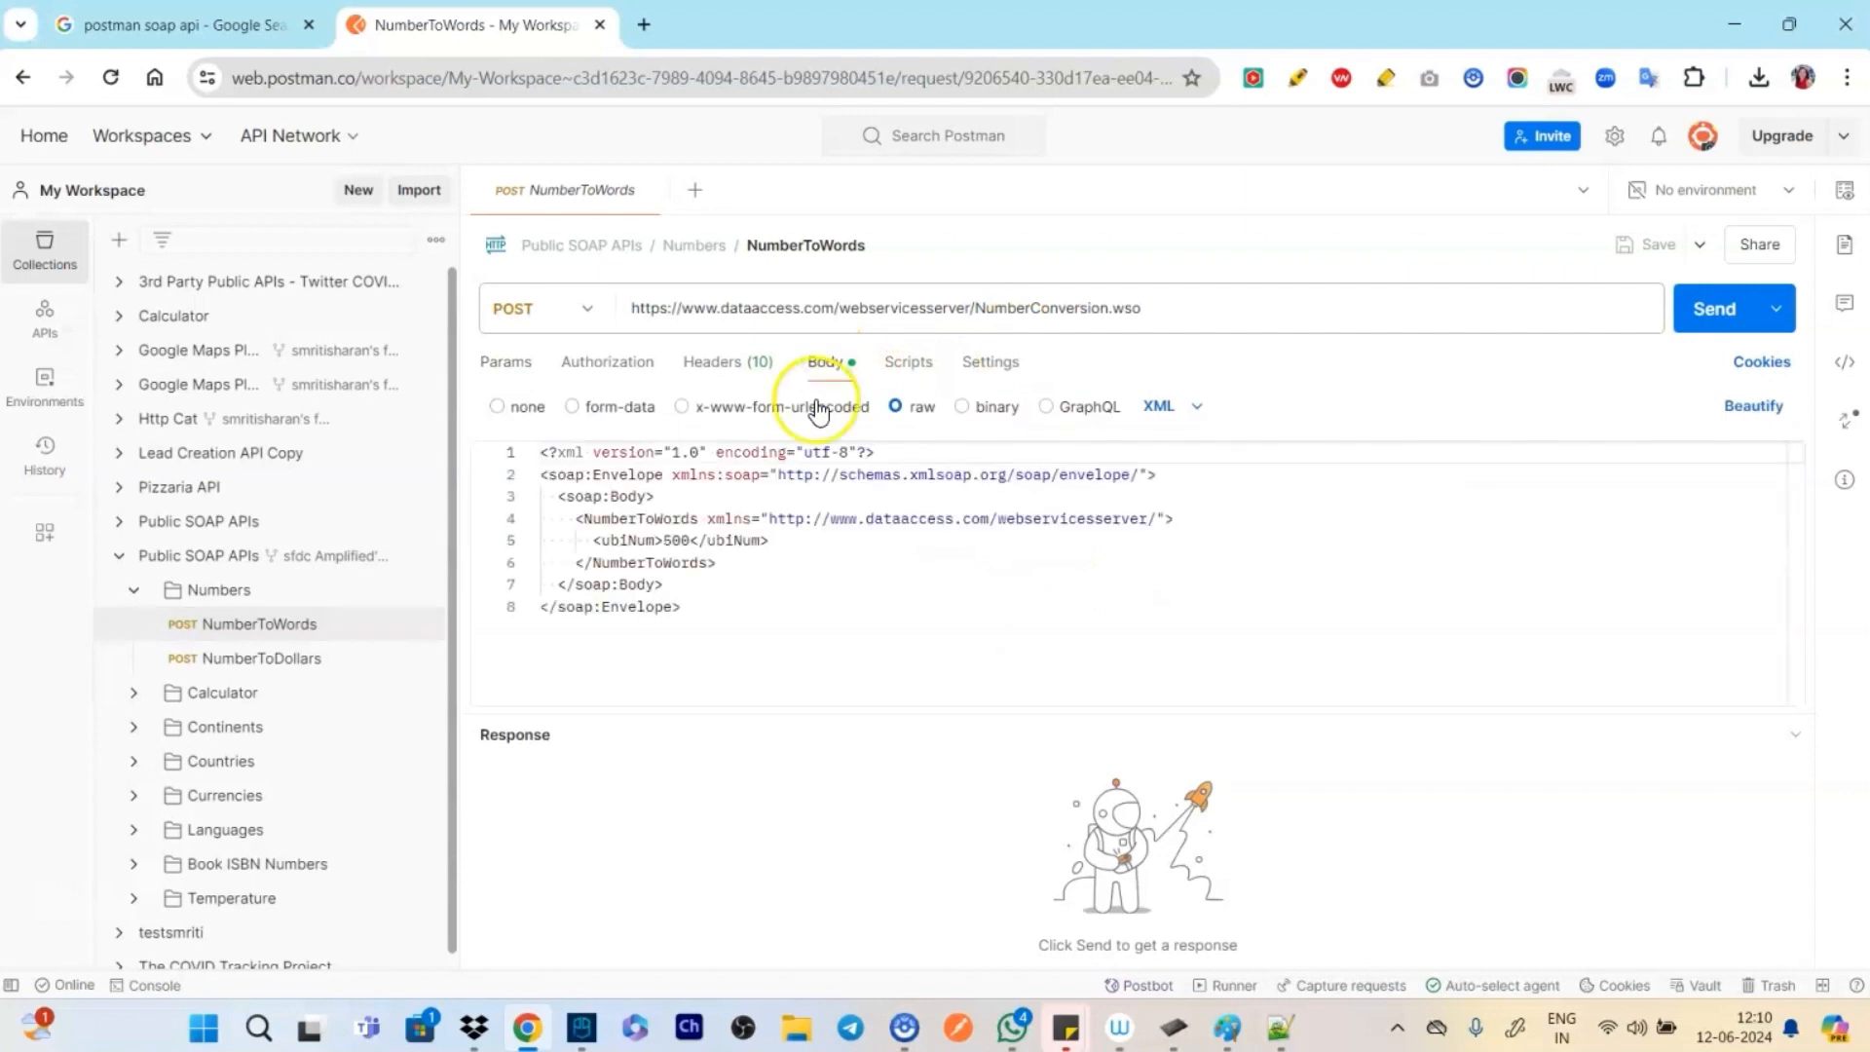
pyautogui.click(727, 362)
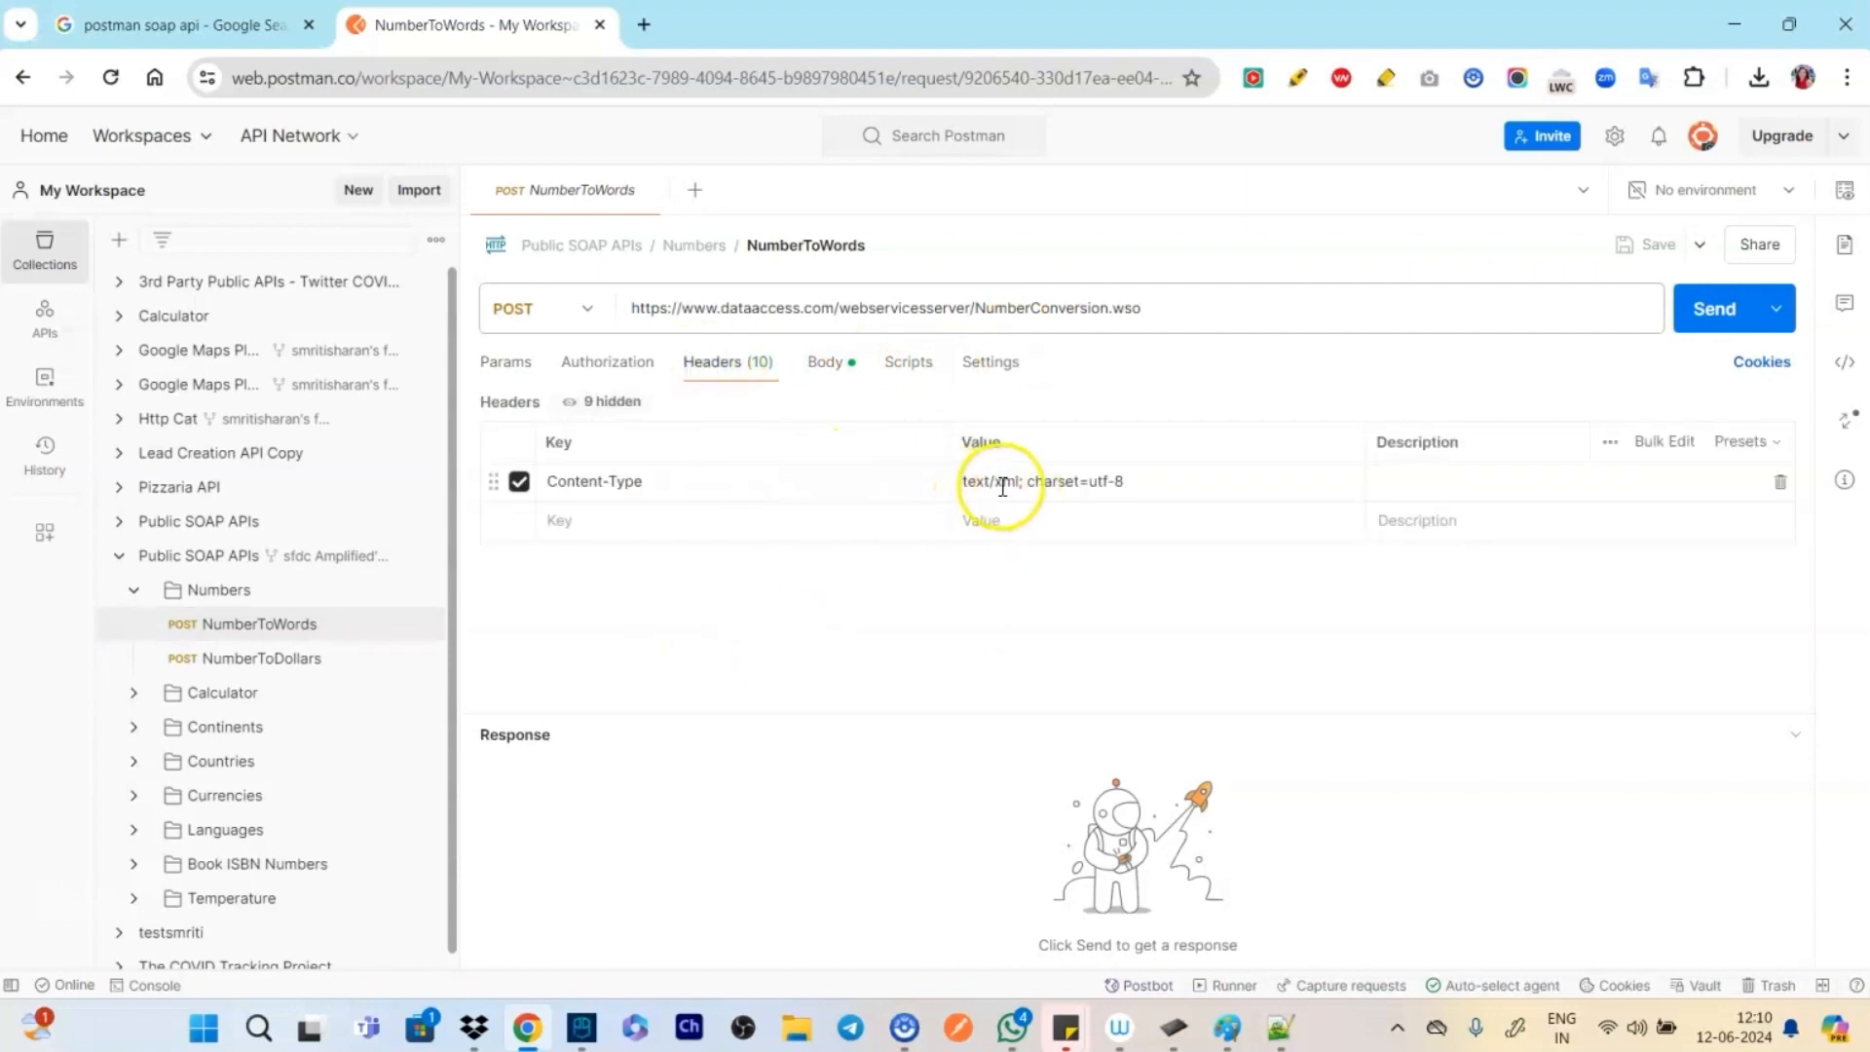
pyautogui.doubleClick(1002, 480)
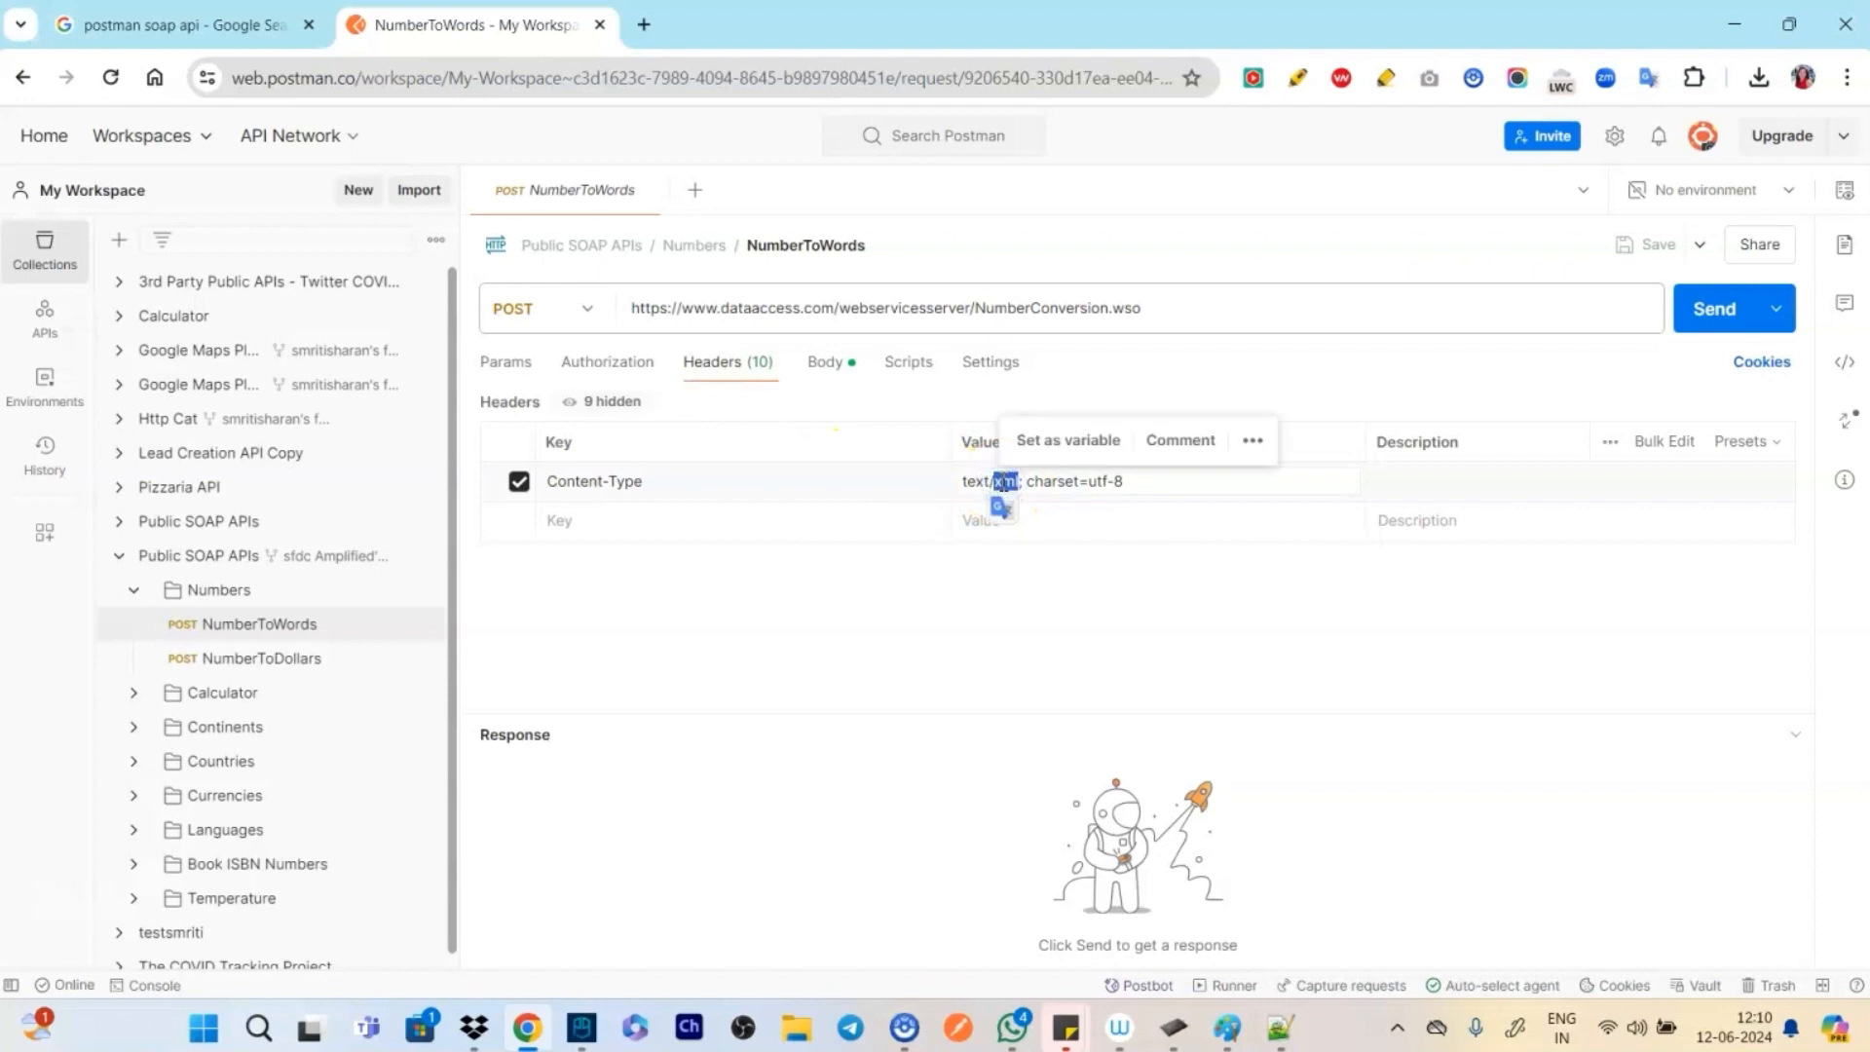
pyautogui.moveTo(494, 302)
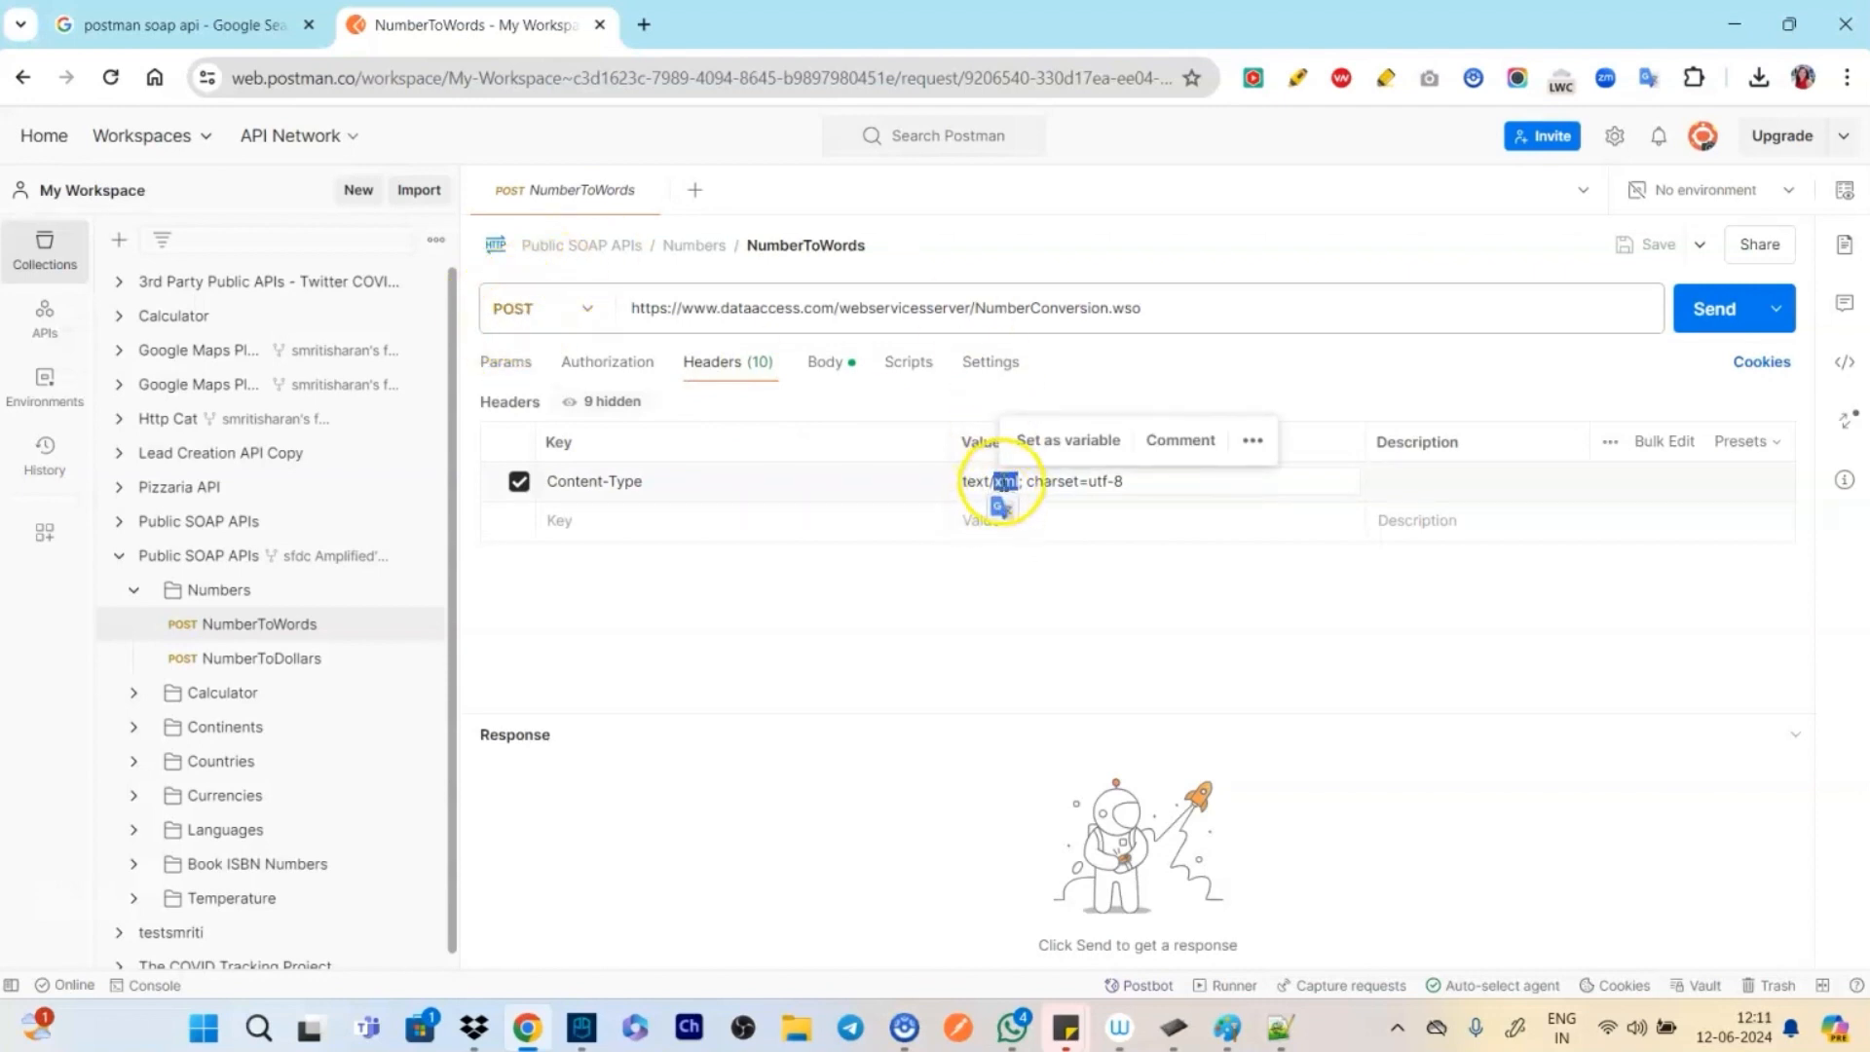
pyautogui.click(823, 361)
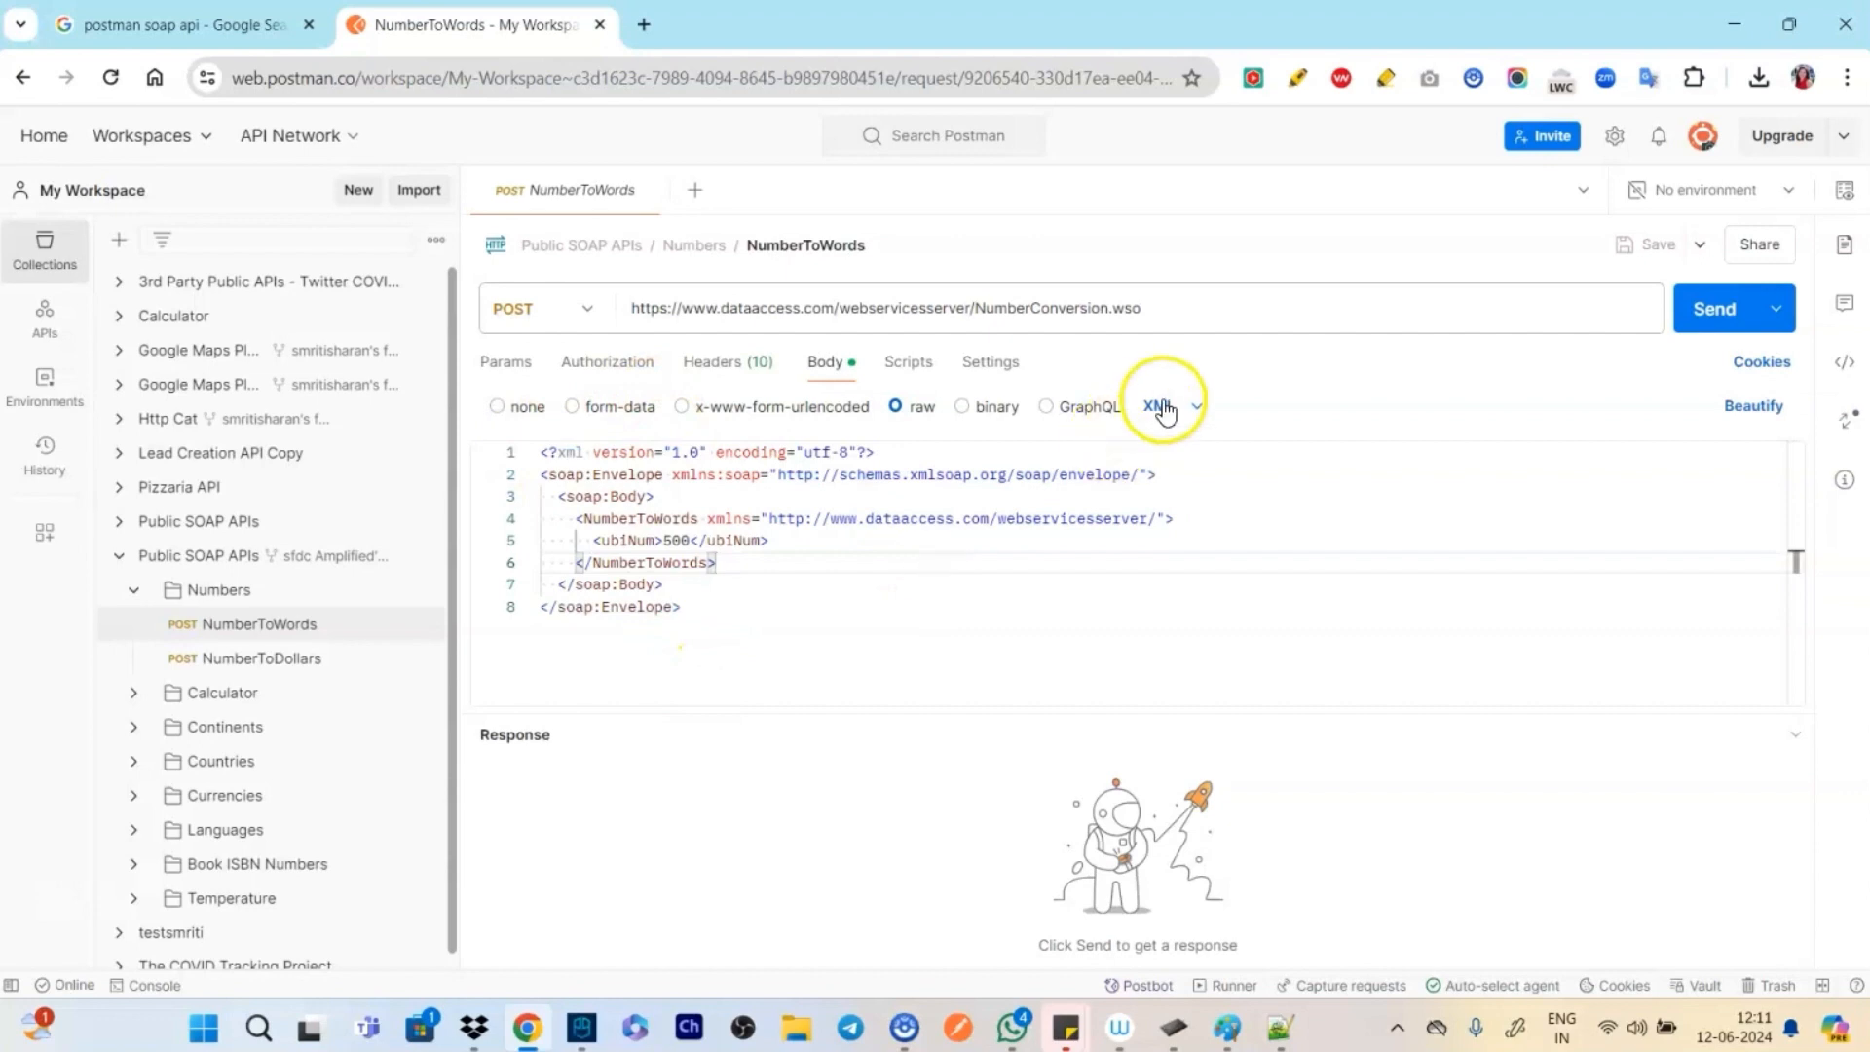
pyautogui.moveTo(1714, 307)
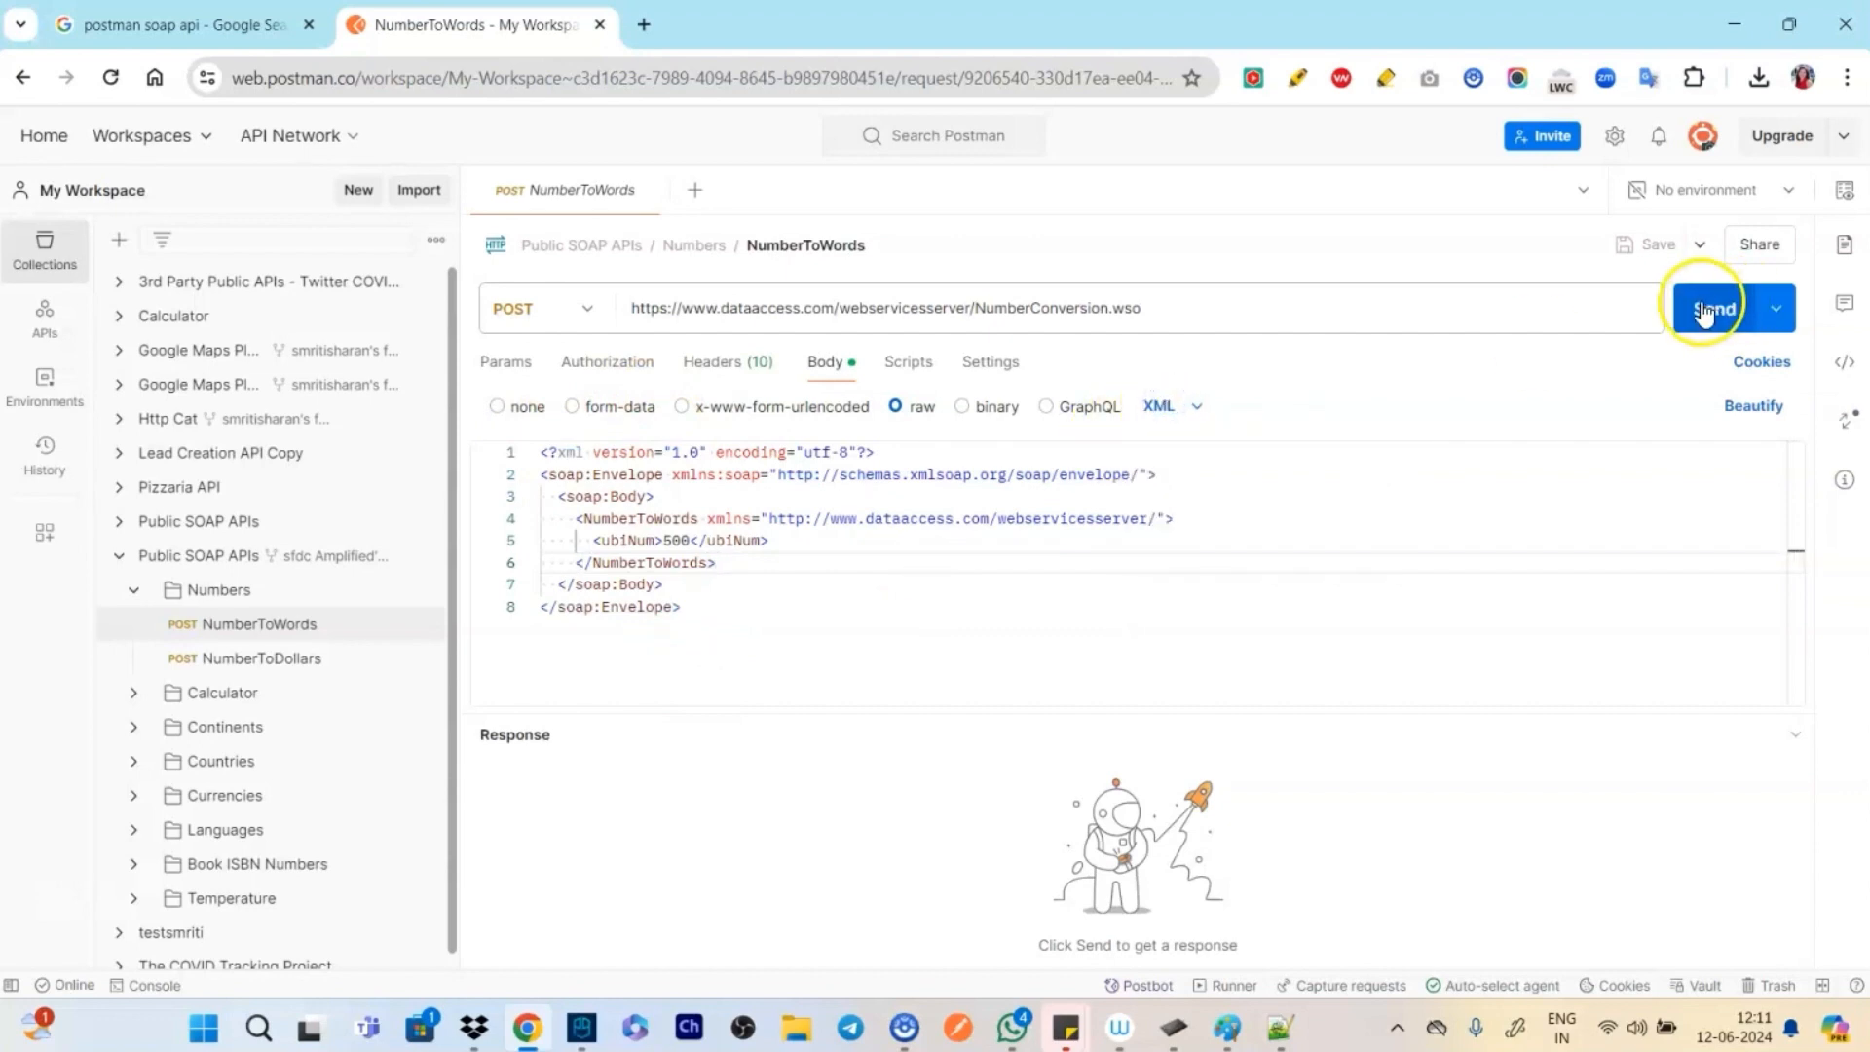
# Send NumberToWords for a 200 'five hundred' response, then expand the Continents folder
pyautogui.click(1711, 308)
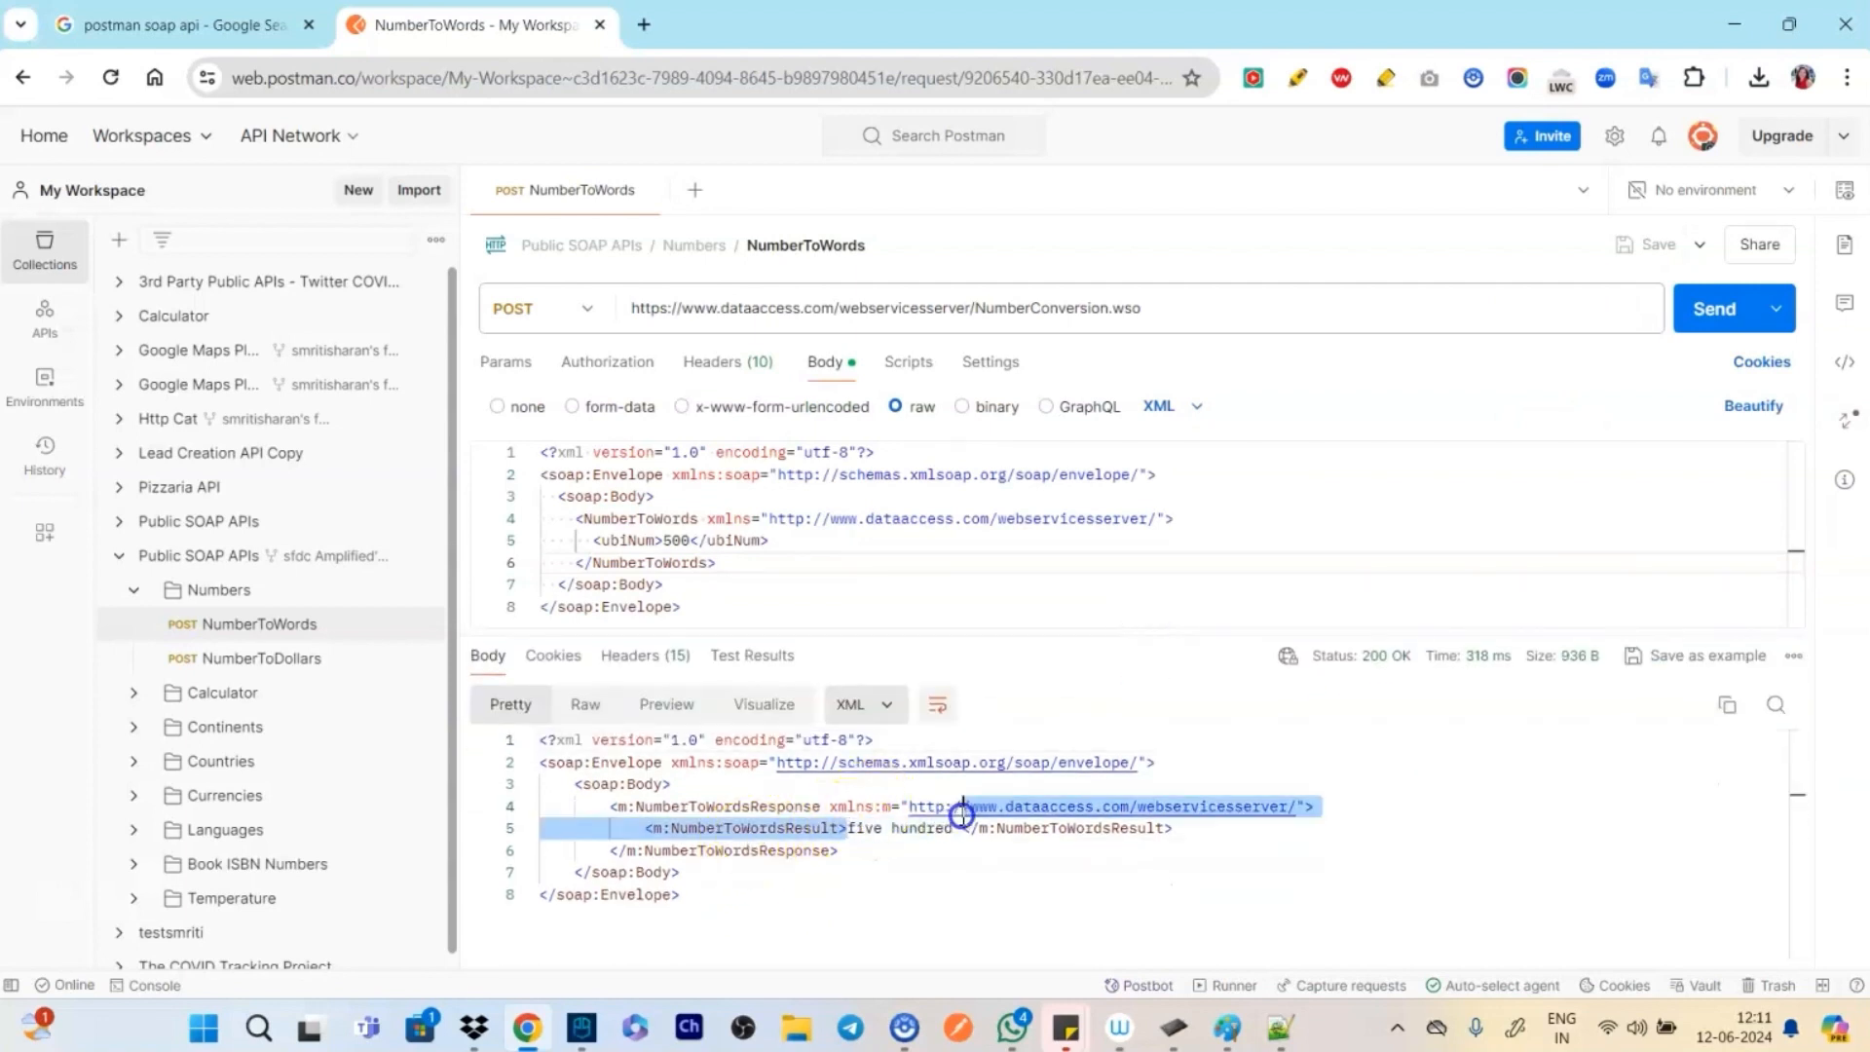
pyautogui.click(879, 896)
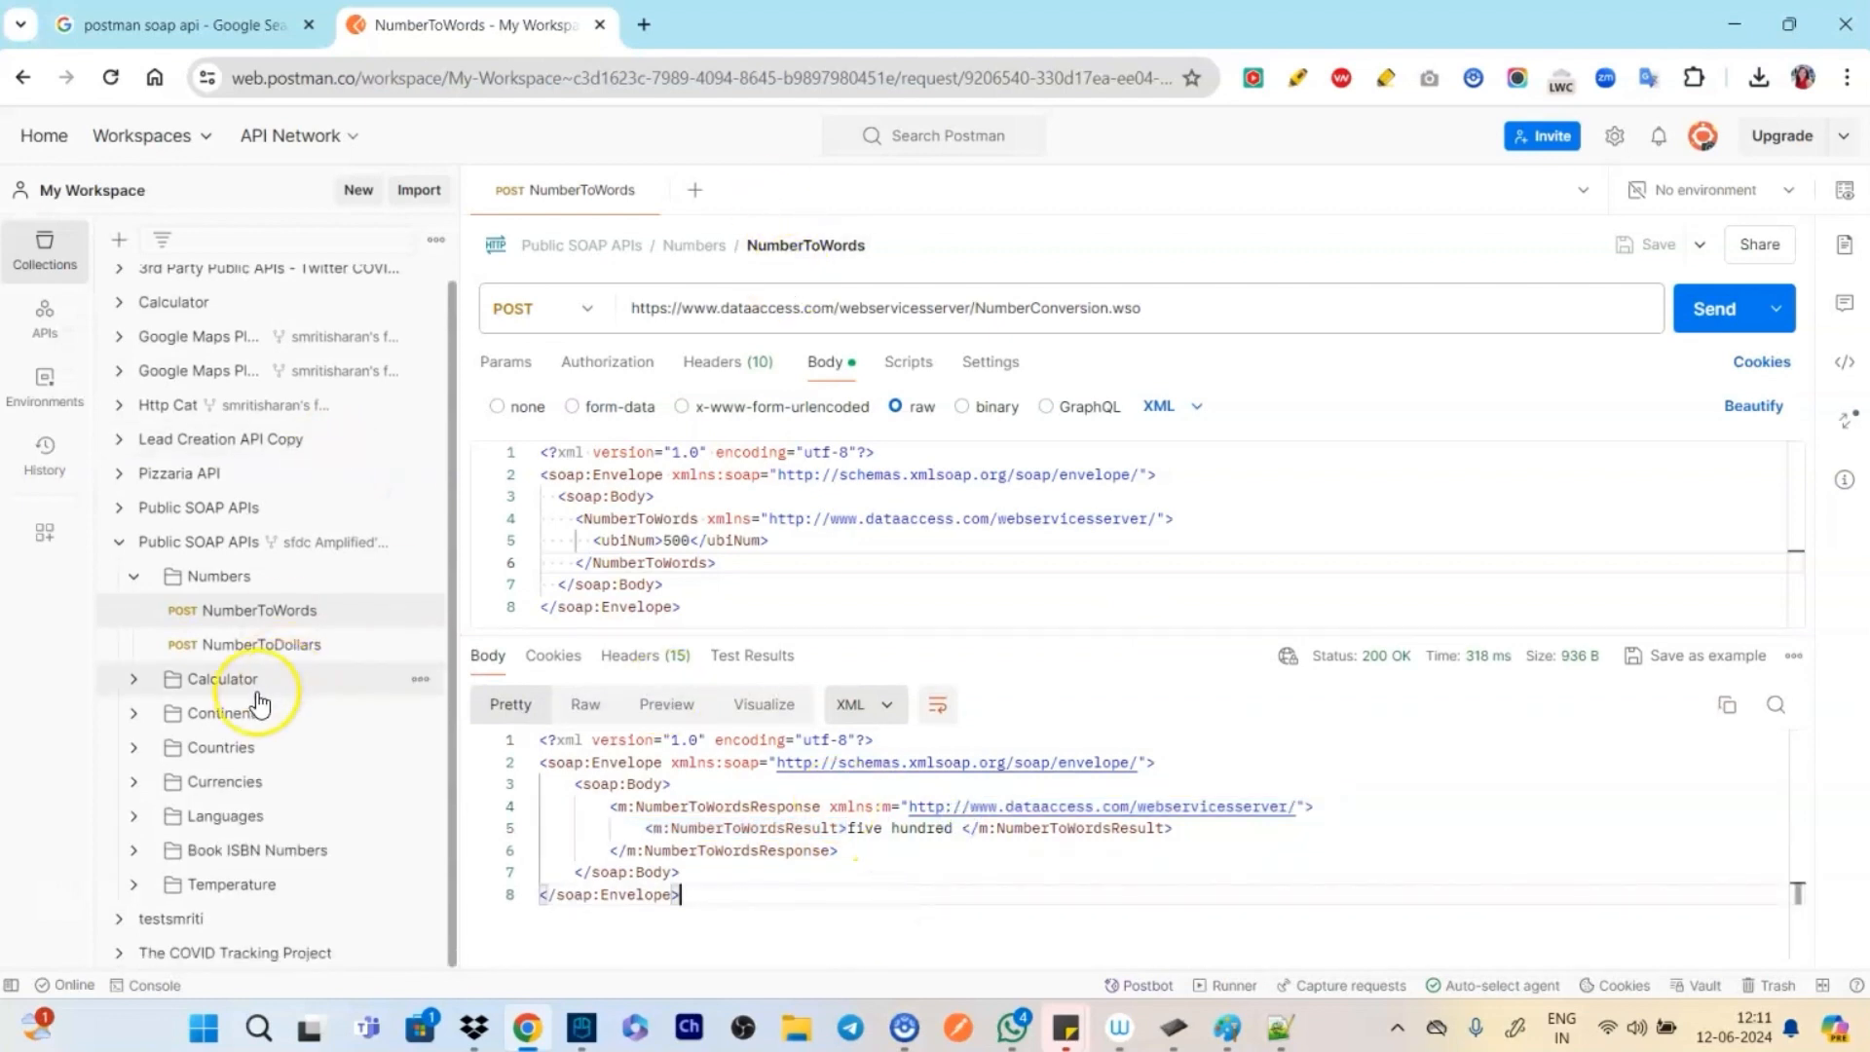
pyautogui.click(135, 720)
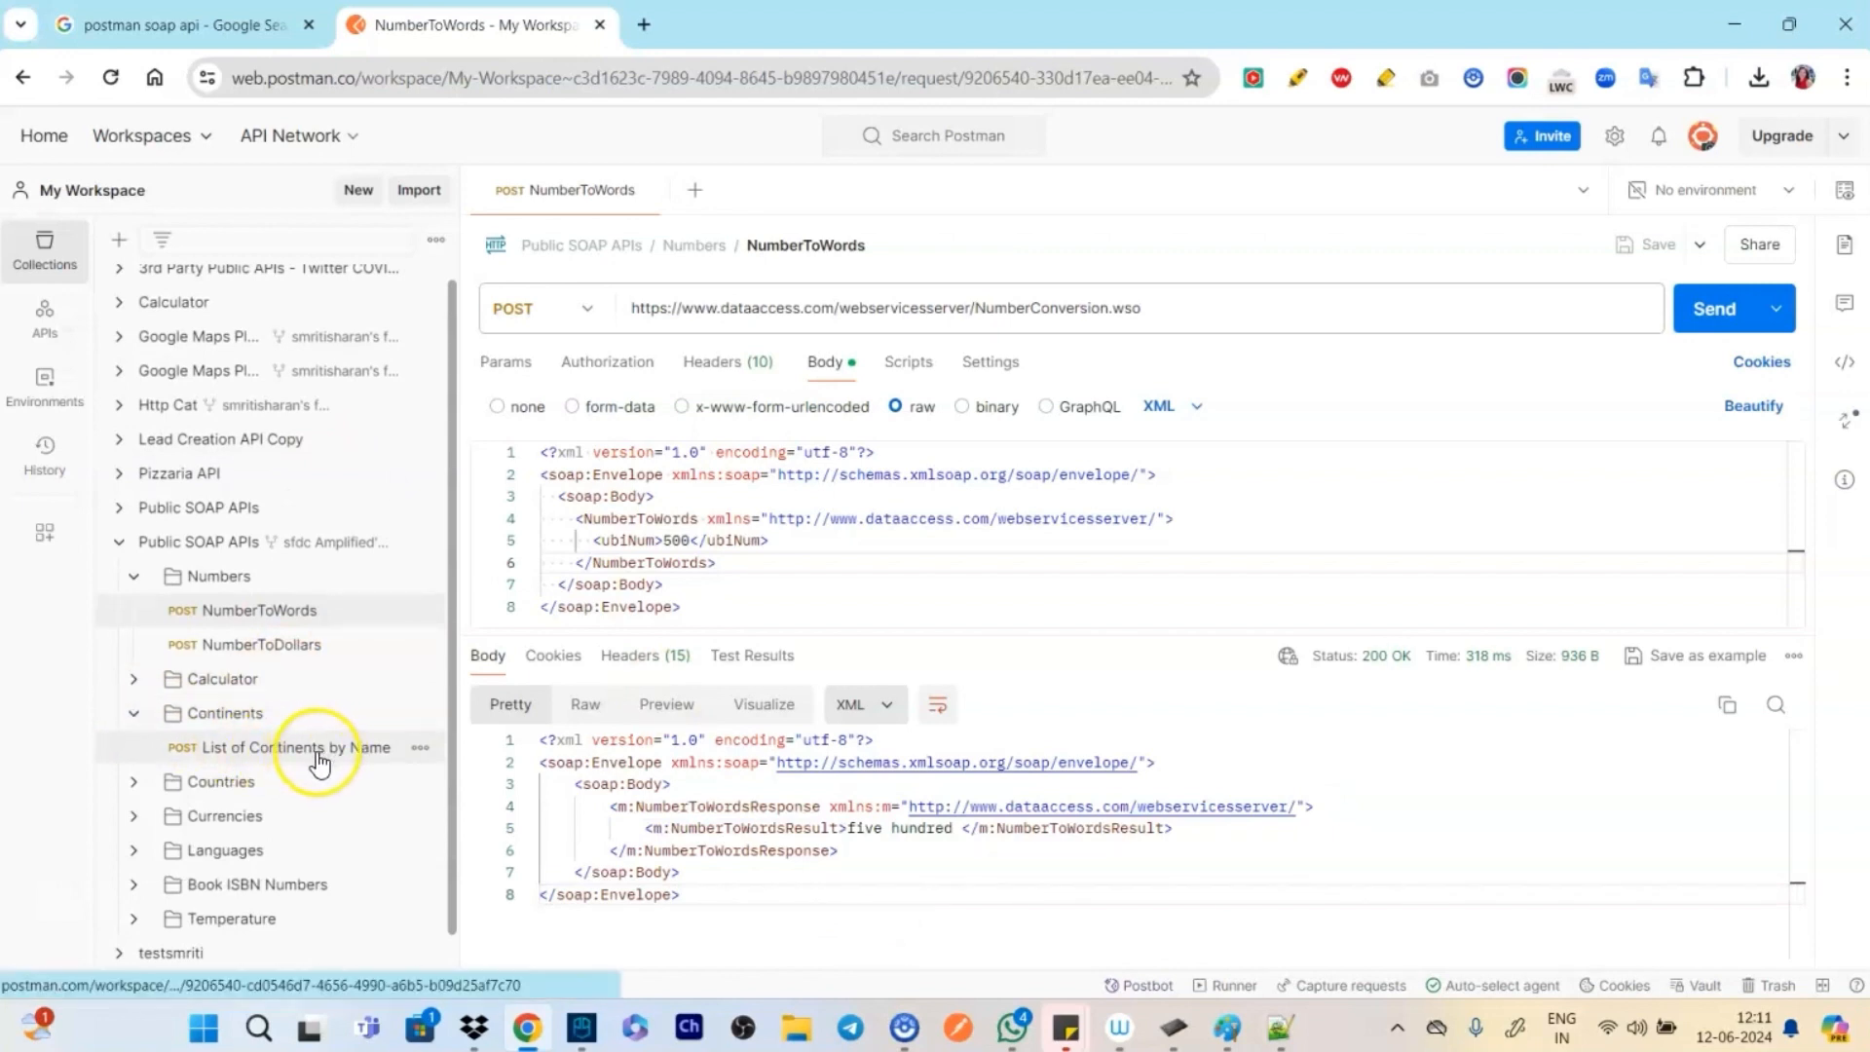
# Send List of Continents by Name and scroll its 200 response listing Africa, Europe, Oceania
pyautogui.click(293, 747)
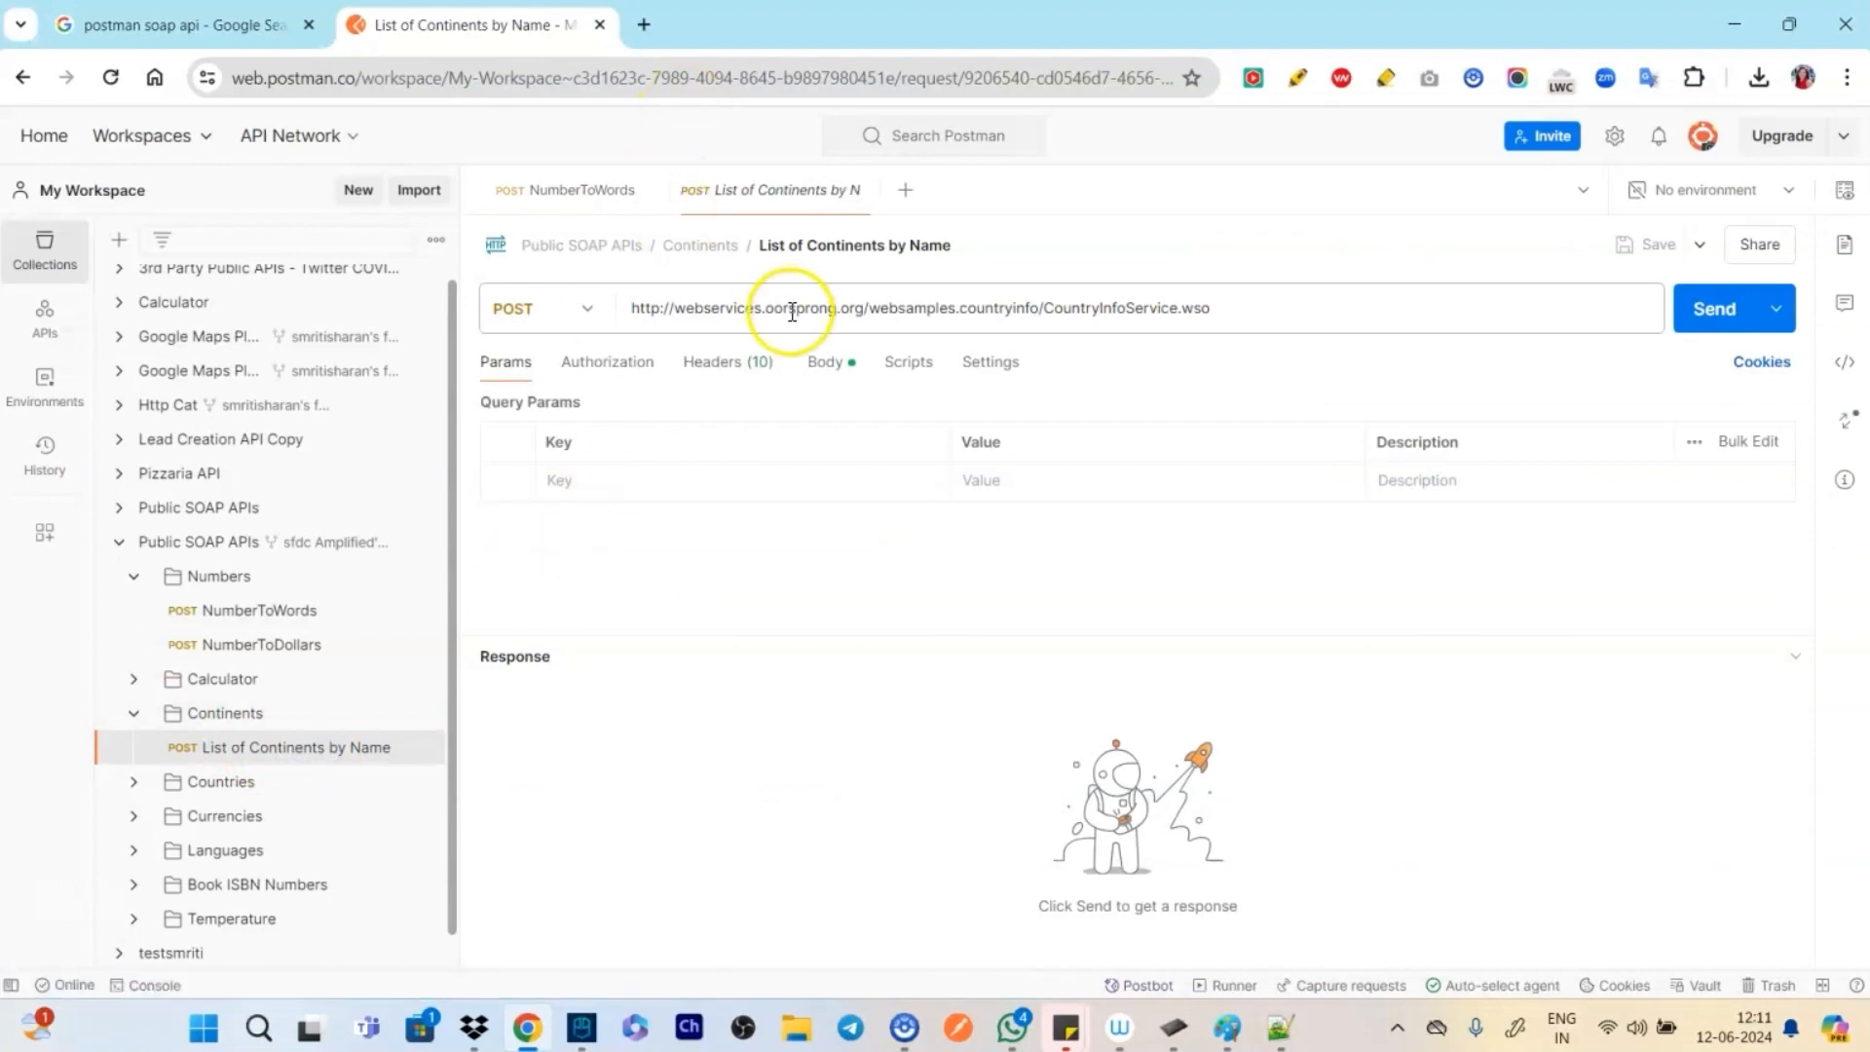
pyautogui.click(823, 362)
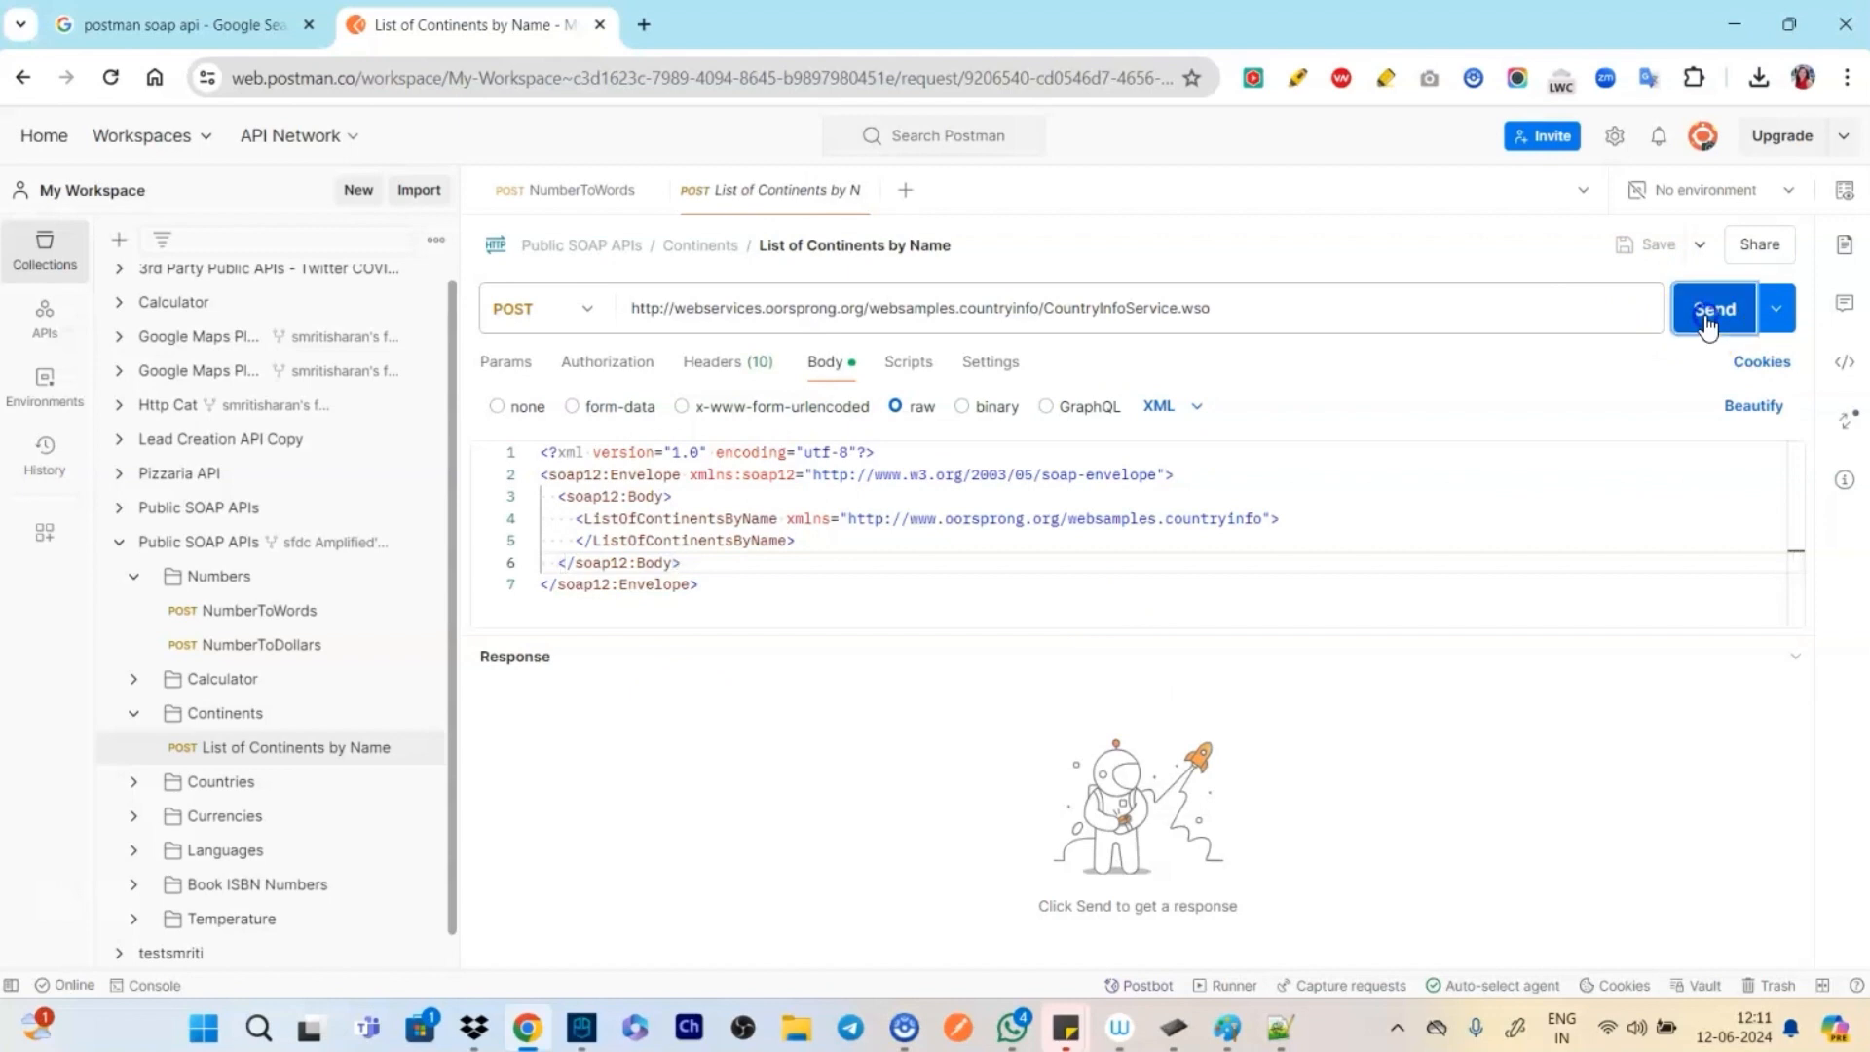
pyautogui.click(1714, 307)
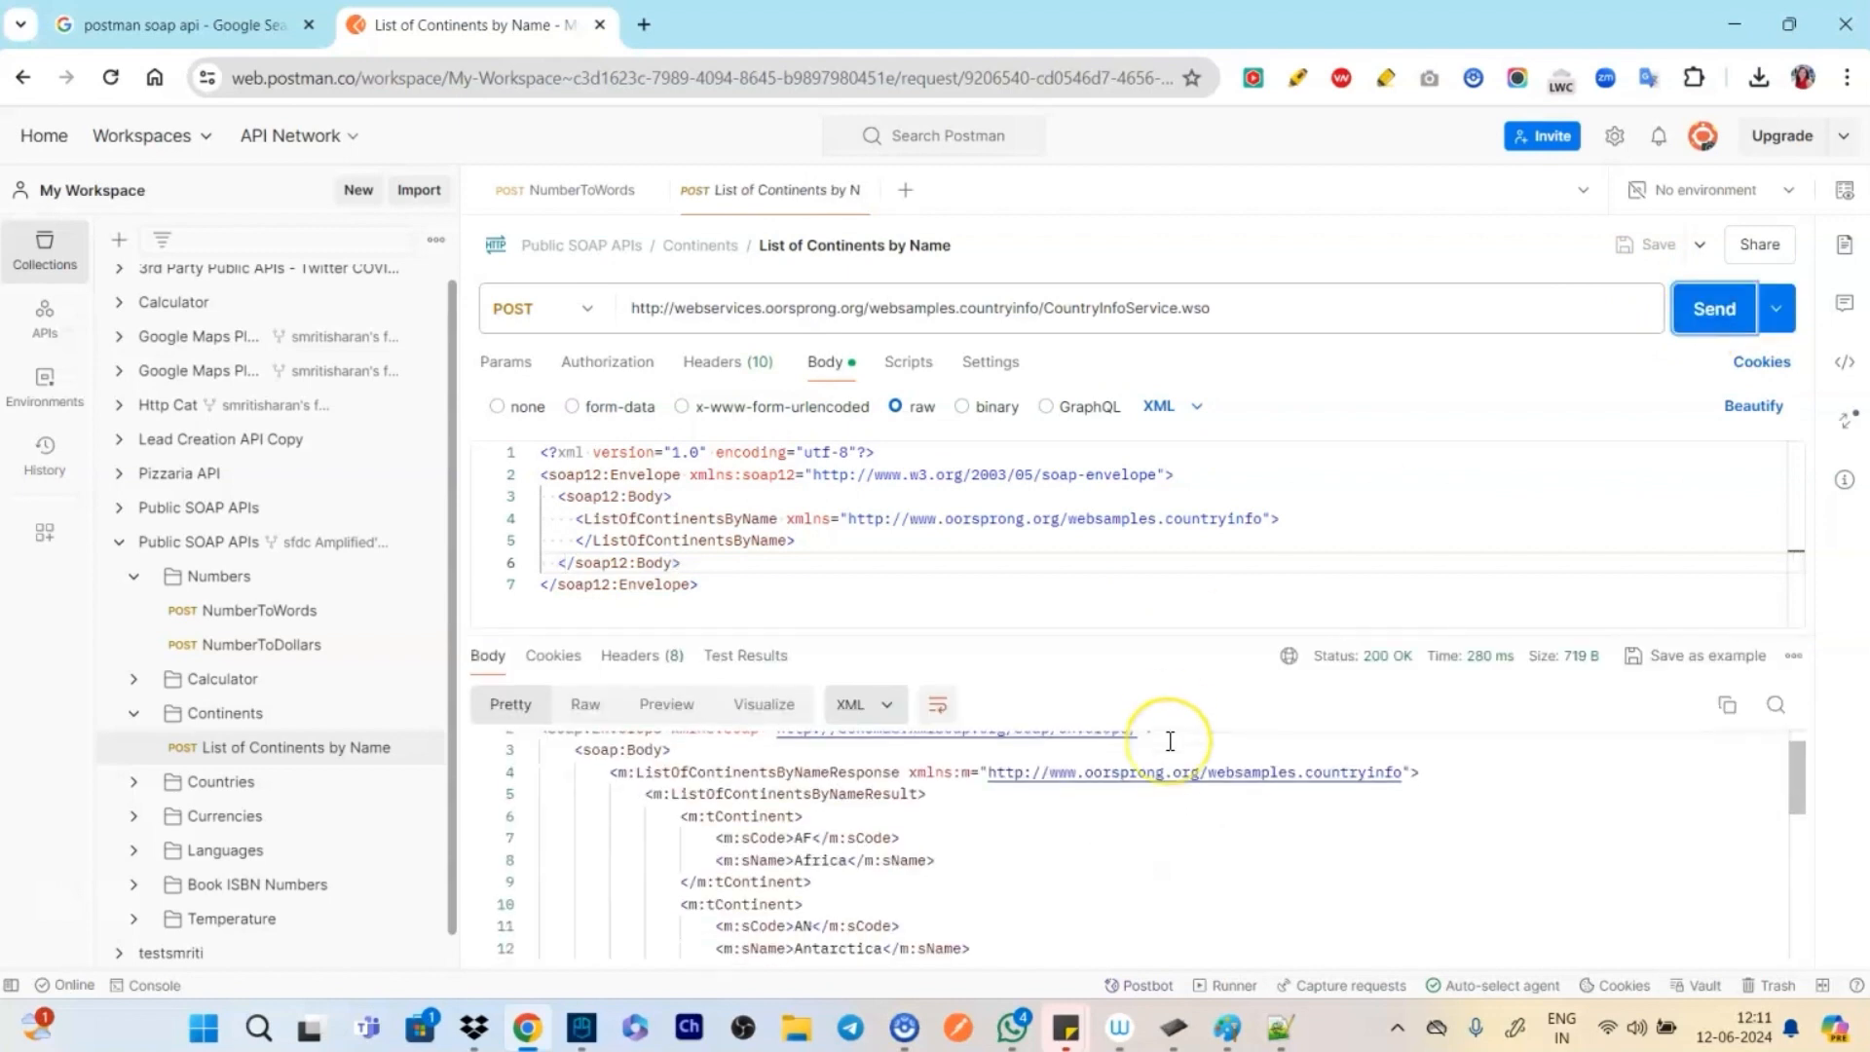
pyautogui.scroll(-3)
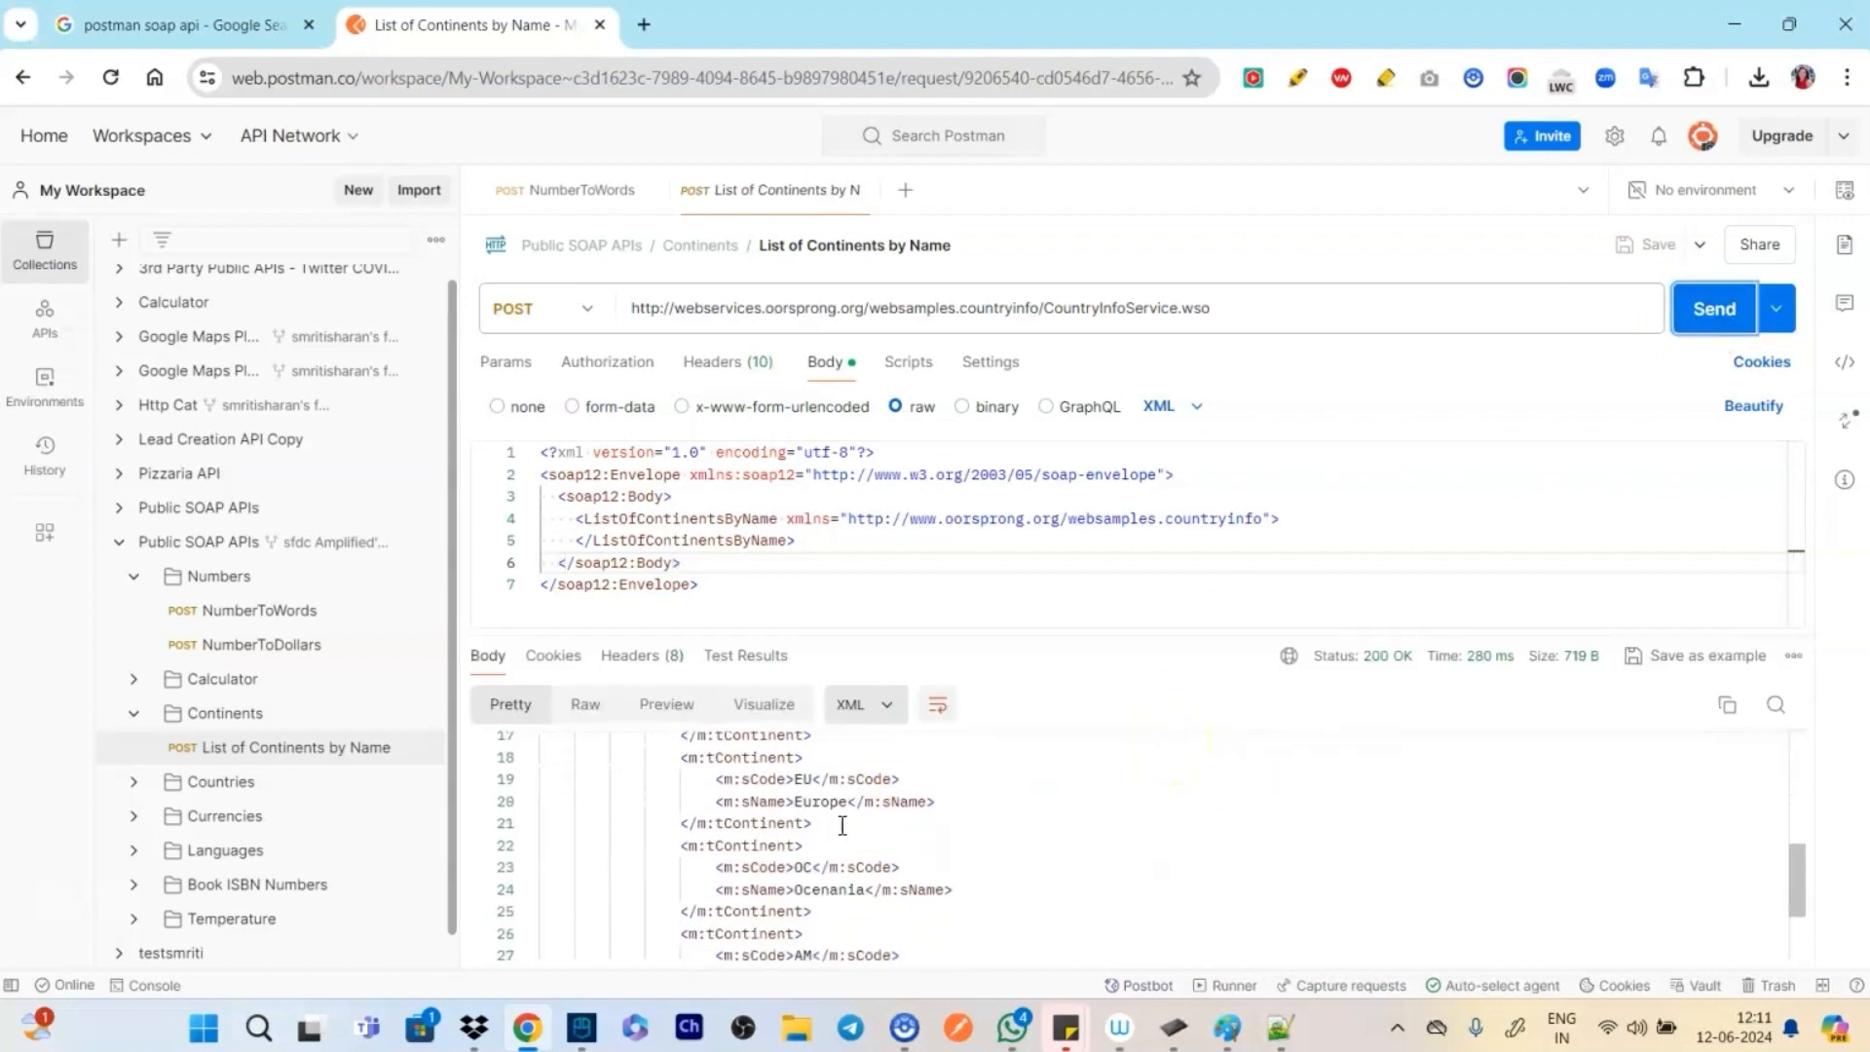
pyautogui.scroll(-3)
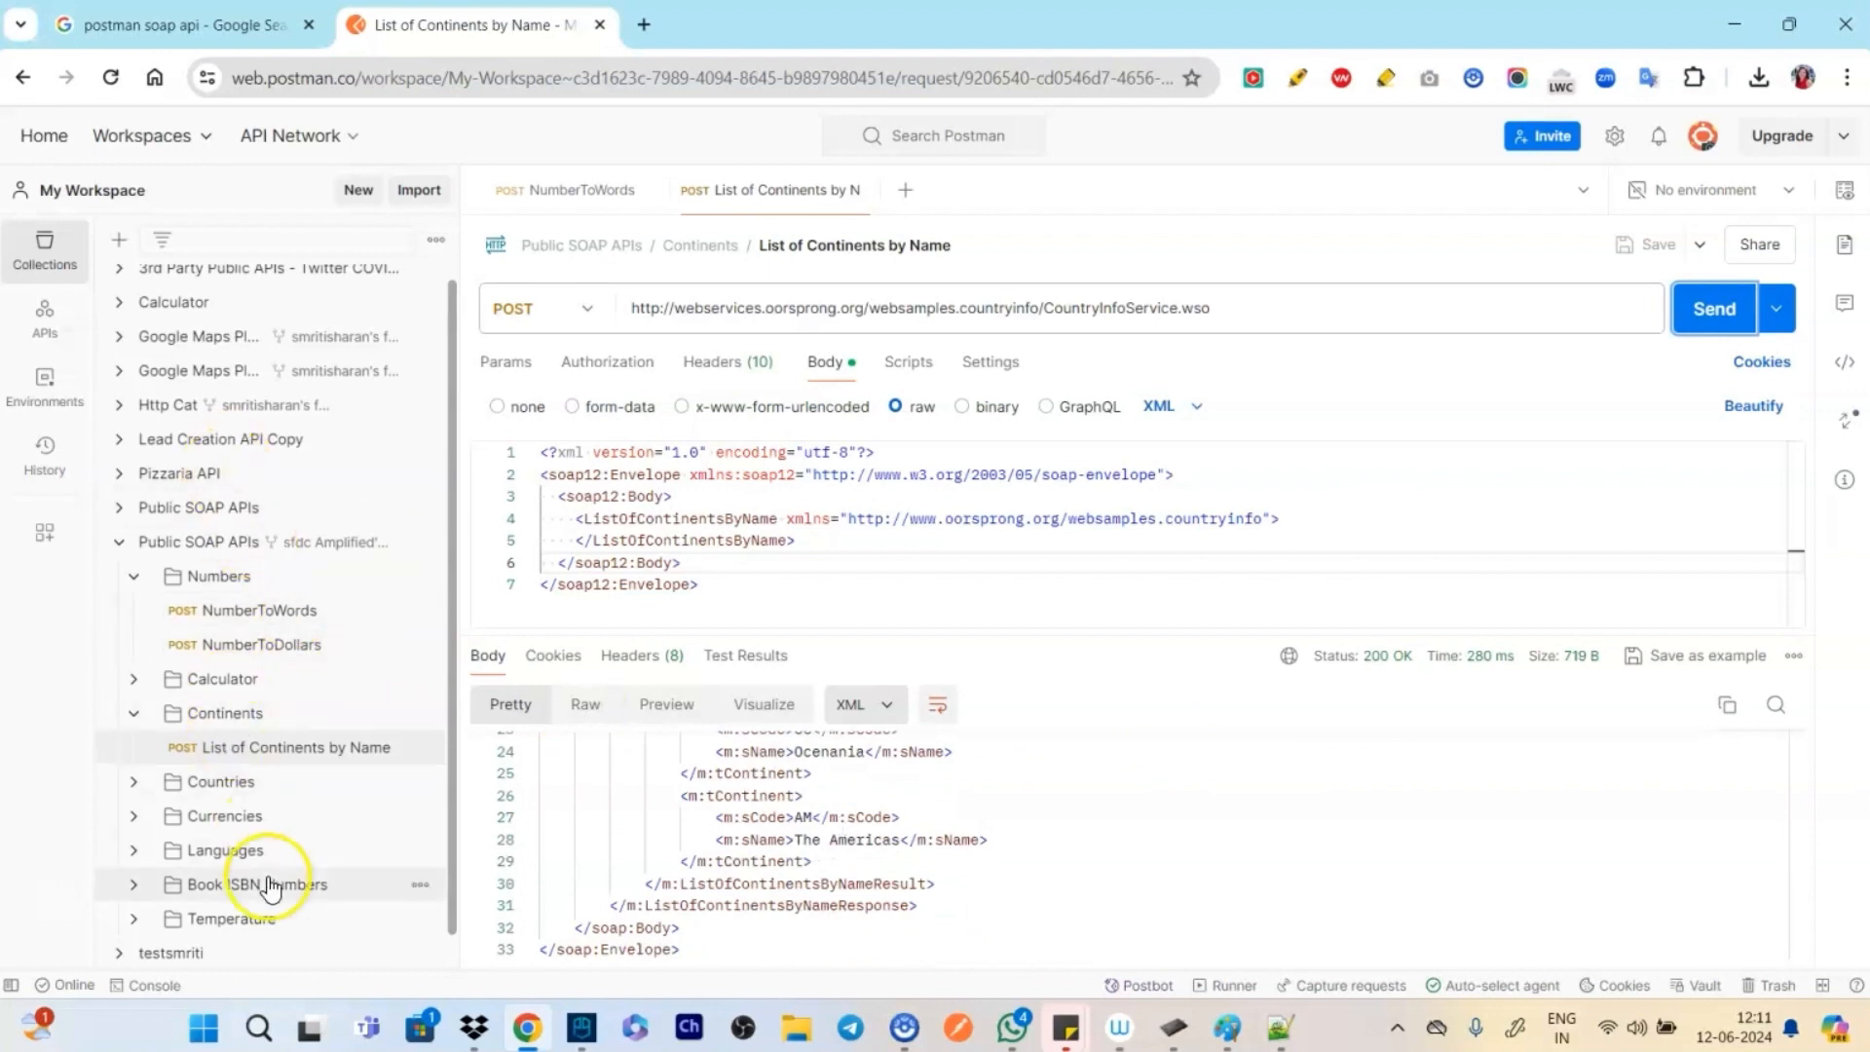
pyautogui.moveTo(934, 658)
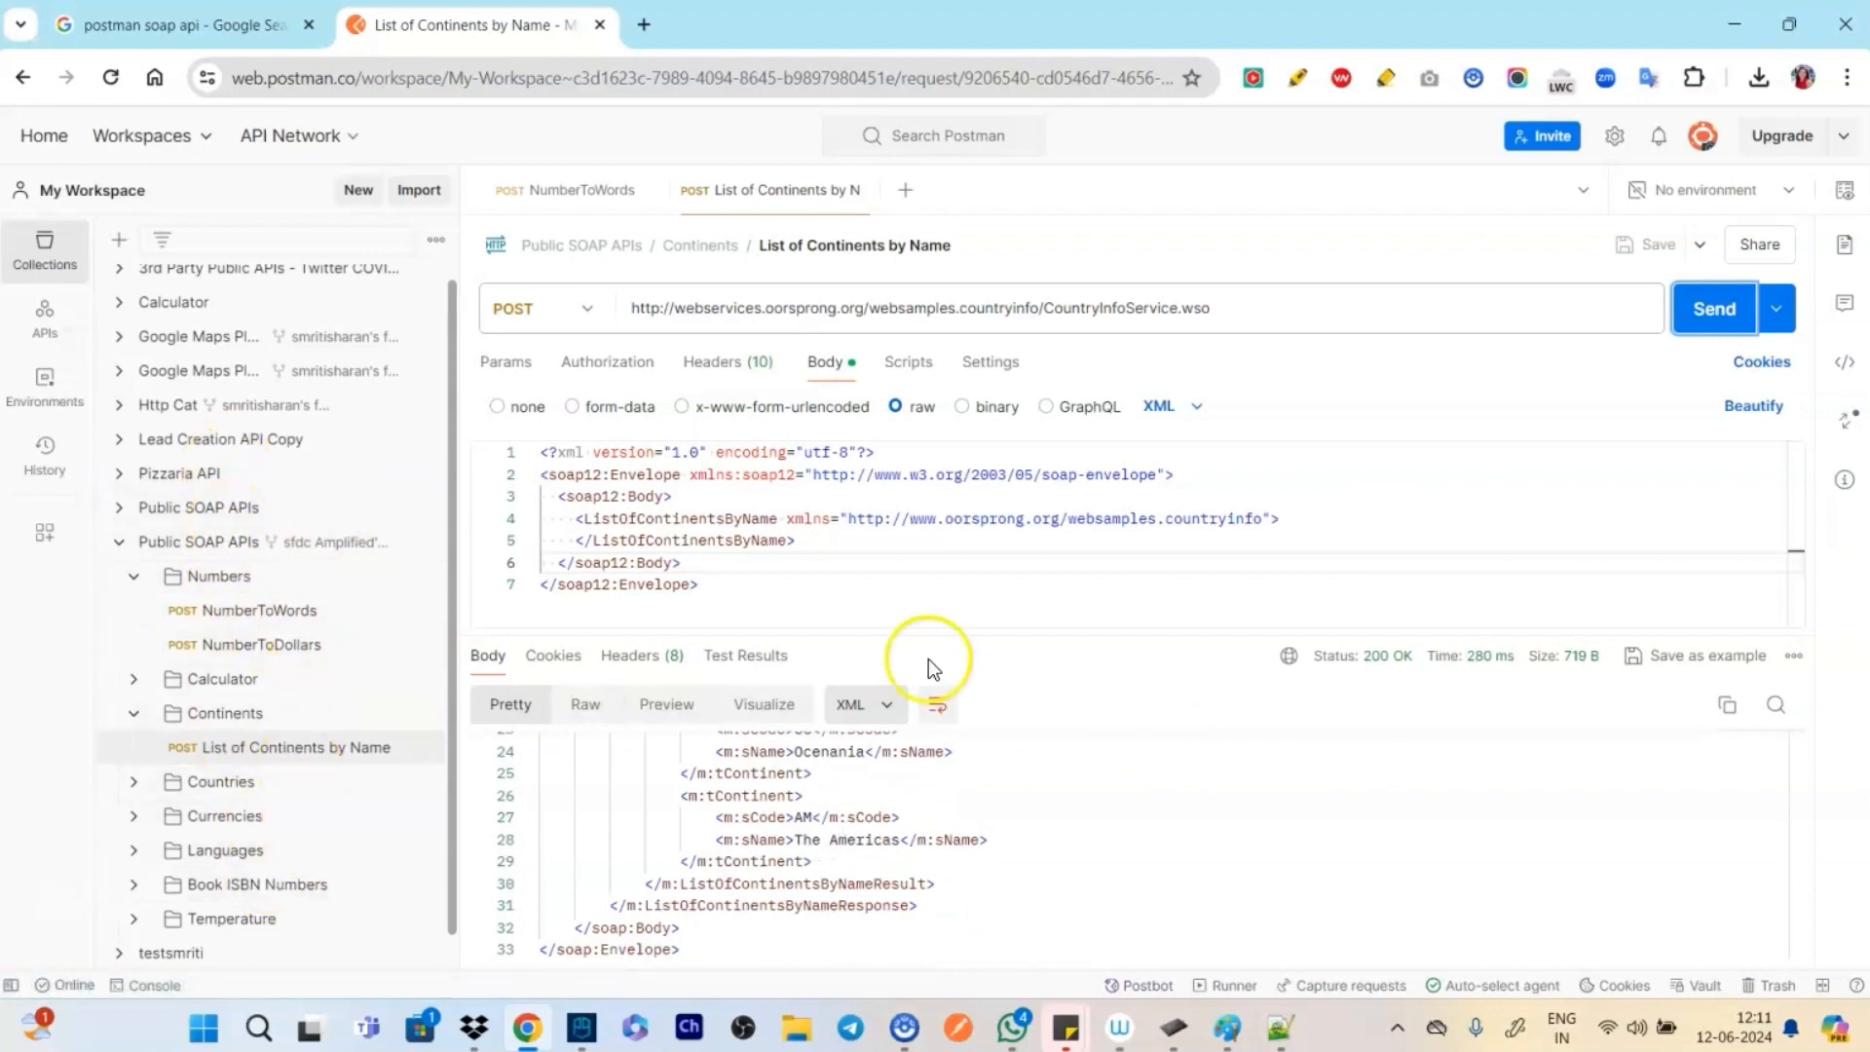
pyautogui.moveTo(1008, 760)
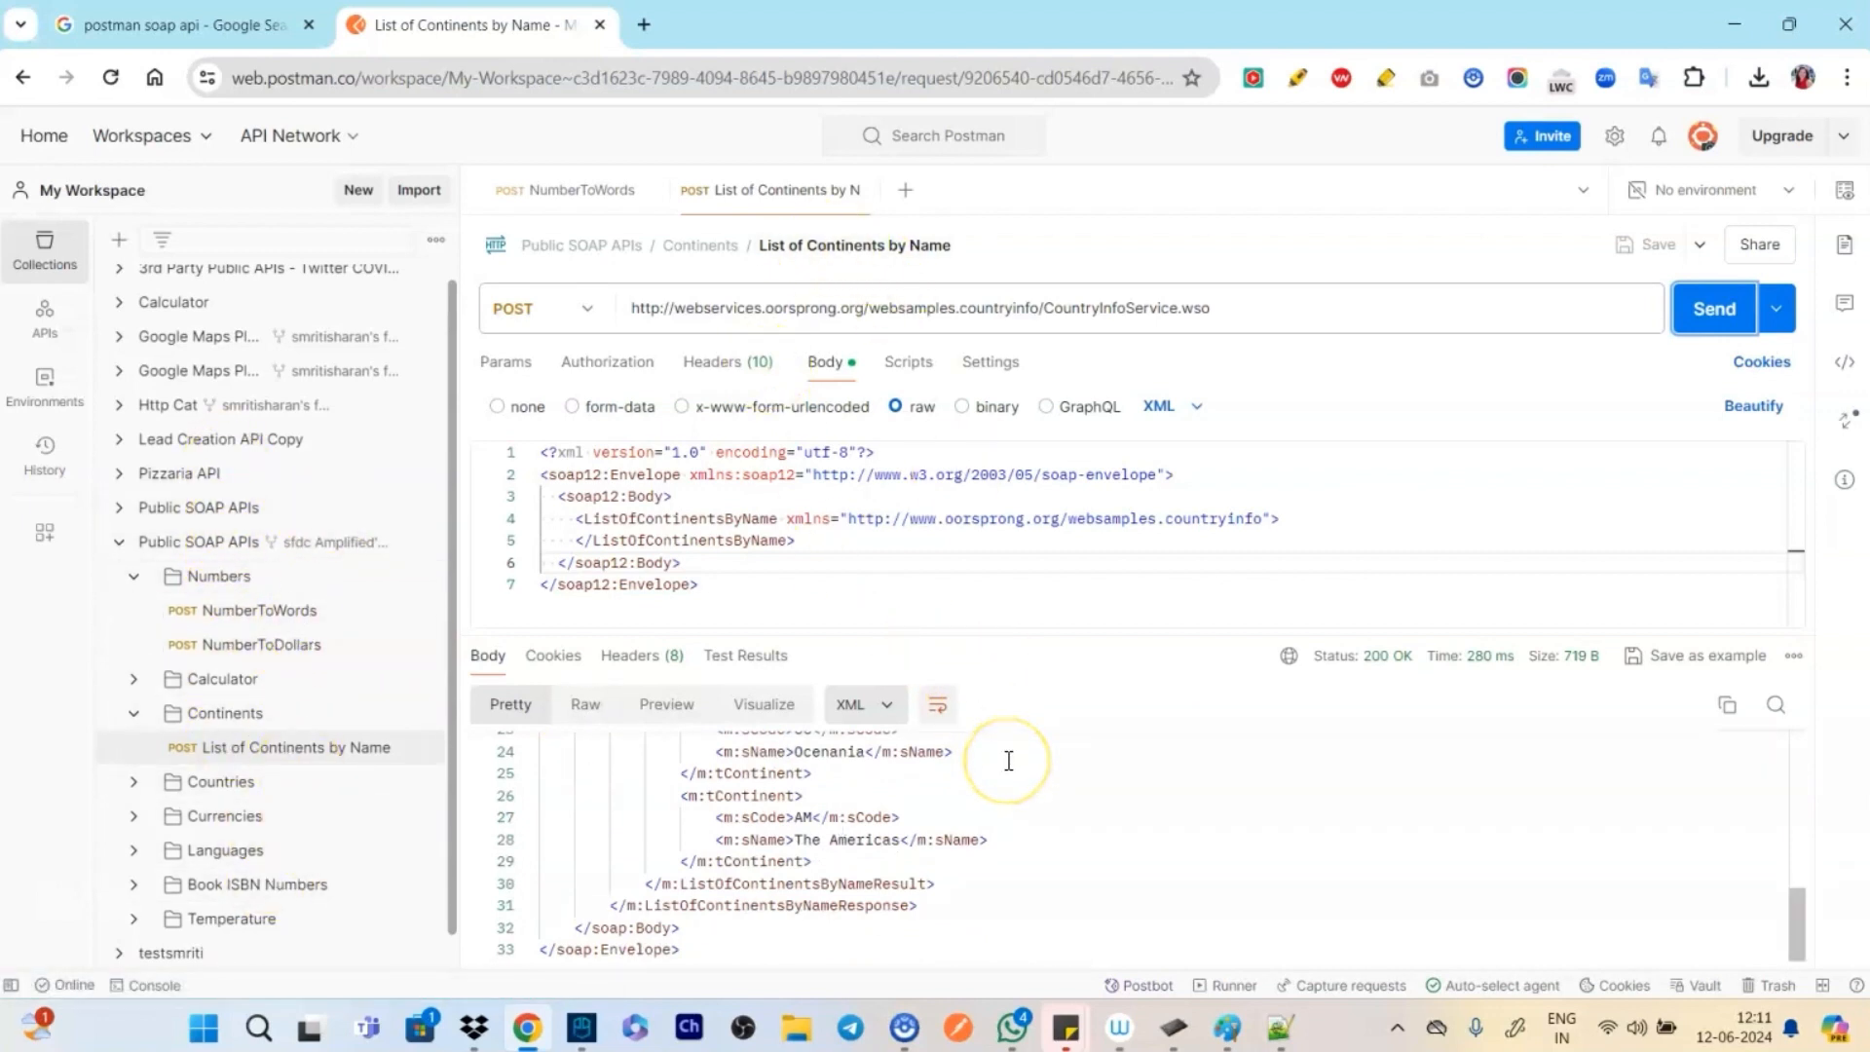
pyautogui.moveTo(1008, 760)
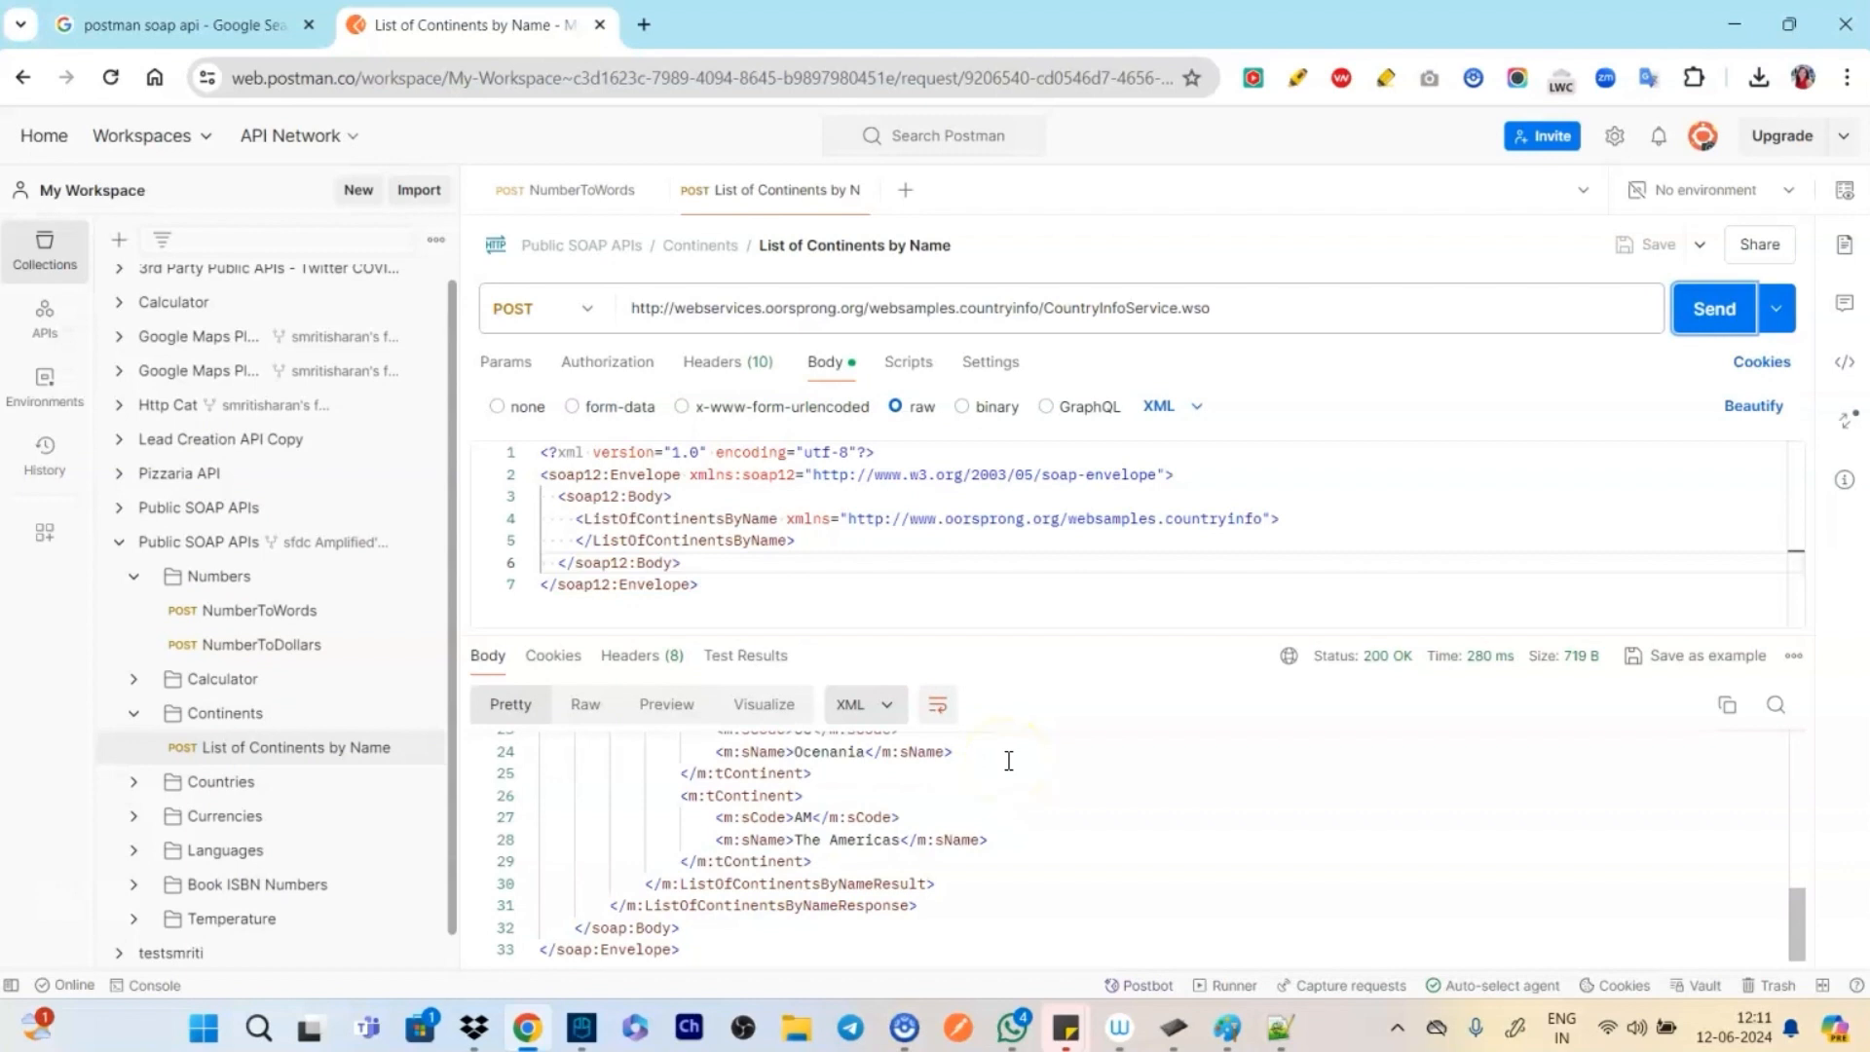
pyautogui.moveTo(841, 535)
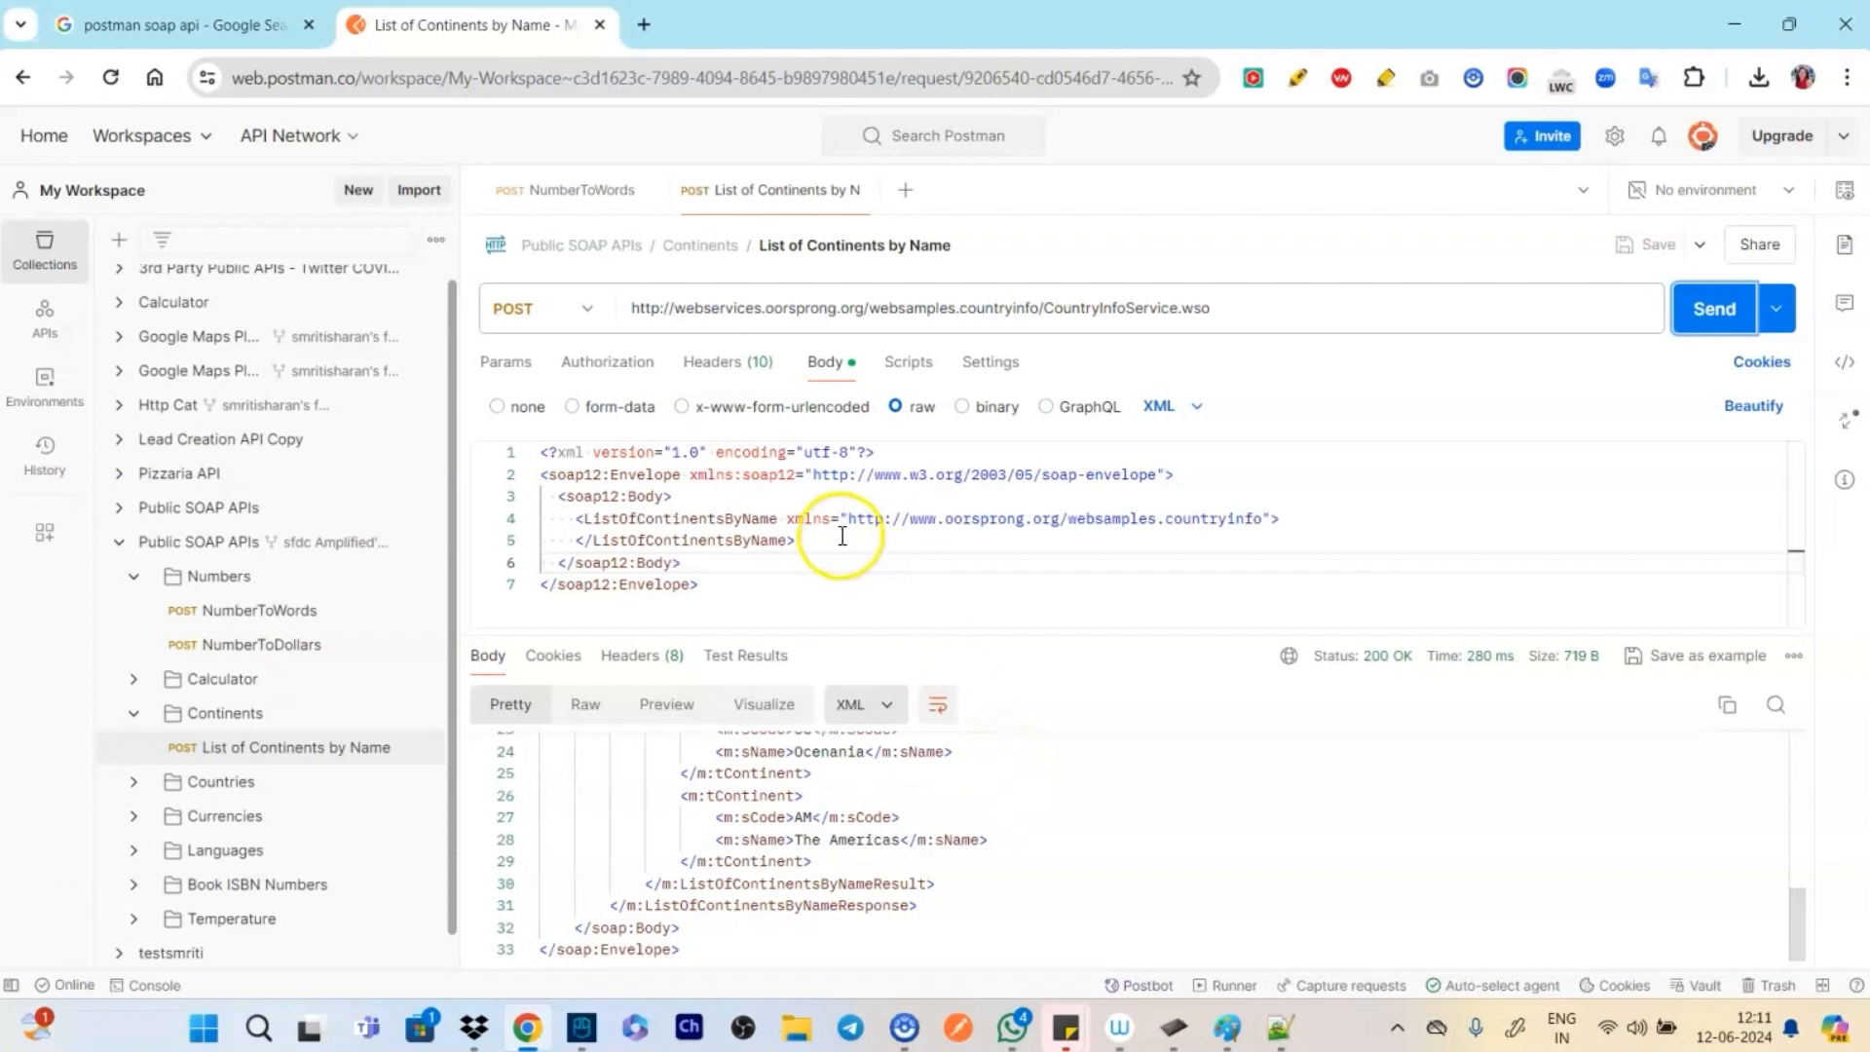
pyautogui.moveTo(1173, 783)
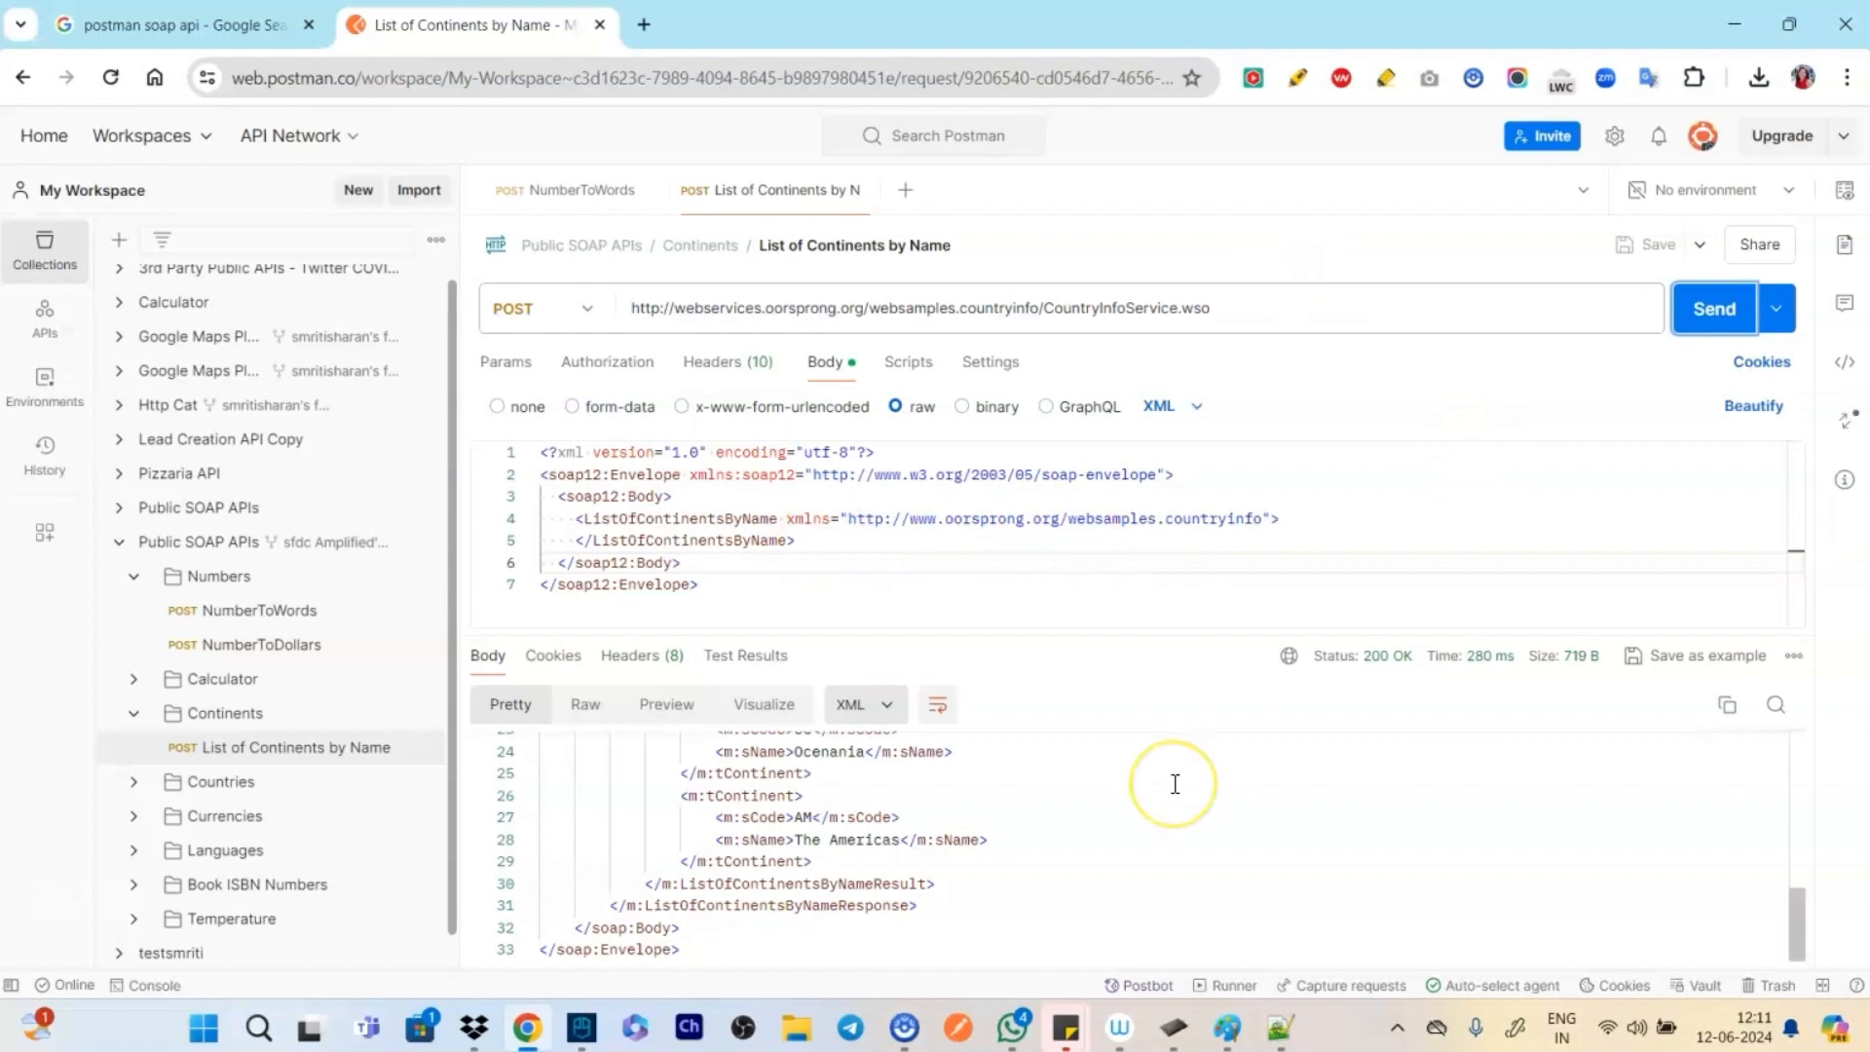
pyautogui.moveTo(652, 668)
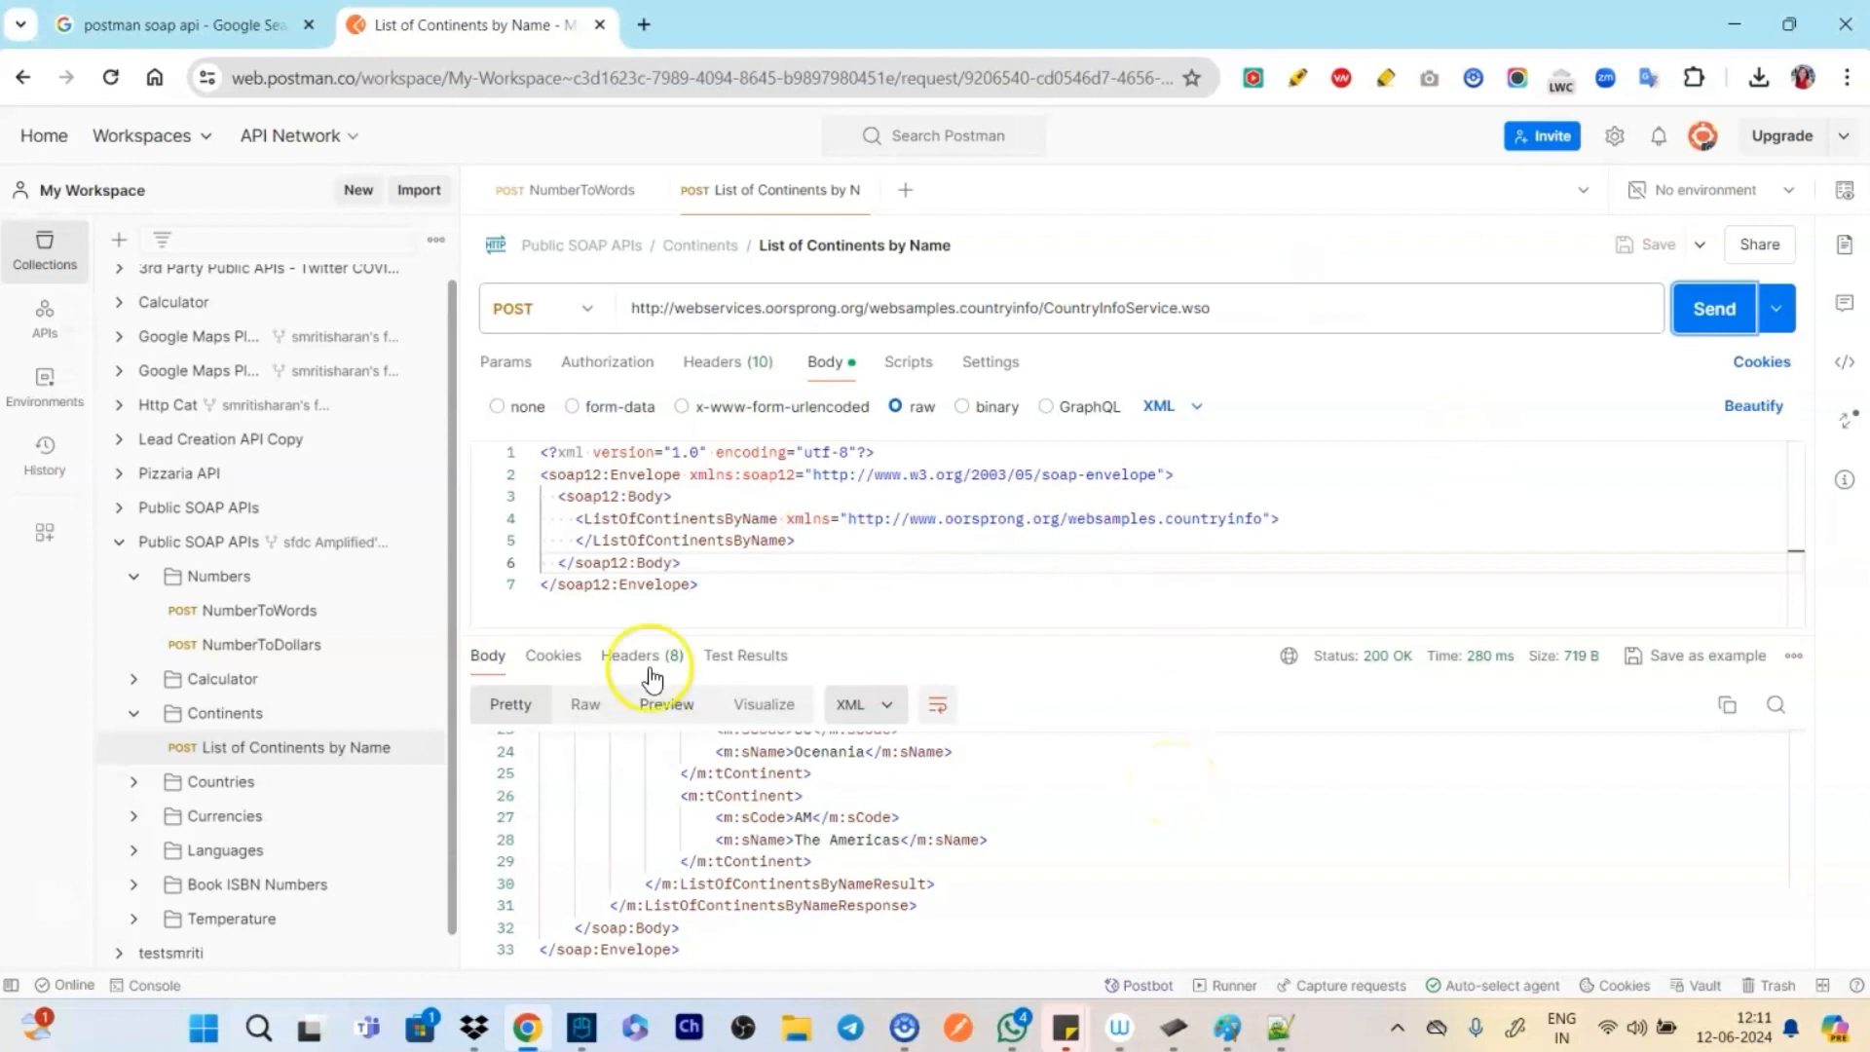
pyautogui.moveTo(668, 632)
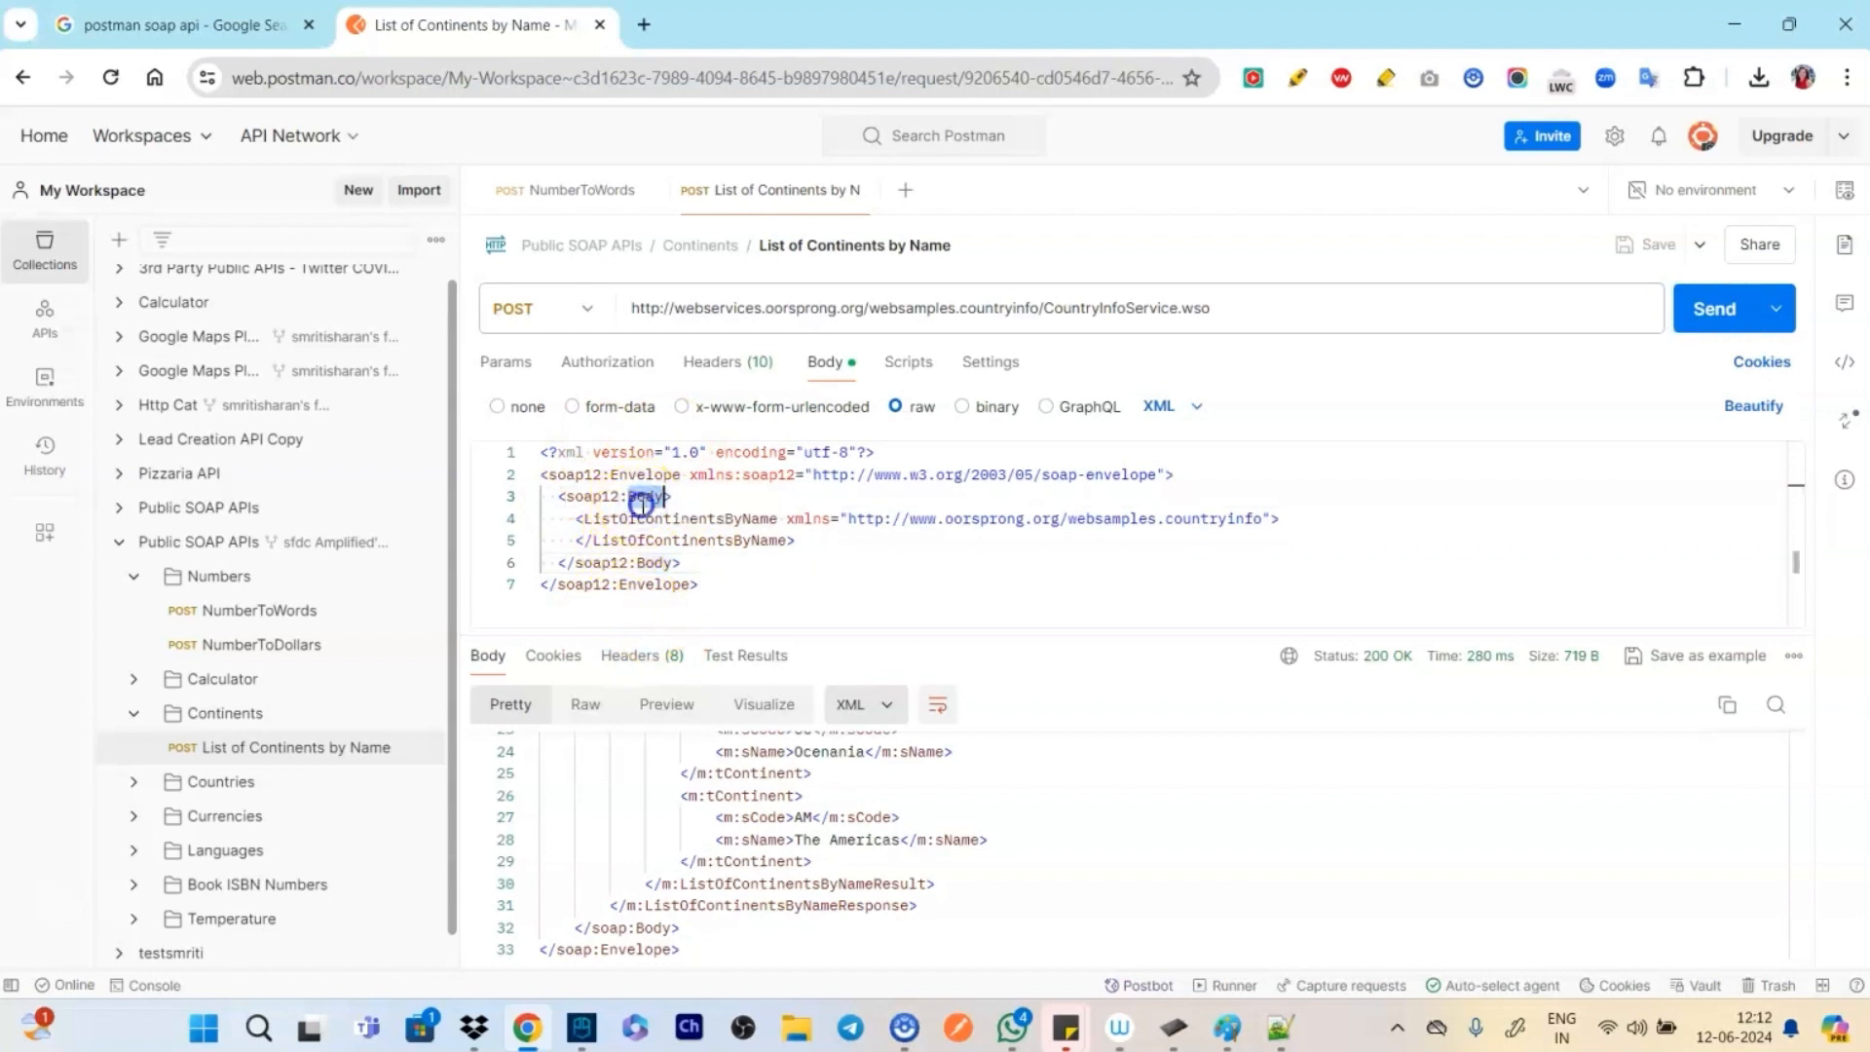
pyautogui.scroll(3)
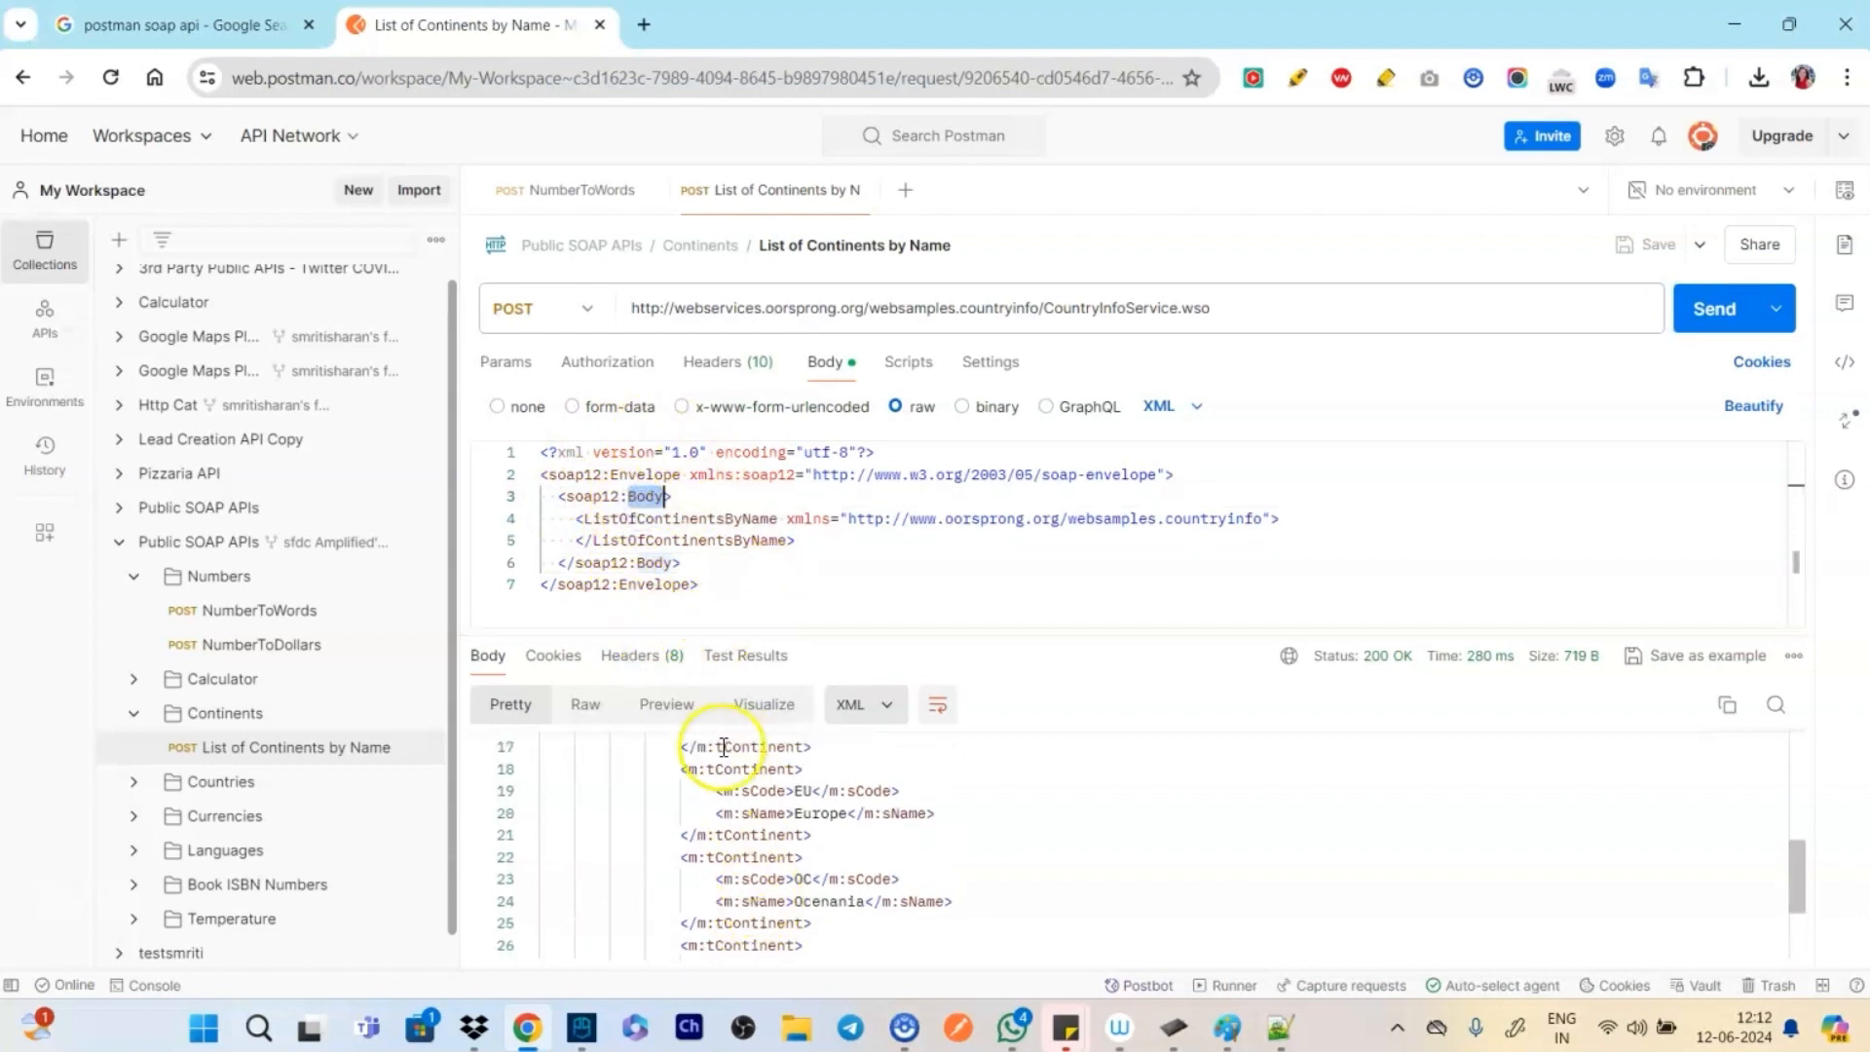
pyautogui.scroll(3)
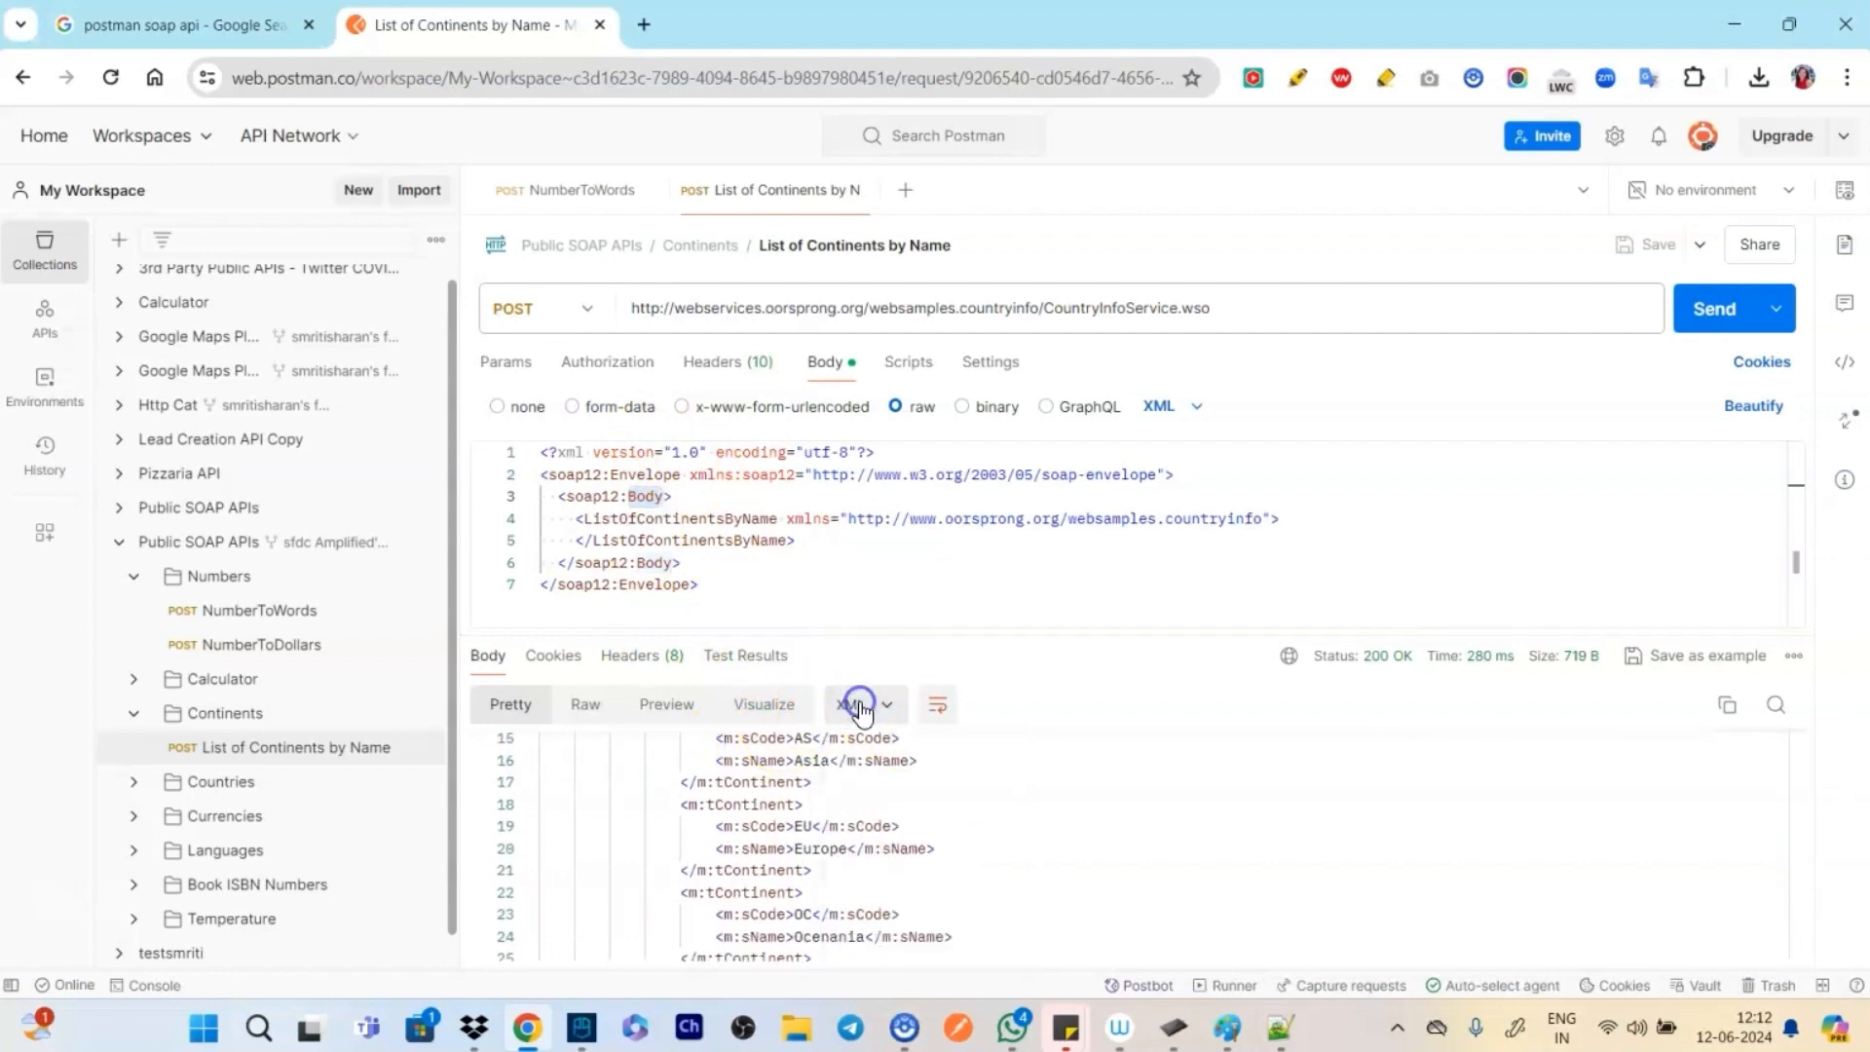
pyautogui.moveTo(411, 620)
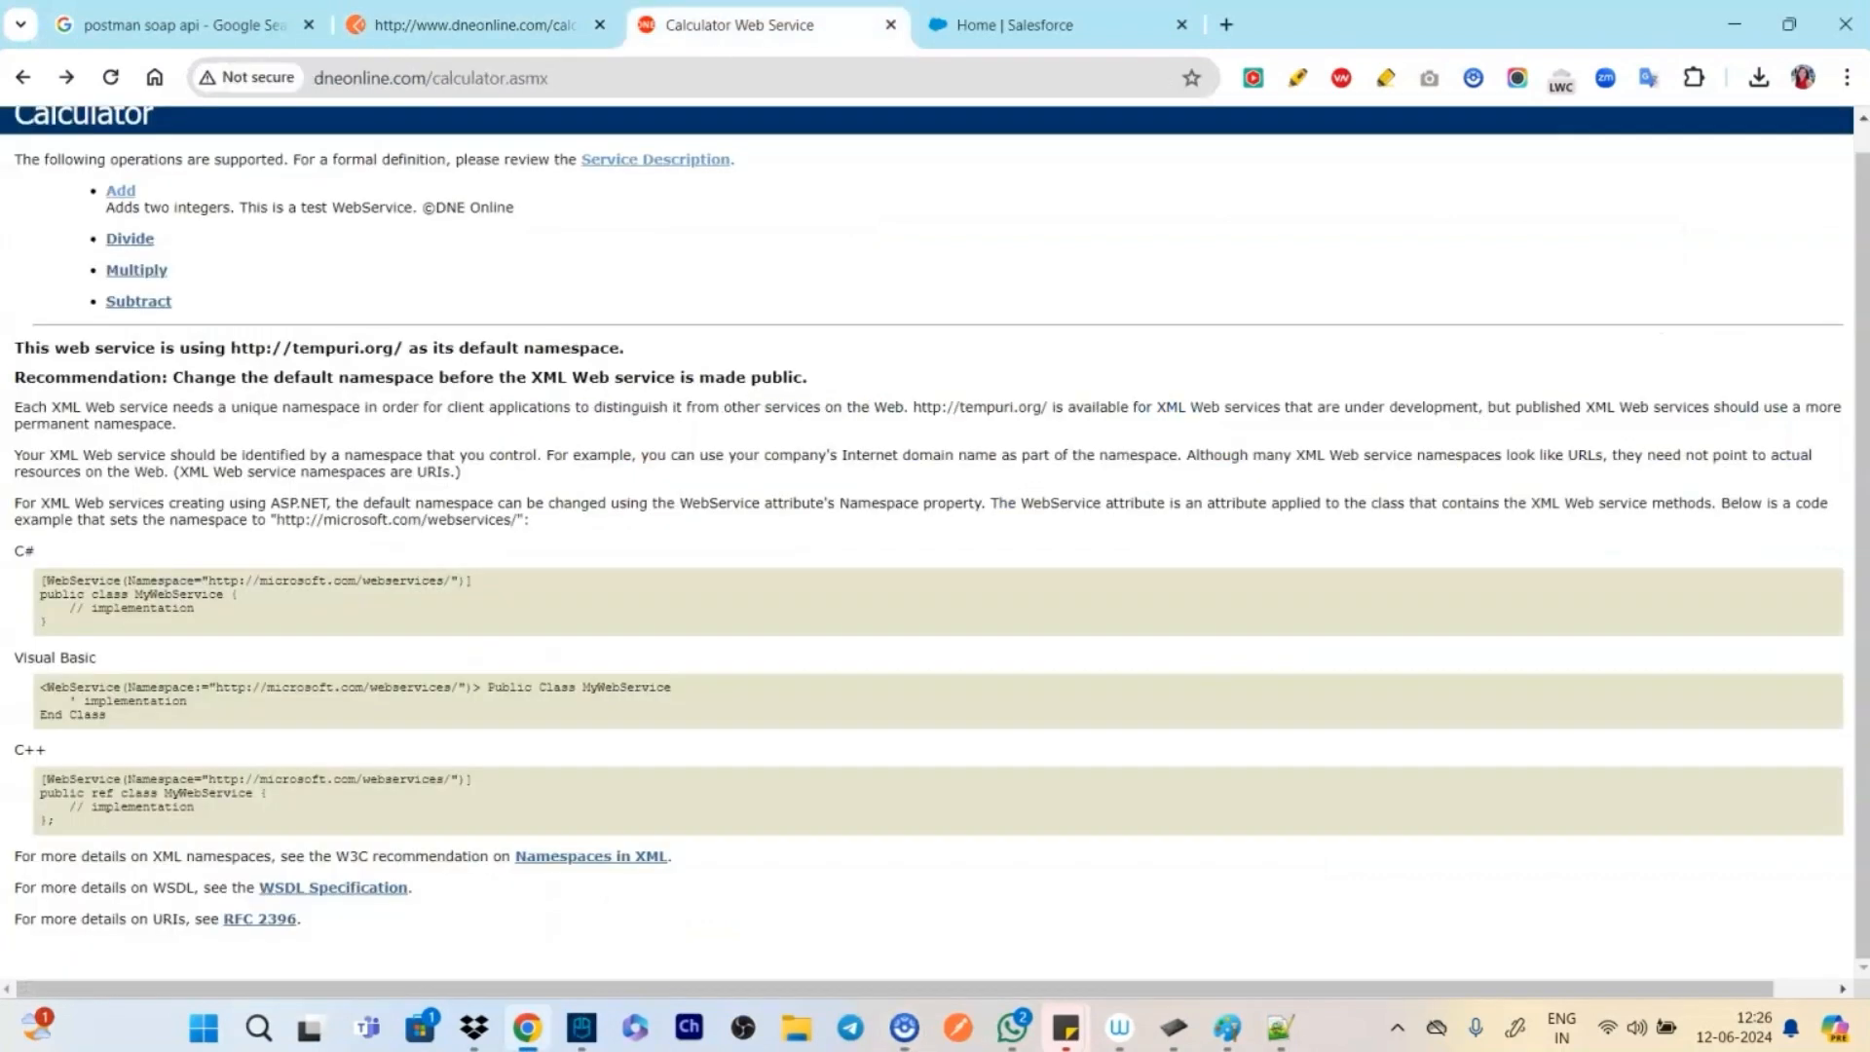
pyautogui.scroll(3)
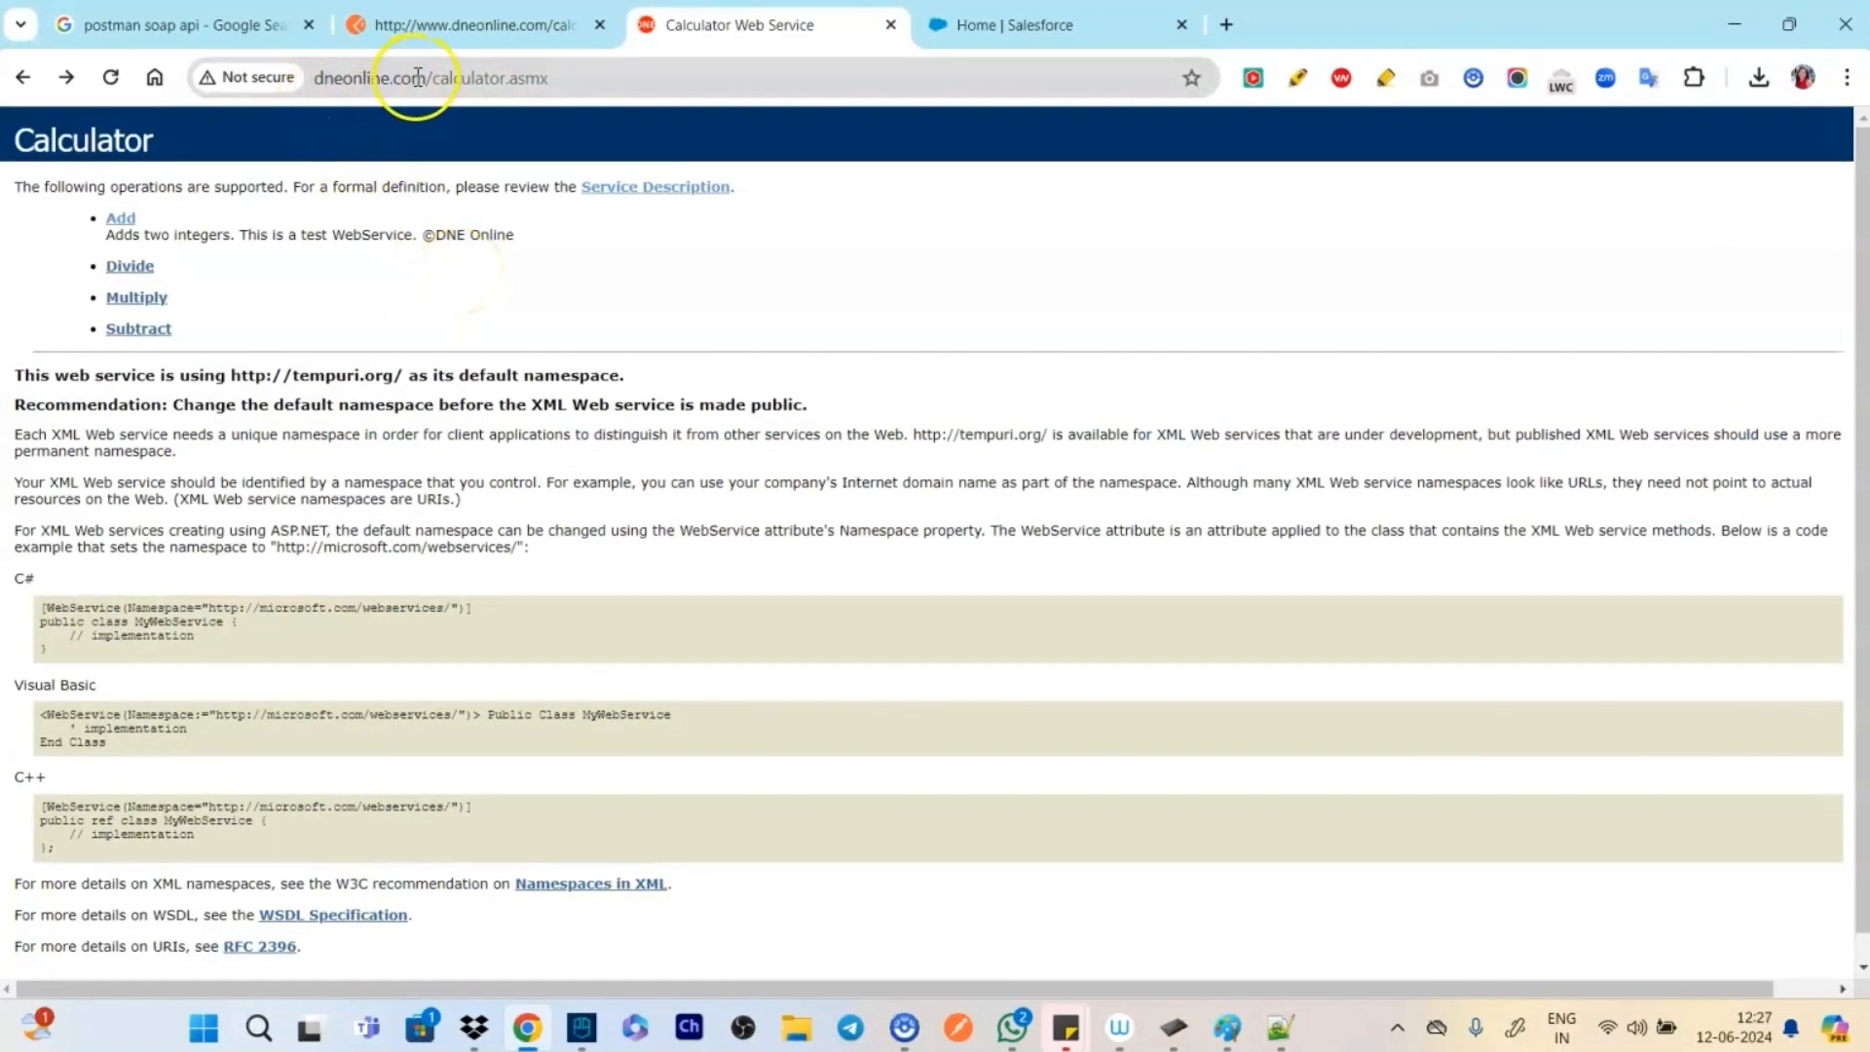
pyautogui.moveTo(599, 625)
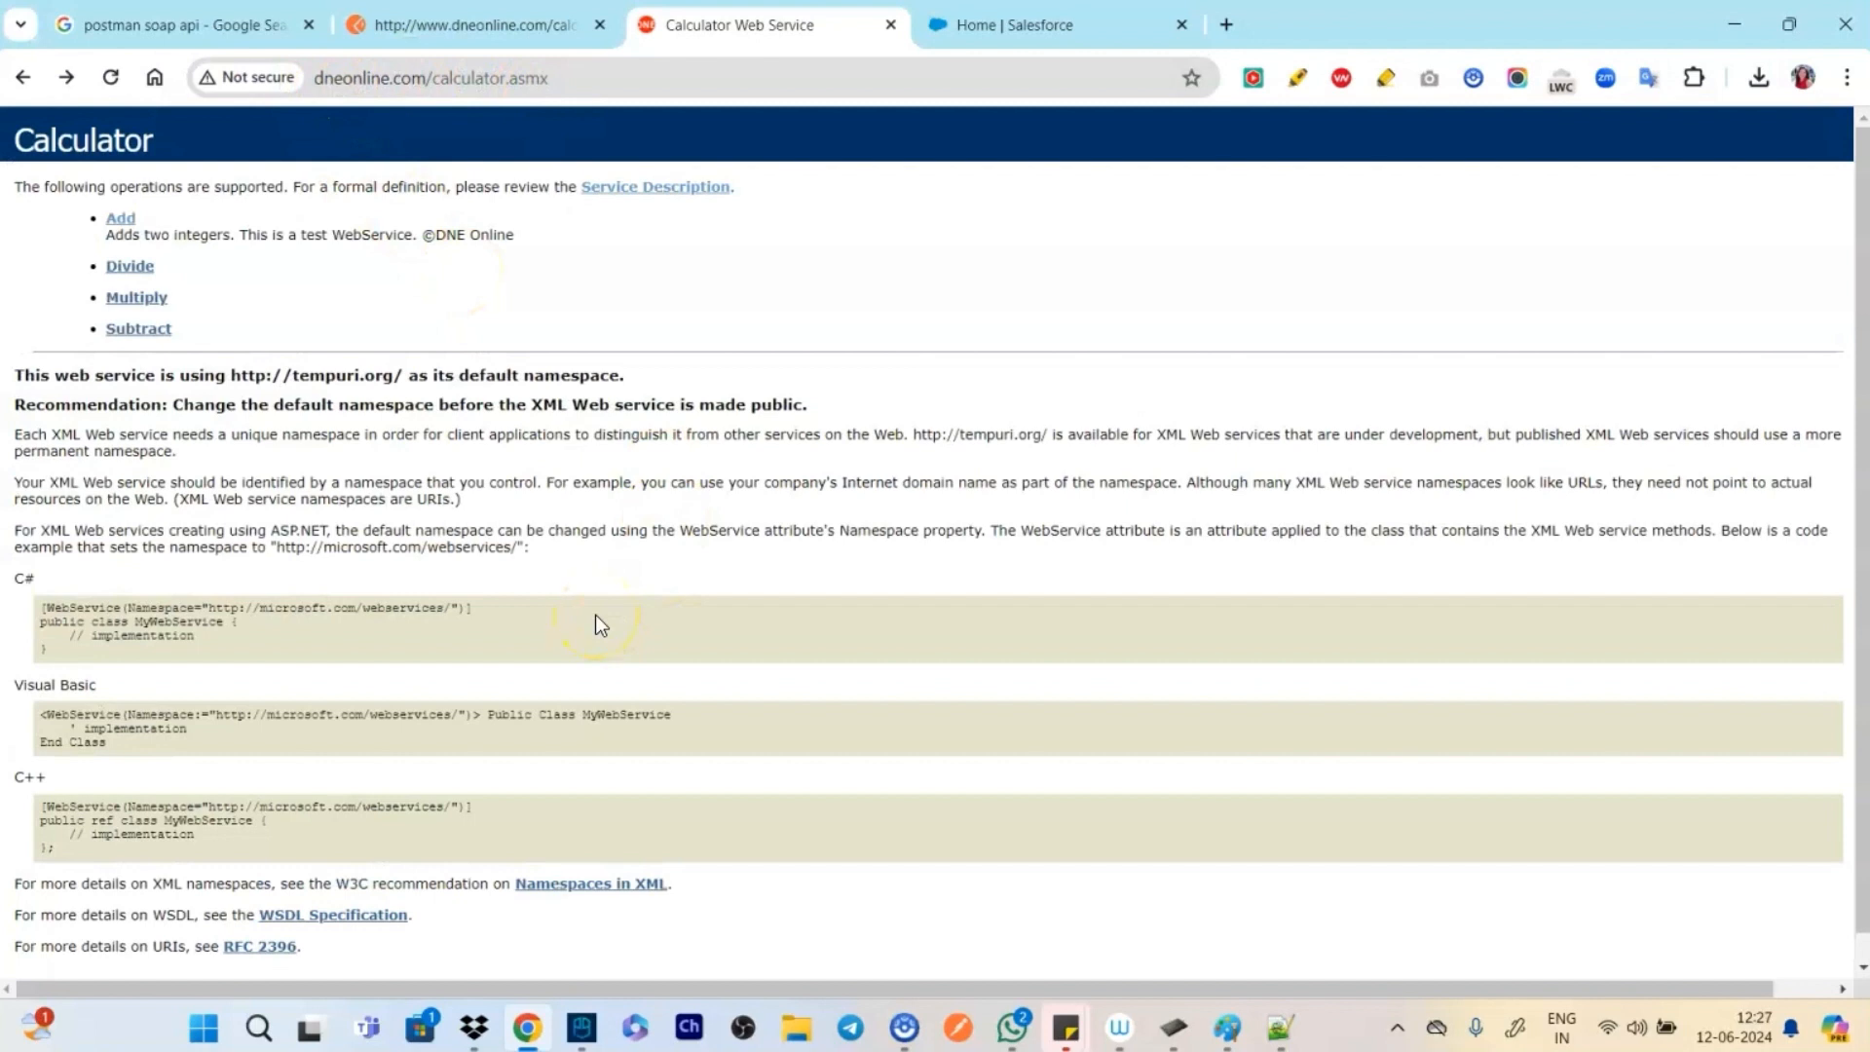
pyautogui.moveTo(600, 623)
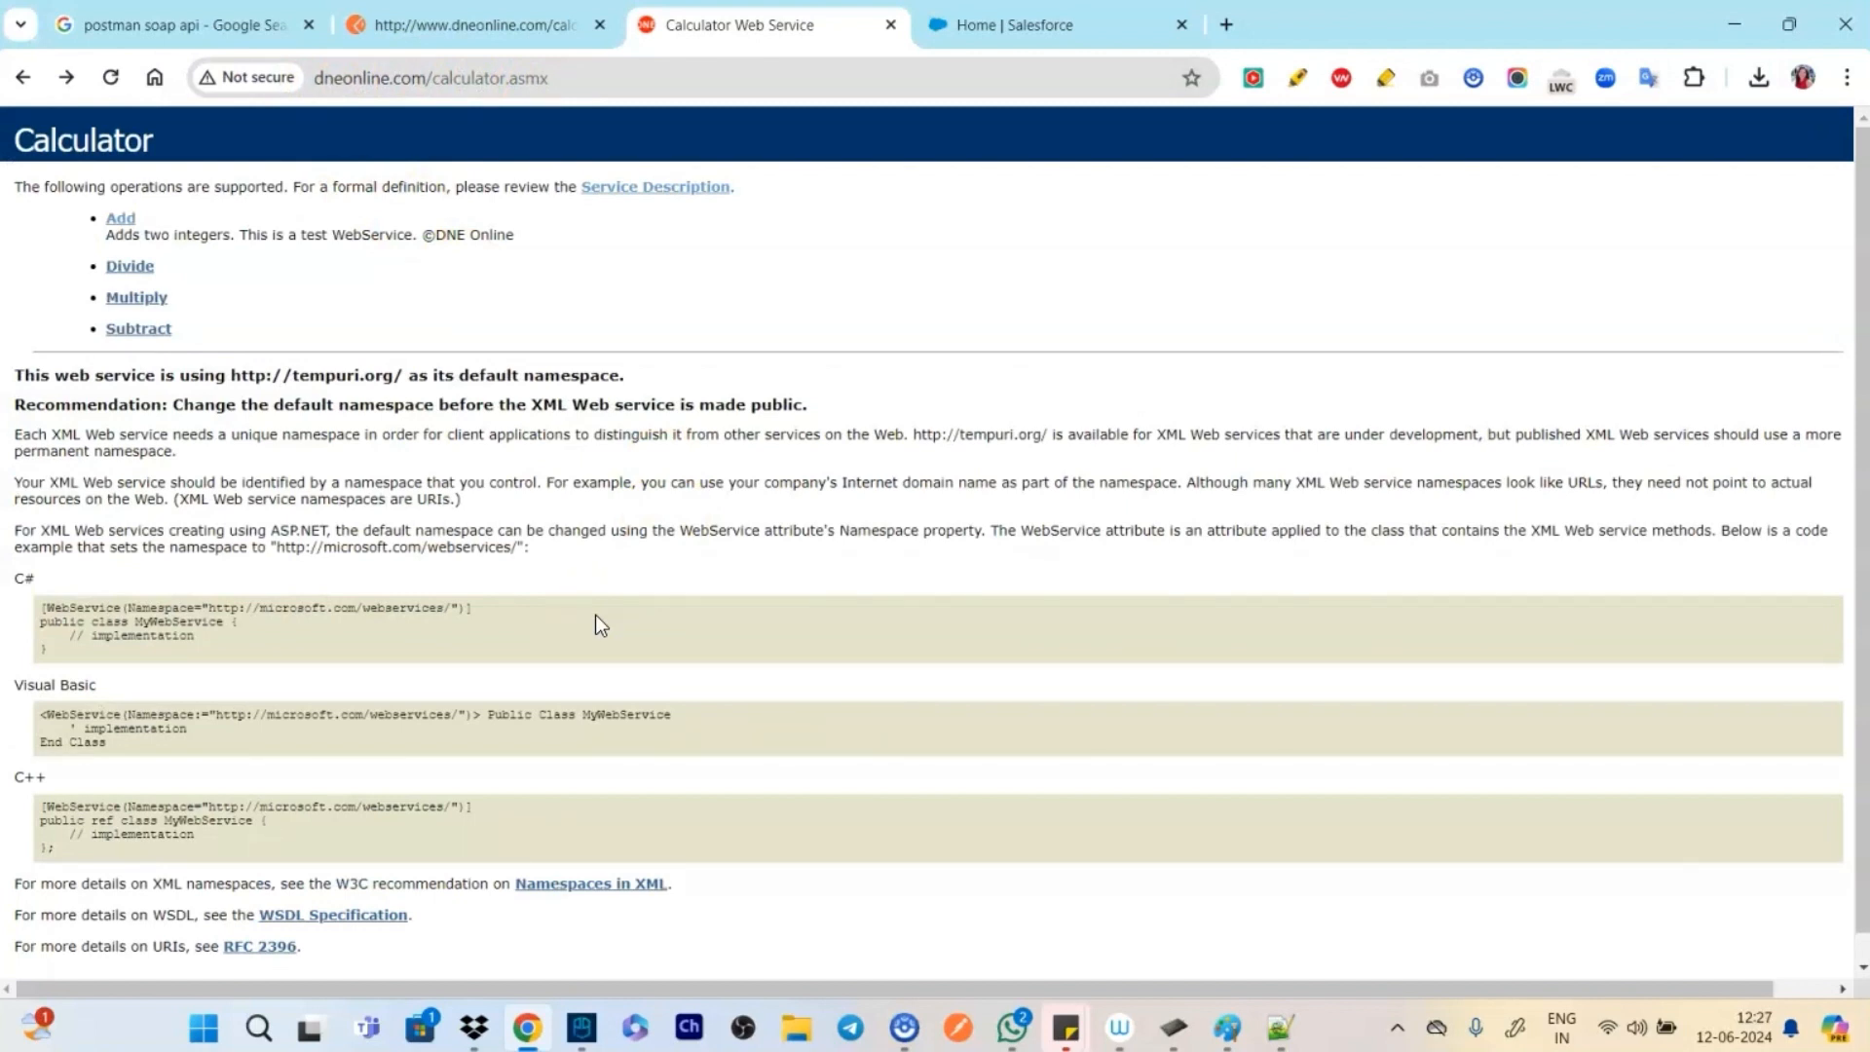
pyautogui.moveTo(656, 186)
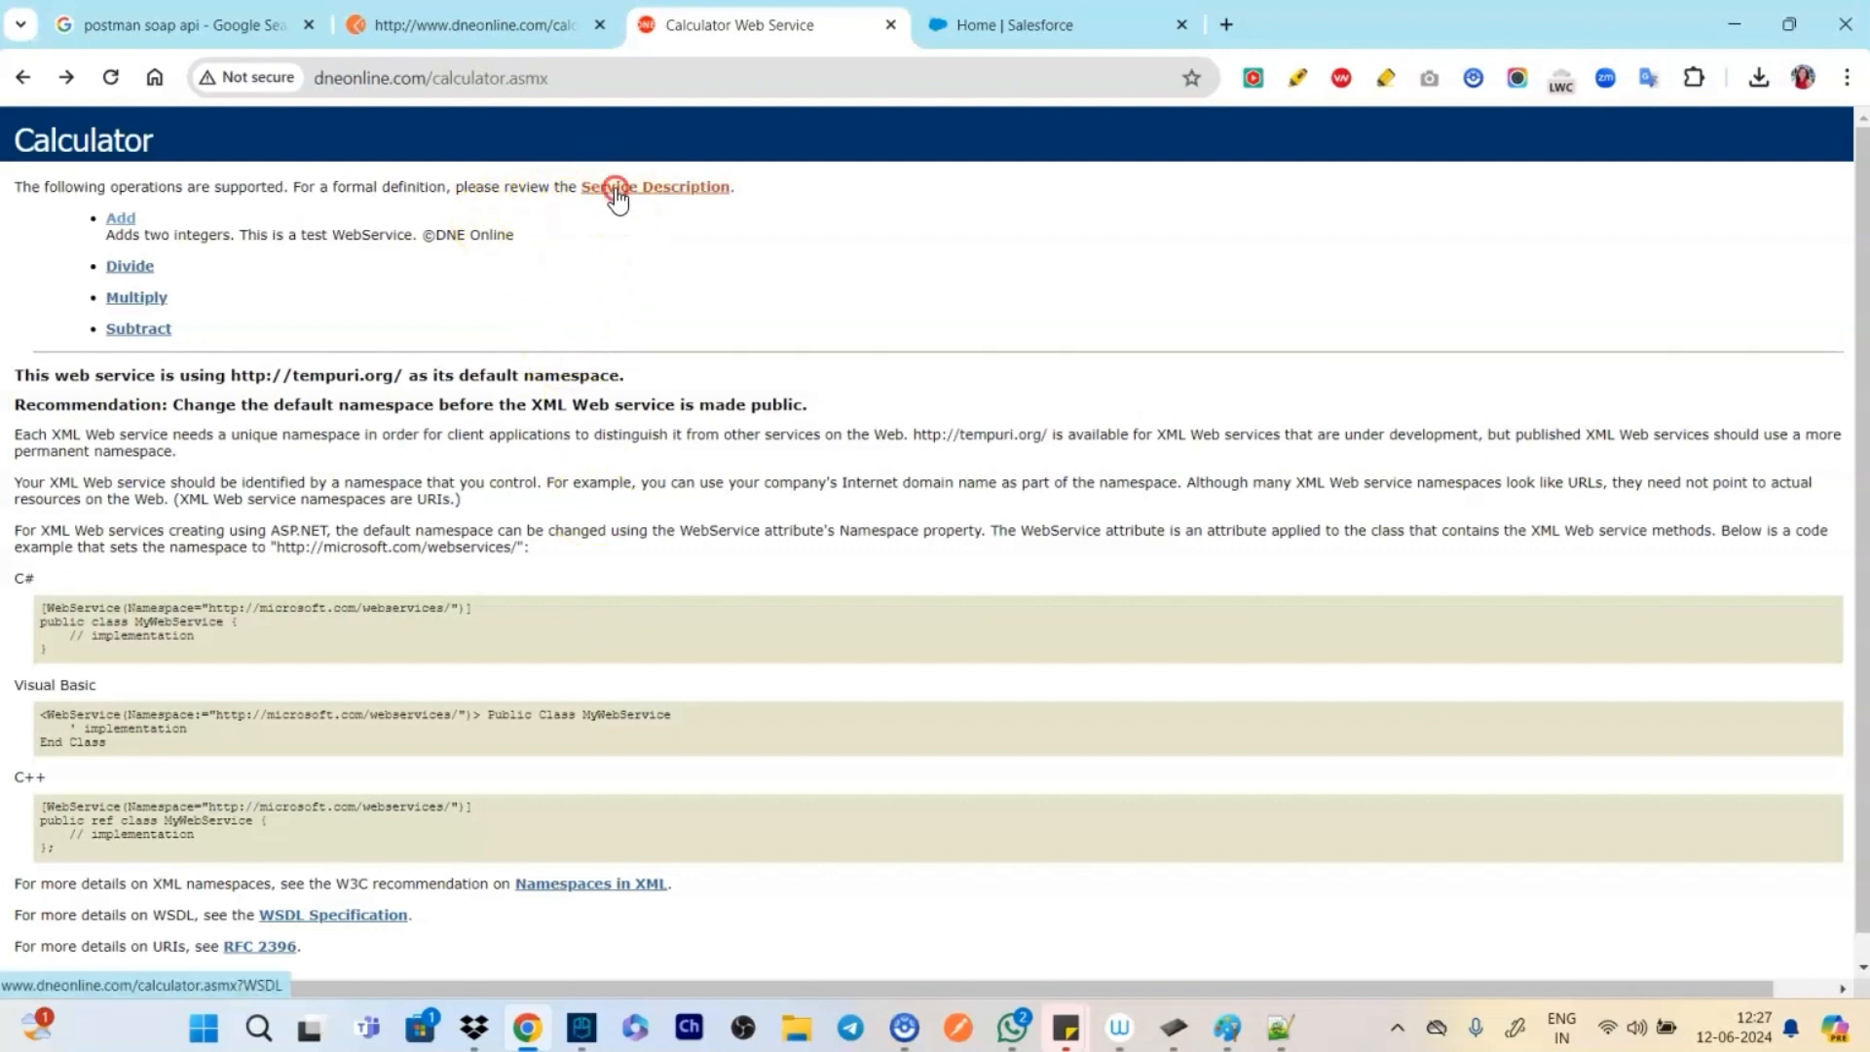
# Open the calculator WSDL and save it as calculator1.xml in Documents
pyautogui.click(654, 187)
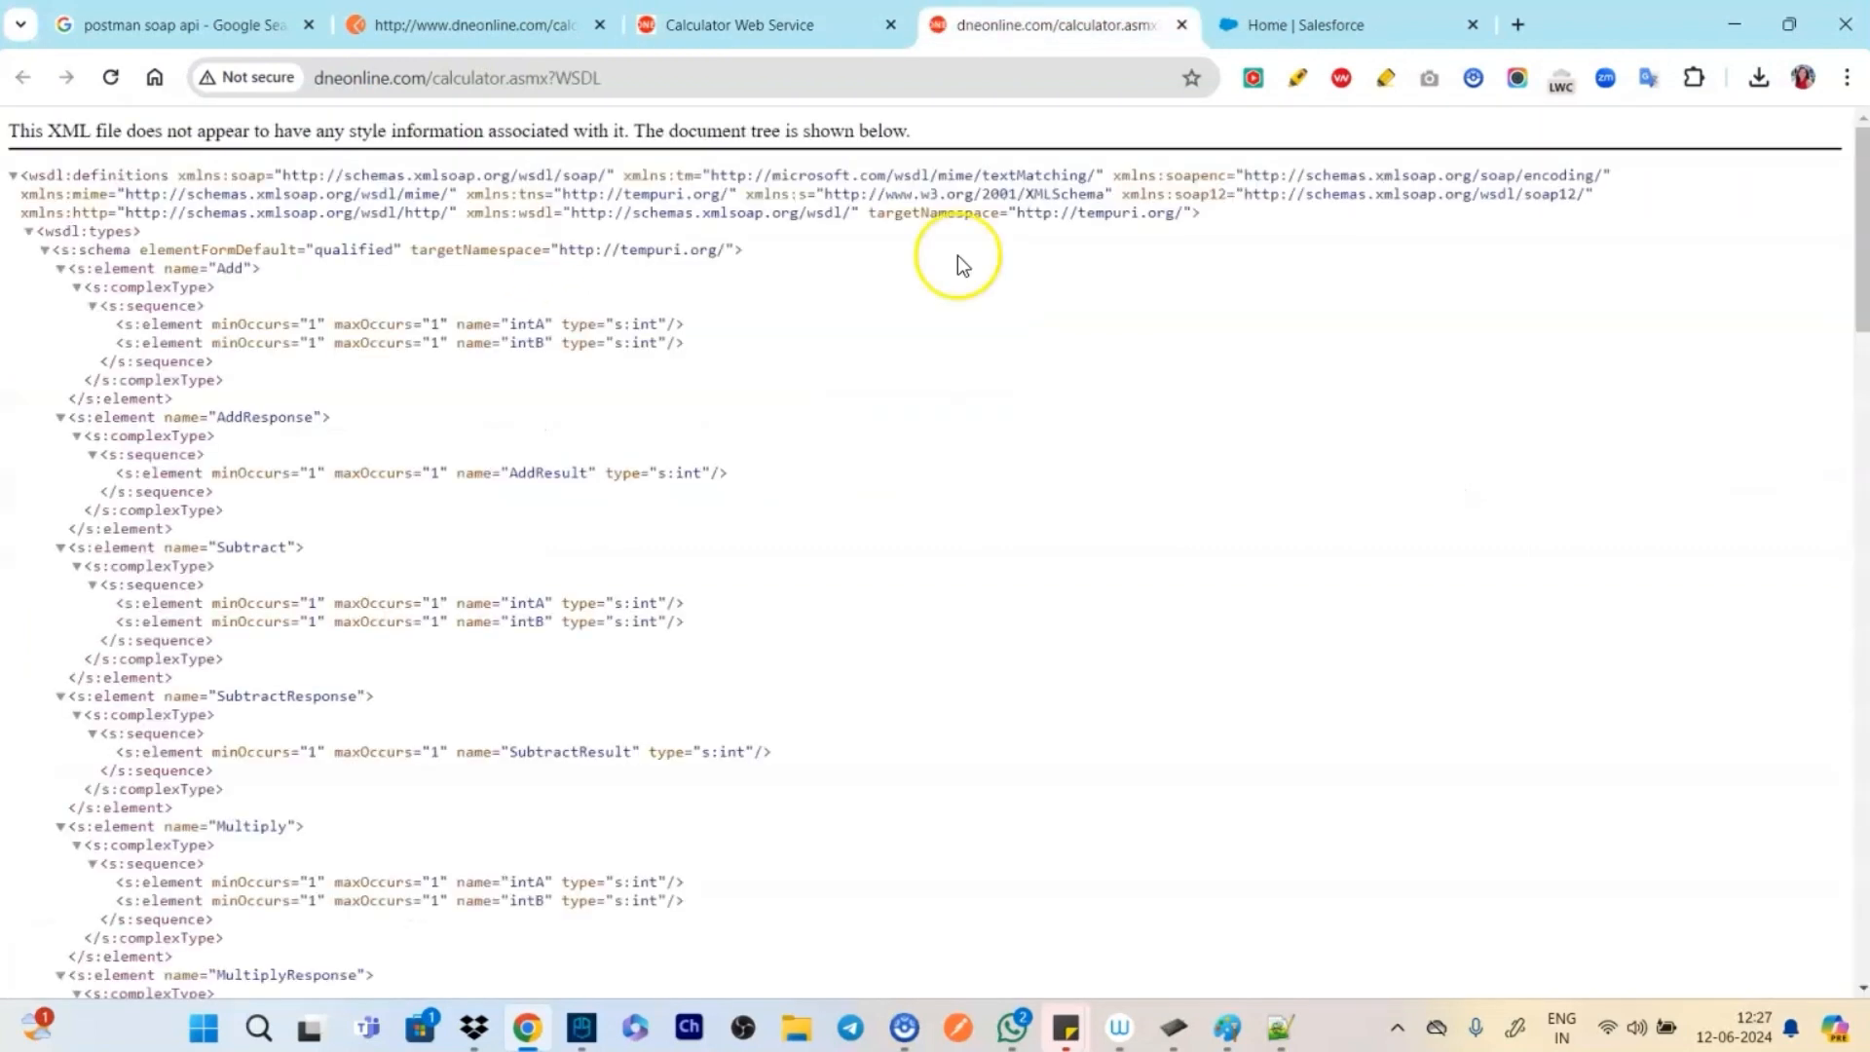
pyautogui.moveTo(12, 161)
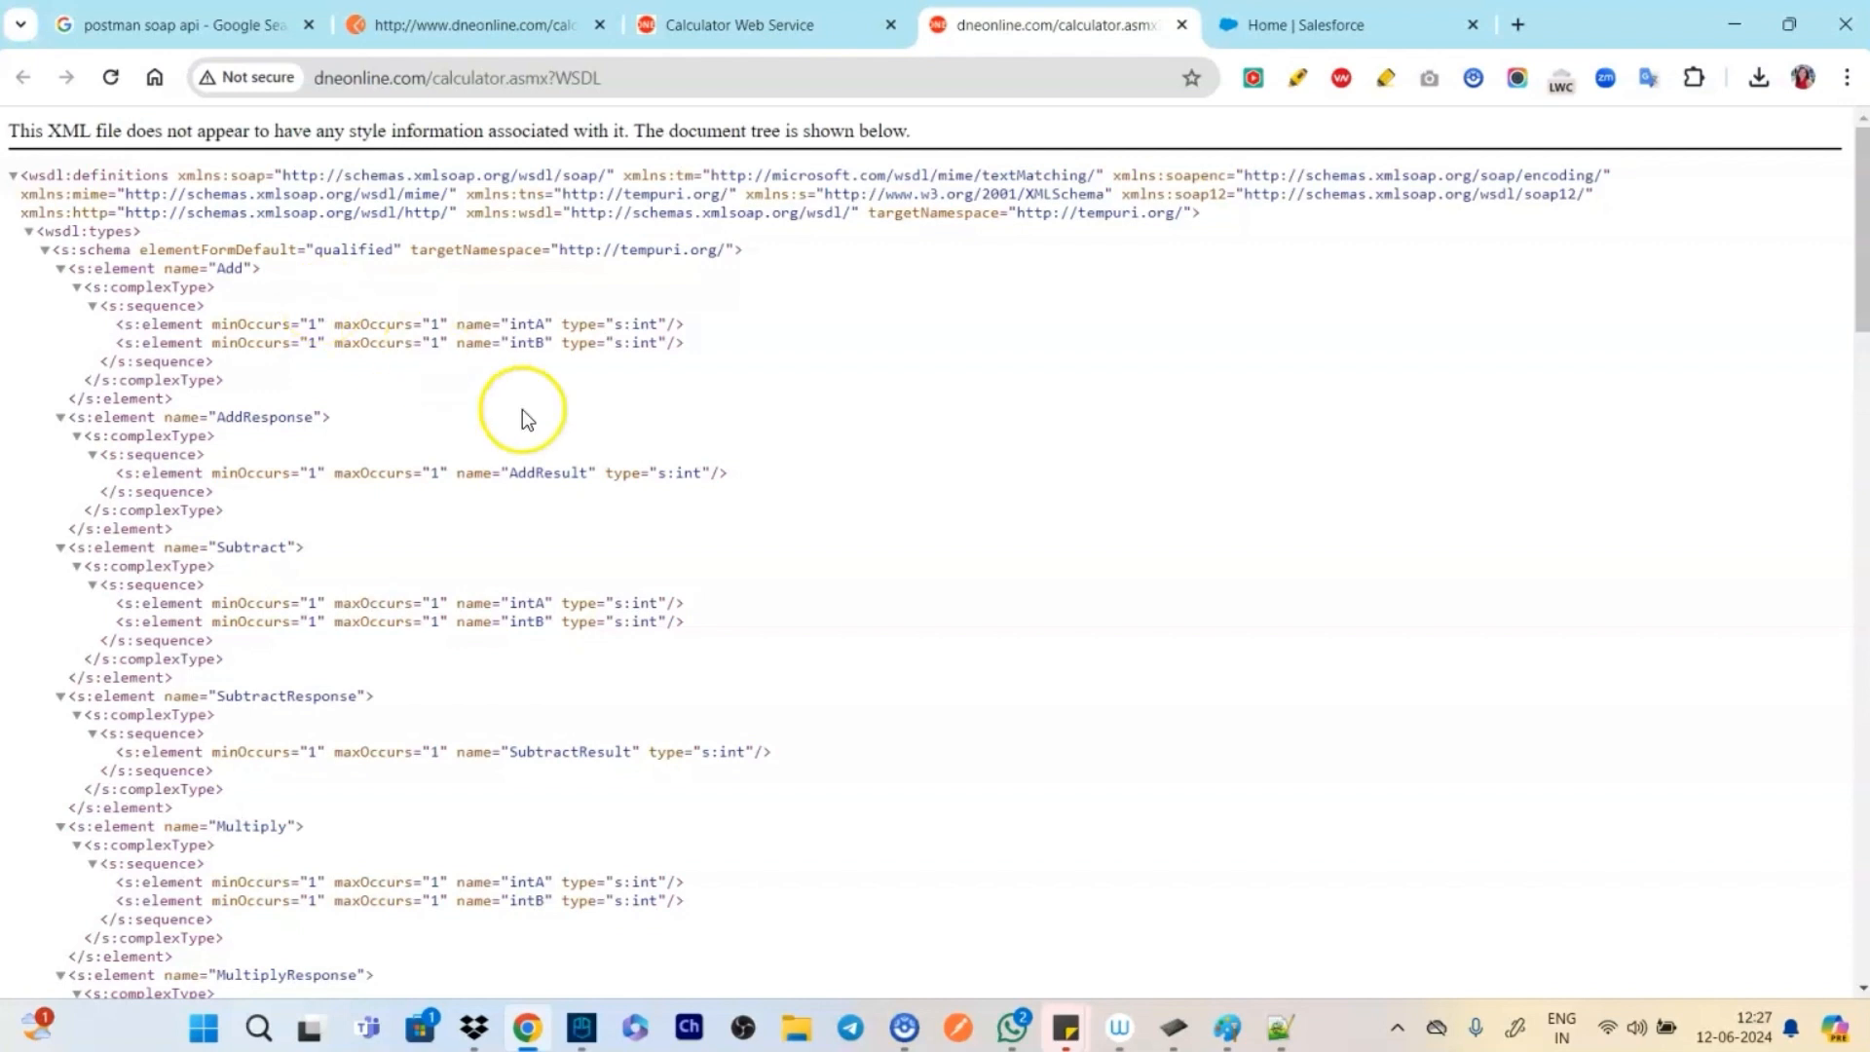
pyautogui.rightClick(918, 396)
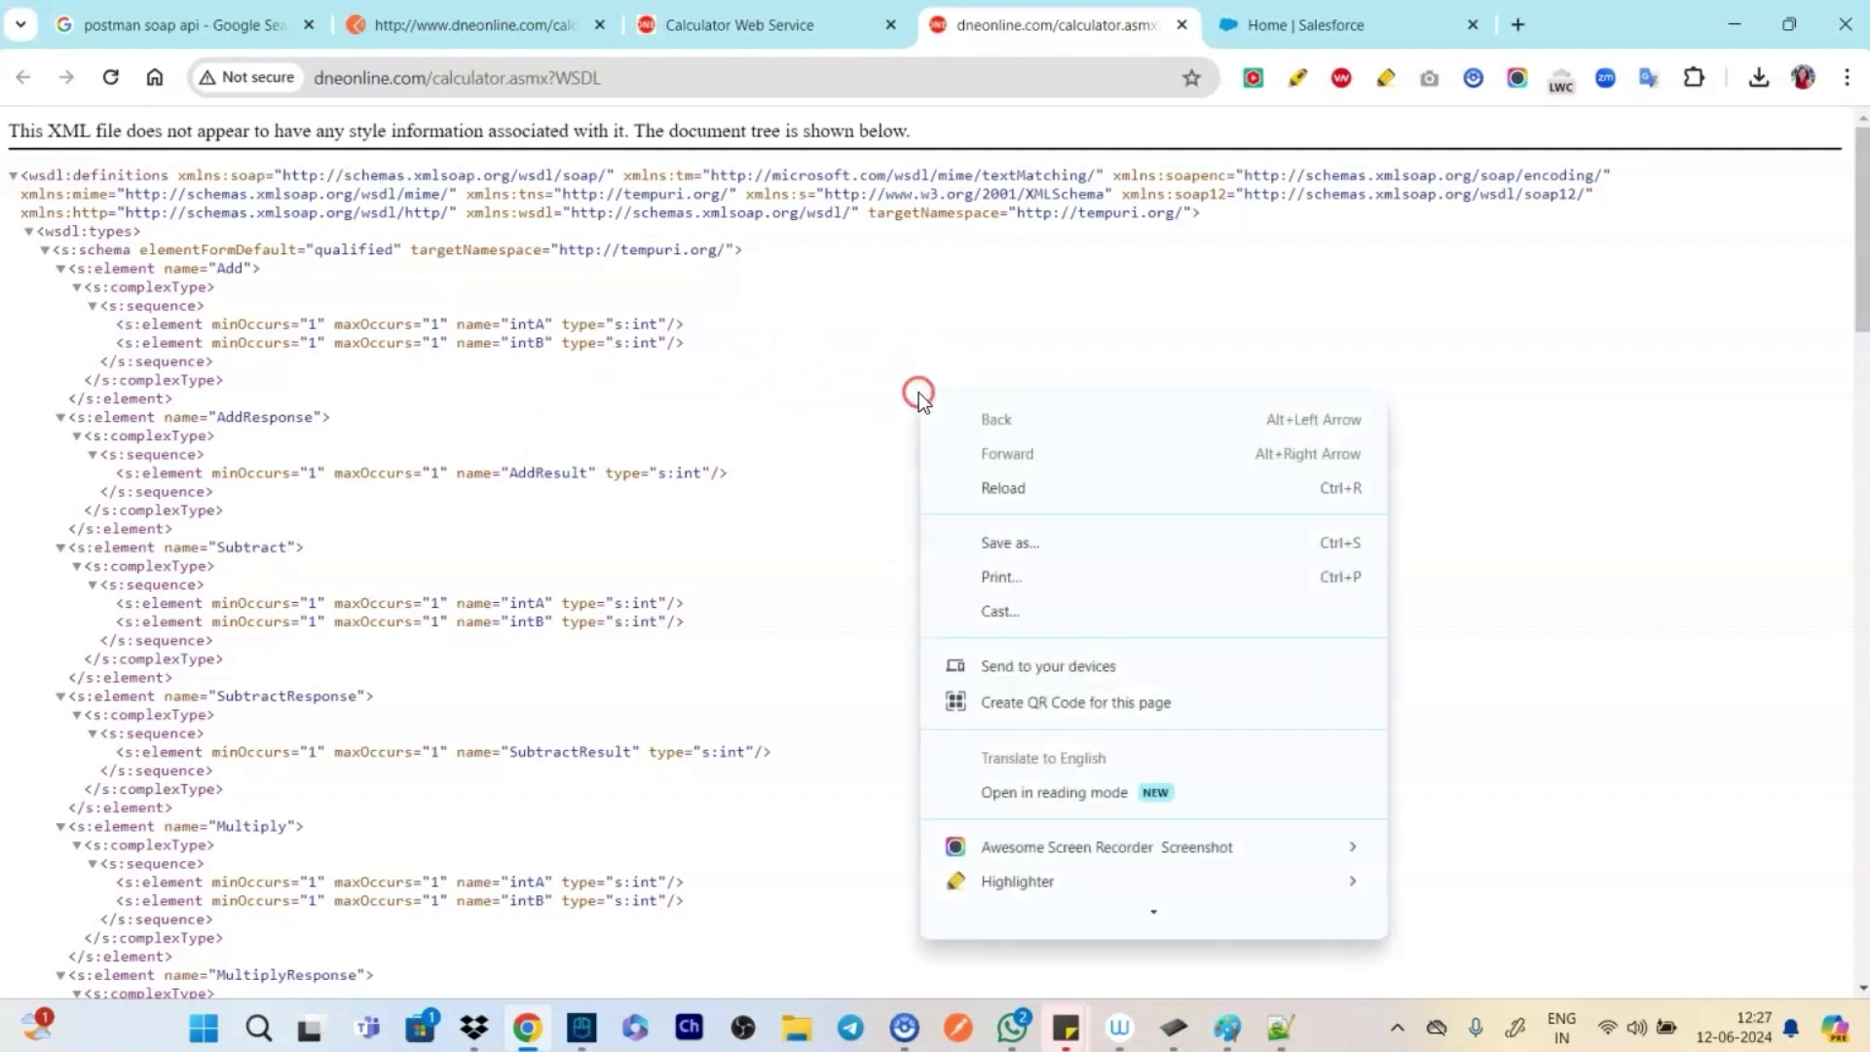
pyautogui.click(1010, 542)
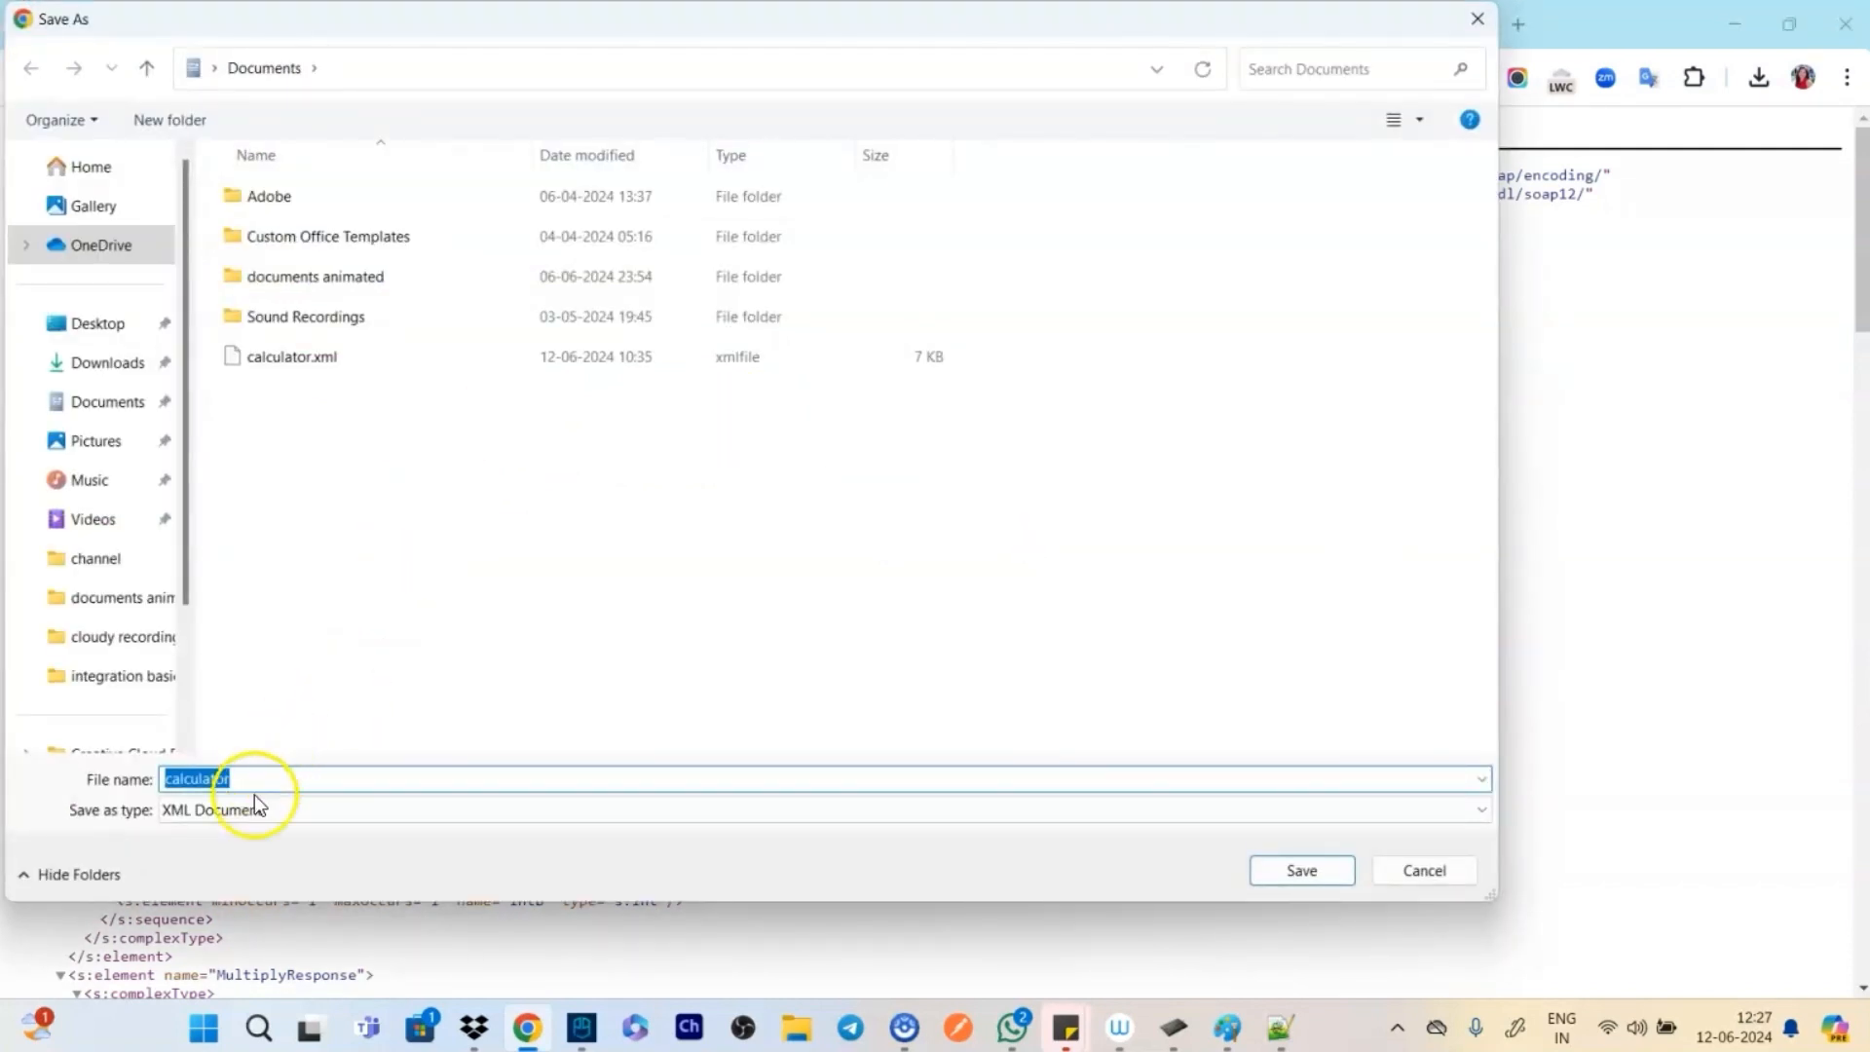
pyautogui.write('1')
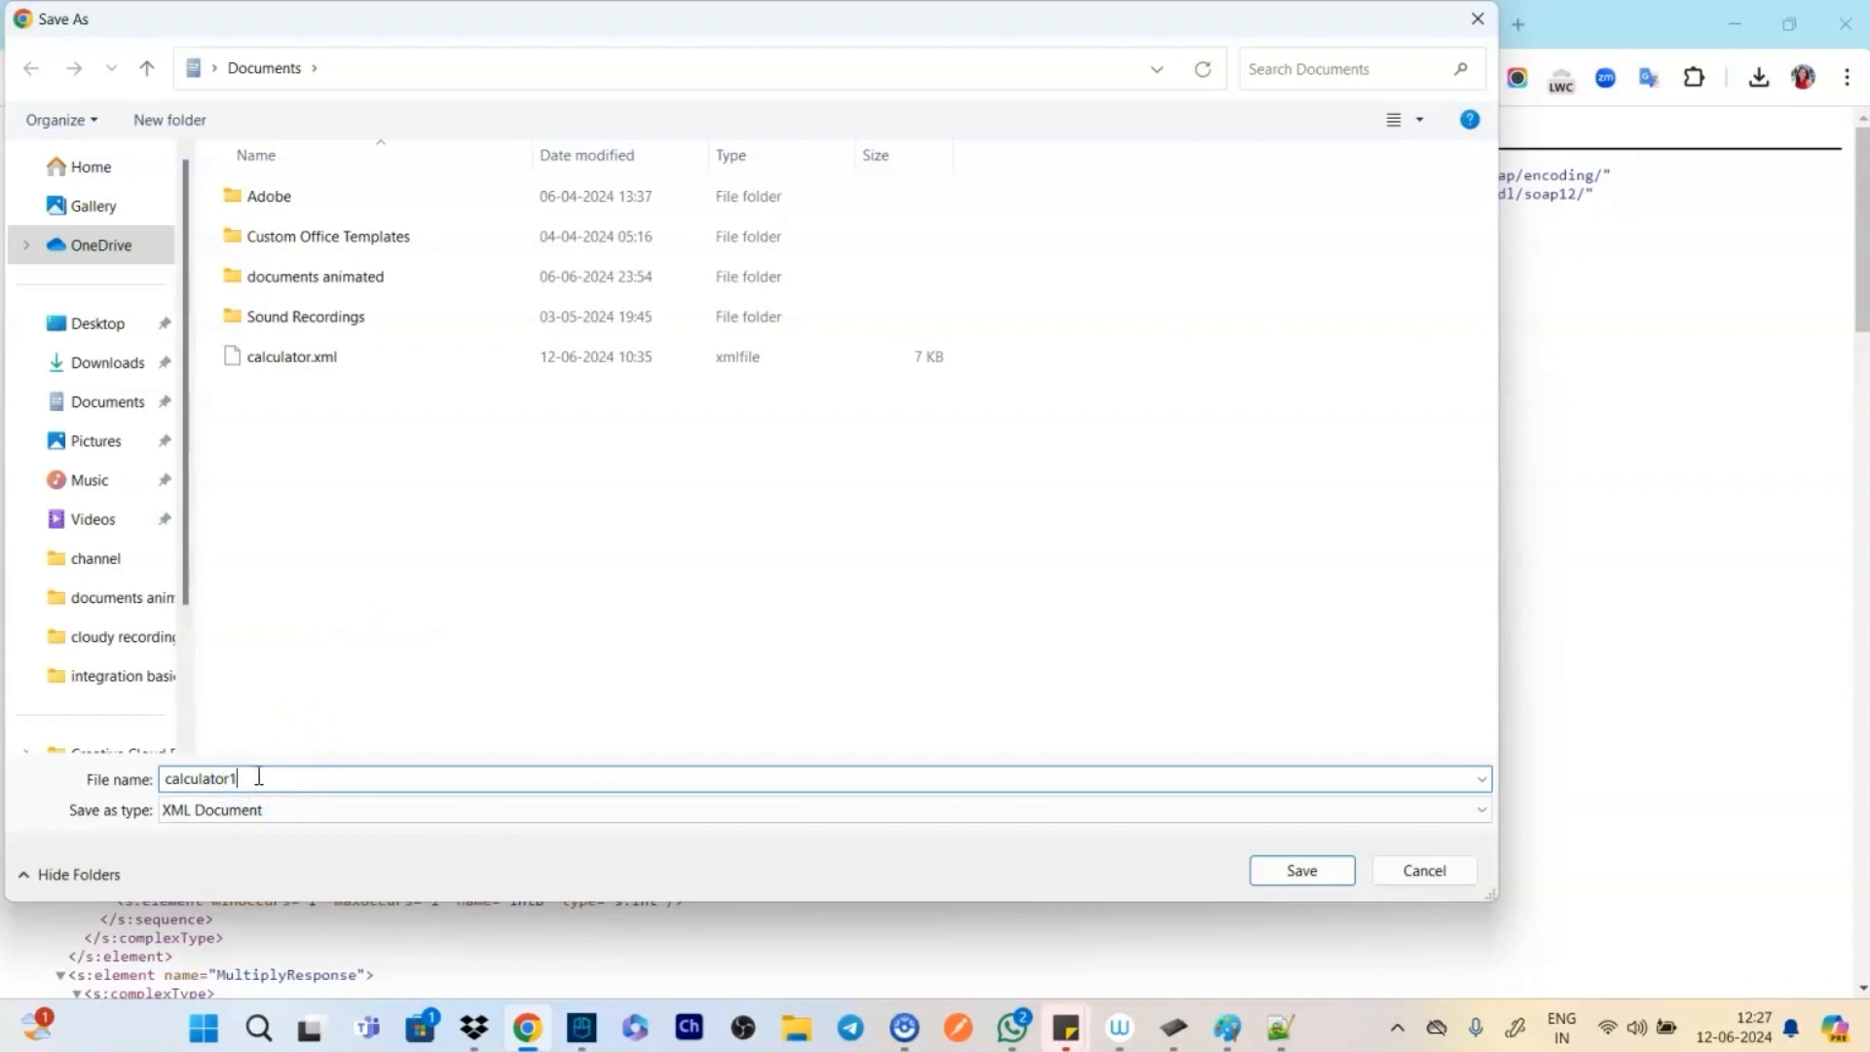
pyautogui.click(1298, 870)
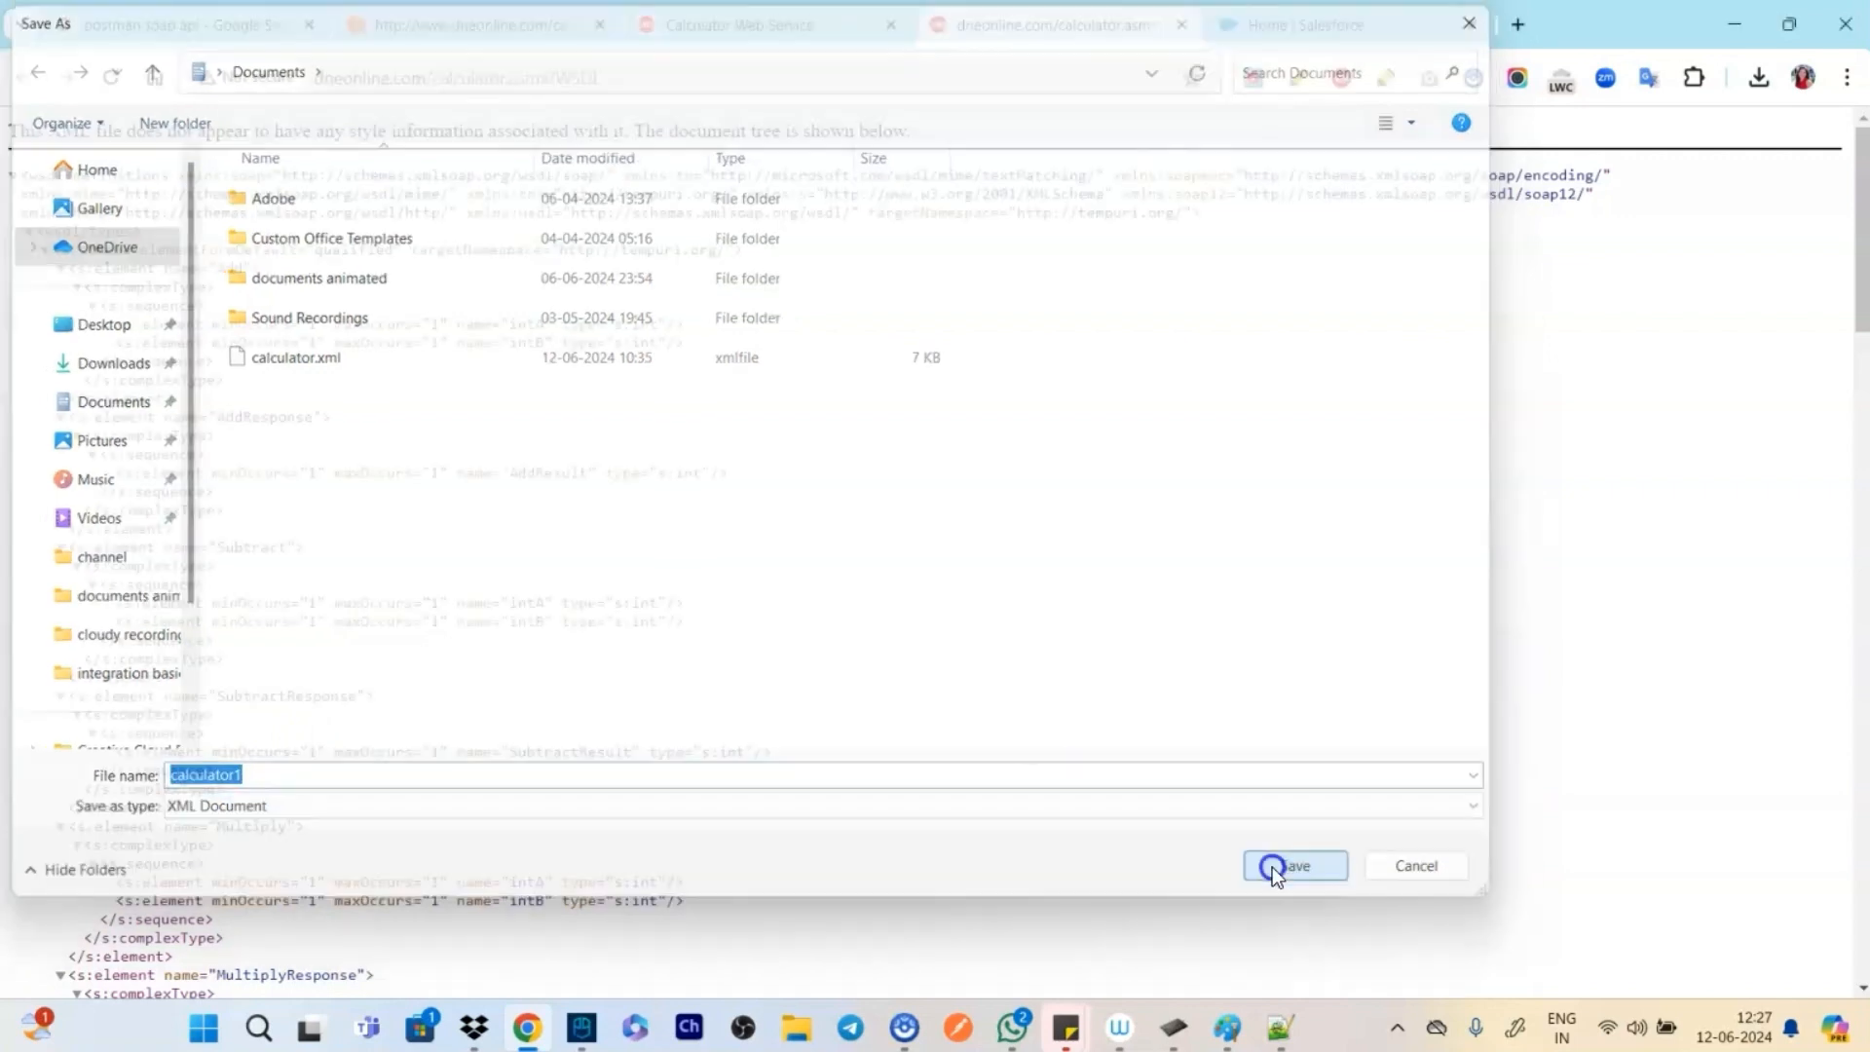
pyautogui.click(1294, 866)
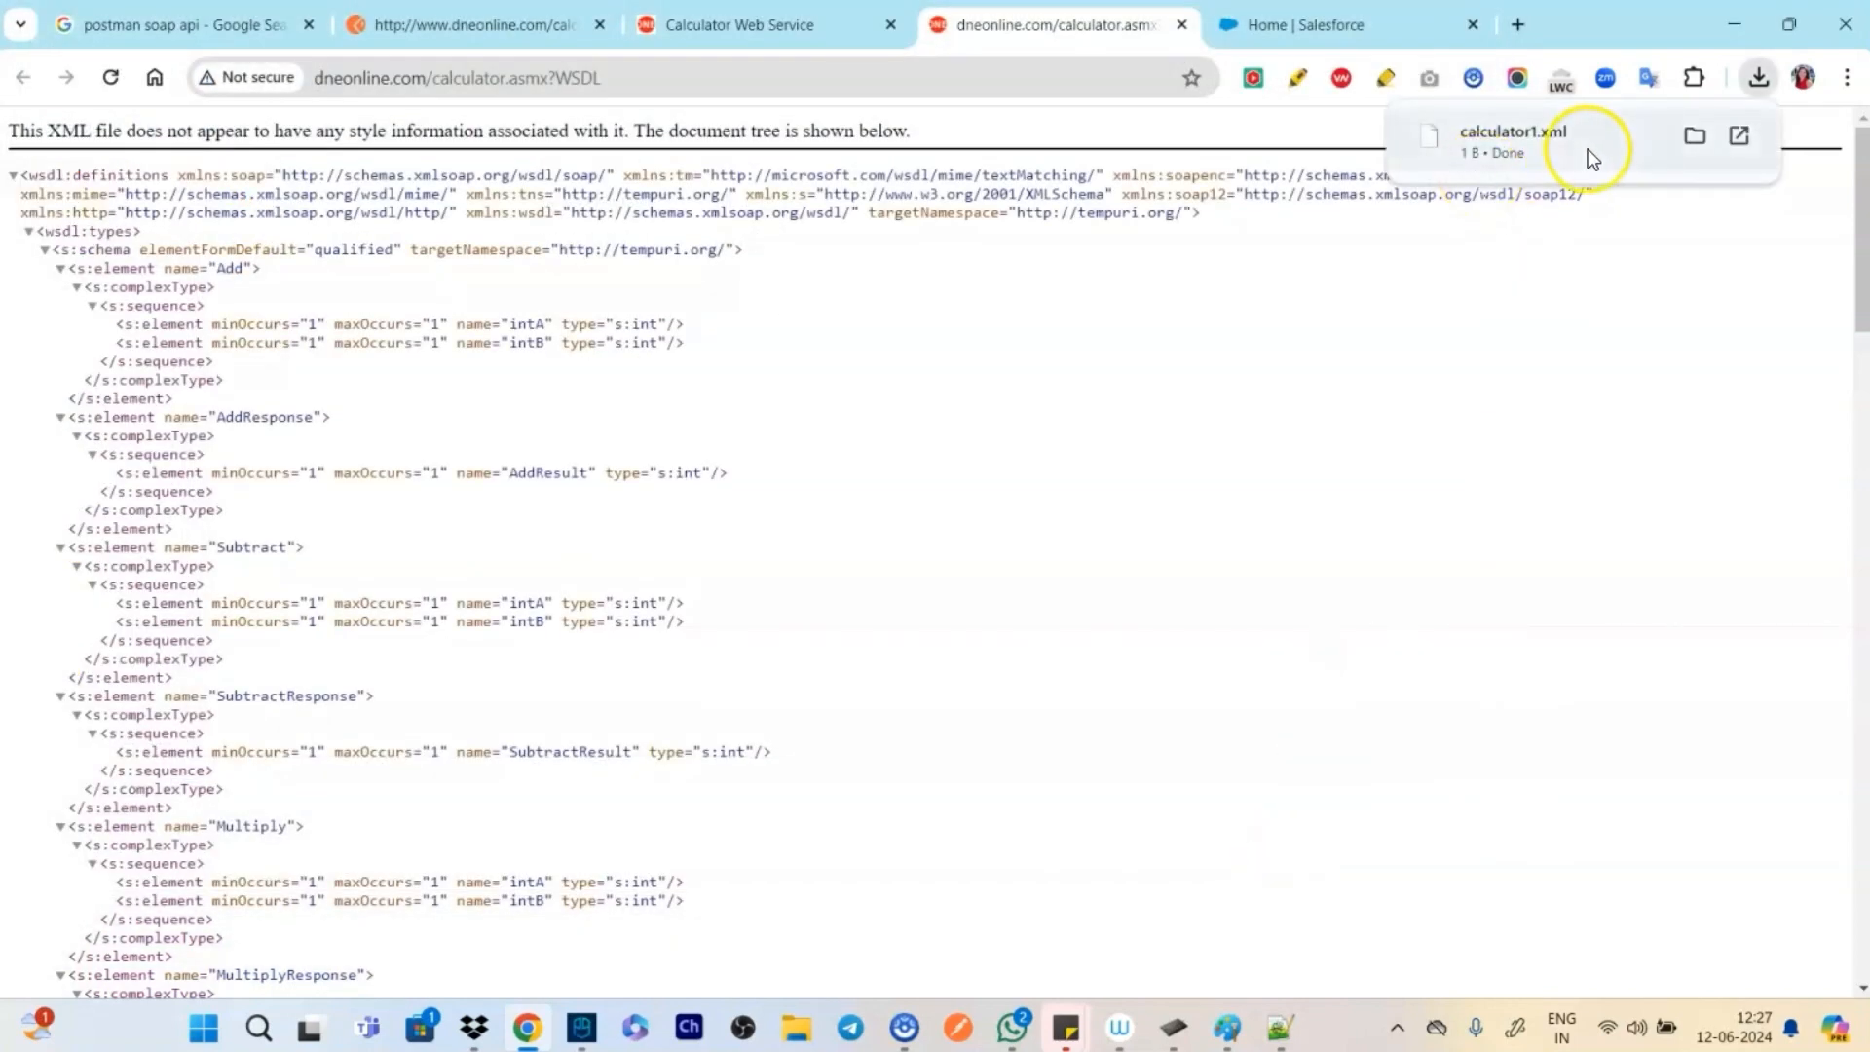
pyautogui.click(1345, 23)
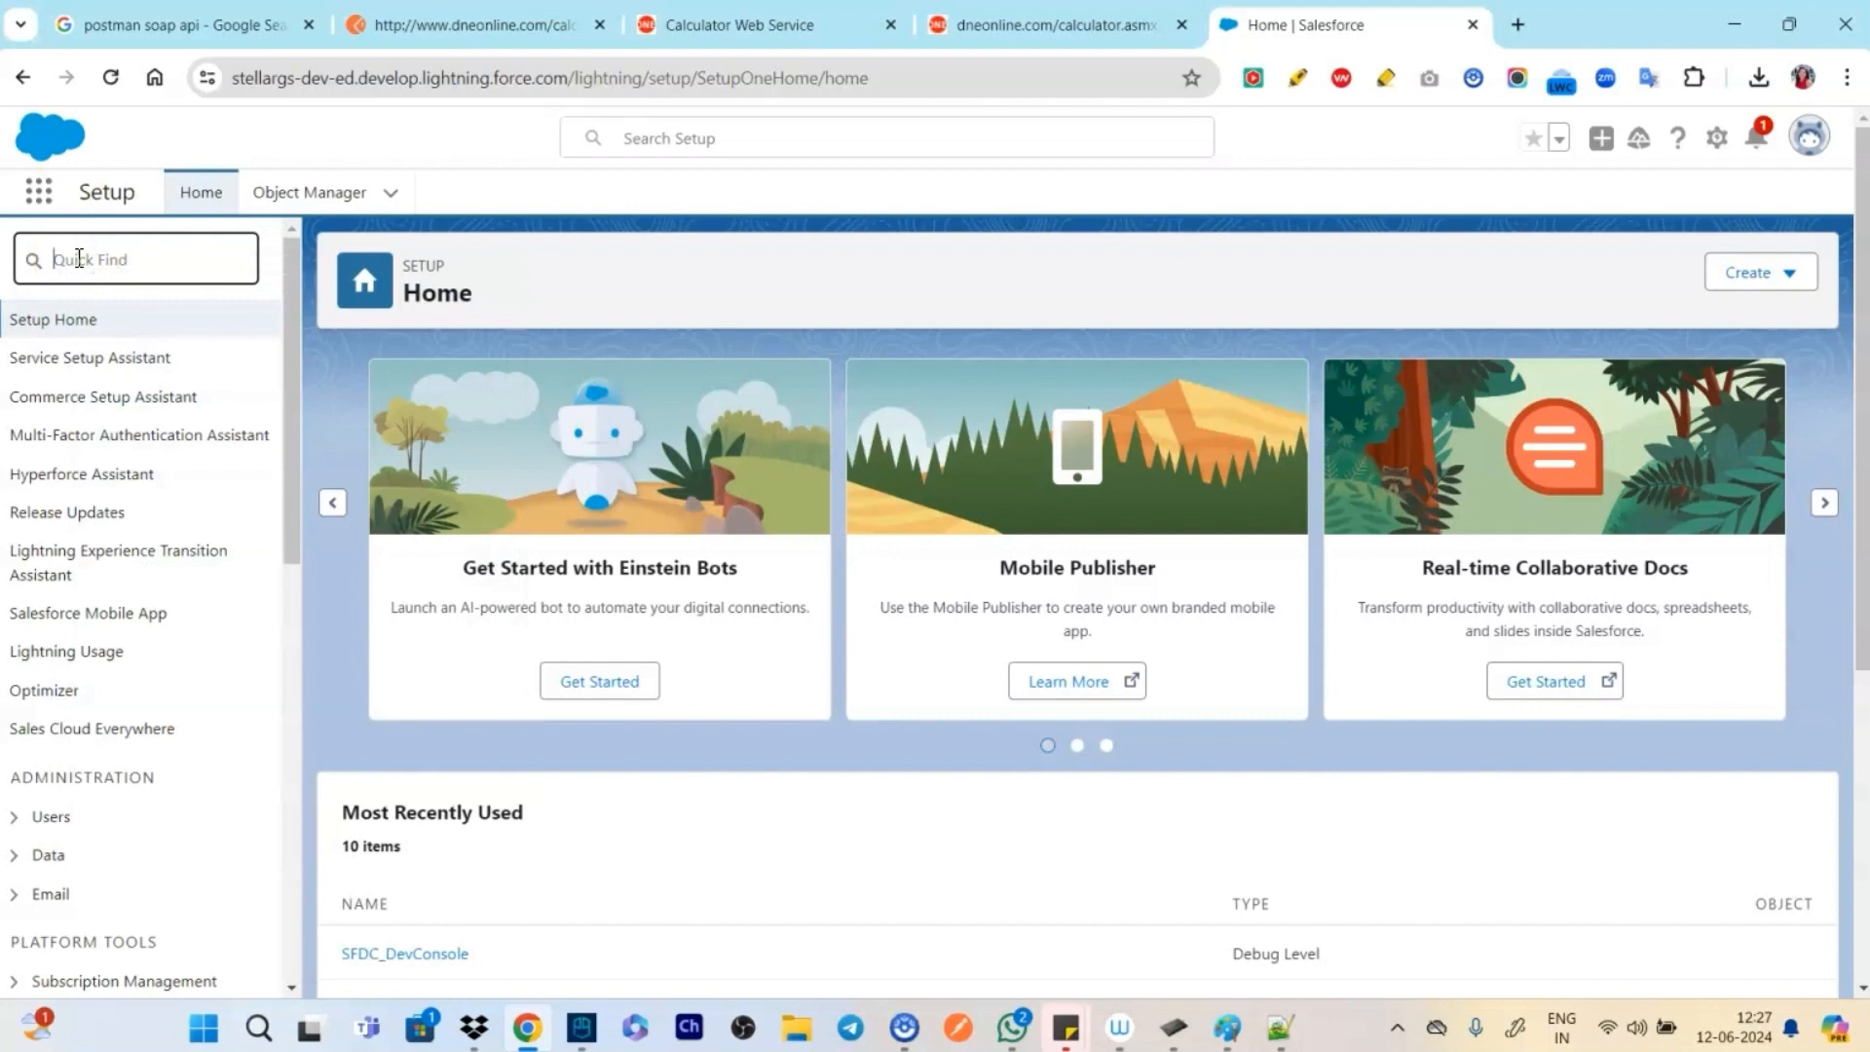
# Find and open the Apex Classes setup page through Quick Find
pyautogui.write('cla')
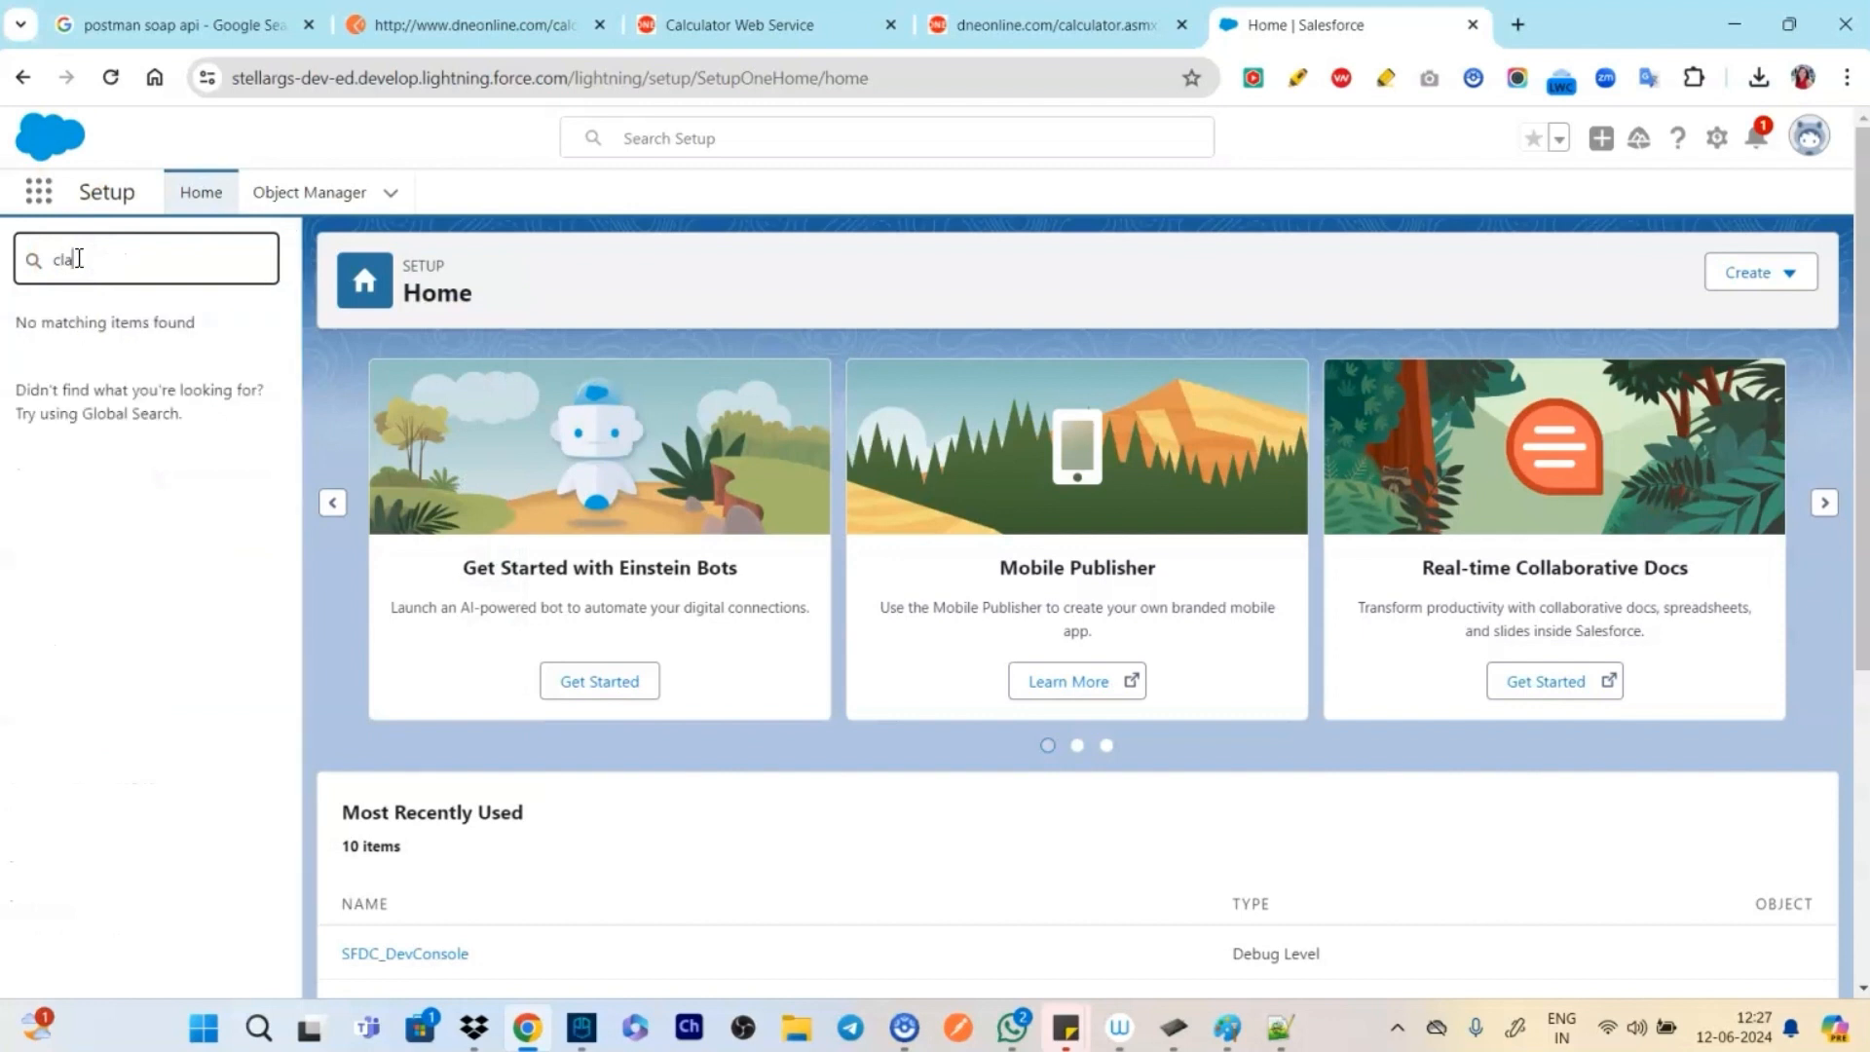
pyautogui.write('ss')
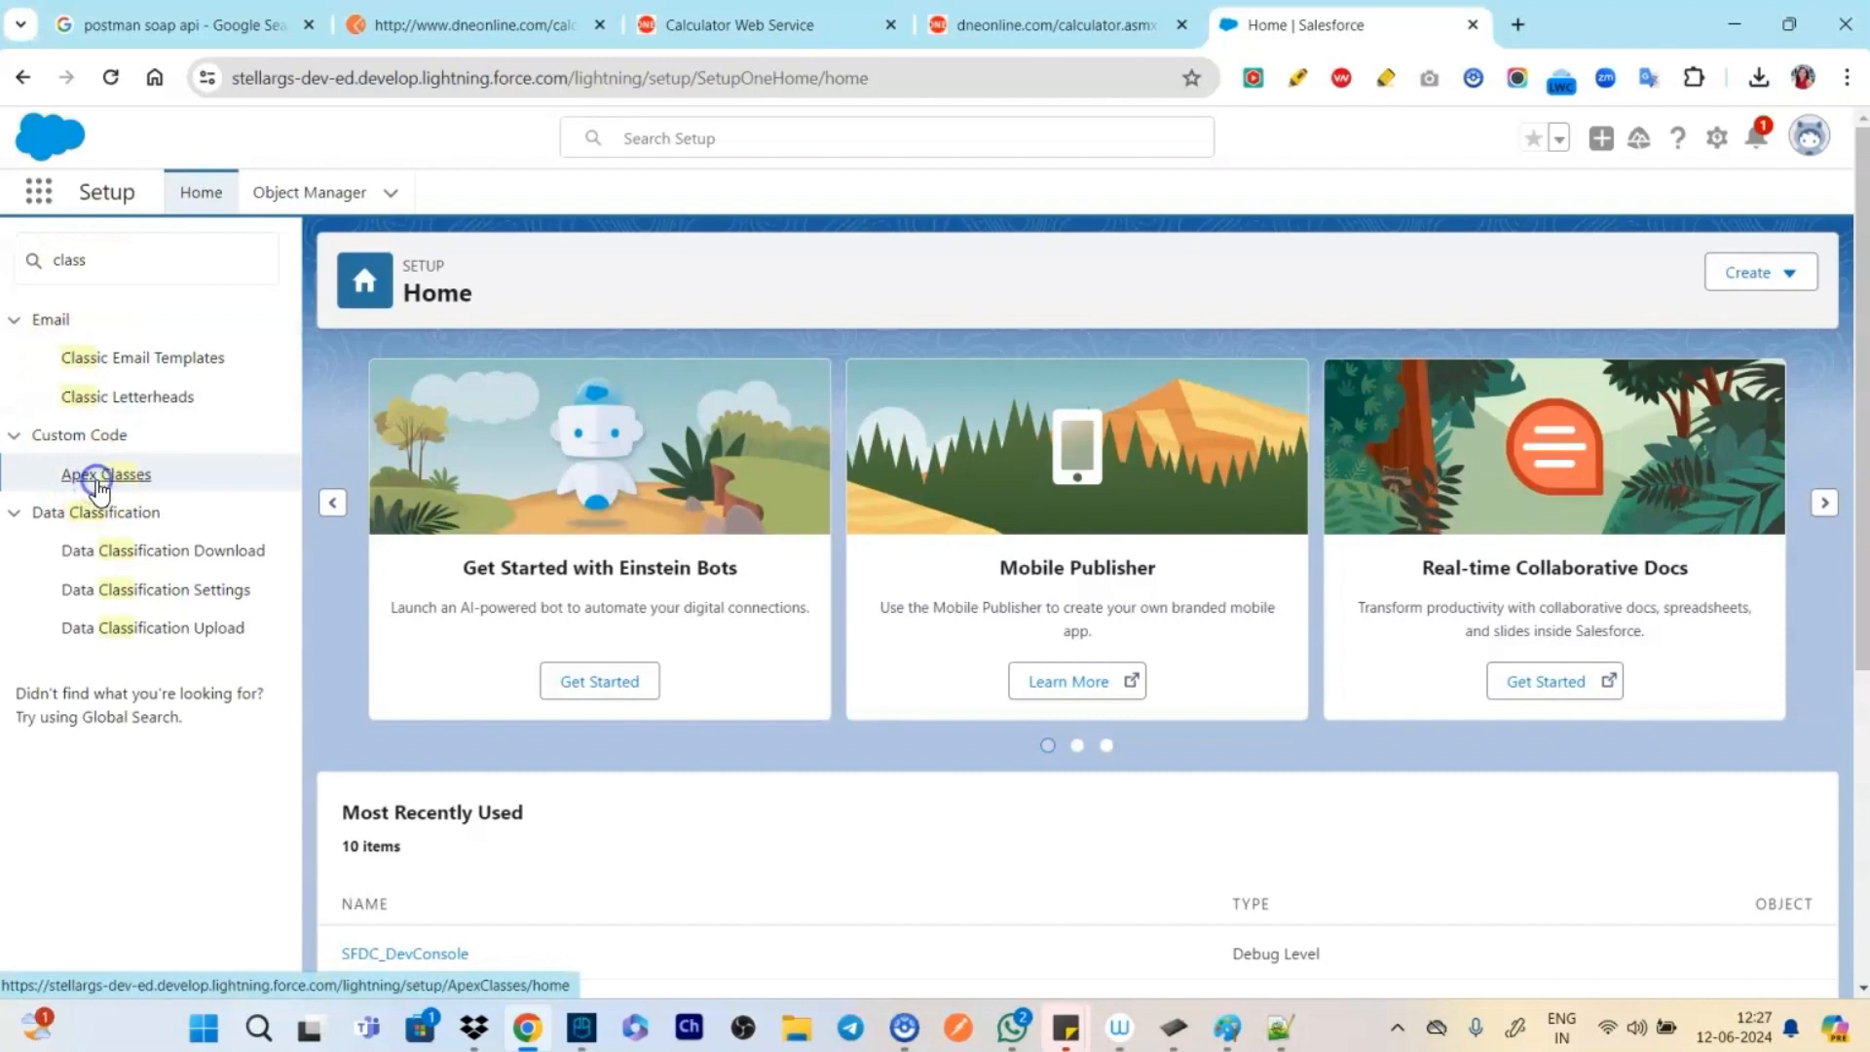
pyautogui.click(105, 473)
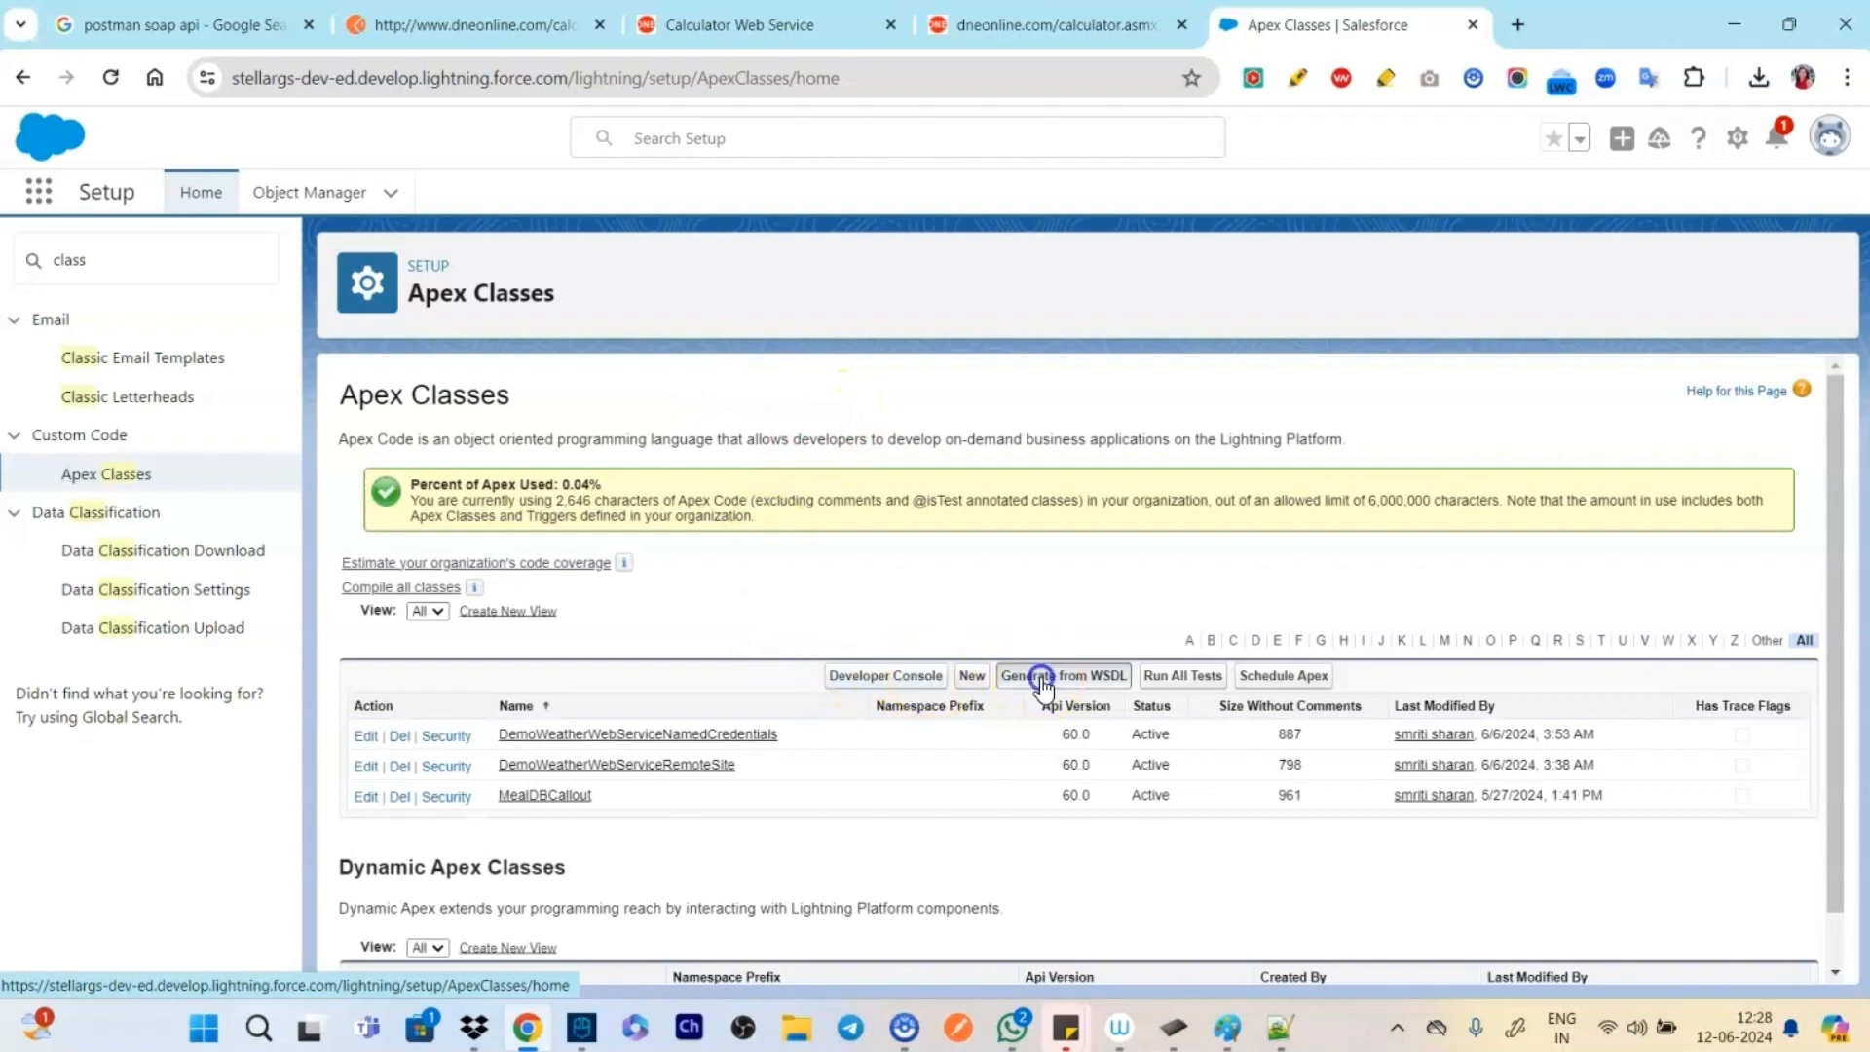
# Upload calculator1.xml to Generate from WSDL and parse it, hitting the multiple-bindings error
pyautogui.click(1061, 675)
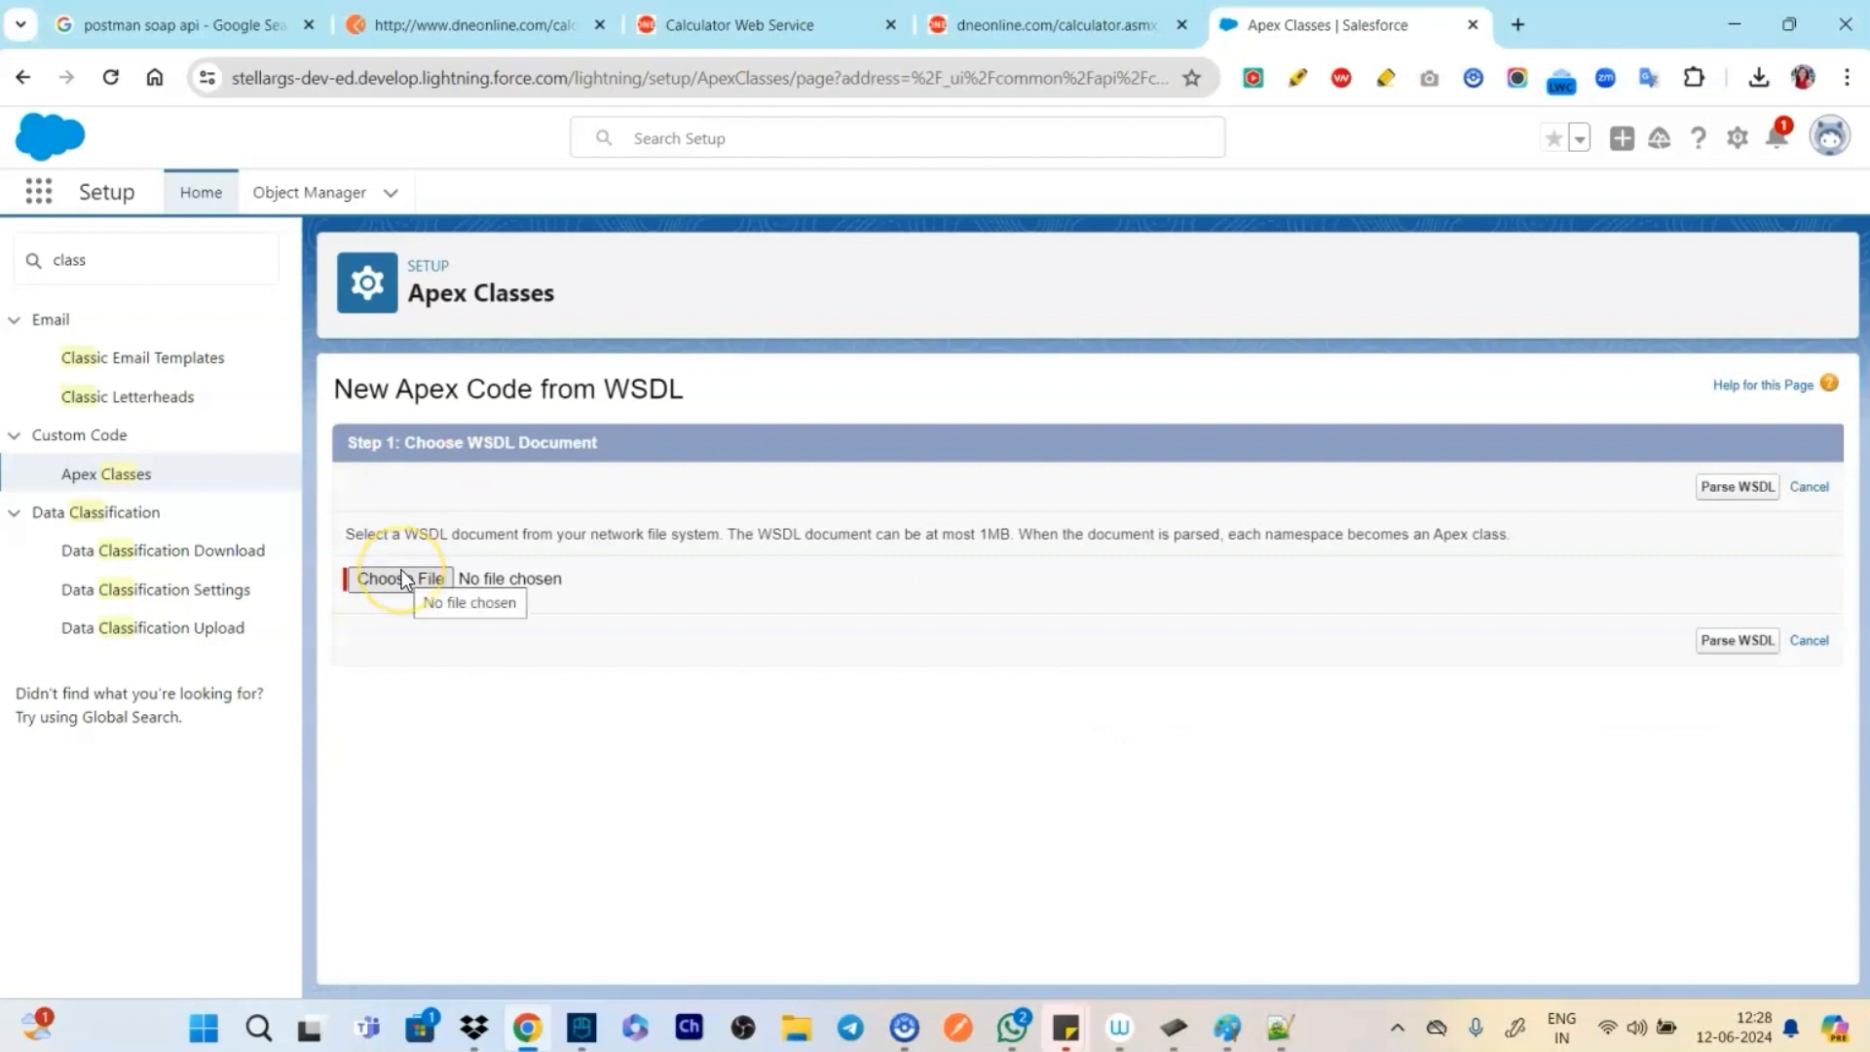
pyautogui.moveTo(403, 578)
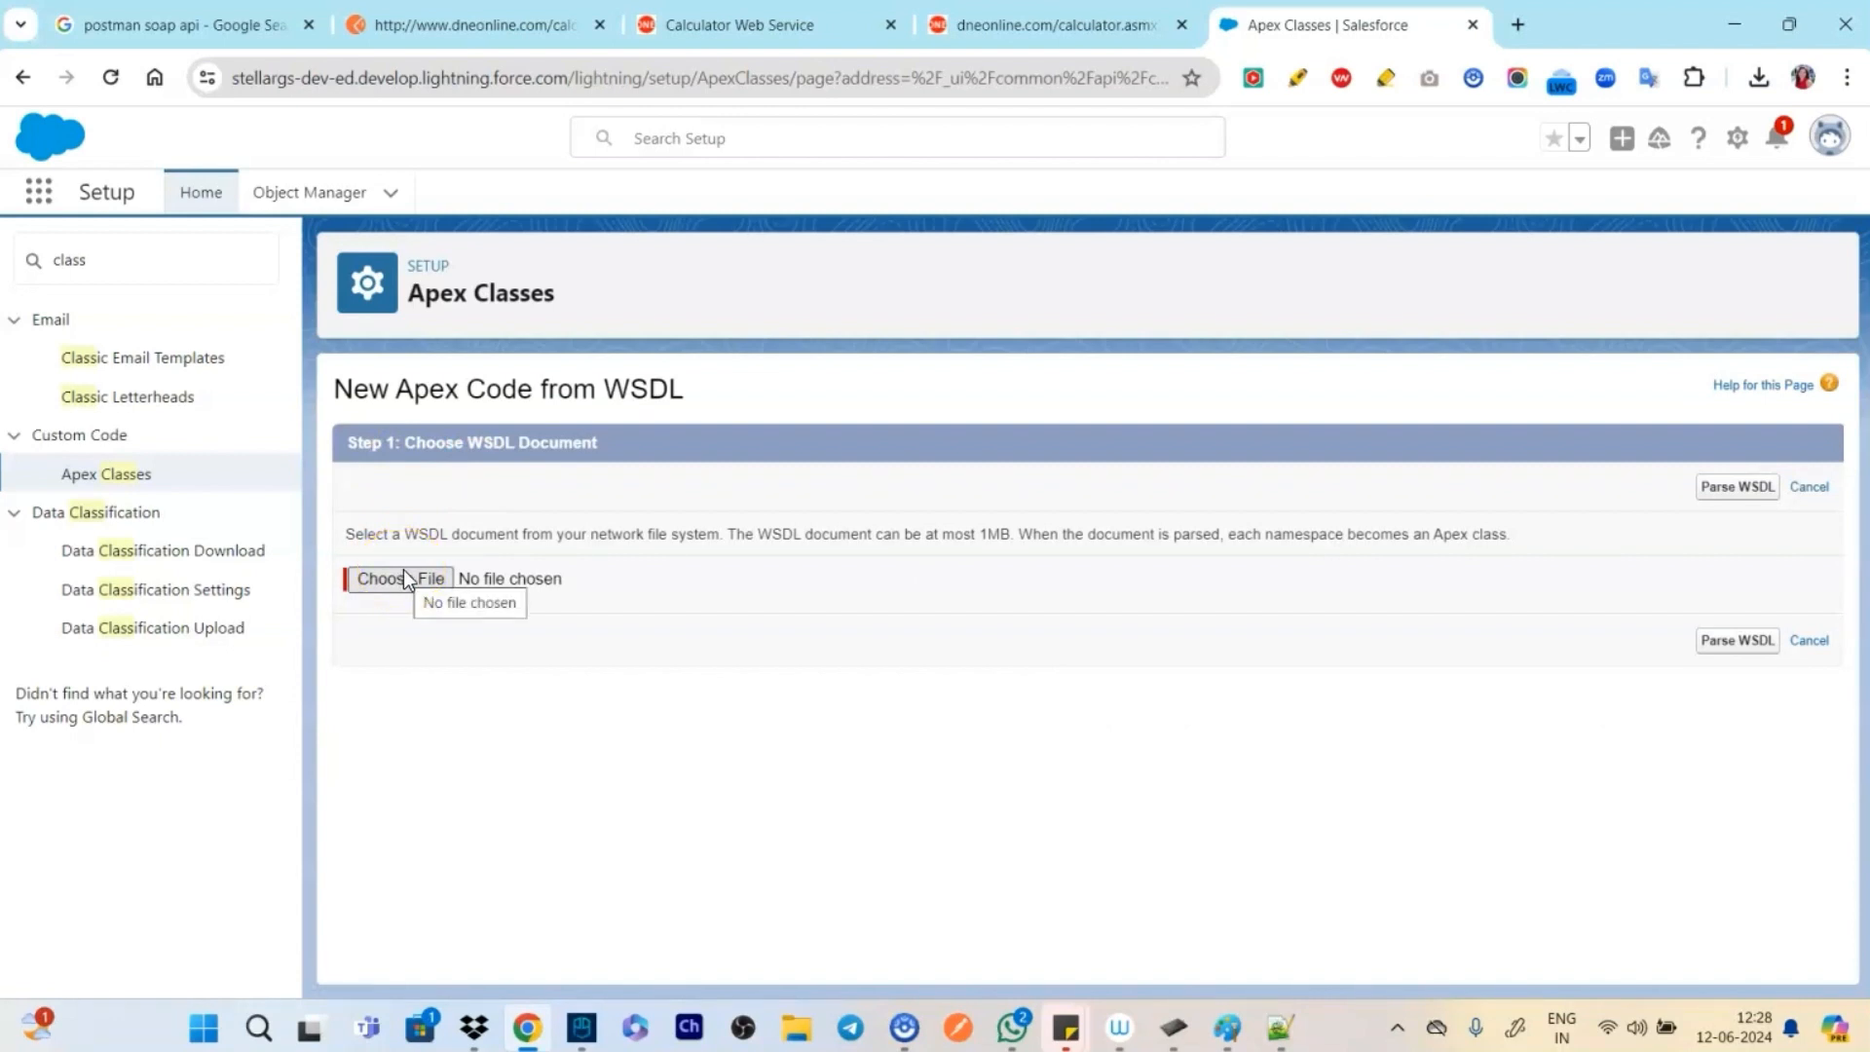
pyautogui.moveTo(442, 596)
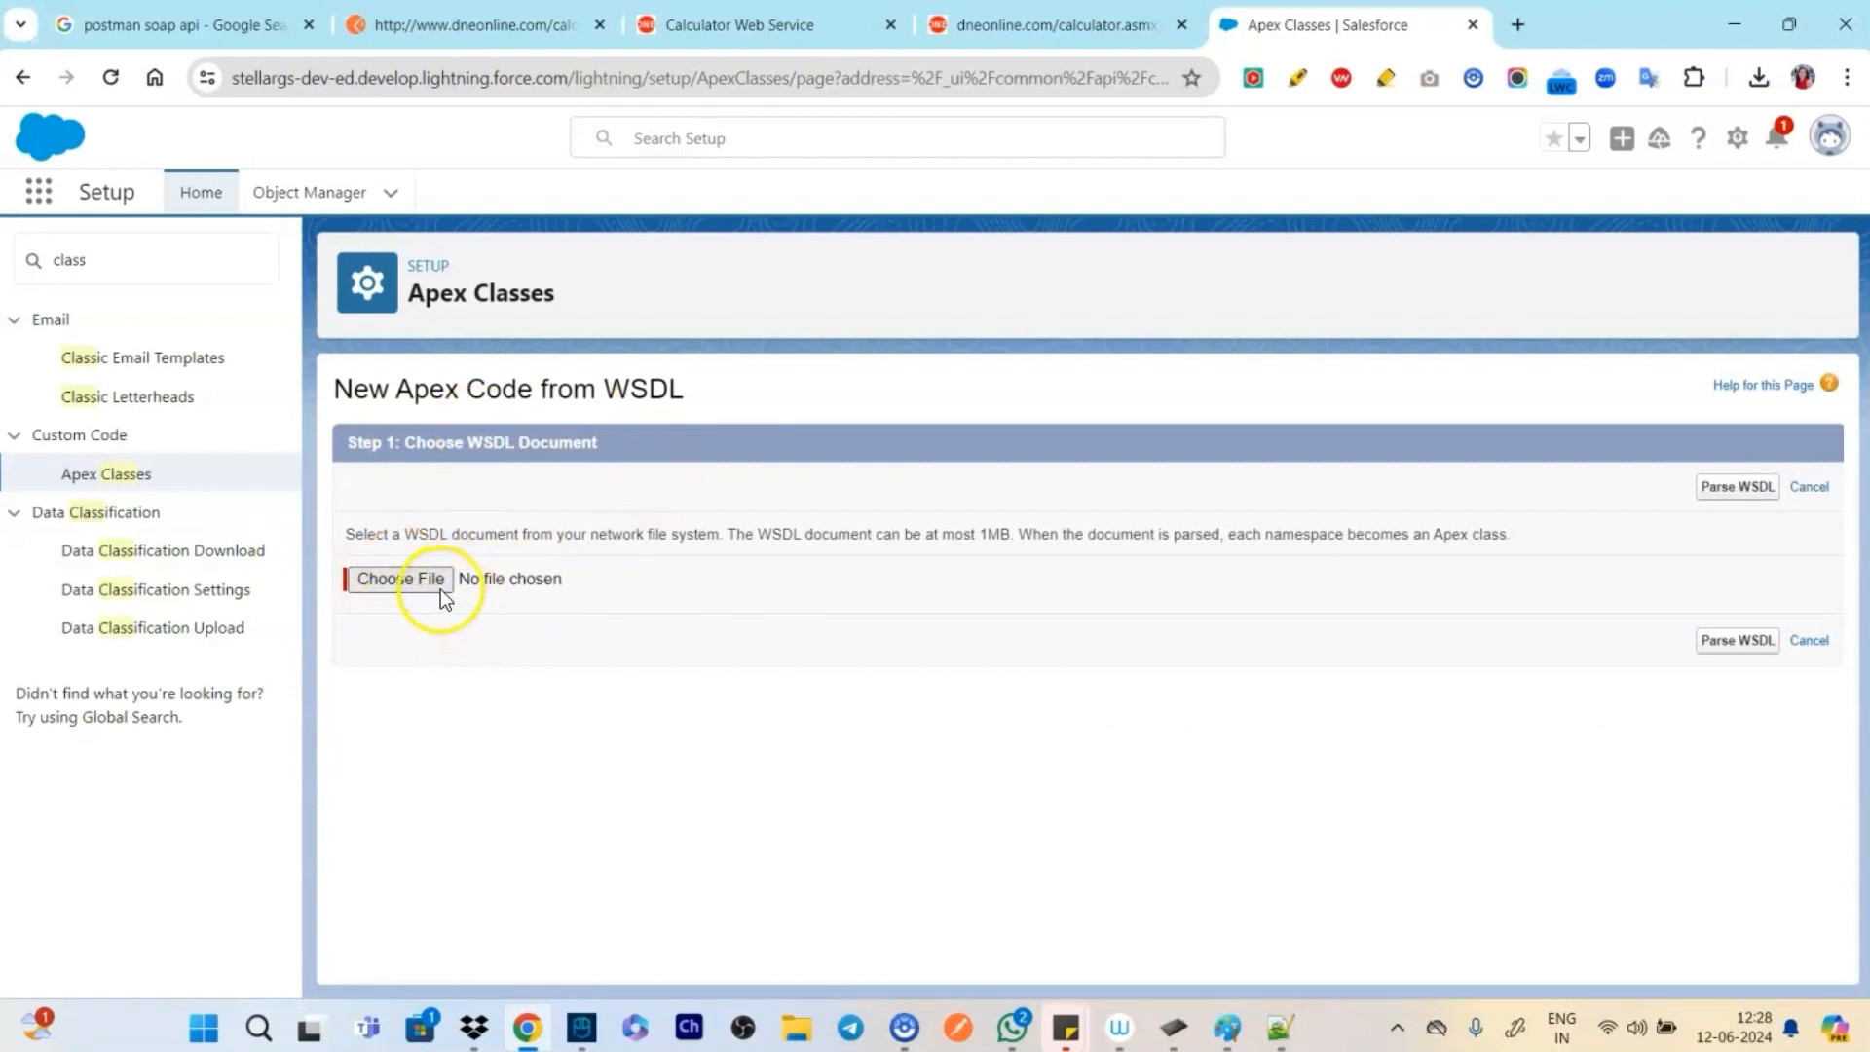
pyautogui.click(400, 579)
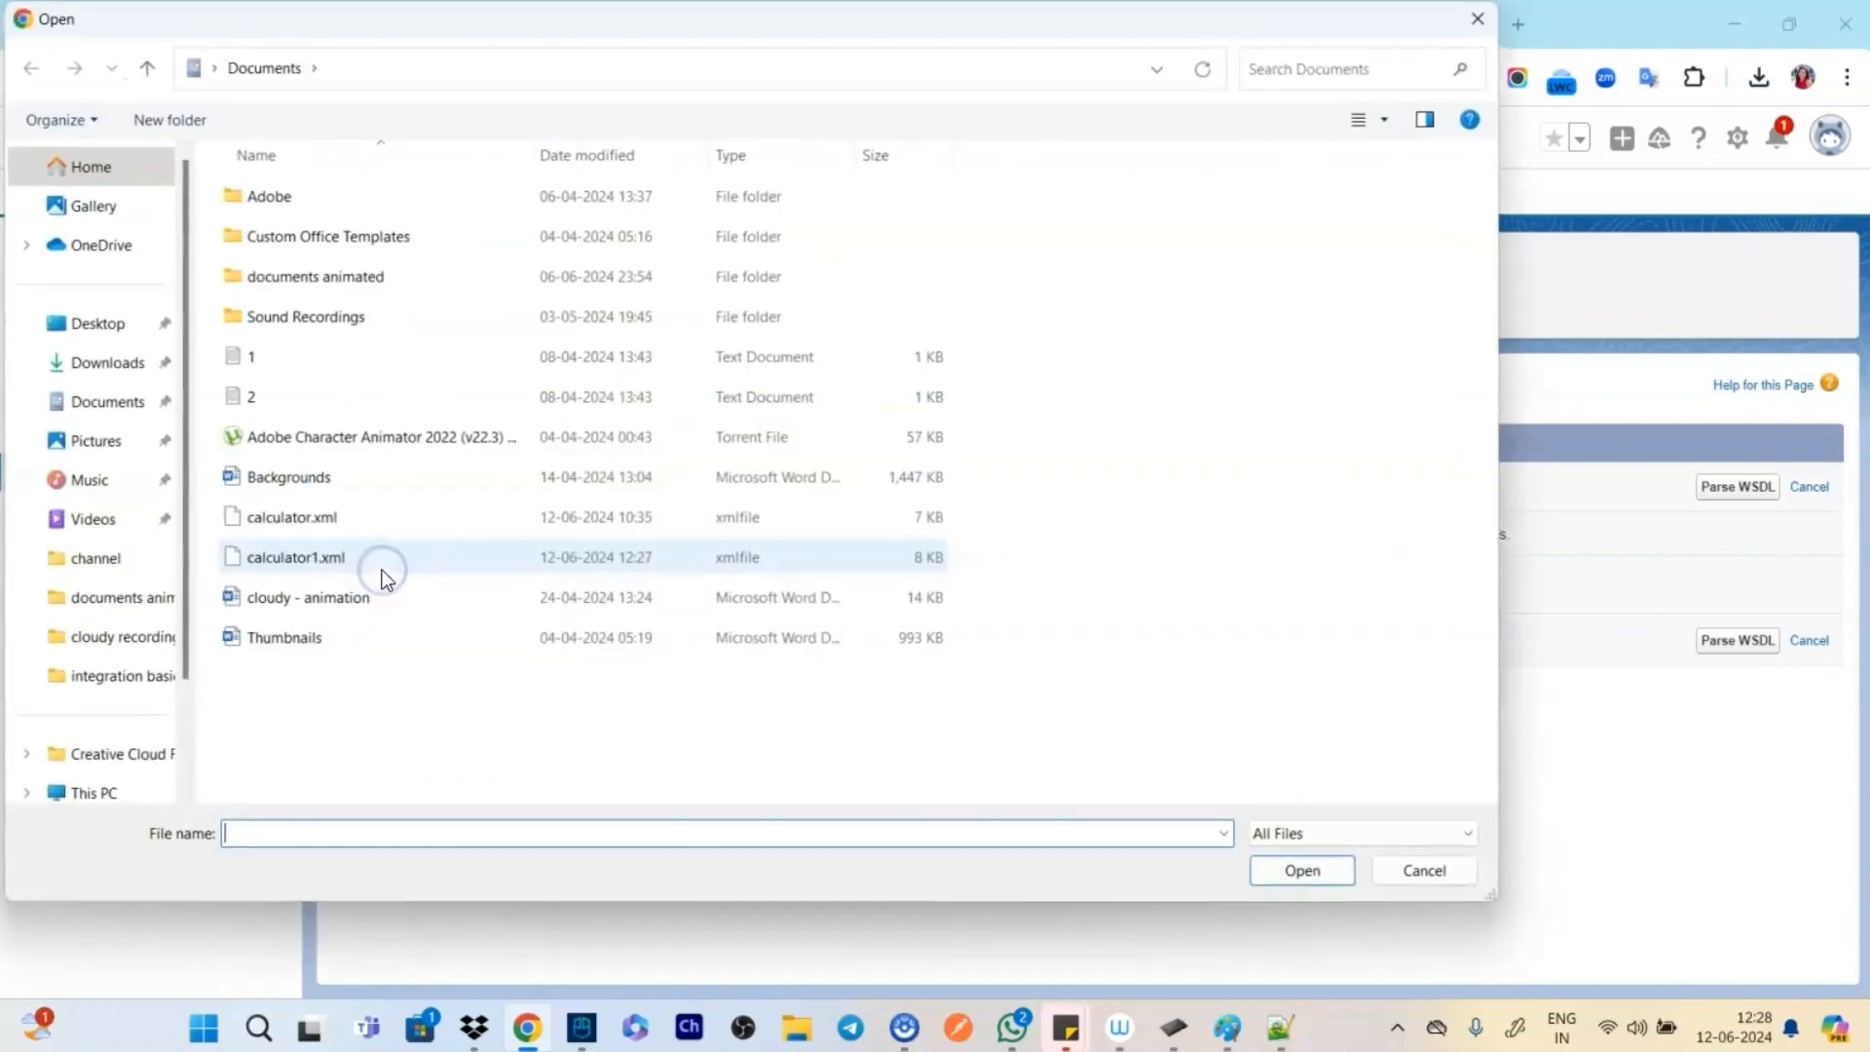
pyautogui.moveTo(119, 716)
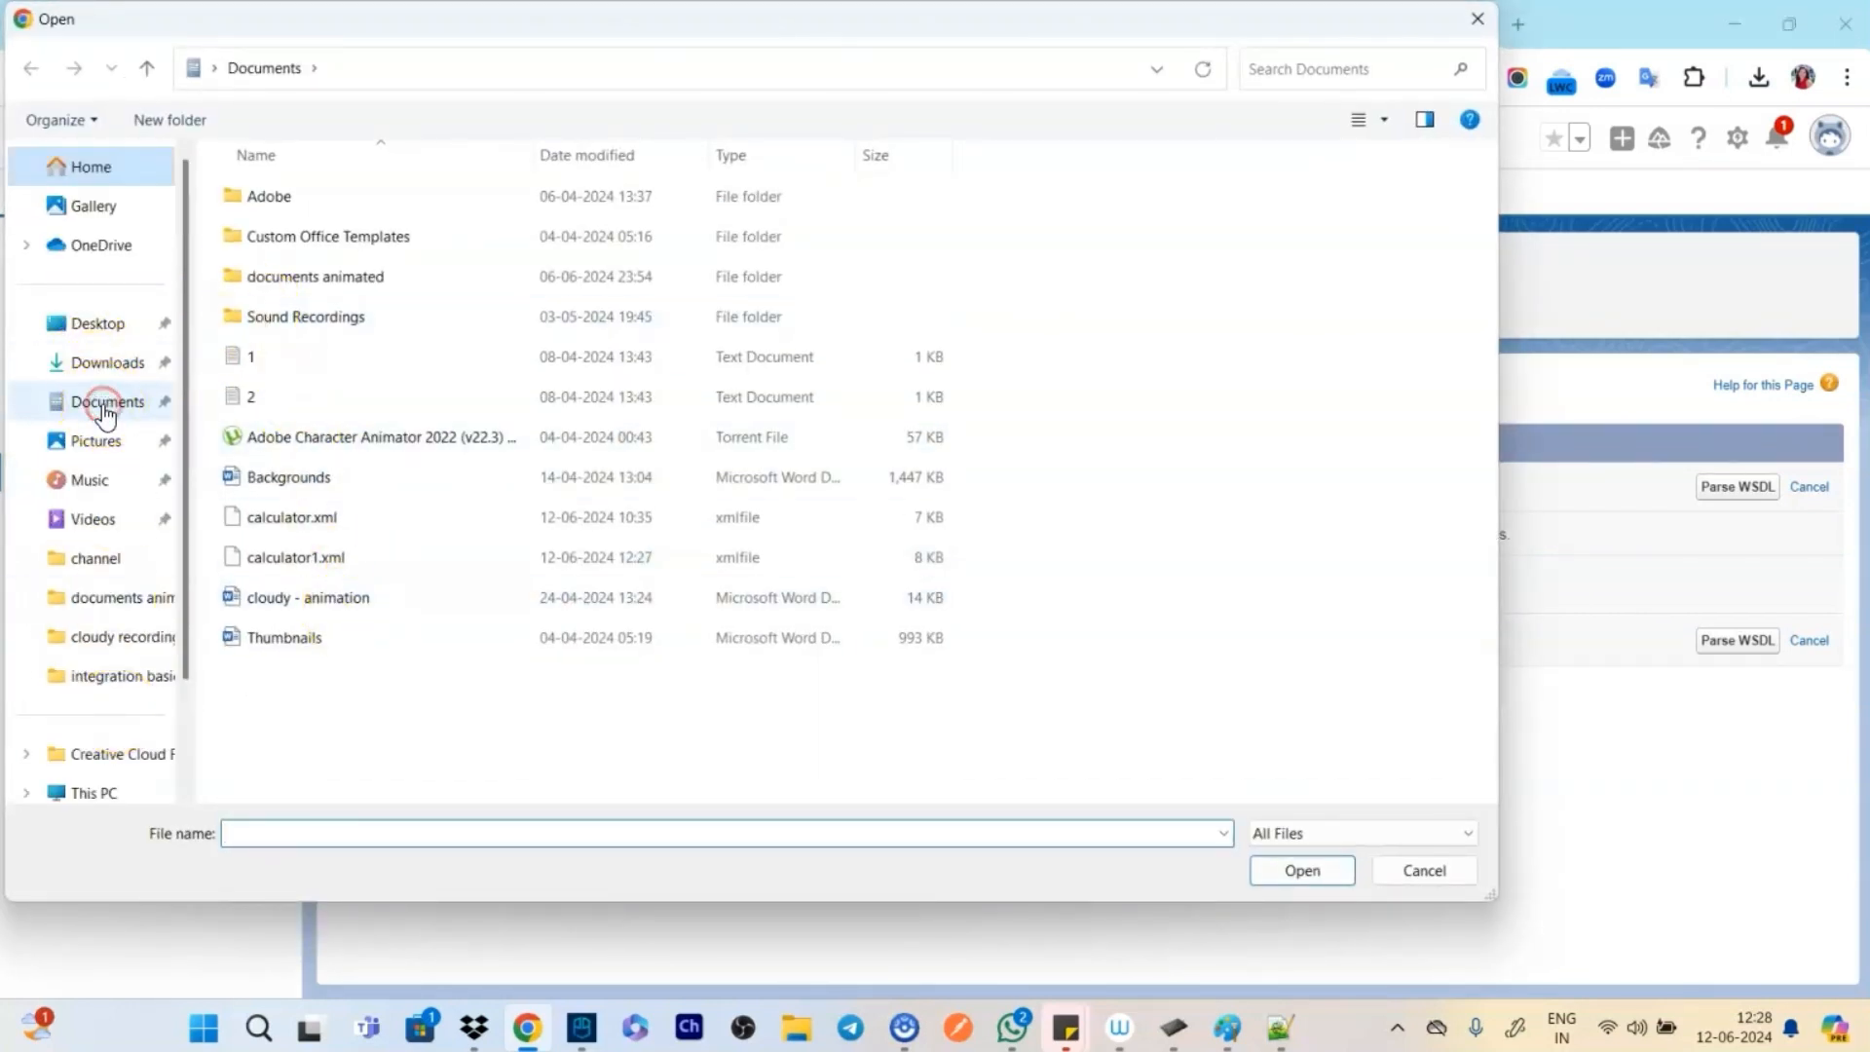
pyautogui.rightClick(107, 403)
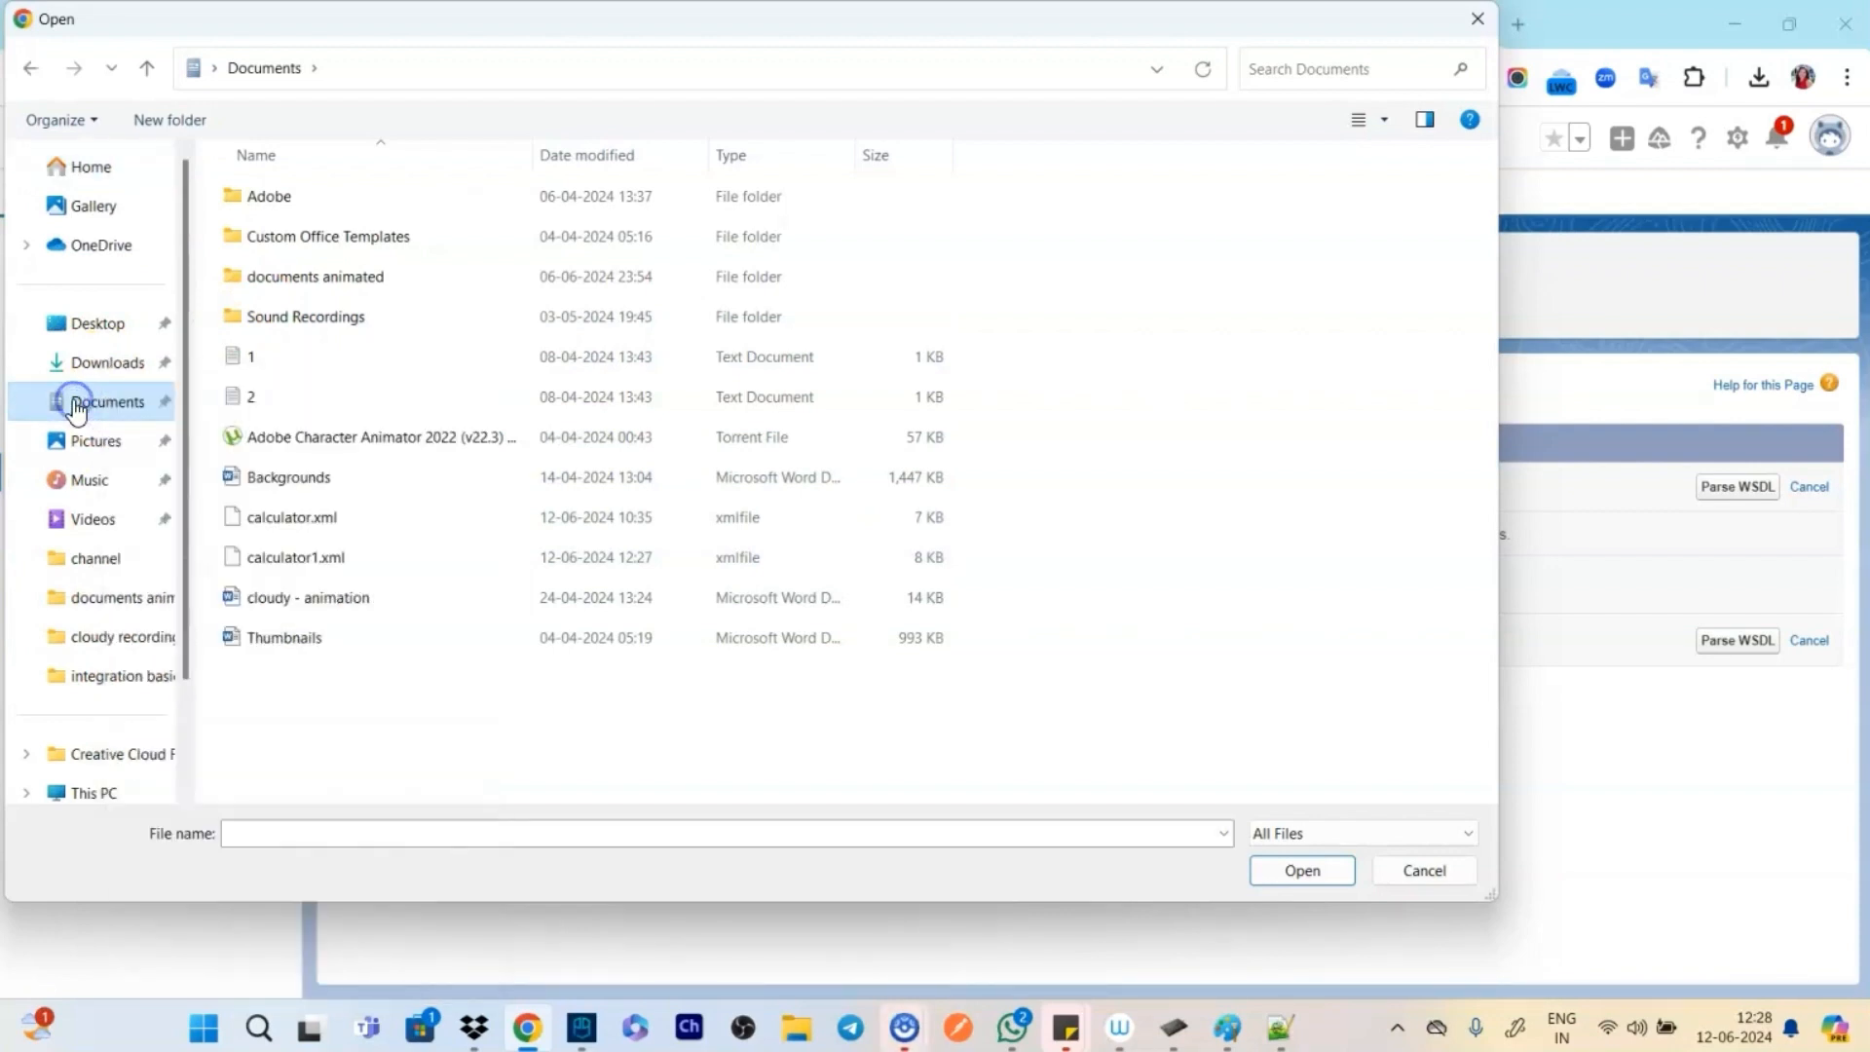
pyautogui.click(292, 558)
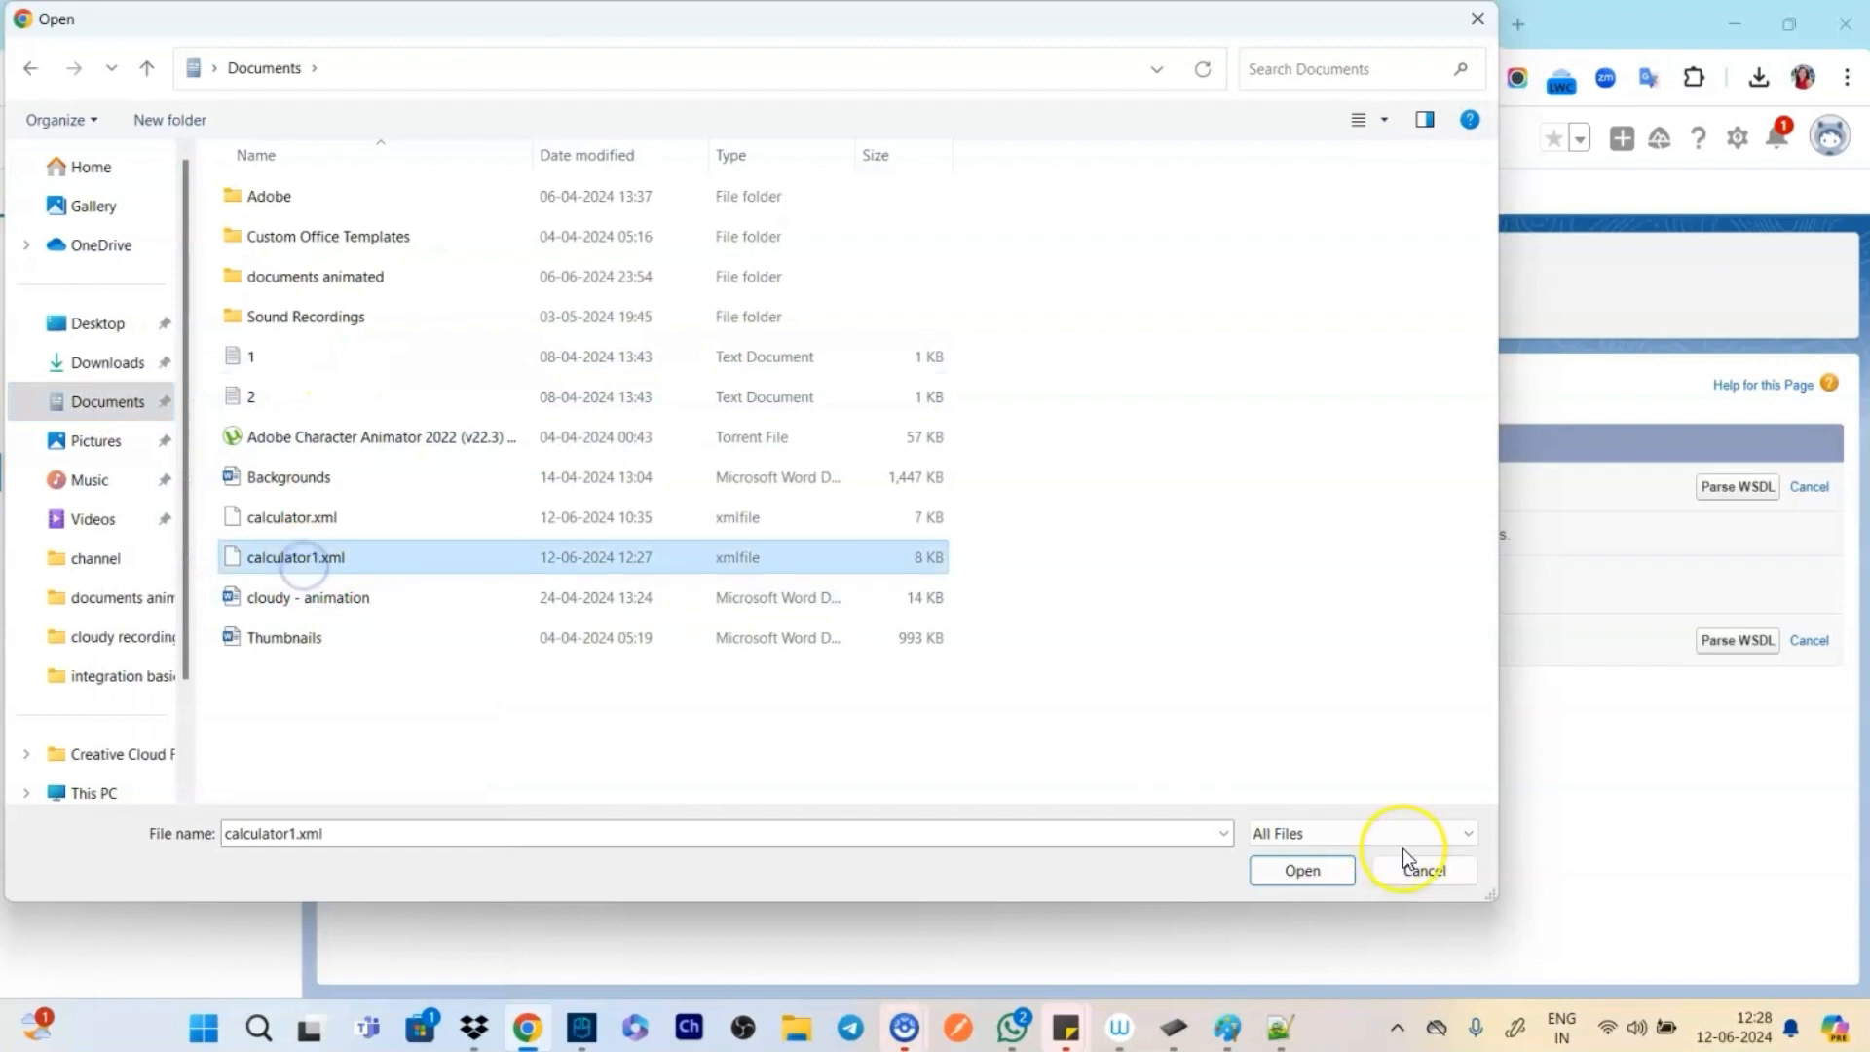
pyautogui.click(1301, 871)
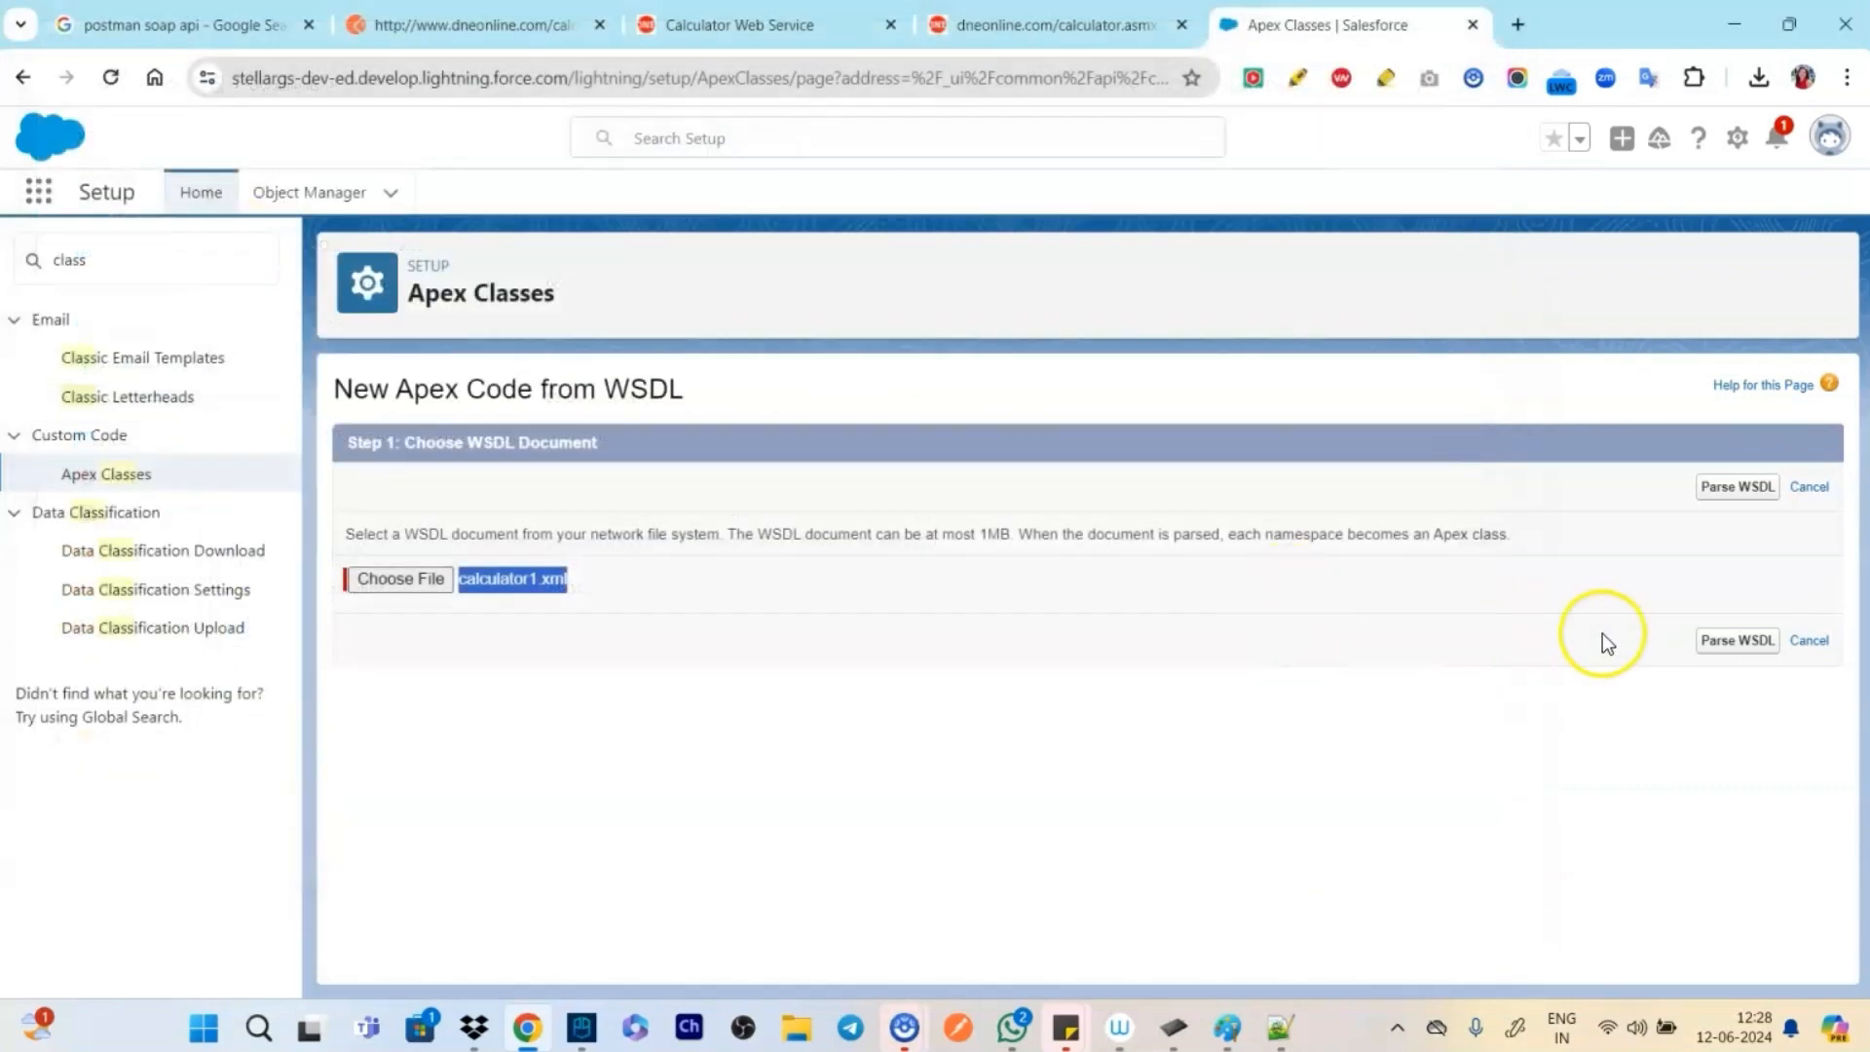
pyautogui.moveTo(1736, 640)
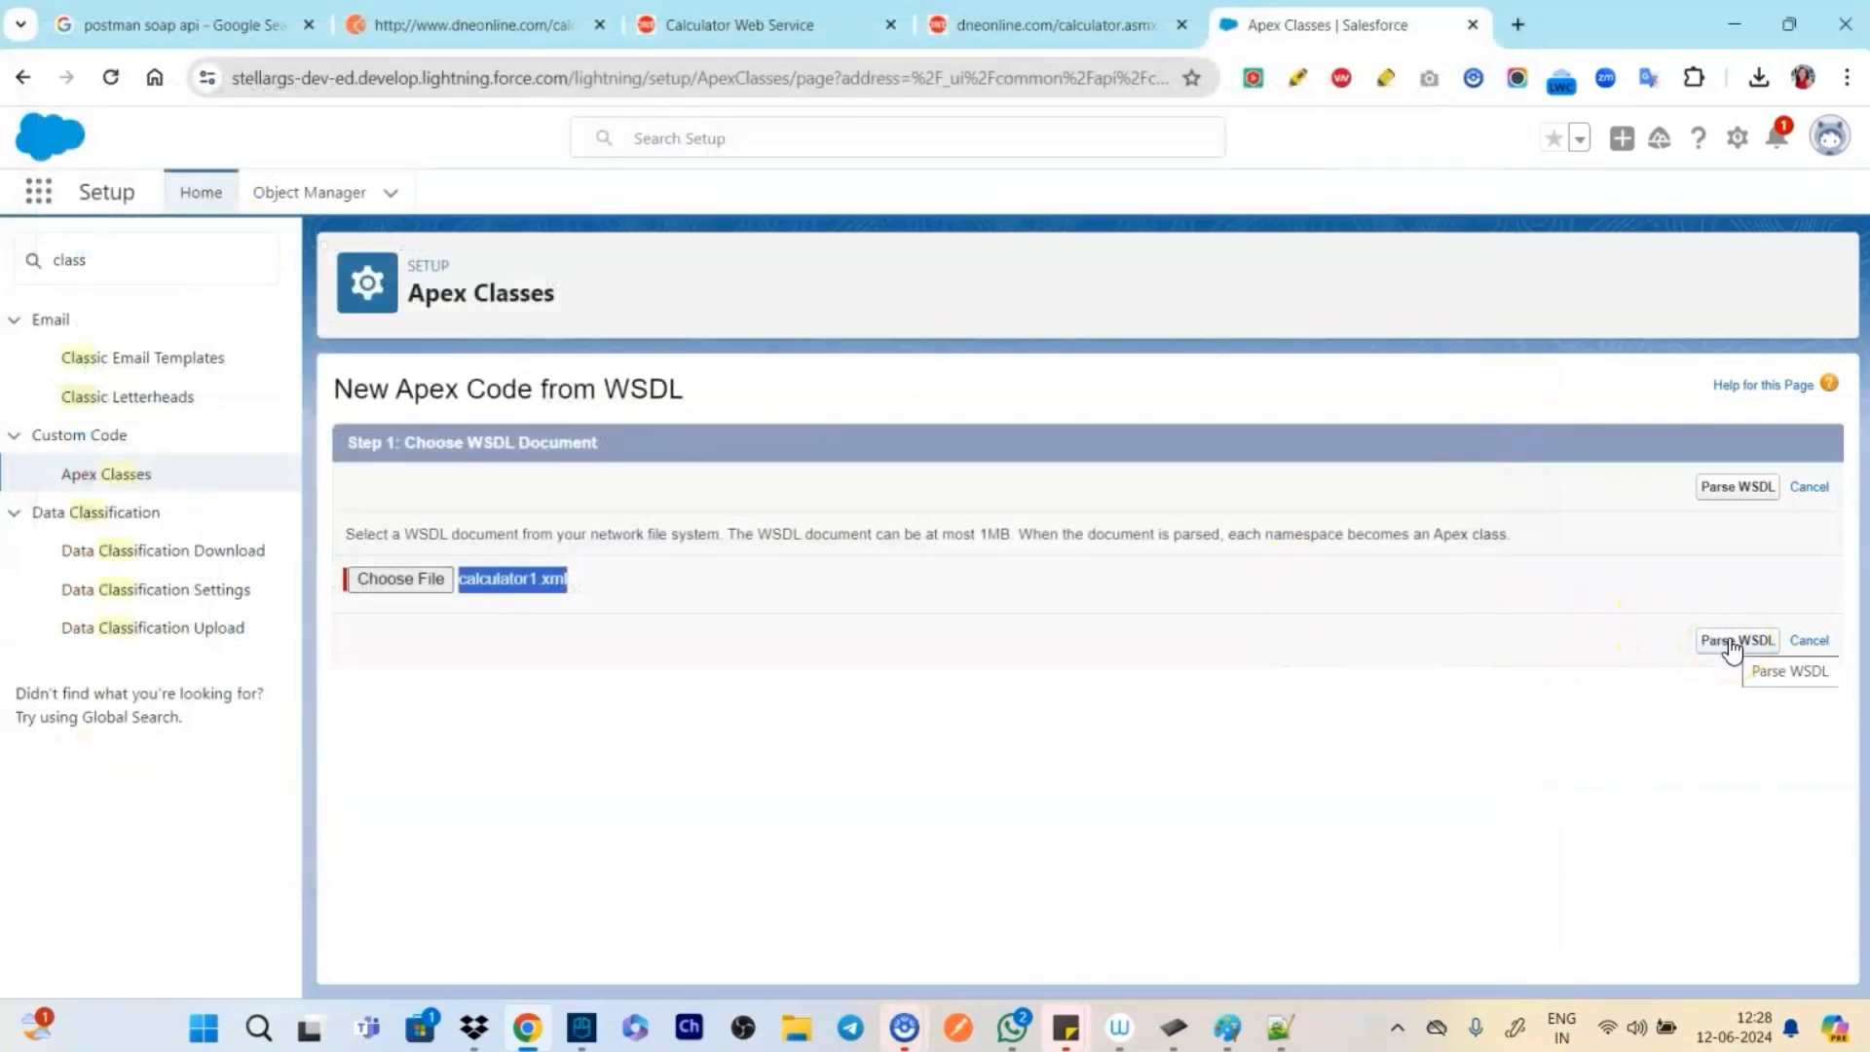
pyautogui.click(1736, 639)
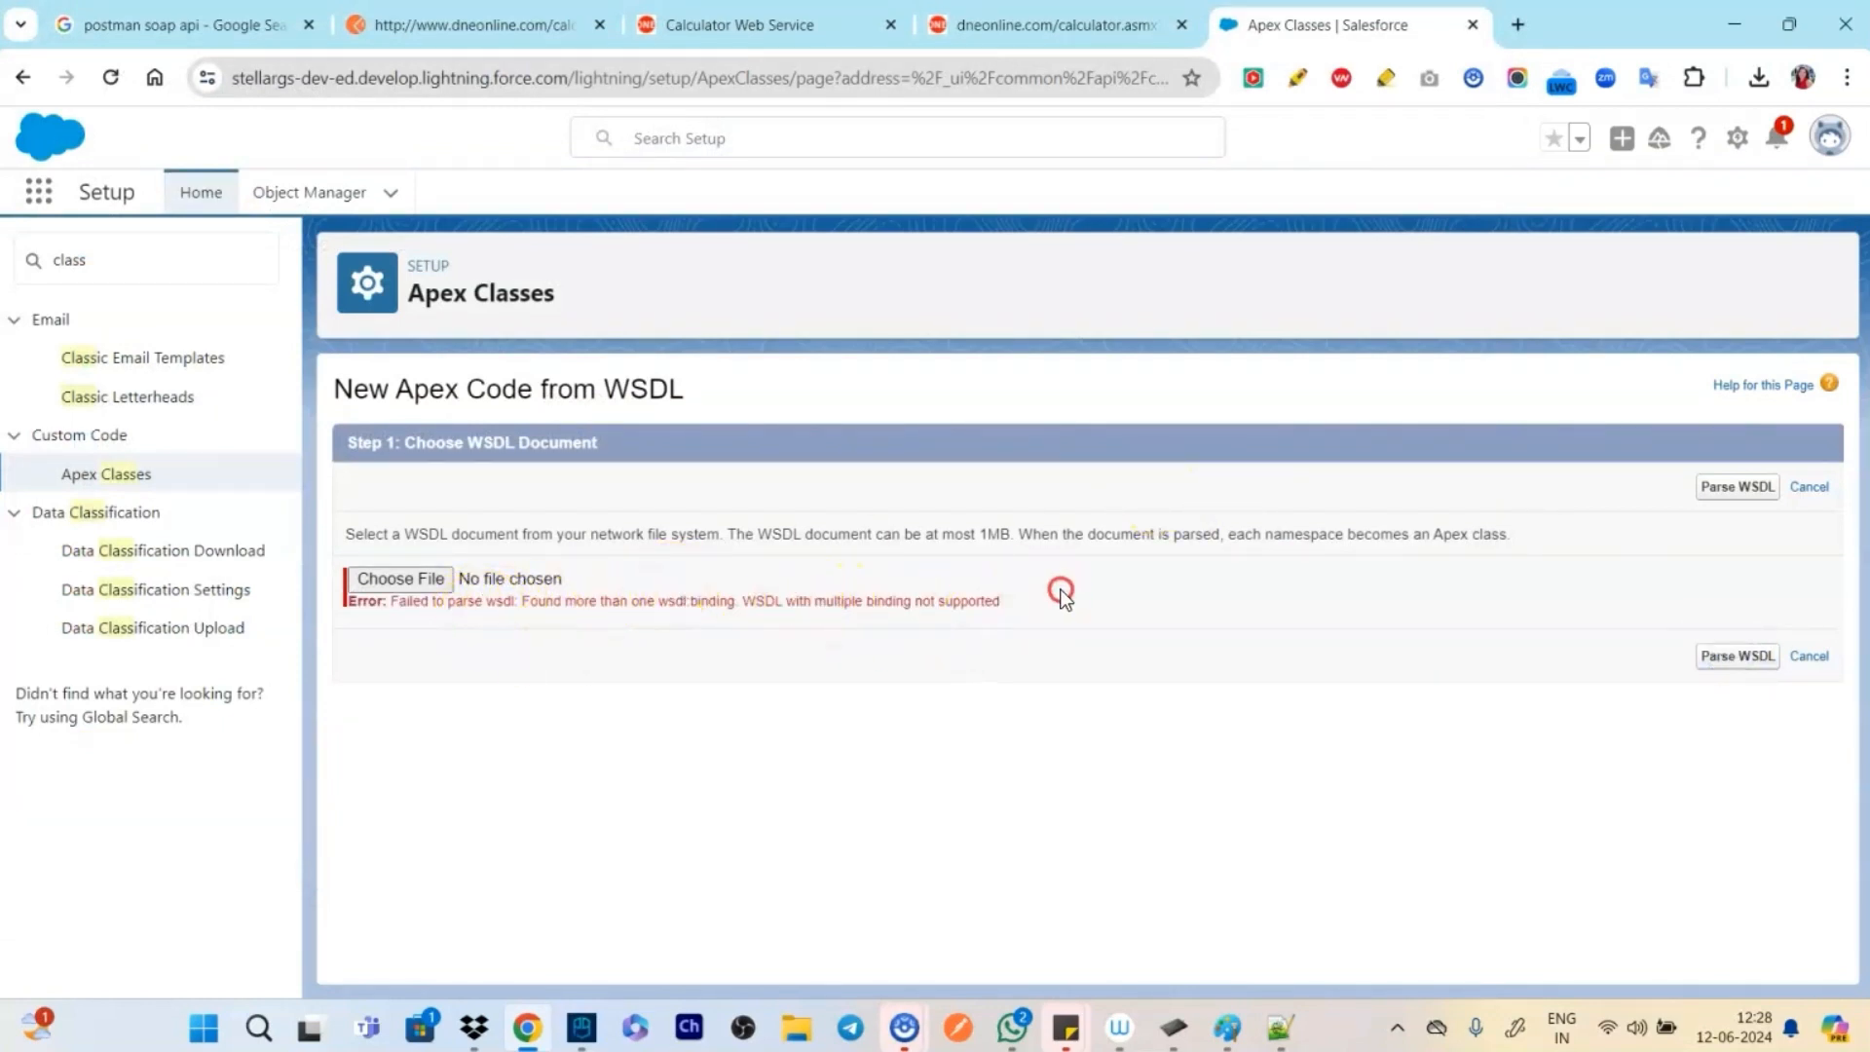
pyautogui.moveTo(906, 638)
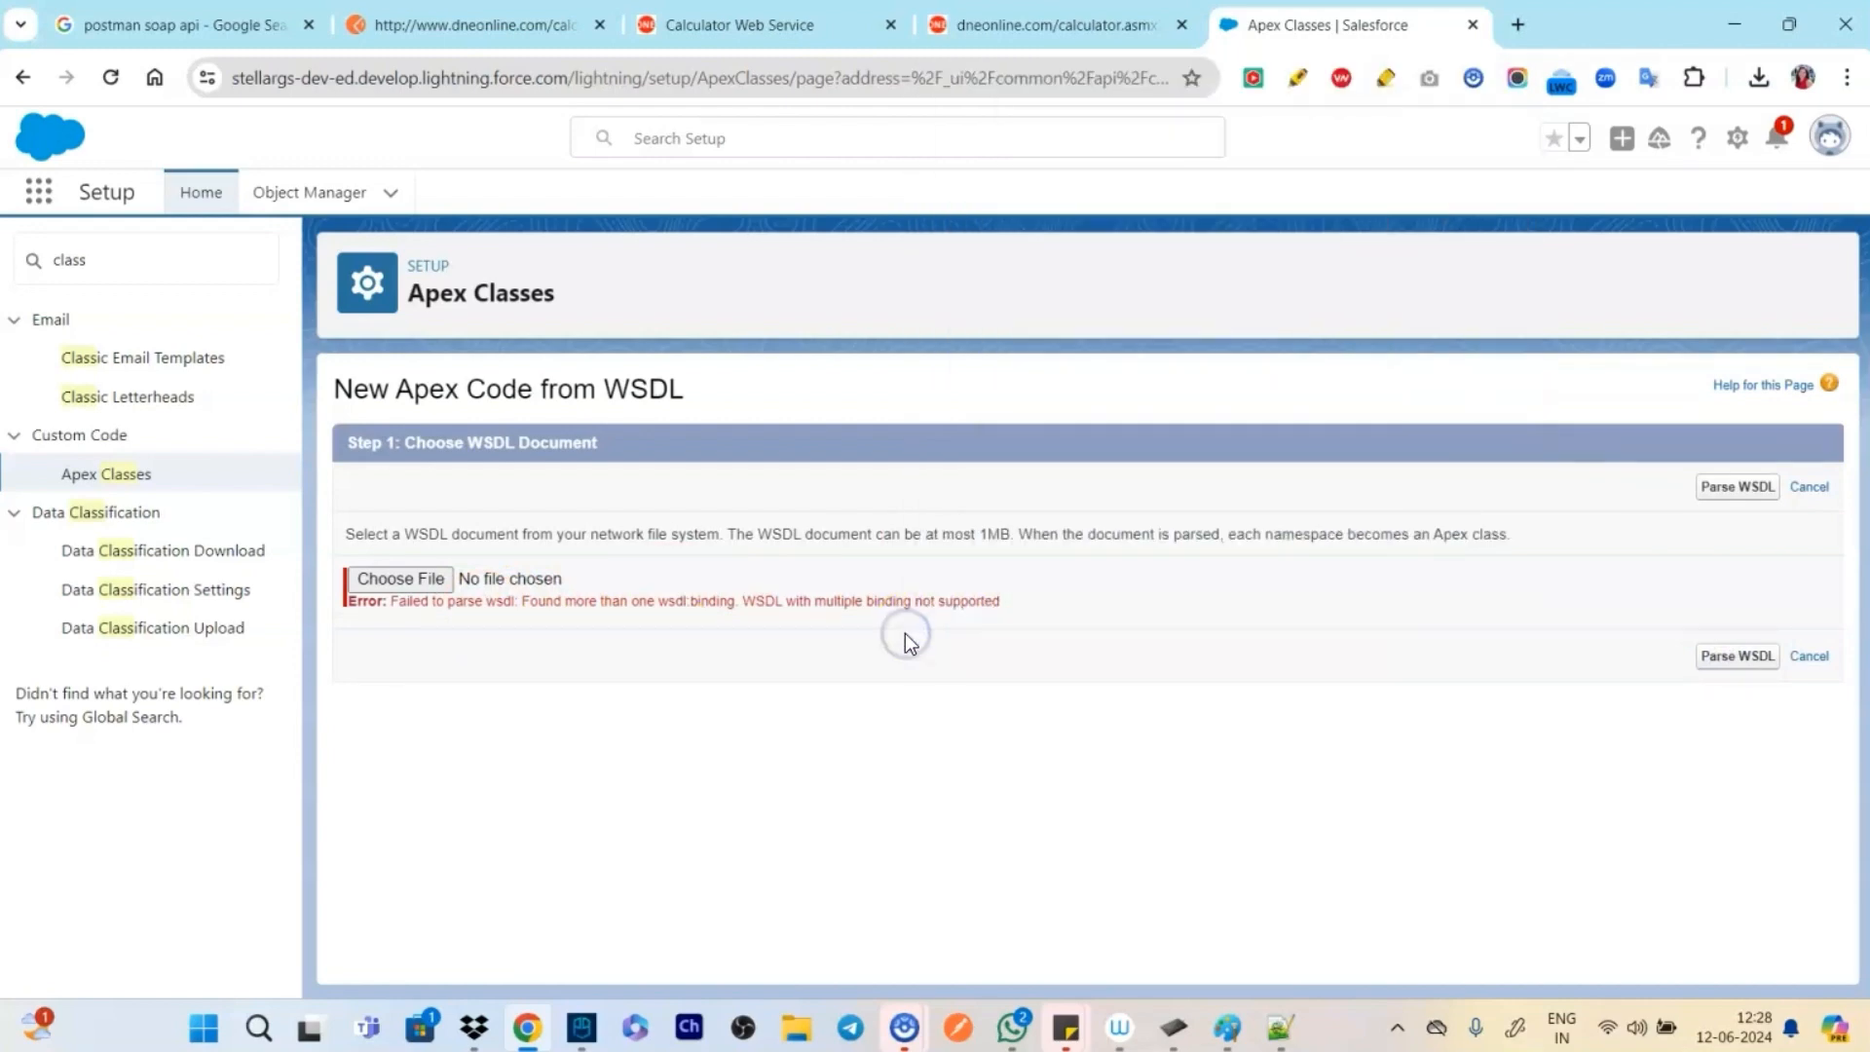
pyautogui.moveTo(1221, 844)
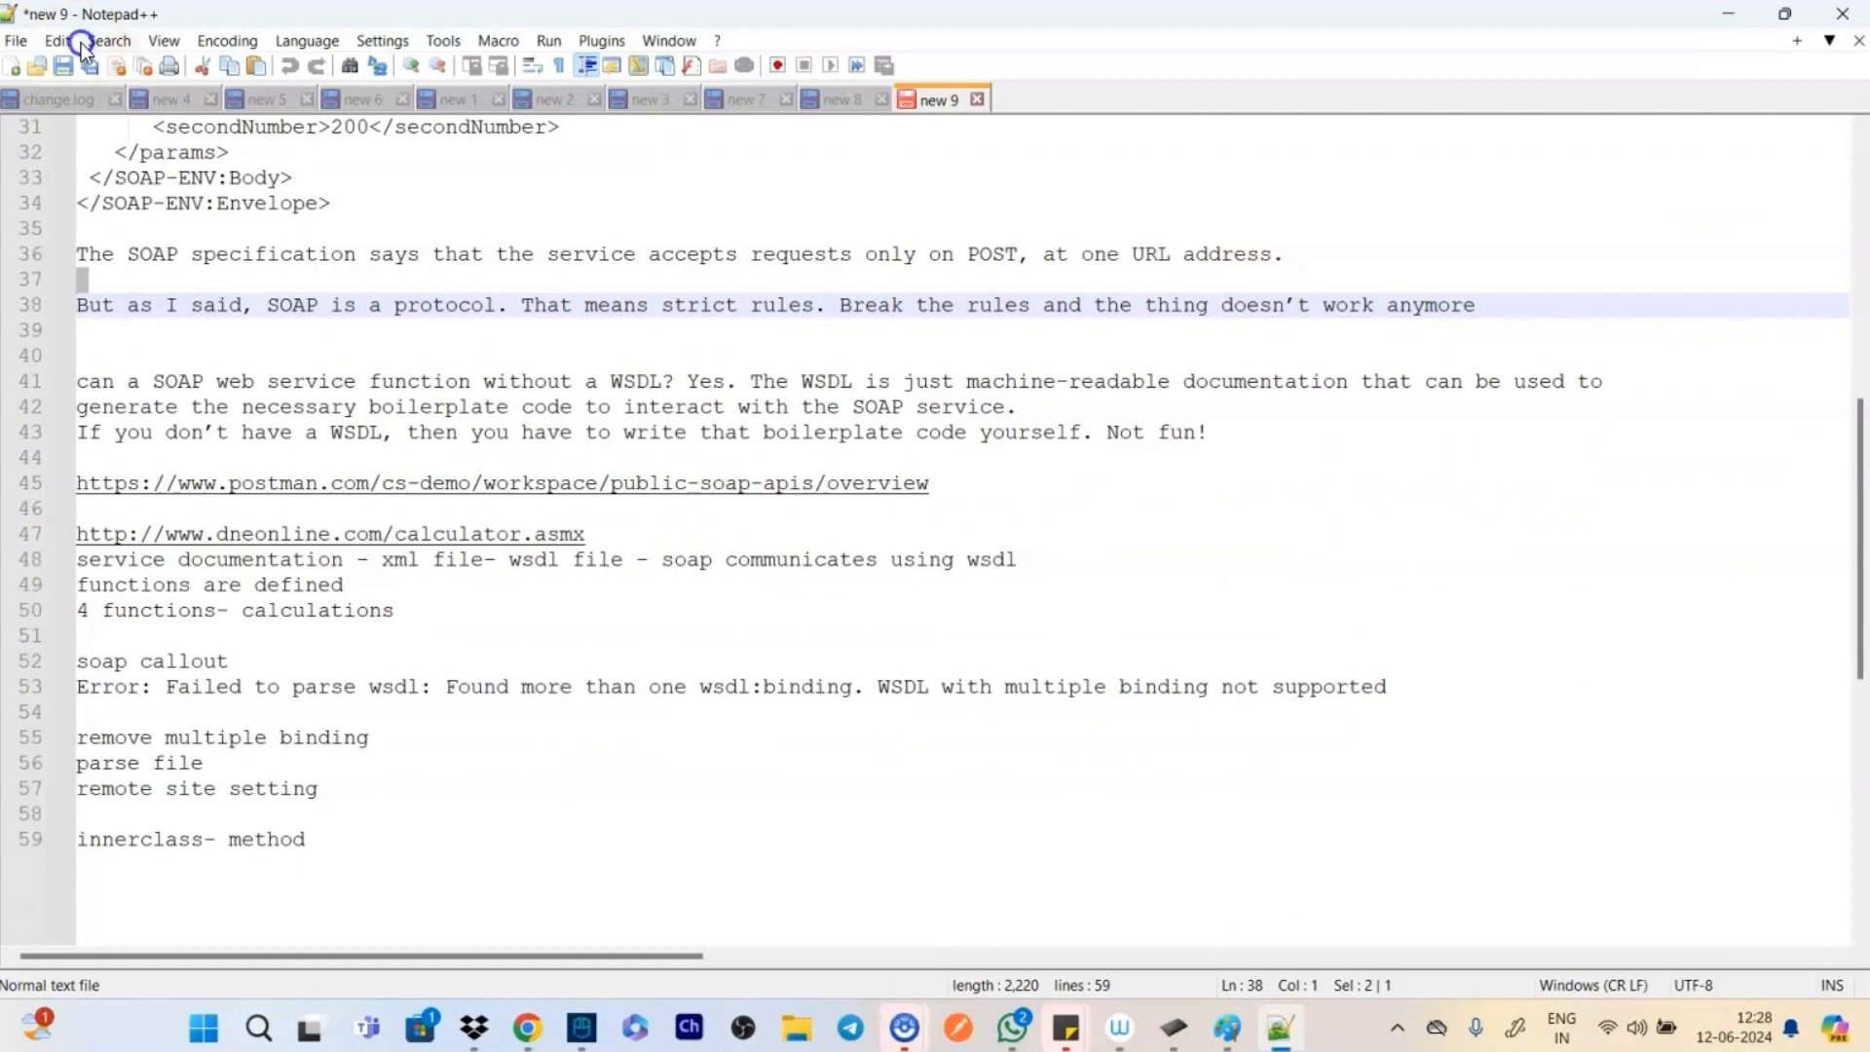
# Open calculator1.xml from Documents in Notepad++
pyautogui.click(16, 39)
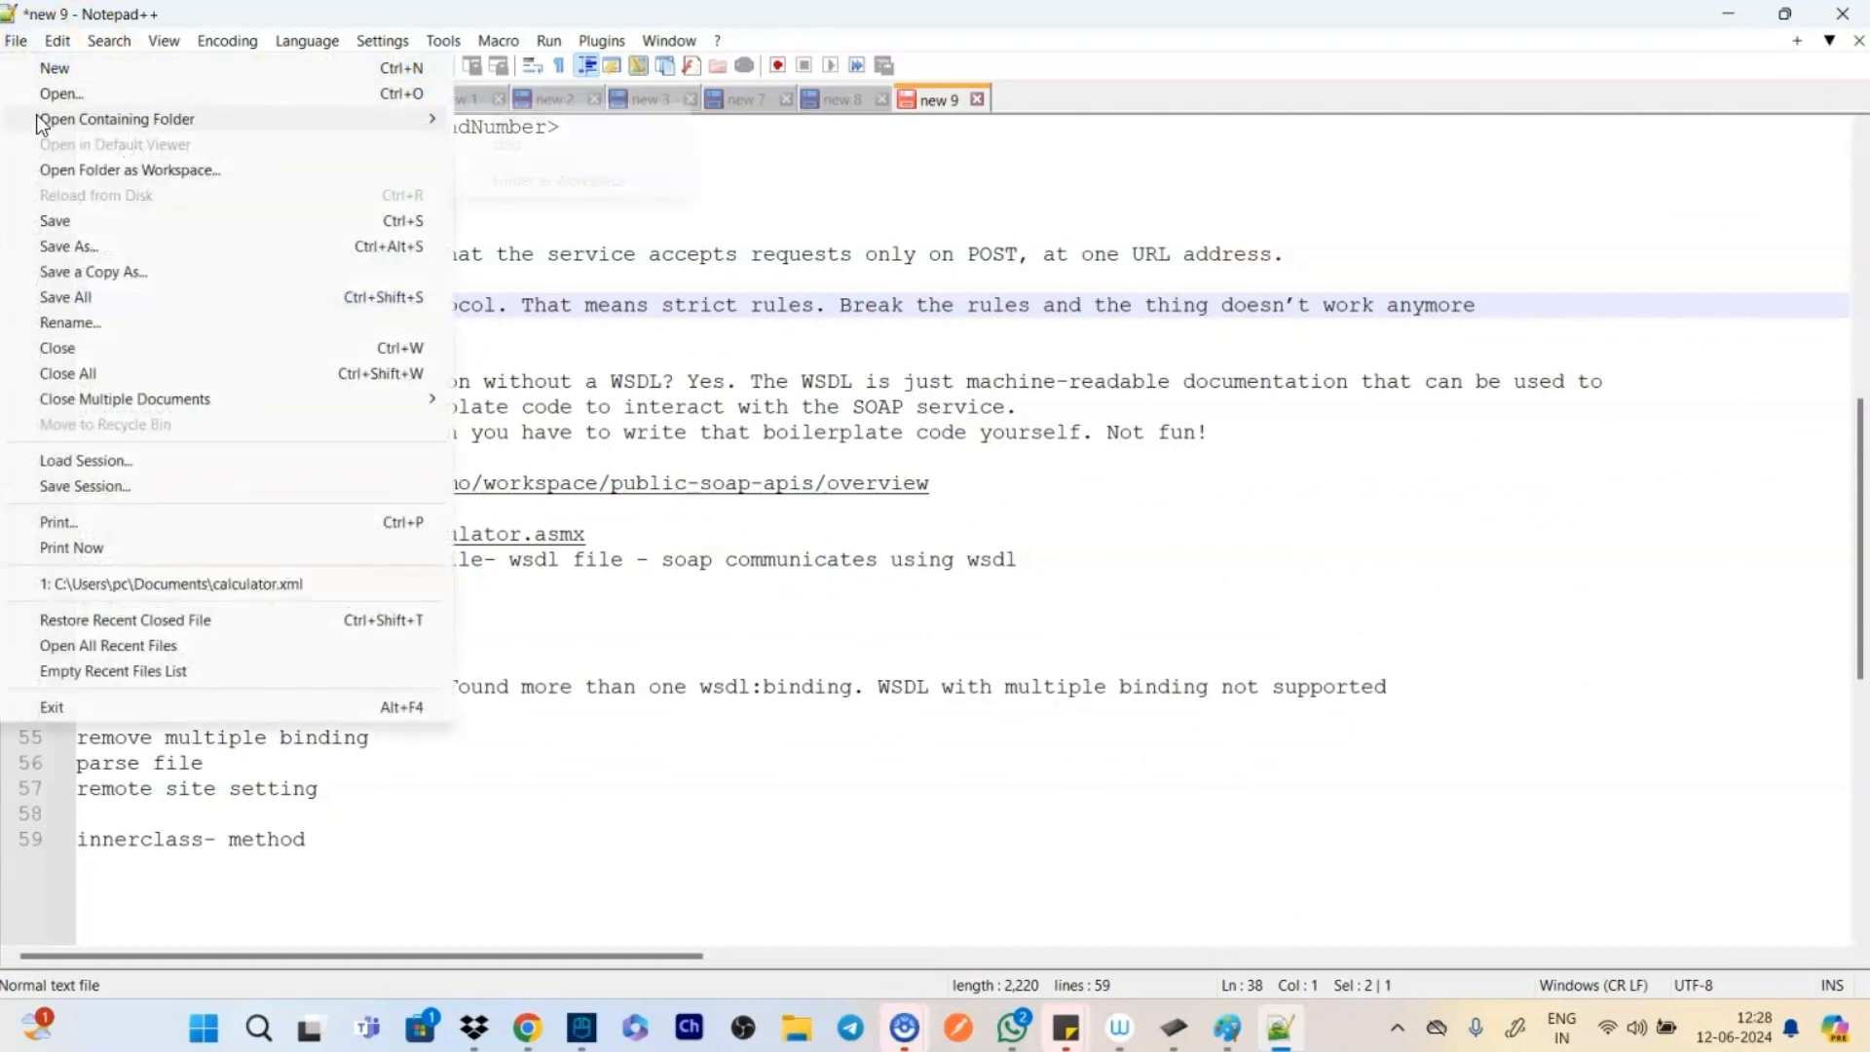
pyautogui.click(60, 93)
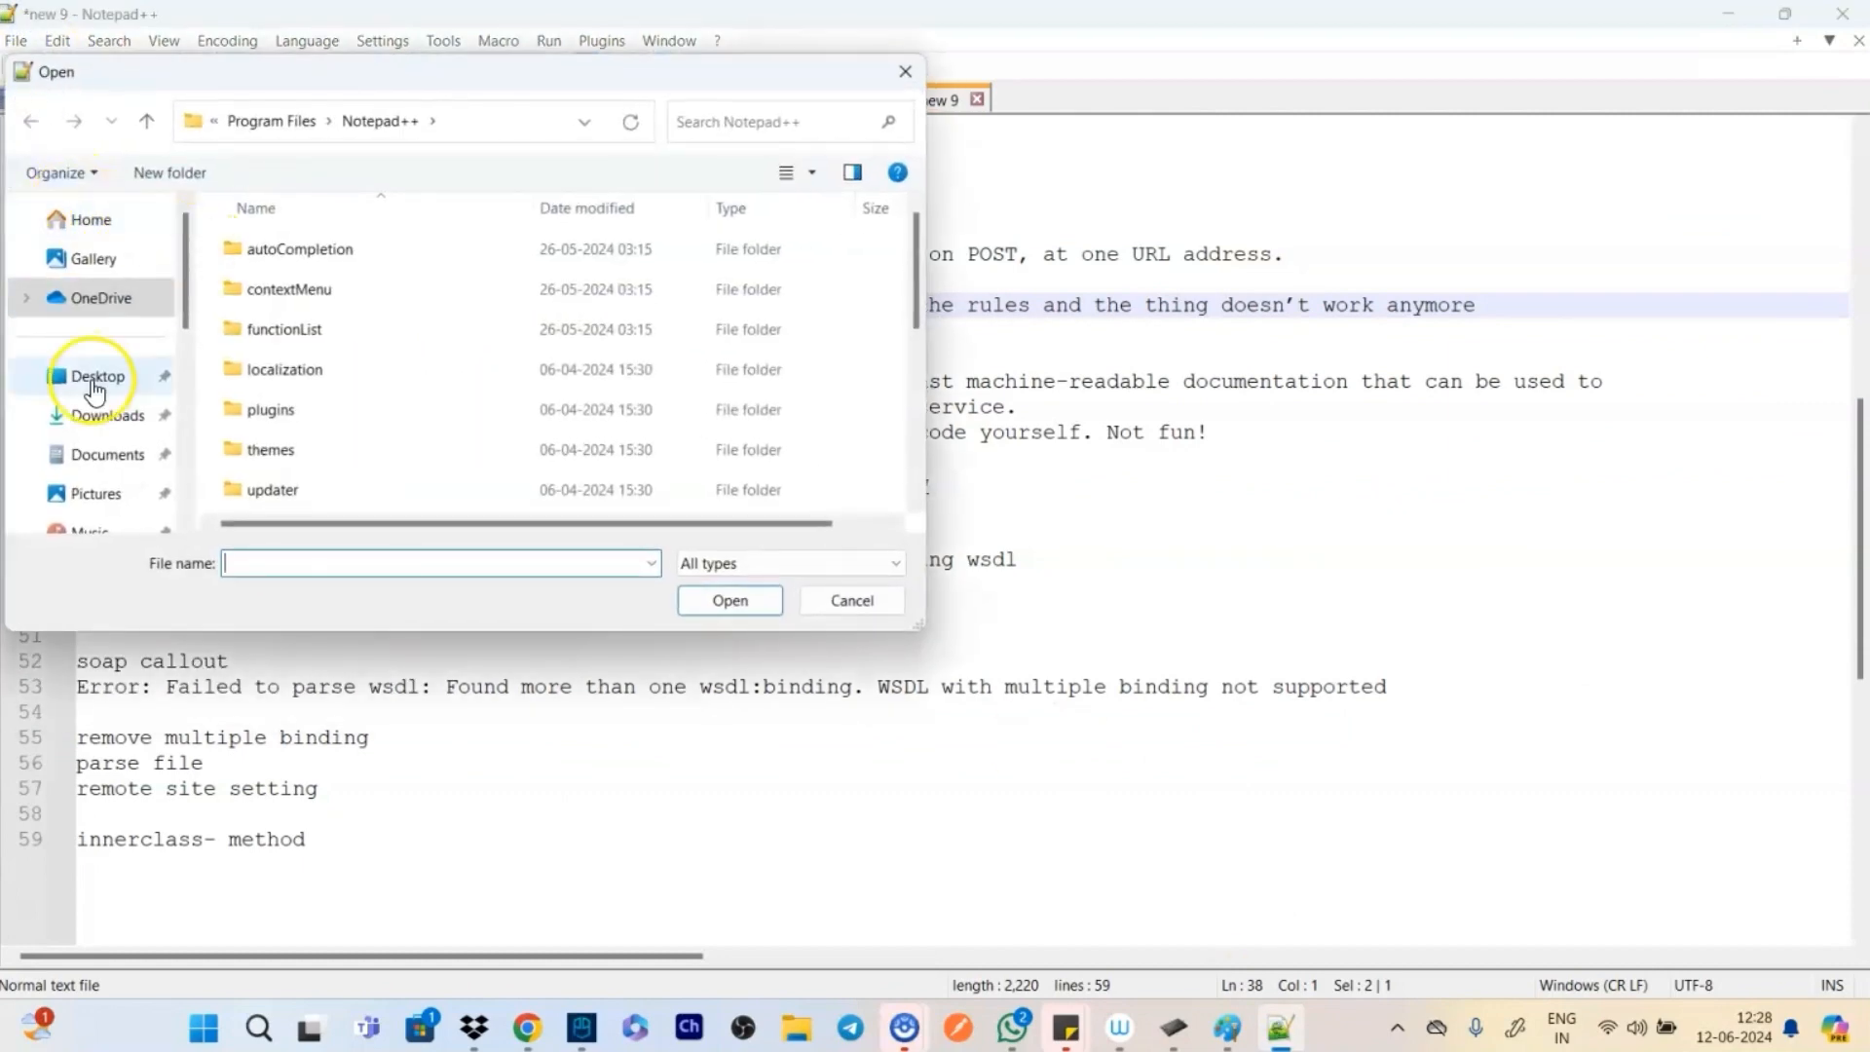
pyautogui.click(108, 453)
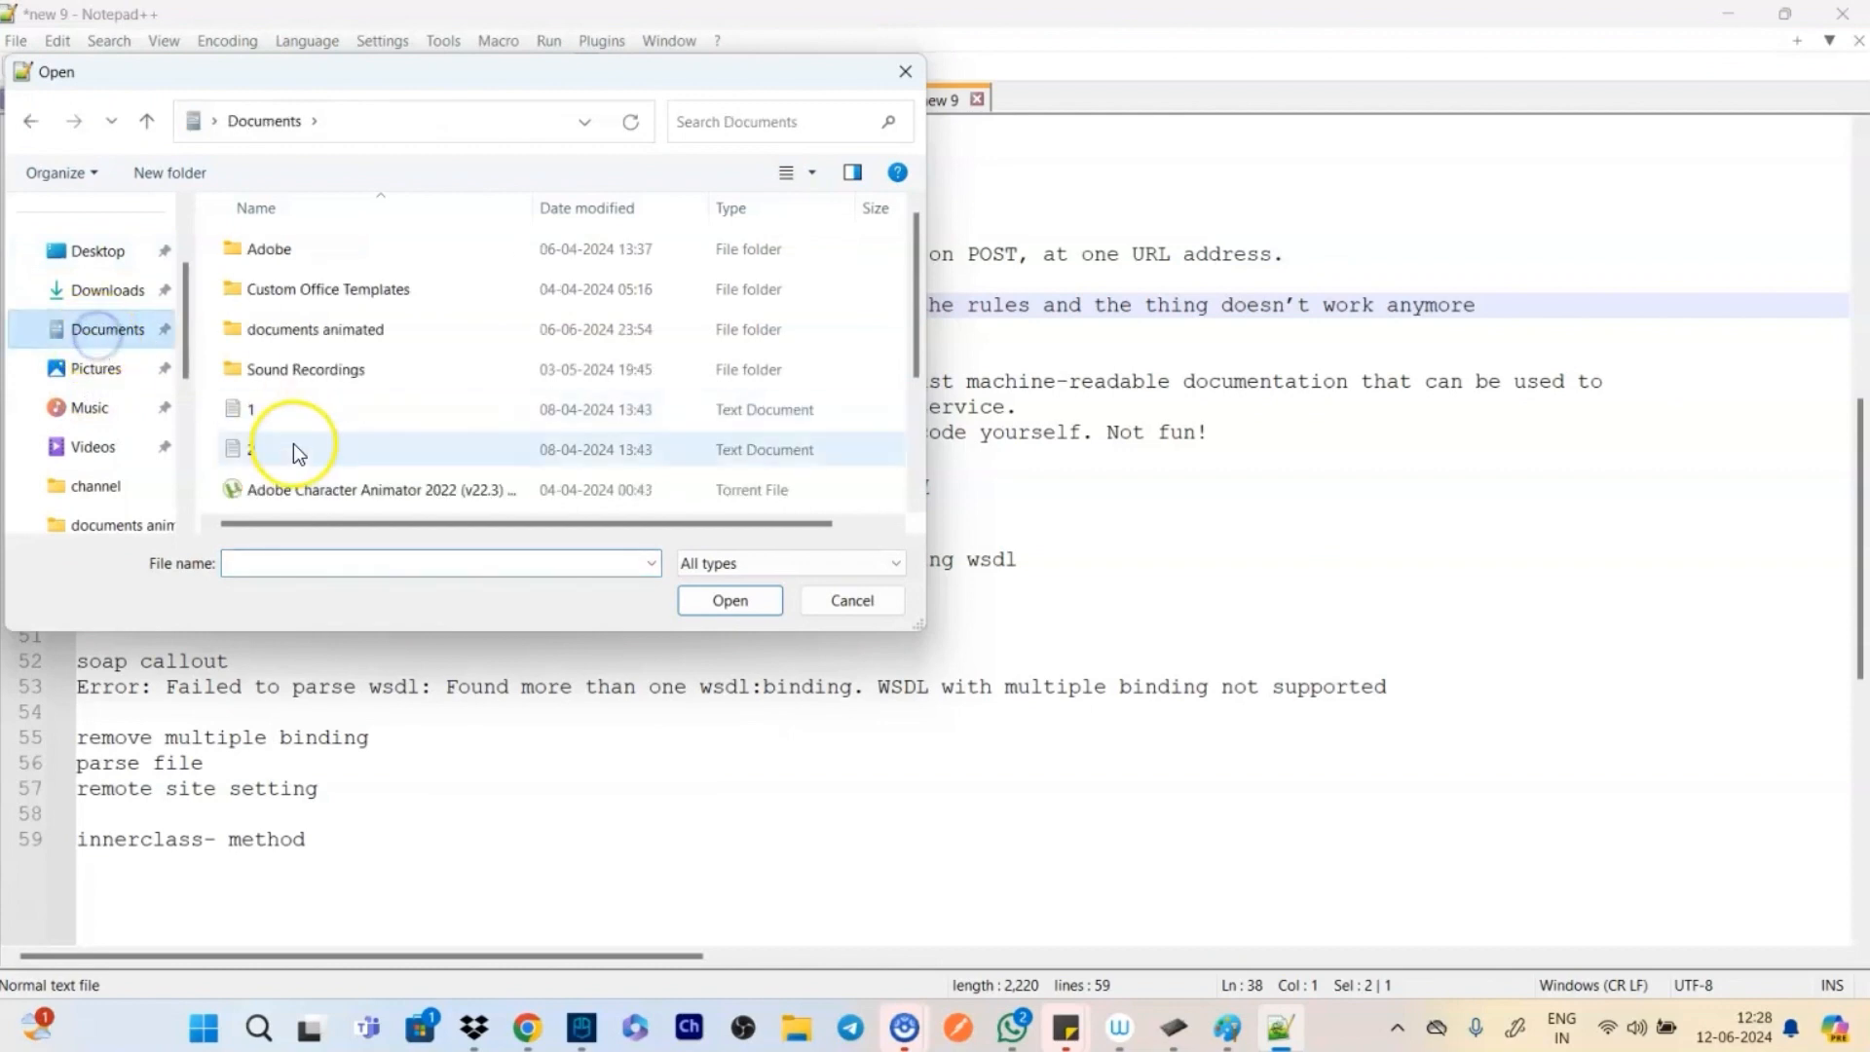
pyautogui.click(294, 415)
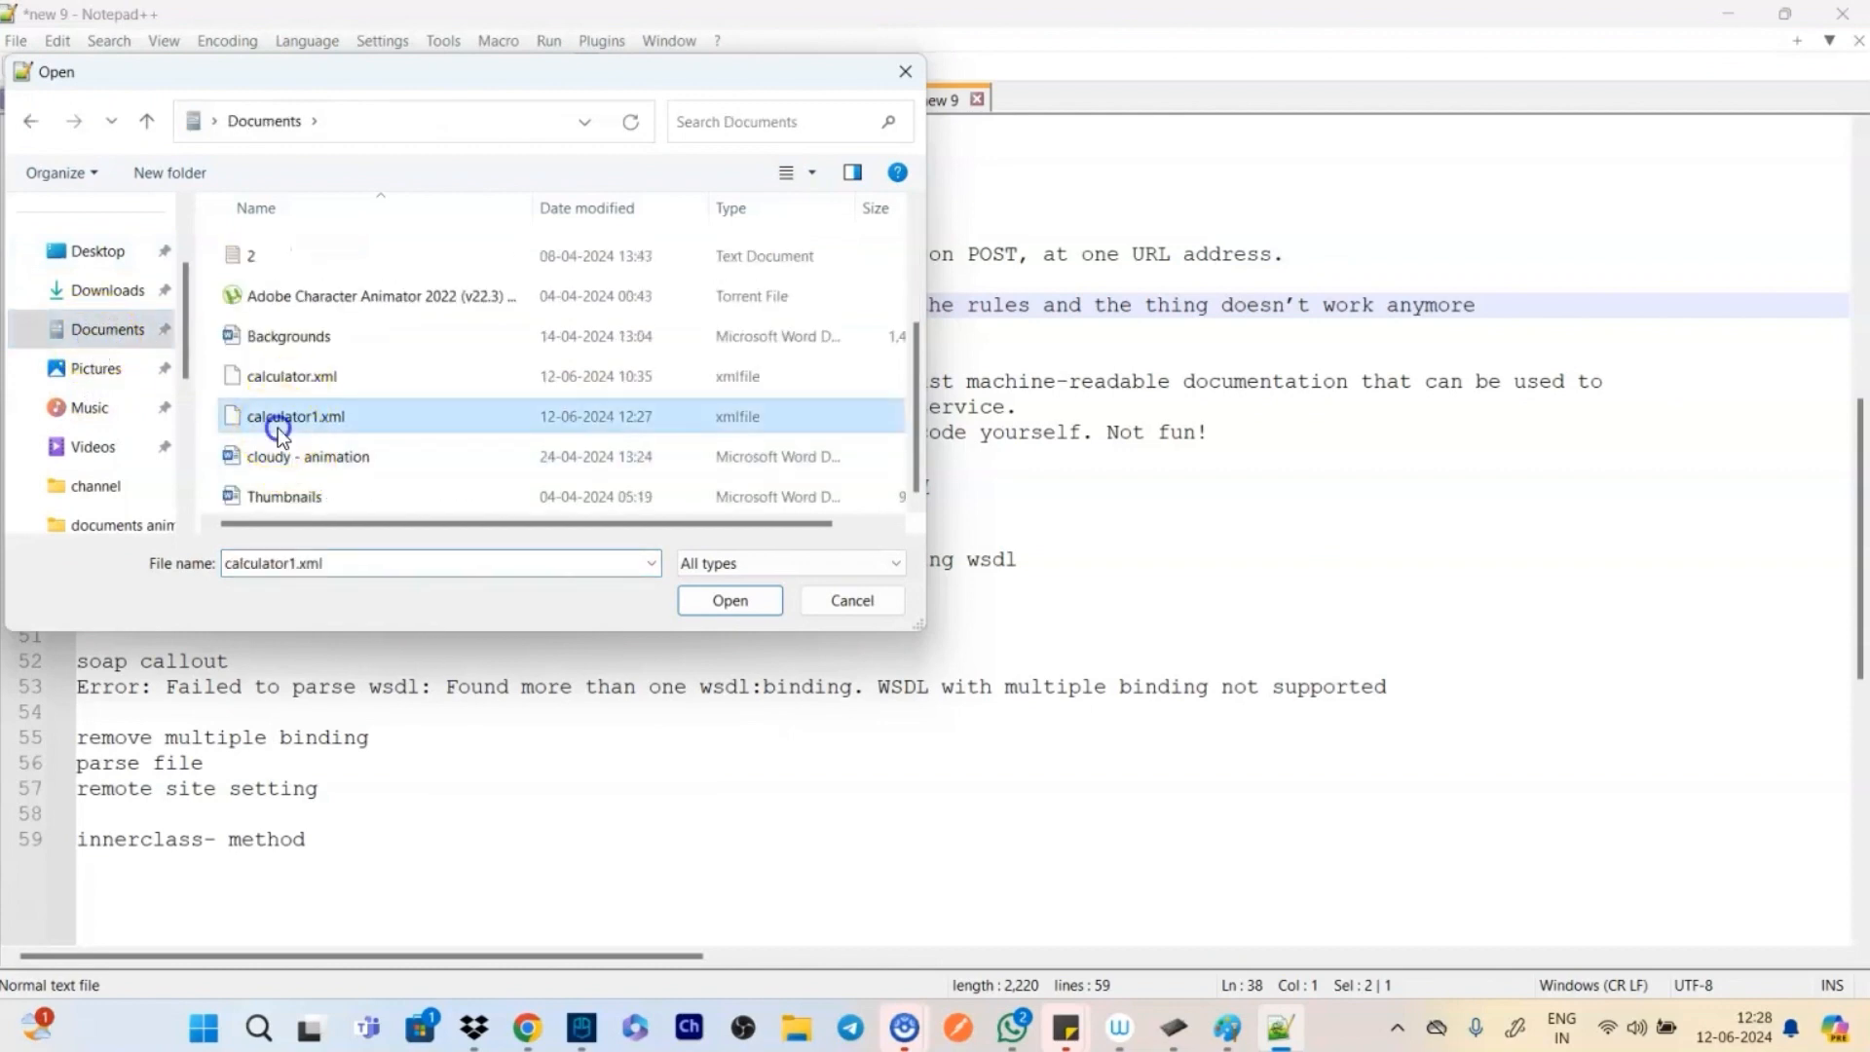
pyautogui.click(729, 600)
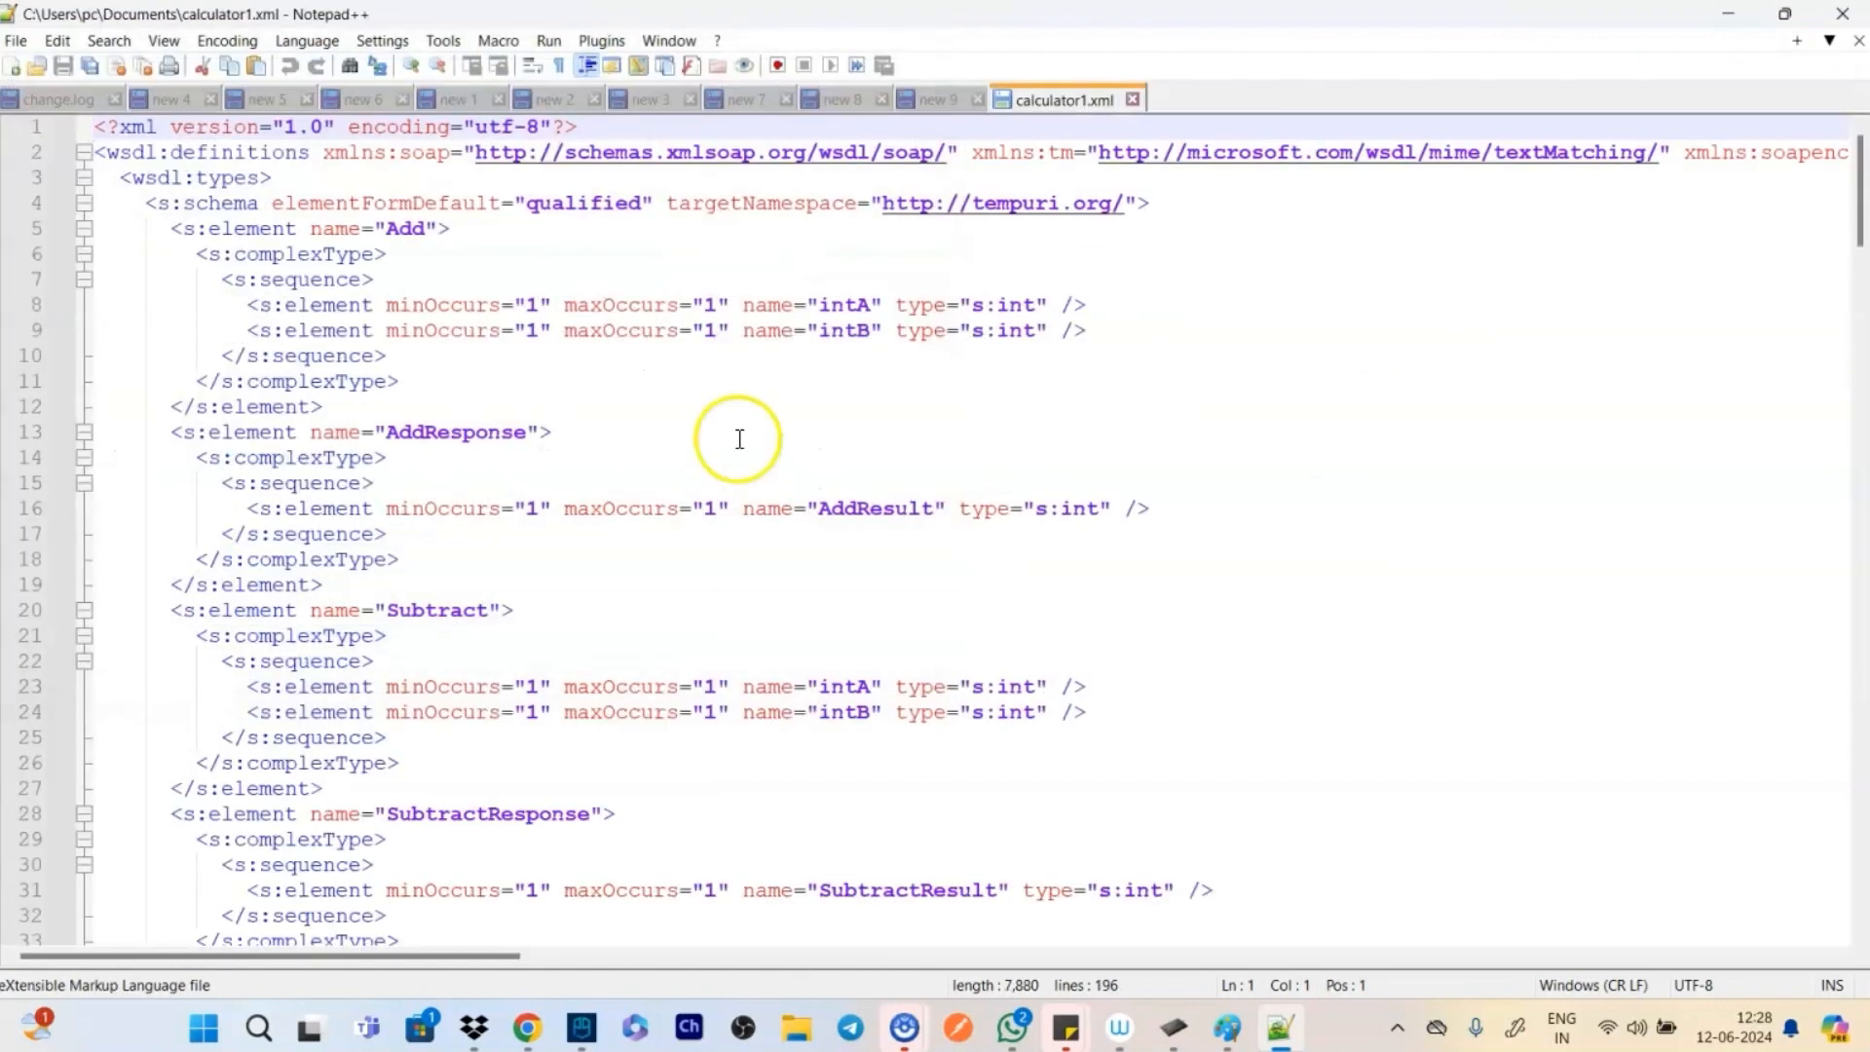
pyautogui.scroll(-3)
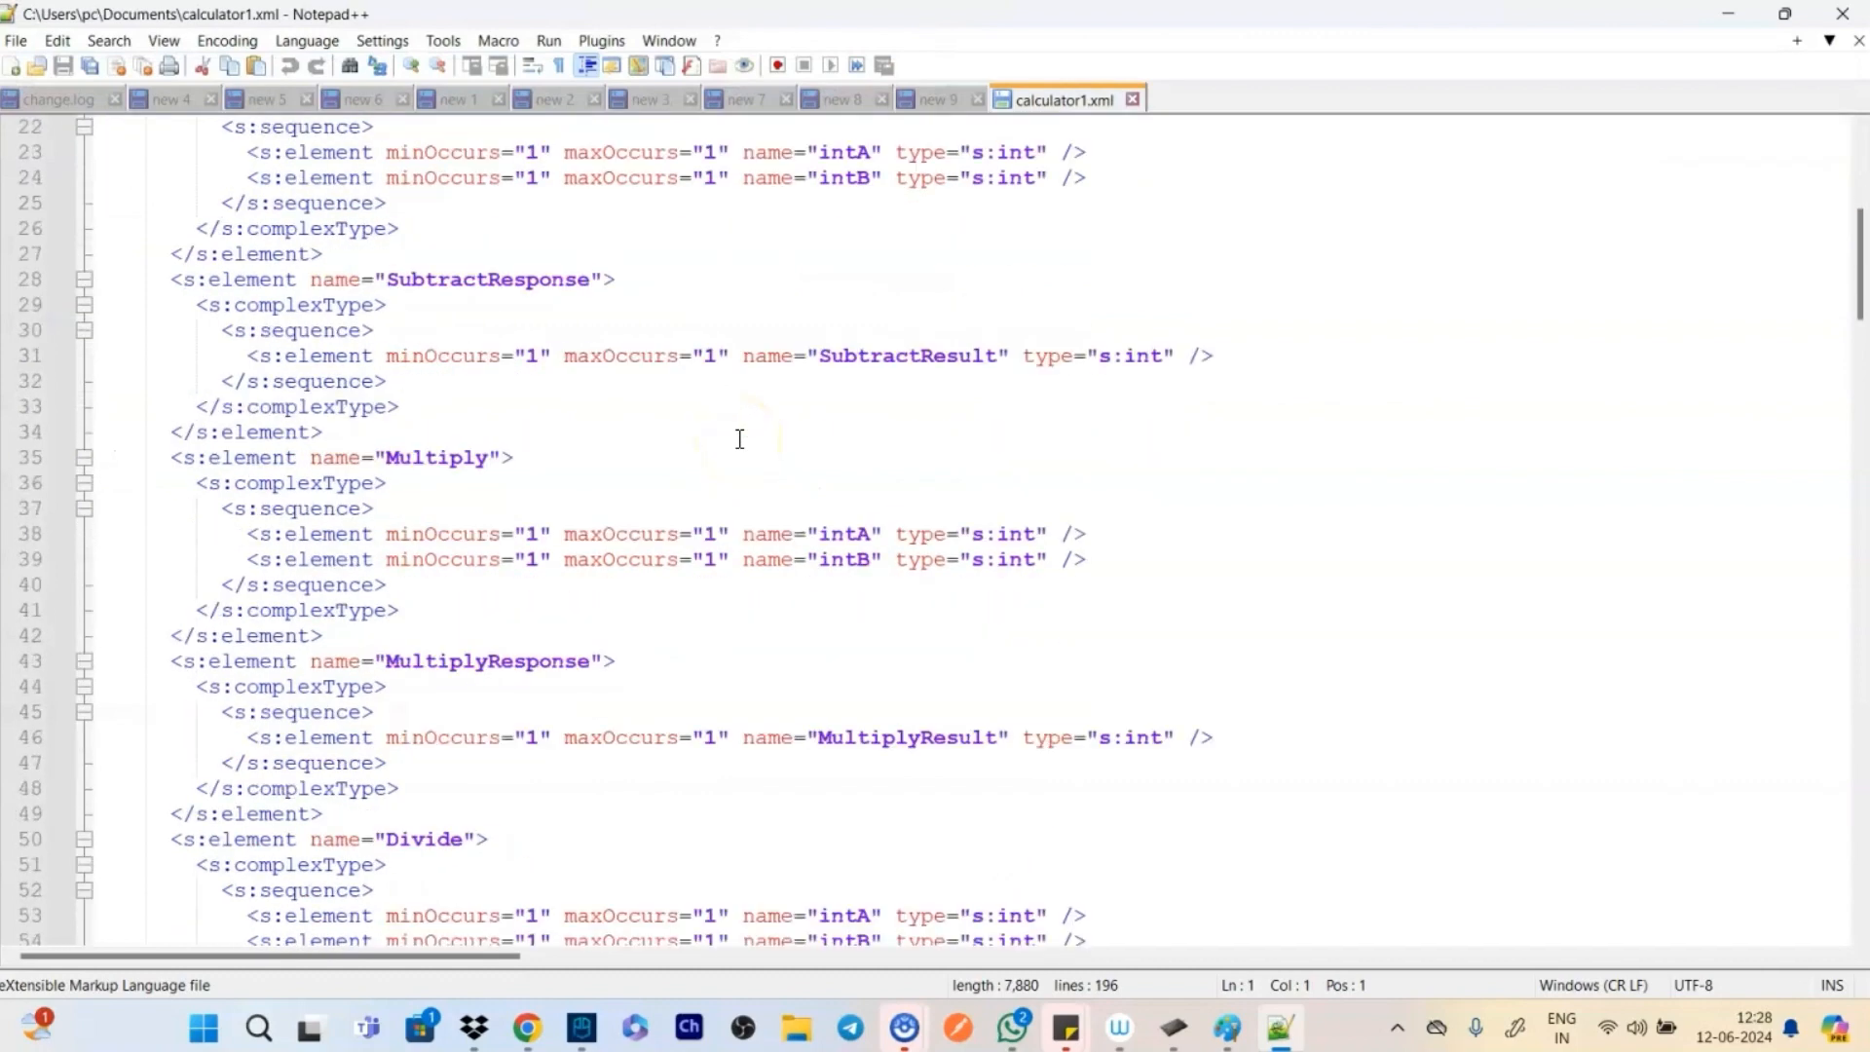
# Search for 'binding' until the first binding's closing tag at line 148
pyautogui.press('ctrl+f')
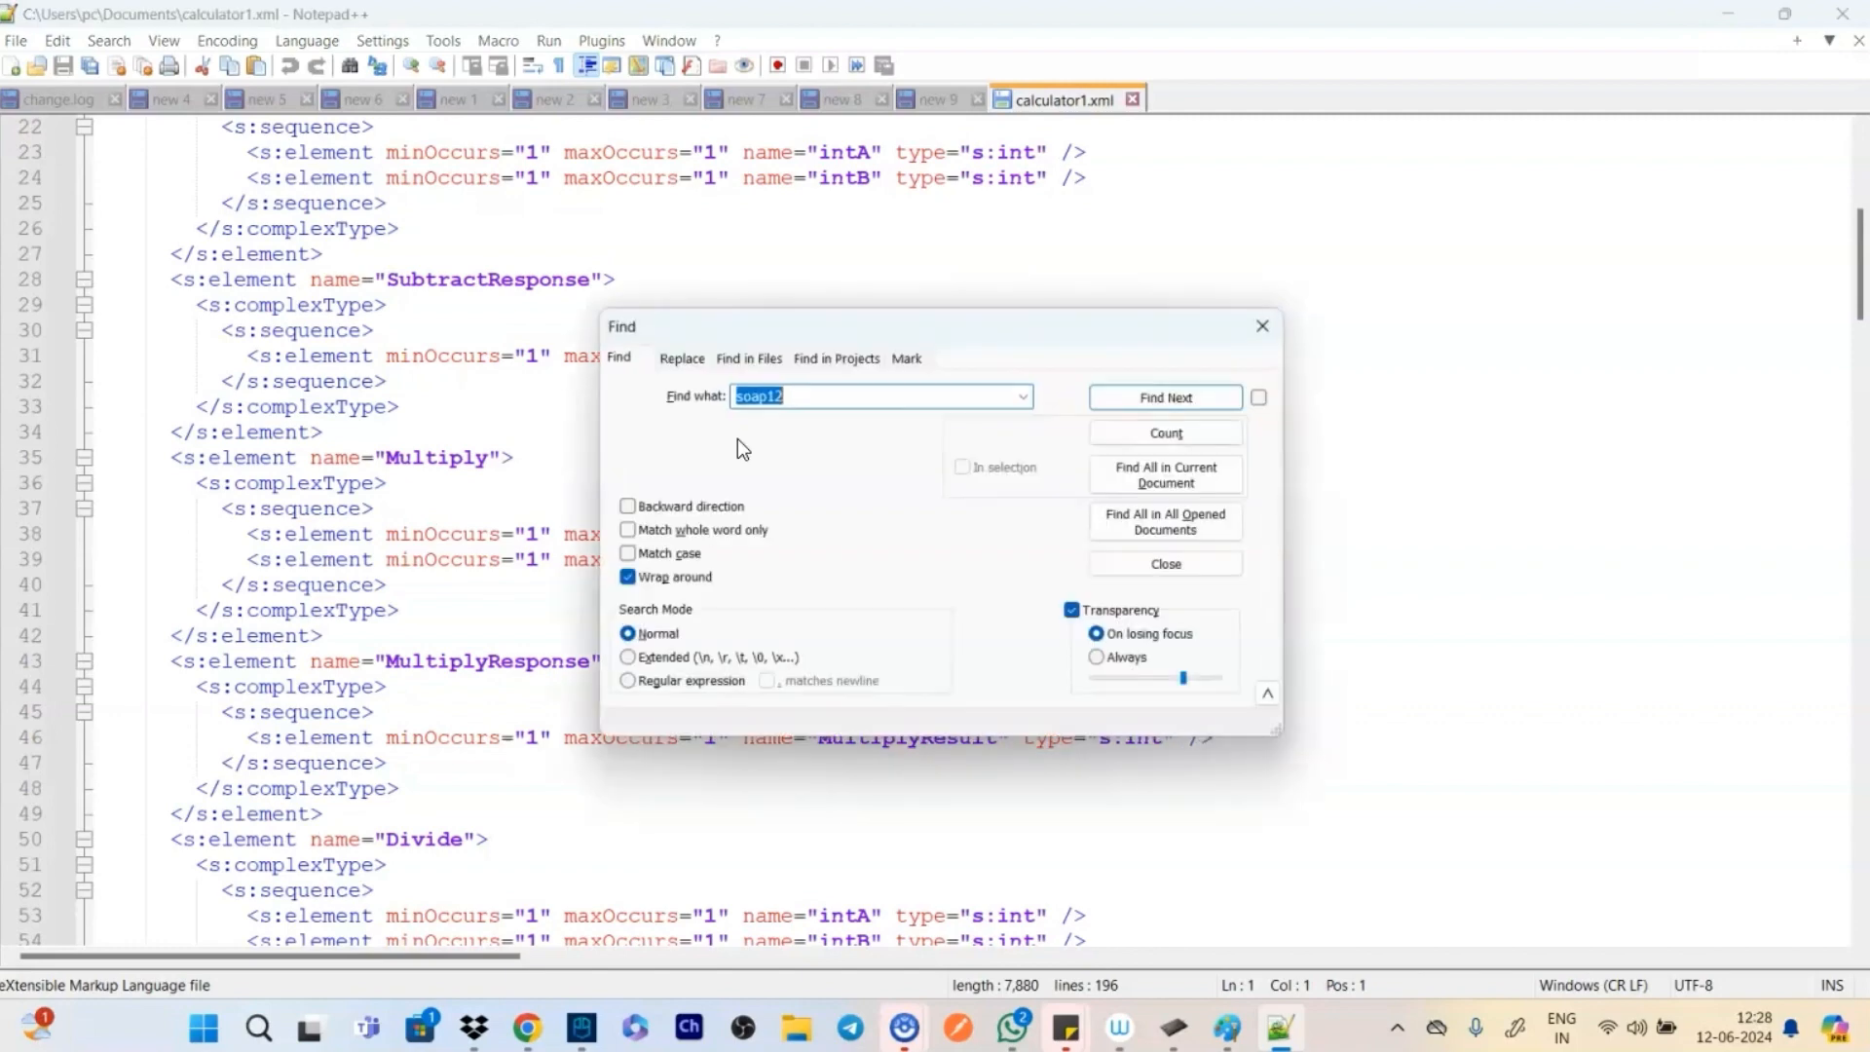
pyautogui.click(1162, 398)
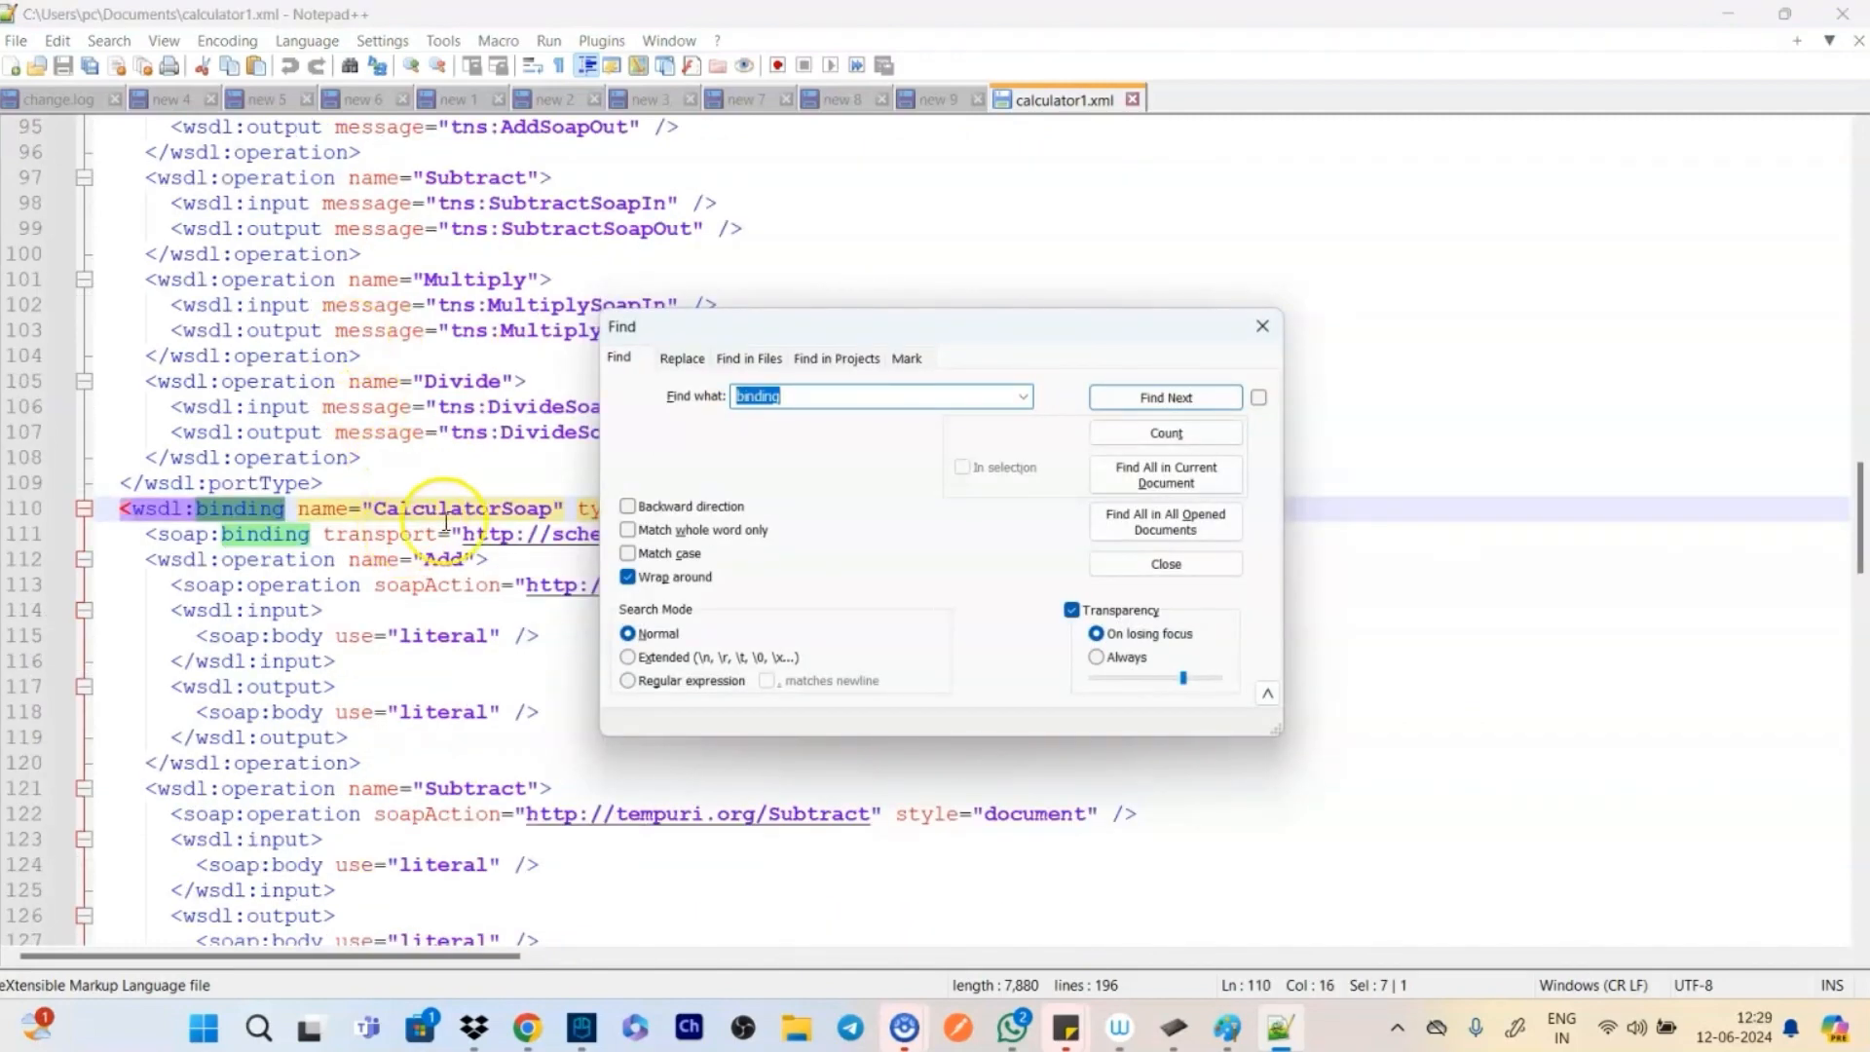
pyautogui.click(1162, 397)
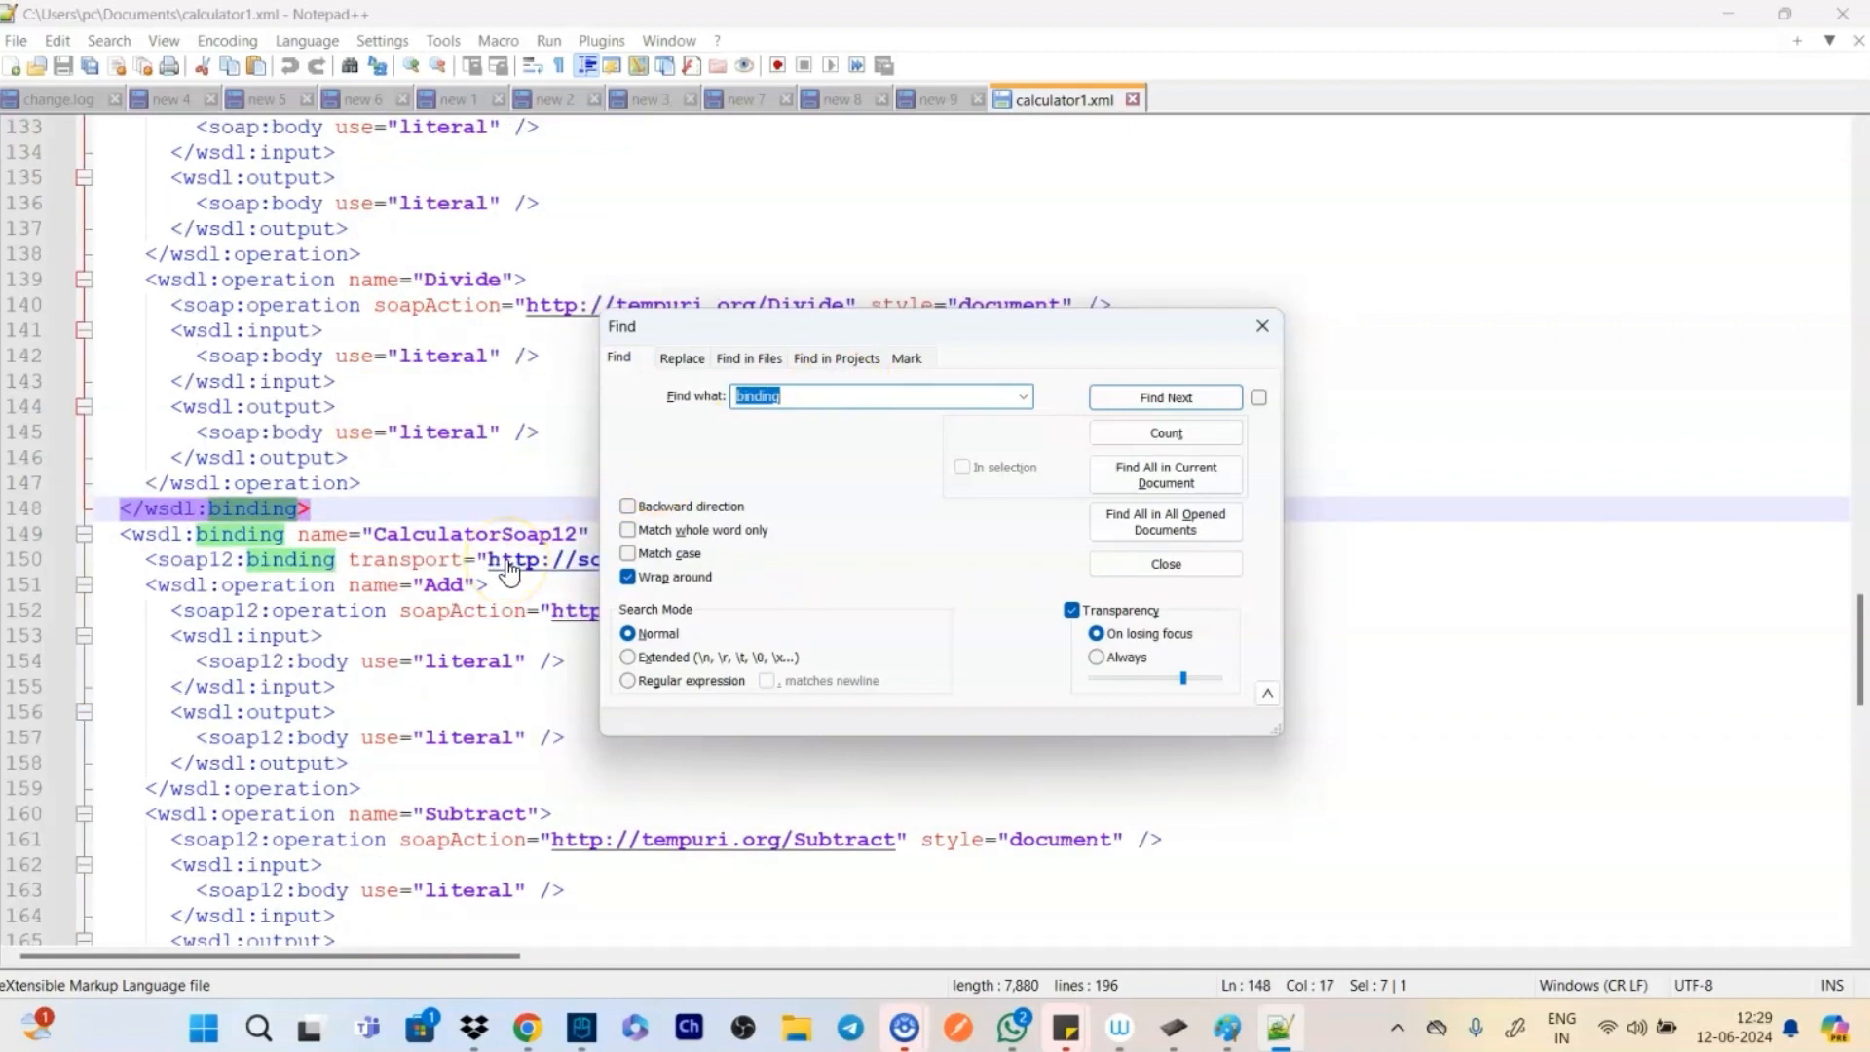
pyautogui.moveTo(1258, 324)
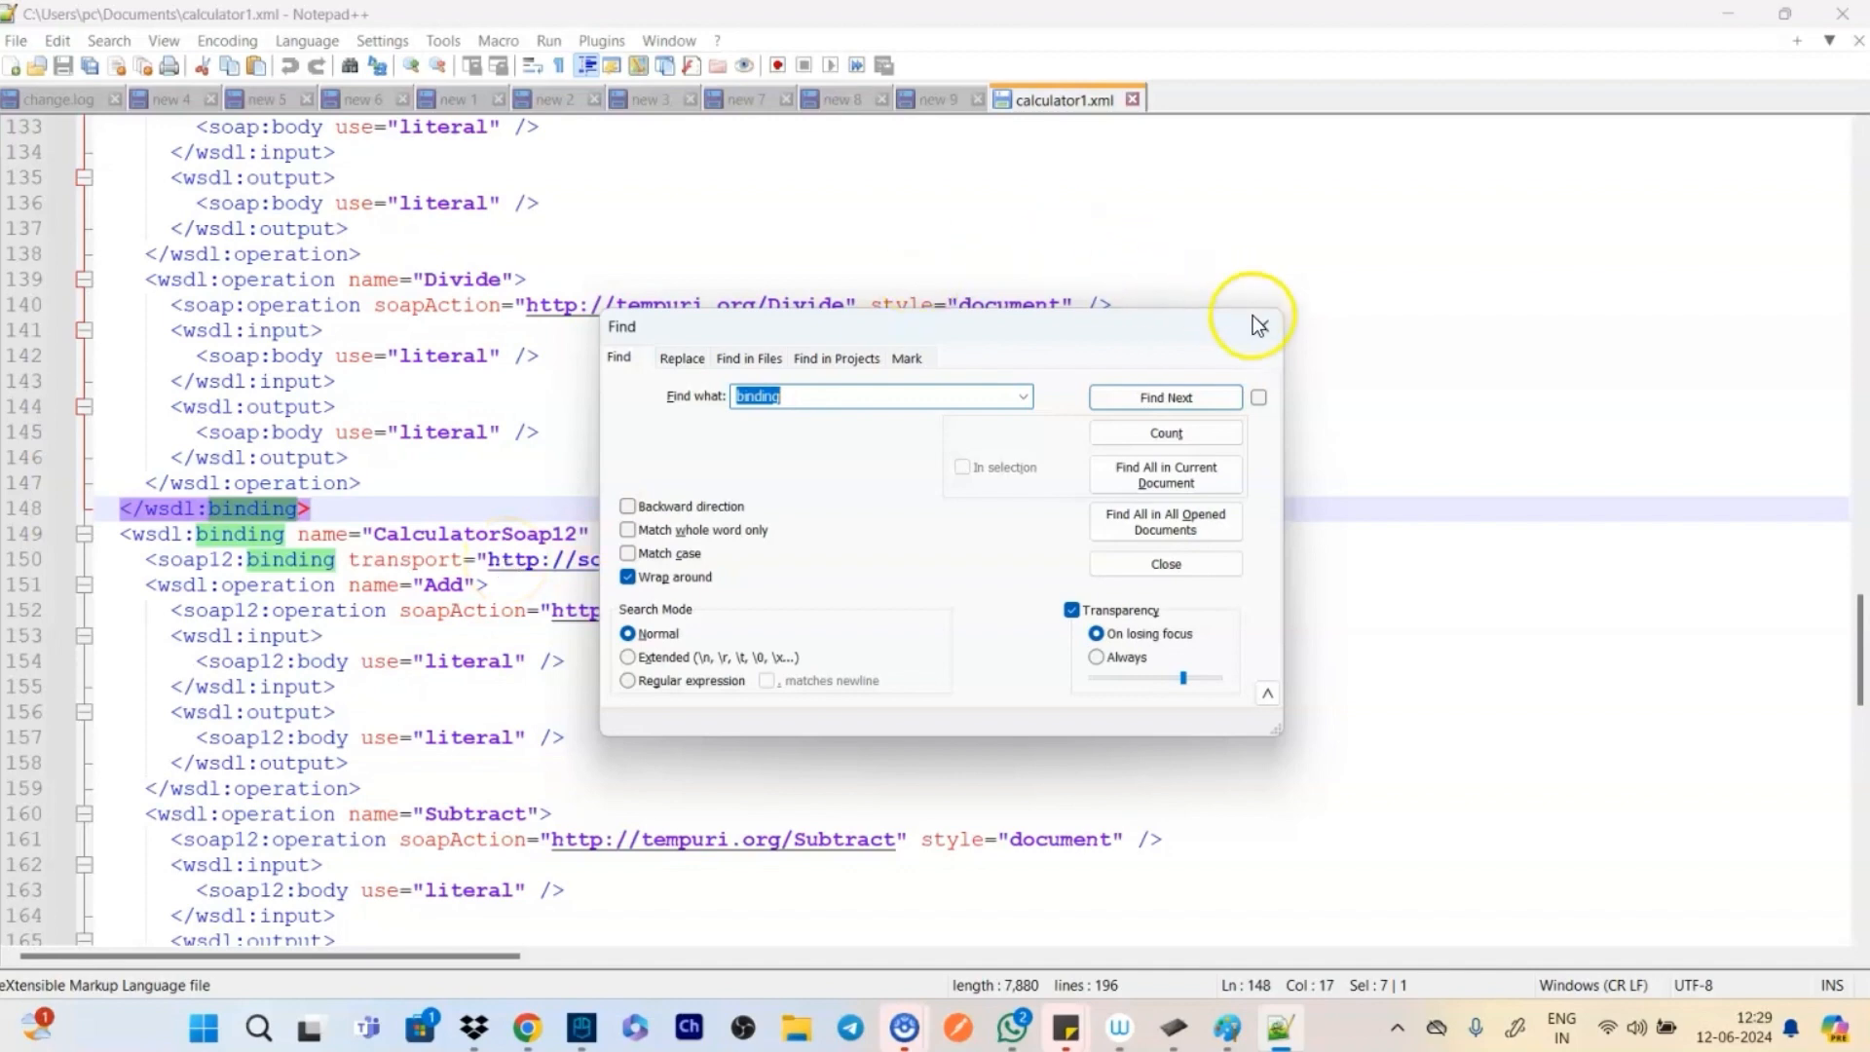
pyautogui.click(1164, 563)
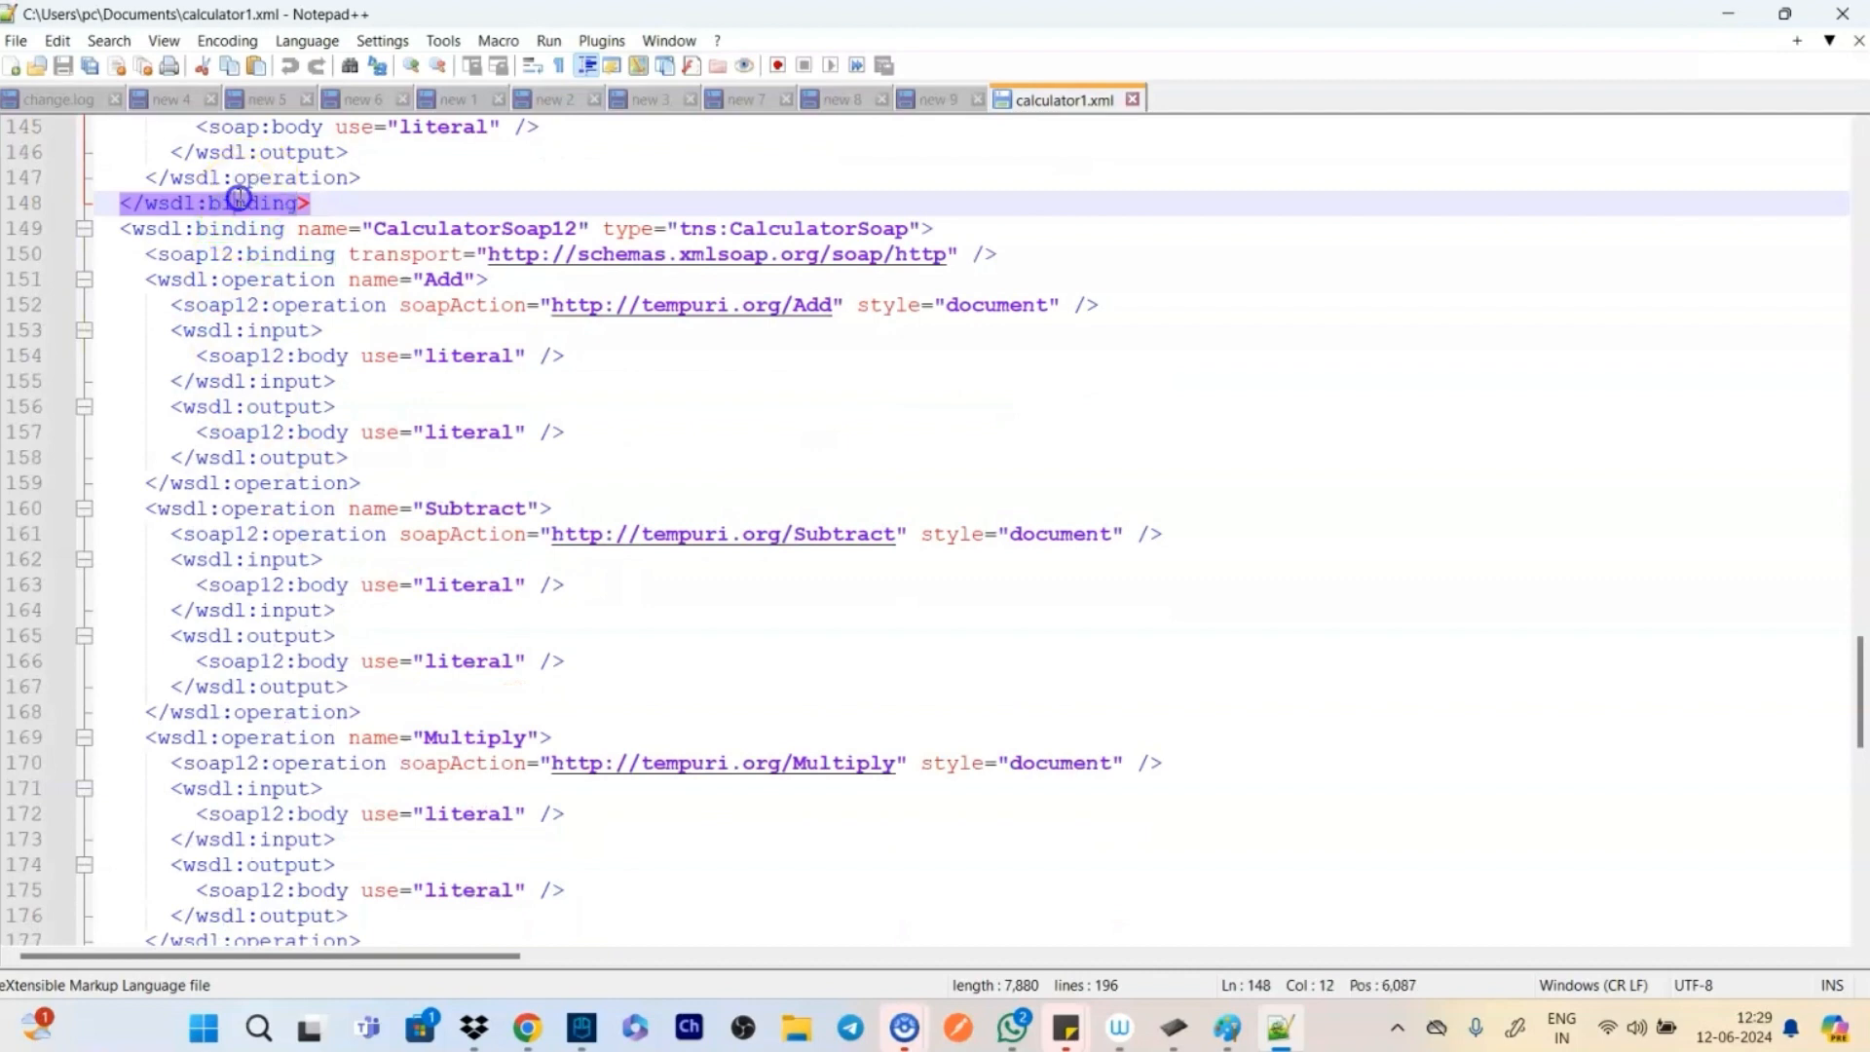
# Start selecting the CalculatorSoap12 binding block in calculator1.xml
pyautogui.click(215, 228)
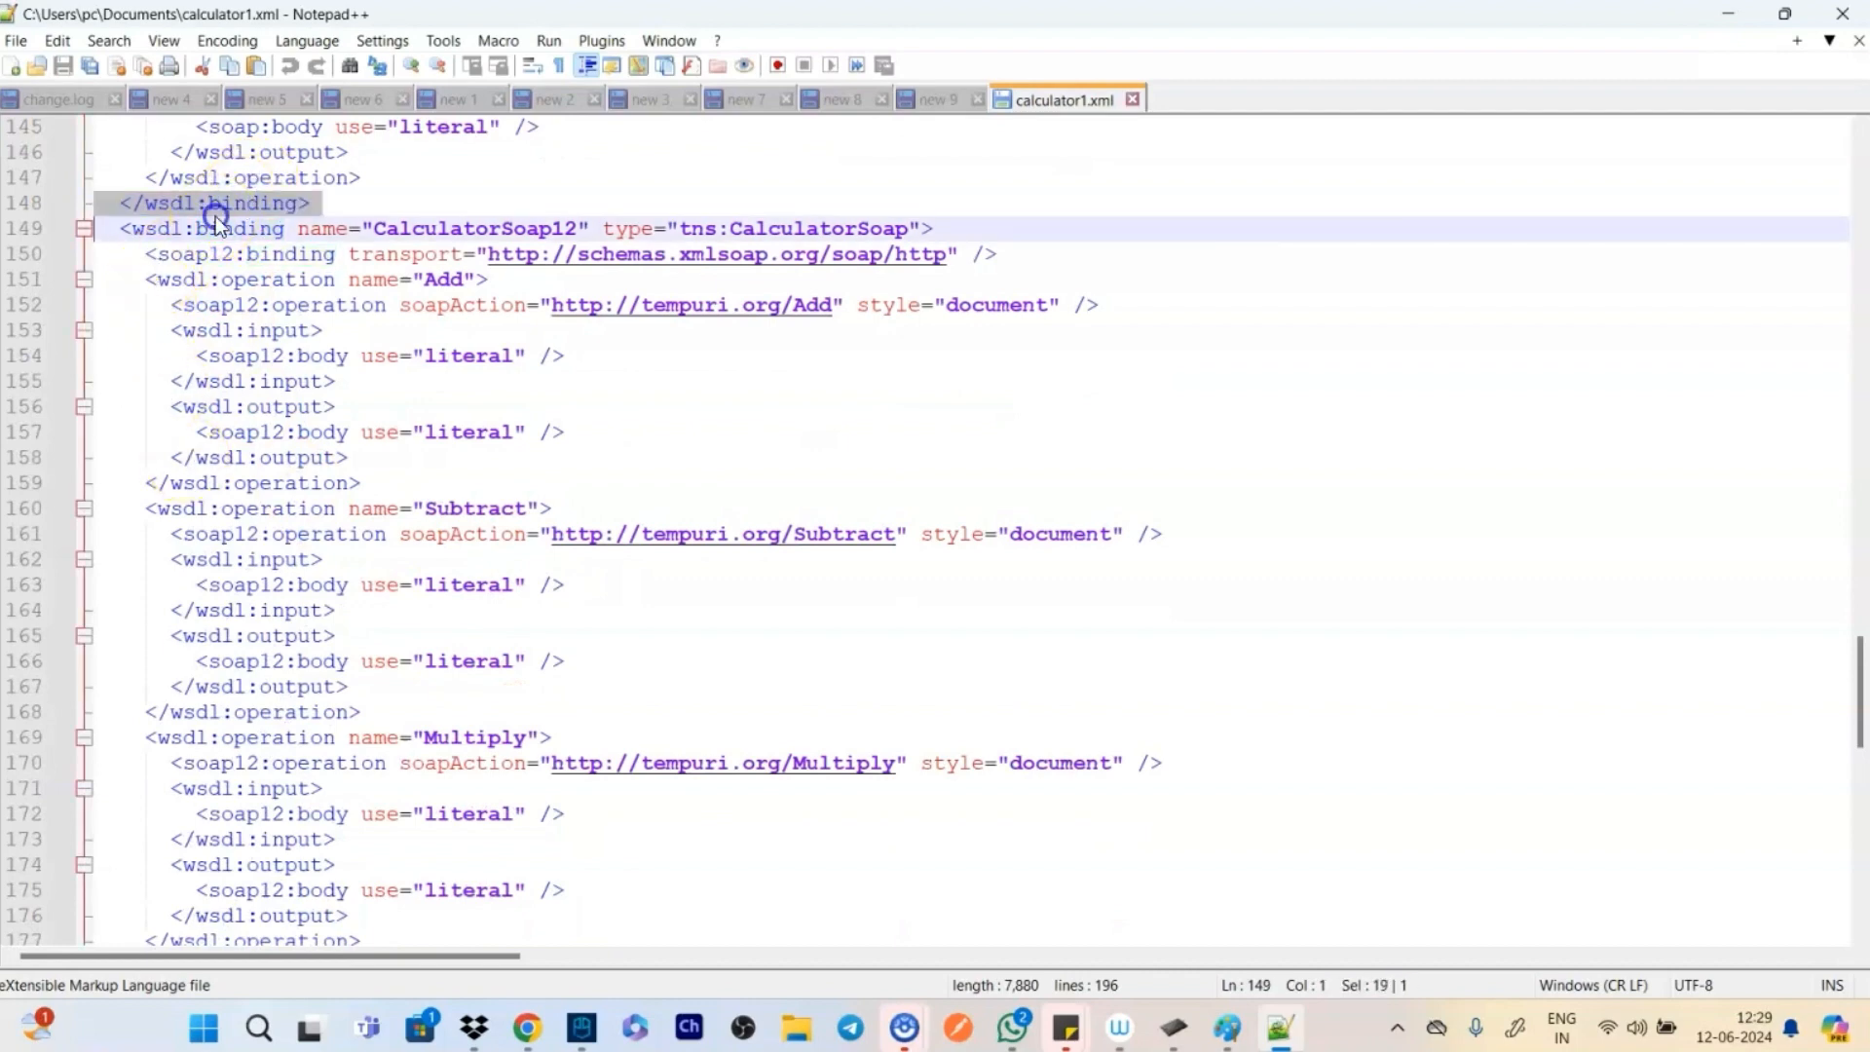
pyautogui.scroll(-3)
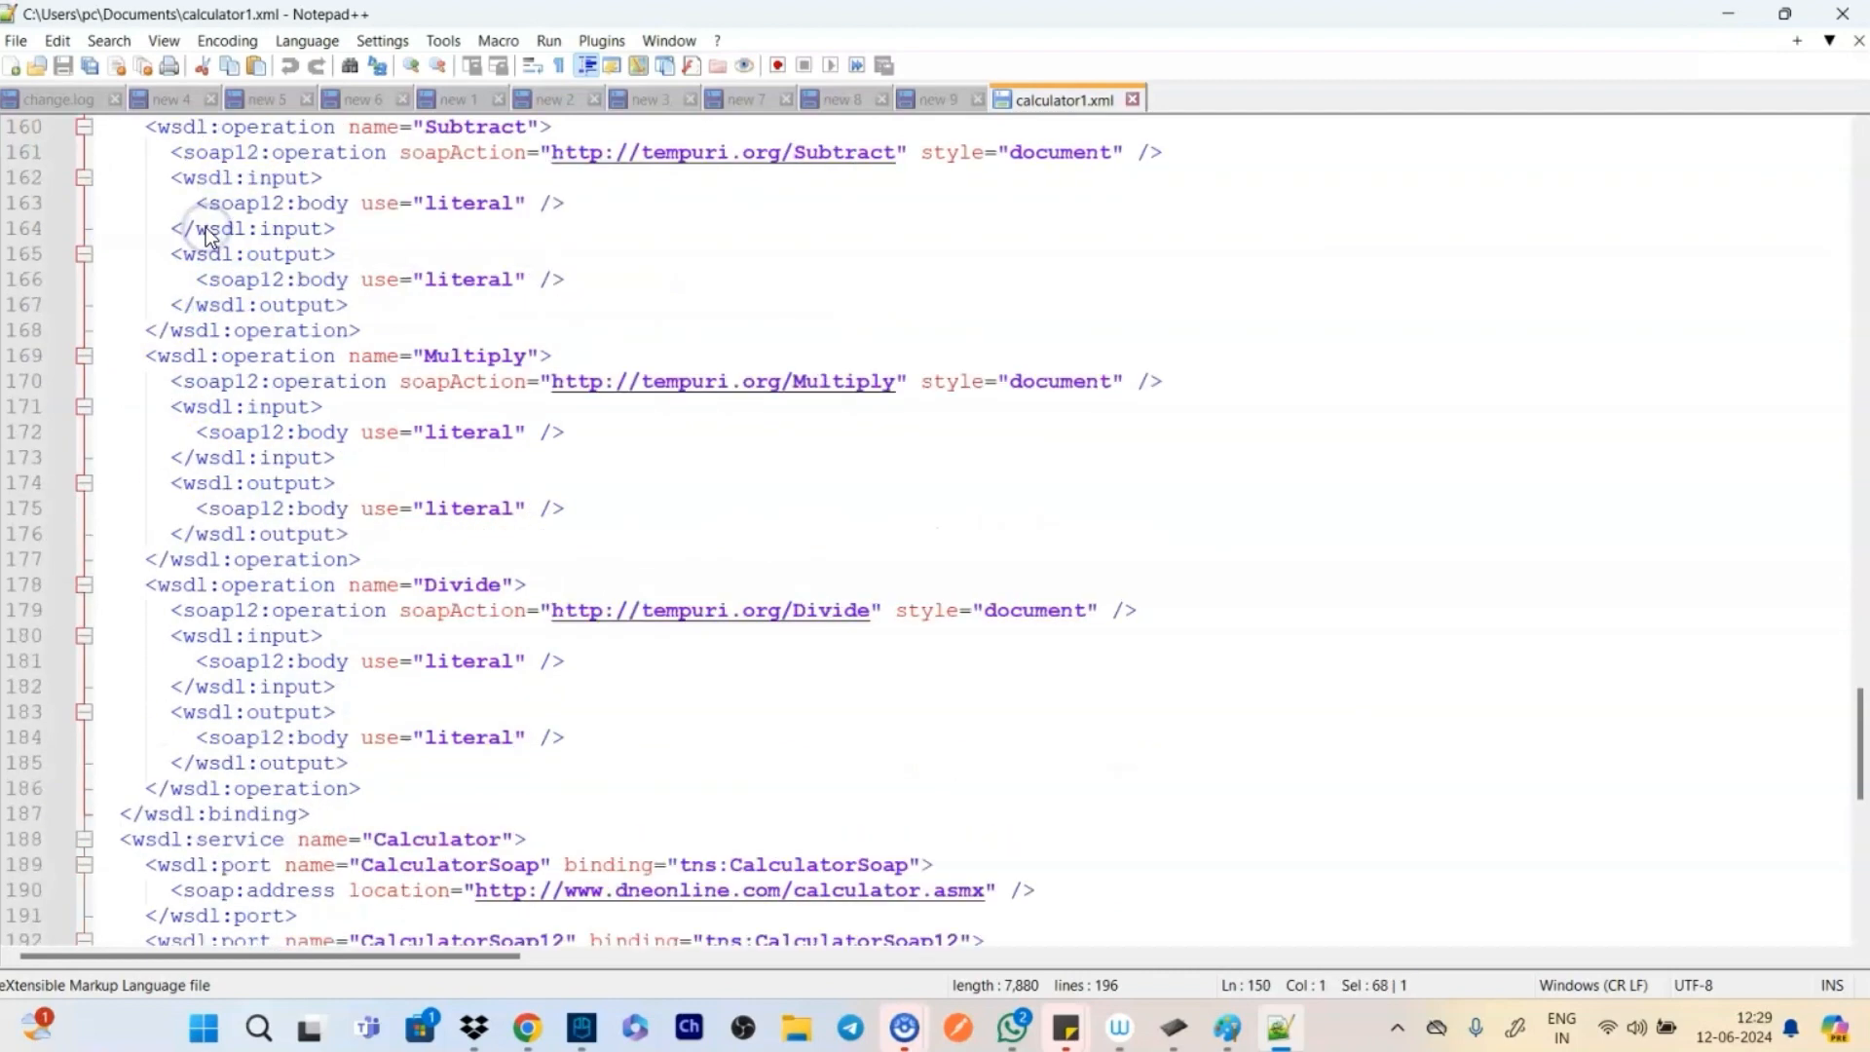
pyautogui.scroll(3)
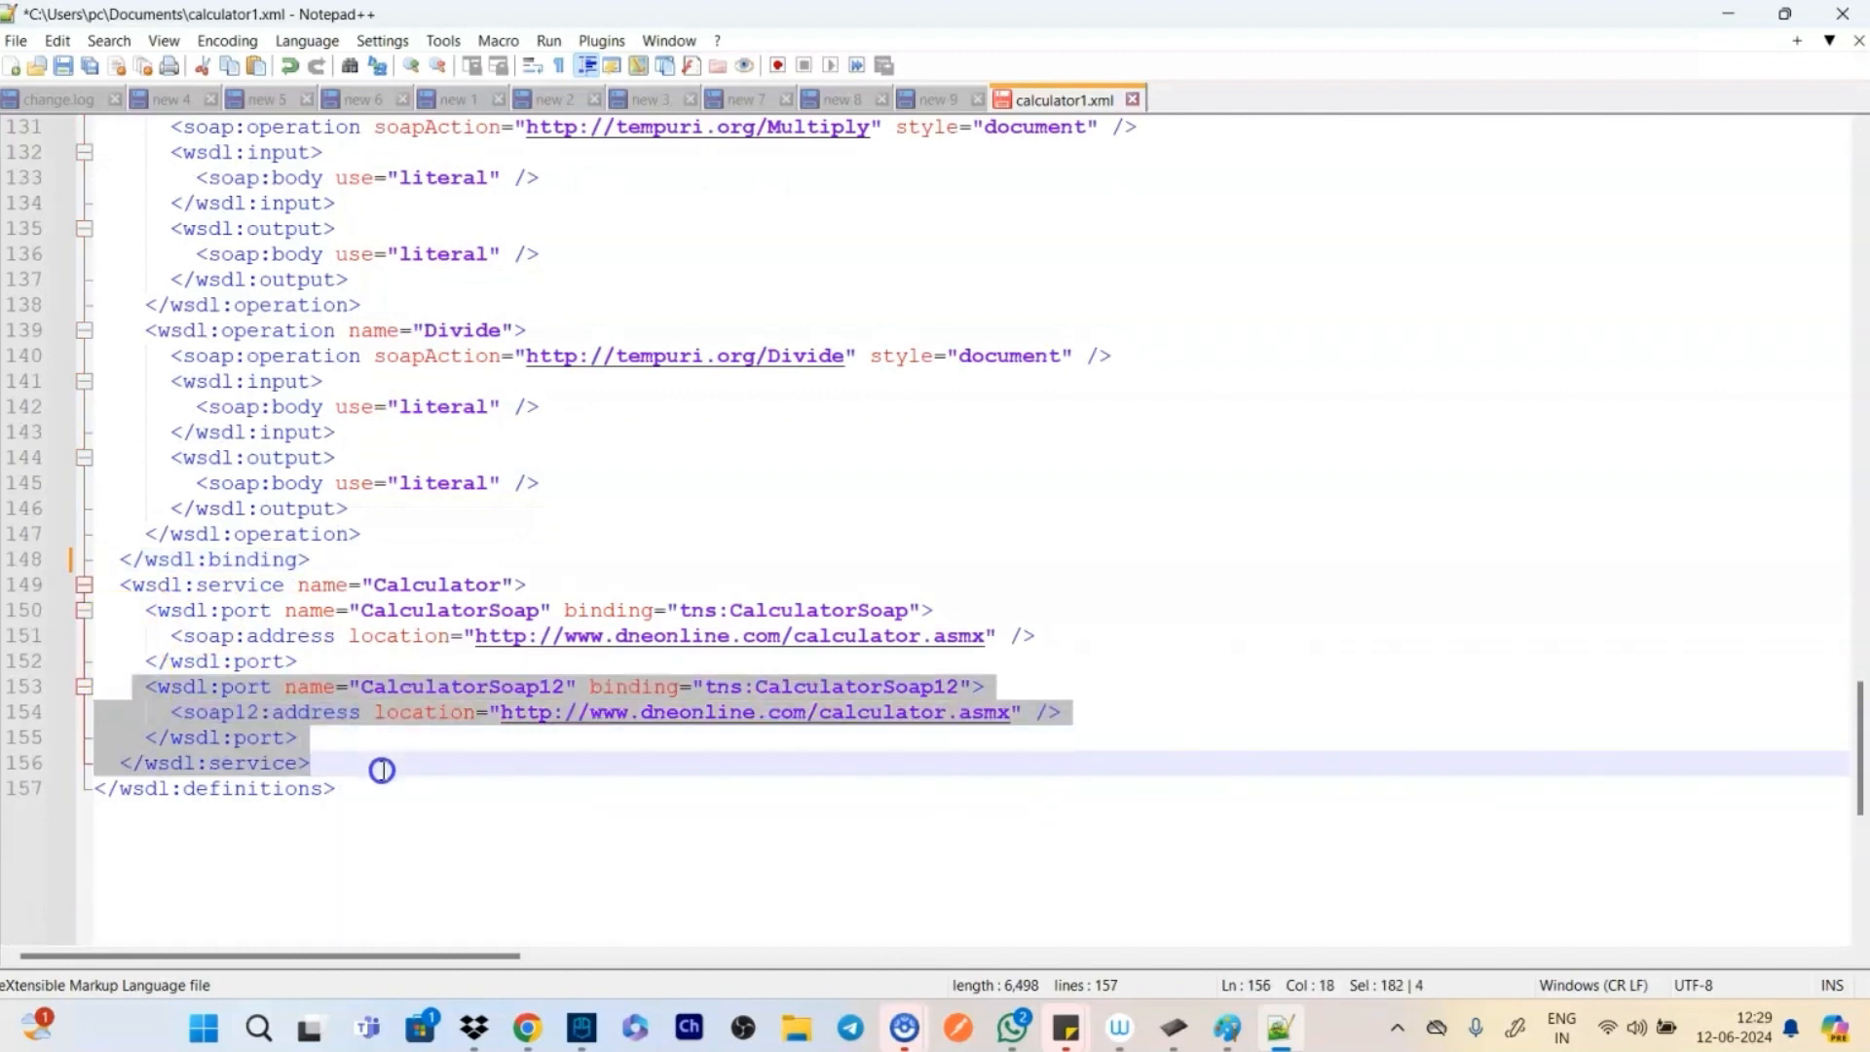
pyautogui.moveTo(367, 728)
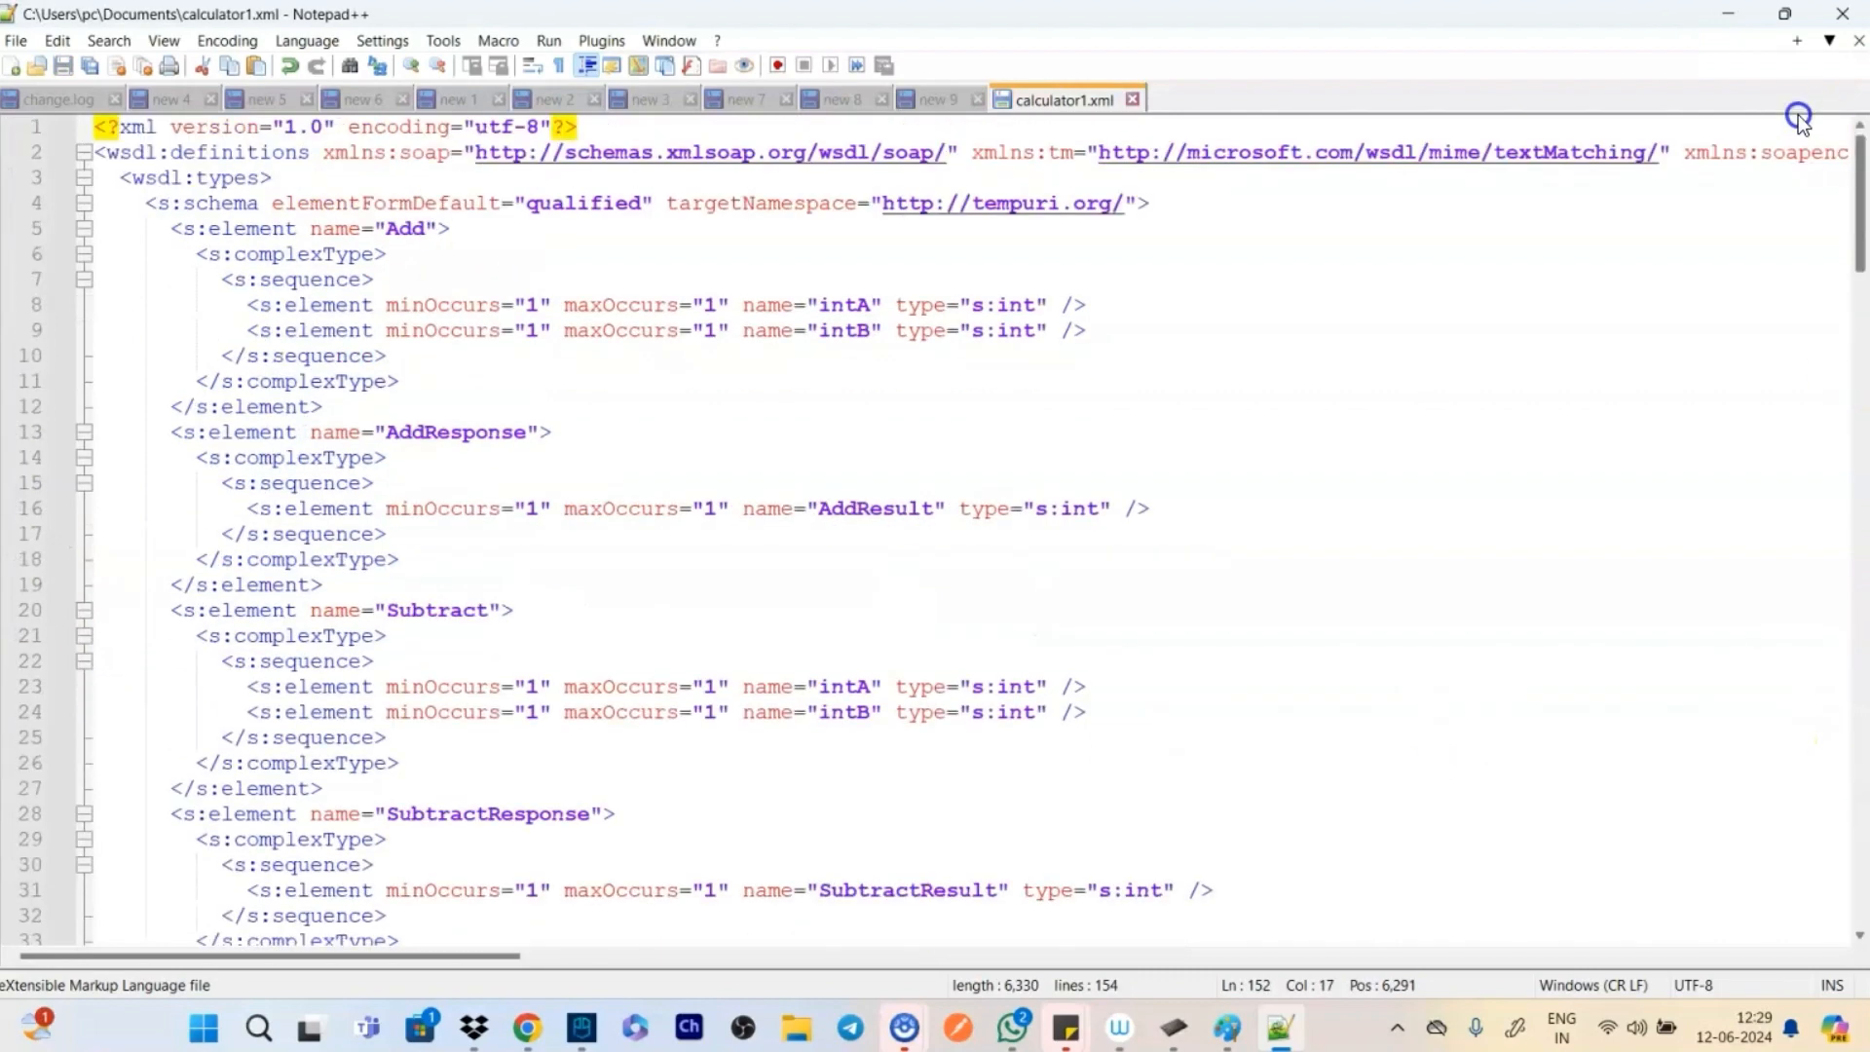
# Remove the unneeded xmlns declaration at the end of line 2's wsdl:definitions
pyautogui.hscroll(3)
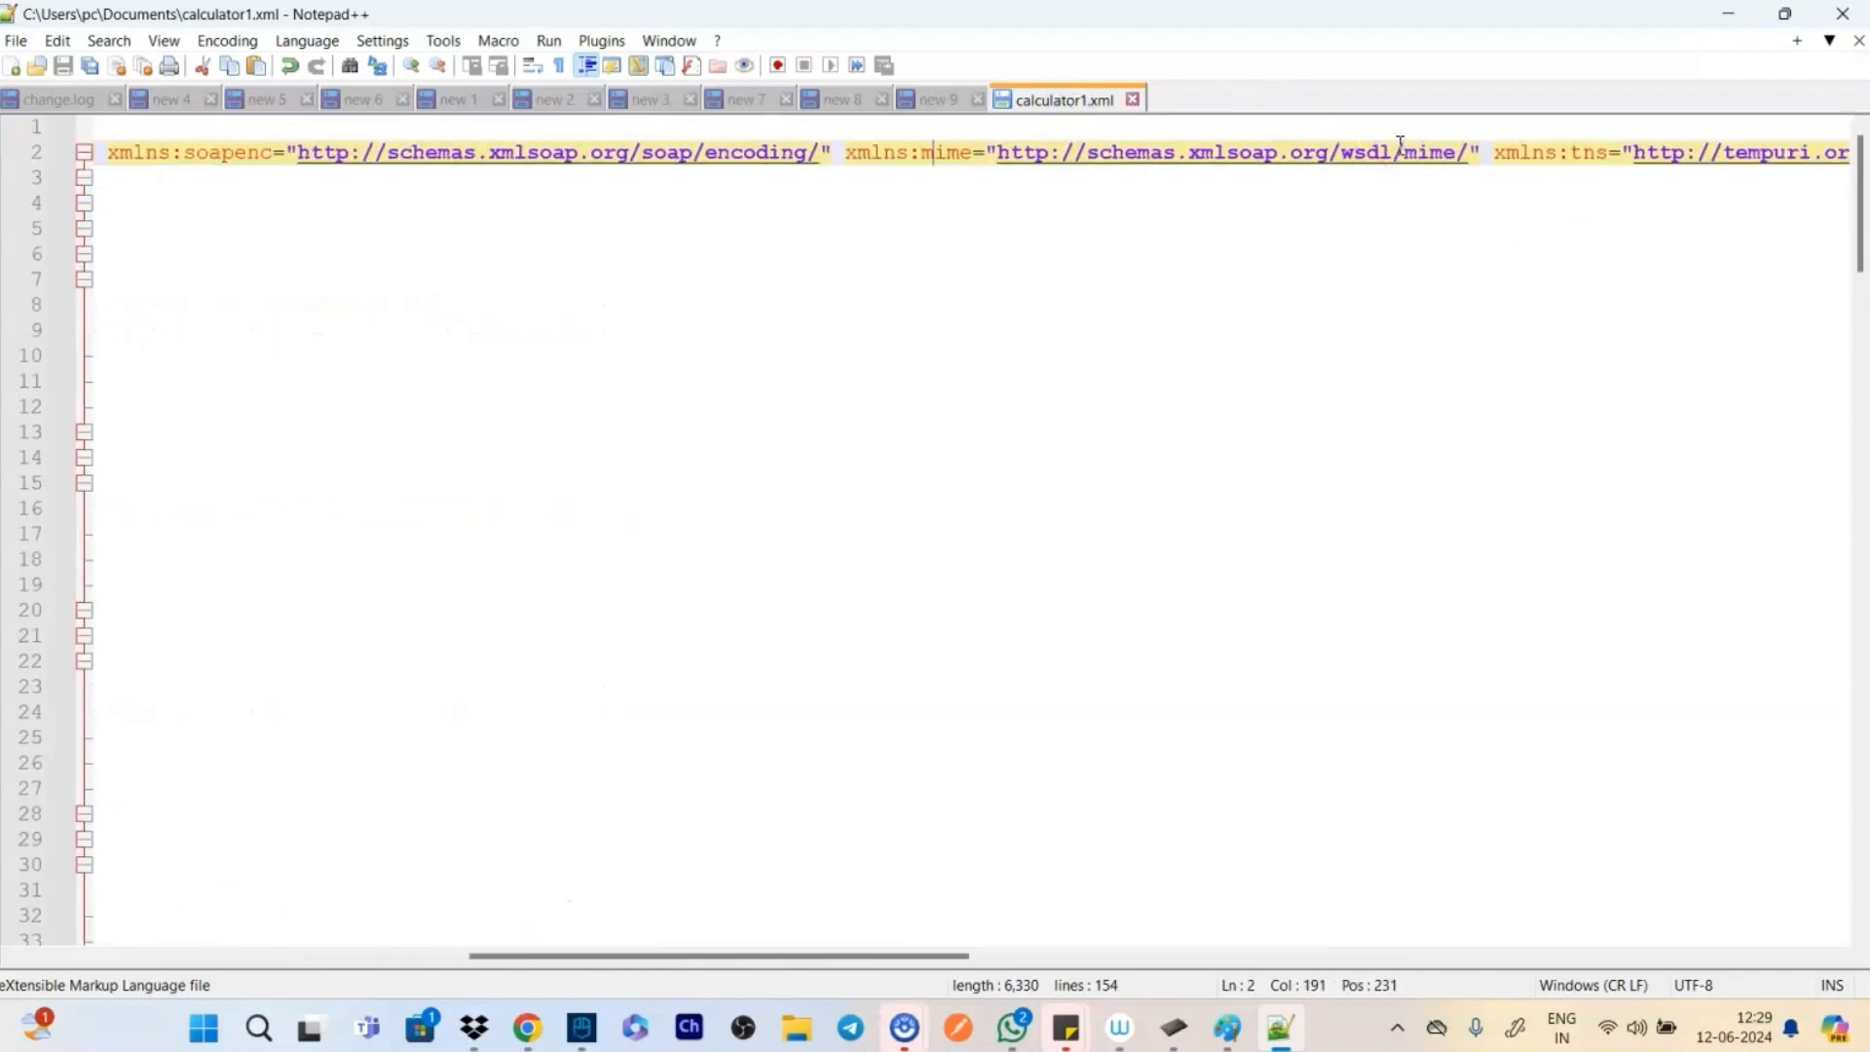
pyautogui.hscroll(3)
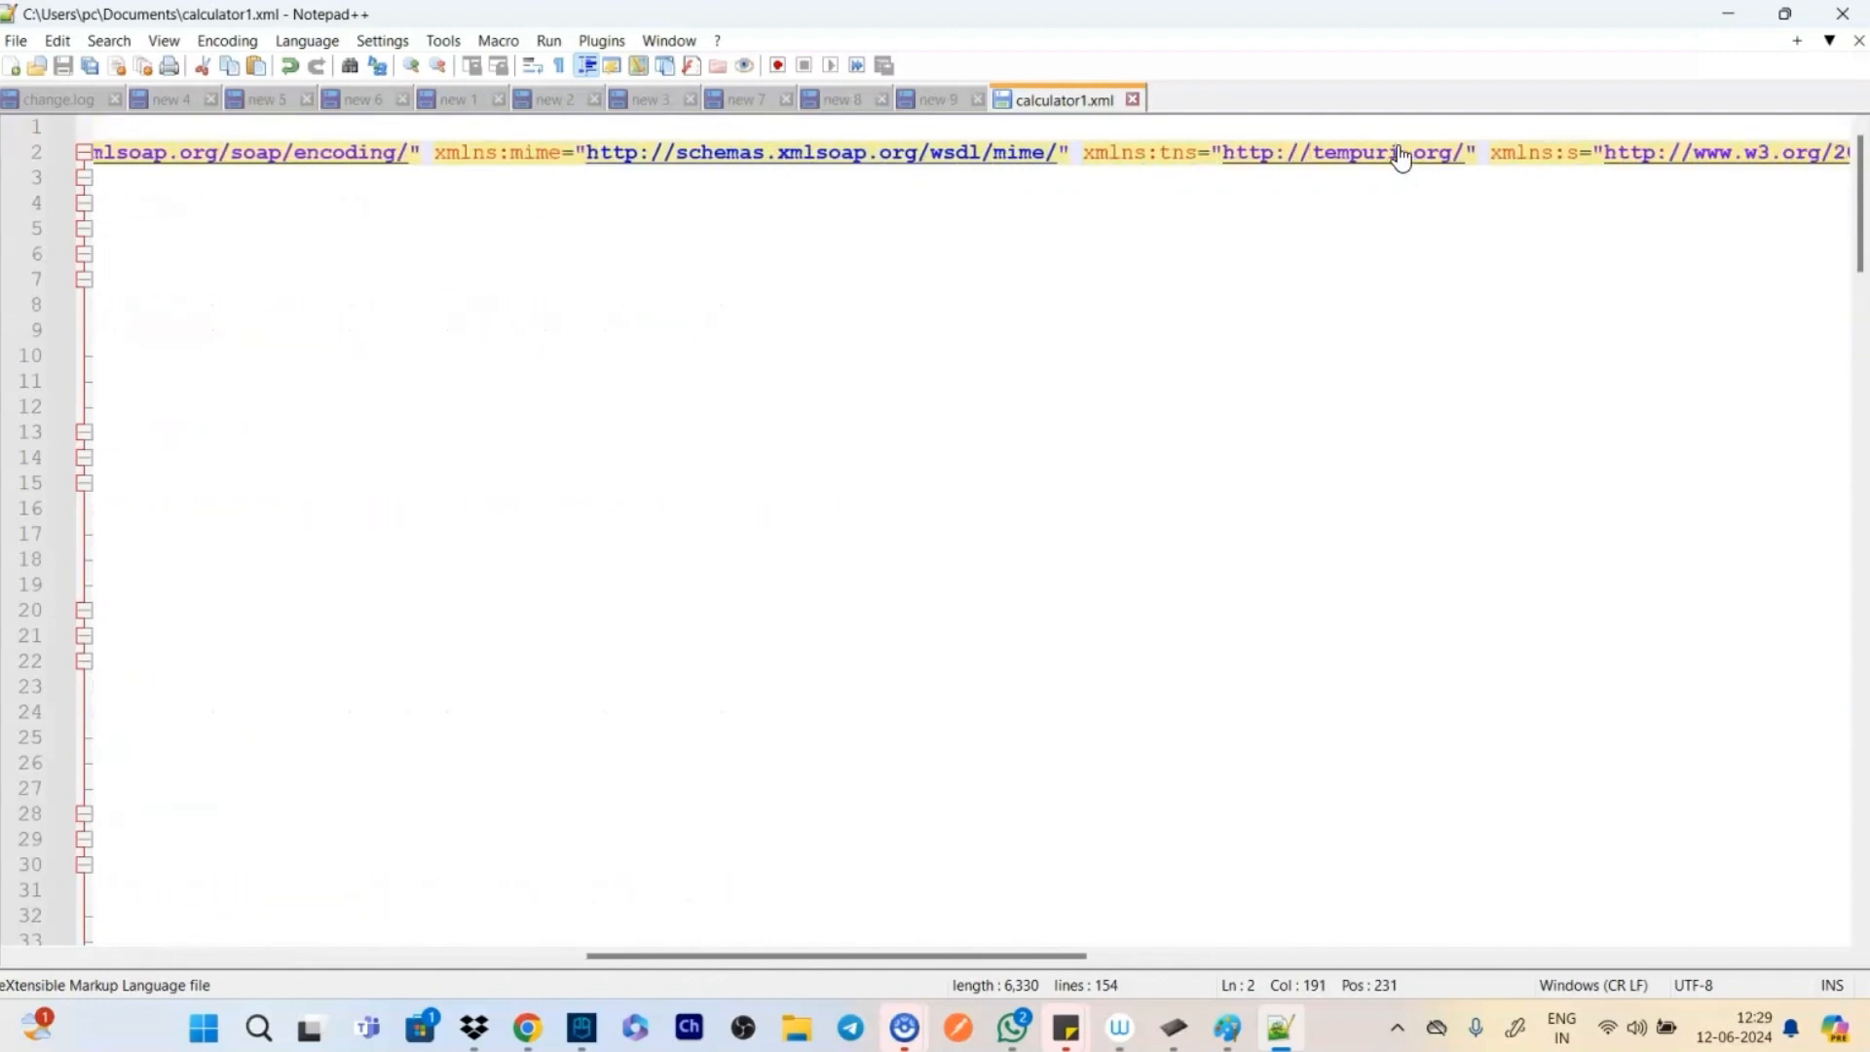
pyautogui.hscroll(3)
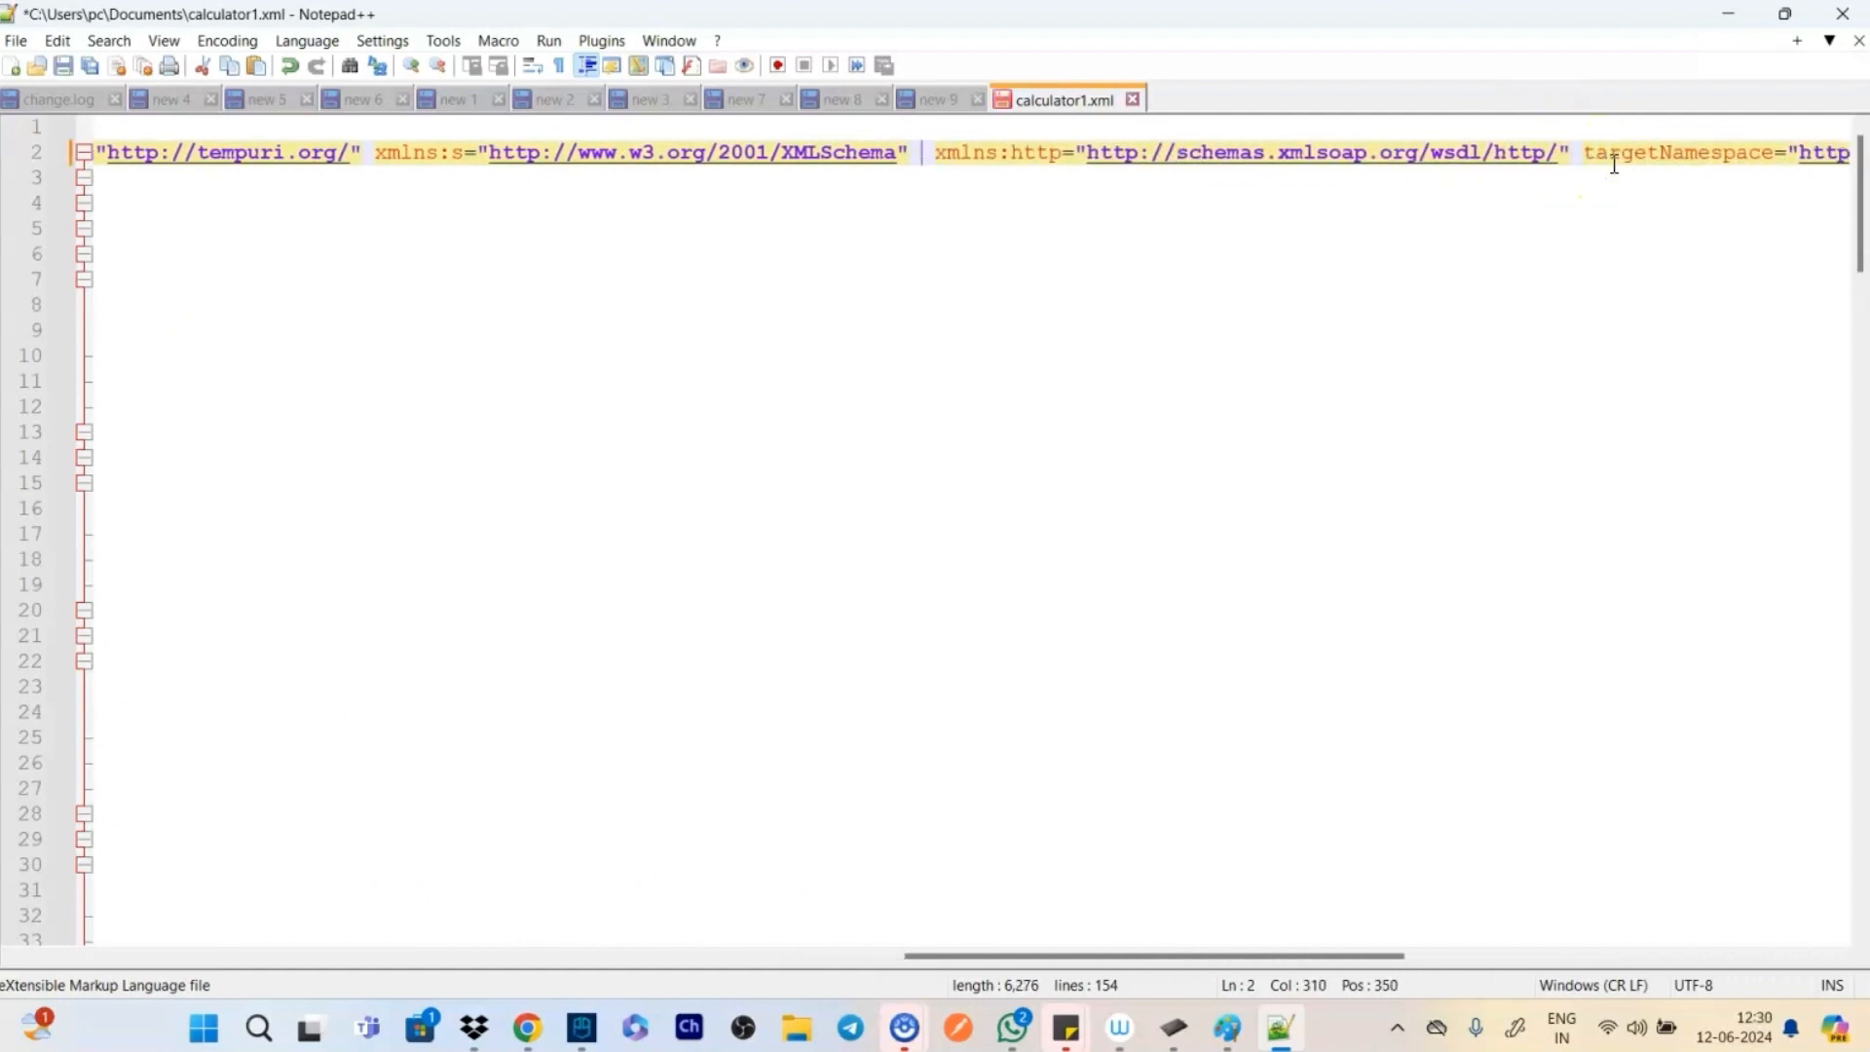
pyautogui.press('Backspace')
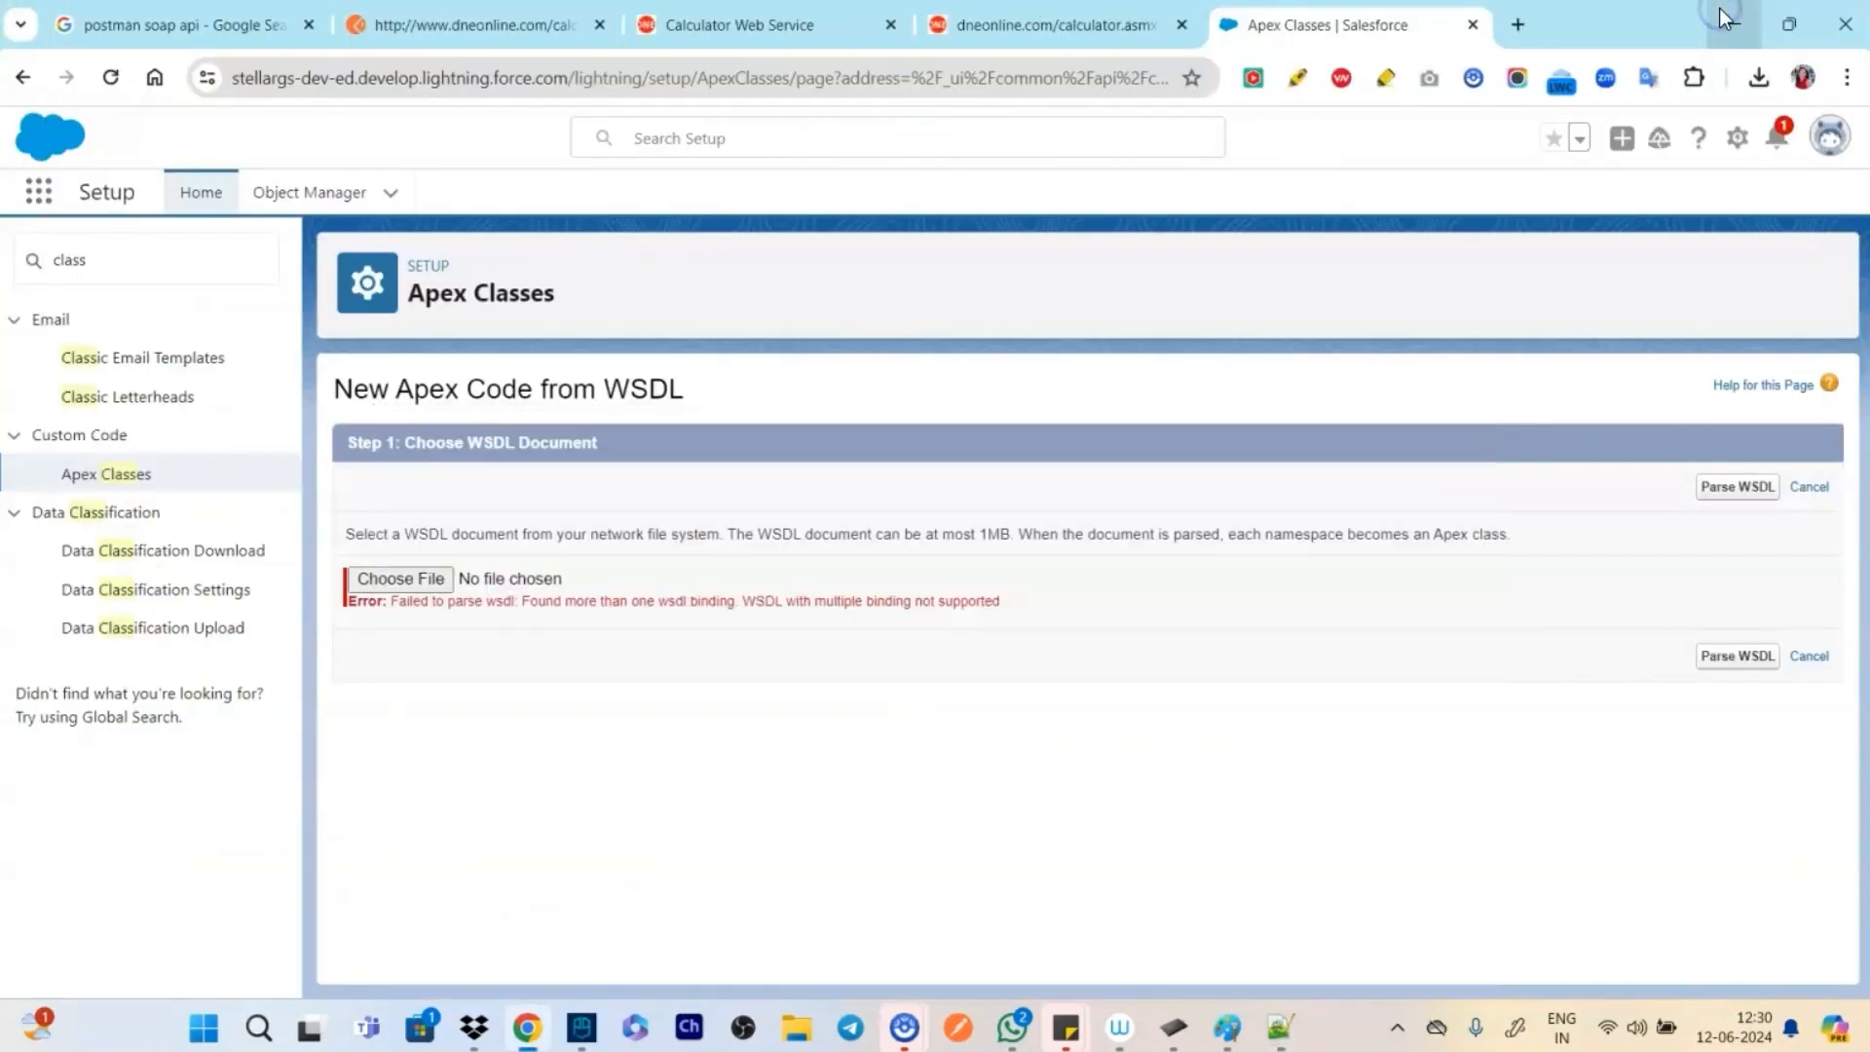
# Upload the edited calculator1.xml and parse the WSDL successfully
pyautogui.click(401, 578)
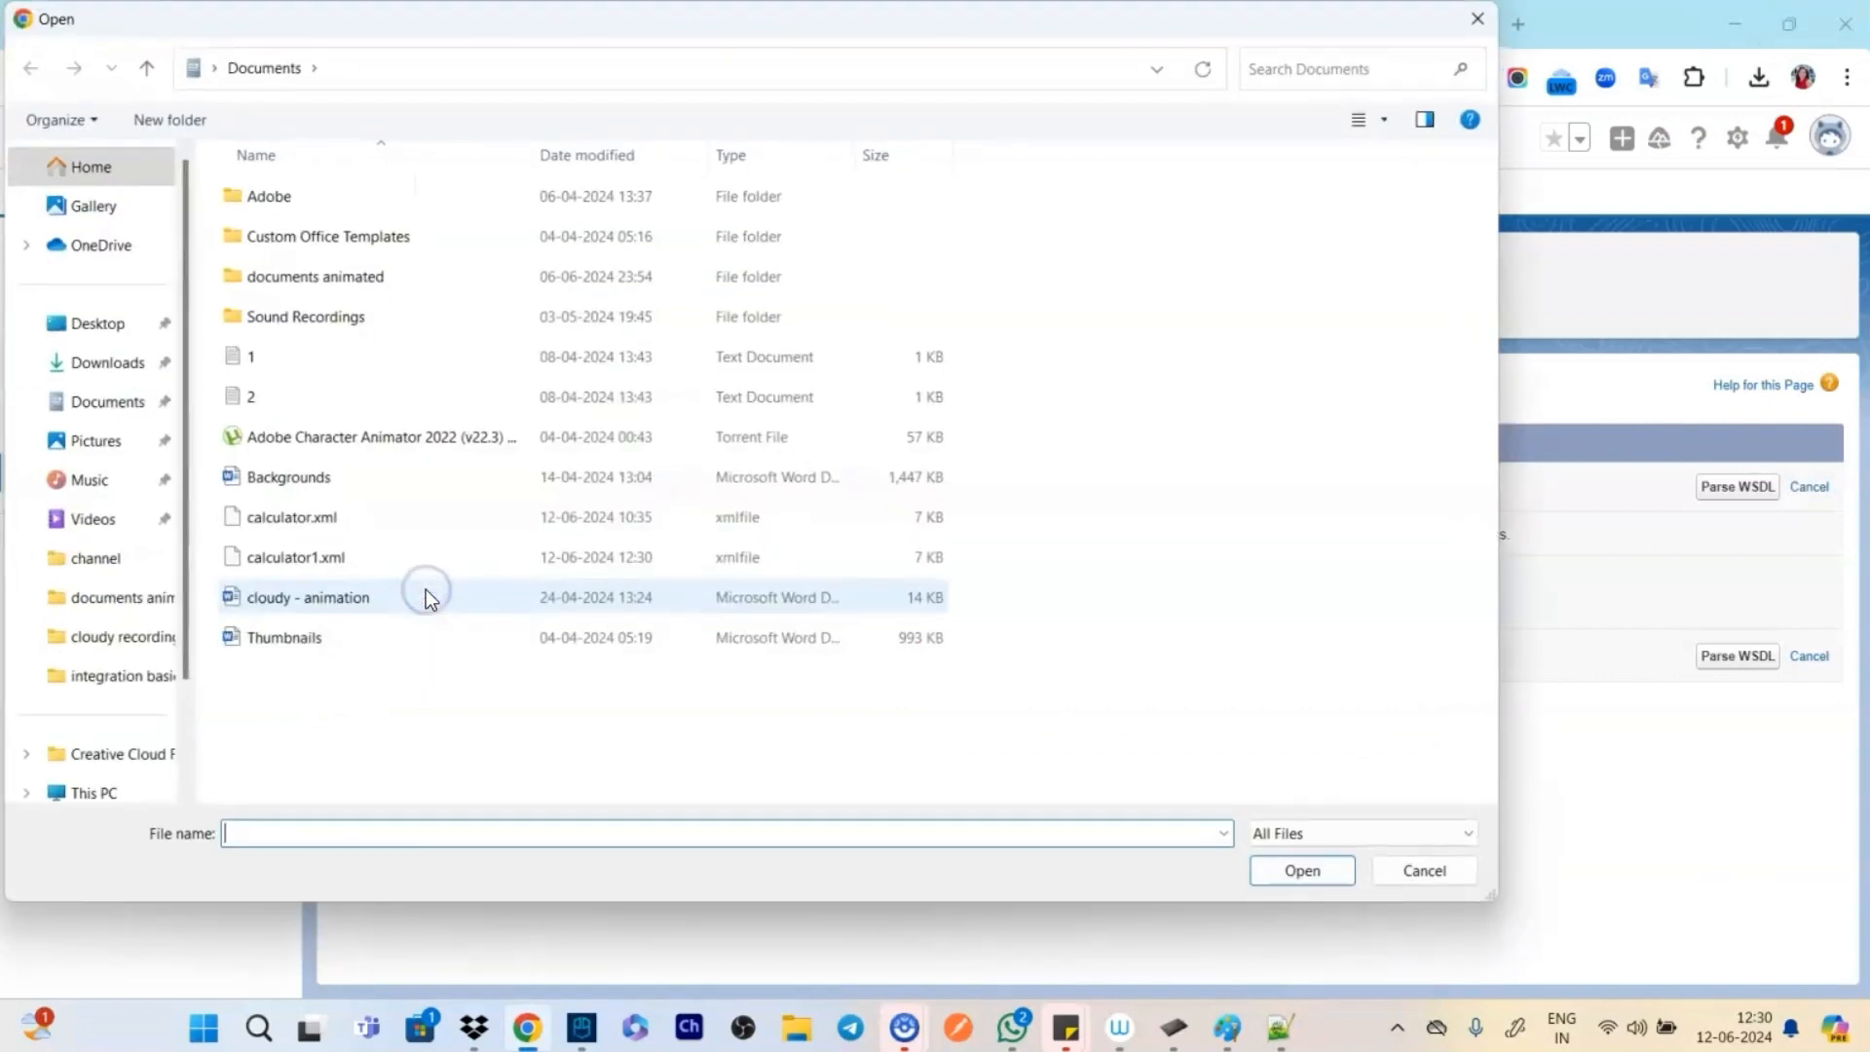
pyautogui.click(294, 557)
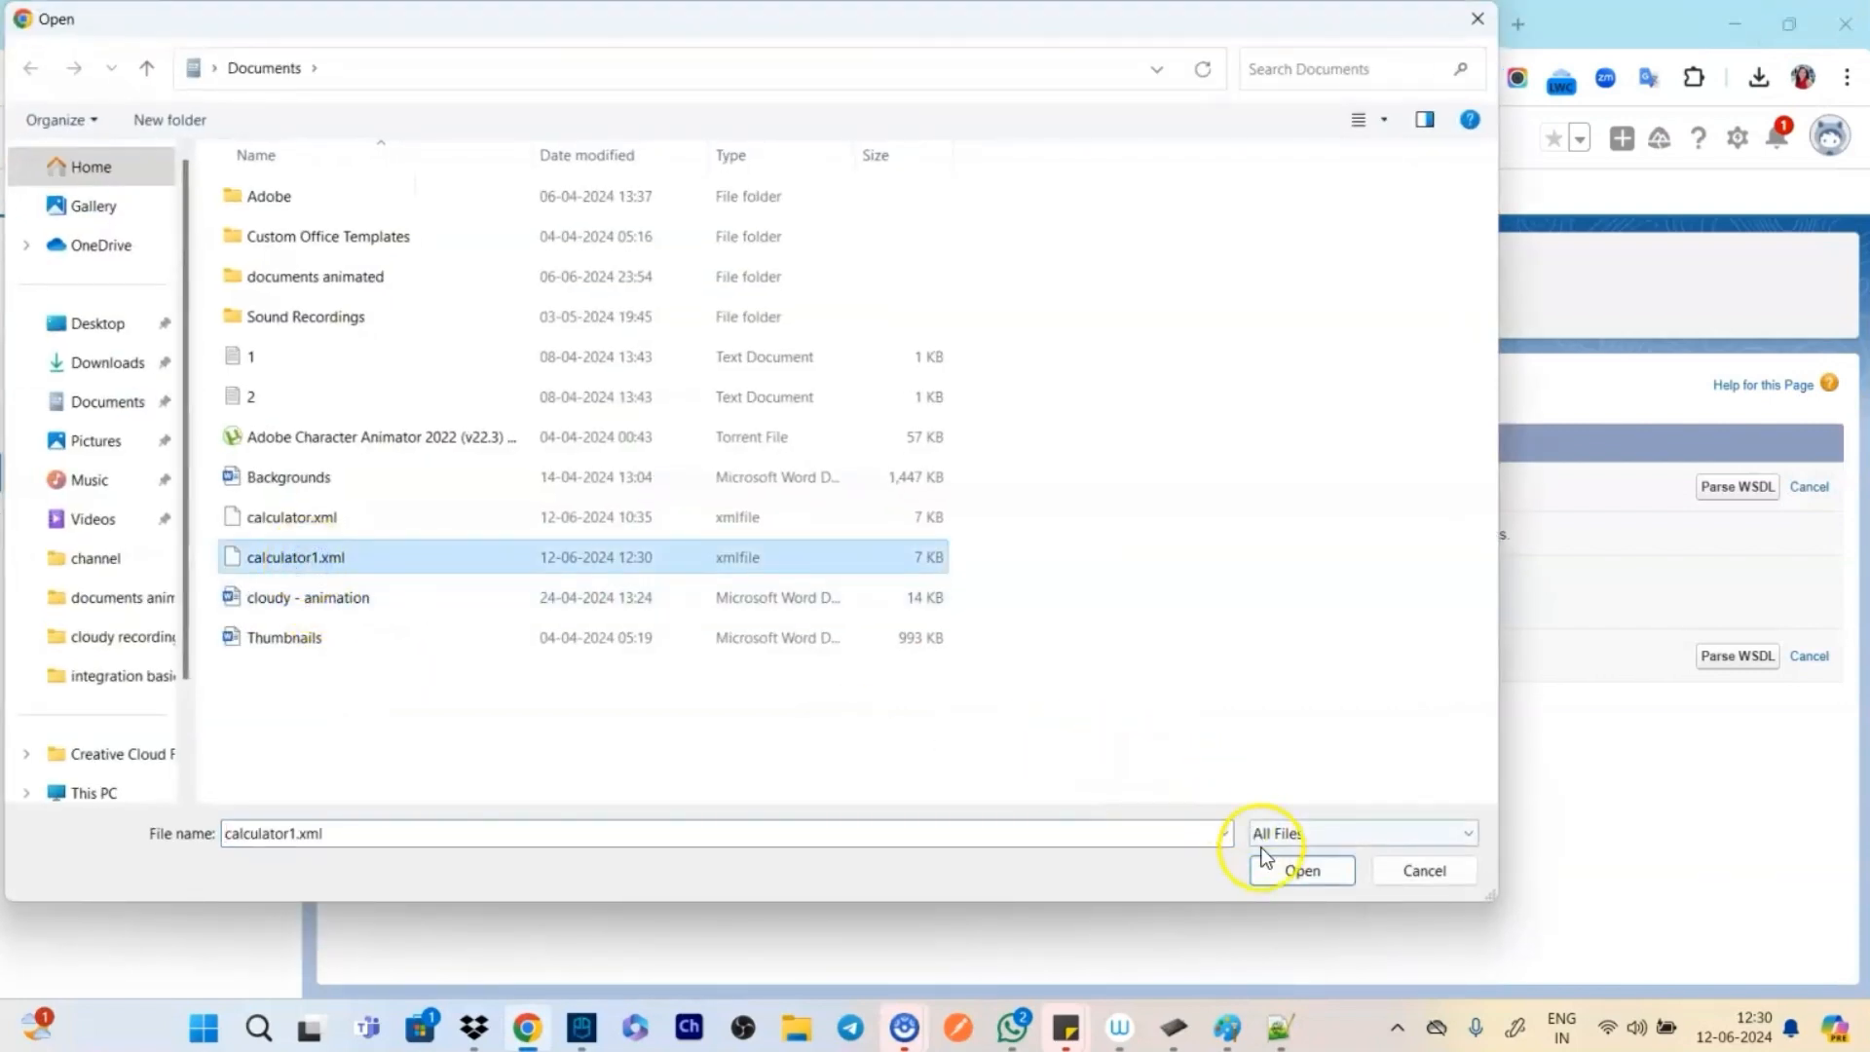
pyautogui.click(1301, 870)
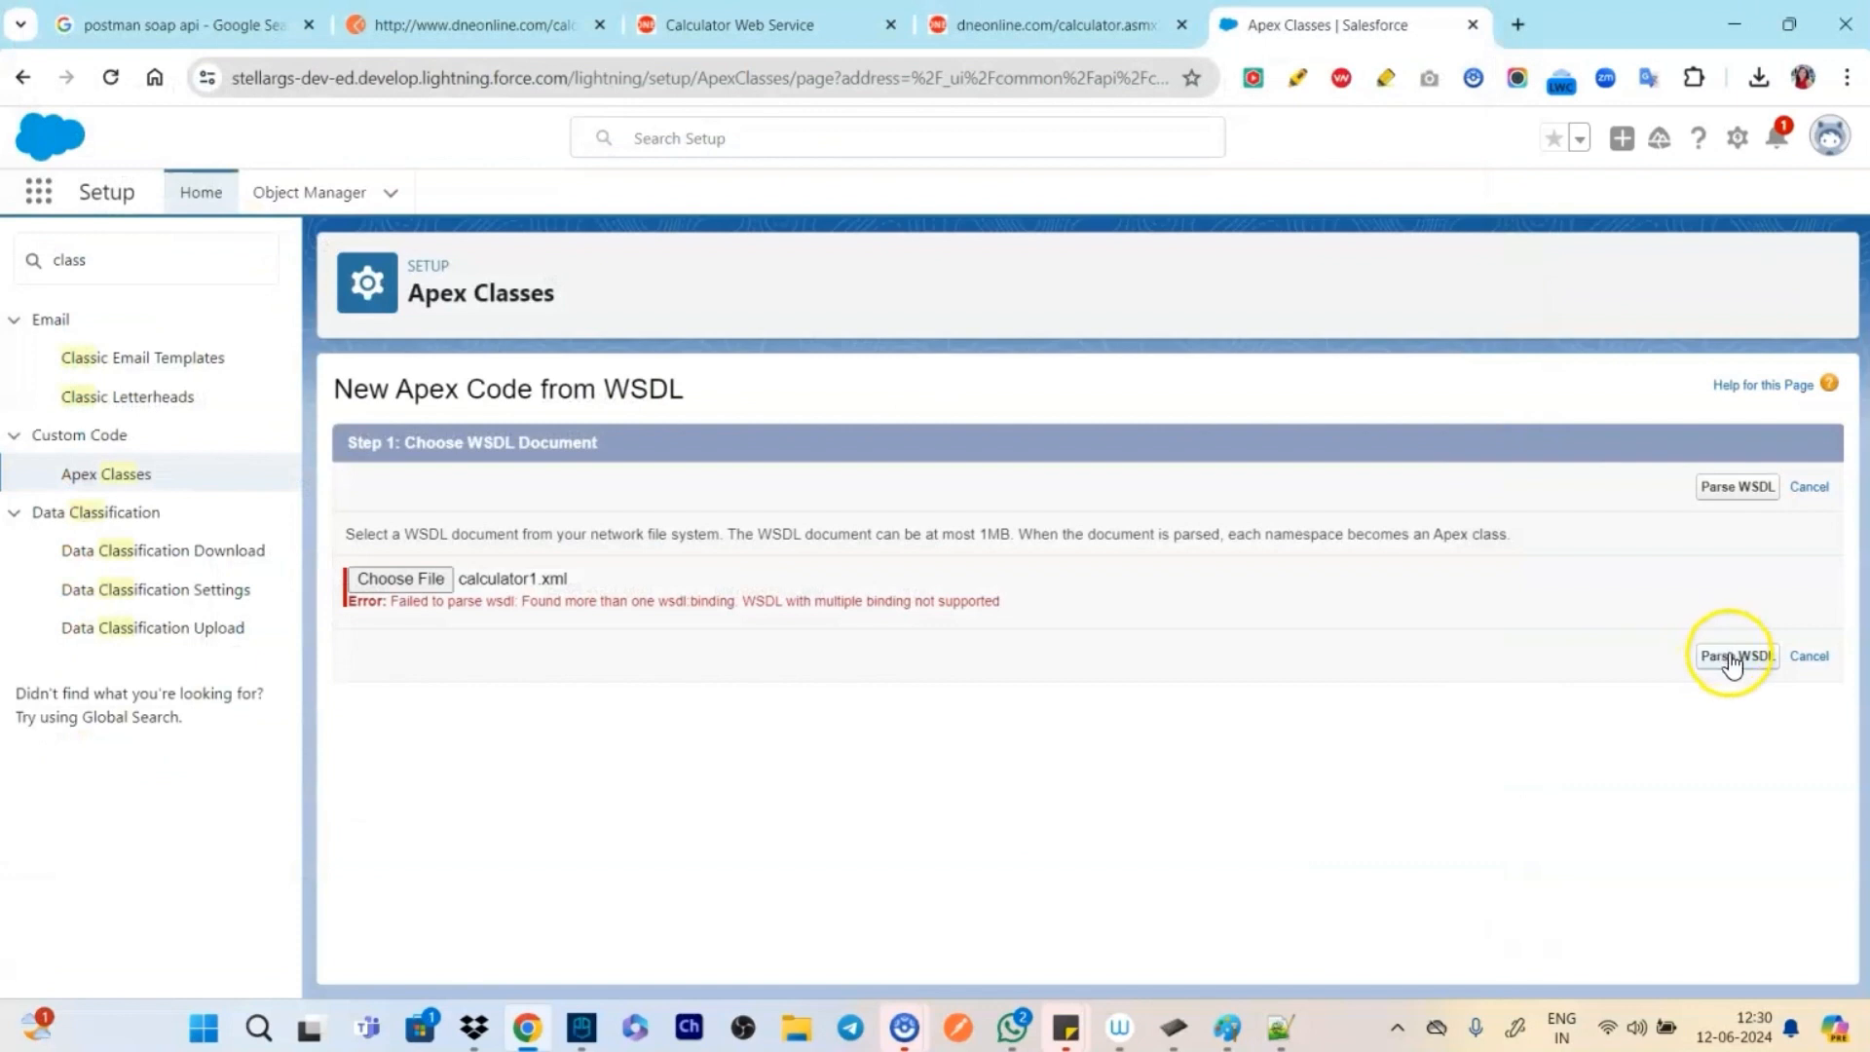
pyautogui.click(1736, 656)
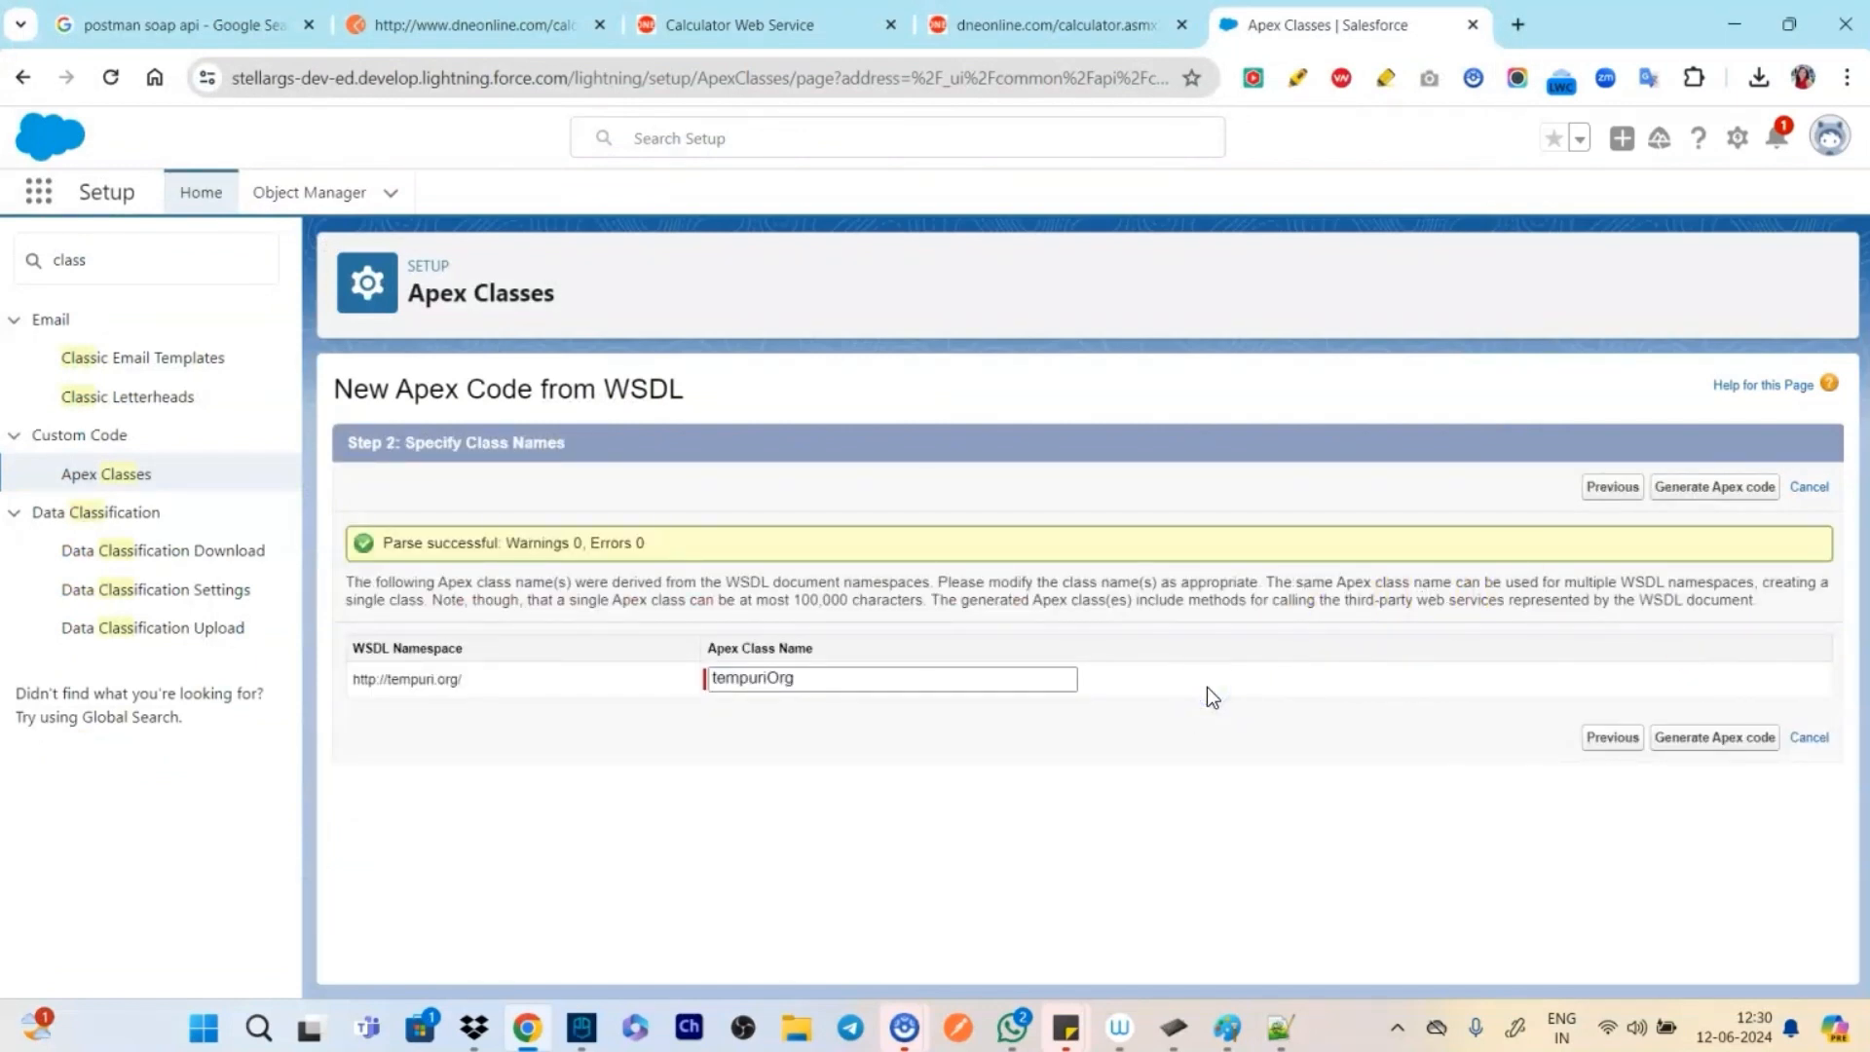
# Rename the tempuri.org Apex class from tempuriOrg to CalculatorService
pyautogui.click(852, 678)
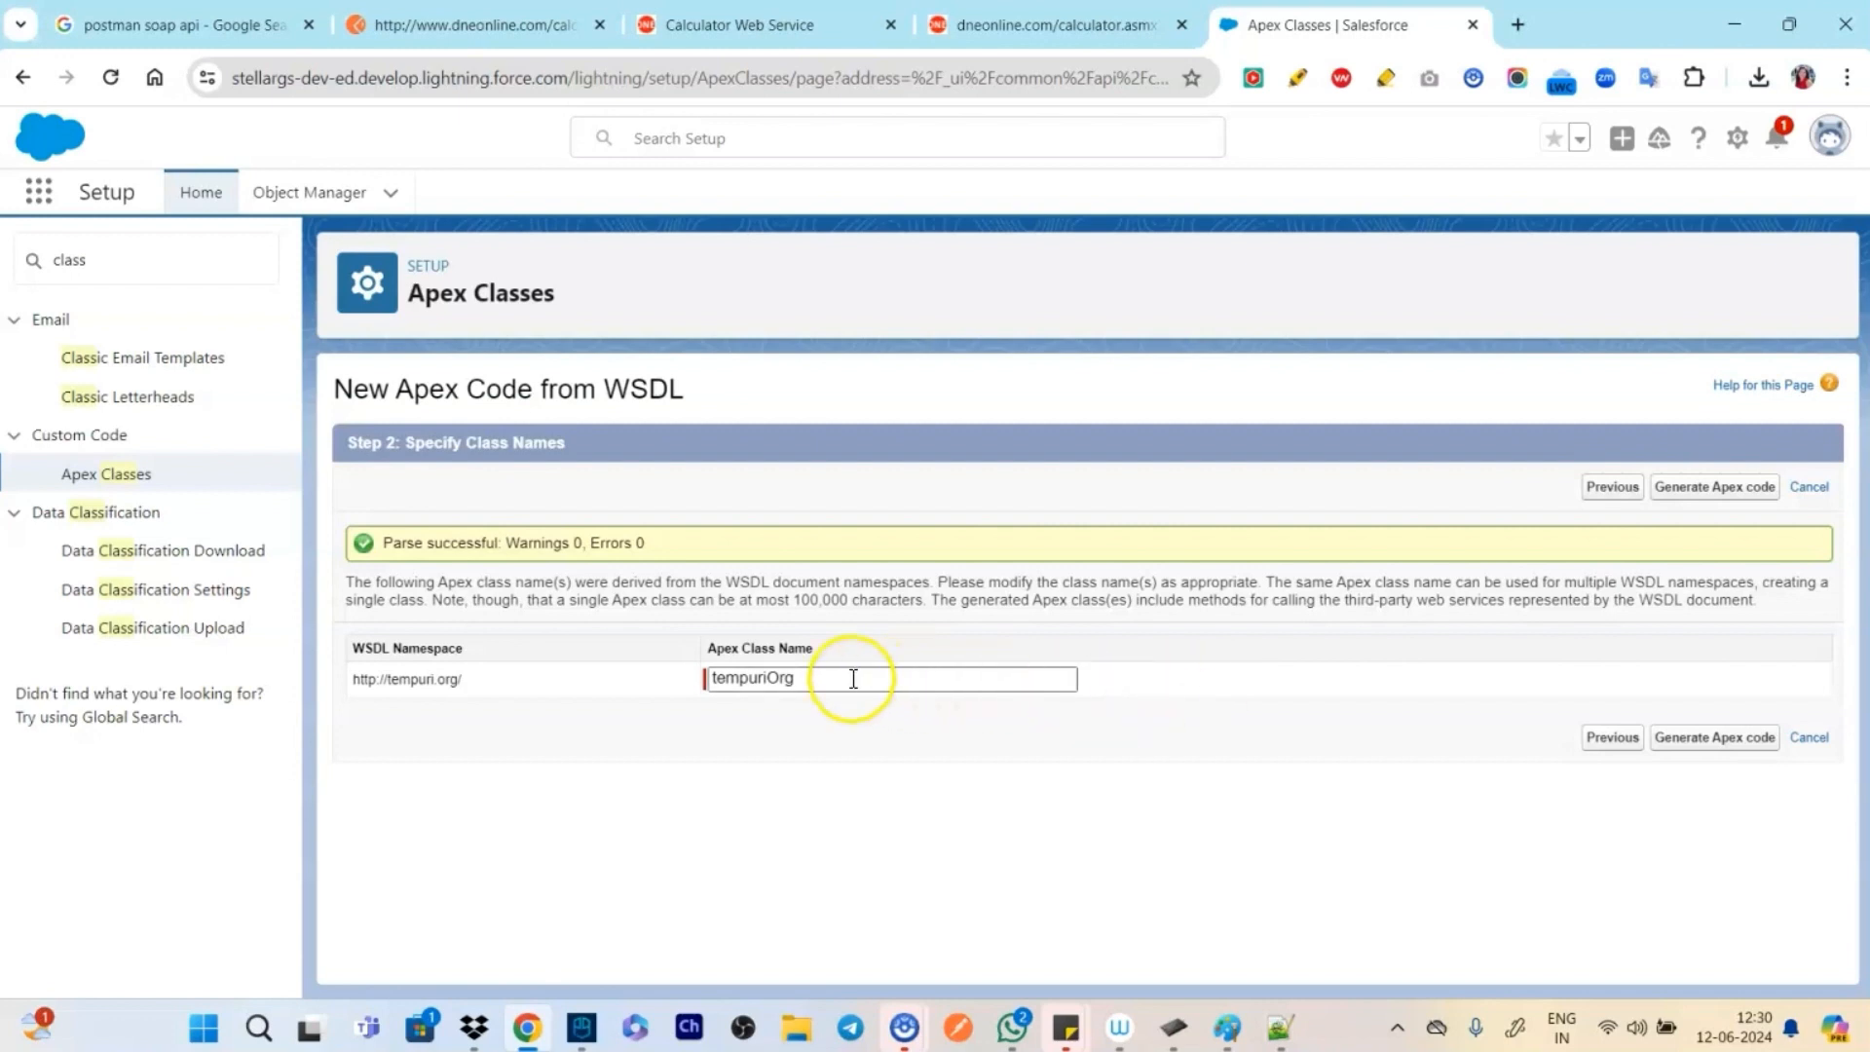
pyautogui.press('ctrl+a')
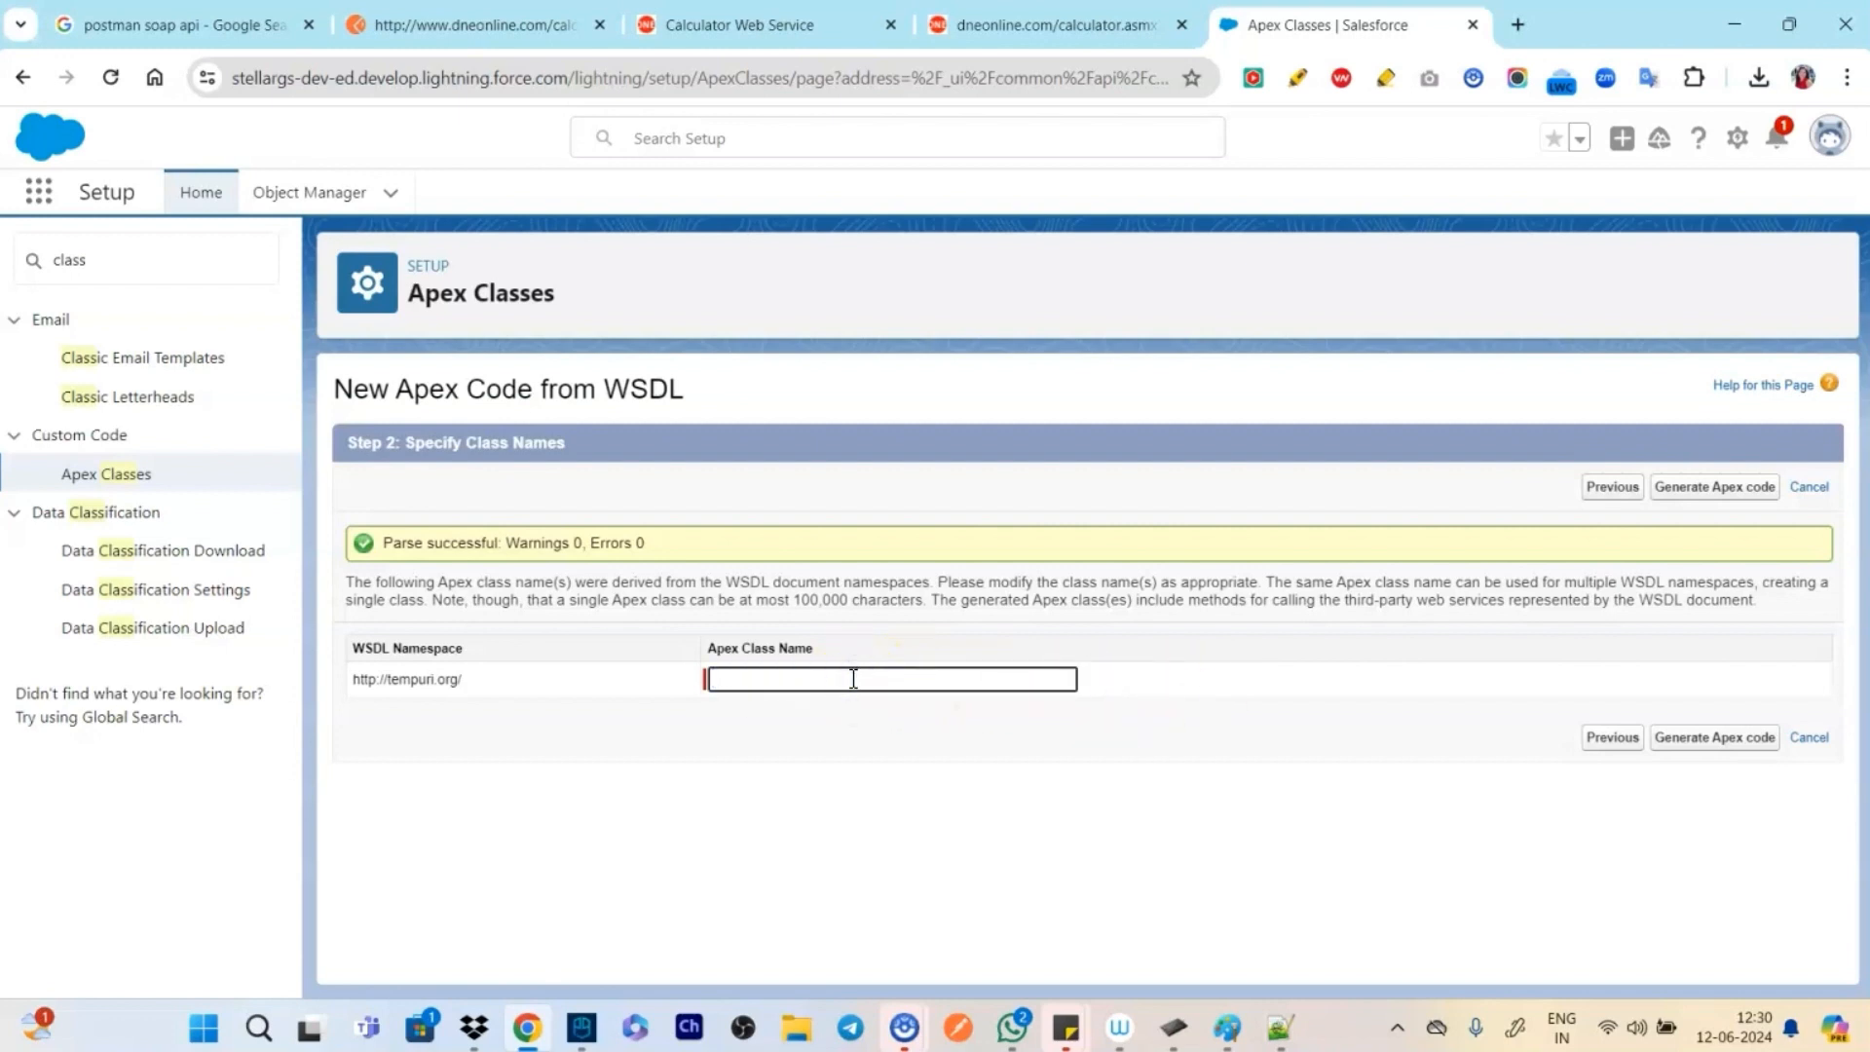
pyautogui.write('CalculatorServic')
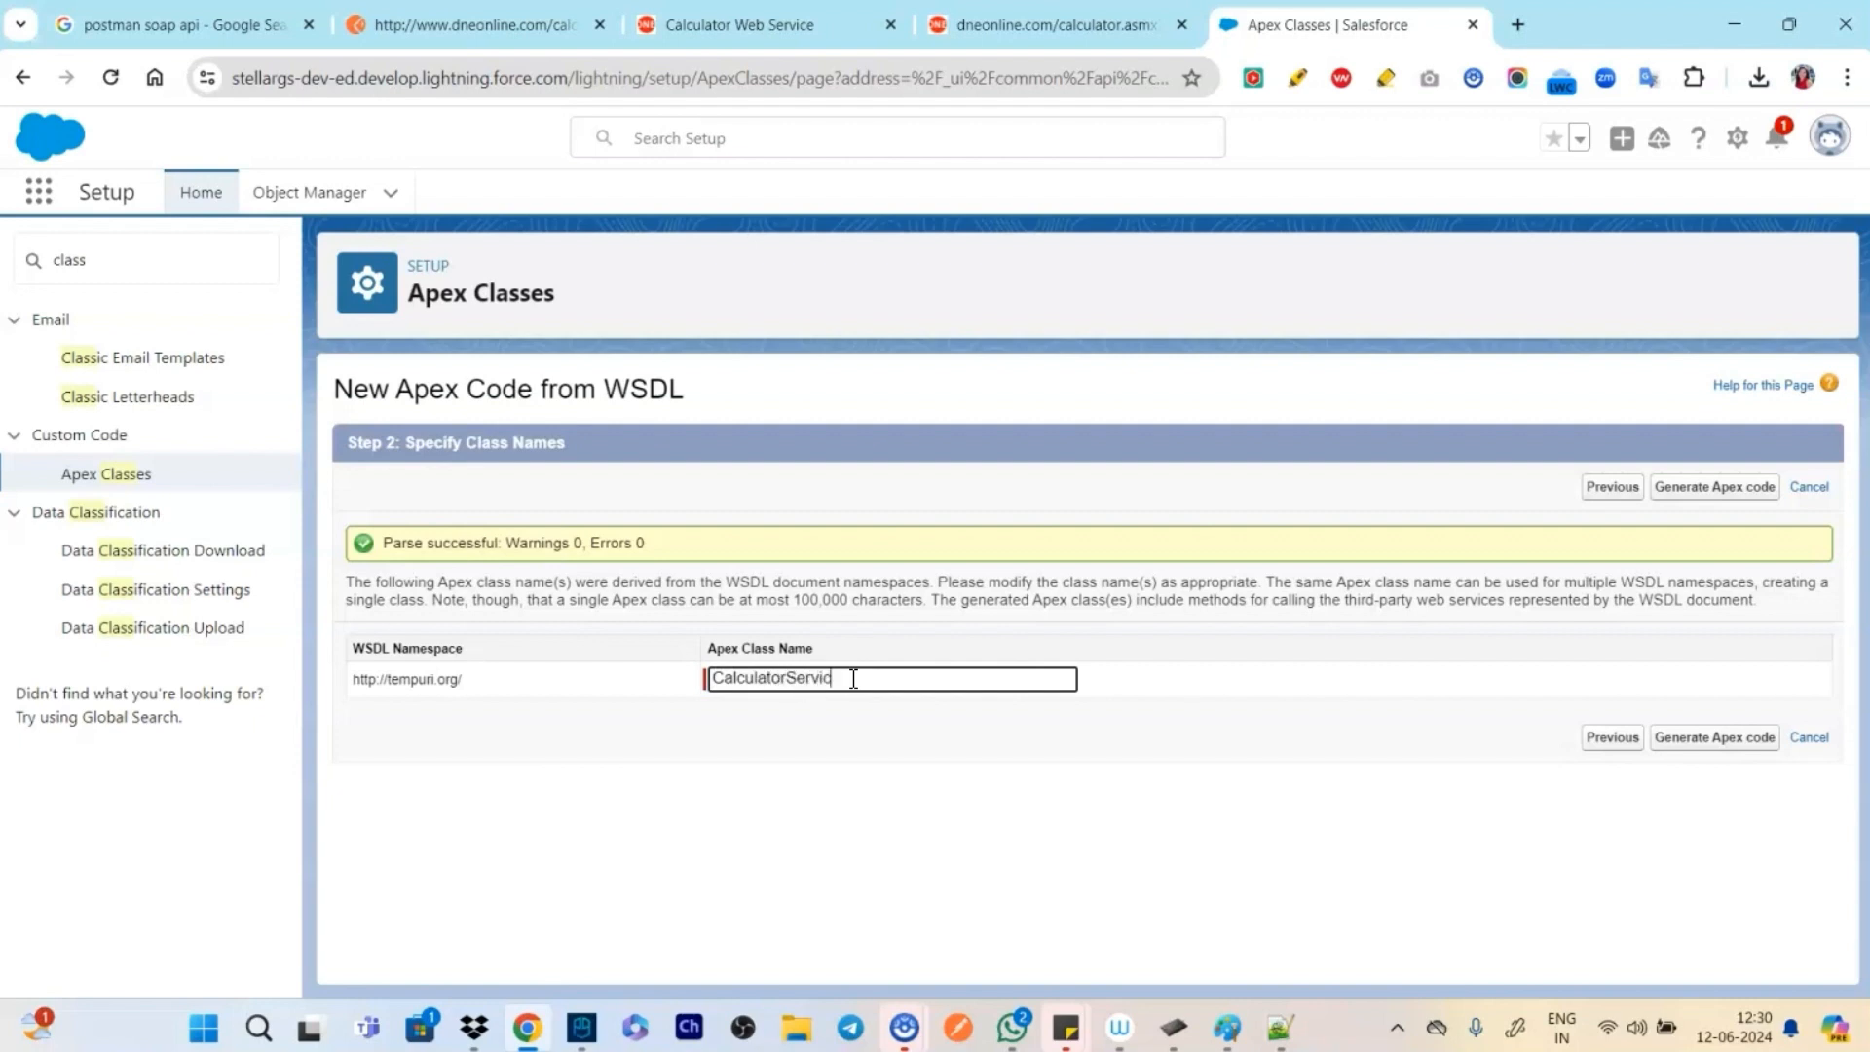
pyautogui.write('e')
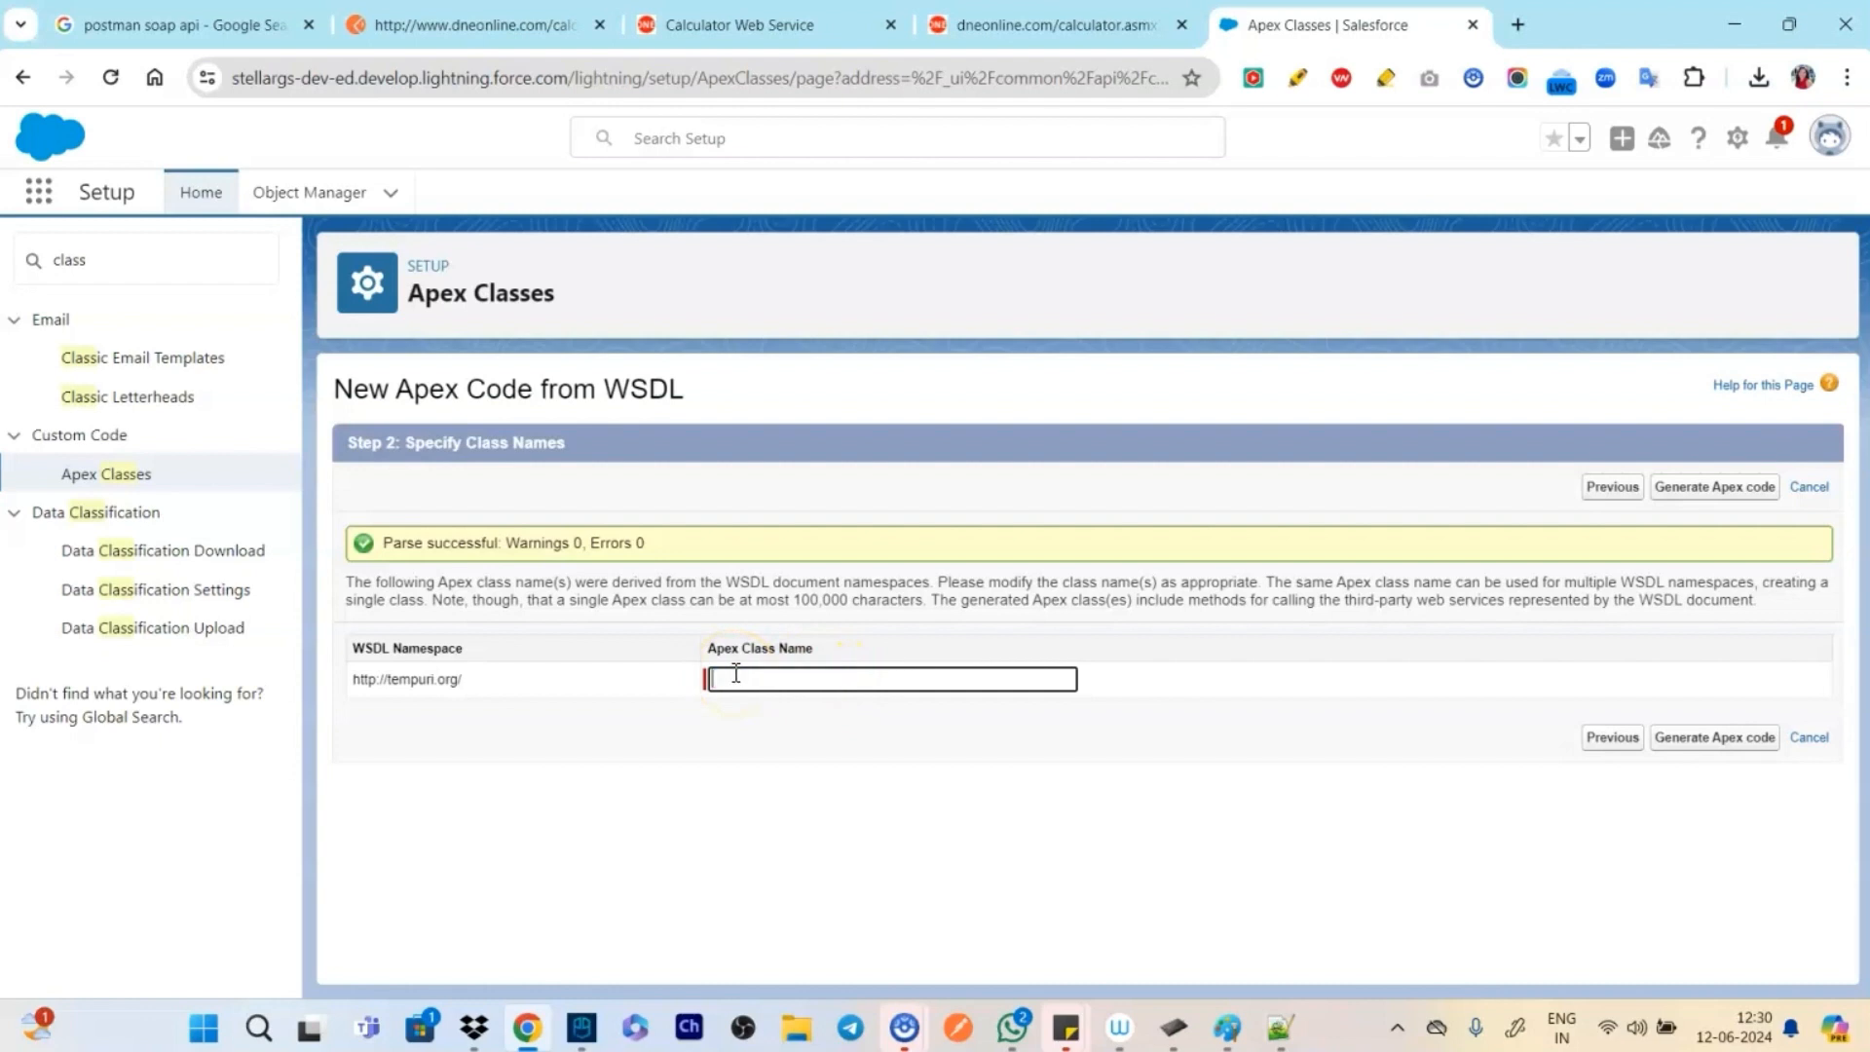
pyautogui.write('CalculatorService')
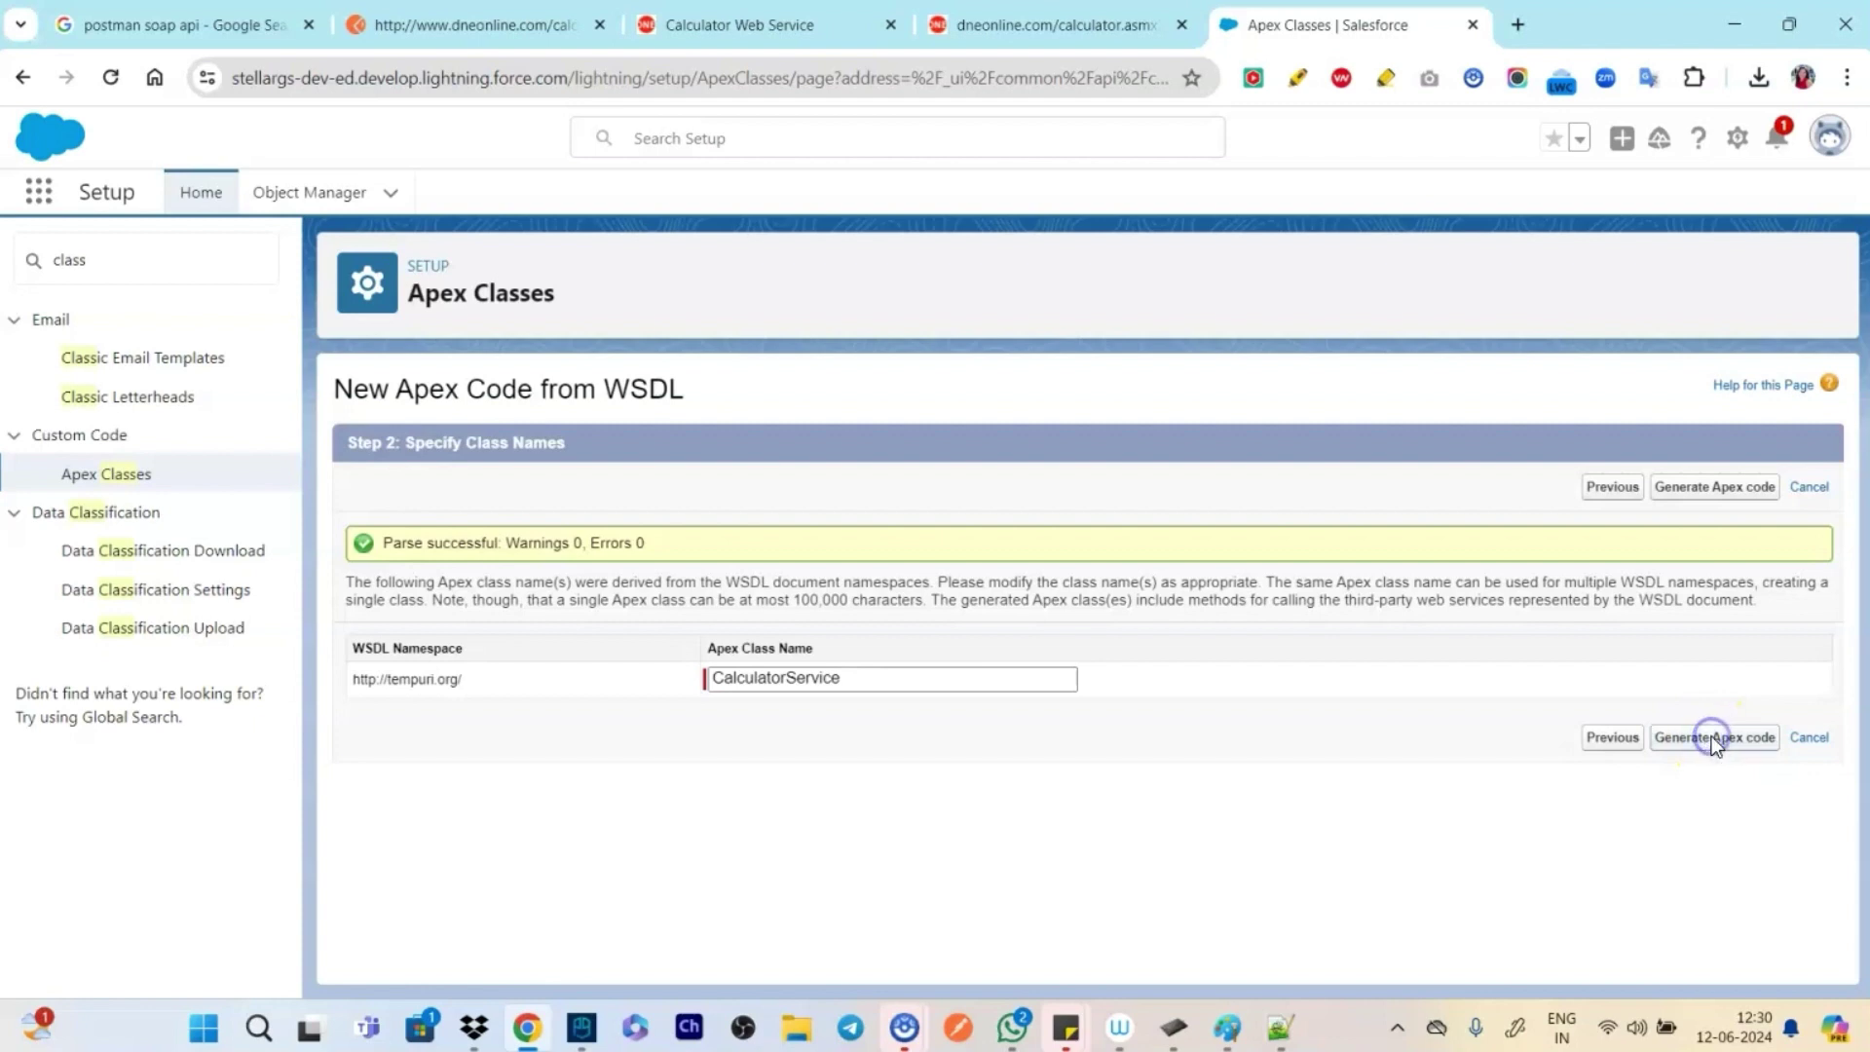
# Generate the CalculatorService Apex classes and launch the Developer Console from the gear menu
pyautogui.click(1714, 737)
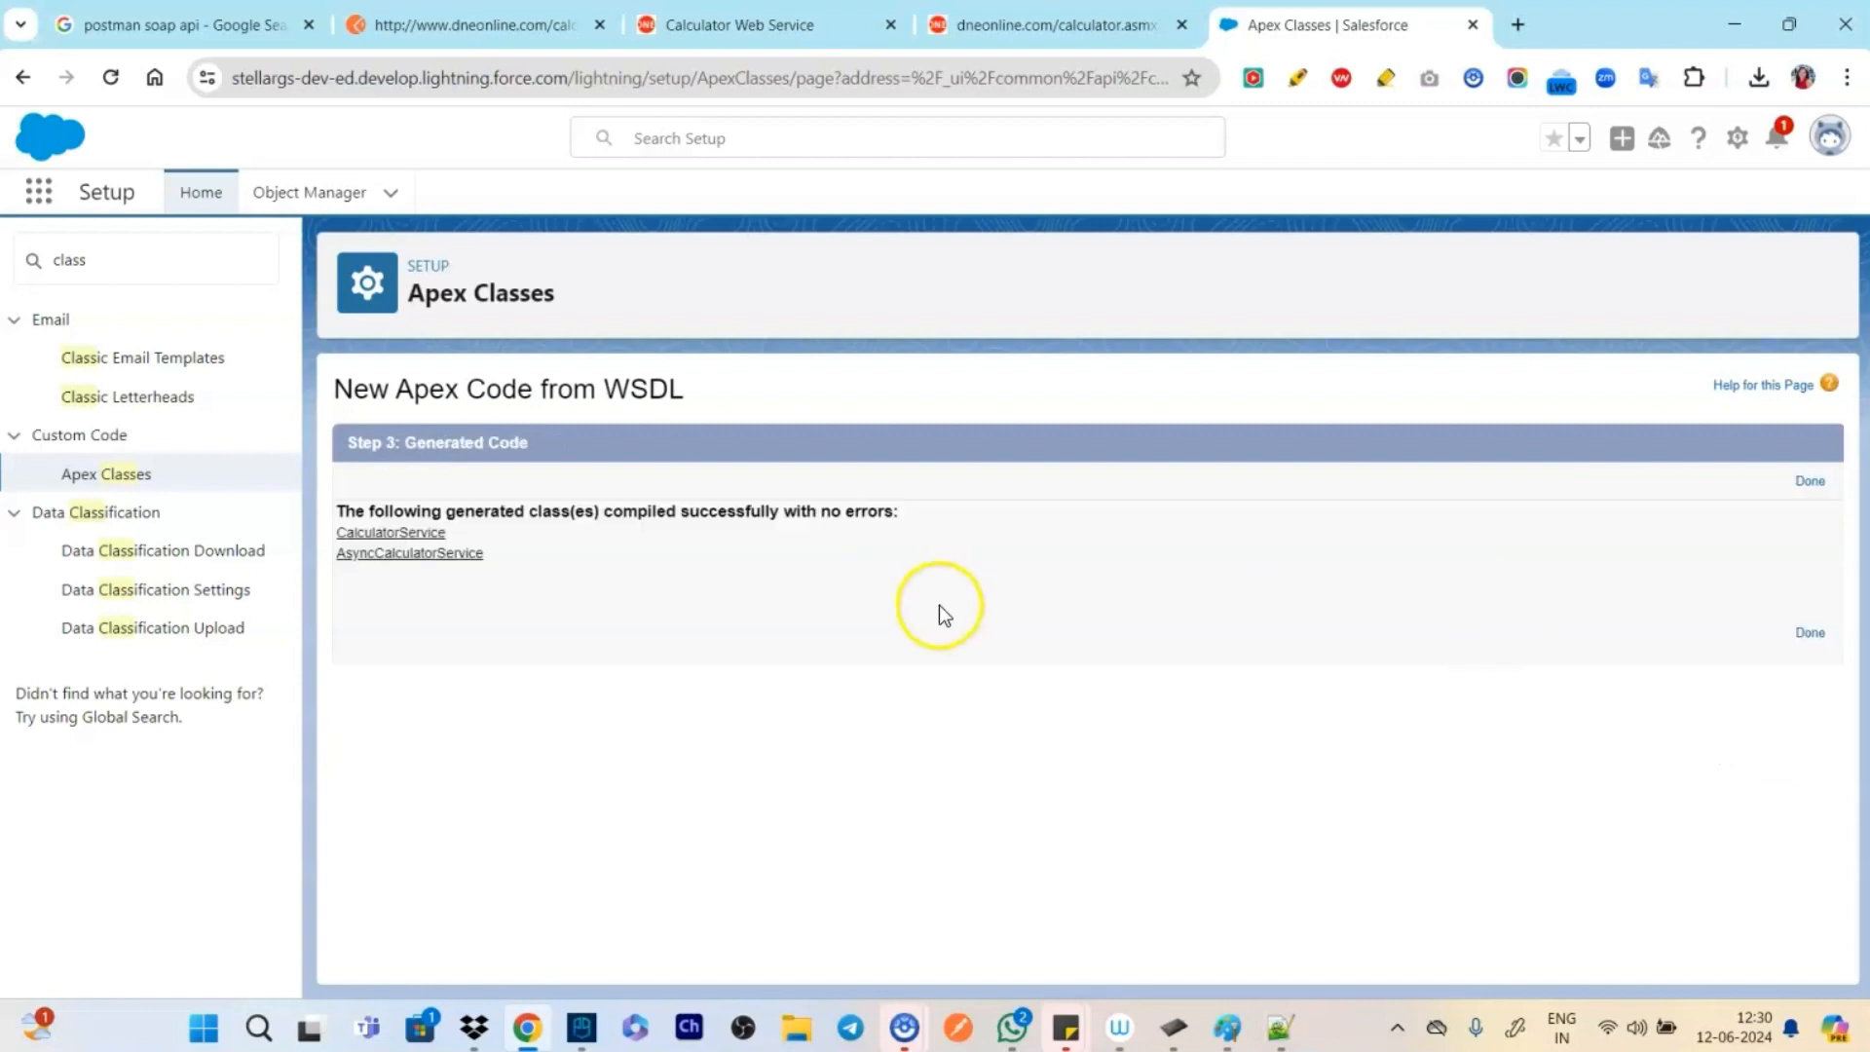
pyautogui.moveTo(498, 549)
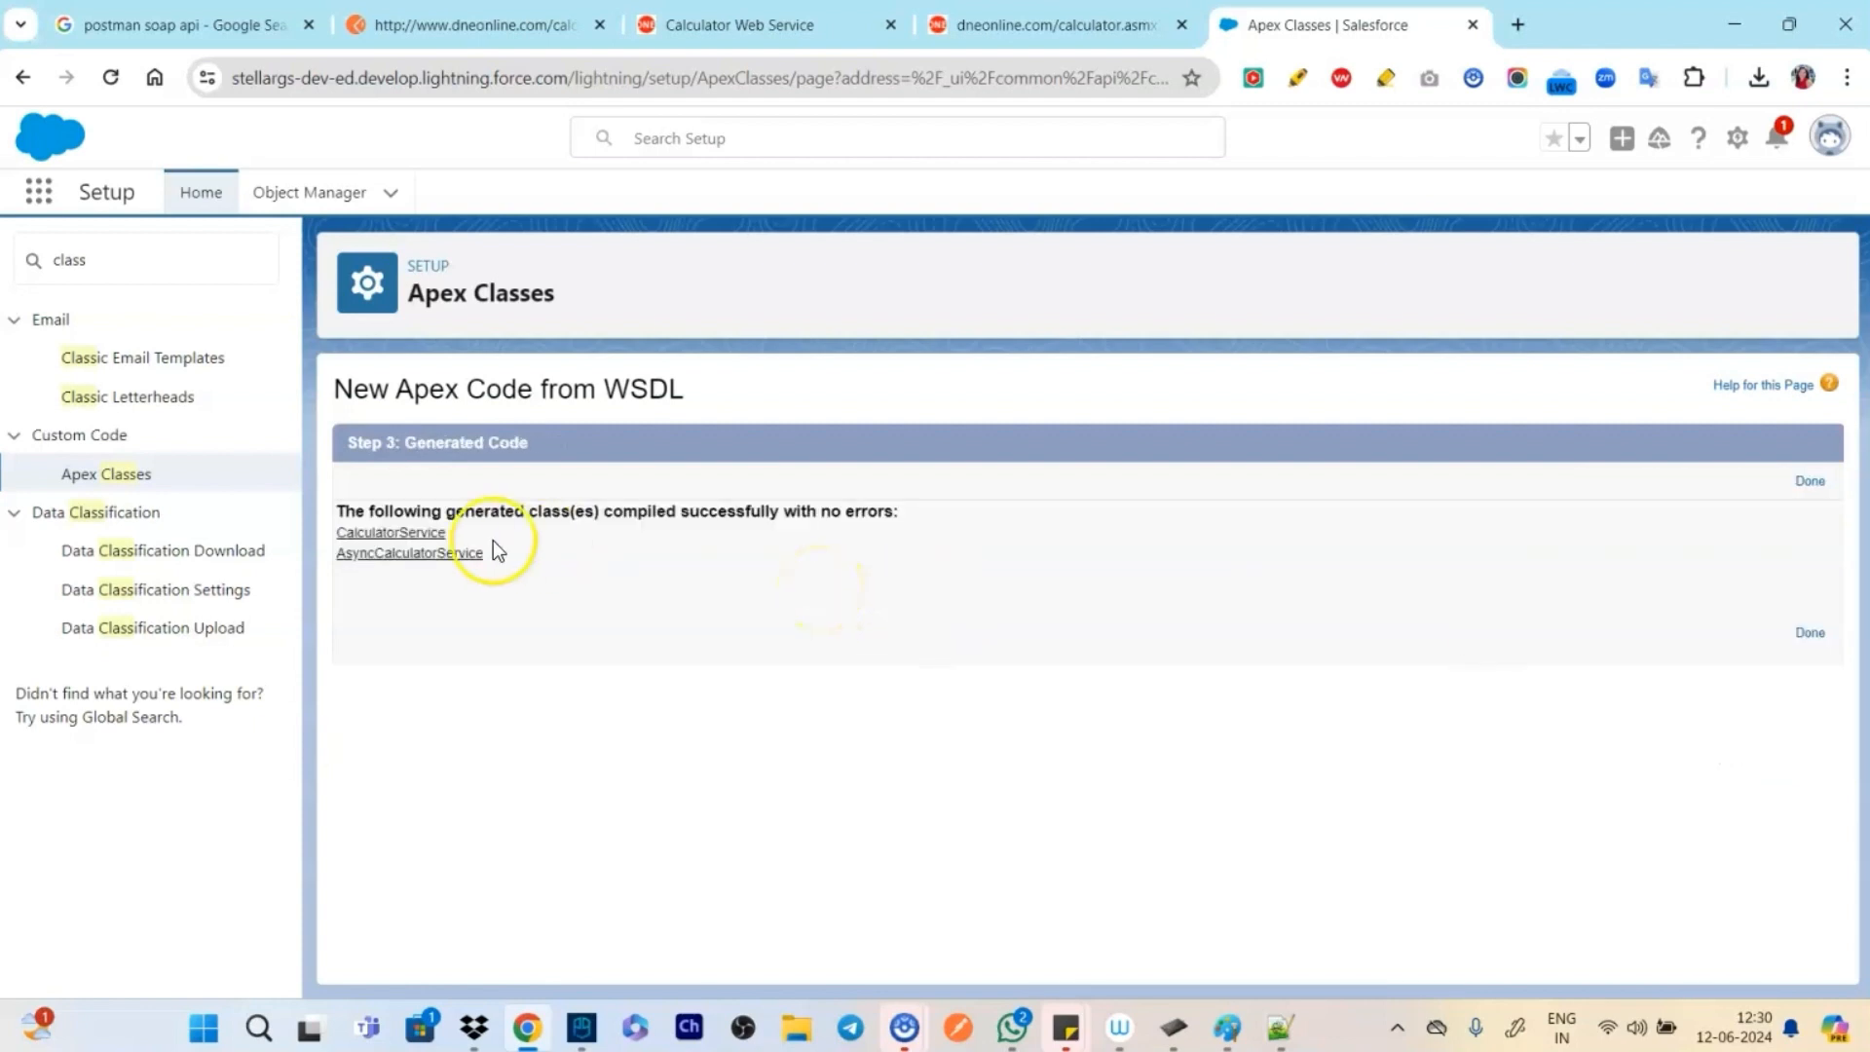
pyautogui.moveTo(808, 453)
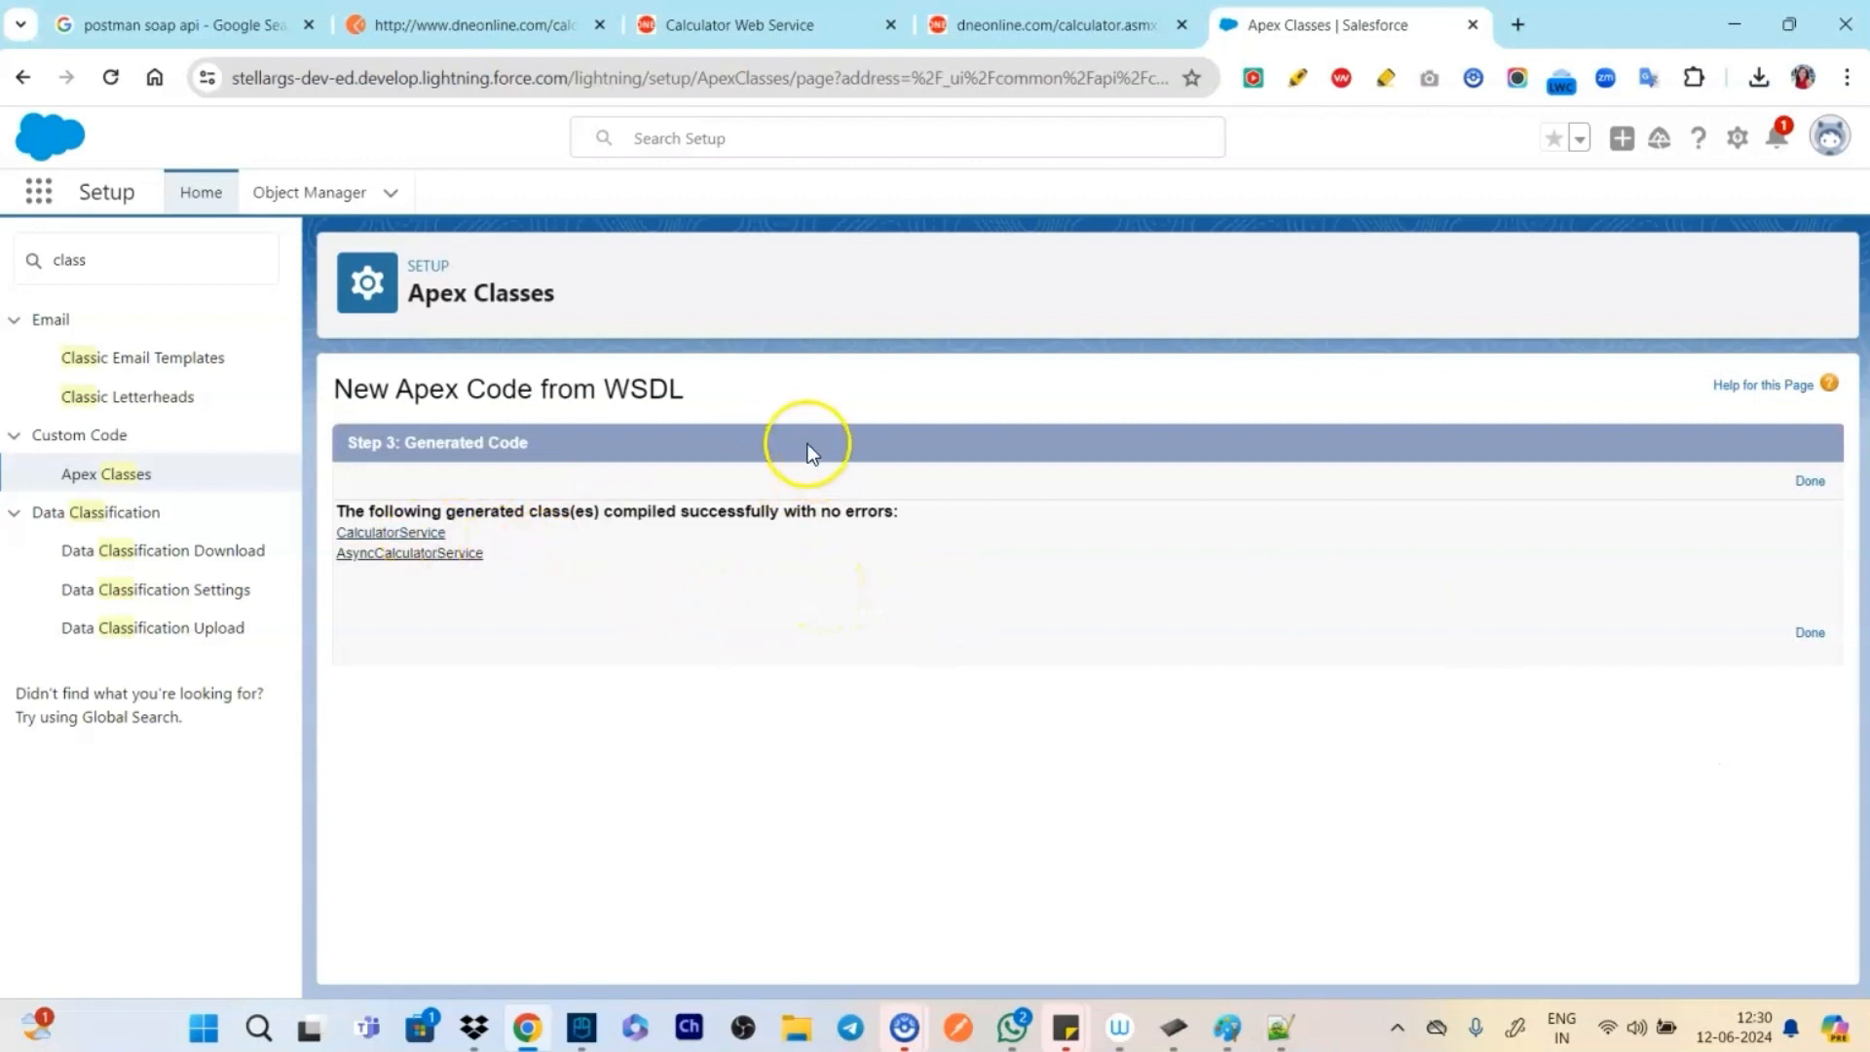
pyautogui.click(1737, 138)
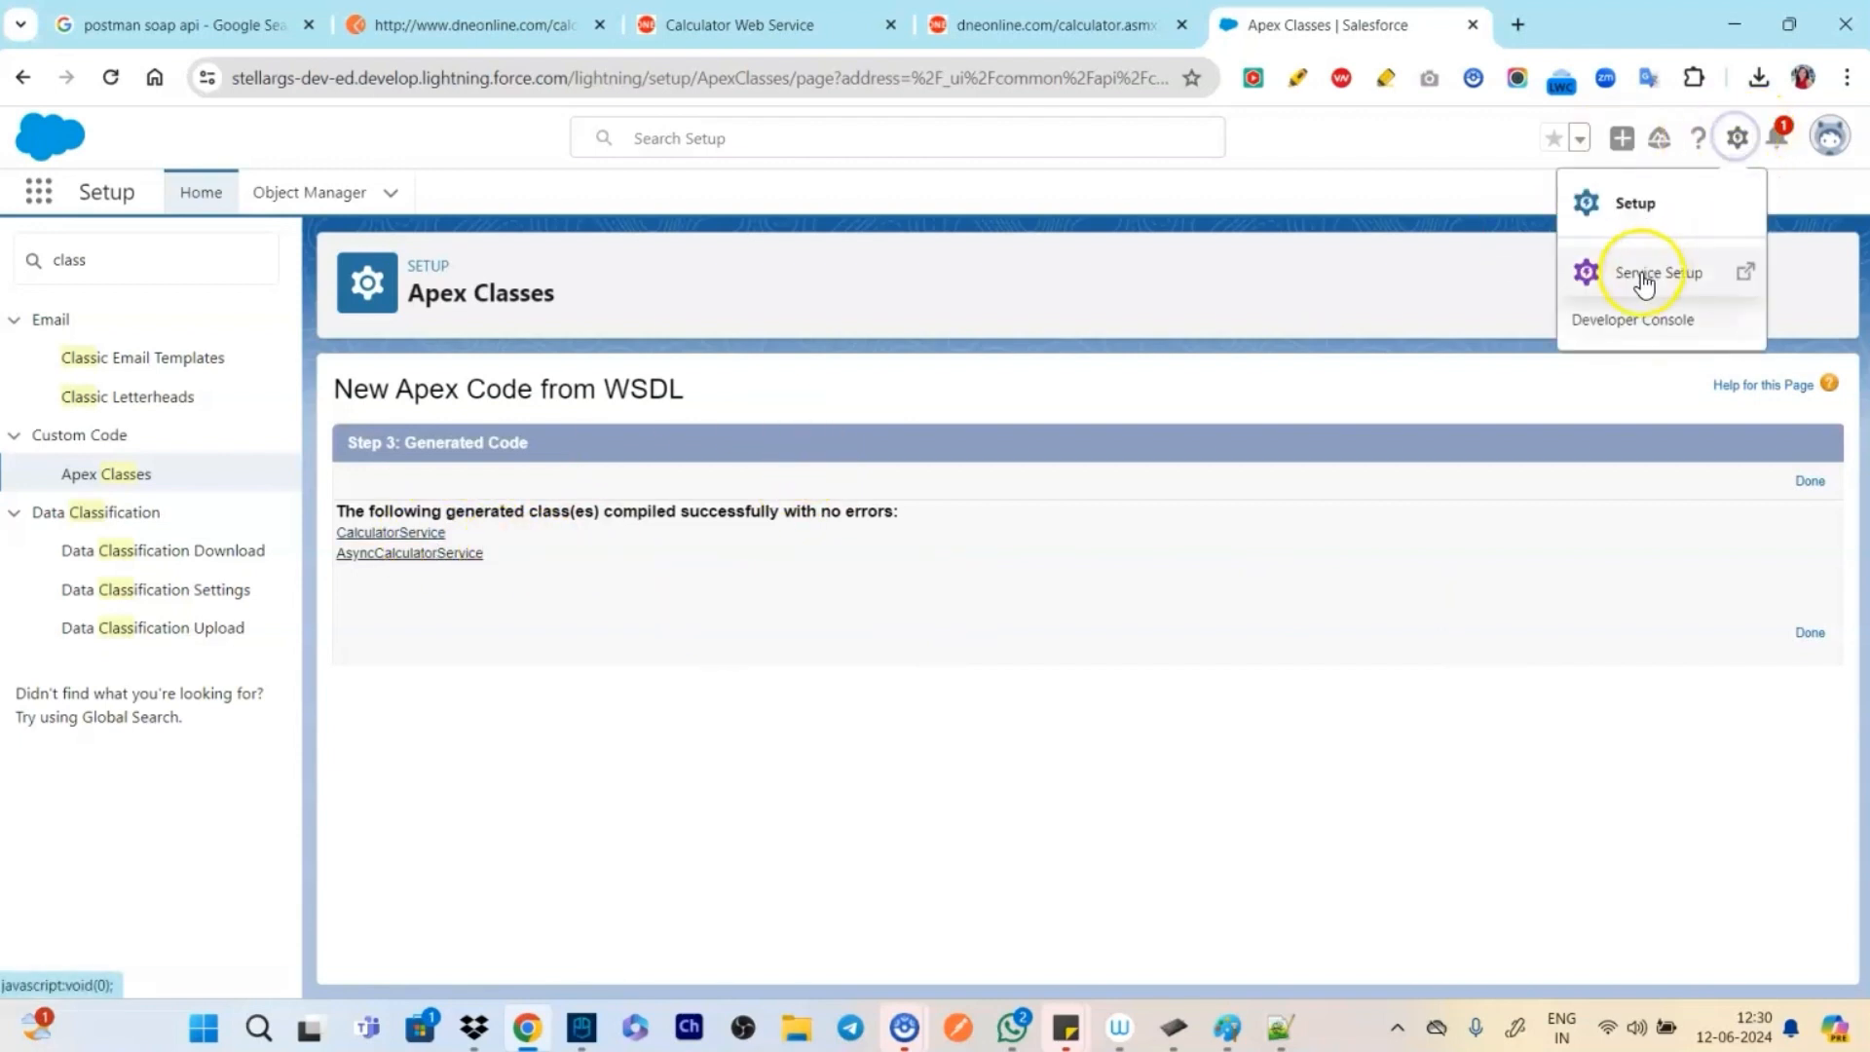
pyautogui.moveTo(1632, 320)
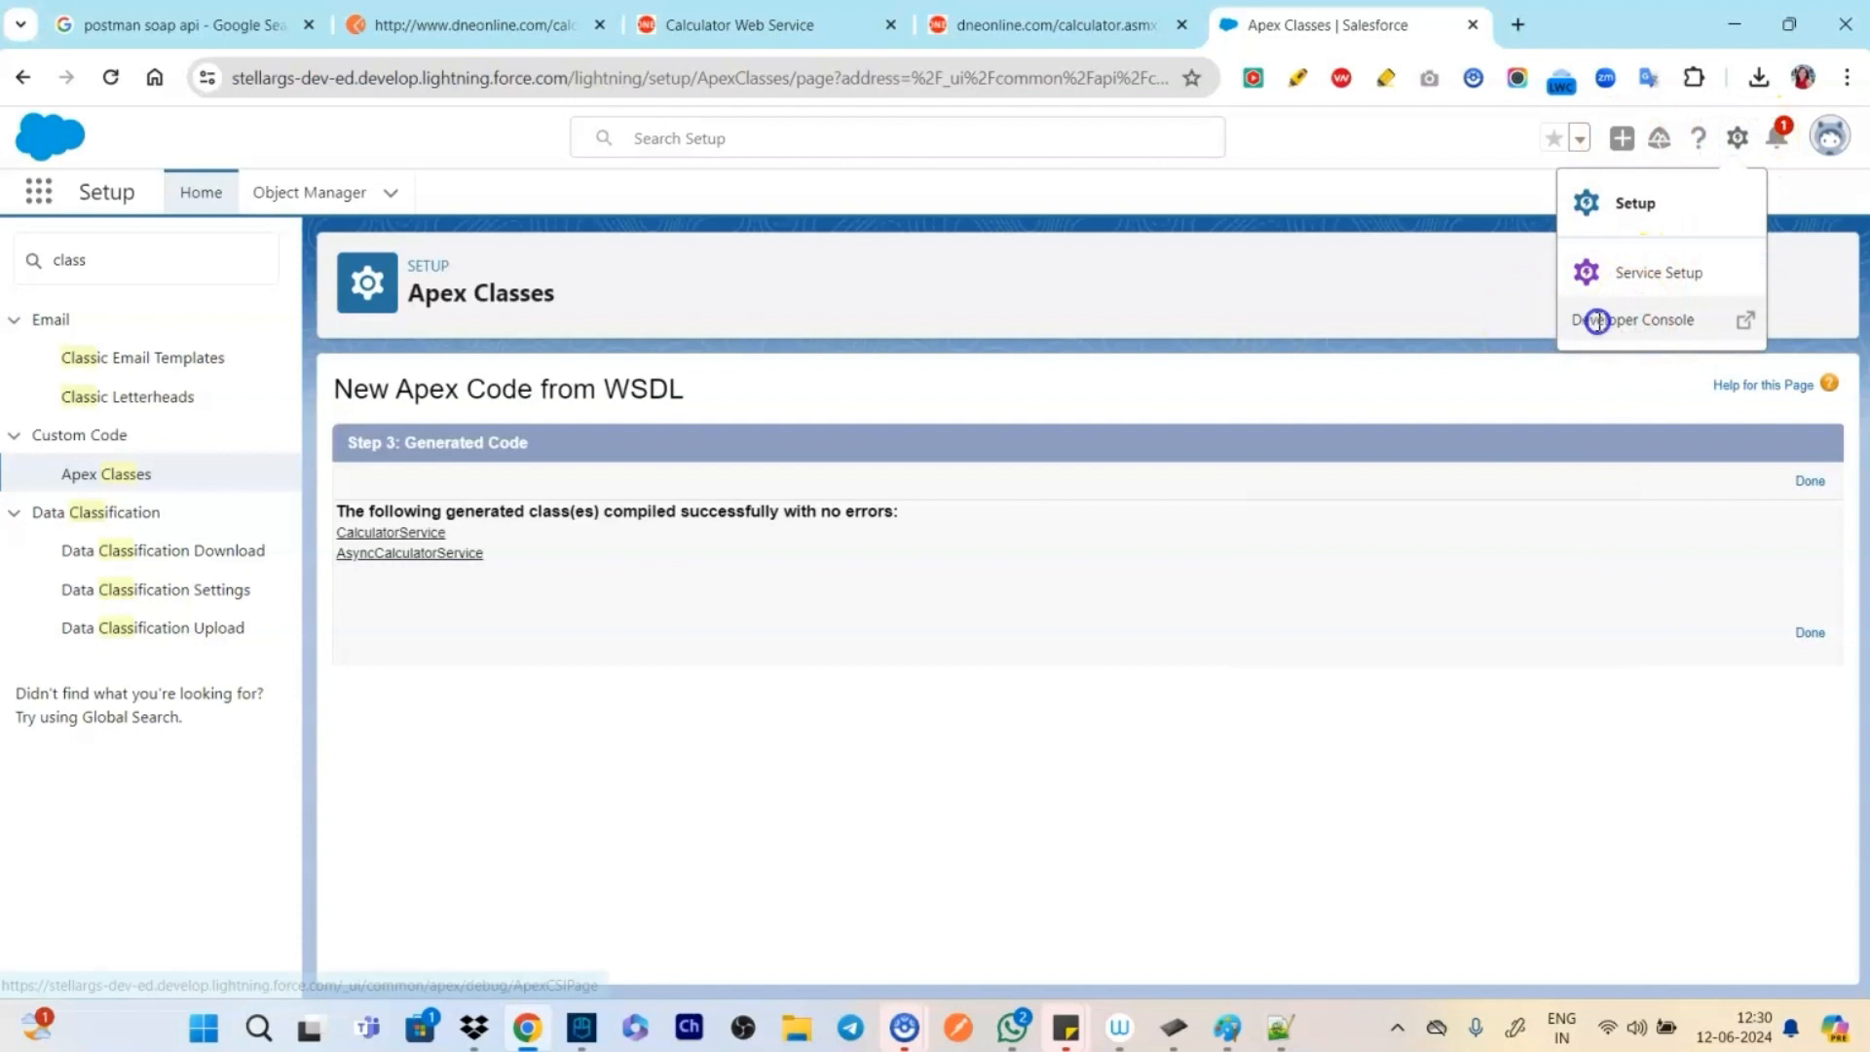
pyautogui.moveTo(1500, 334)
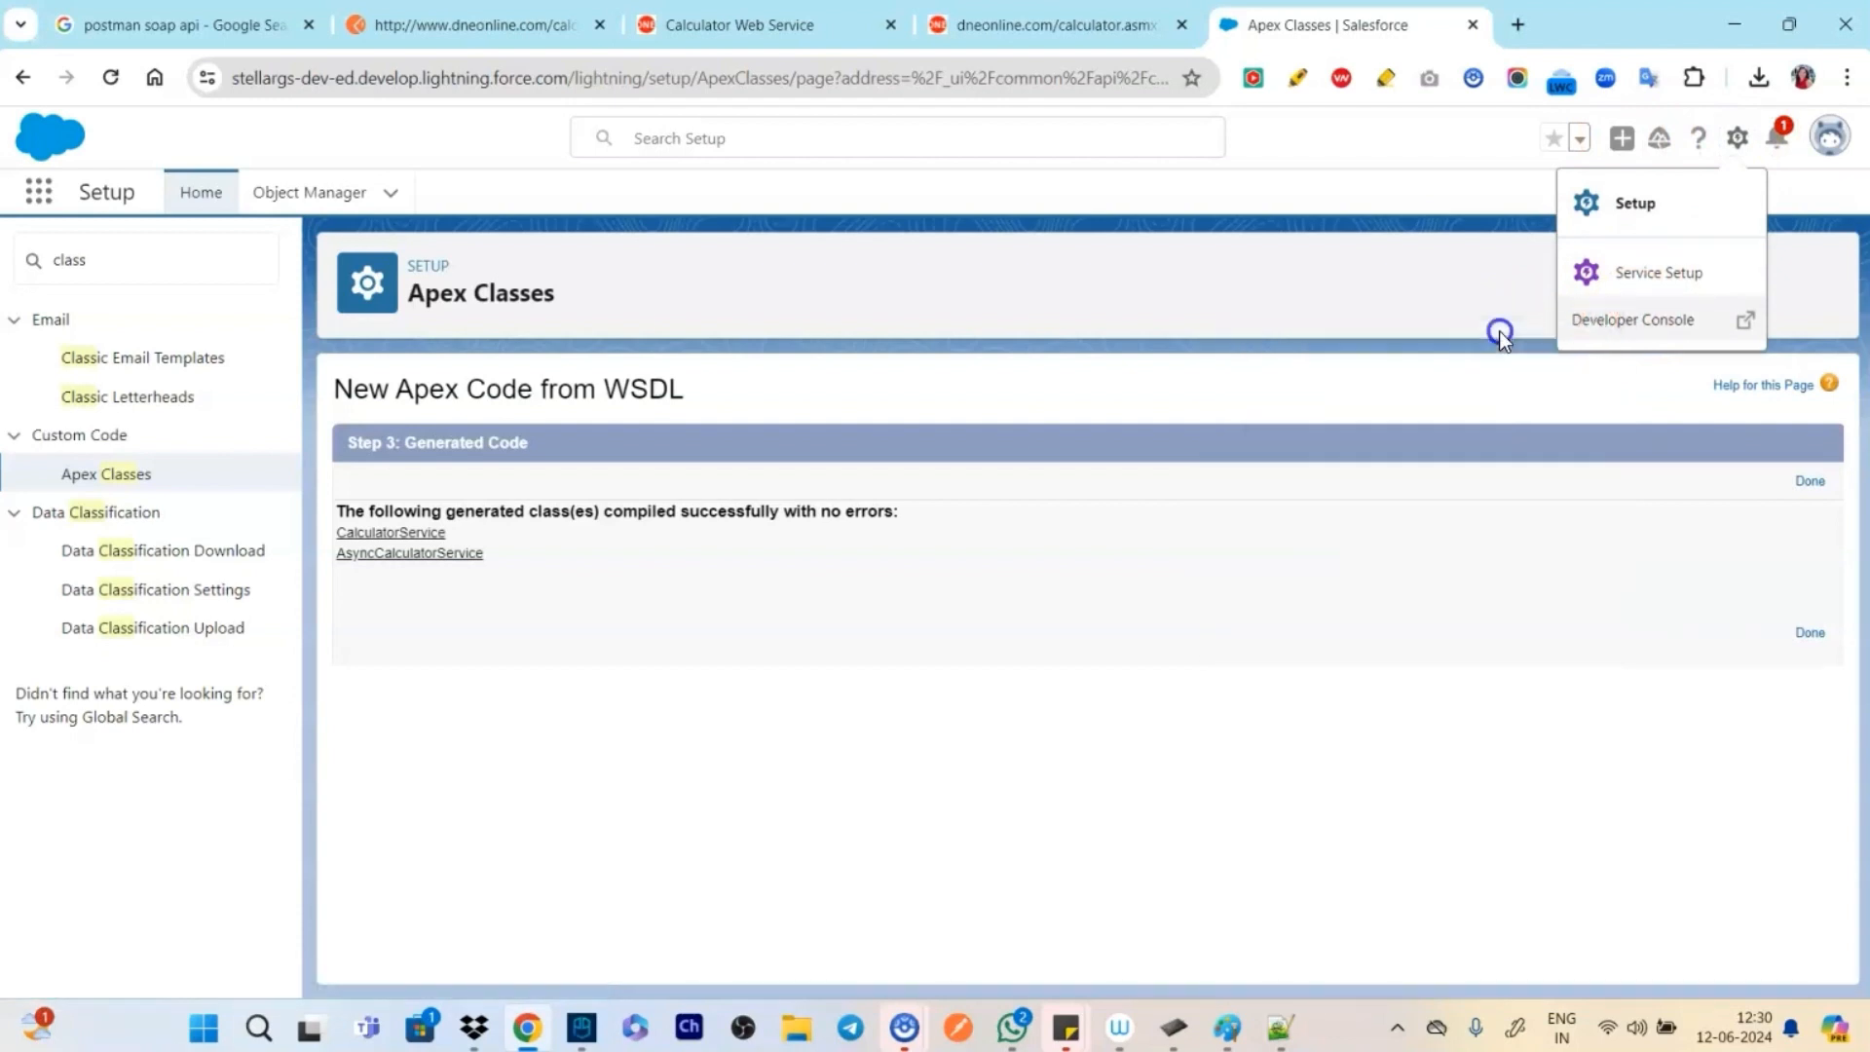
pyautogui.click(1632, 320)
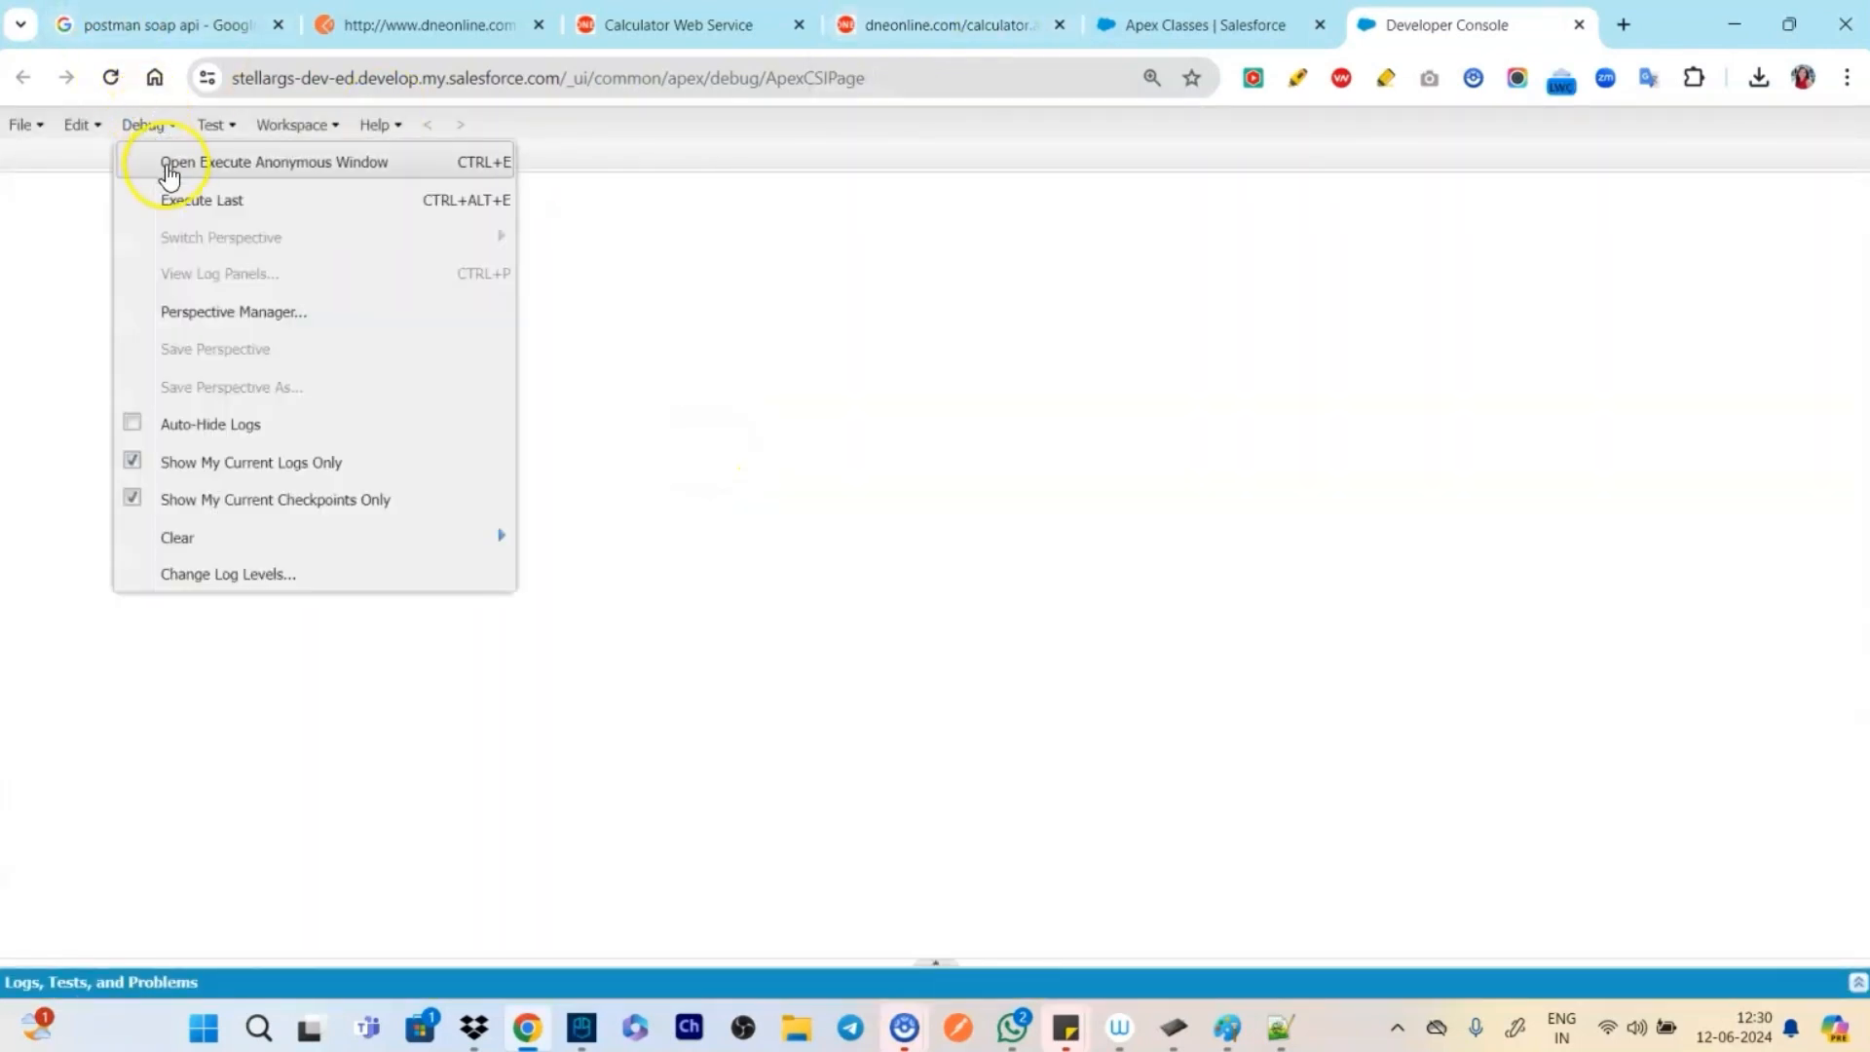
# Move the anonymous Apex window aside and open the CalculatorService class via File > Open
pyautogui.click(273, 160)
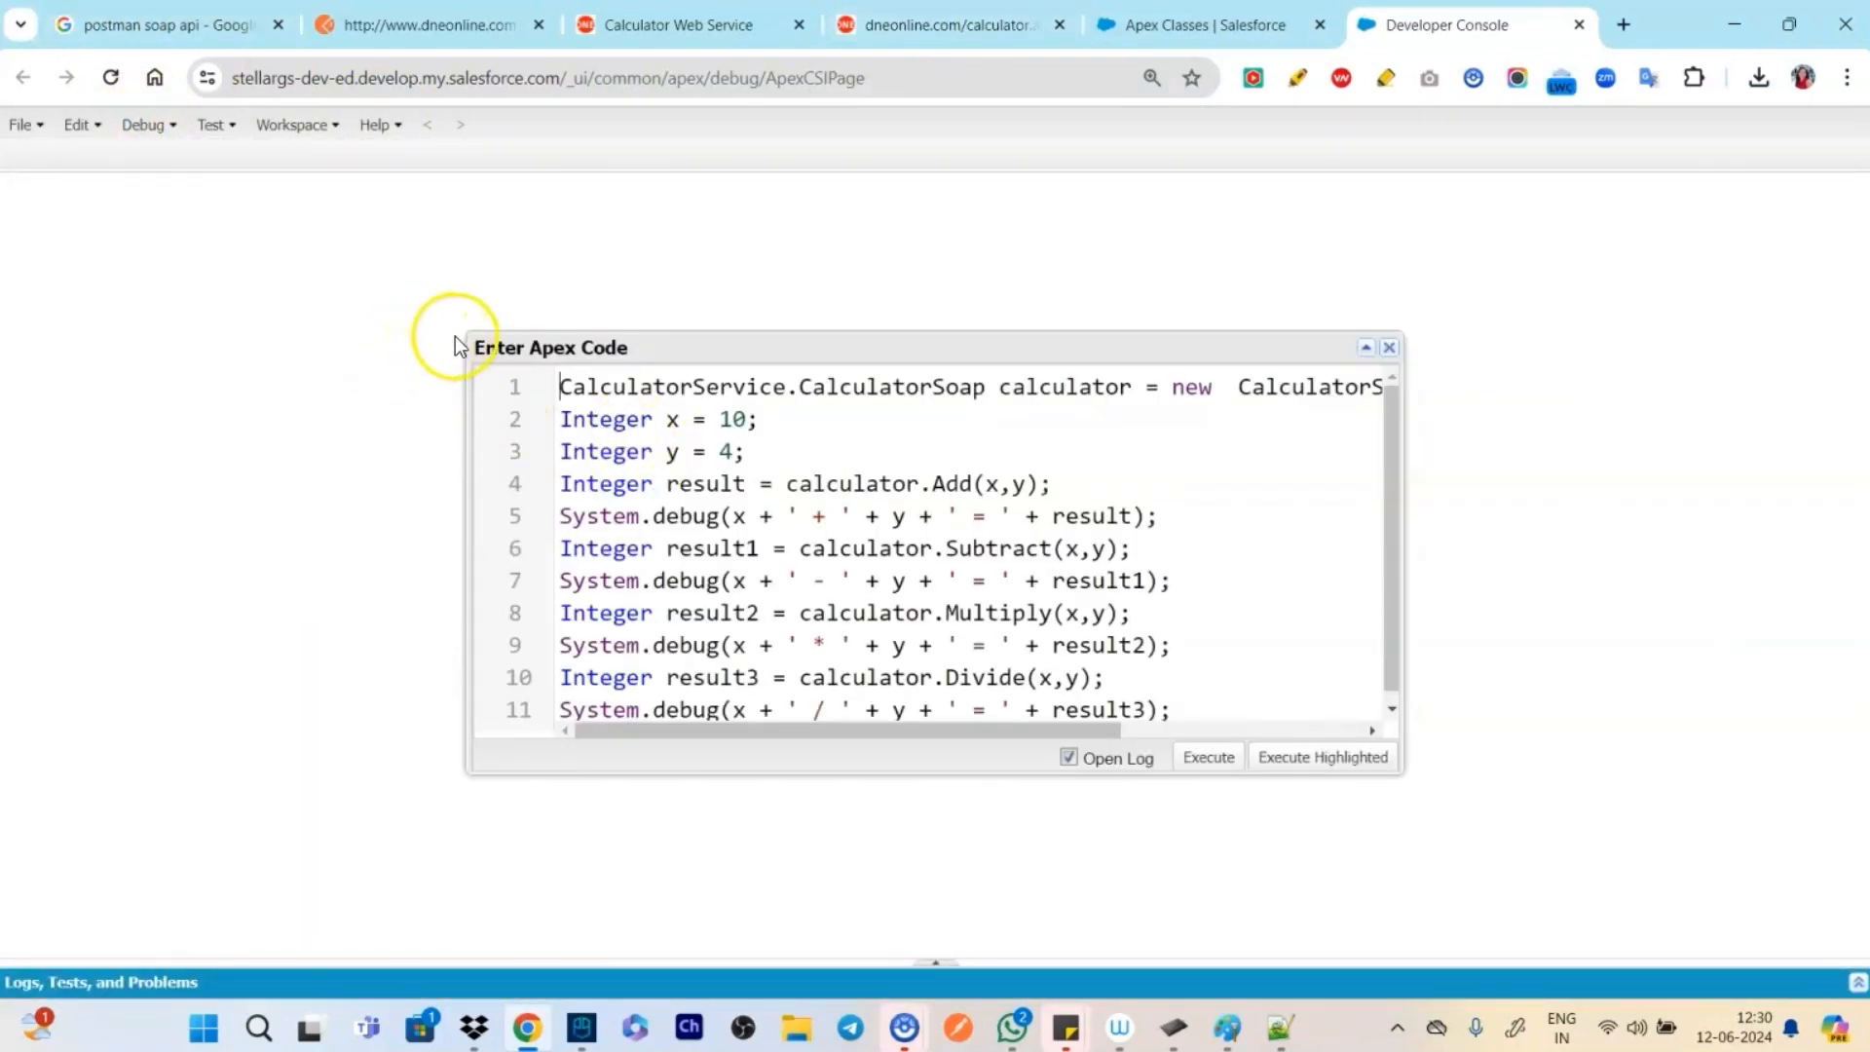
pyautogui.moveTo(548, 347); pyautogui.dragTo(440, 176)
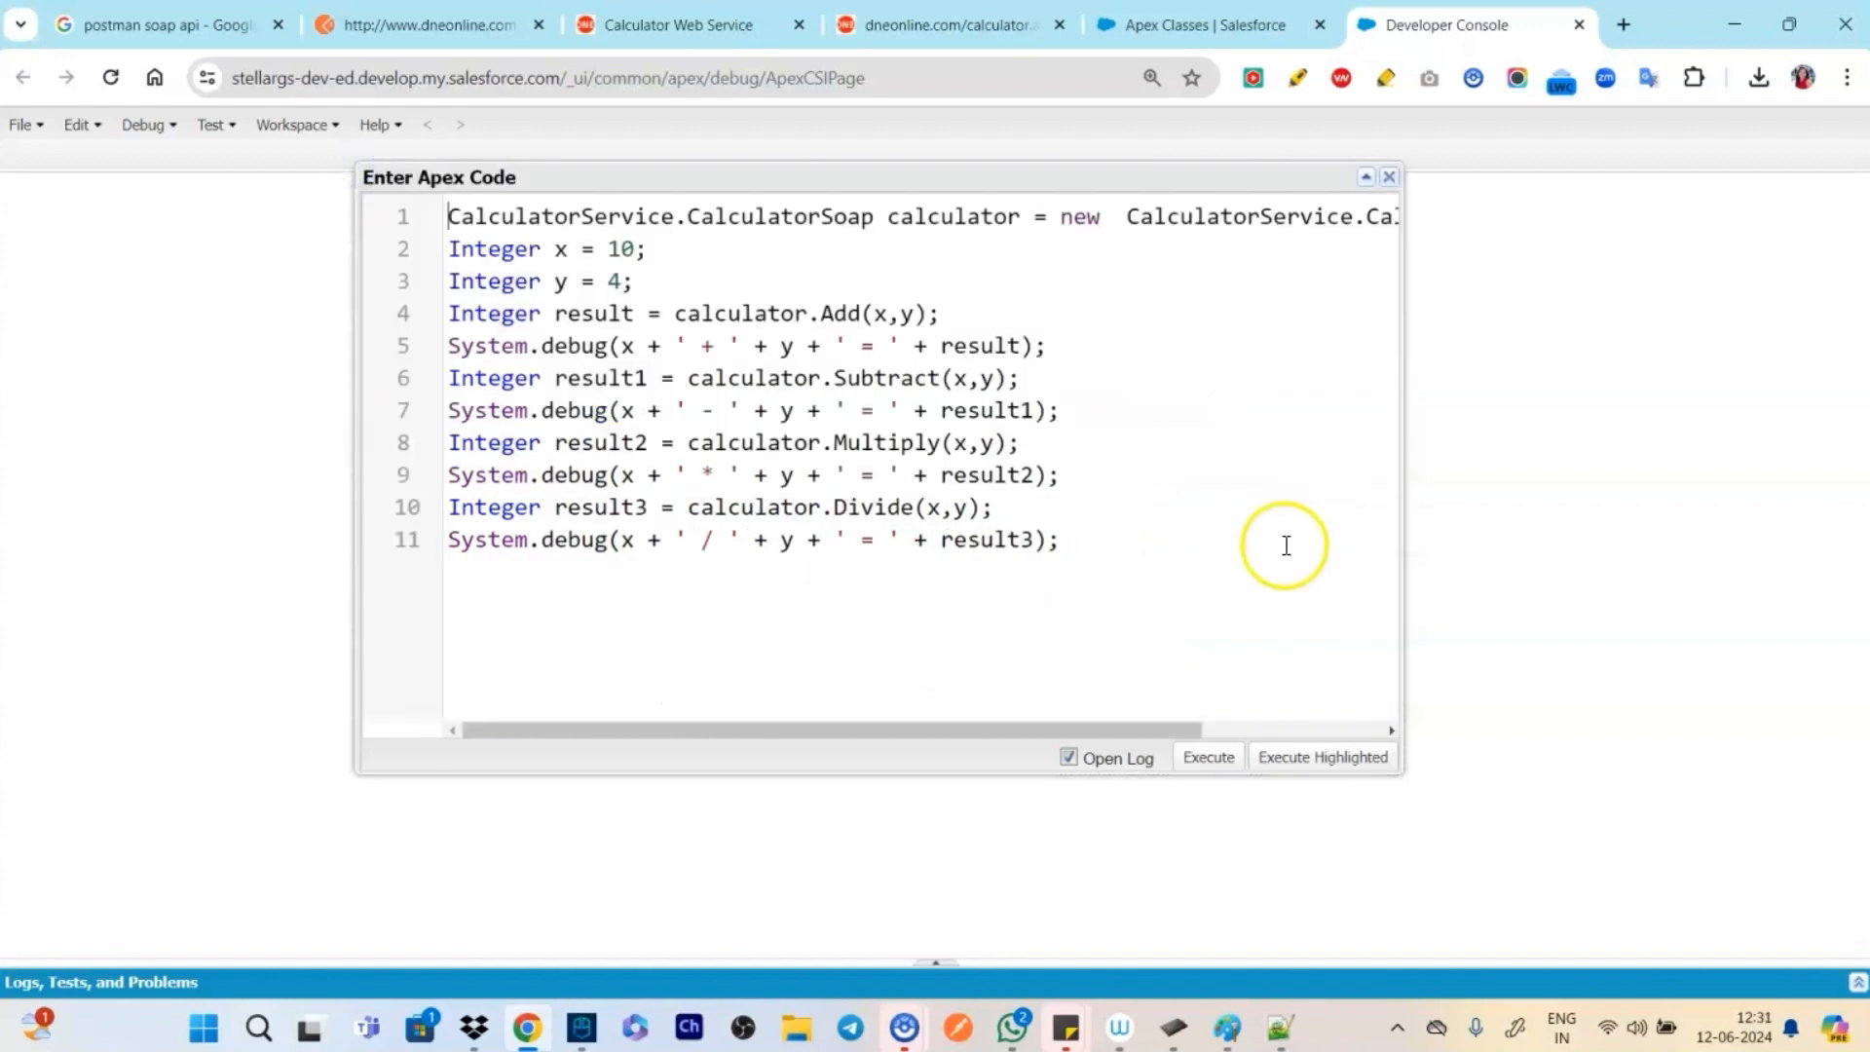
pyautogui.moveTo(1408, 780)
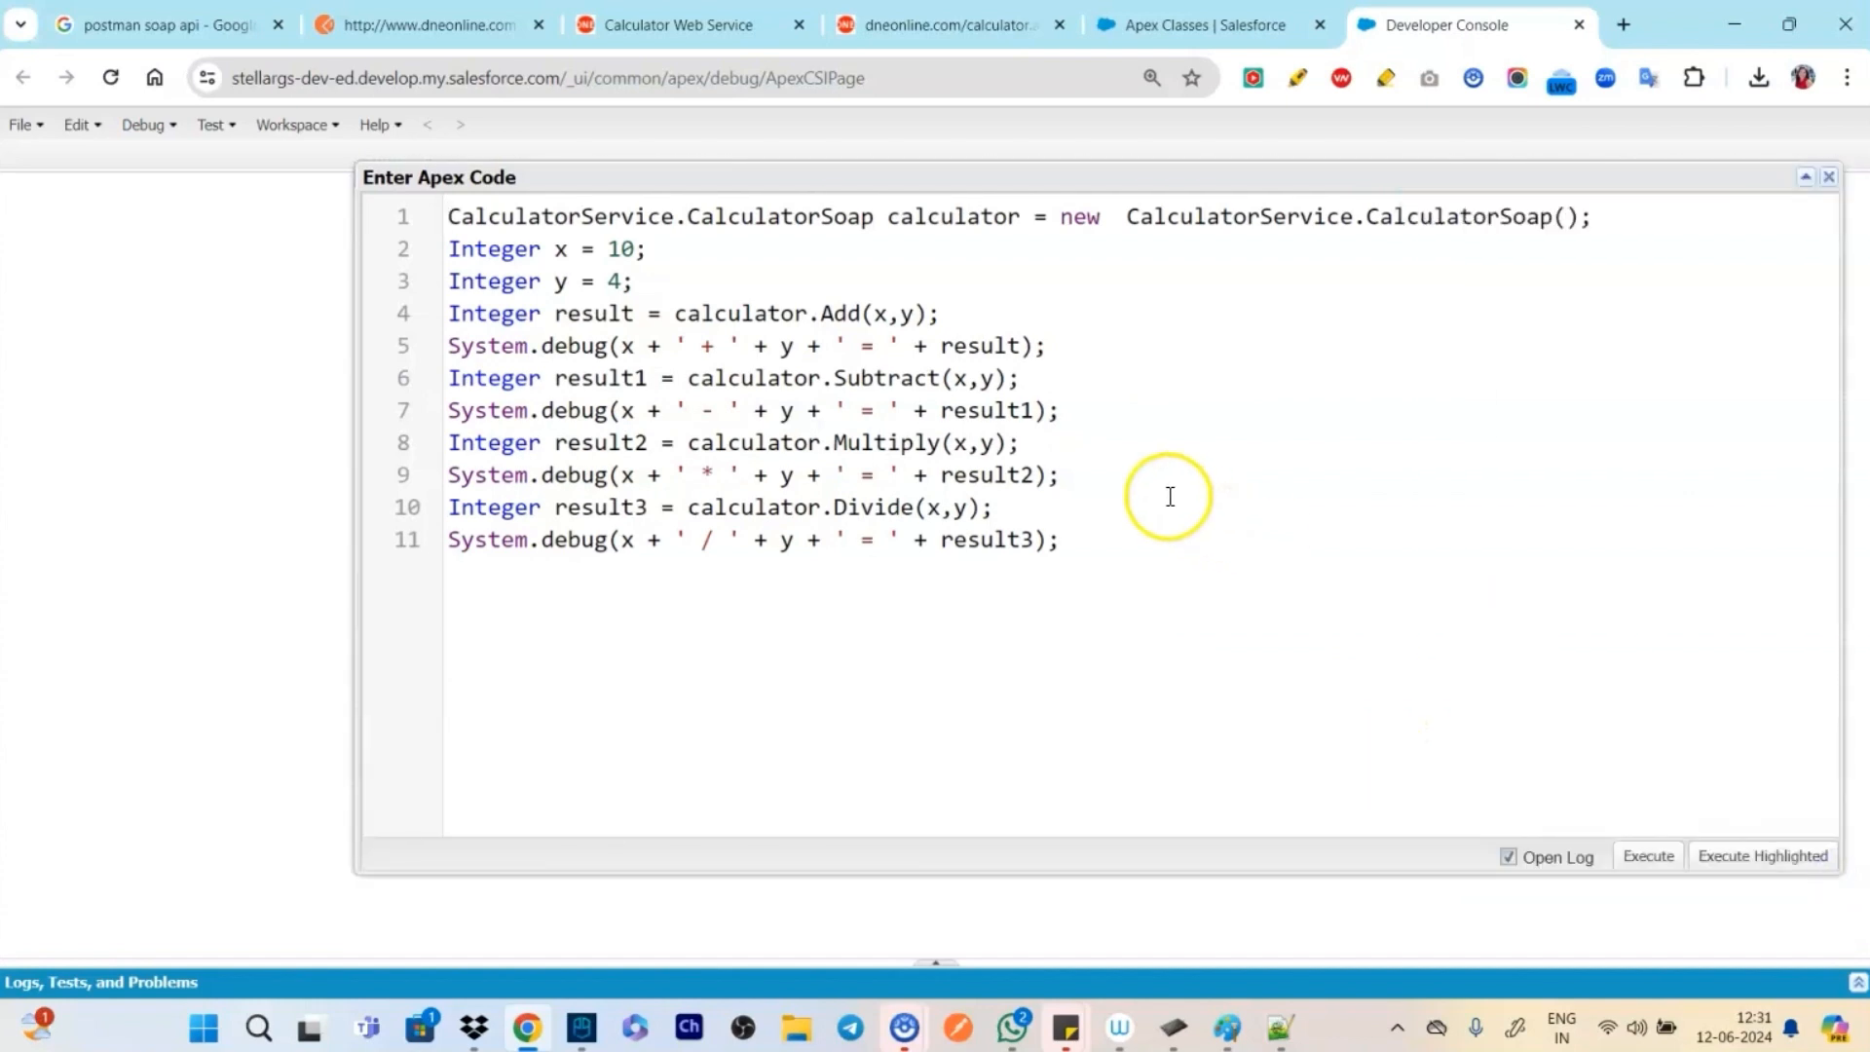
pyautogui.moveTo(617, 218)
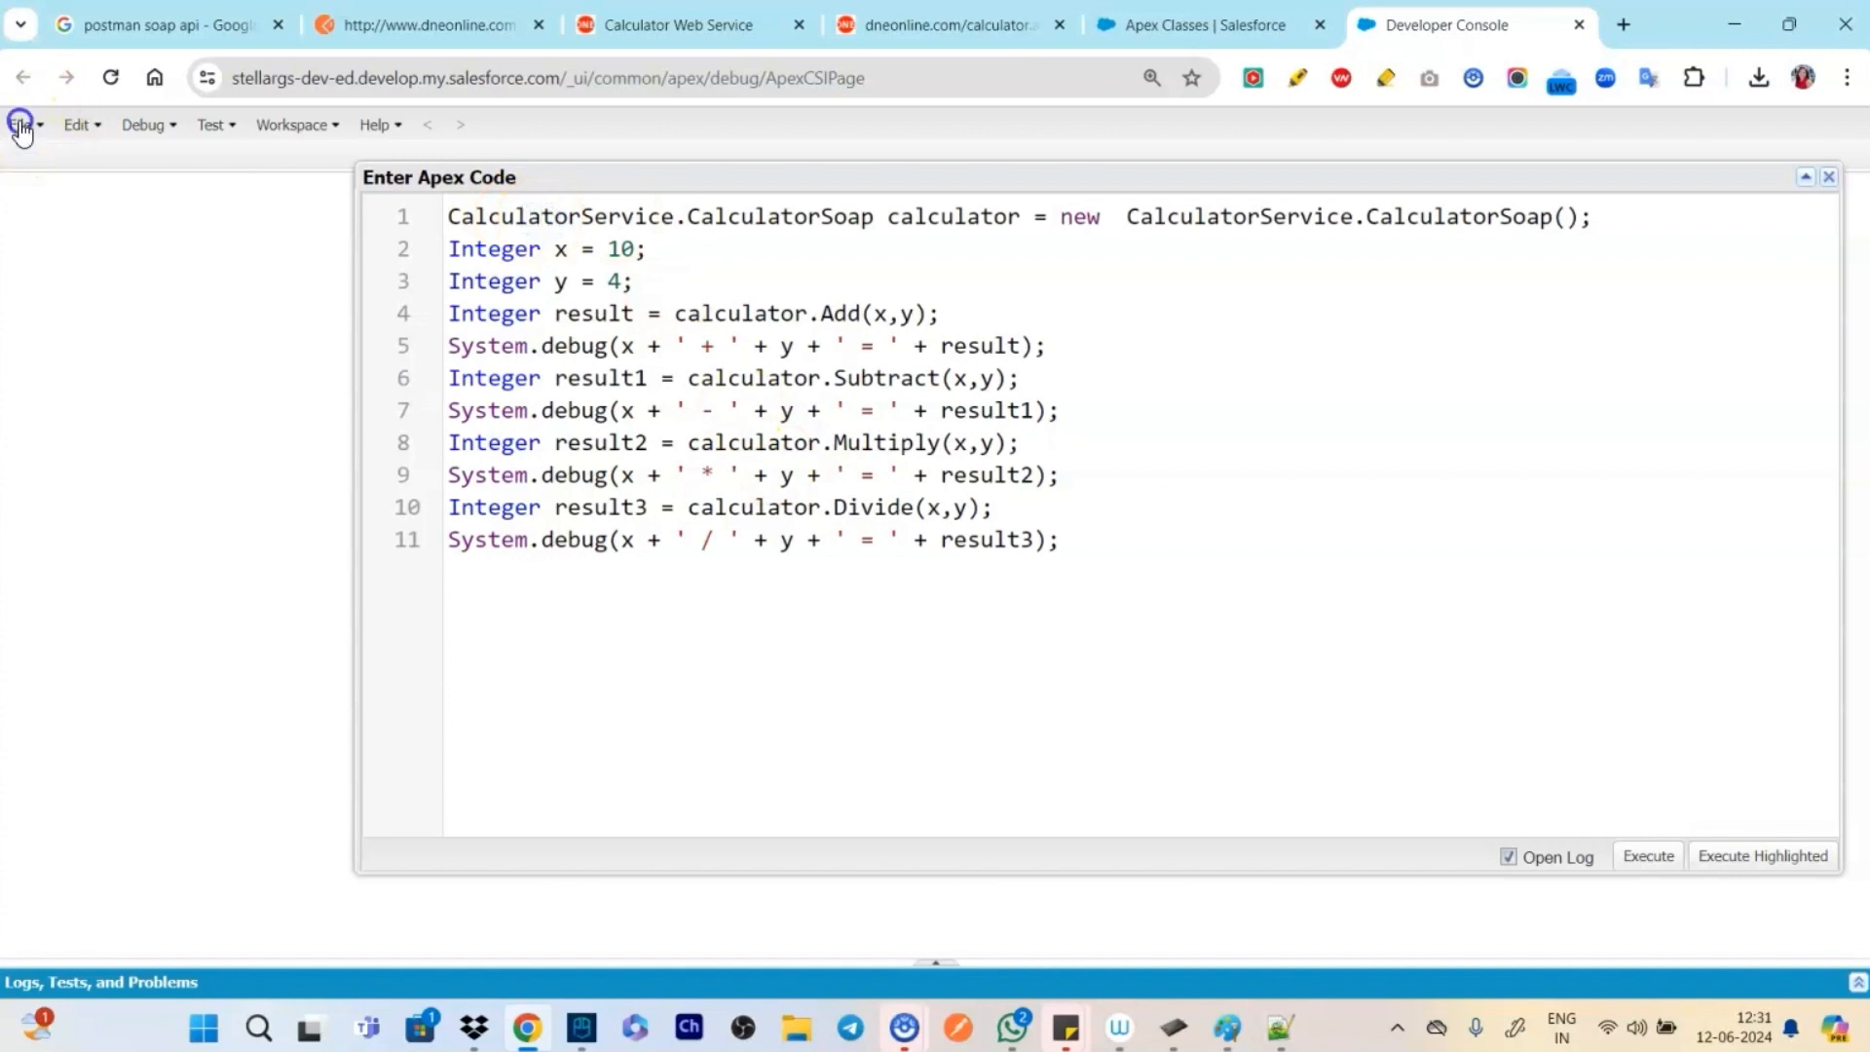
pyautogui.click(20, 124)
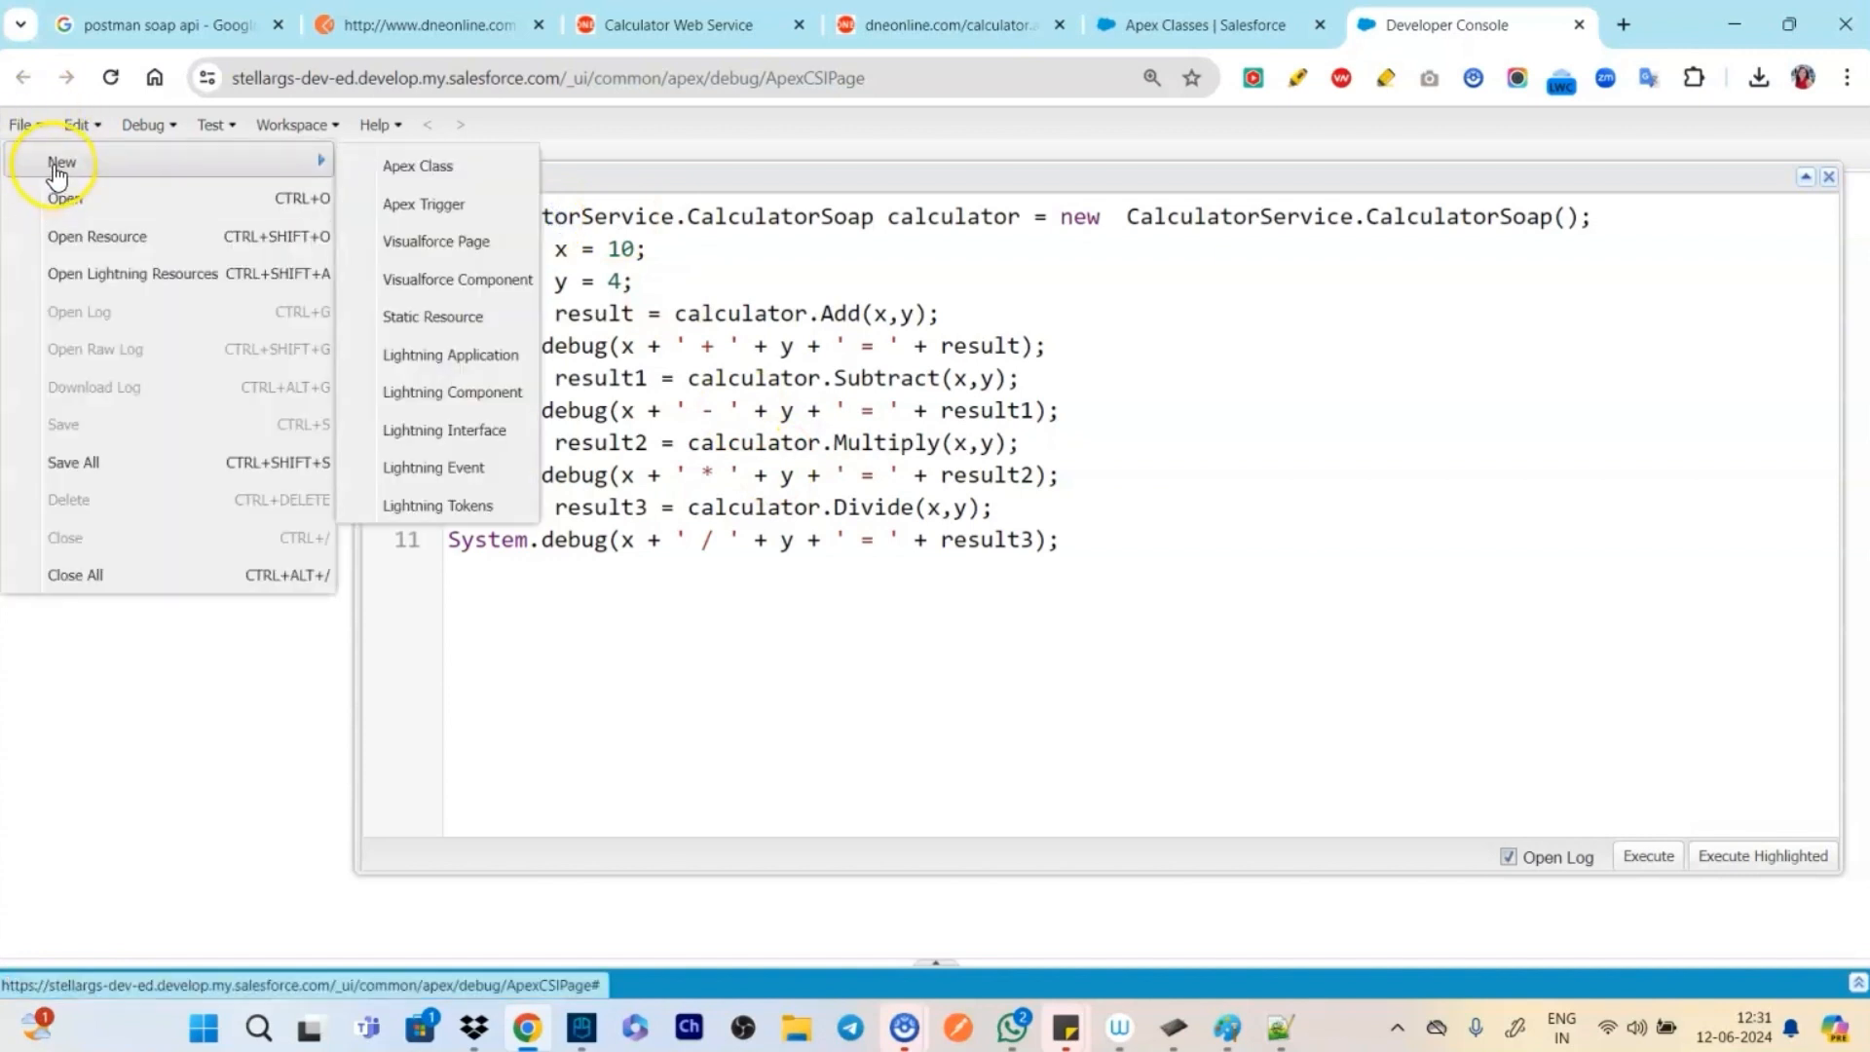
pyautogui.click(62, 198)
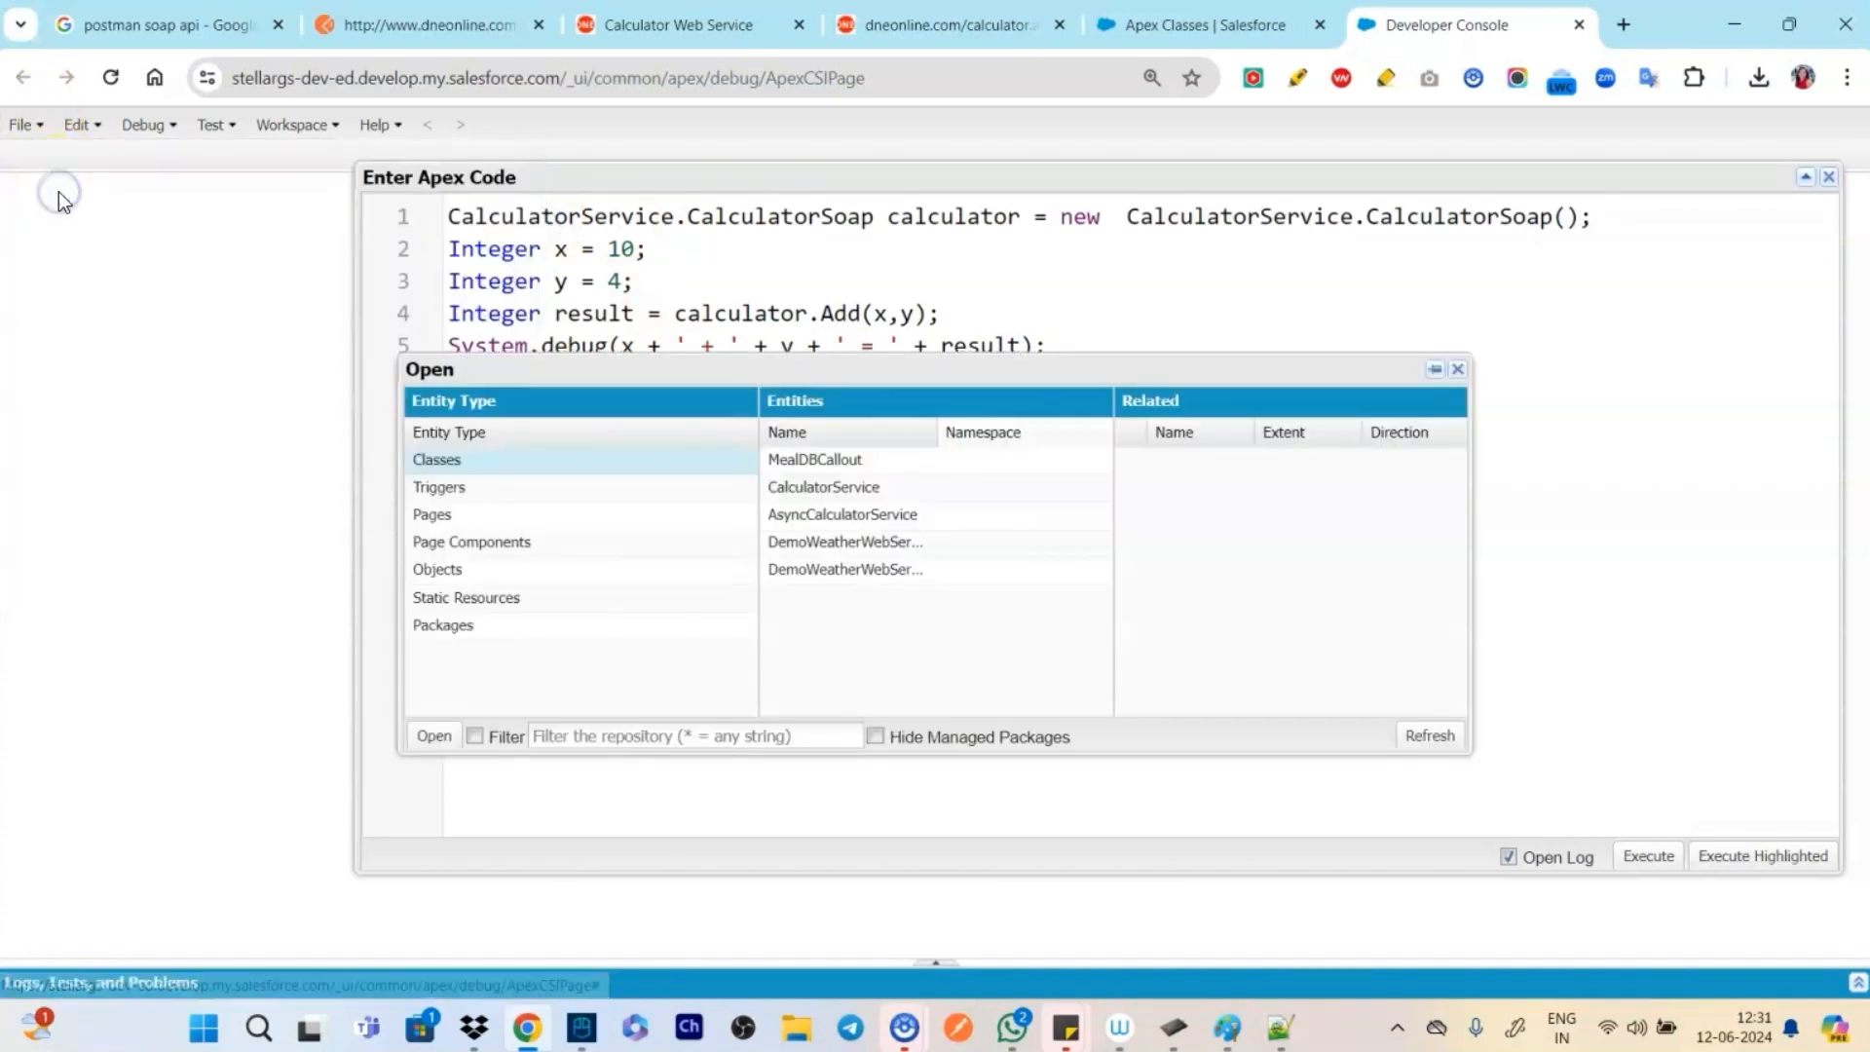
pyautogui.click(823, 487)
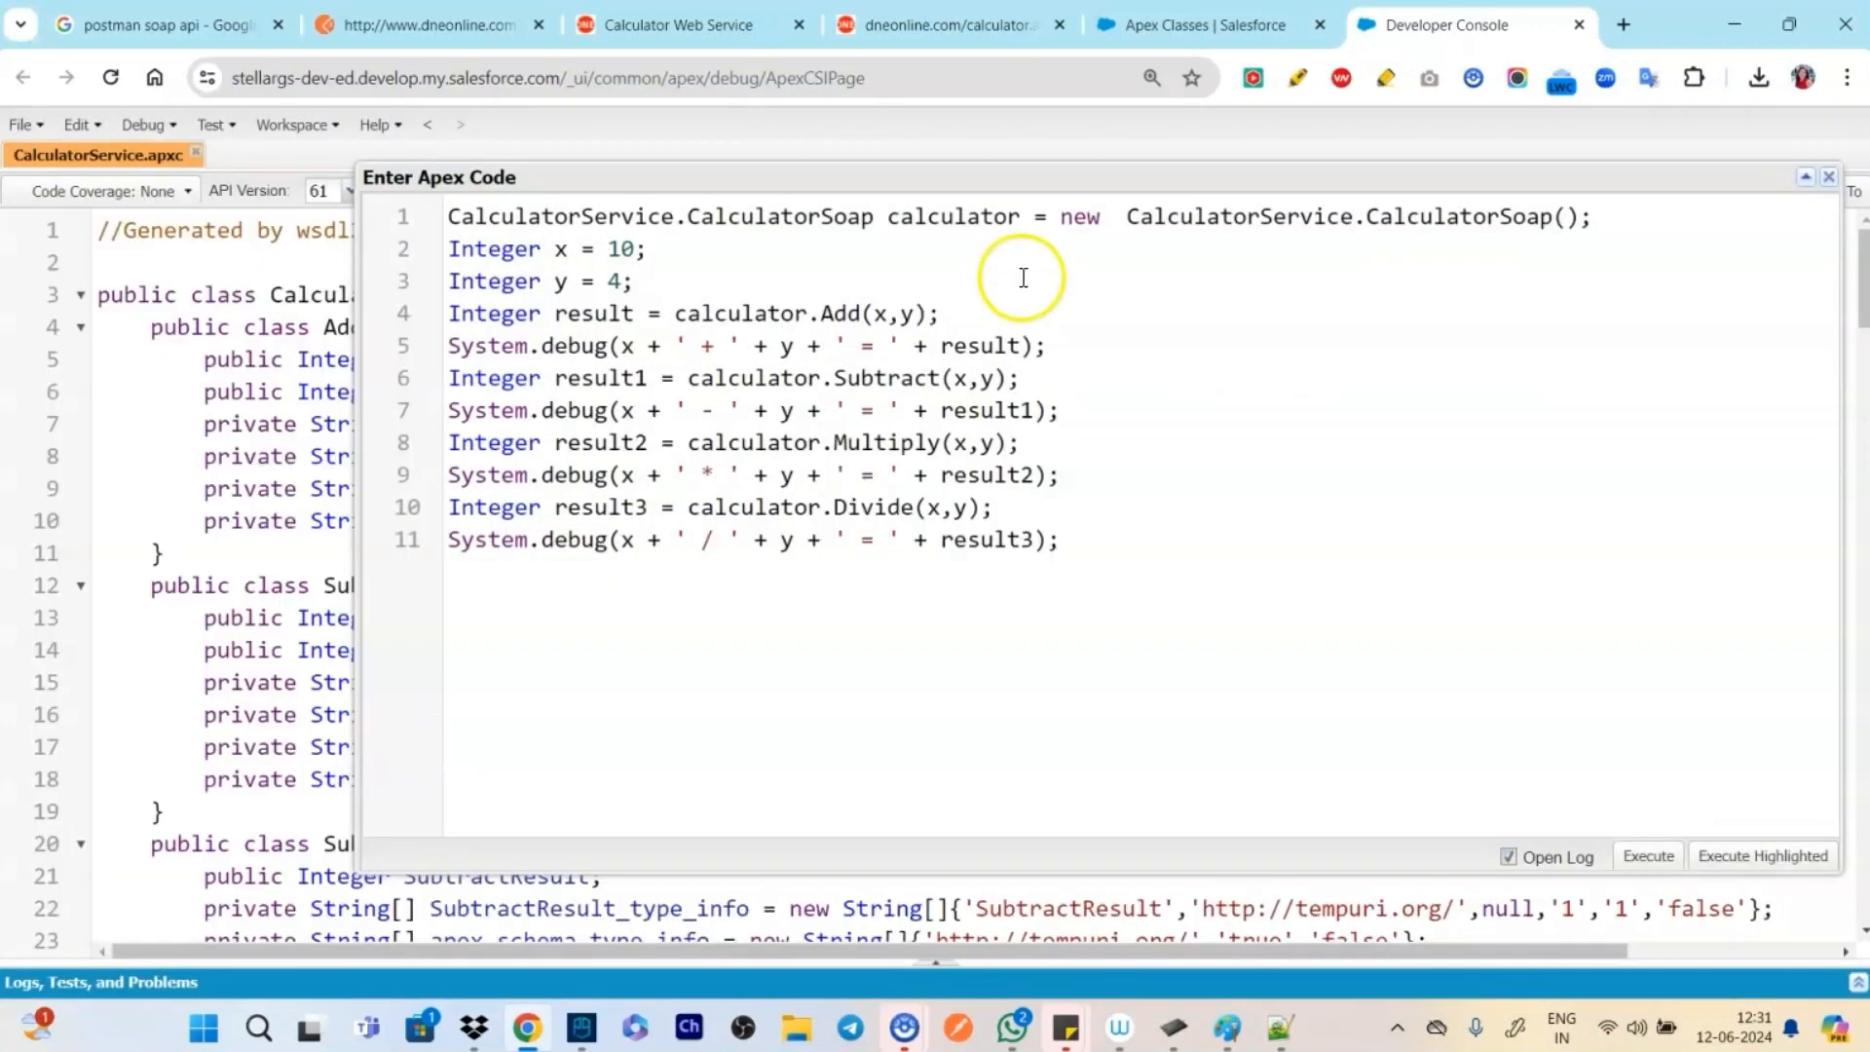
# Search CalculatorService for CalculatorSoap and close the anonymous code window
pyautogui.click(1827, 177)
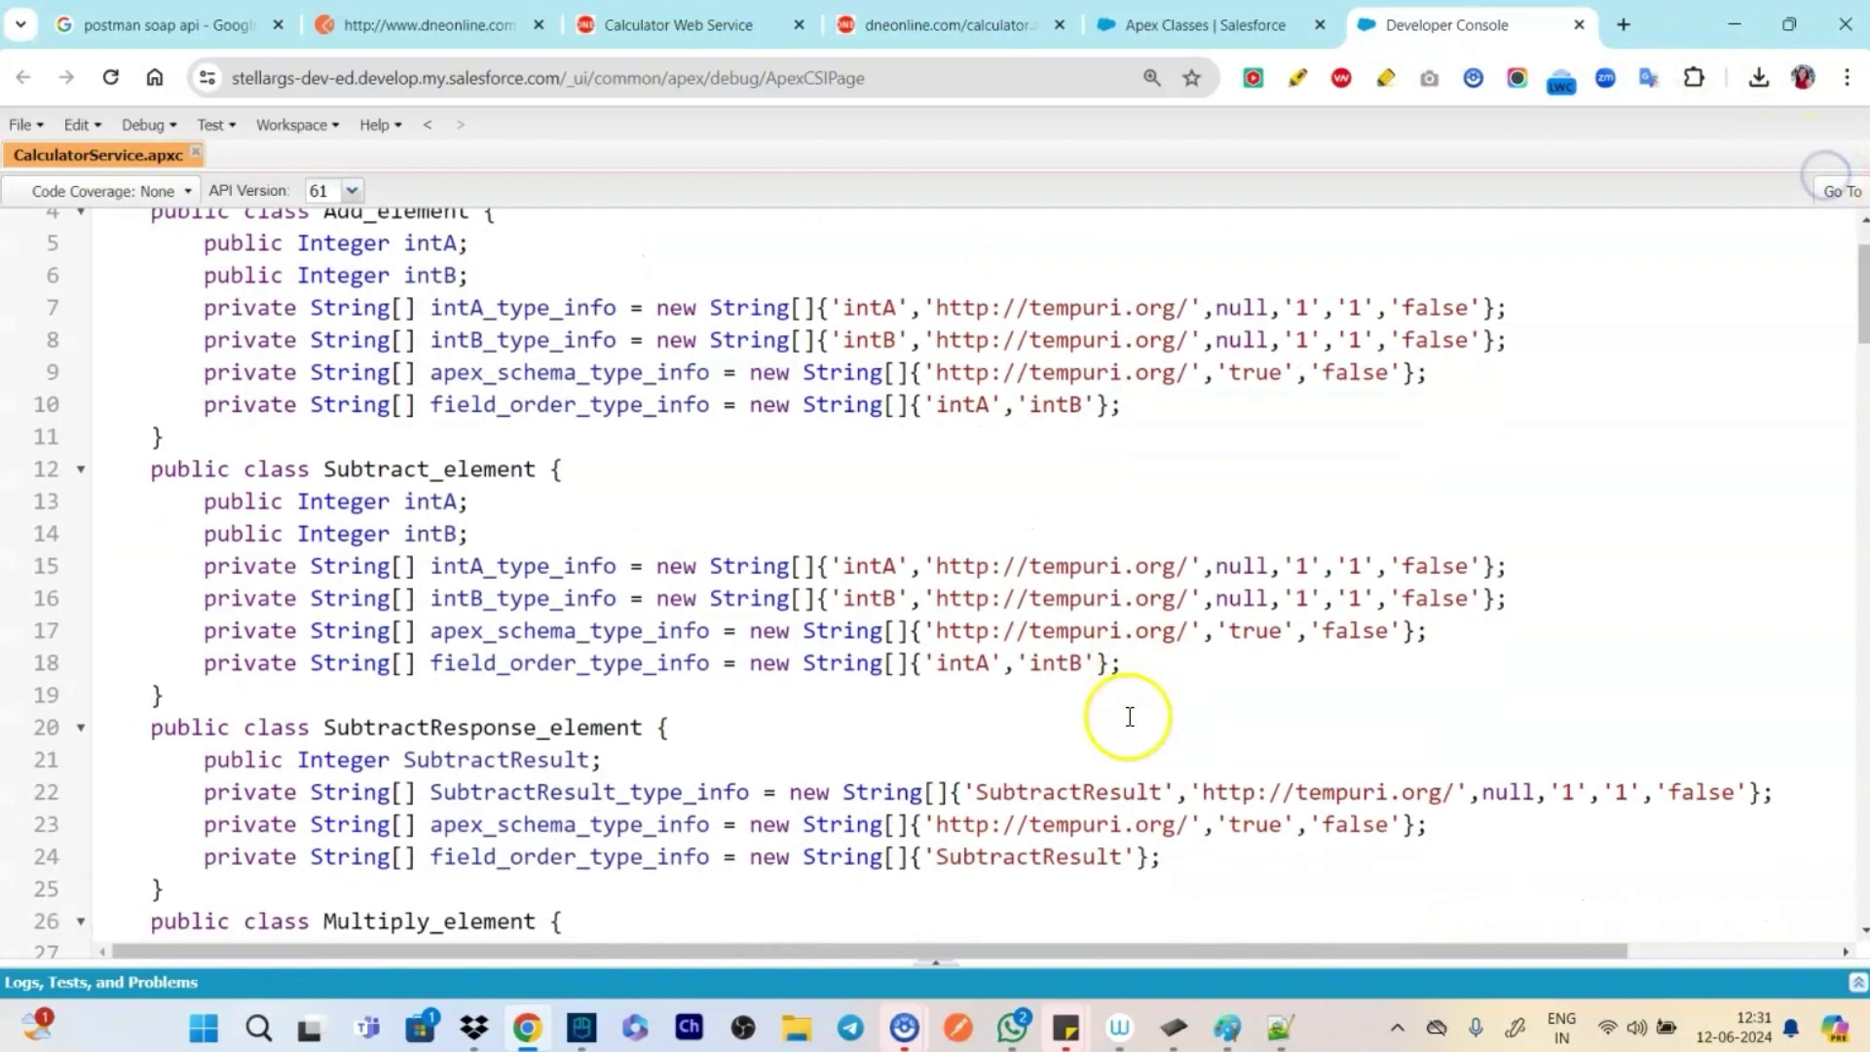
pyautogui.scroll(3)
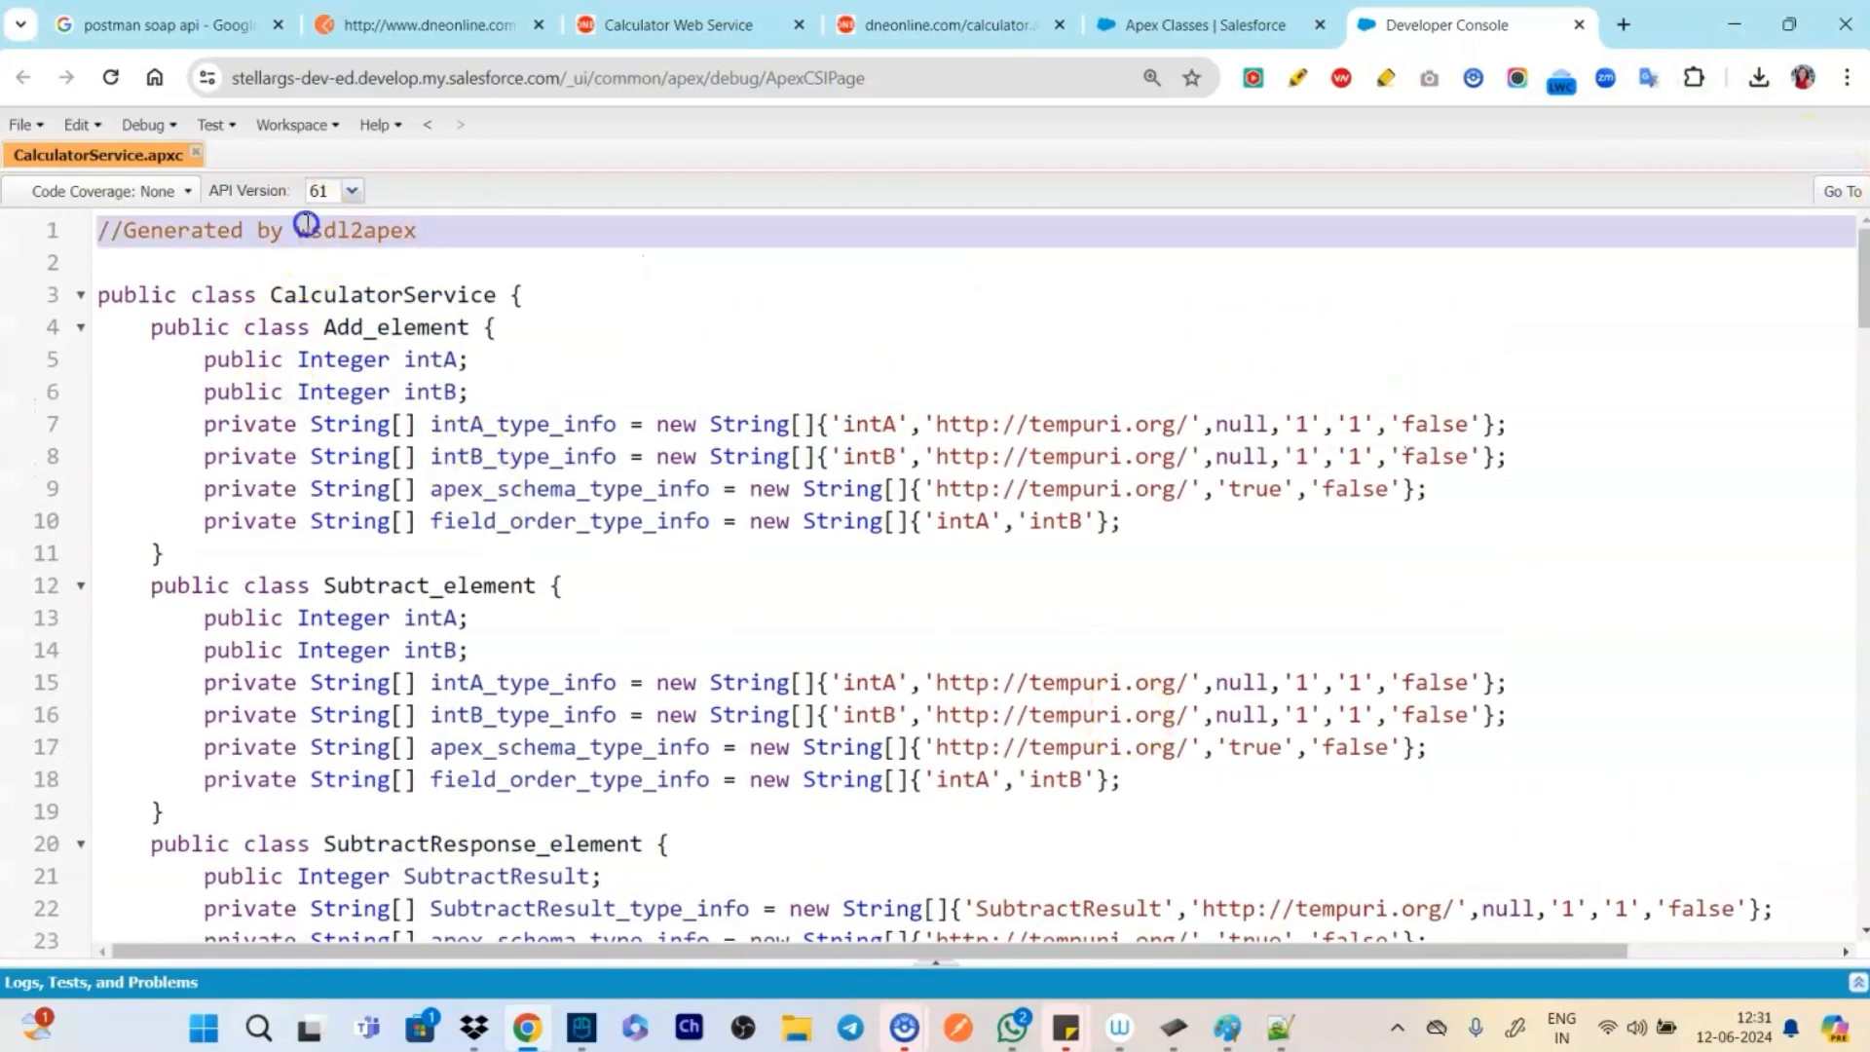
pyautogui.doubleClick(381, 294)
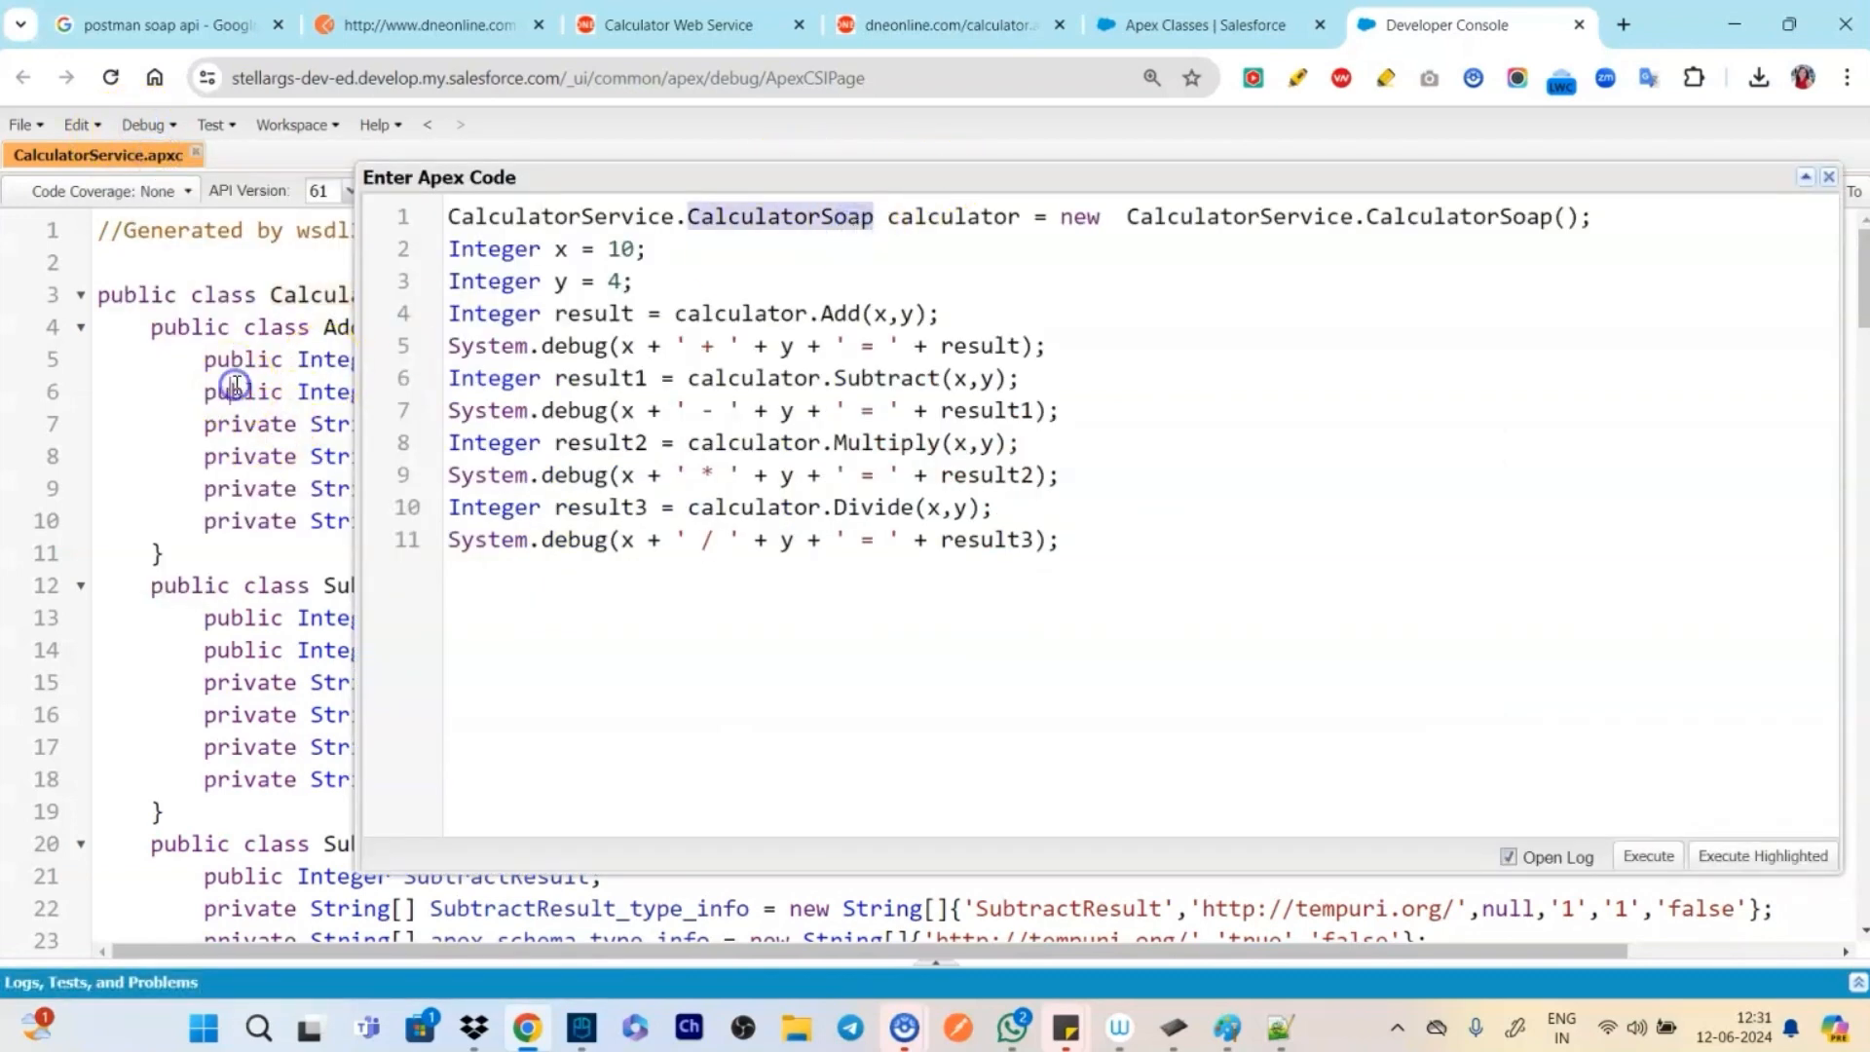
pyautogui.press('Ctrl+f')
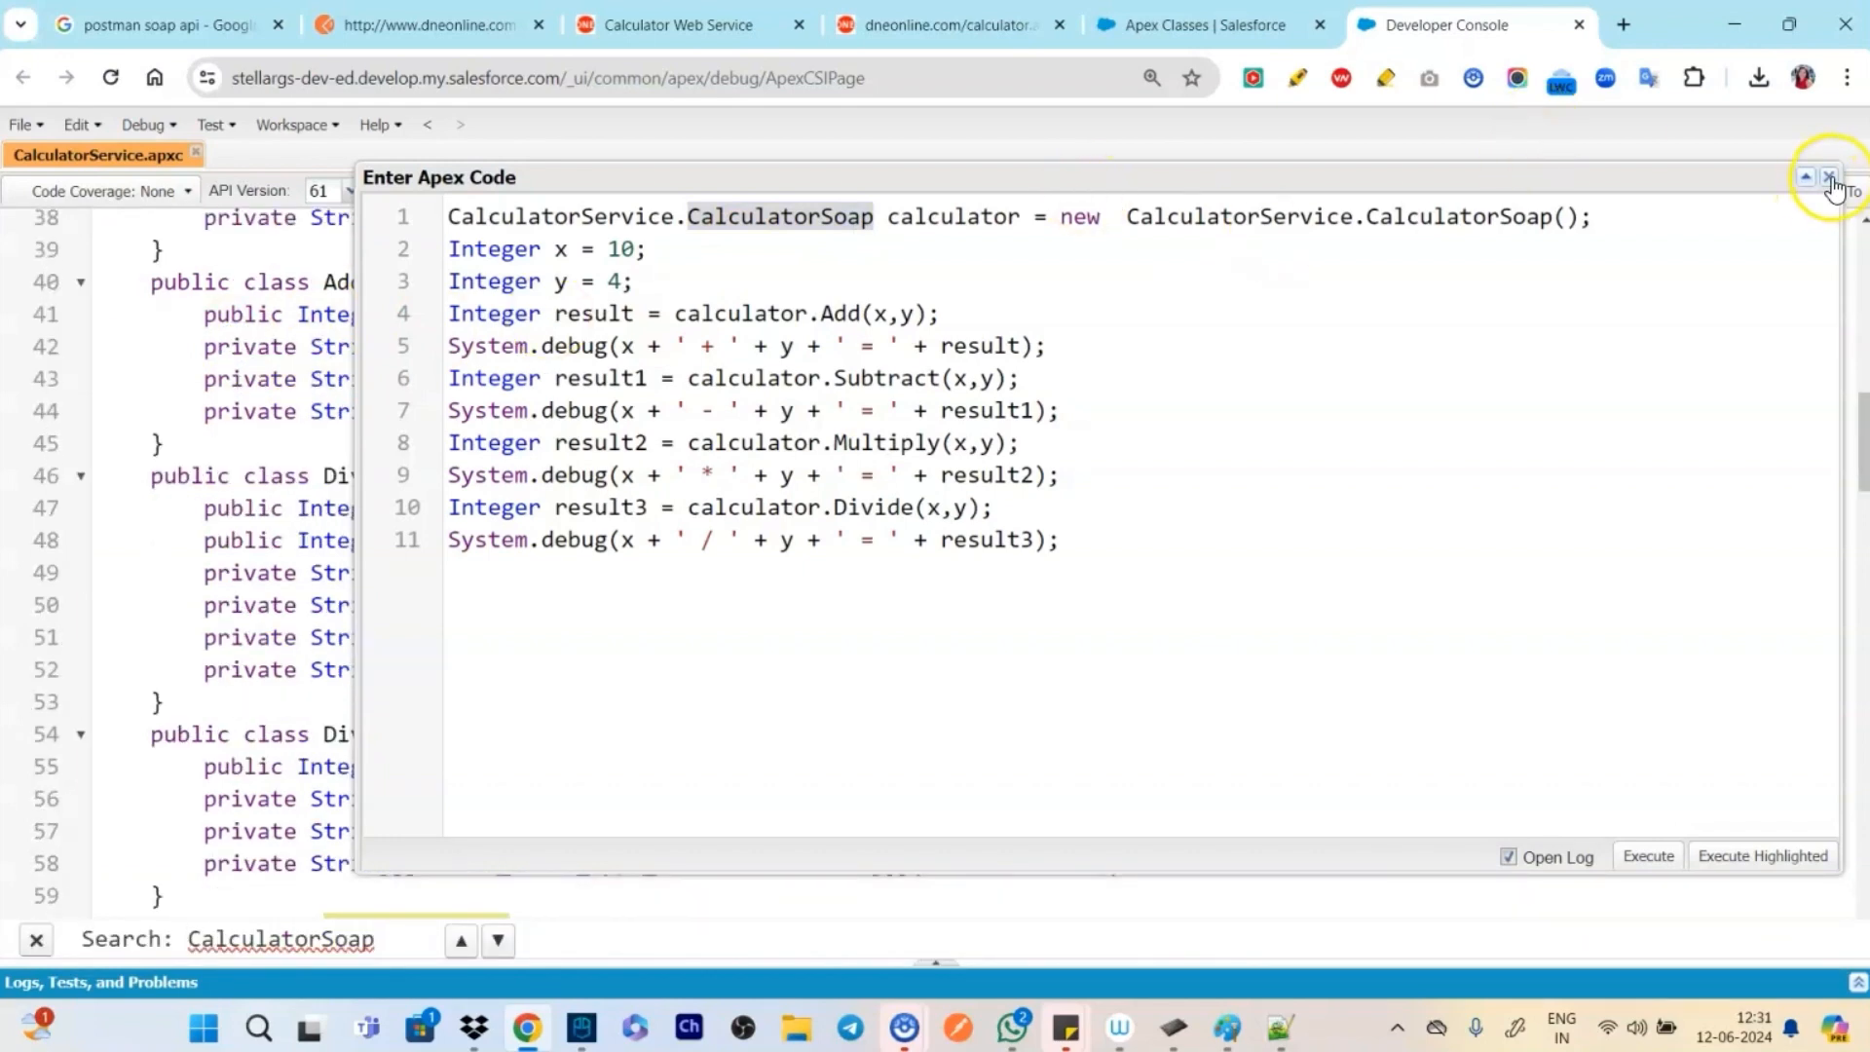
pyautogui.click(1829, 177)
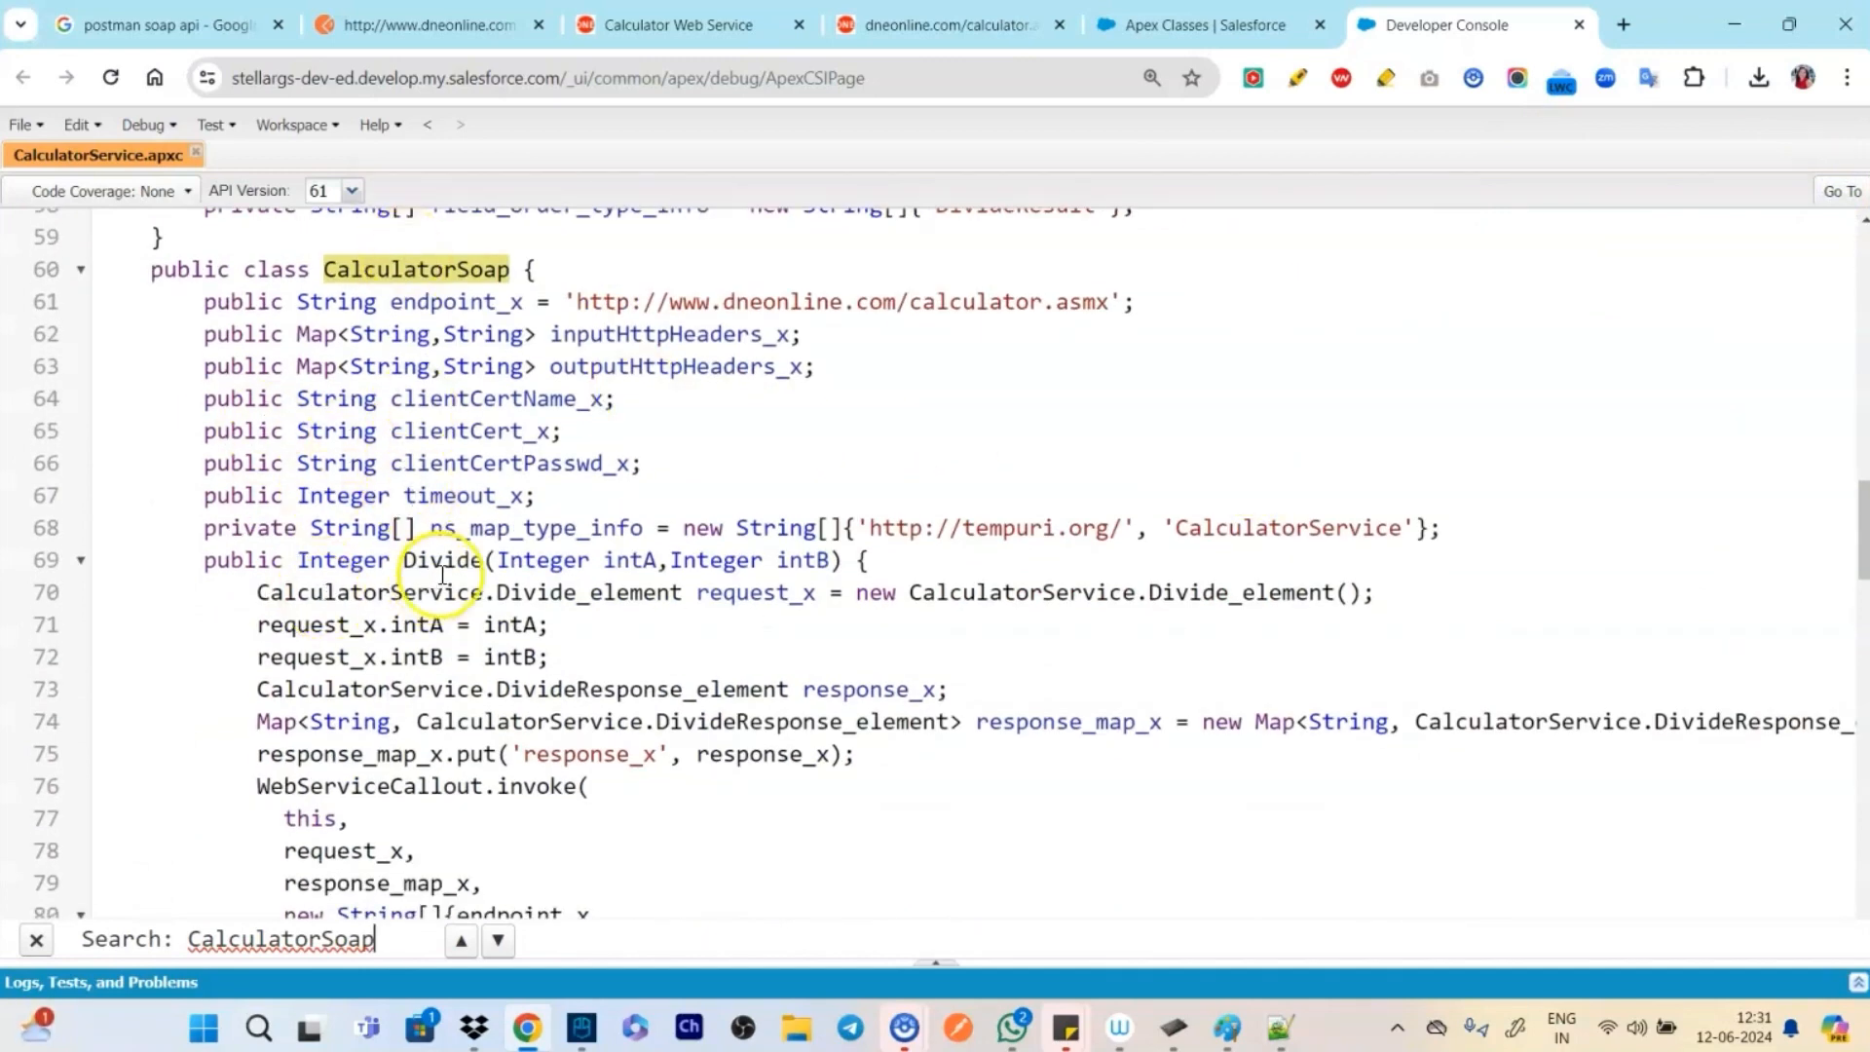
# Scroll through the CalculatorSoap endpoint and its Divide, Add and Subtract methods
pyautogui.scroll(-3)
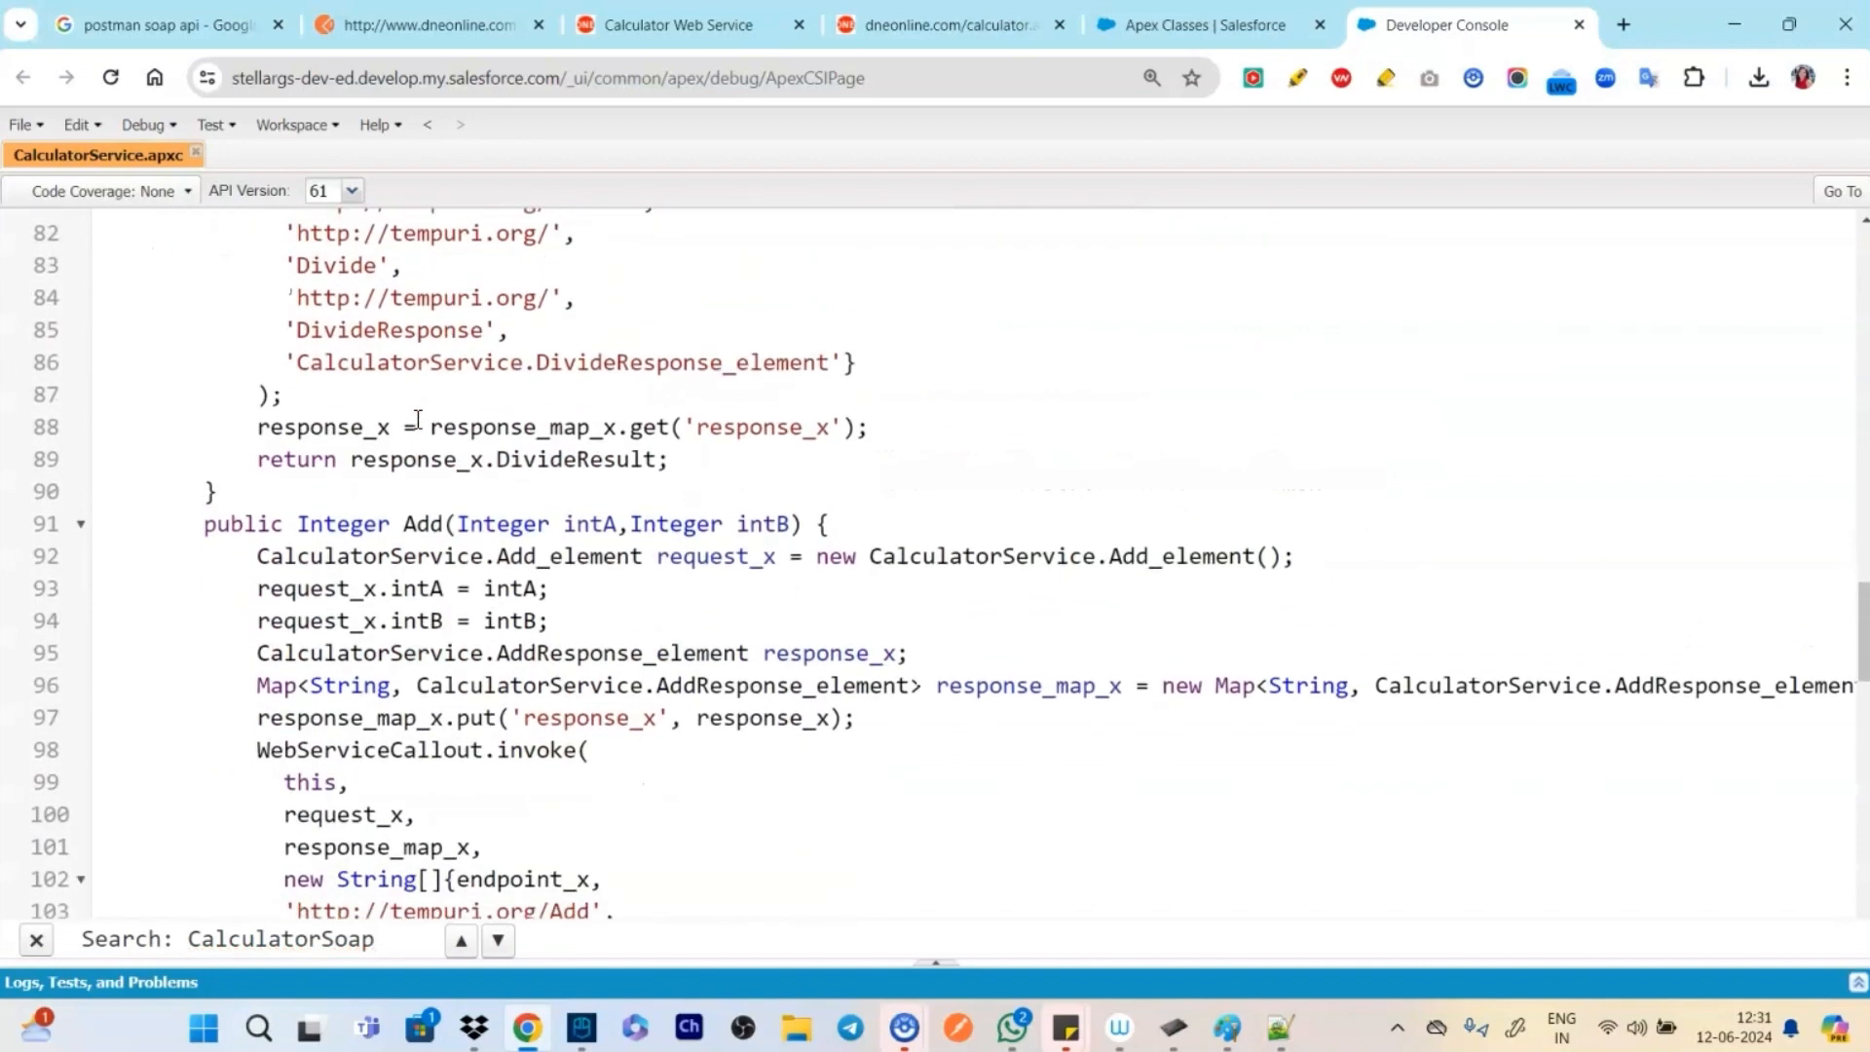
pyautogui.scroll(-3)
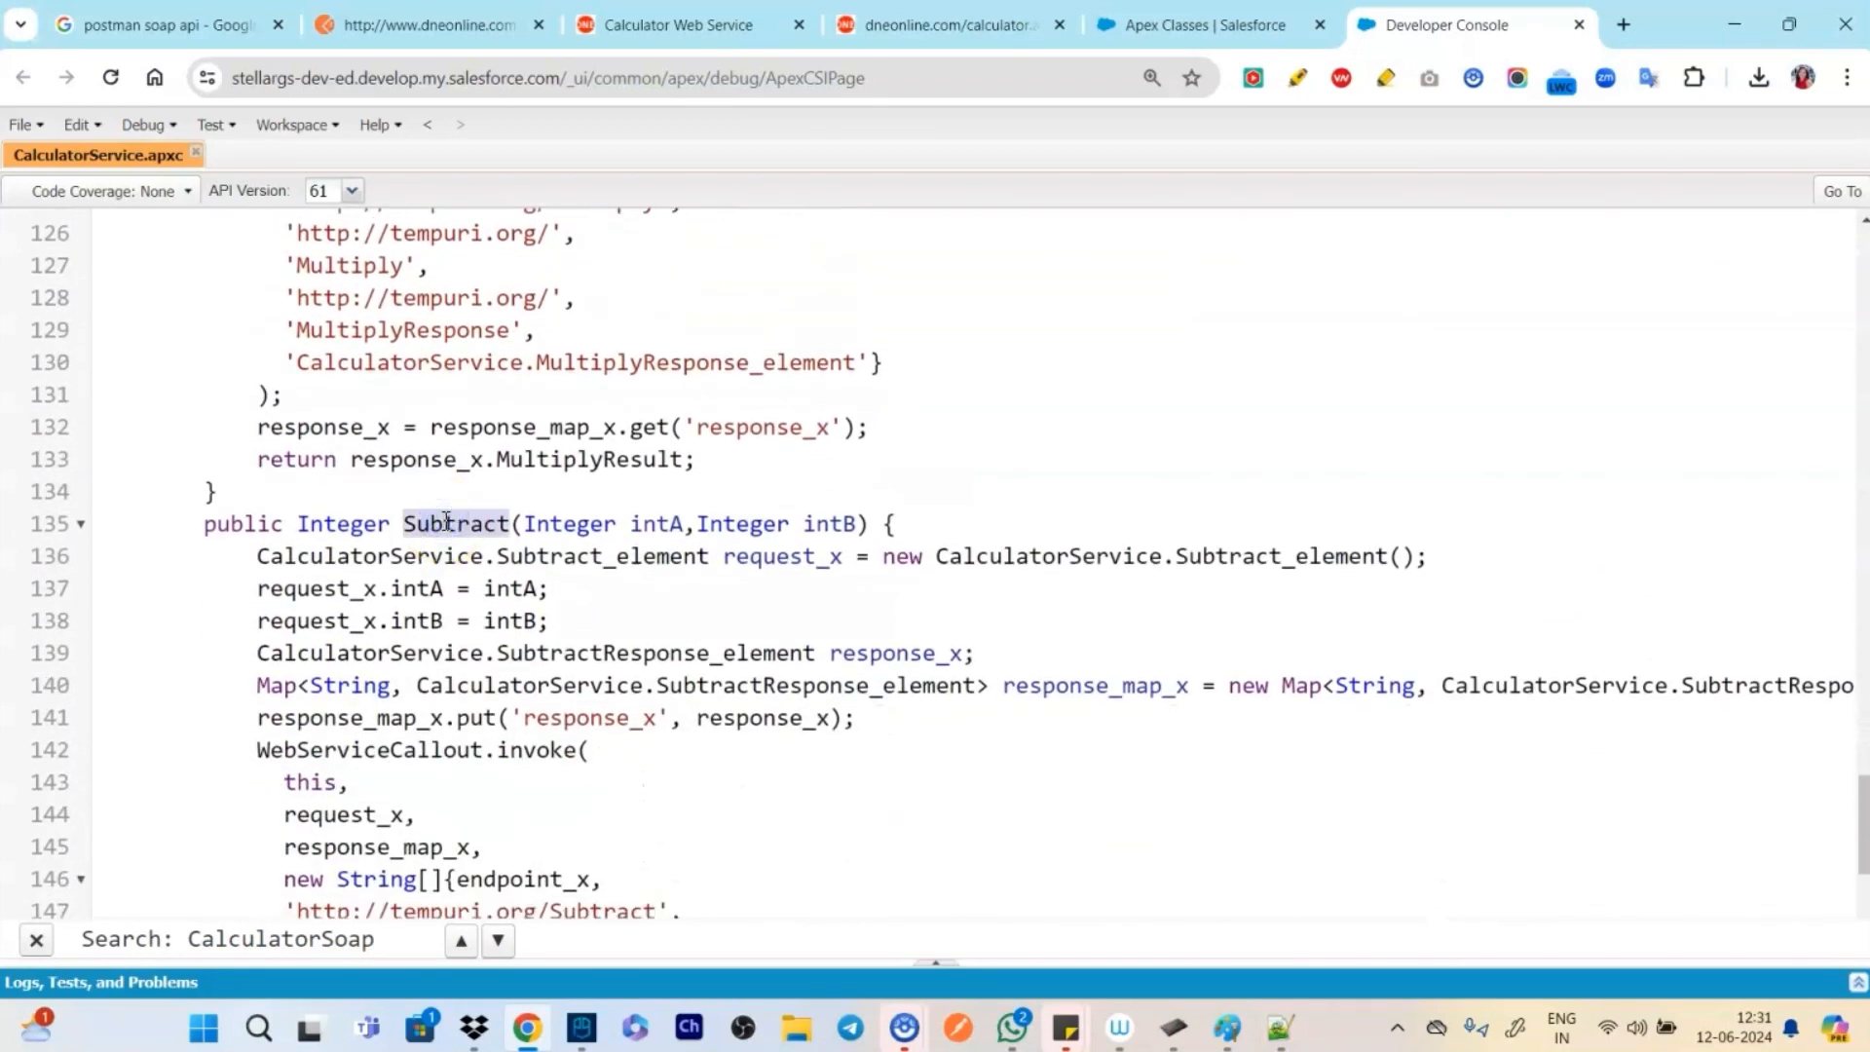
pyautogui.scroll(-3)
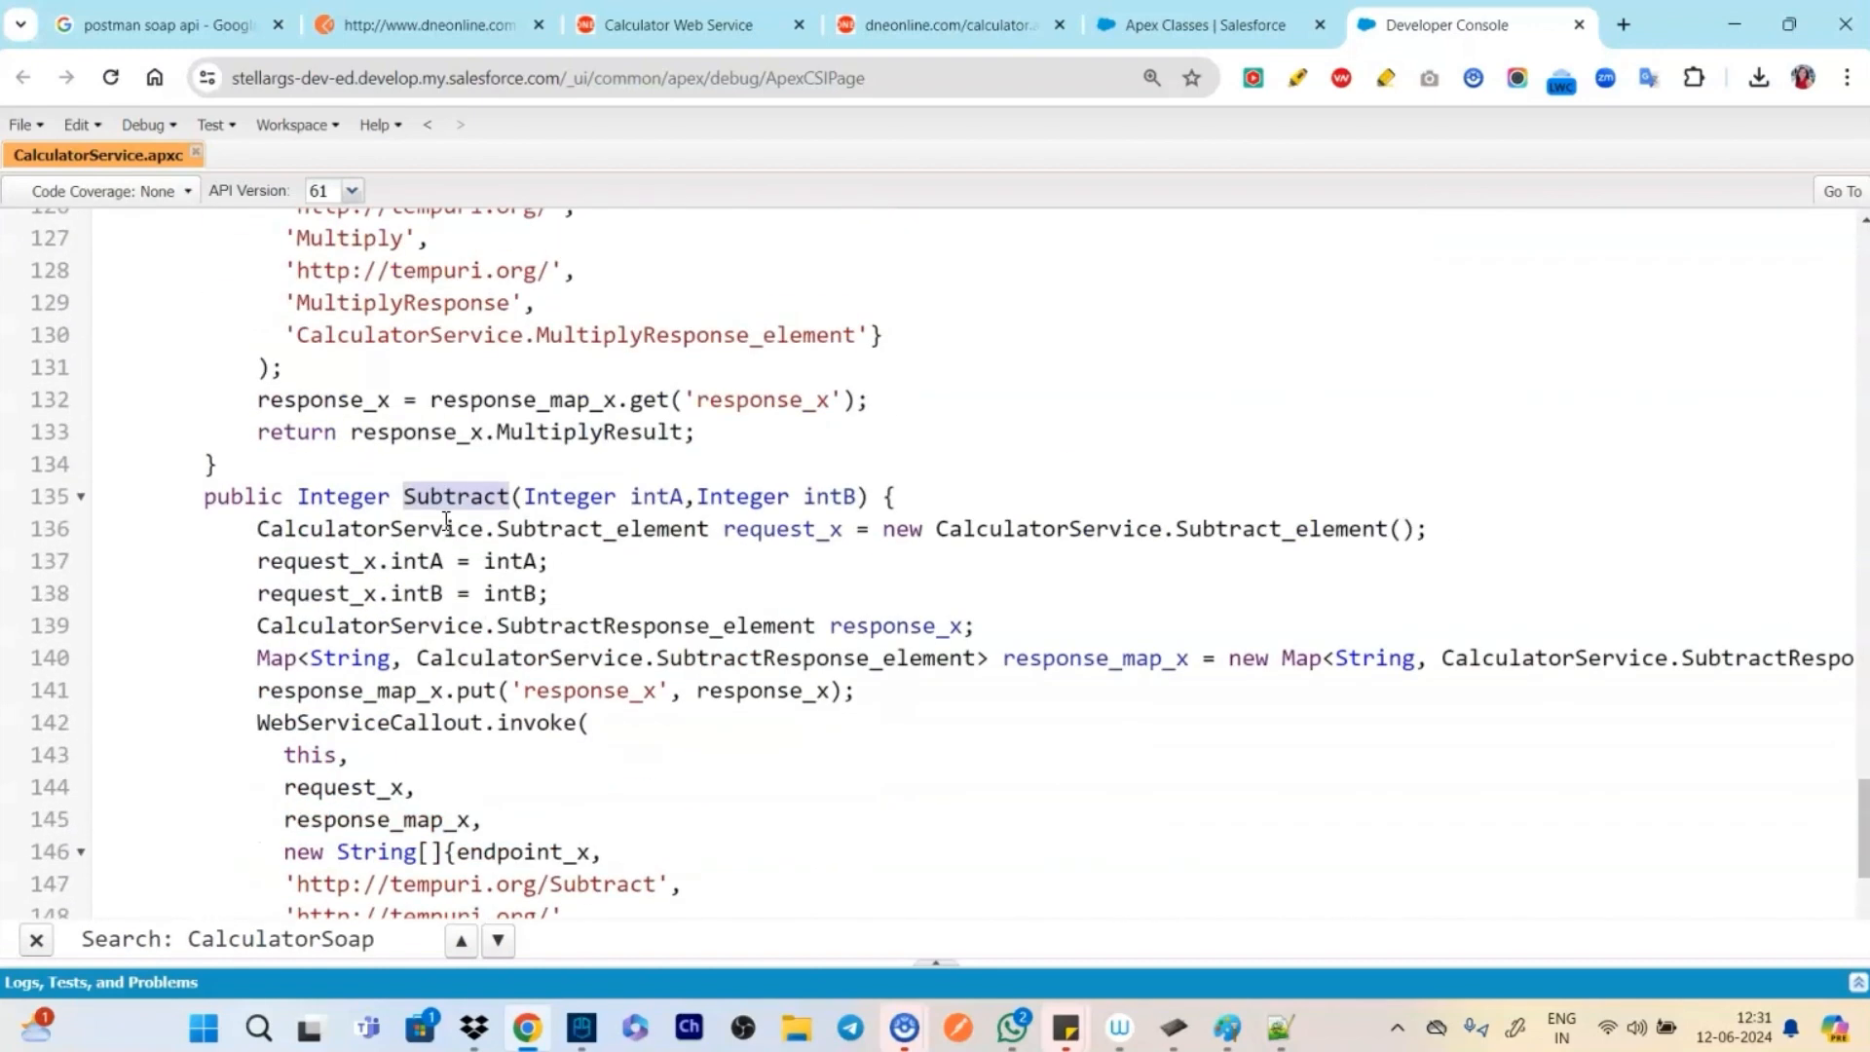
pyautogui.scroll(3)
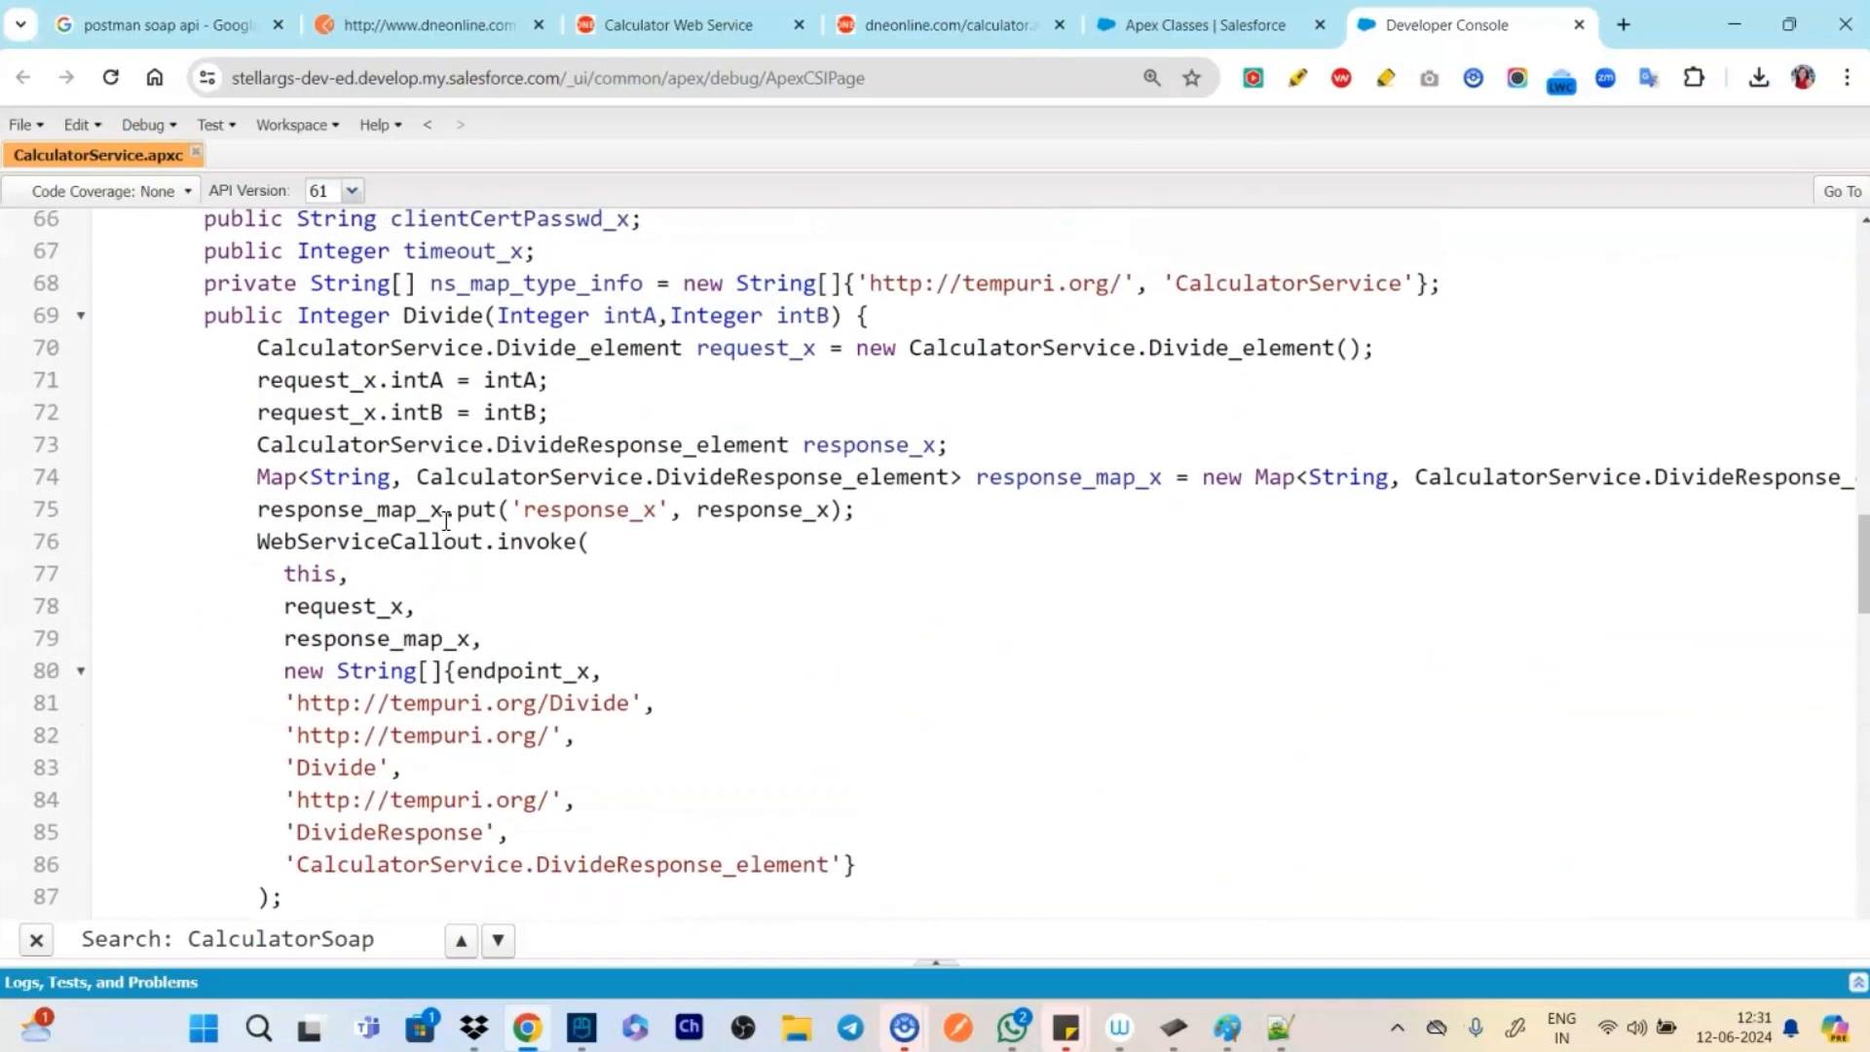
pyautogui.click(461, 941)
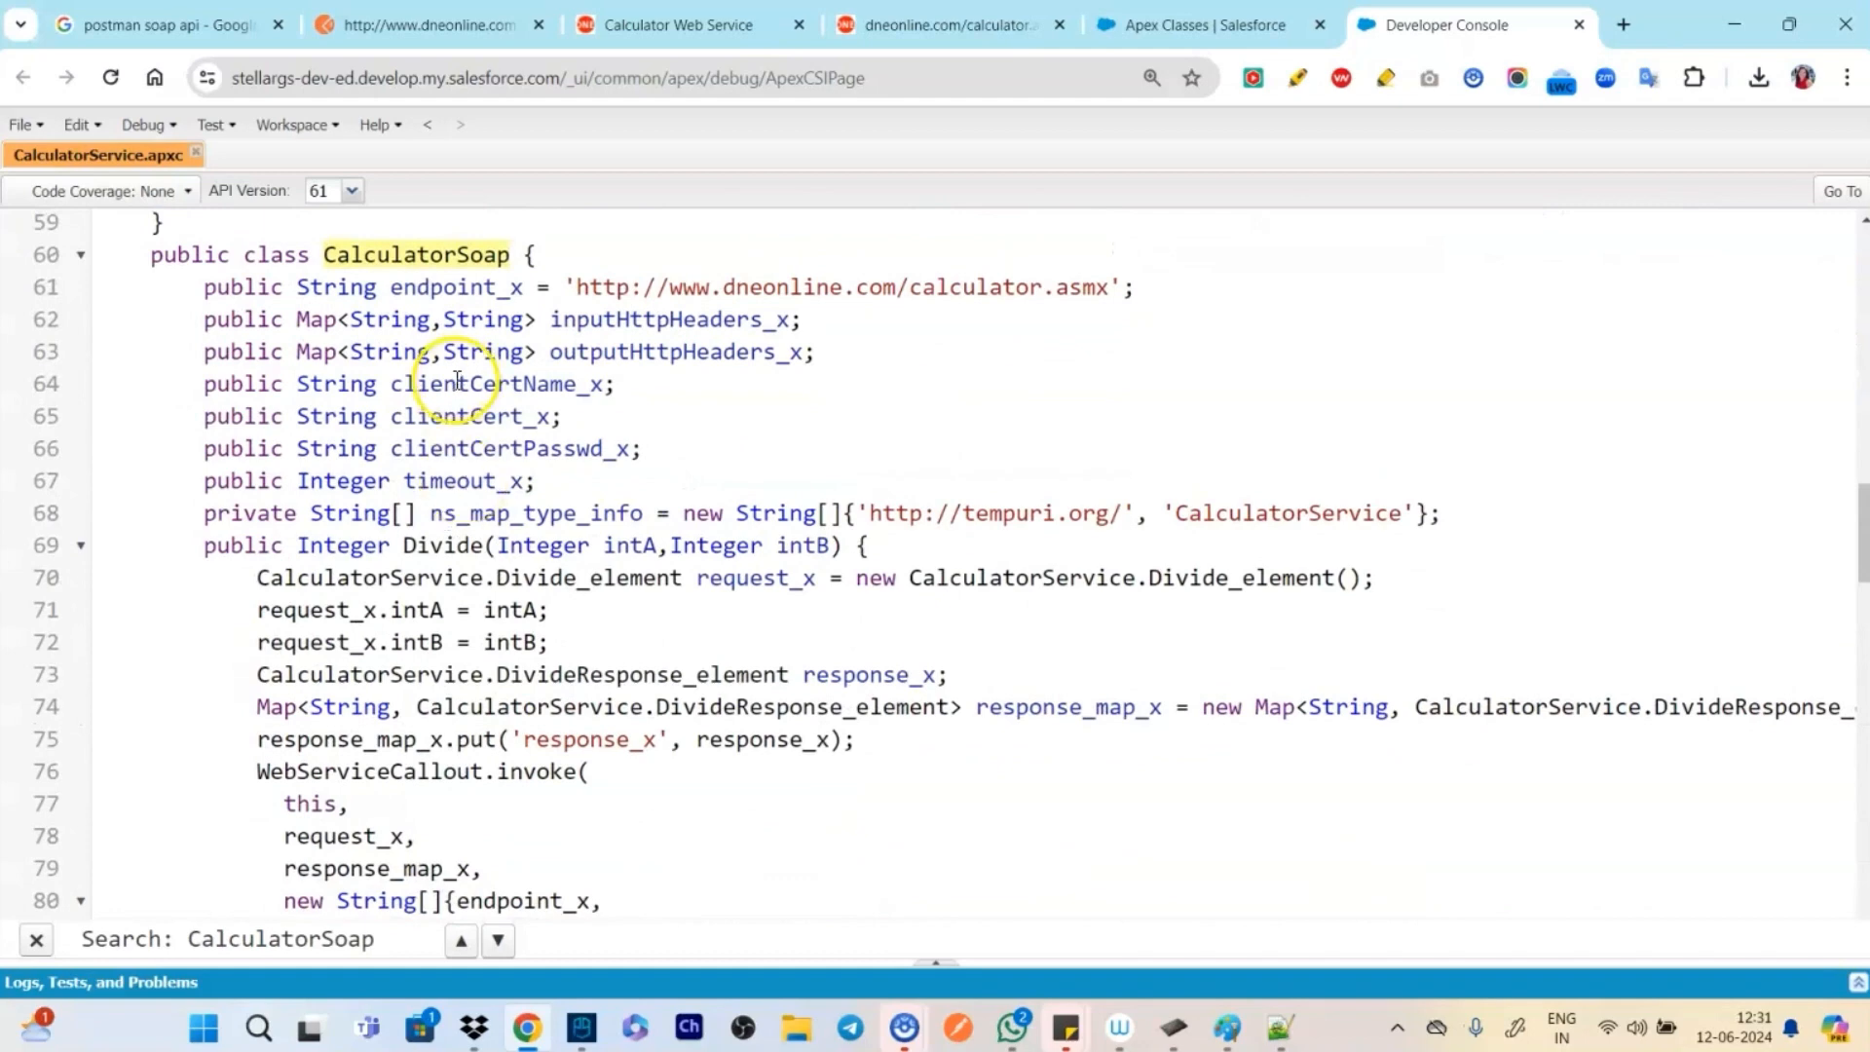
pyautogui.scroll(-3)
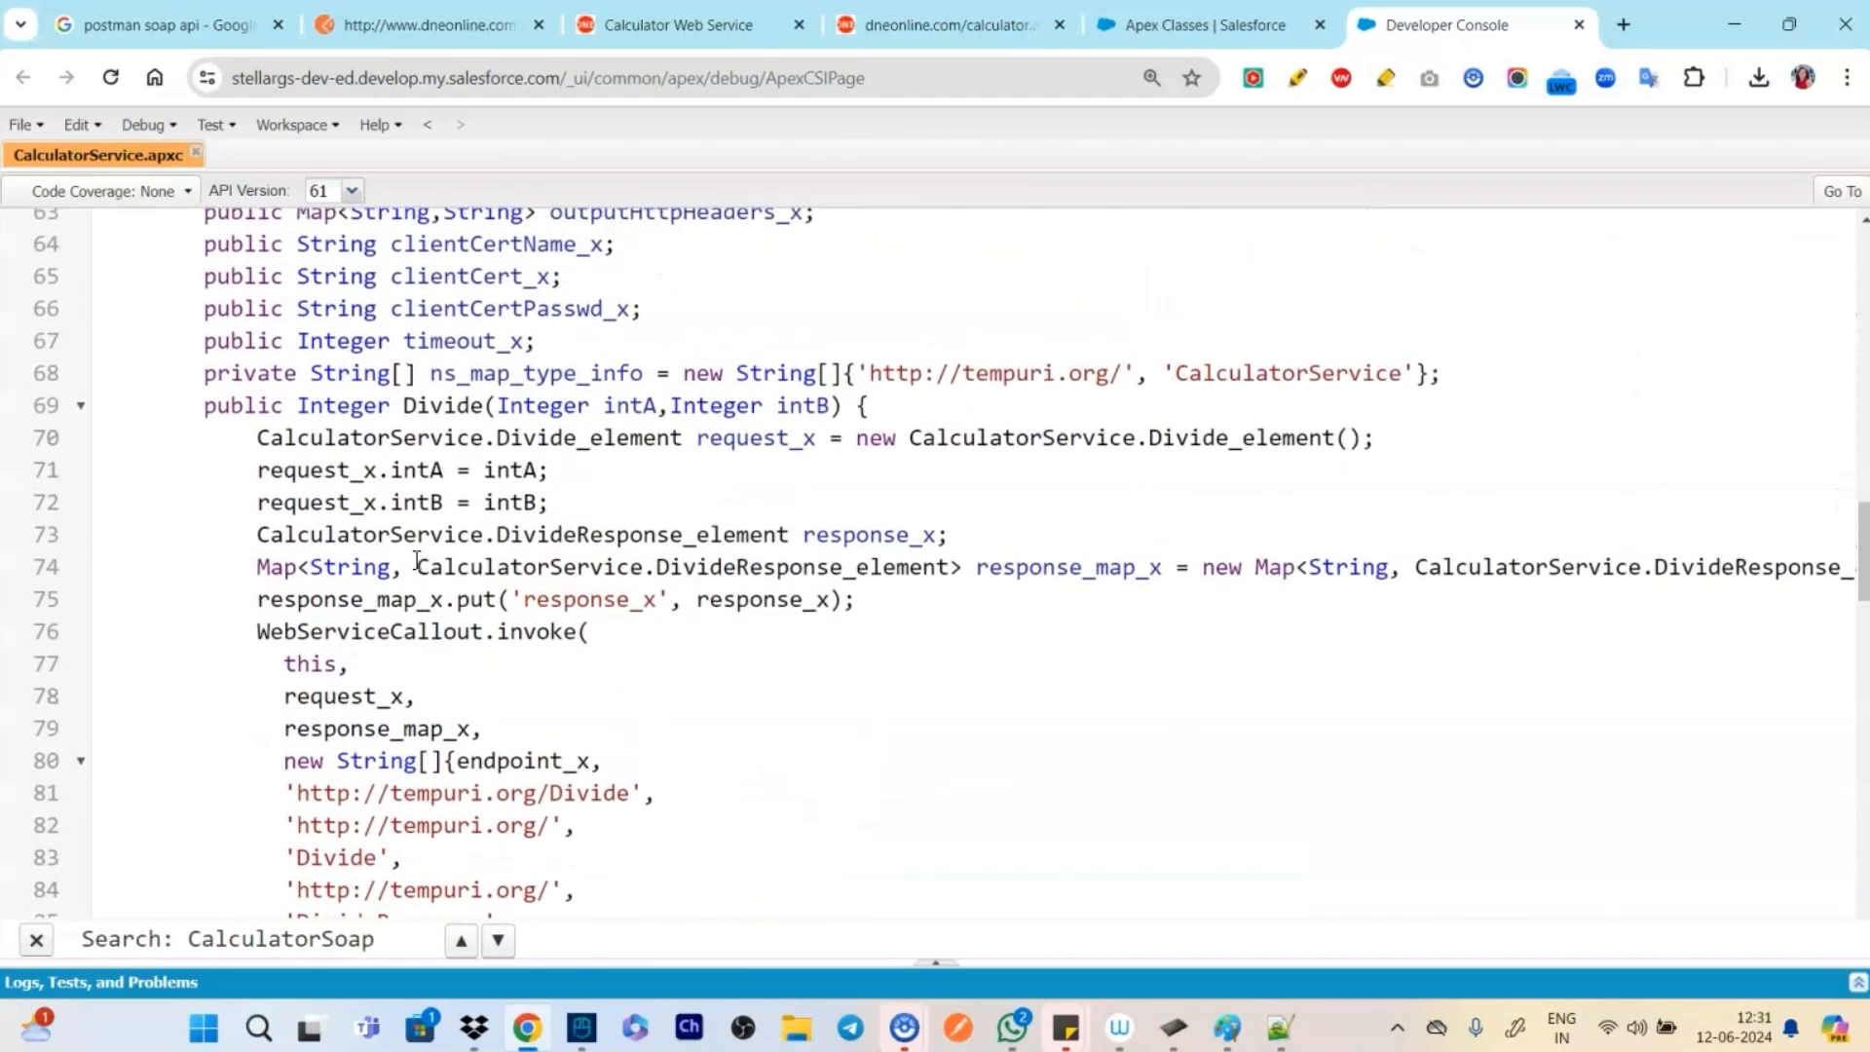
pyautogui.scroll(-3)
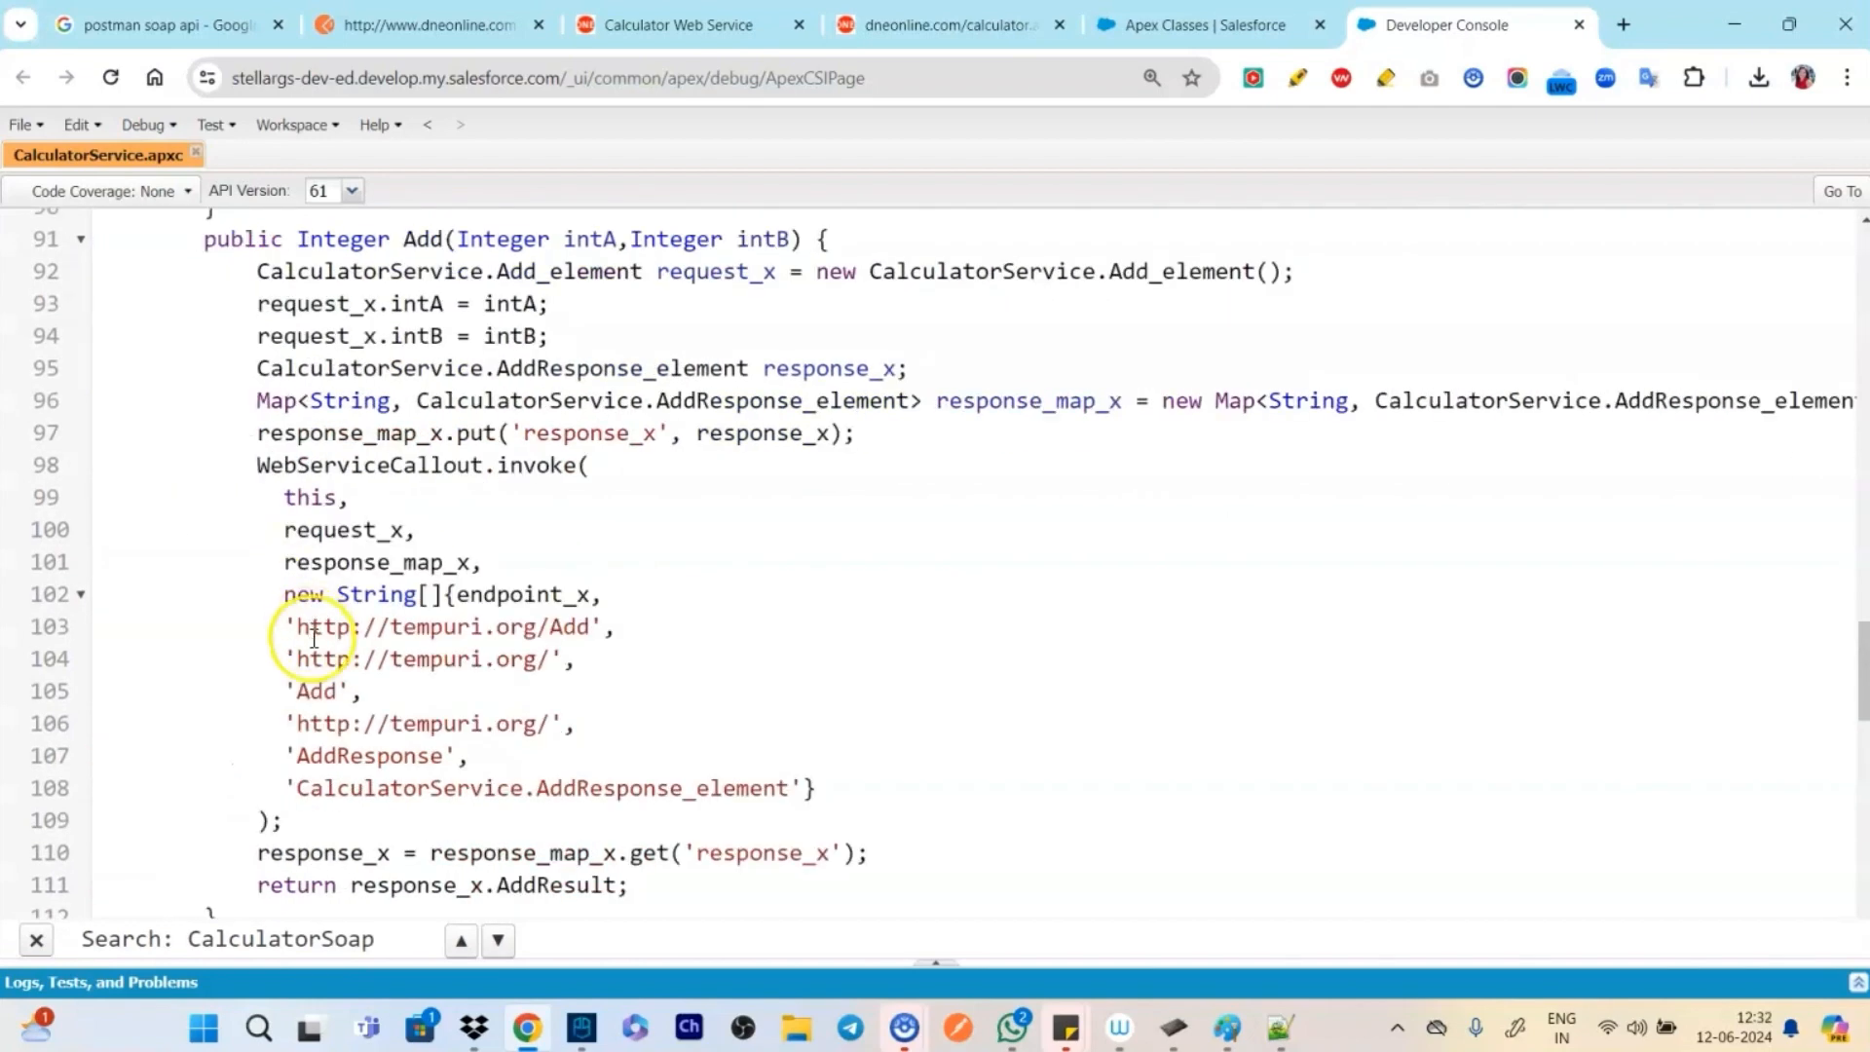
pyautogui.scroll(-3)
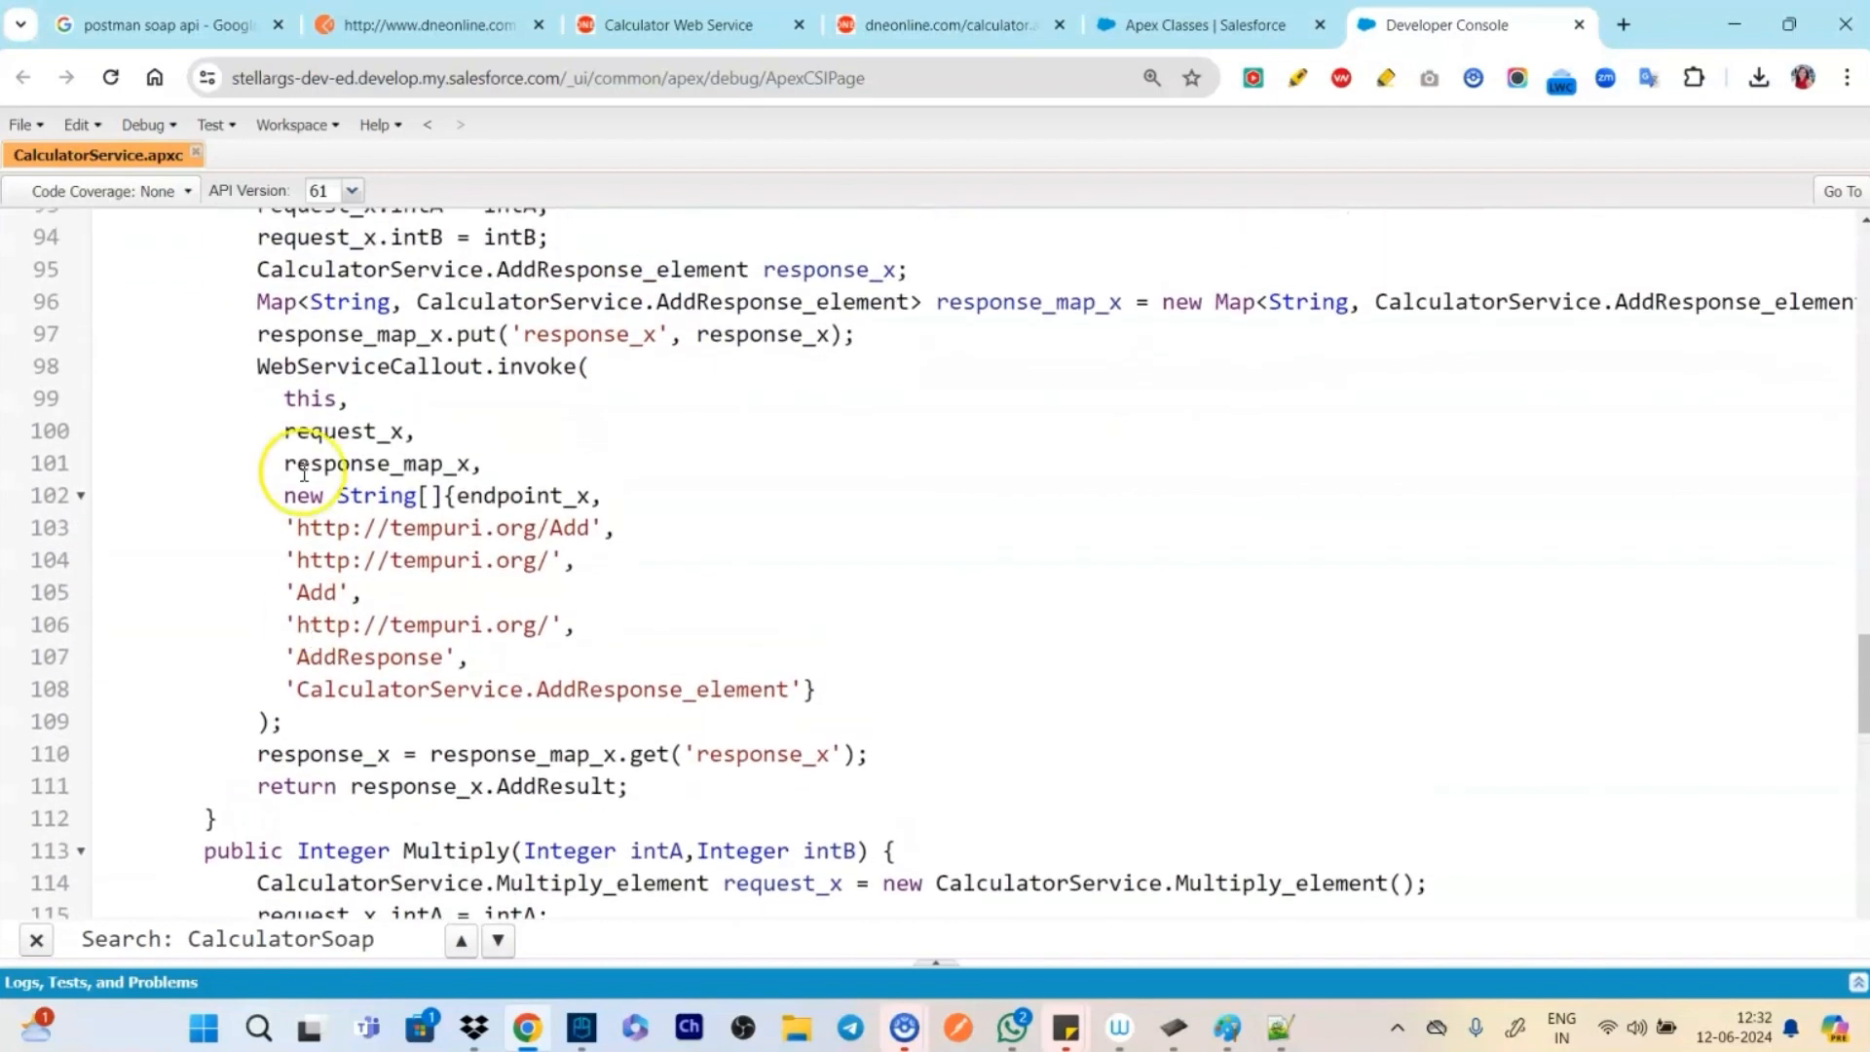
pyautogui.click(145, 124)
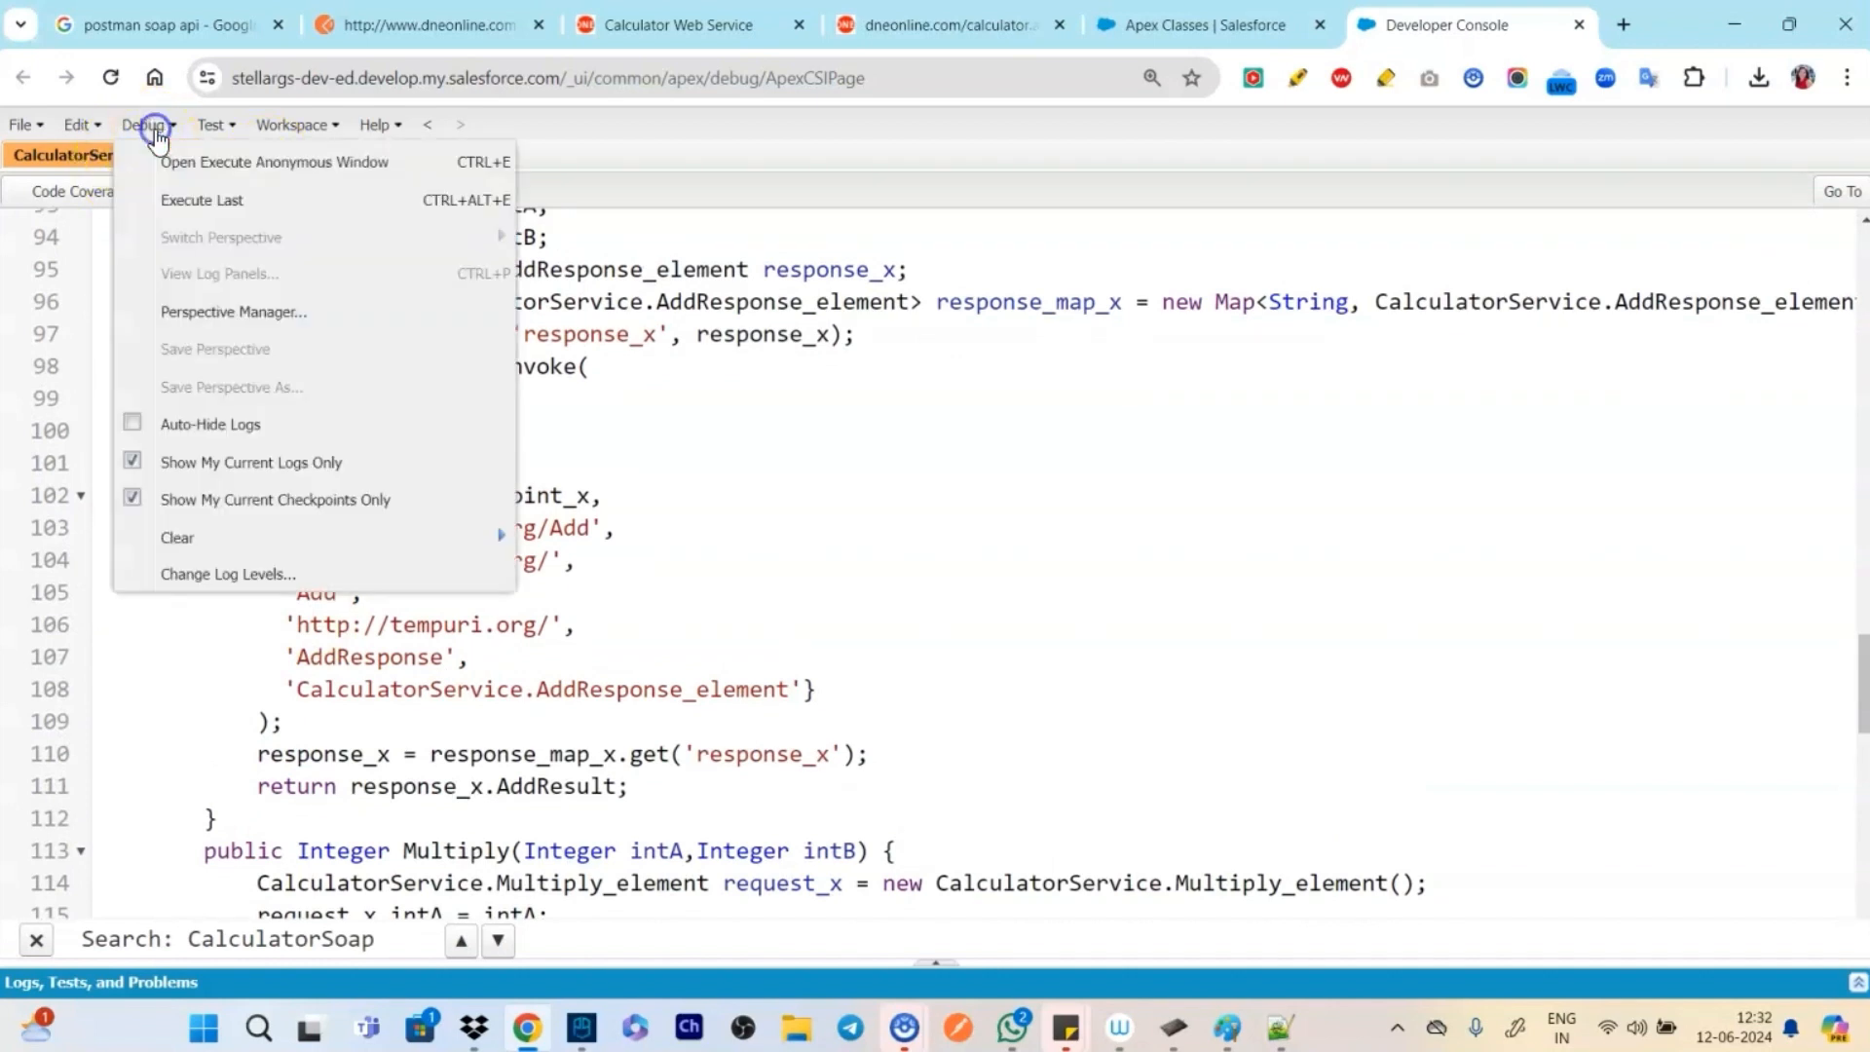
pyautogui.click(272, 161)
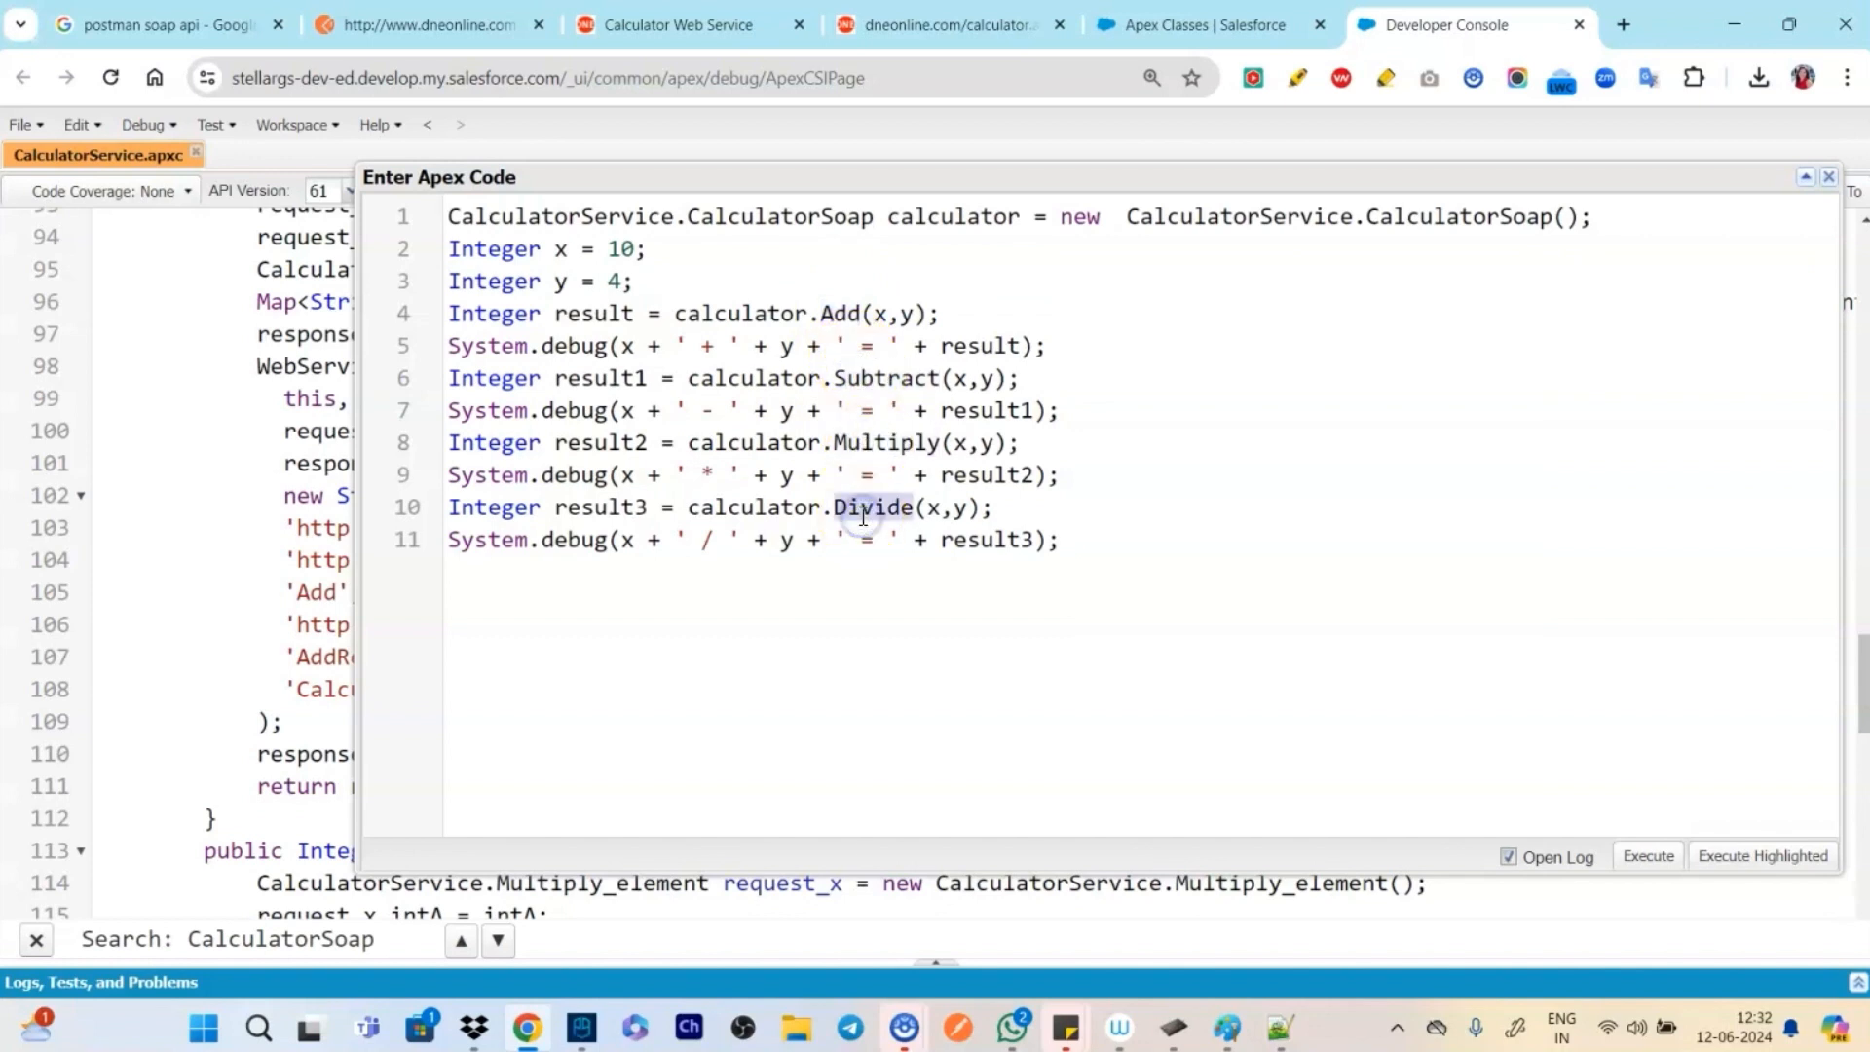
pyautogui.click(567, 346)
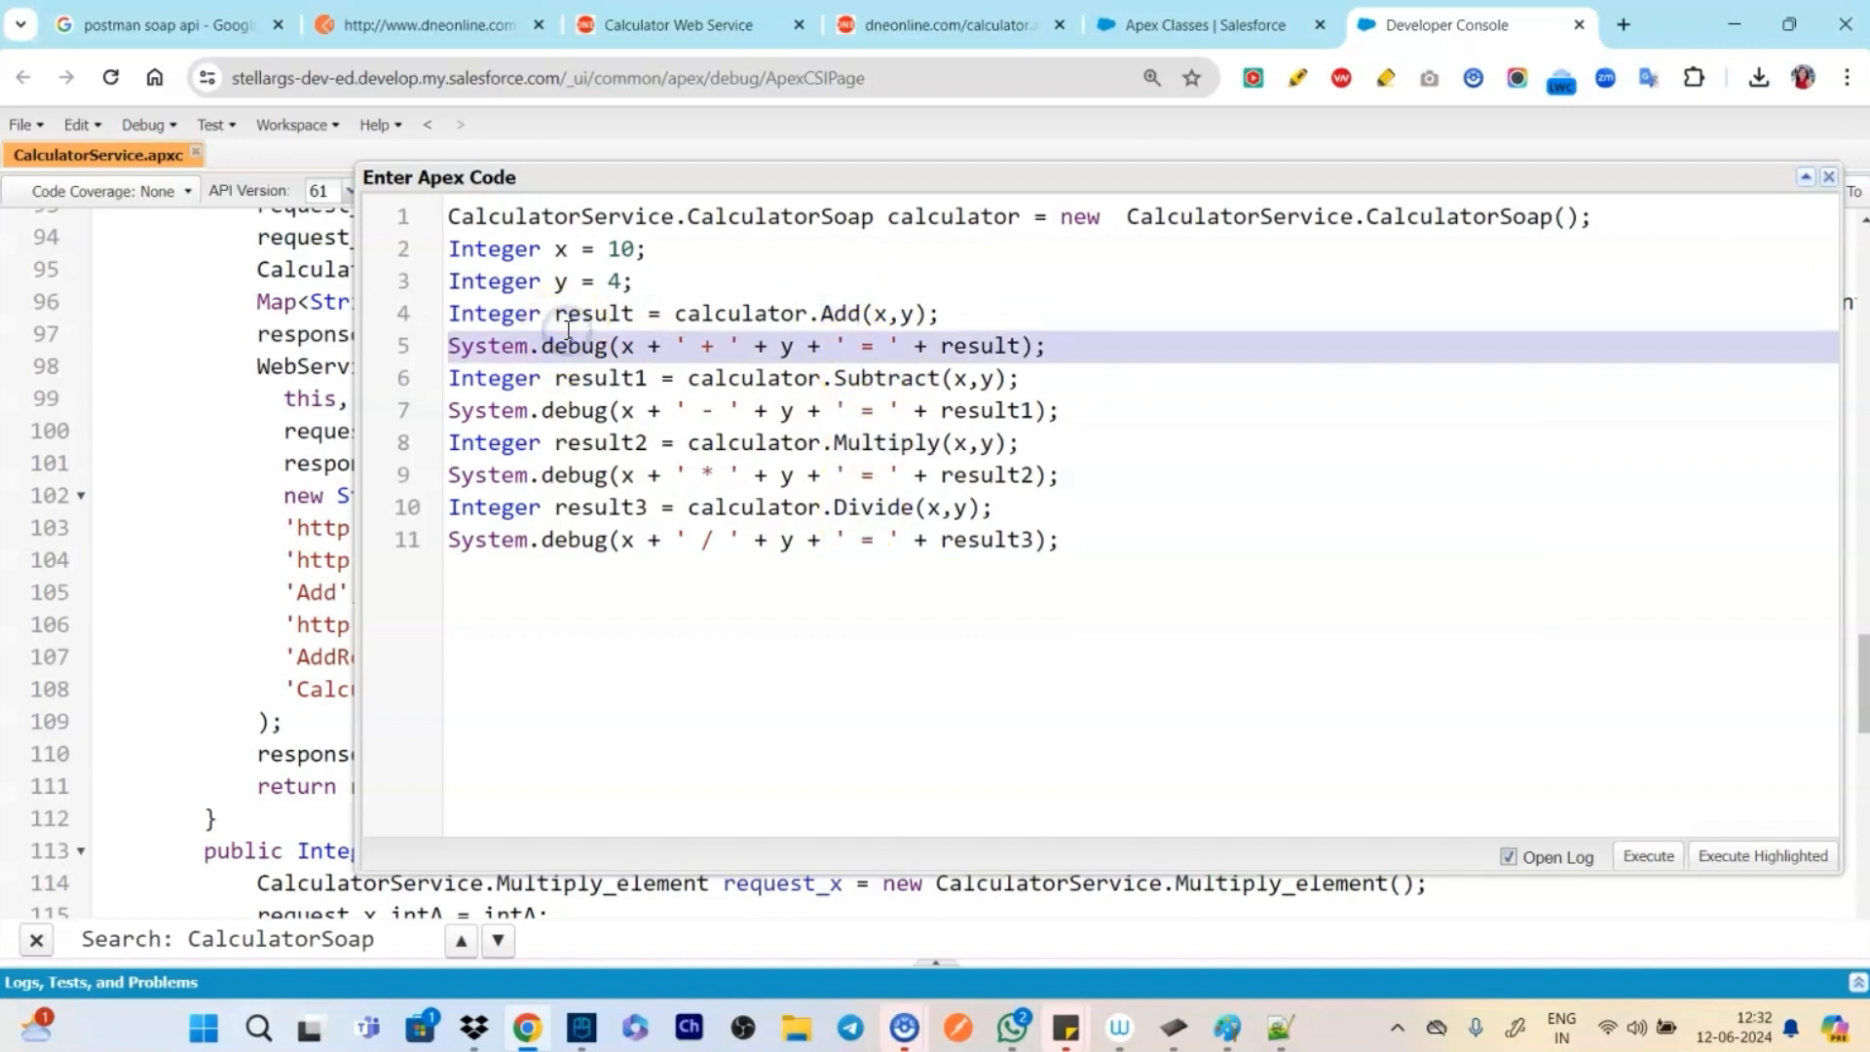
pyautogui.moveTo(1147, 435)
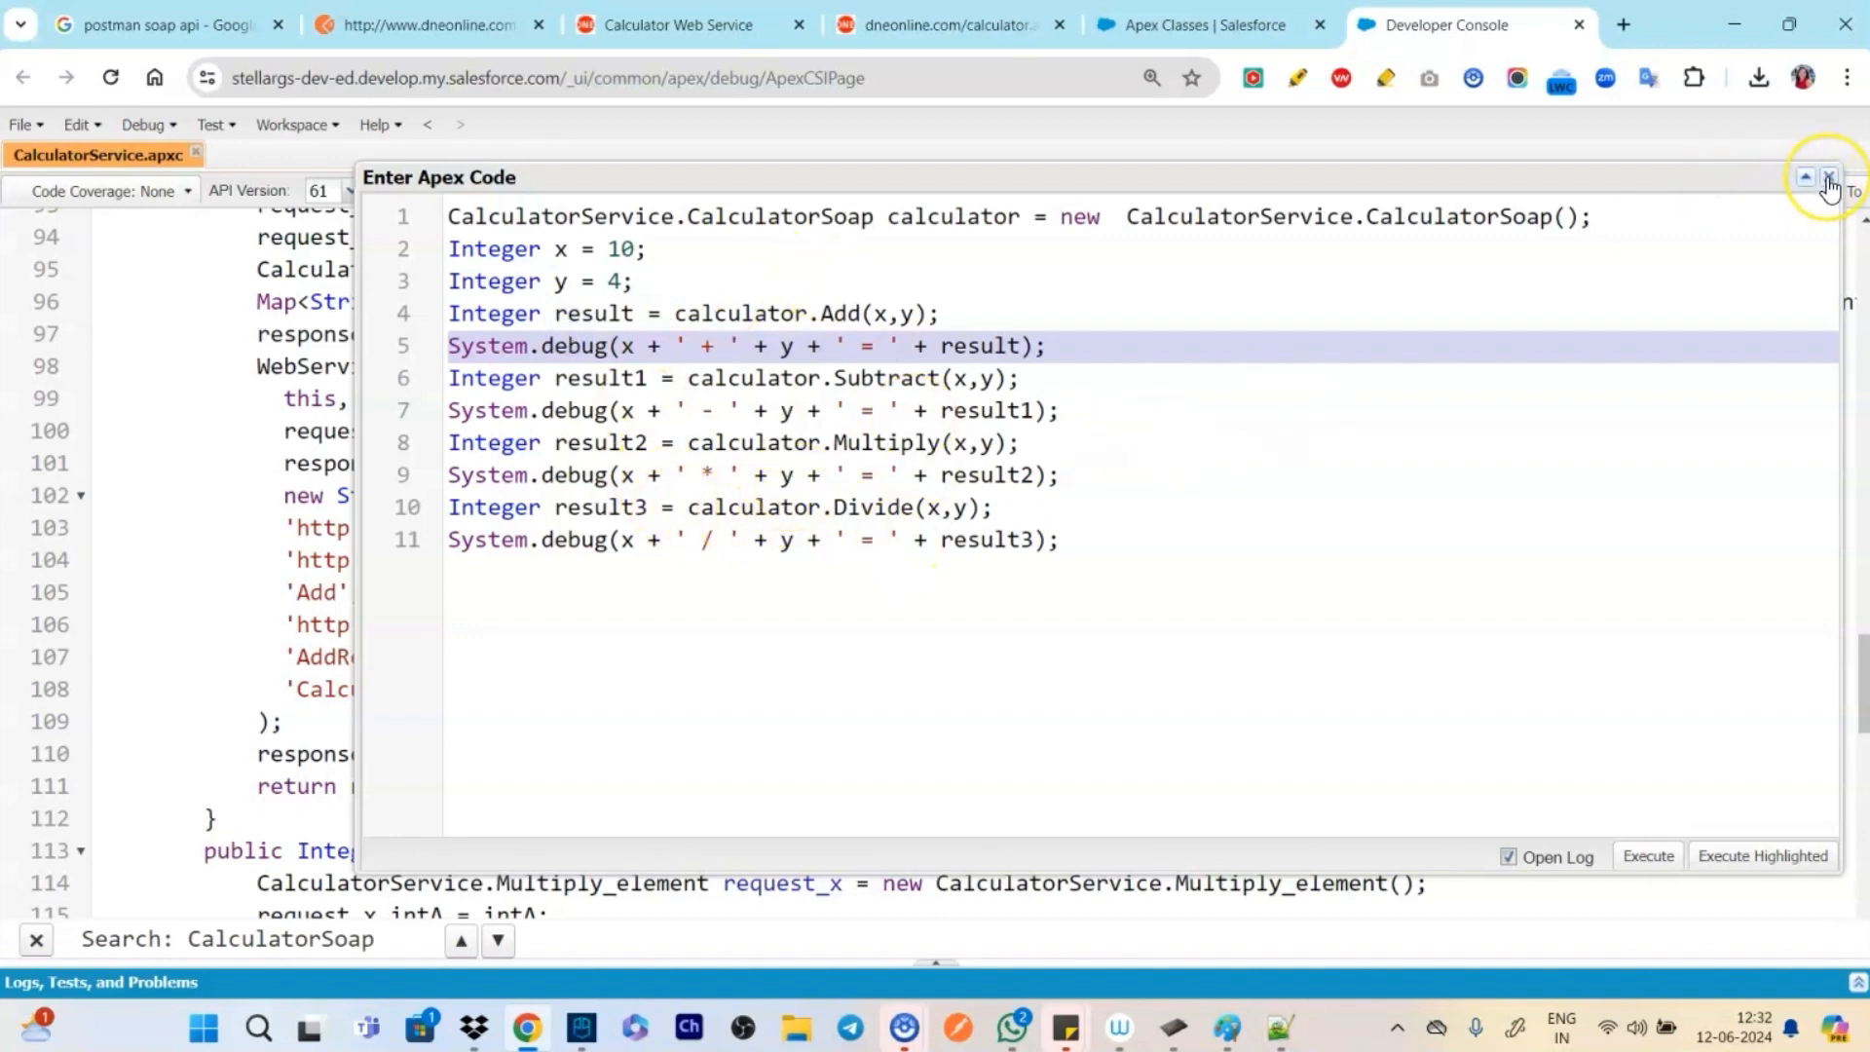
pyautogui.click(1828, 177)
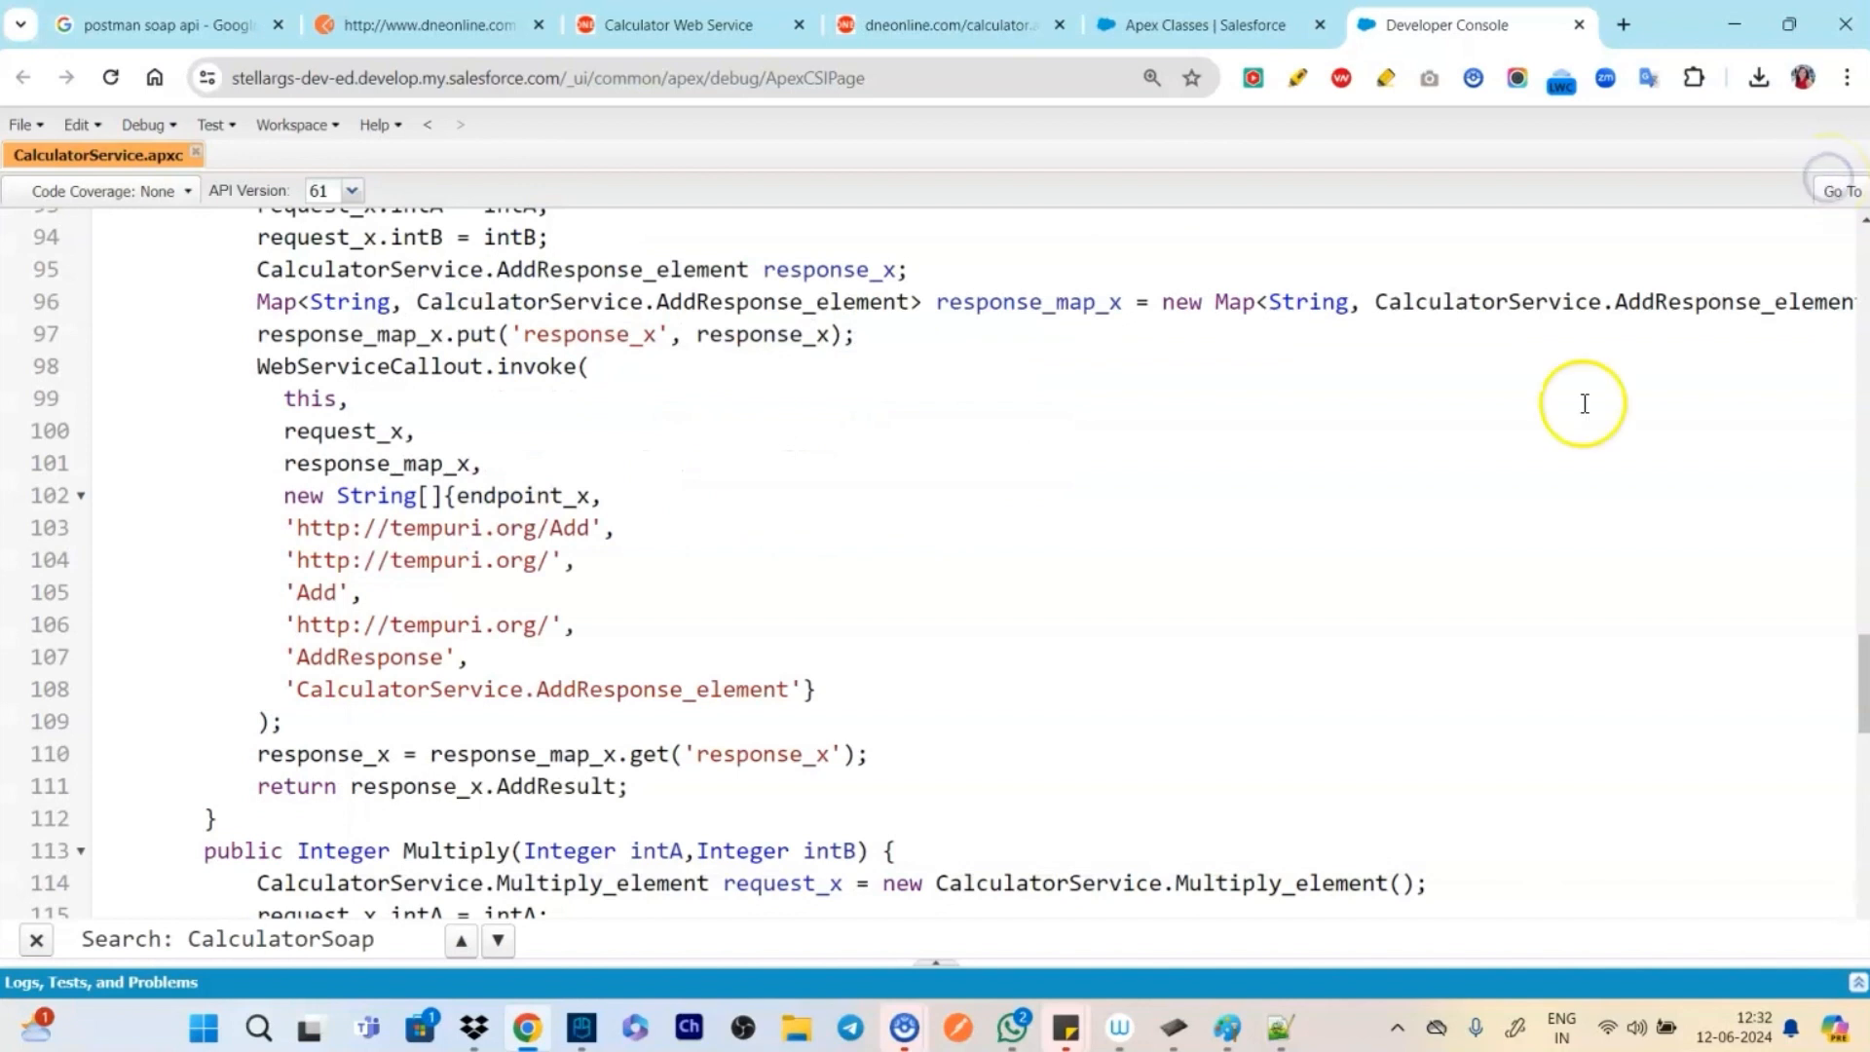
pyautogui.scroll(3)
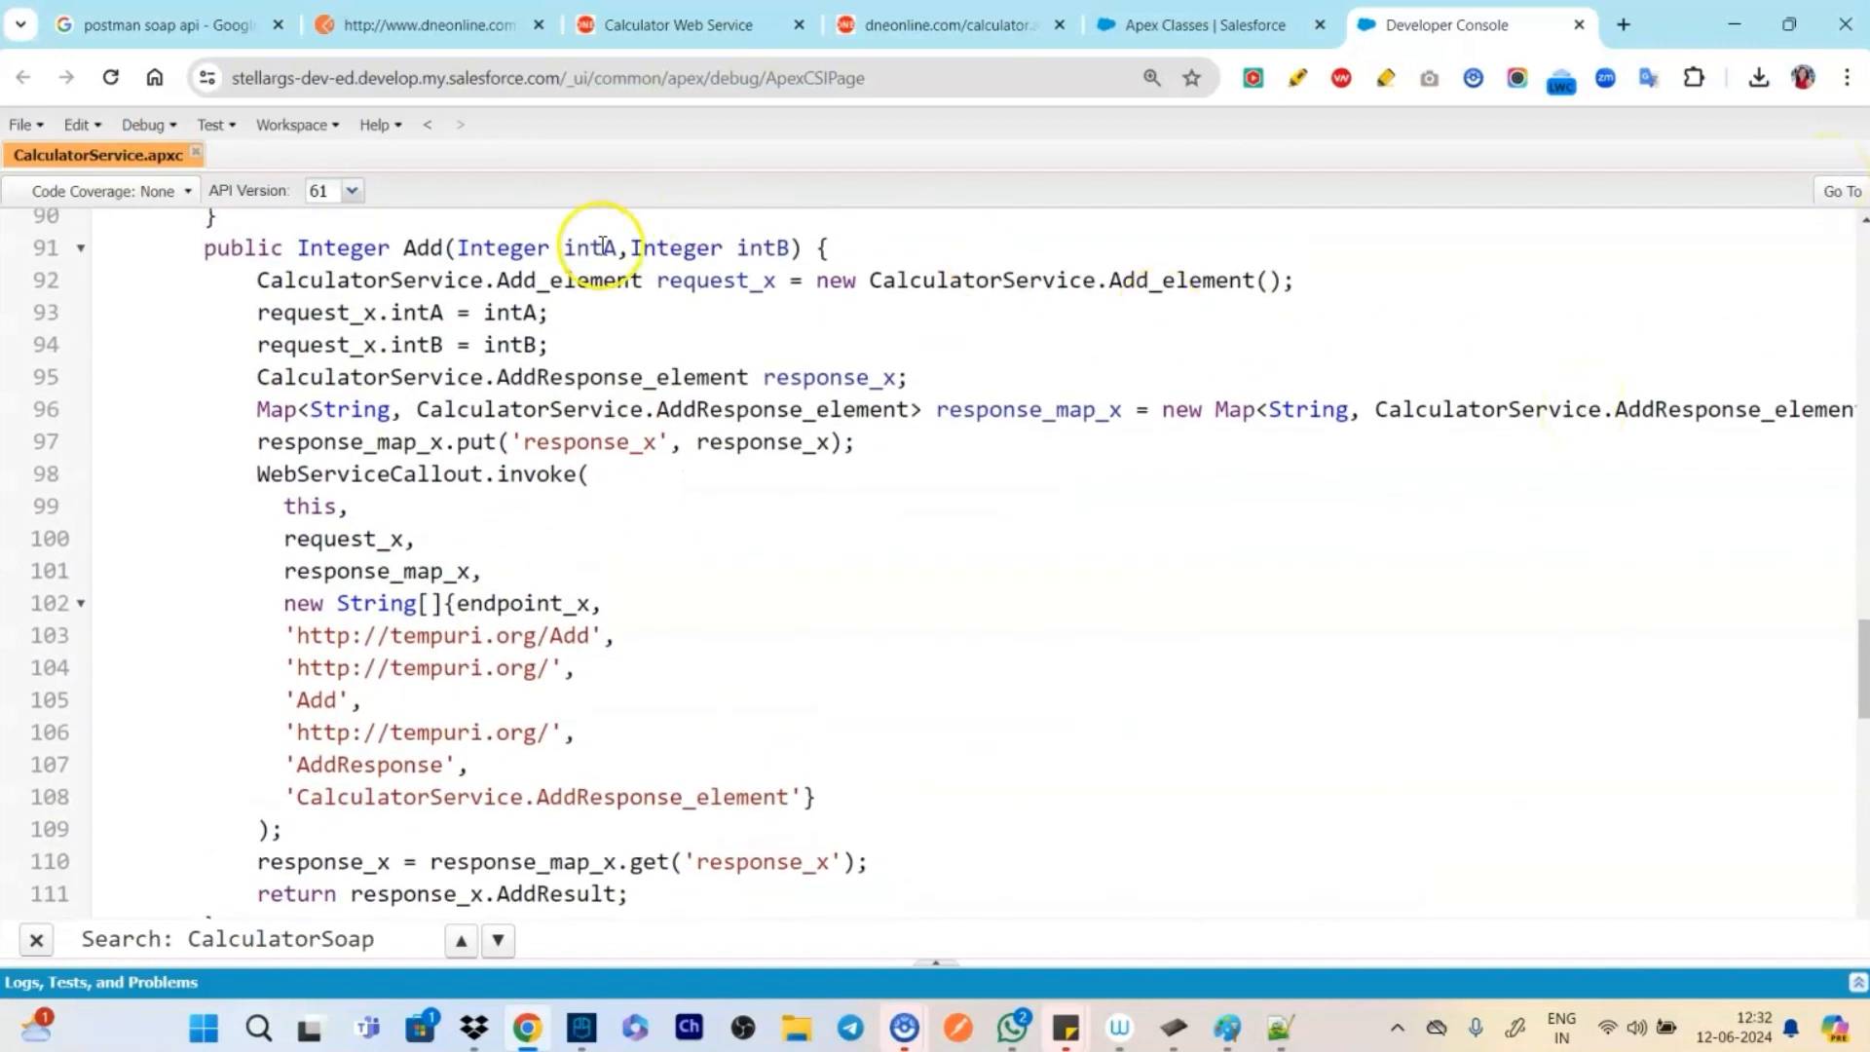
pyautogui.doubleClick(764, 247)
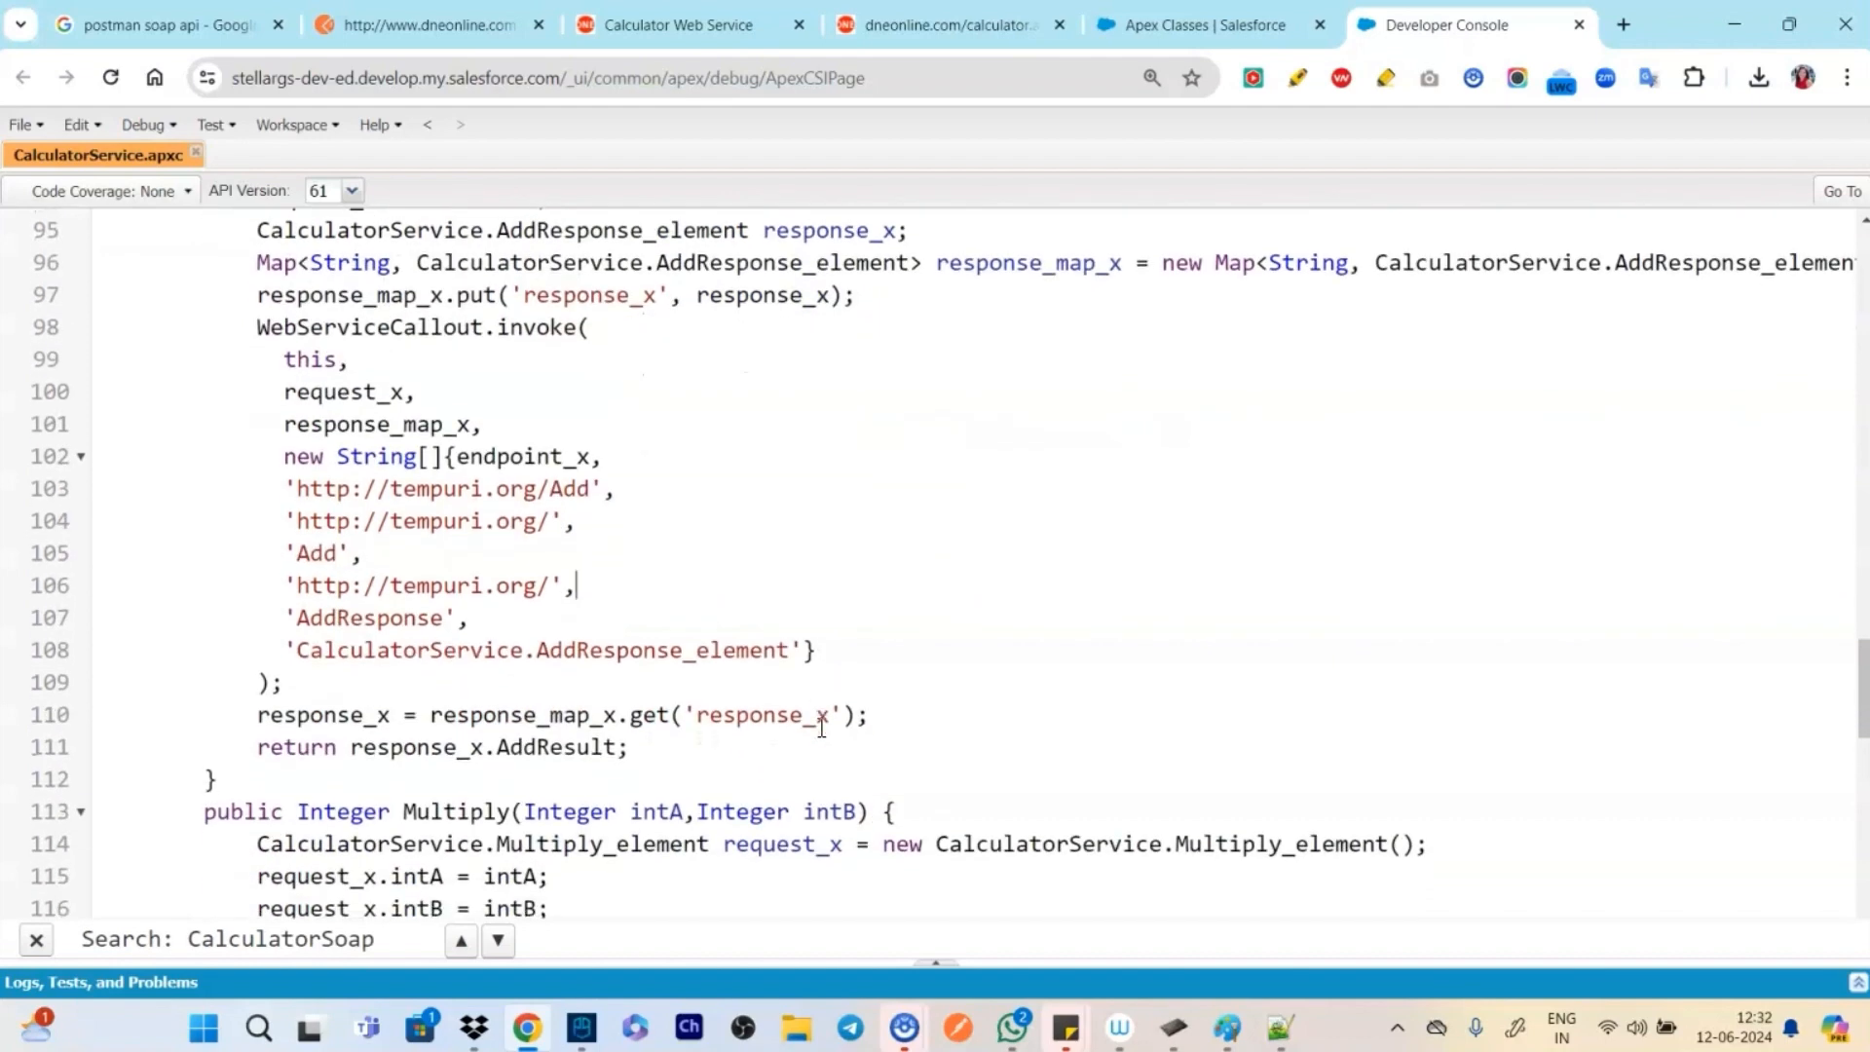
pyautogui.scroll(-3)
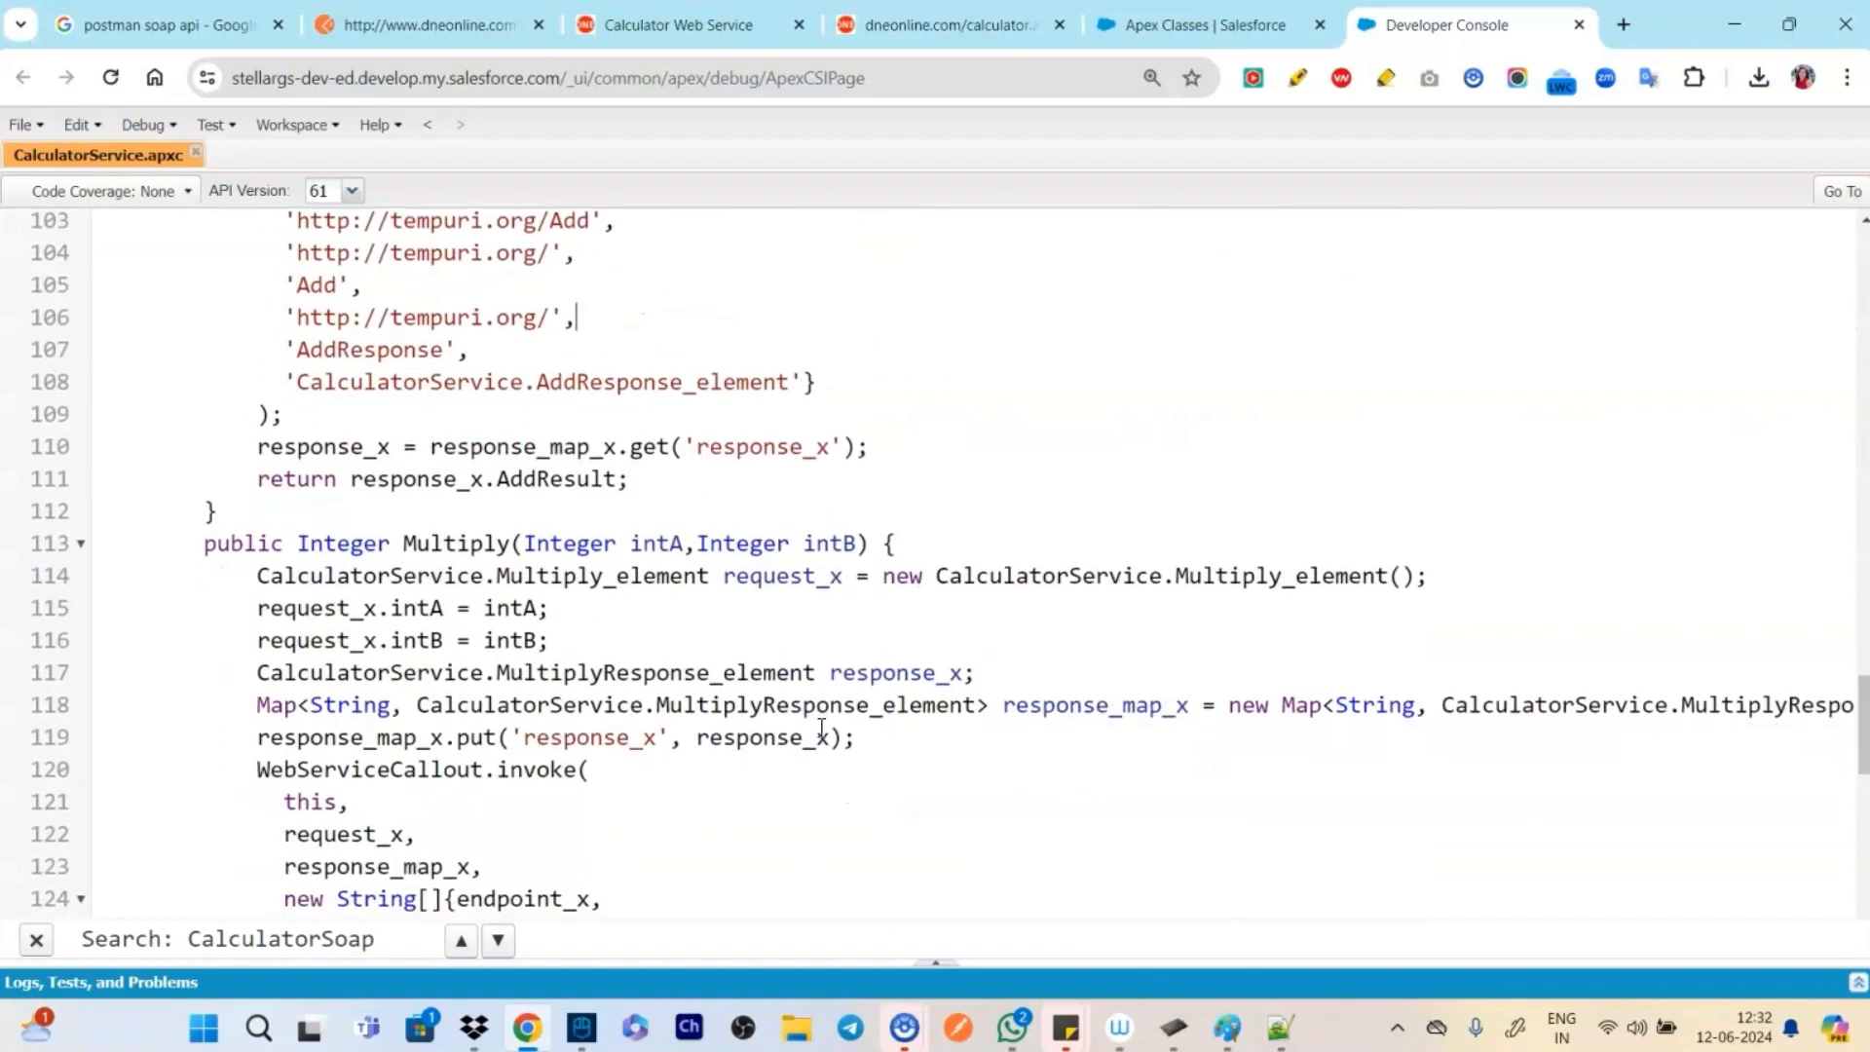
pyautogui.click(143, 123)
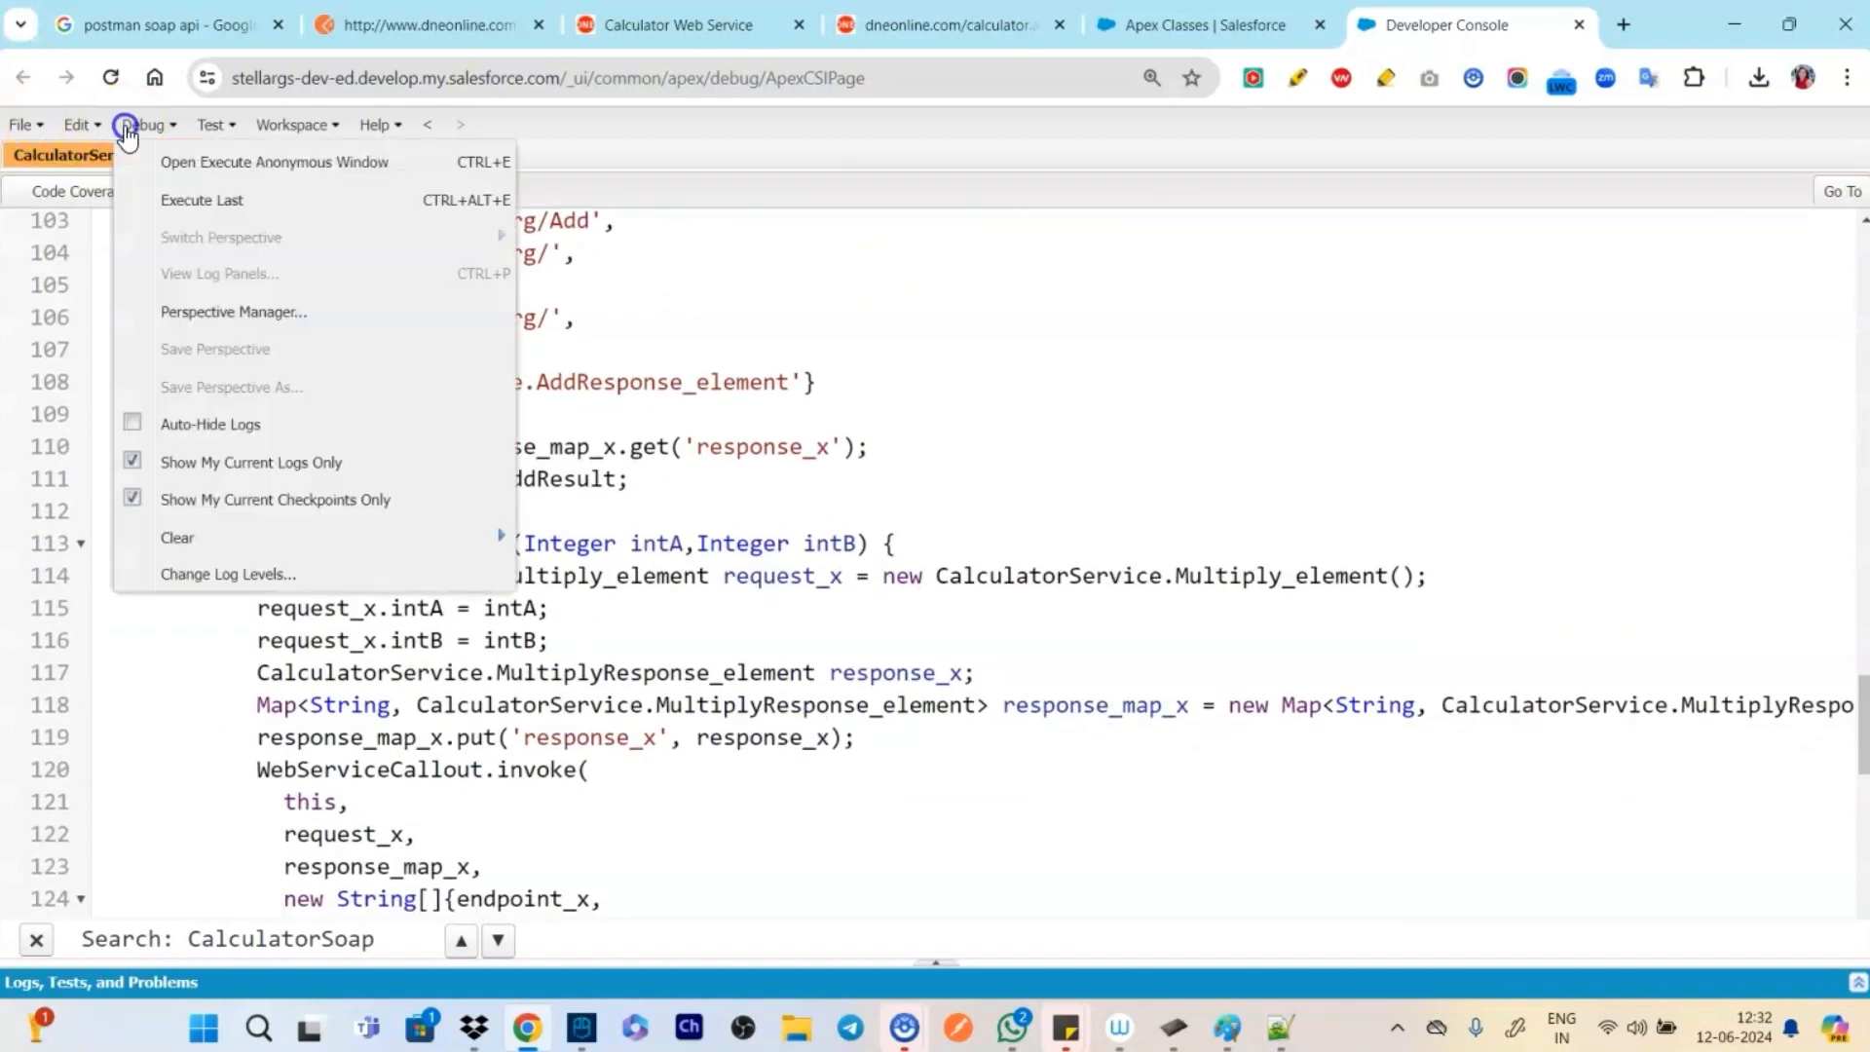
# Execute the anonymous calculator Apex, which fails with an unauthorized endpoint error
pyautogui.click(273, 161)
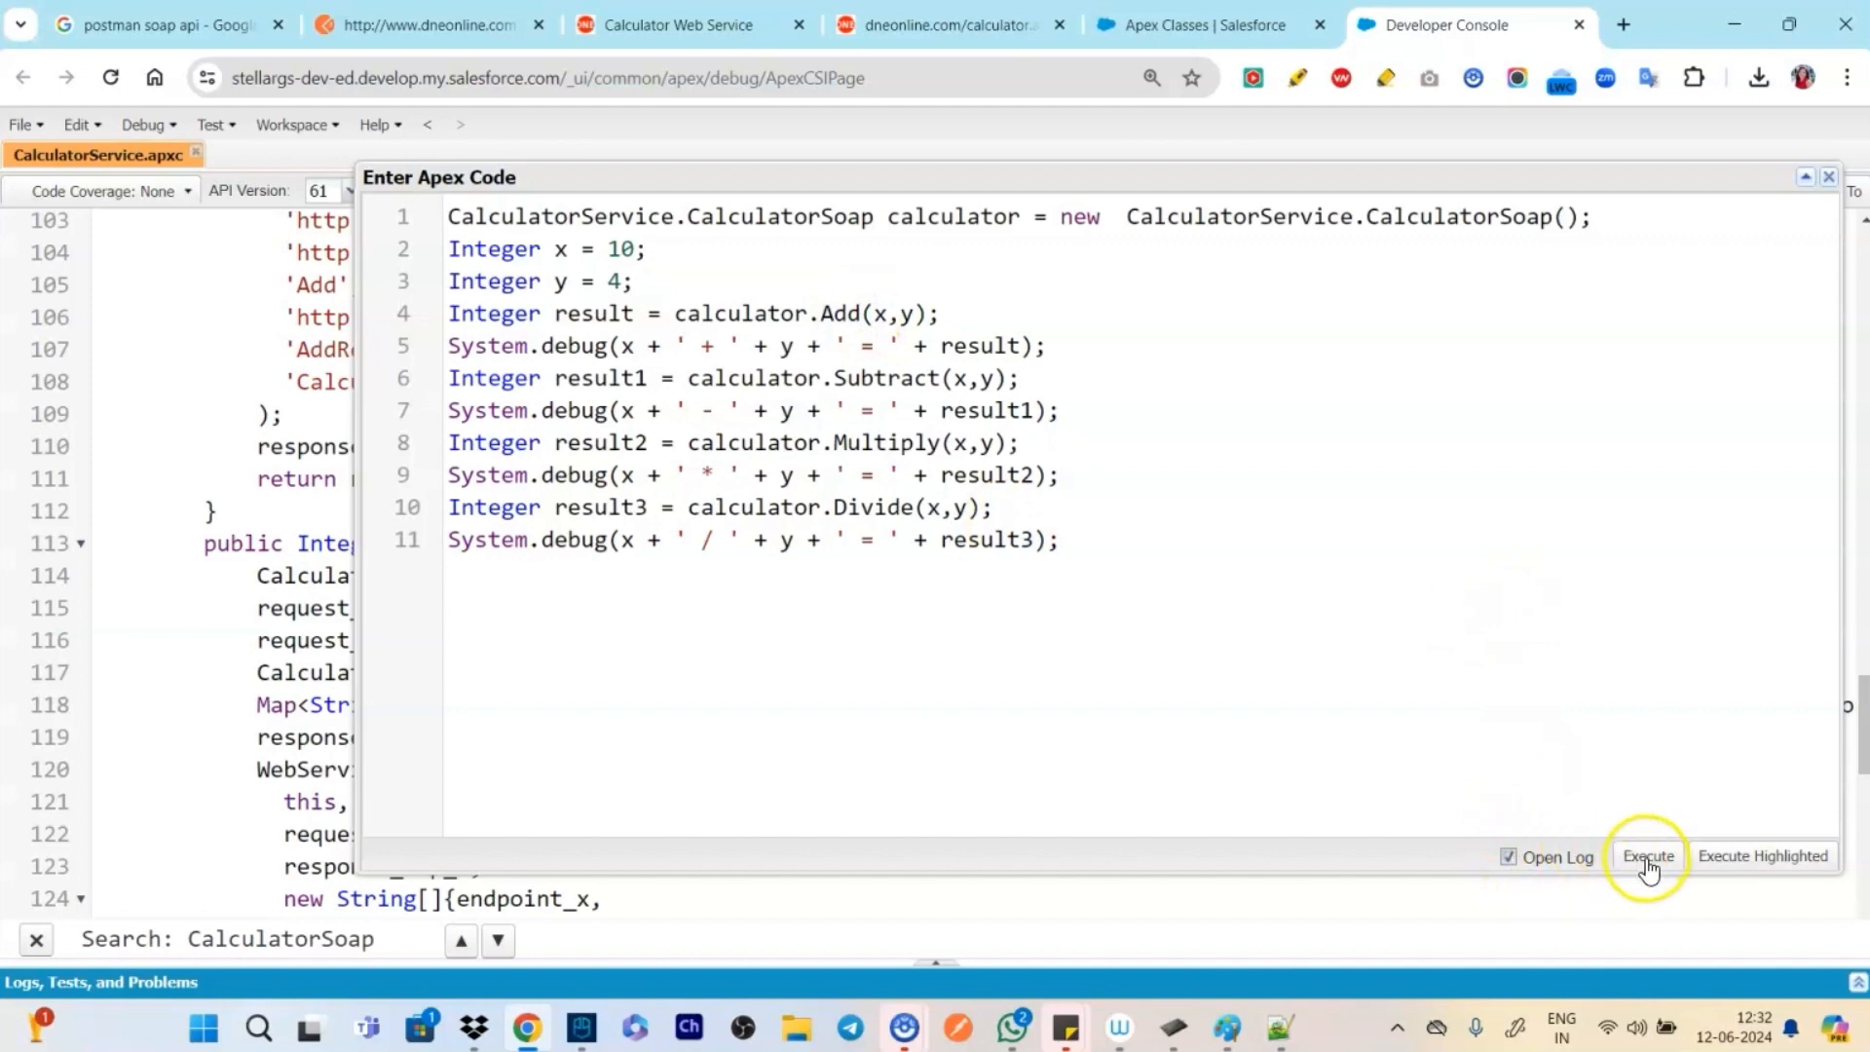
pyautogui.click(1647, 855)
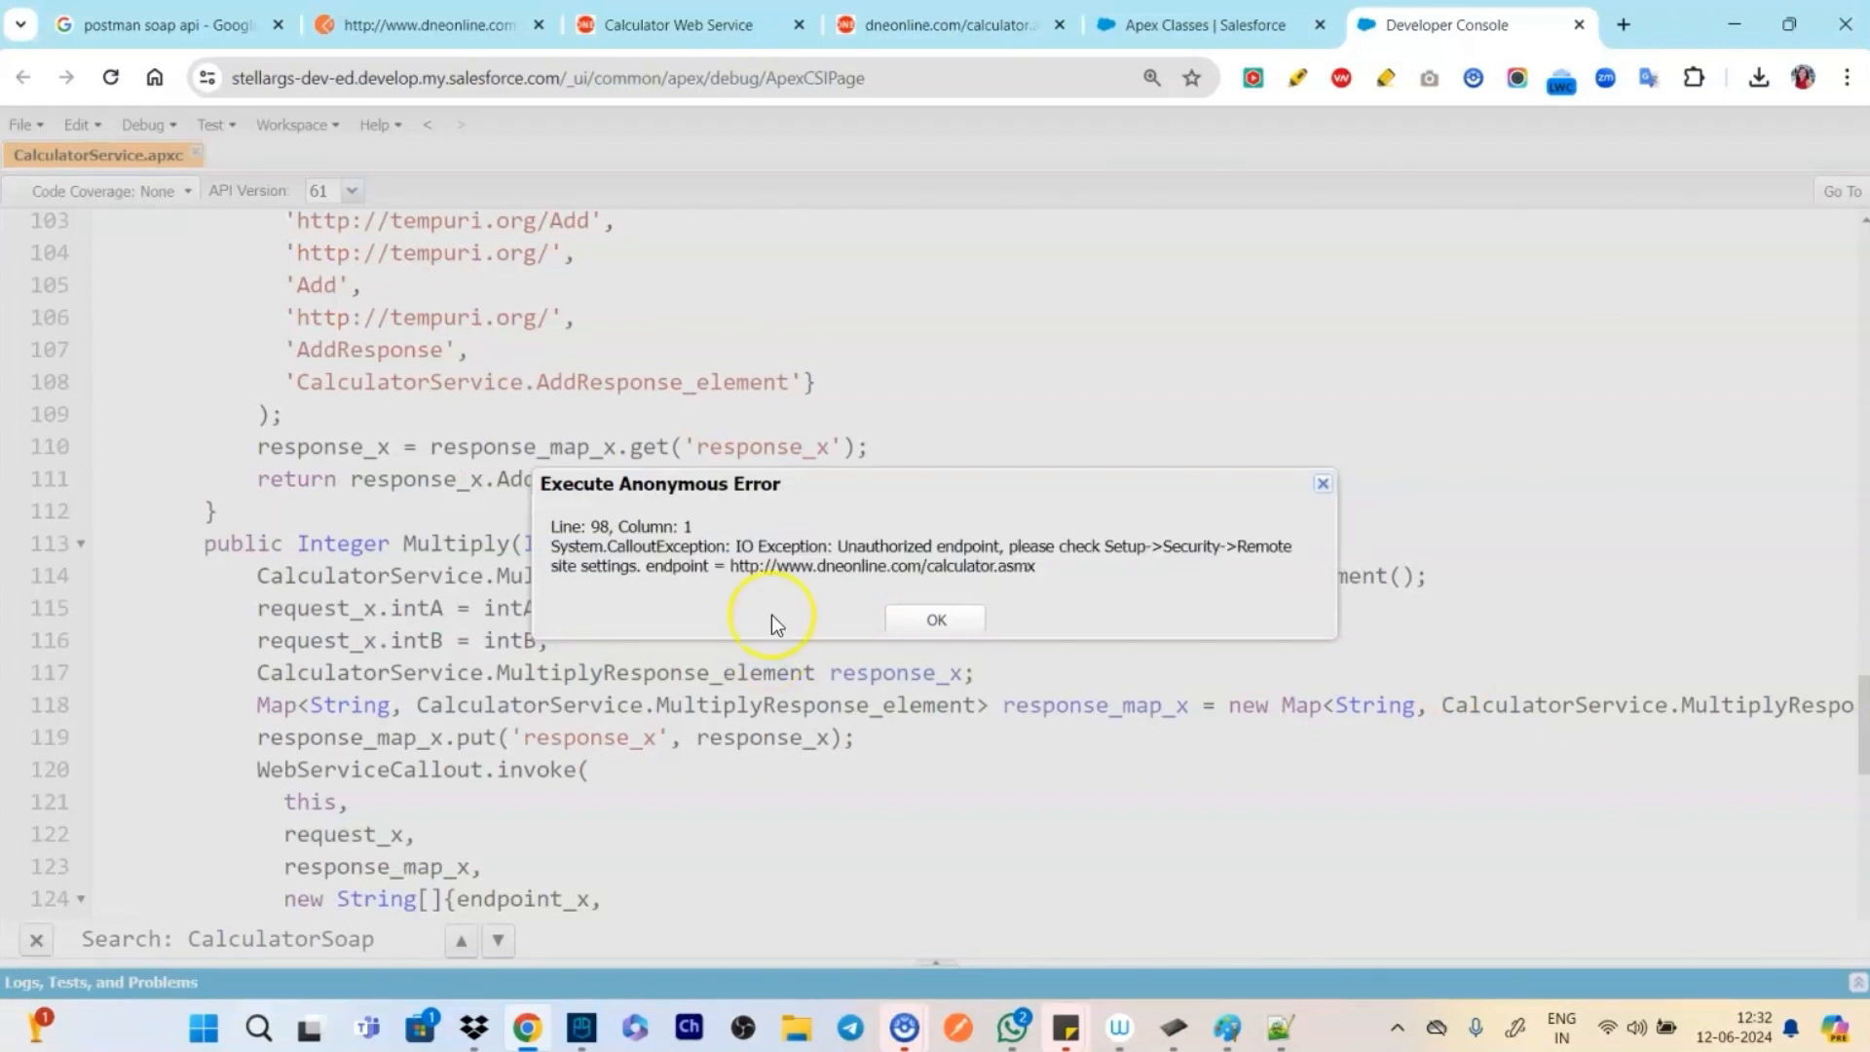
pyautogui.moveTo(802, 546)
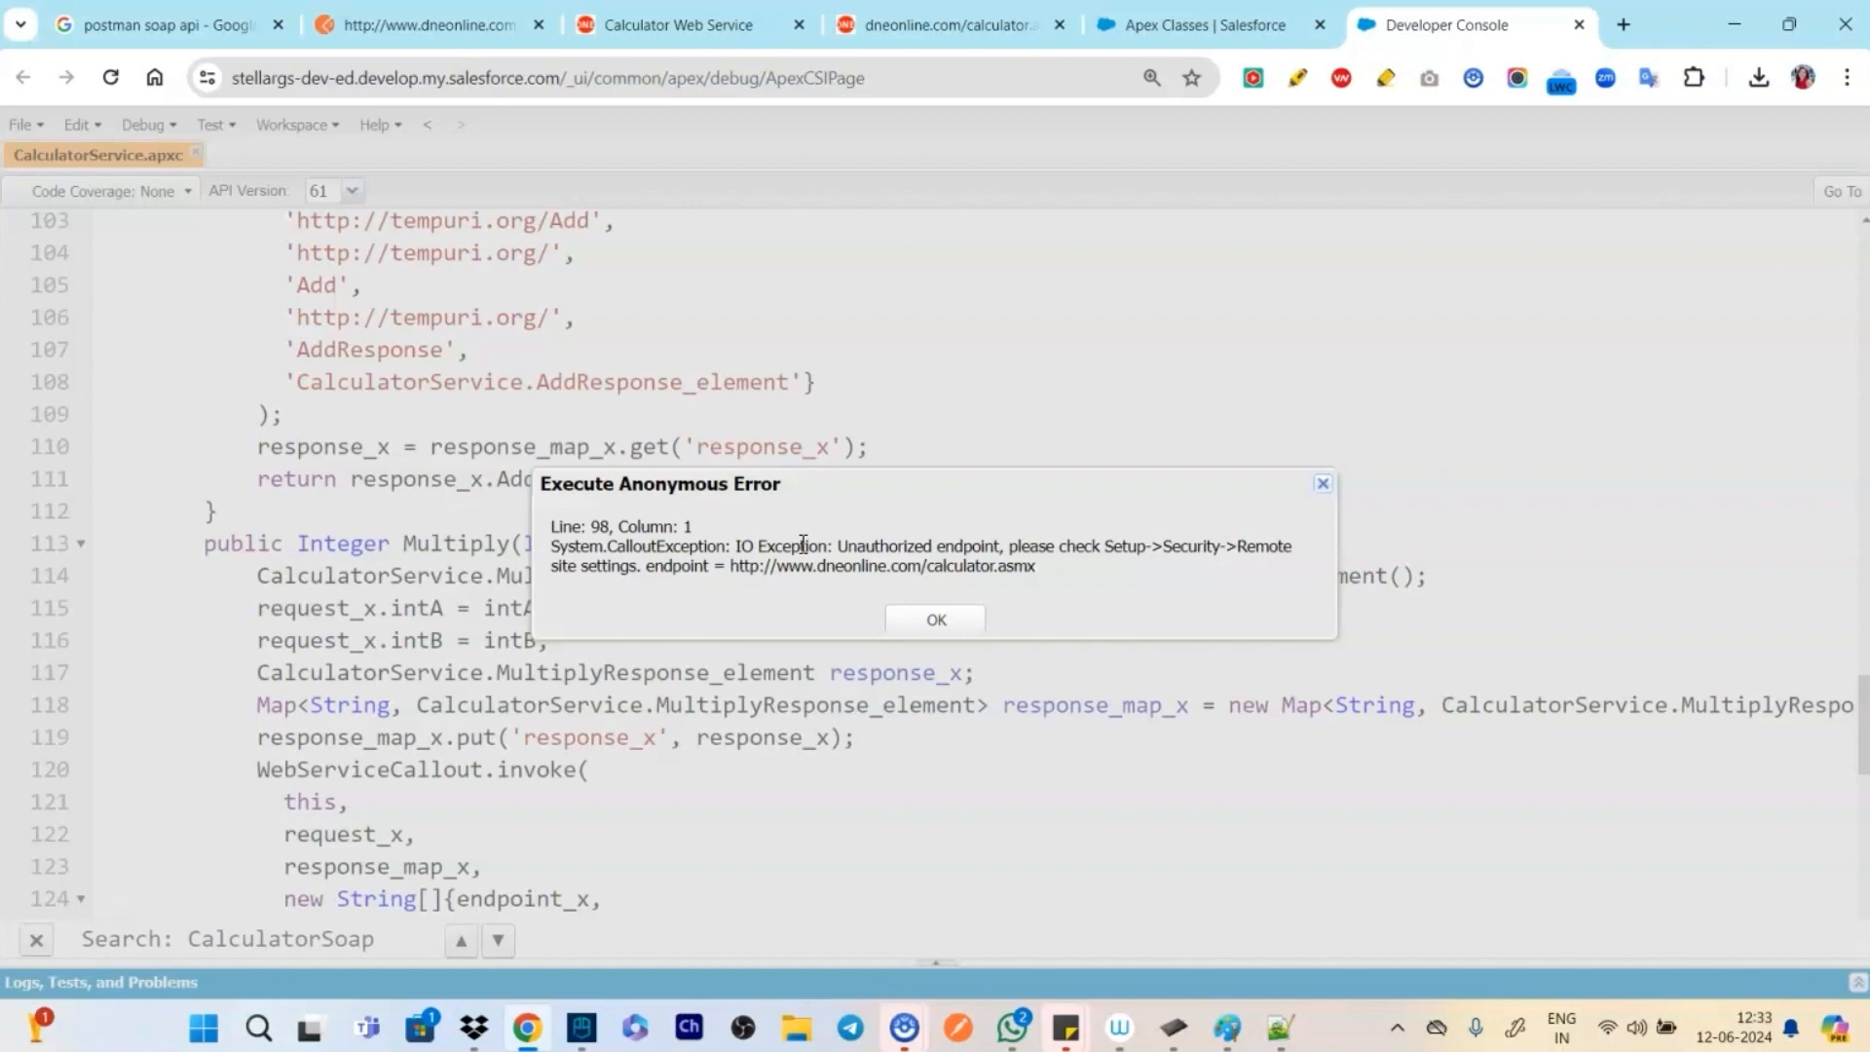
# Start a new remote site from Setup's Remote Site Settings page
pyautogui.click(1192, 23)
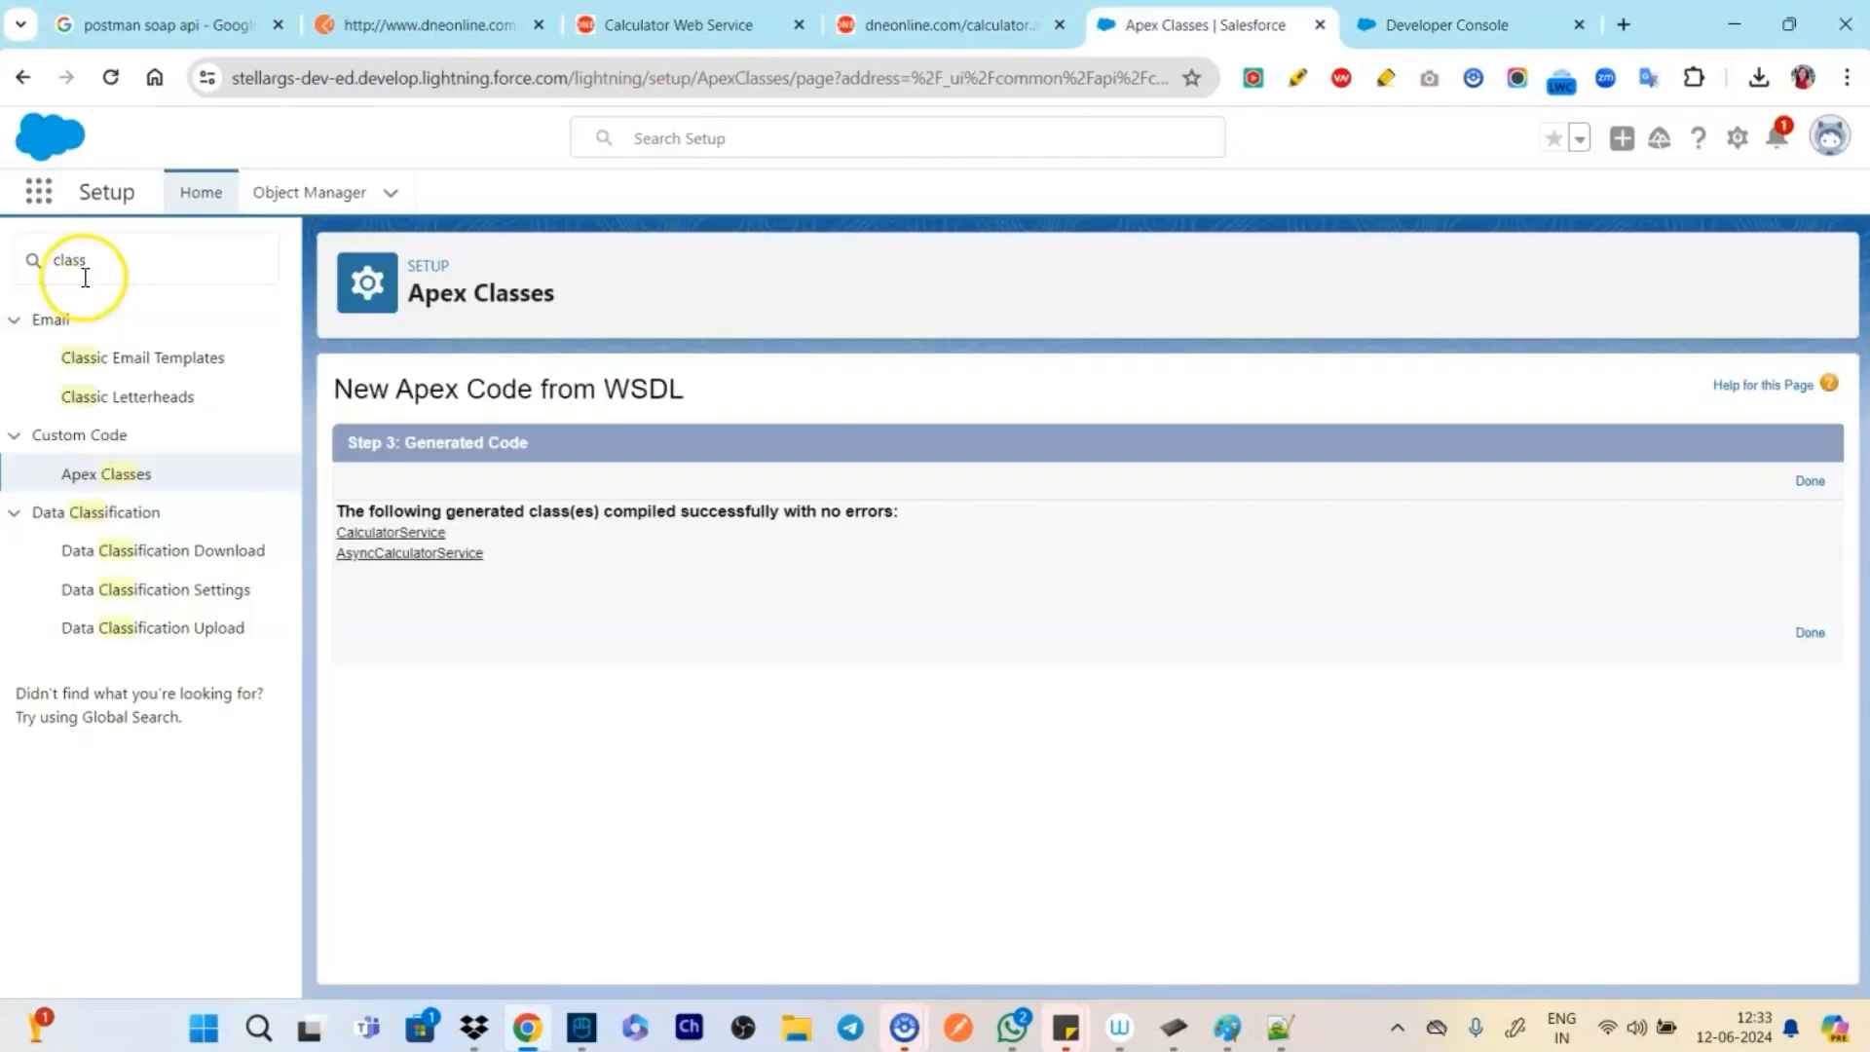
pyautogui.write('remote')
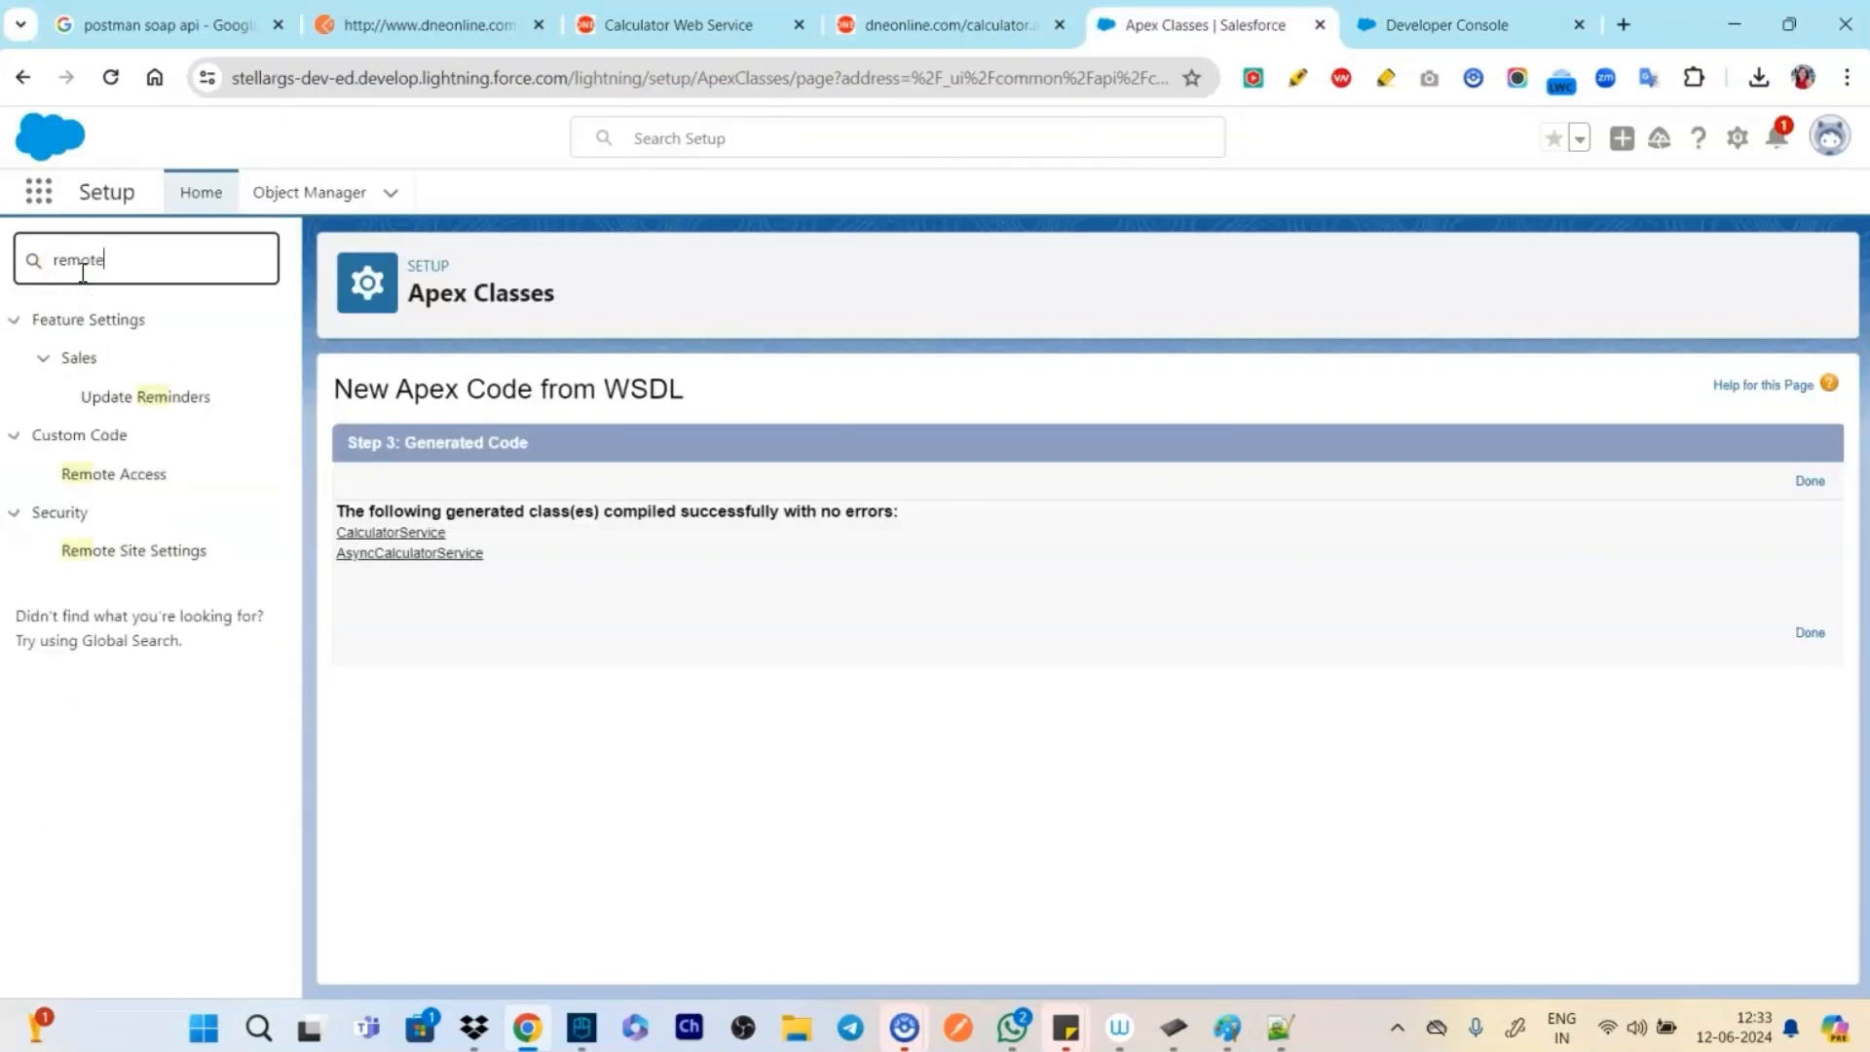
pyautogui.click(134, 550)
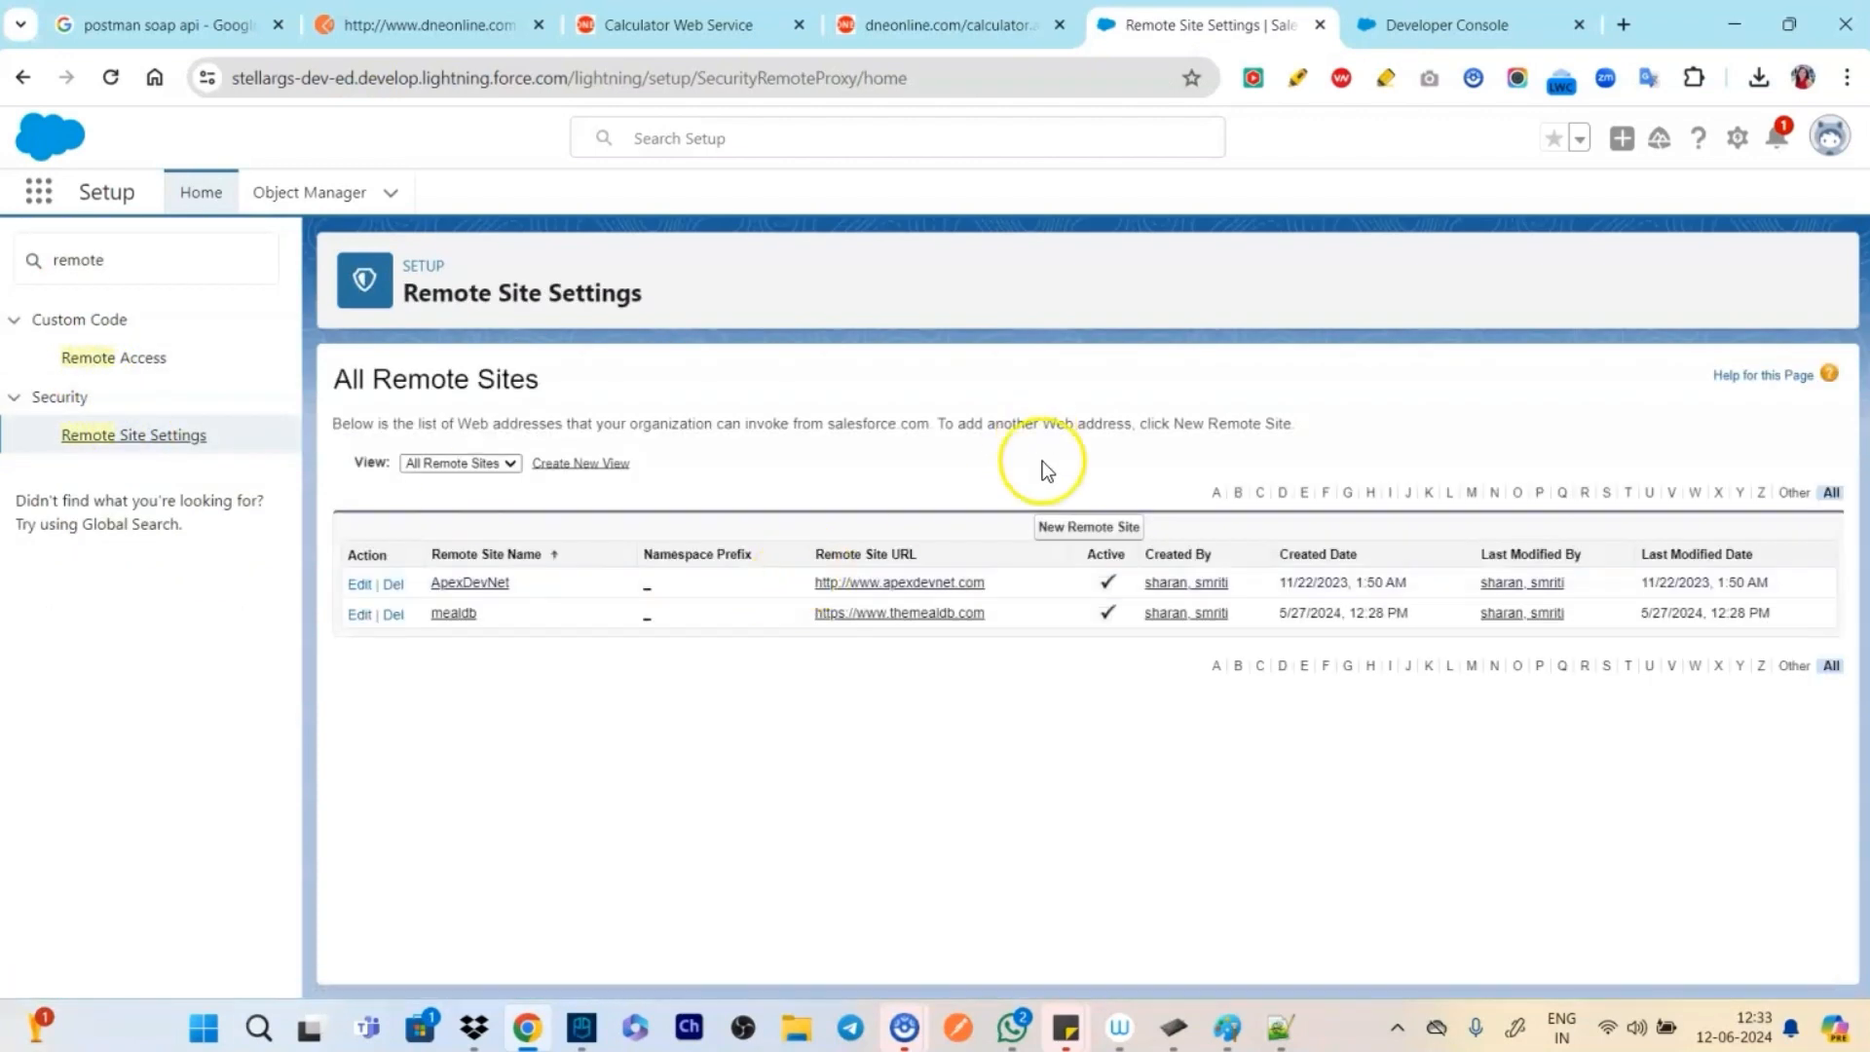
pyautogui.click(1087, 527)
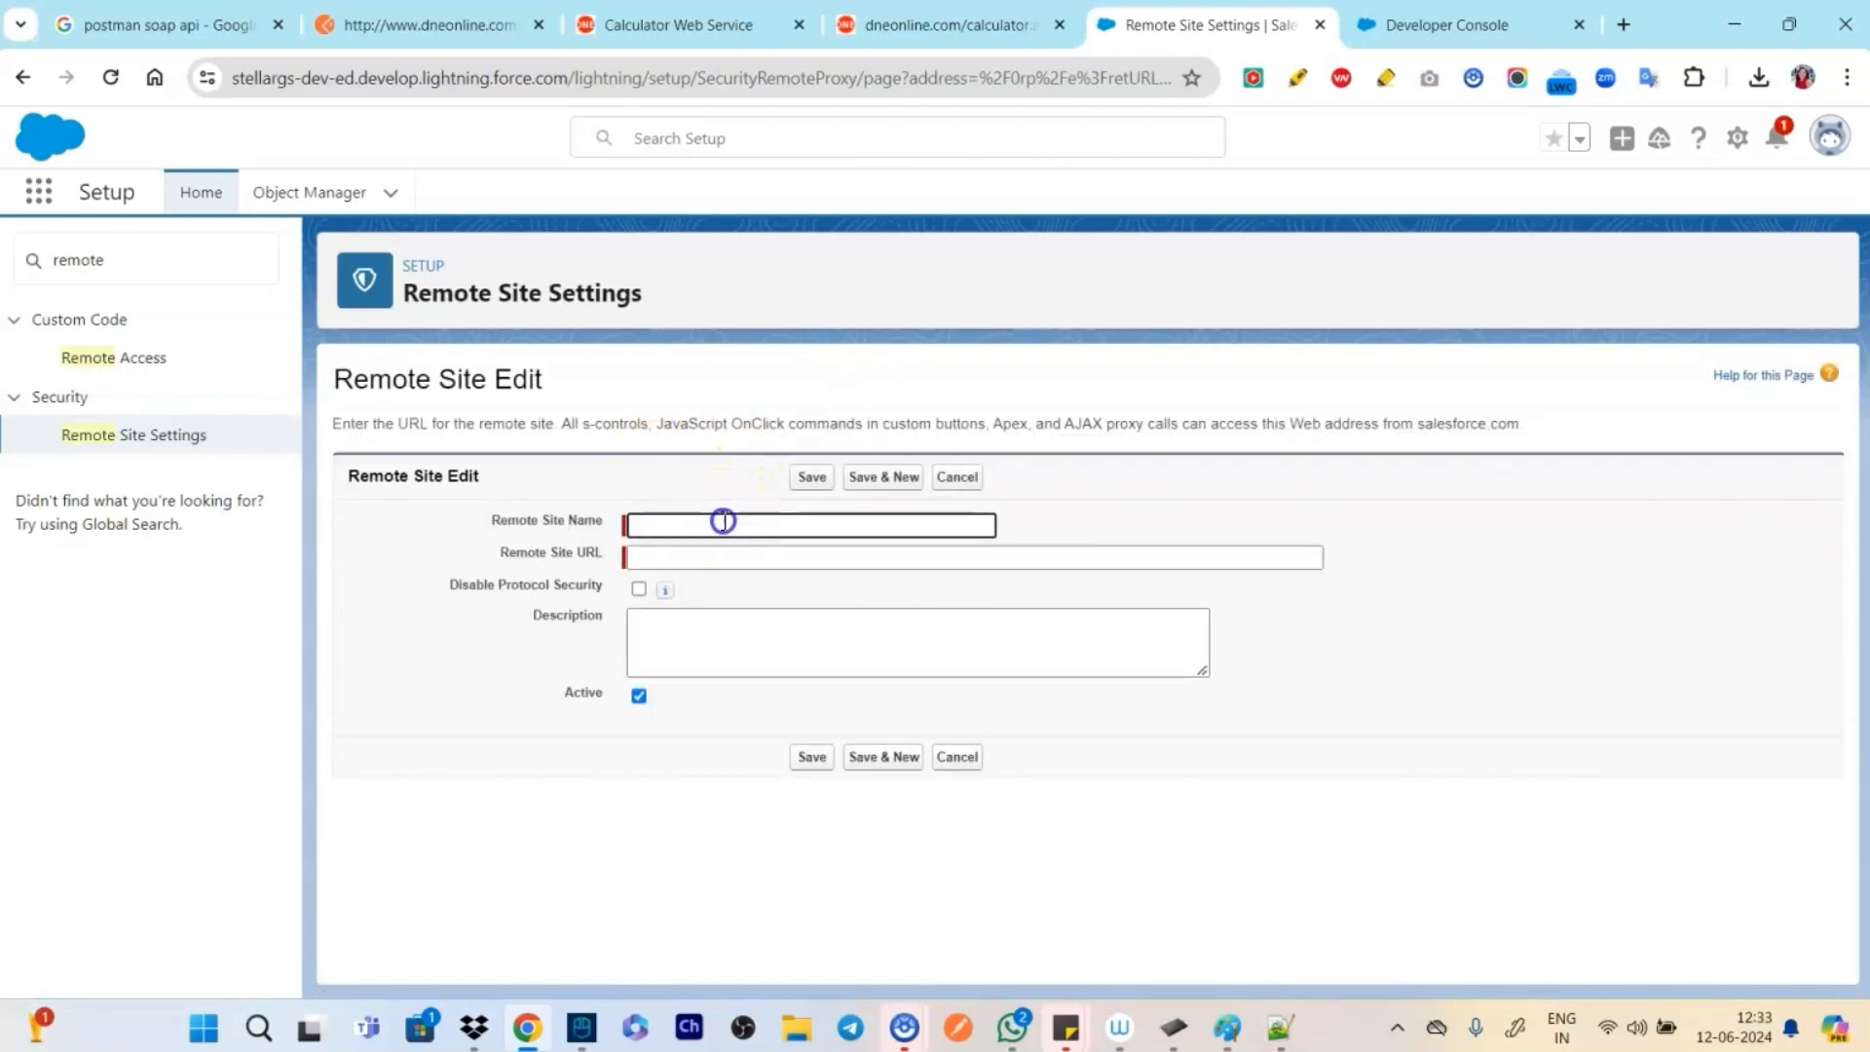
# Save remote site dneonet with the dneonline calculator URL copied from the WSDL tab
pyautogui.write('dneoneyt')
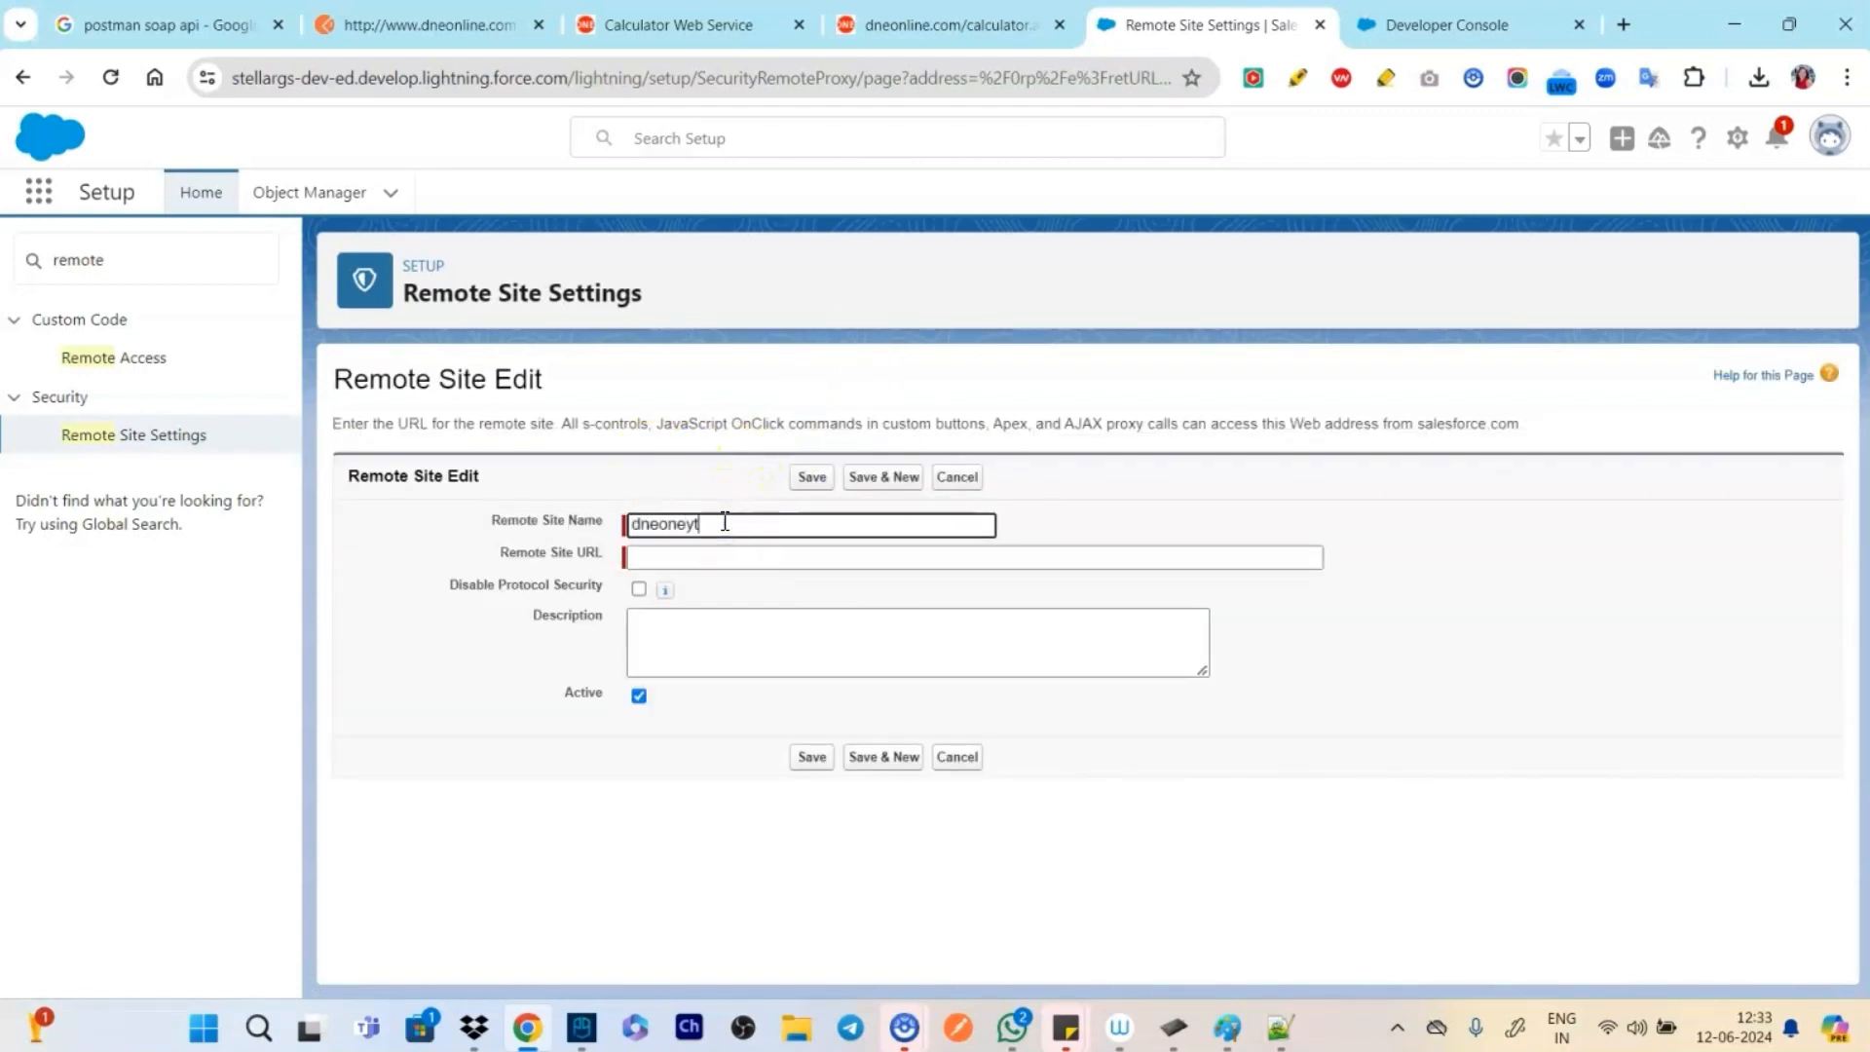
pyautogui.click(947, 23)
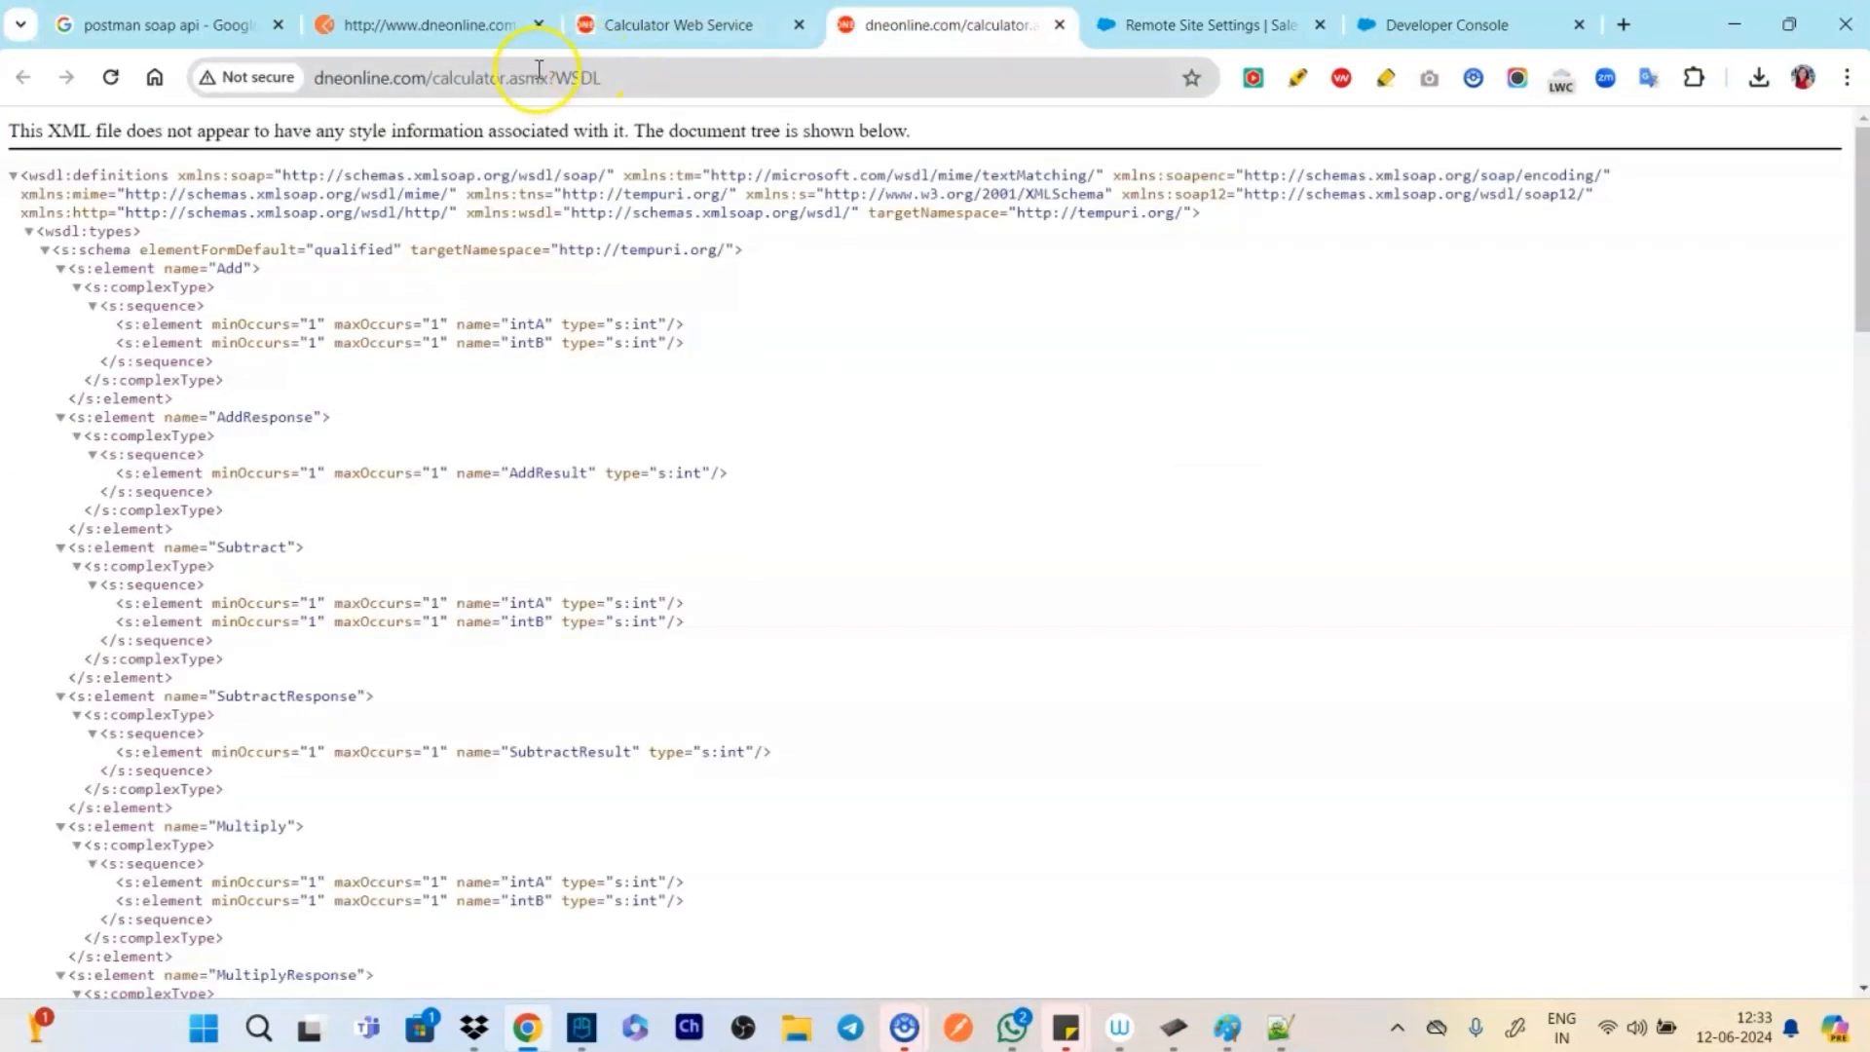
pyautogui.click(537, 78)
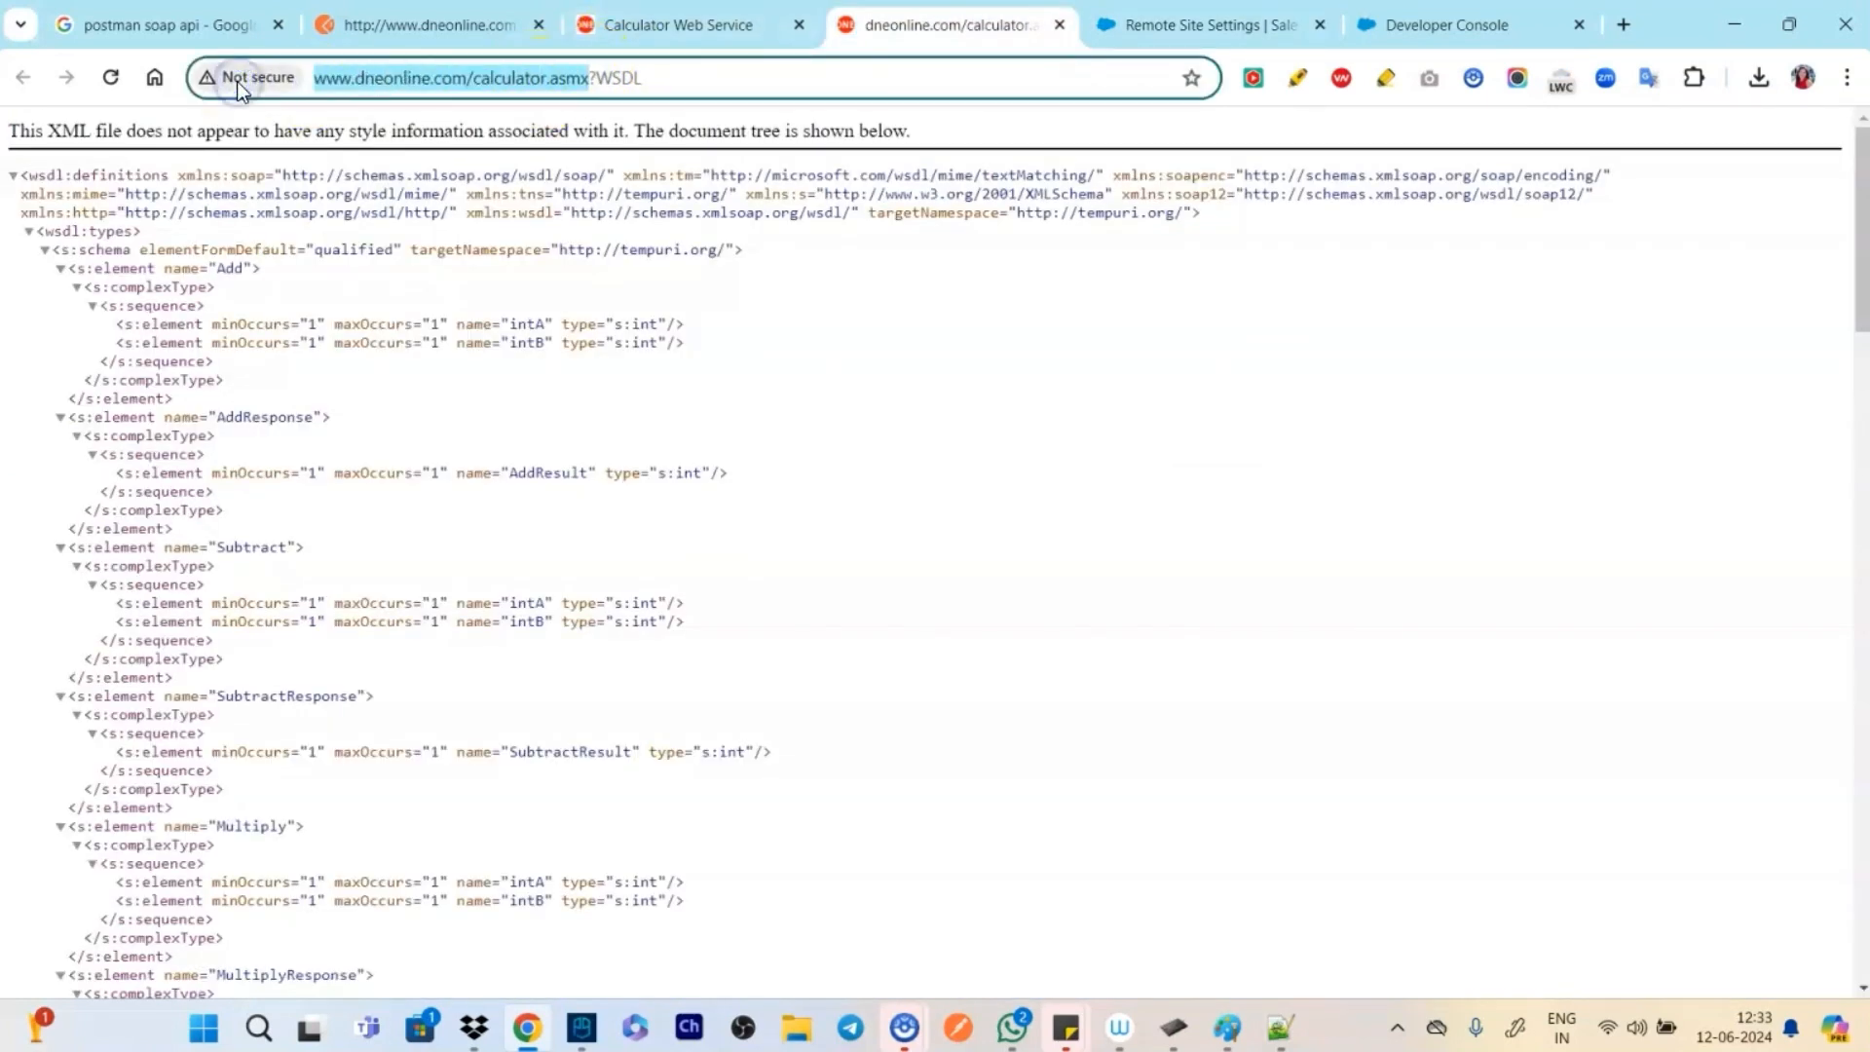
pyautogui.click(1446, 24)
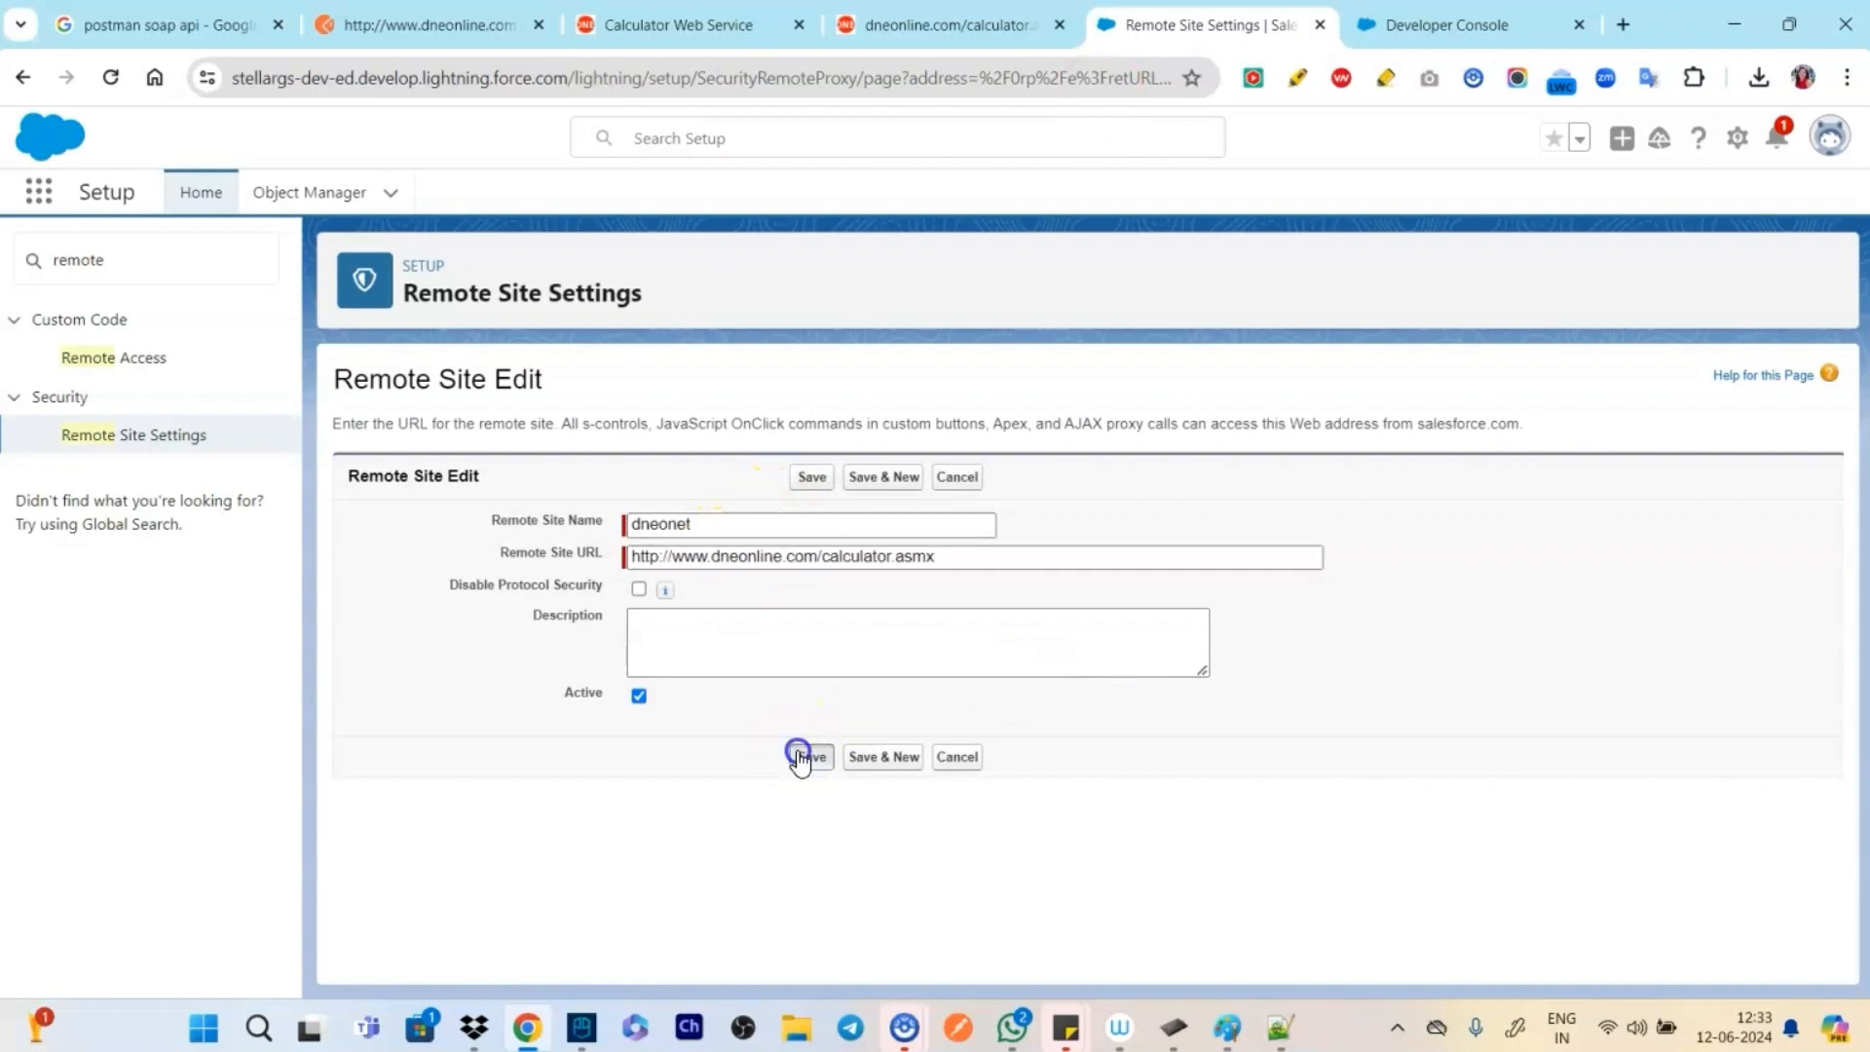
pyautogui.click(809, 756)
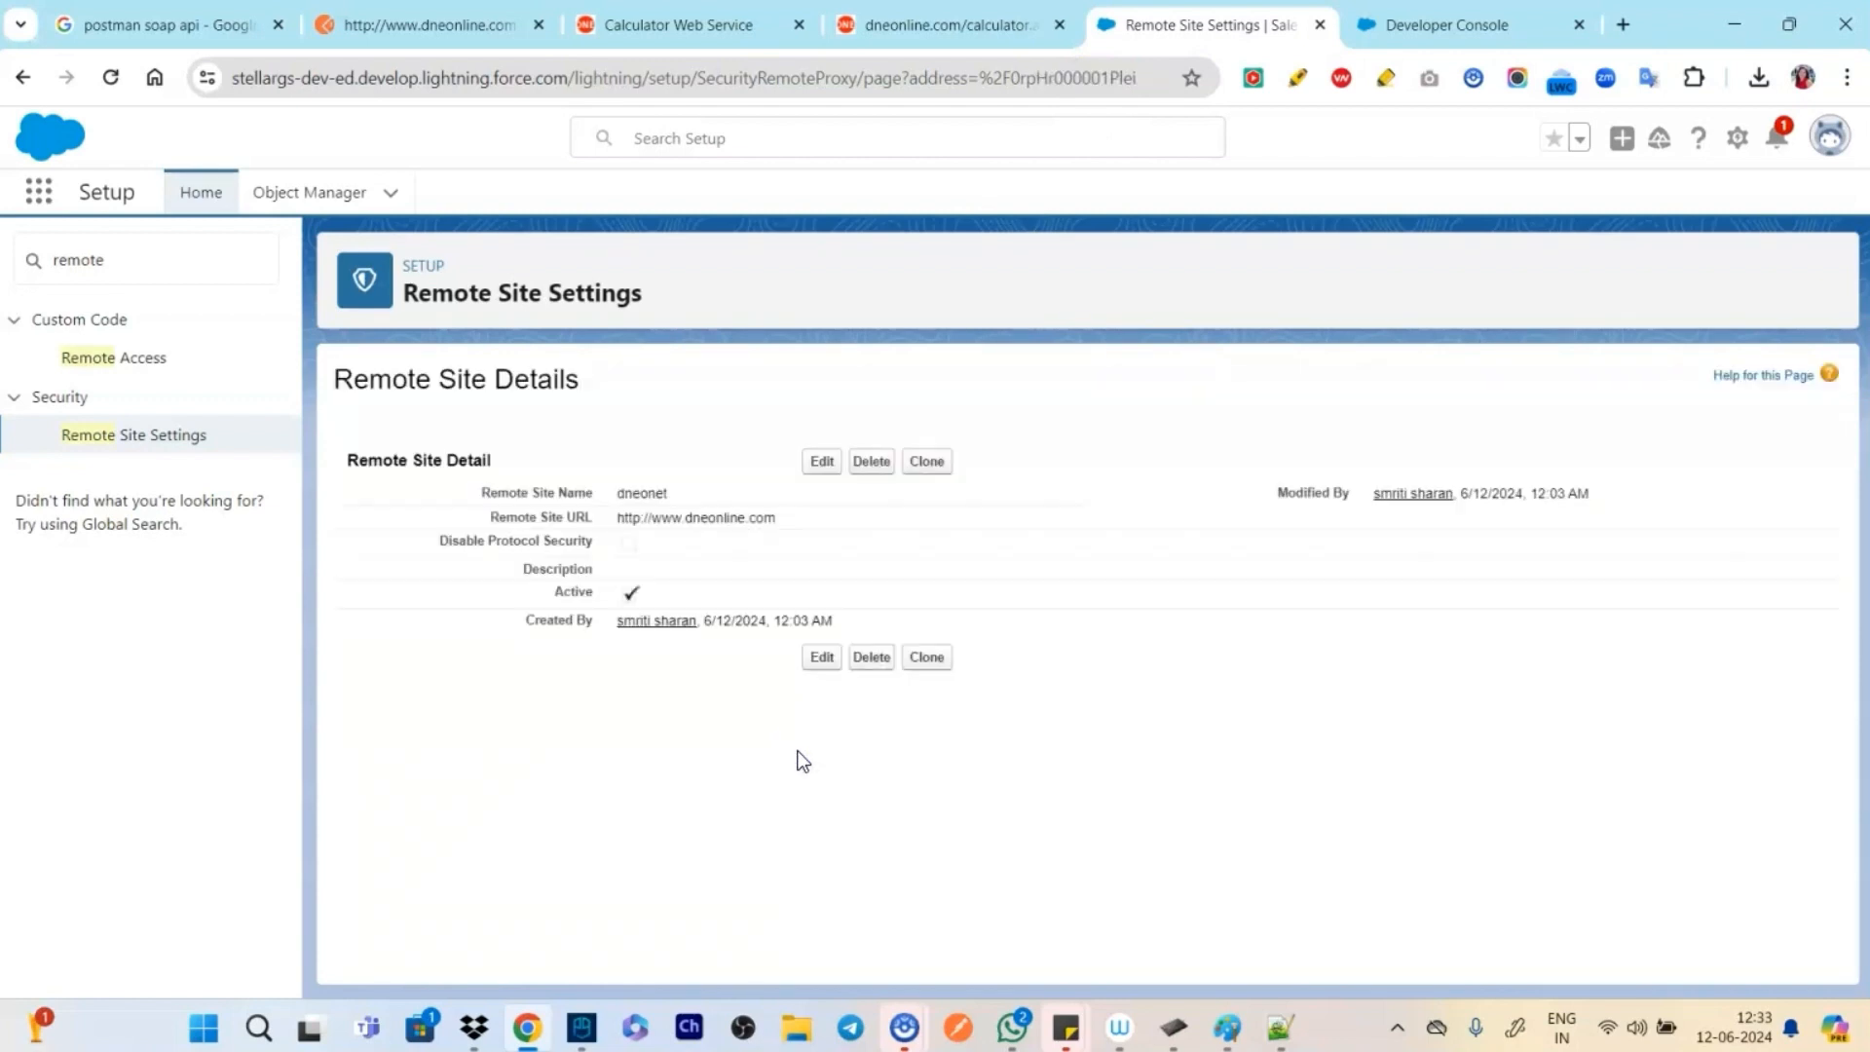
pyautogui.click(1444, 24)
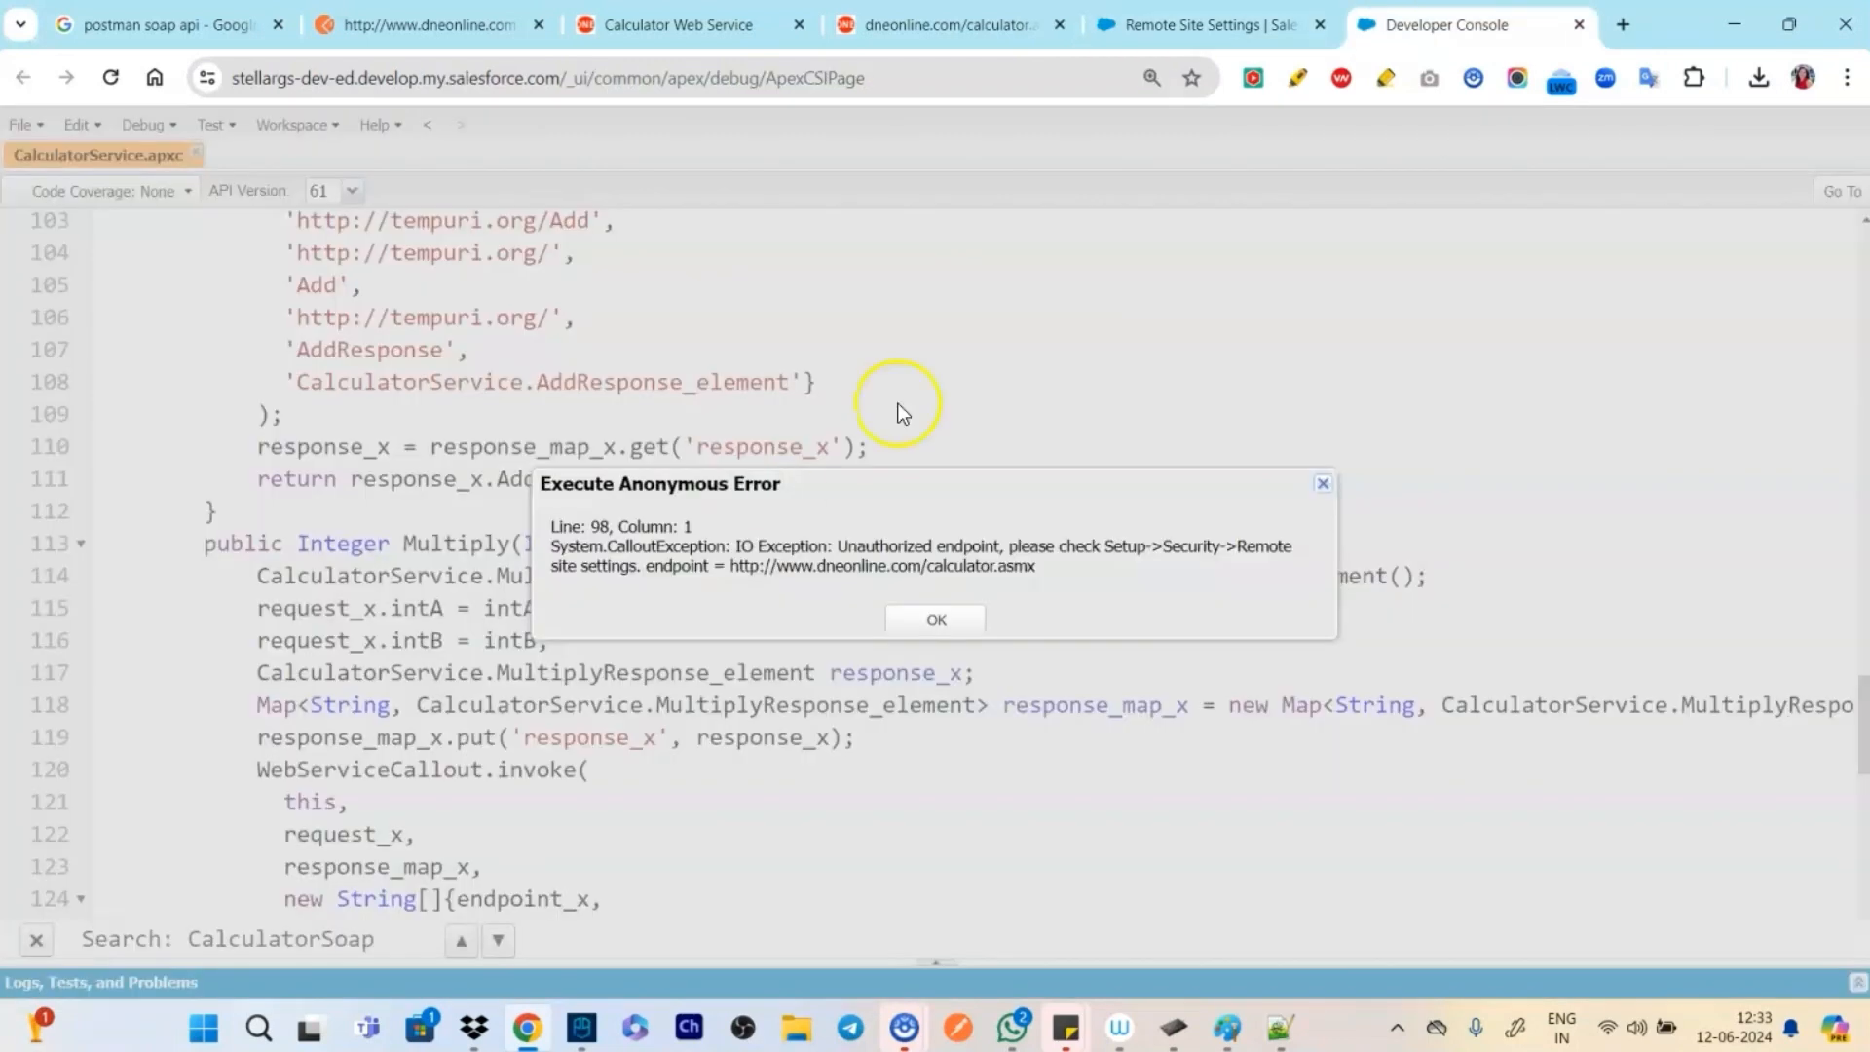
# Dismiss the endpoint error, rerun the calculator code and filter the log to debug lines
pyautogui.click(935, 619)
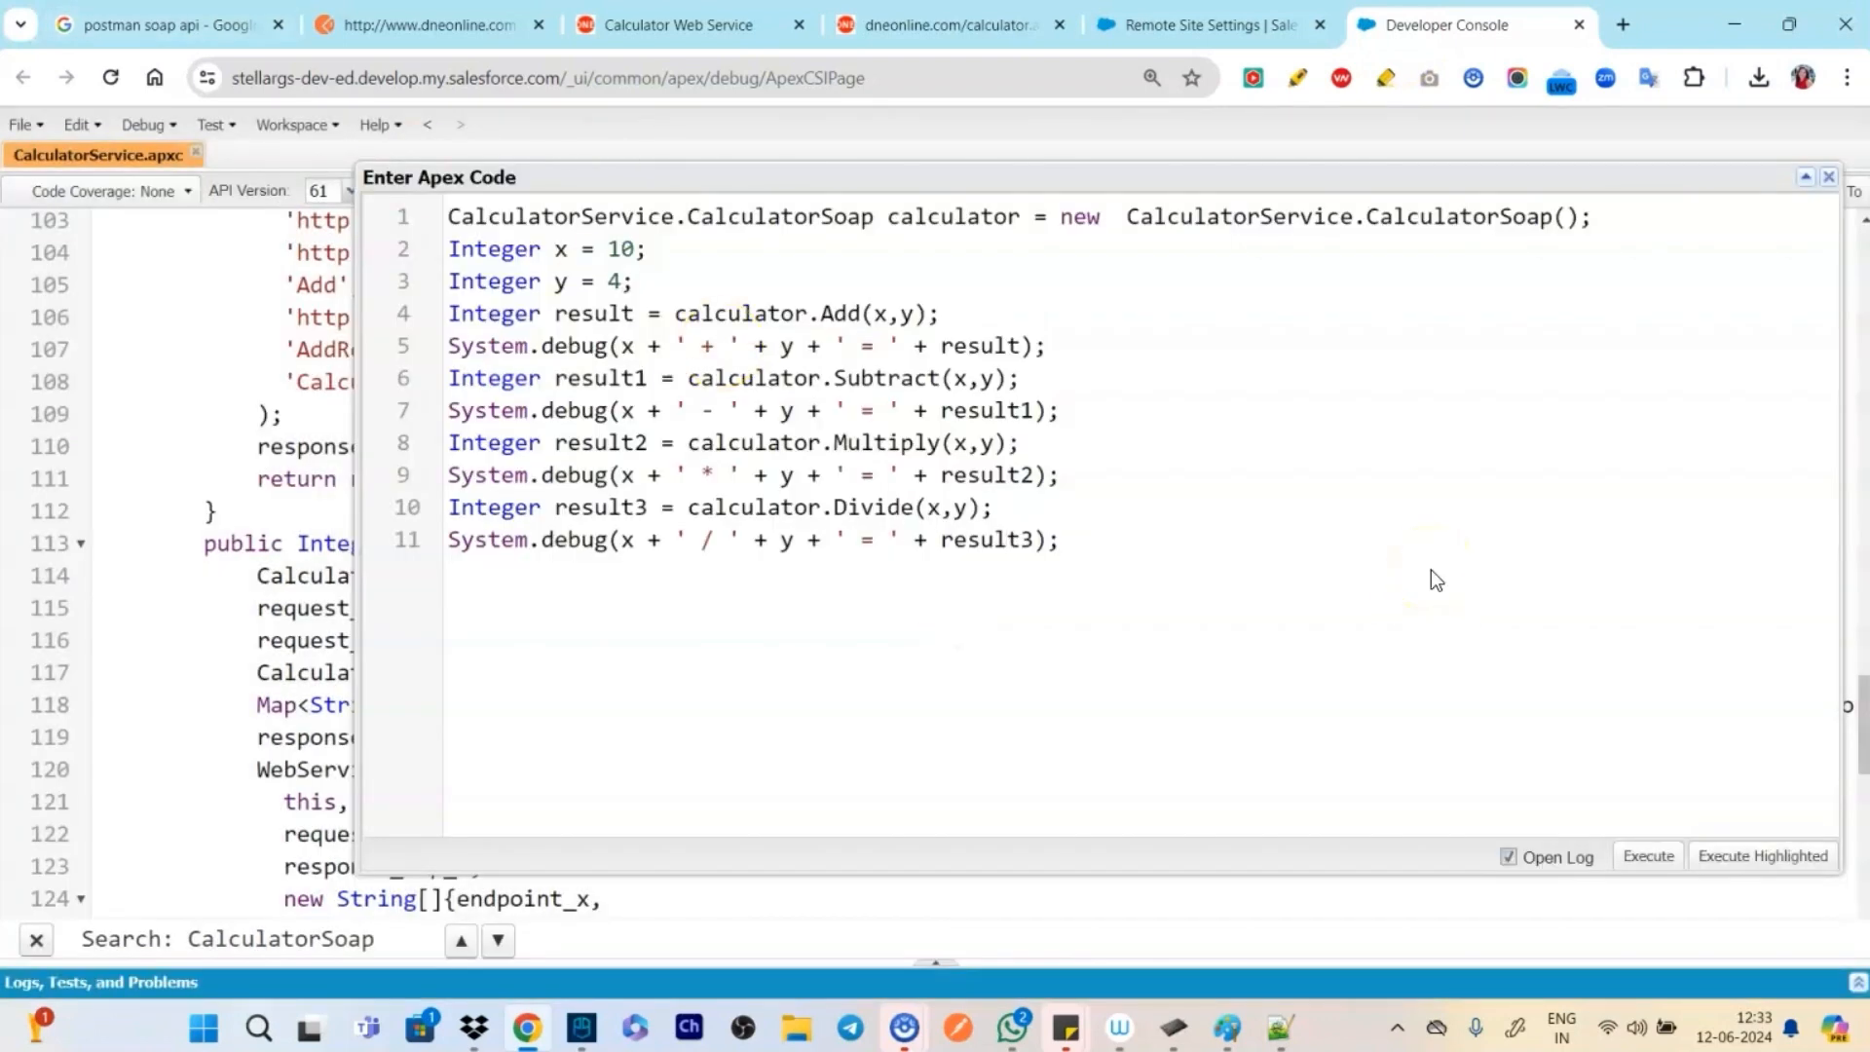
pyautogui.moveTo(1604, 723)
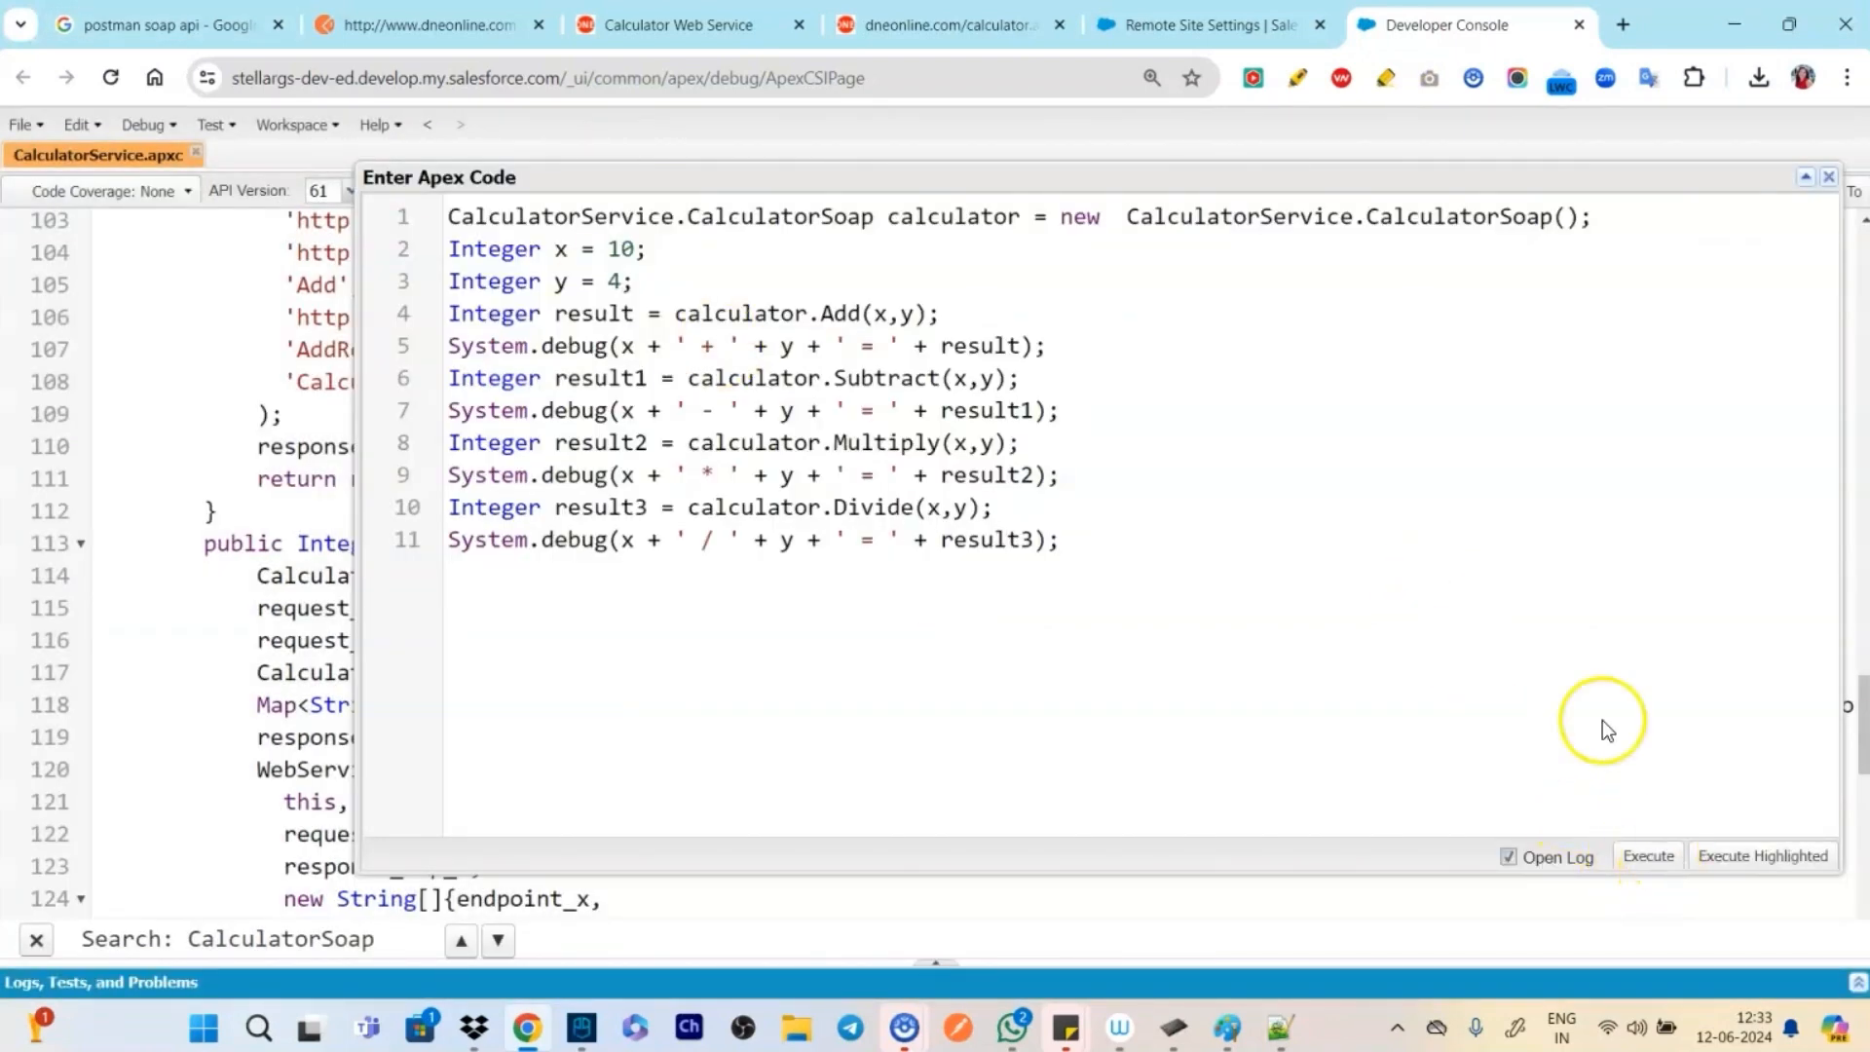
pyautogui.moveTo(1667, 742)
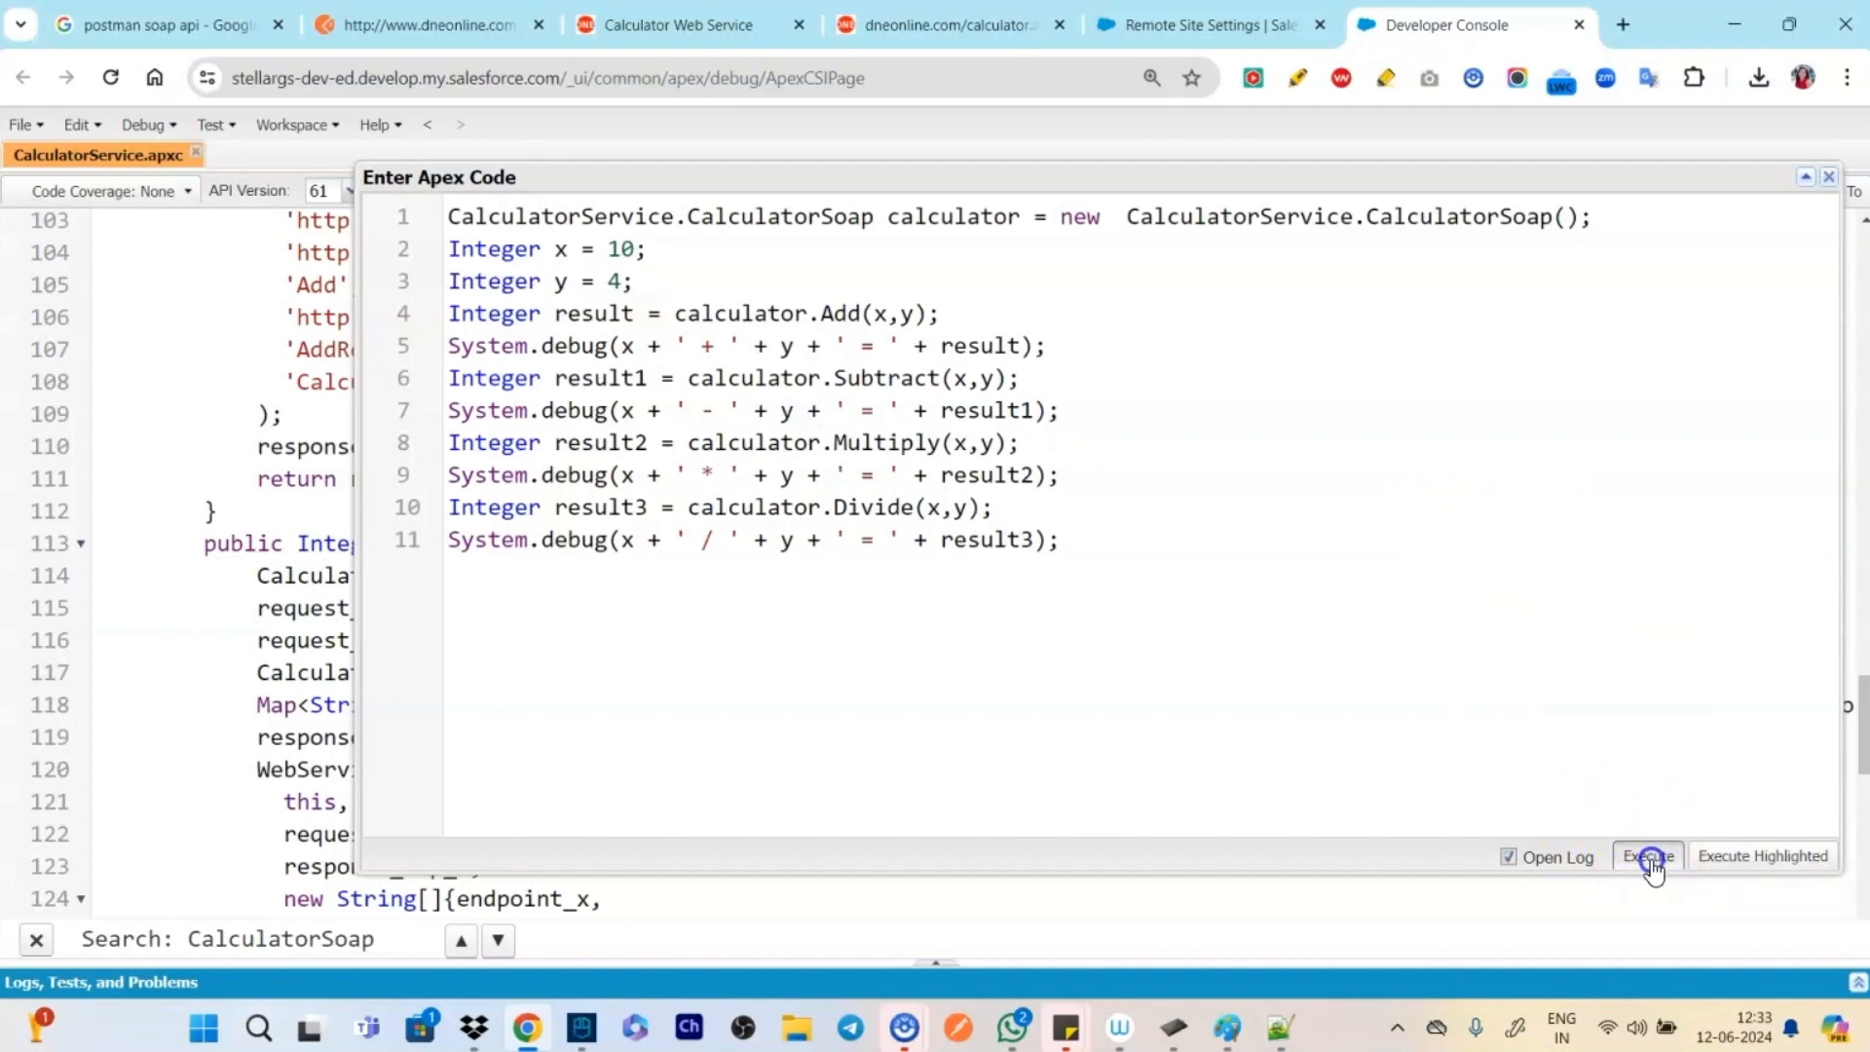
pyautogui.click(1647, 856)
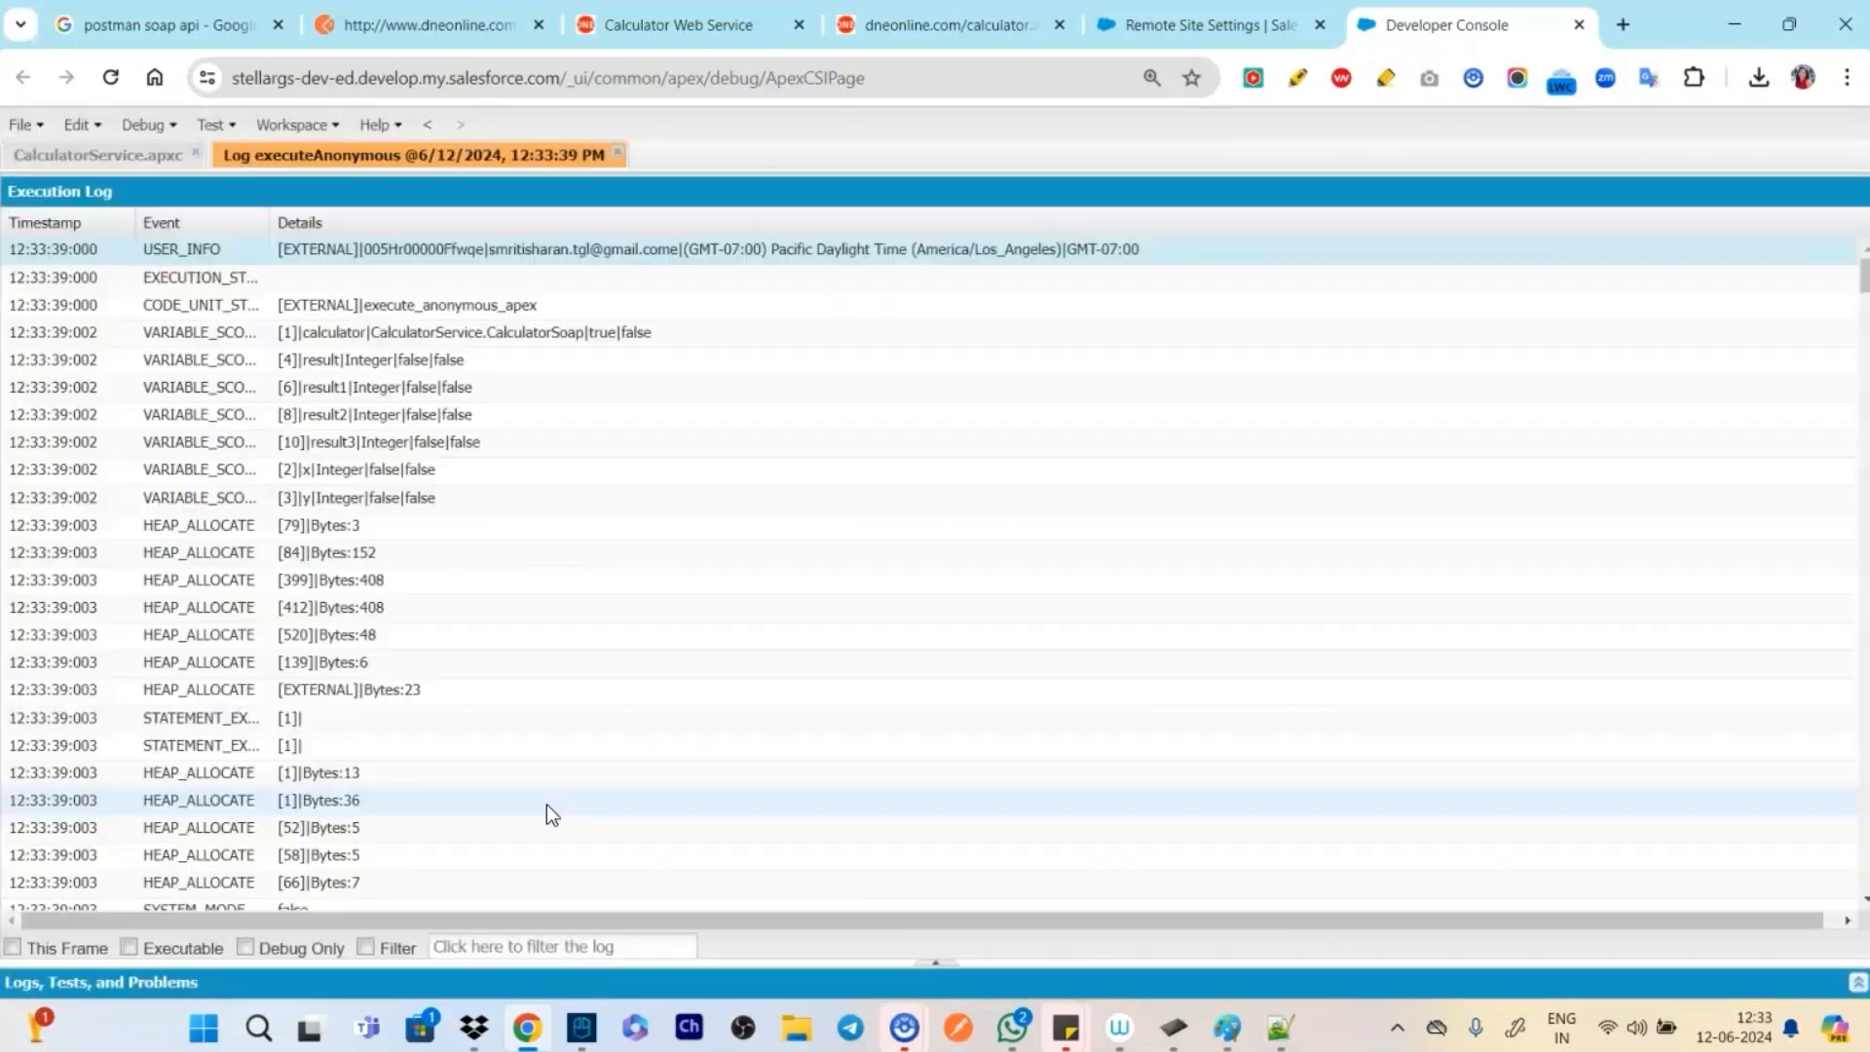
pyautogui.click(334, 606)
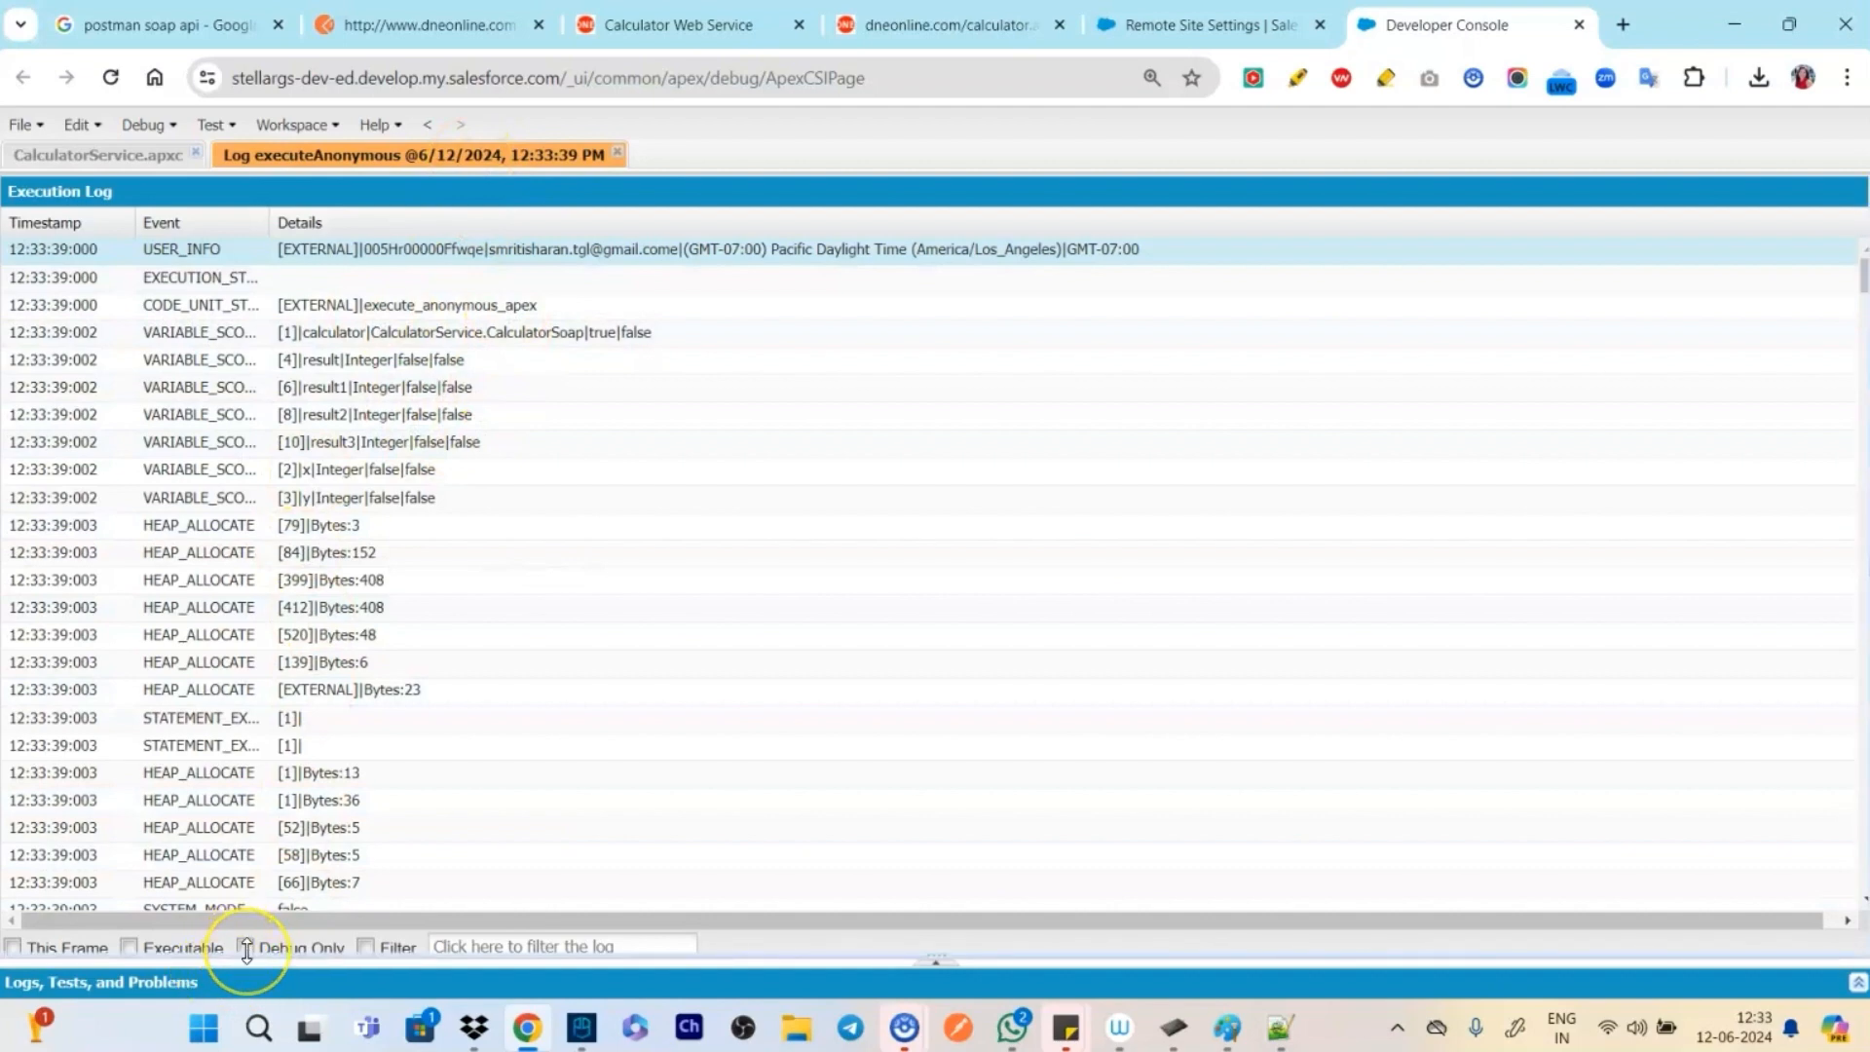
pyautogui.click(246, 946)
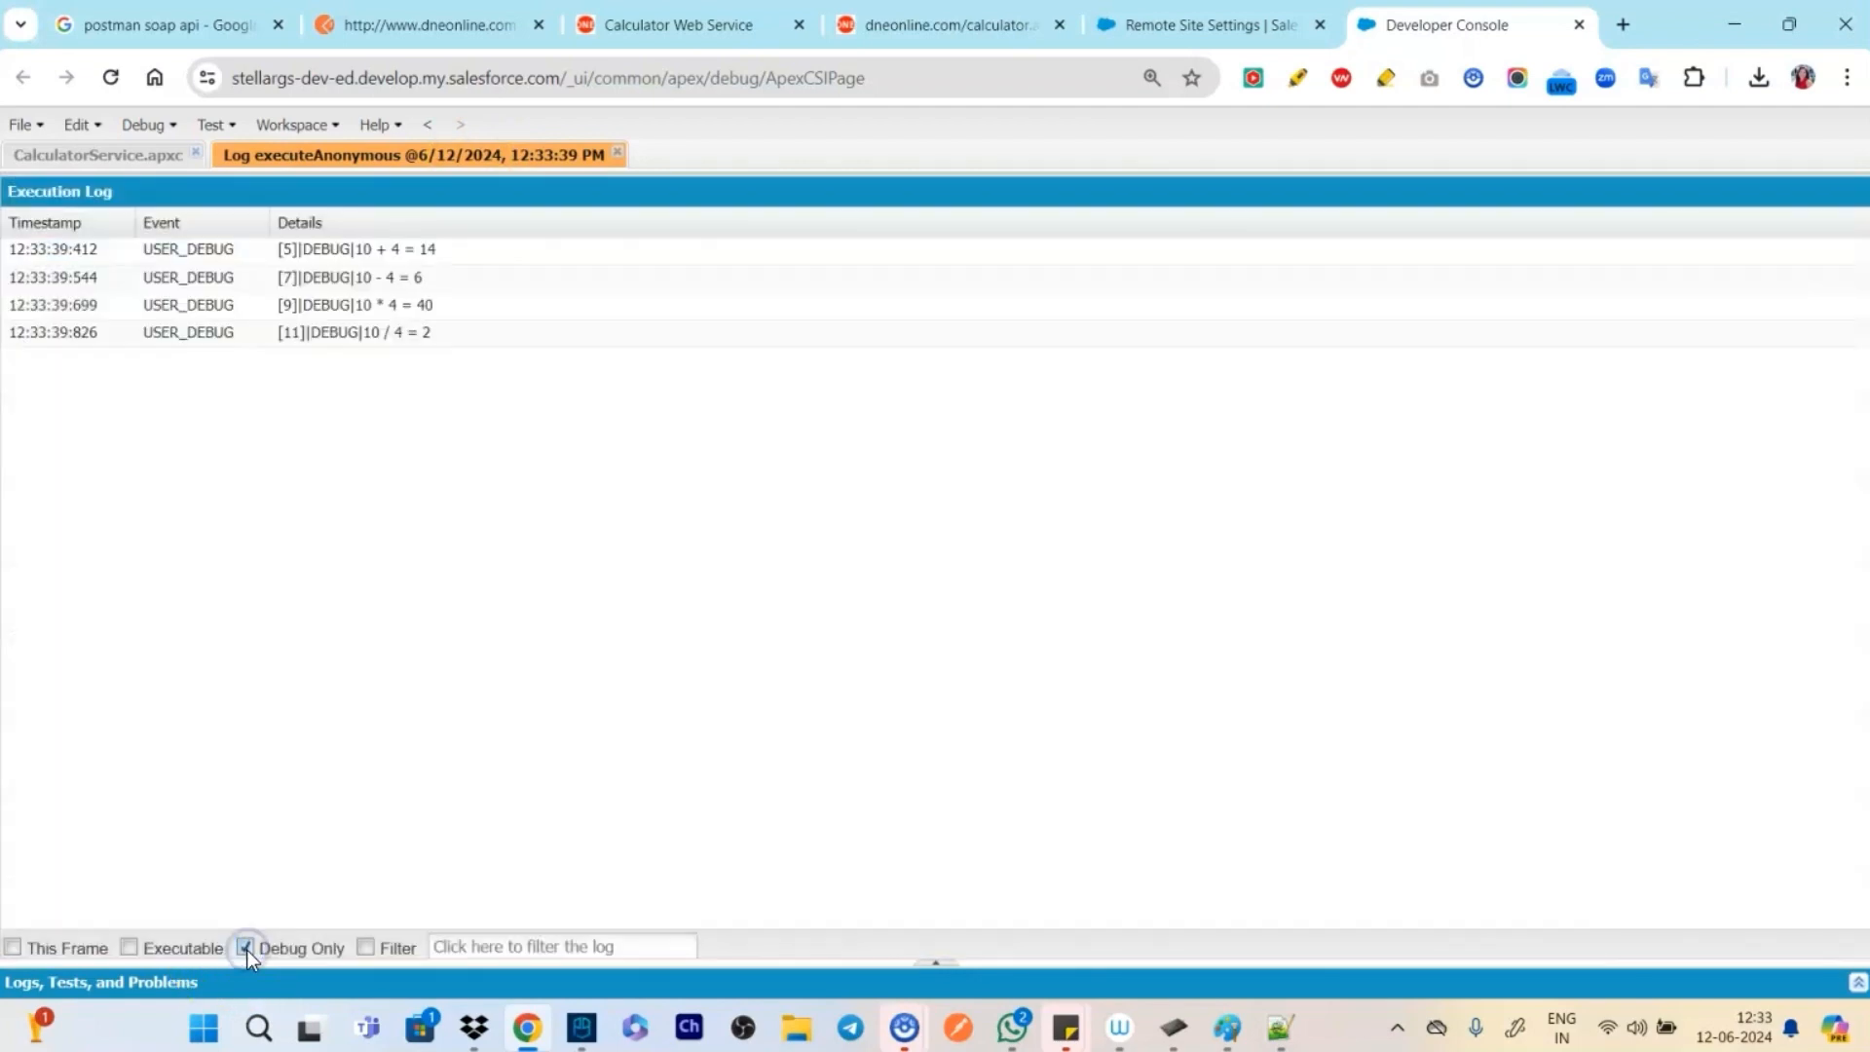
pyautogui.moveTo(128, 471)
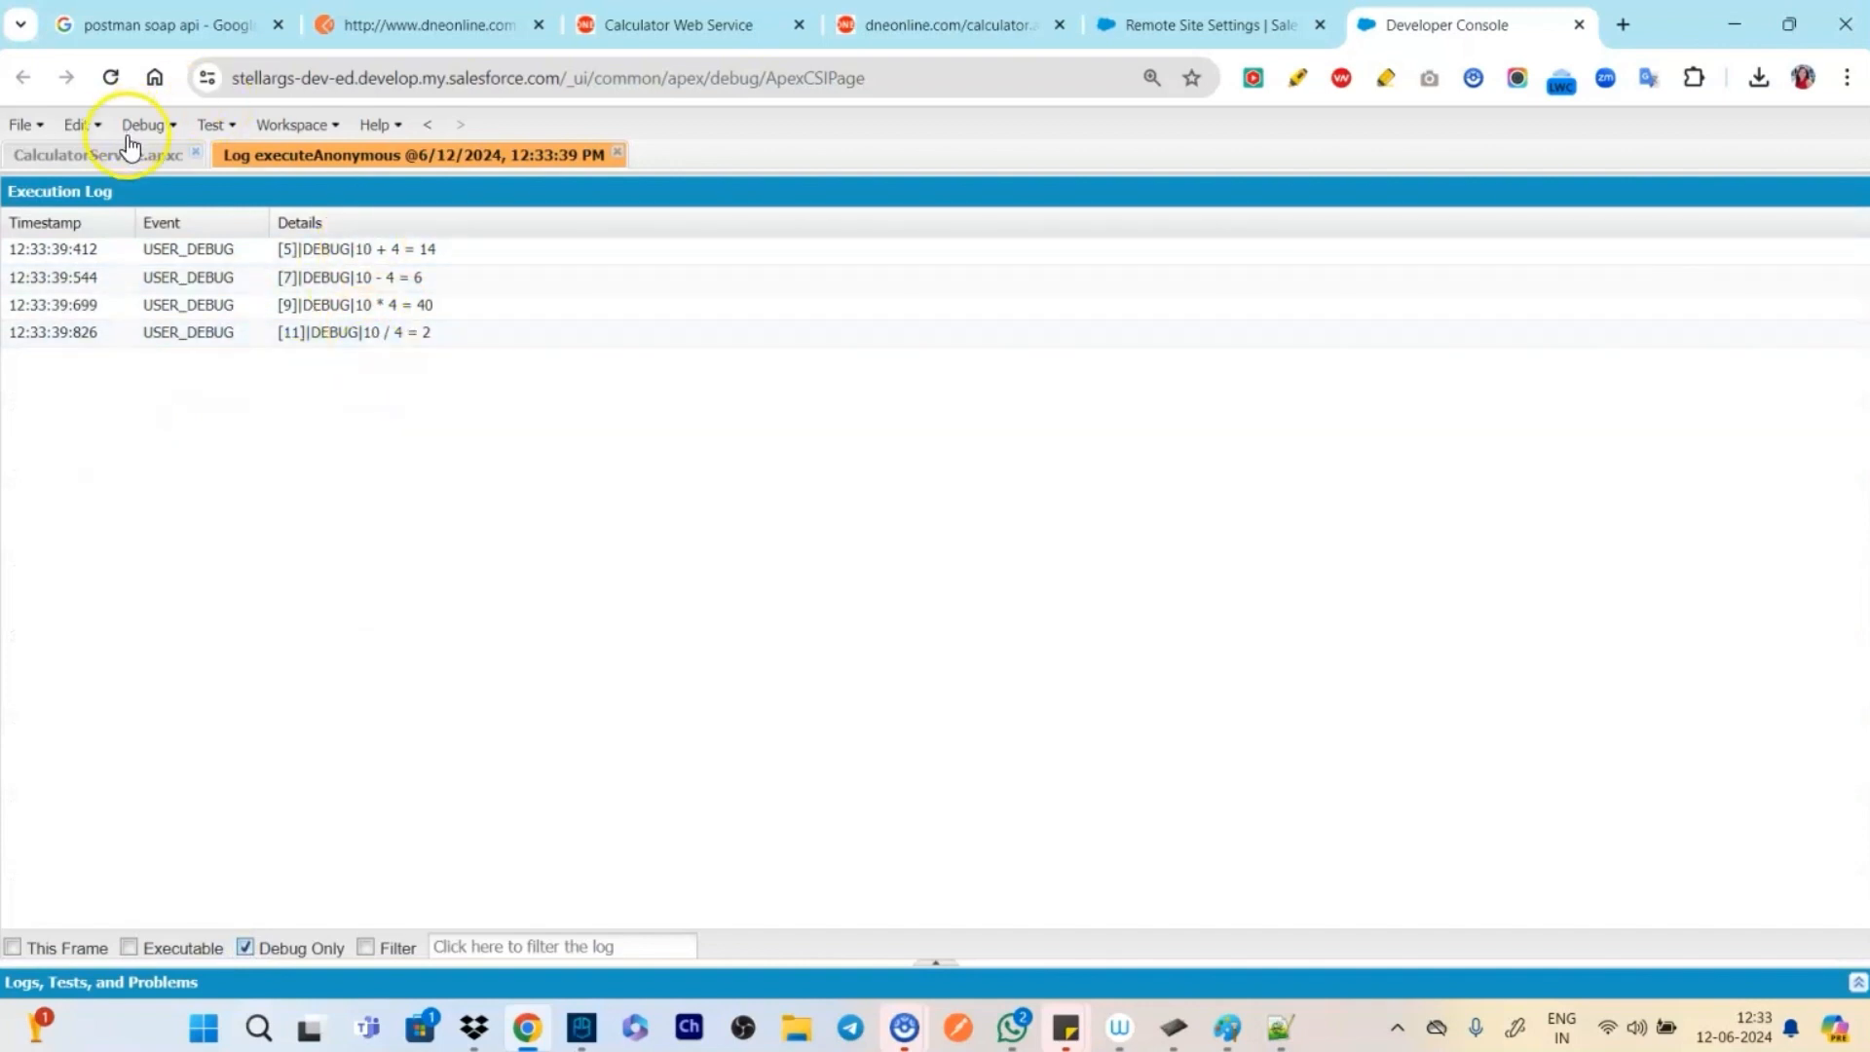
# Reopen the Execute Anonymous window and close it again
pyautogui.click(143, 123)
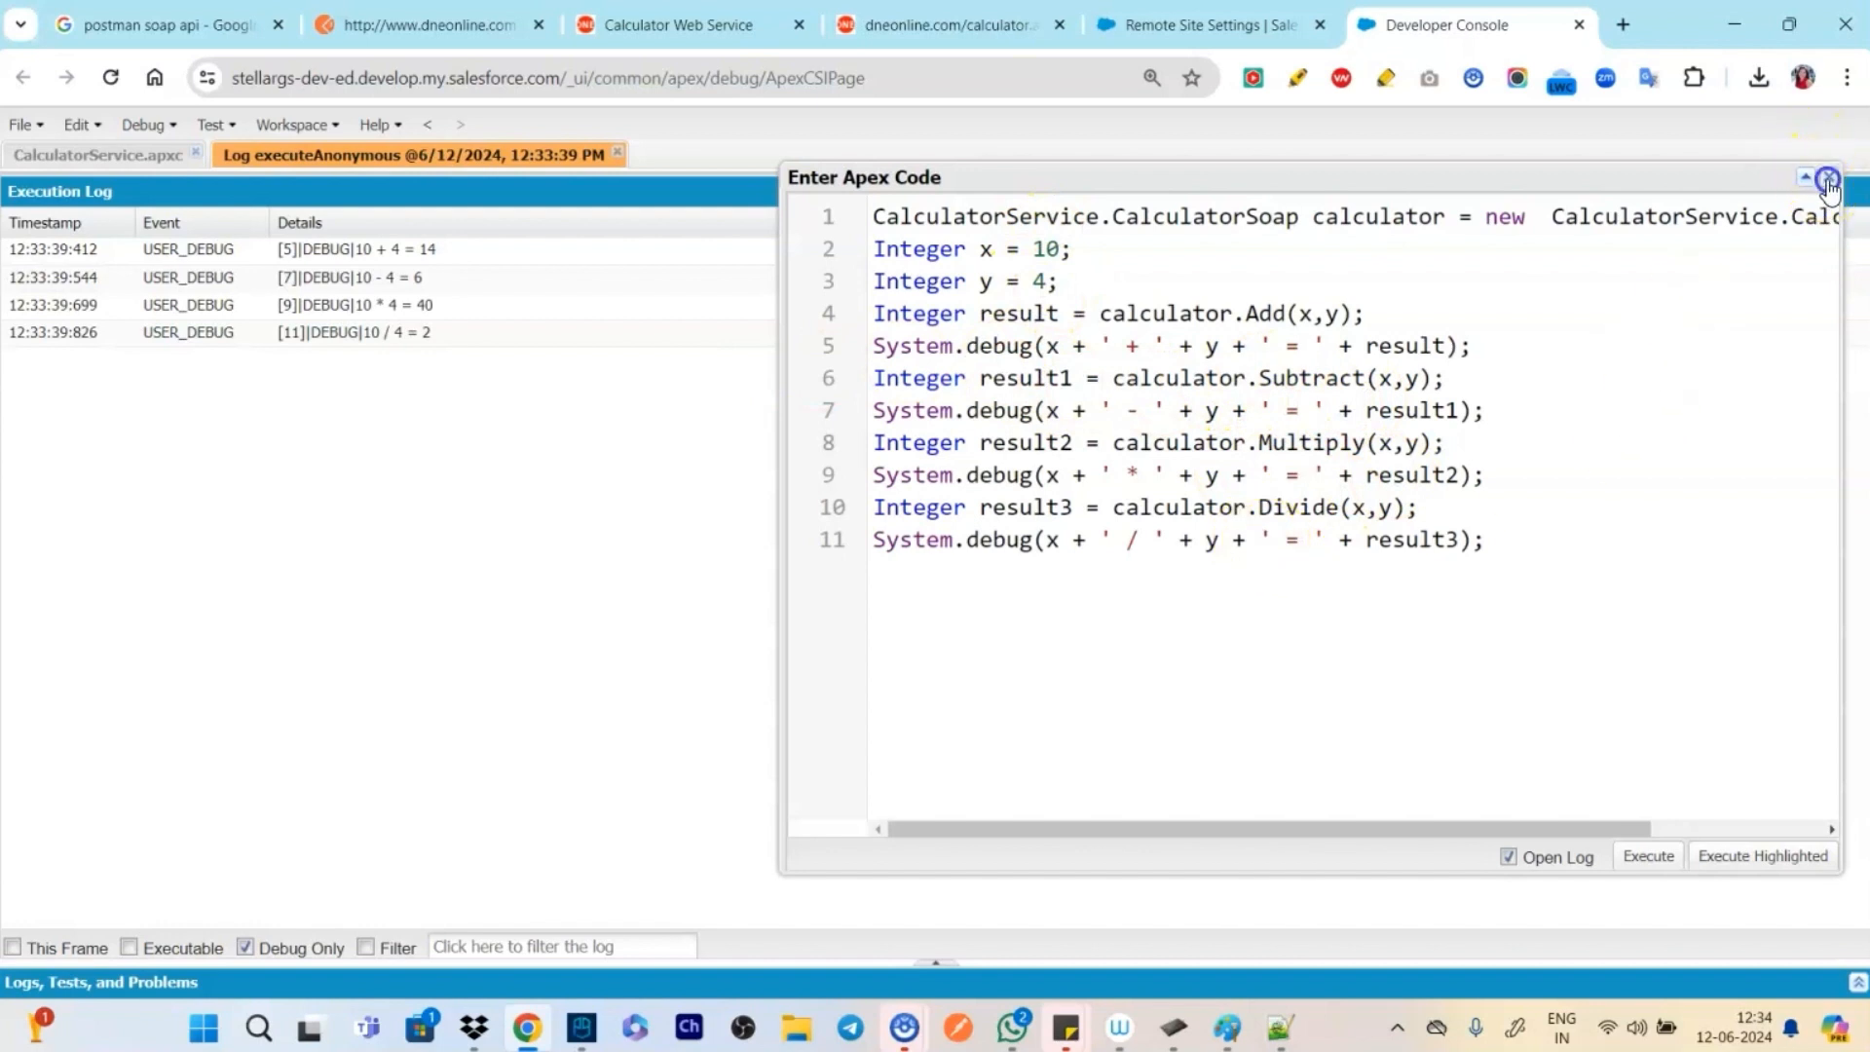
pyautogui.click(1831, 176)
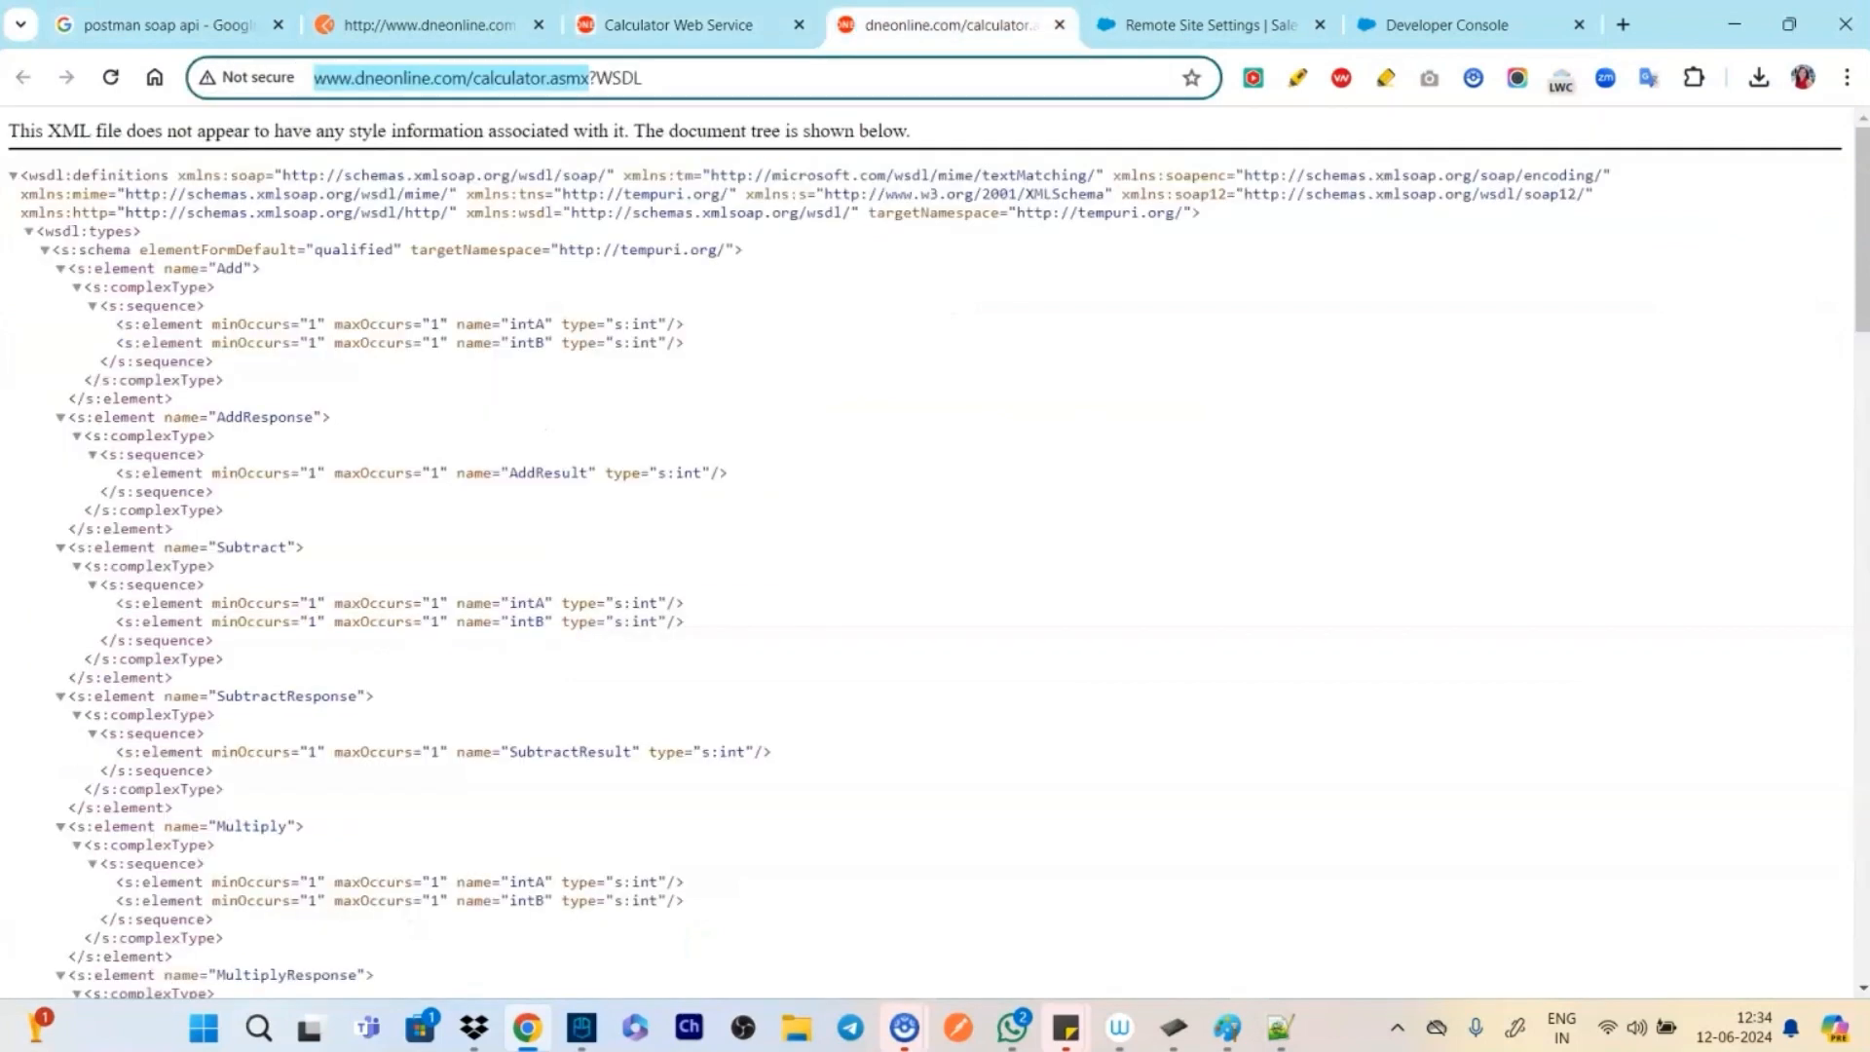
# Review the Calculator Web Service operations and WSDL pages, then return to the Developer Console log
pyautogui.click(679, 24)
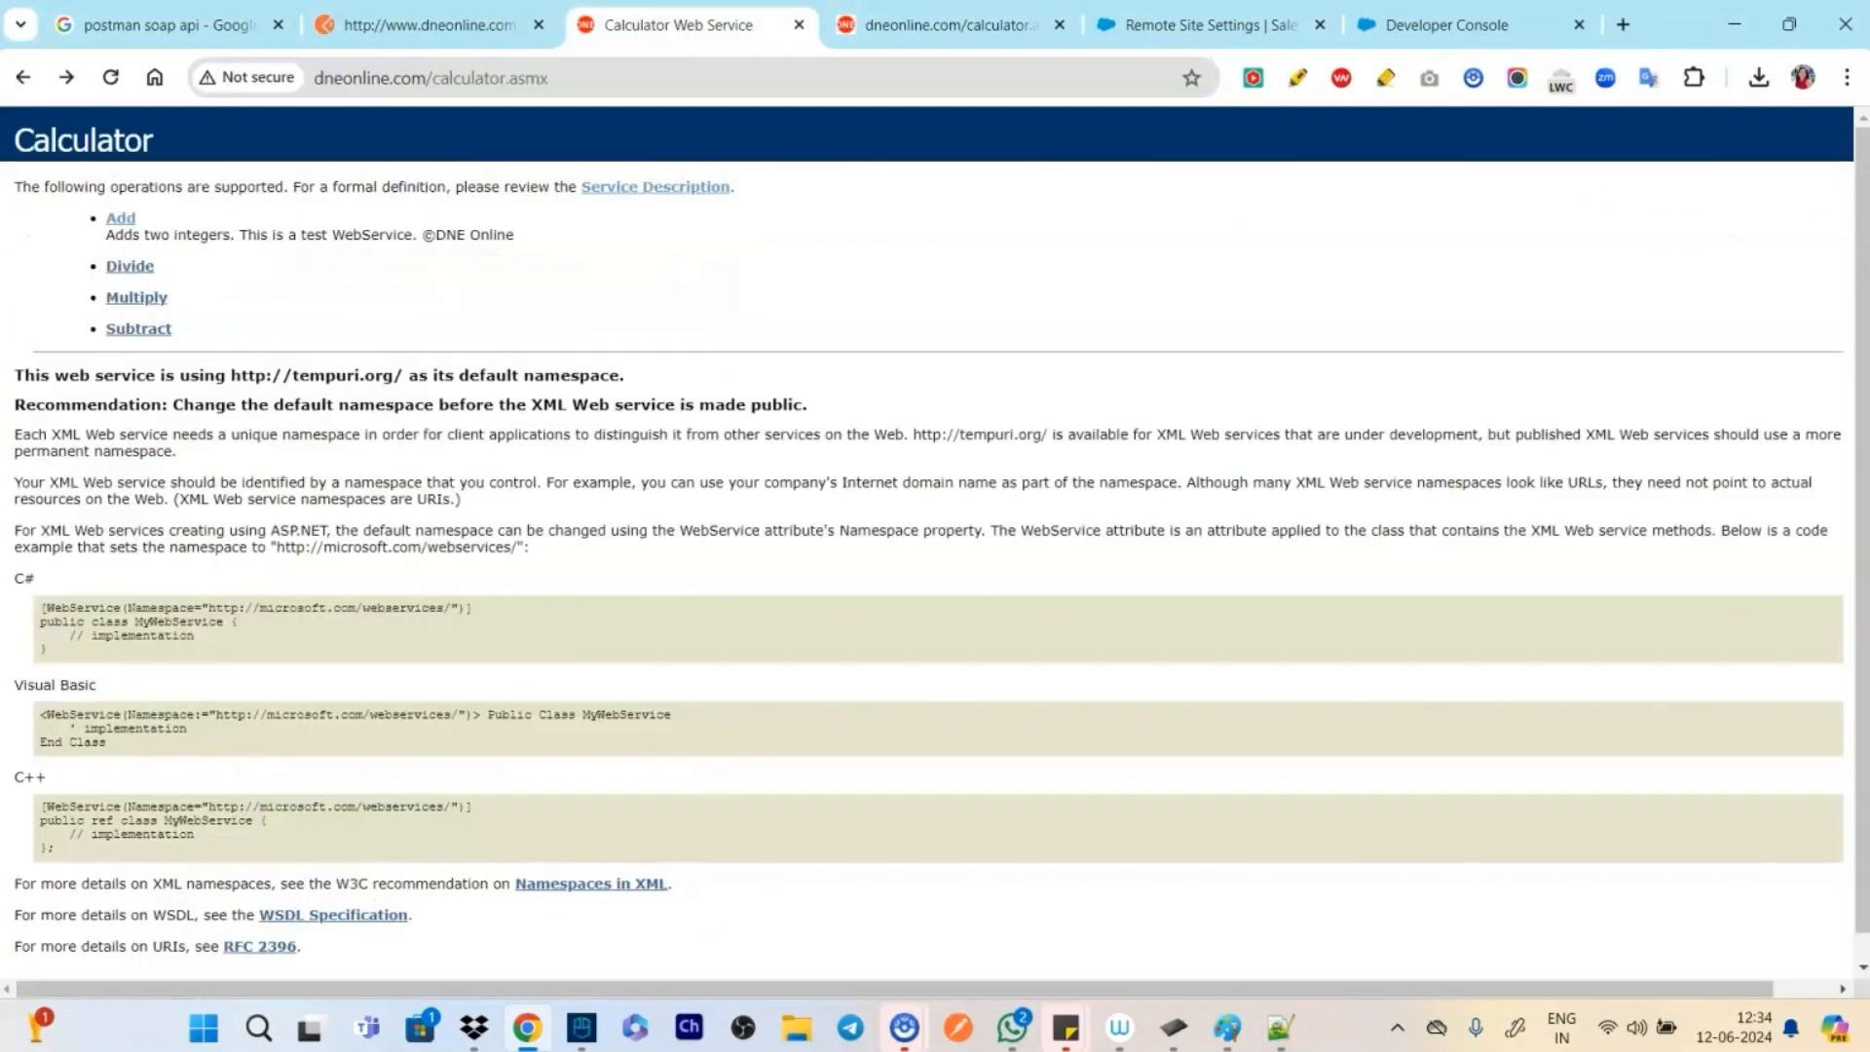
pyautogui.click(477, 78)
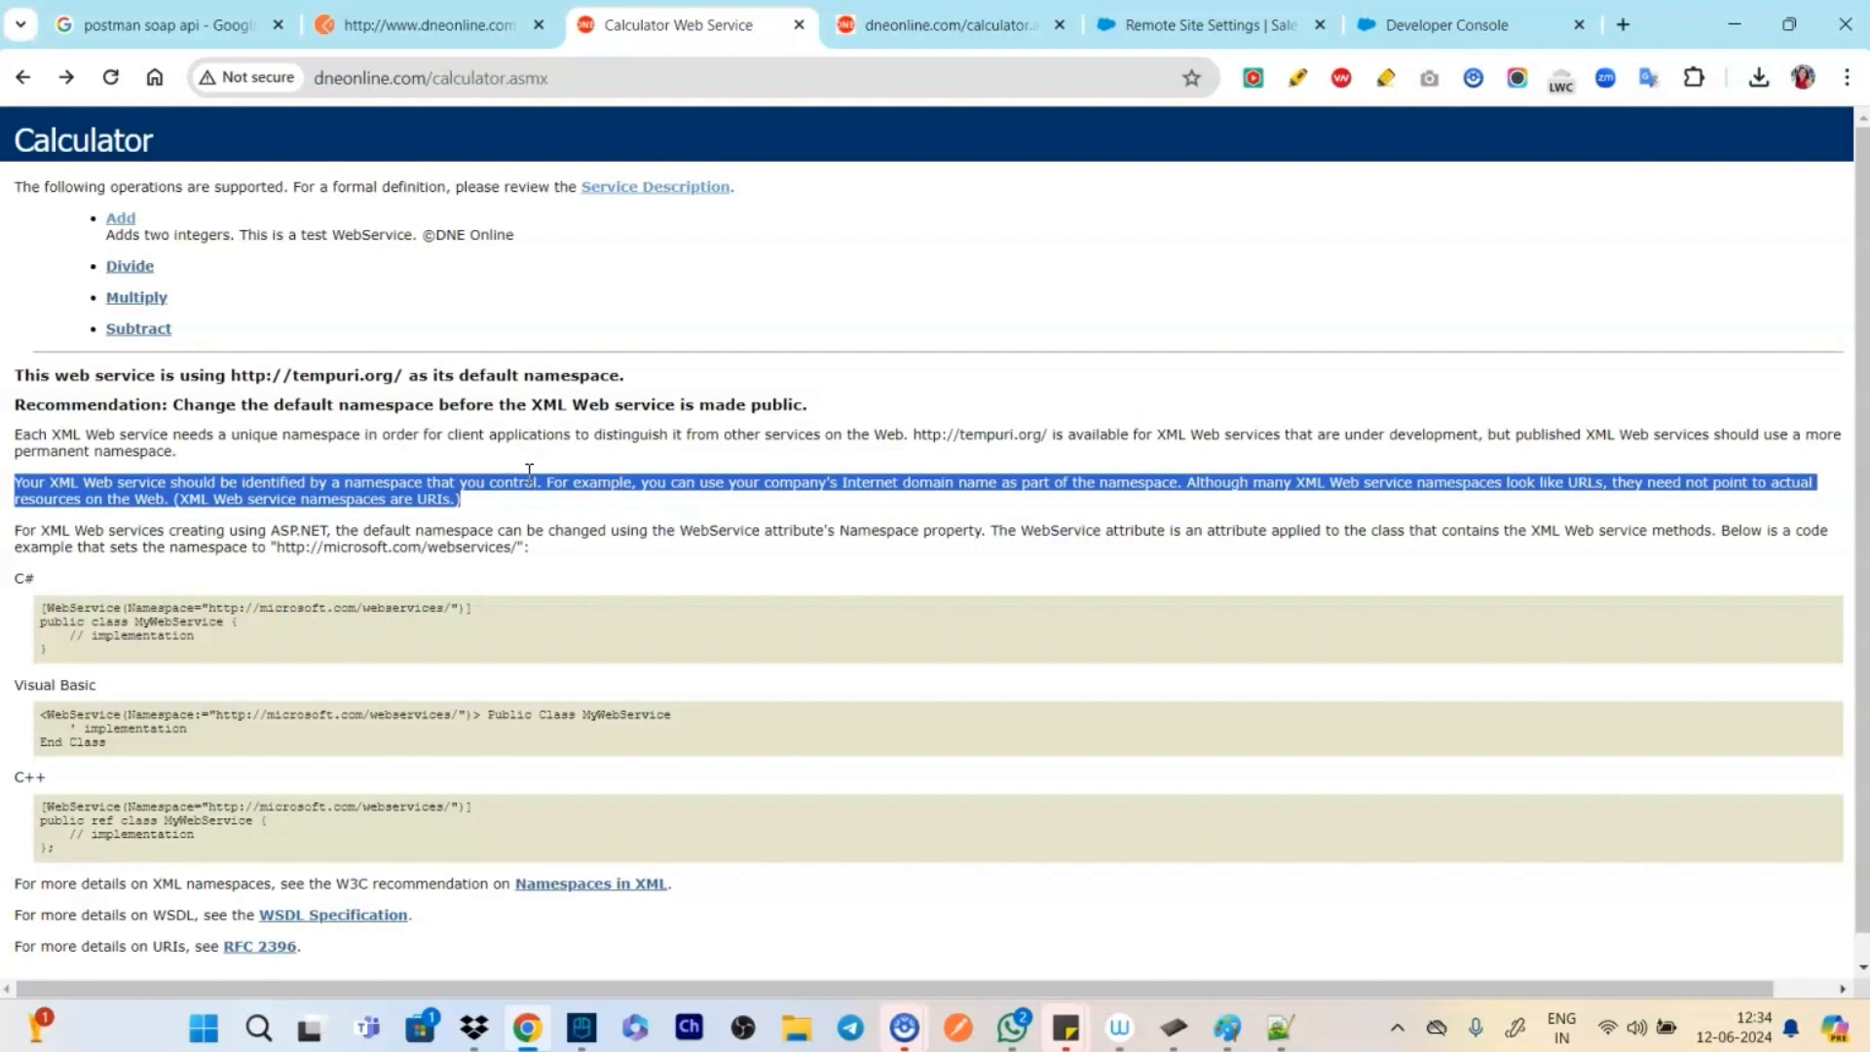
pyautogui.moveTo(948, 23)
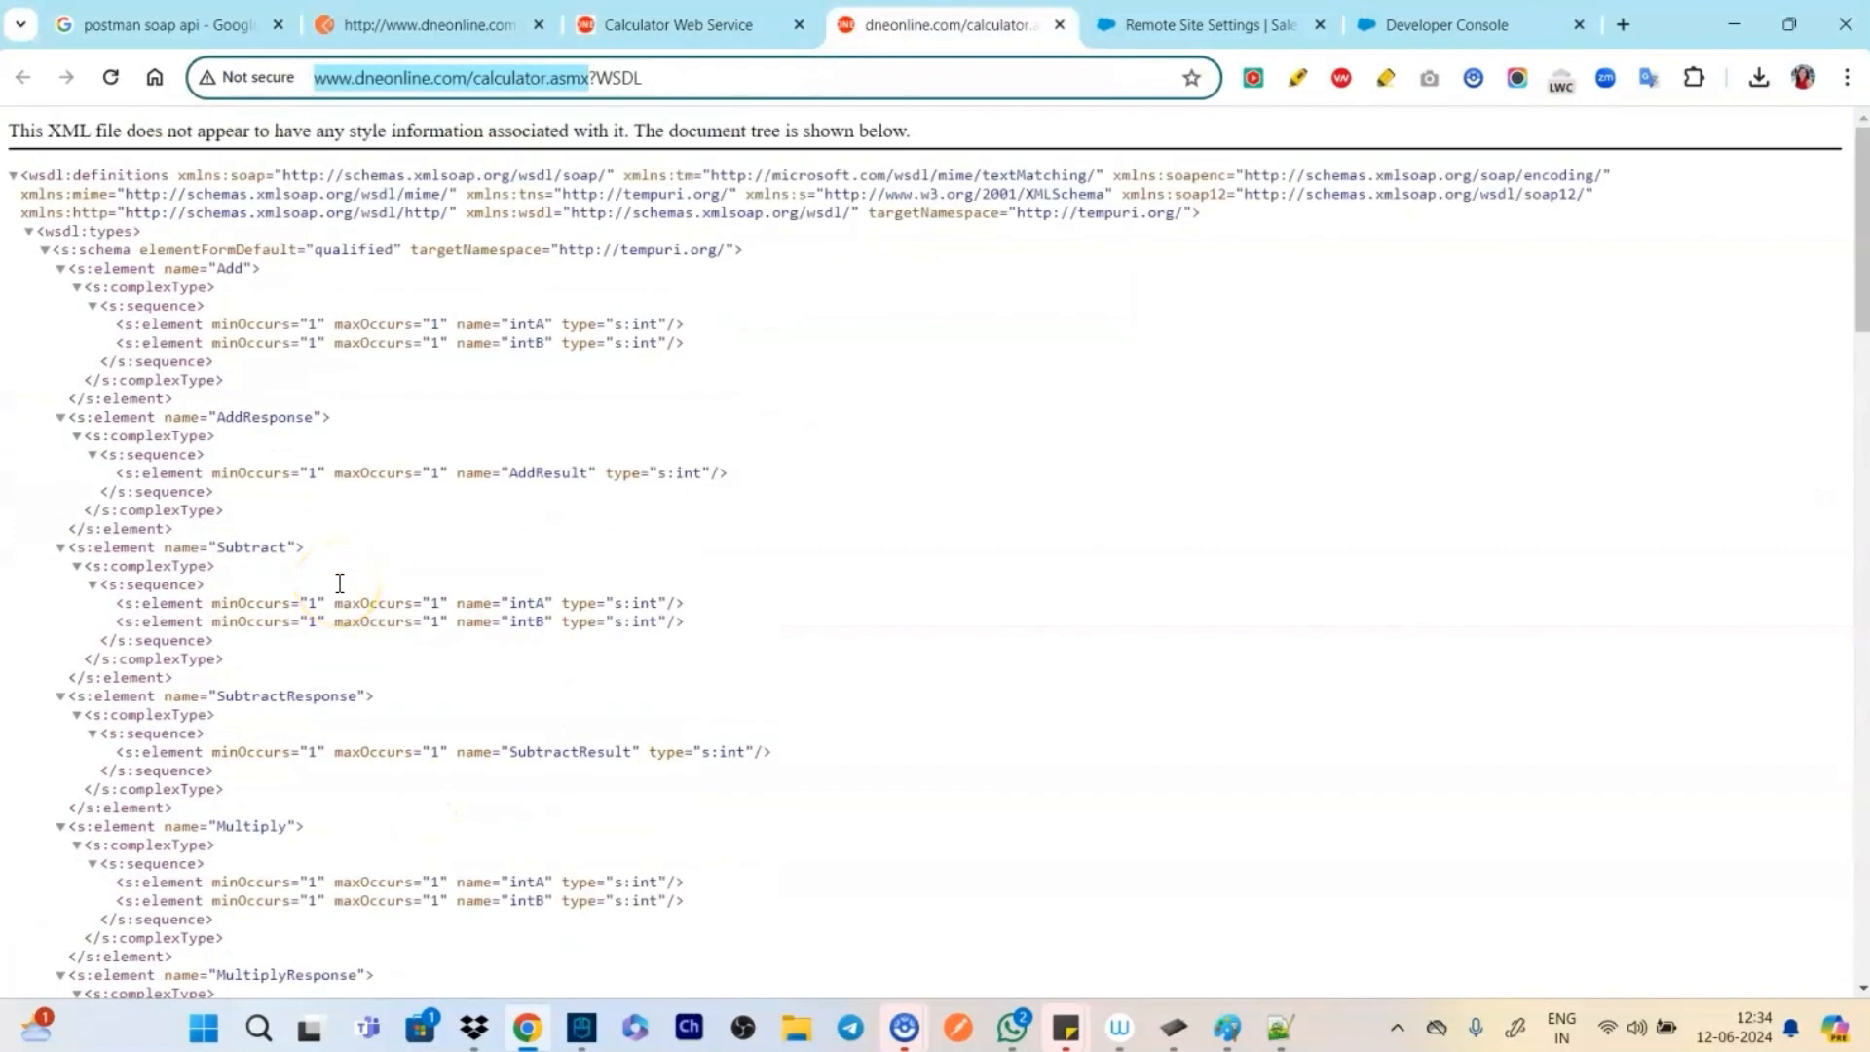
pyautogui.scroll(-3)
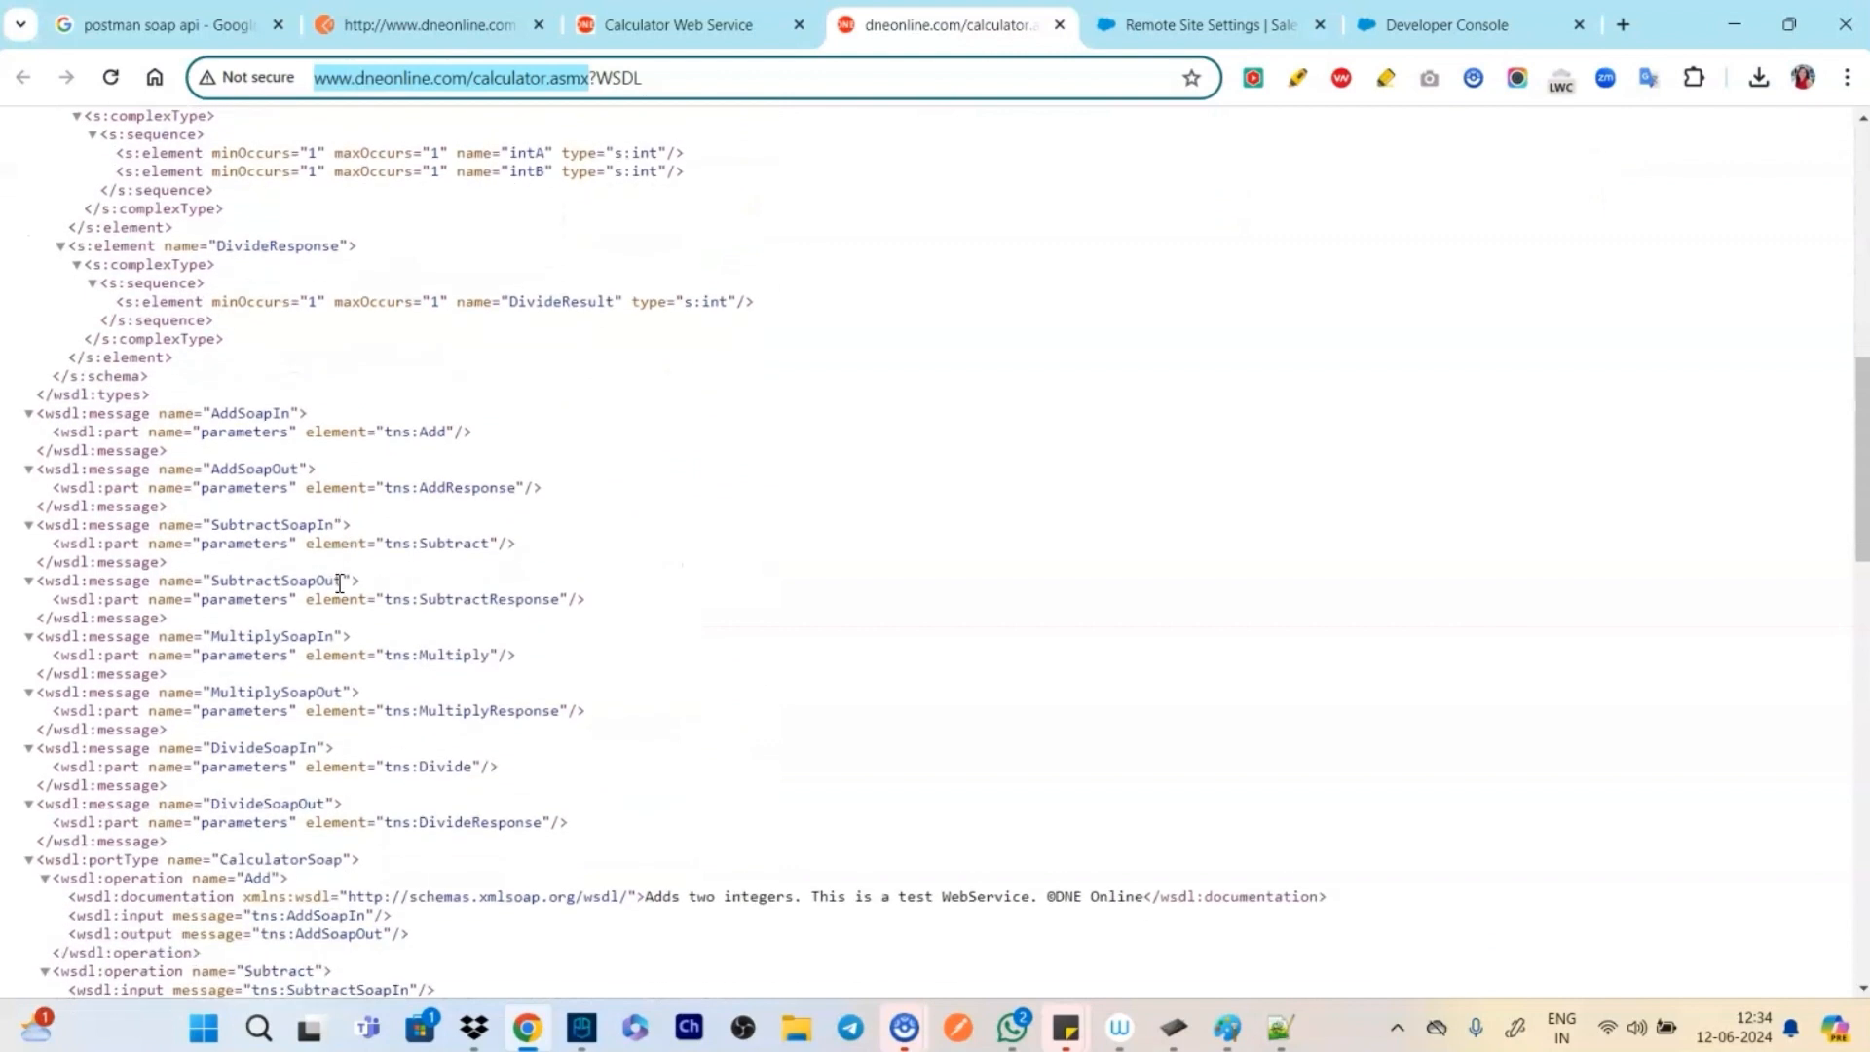
pyautogui.scroll(-3)
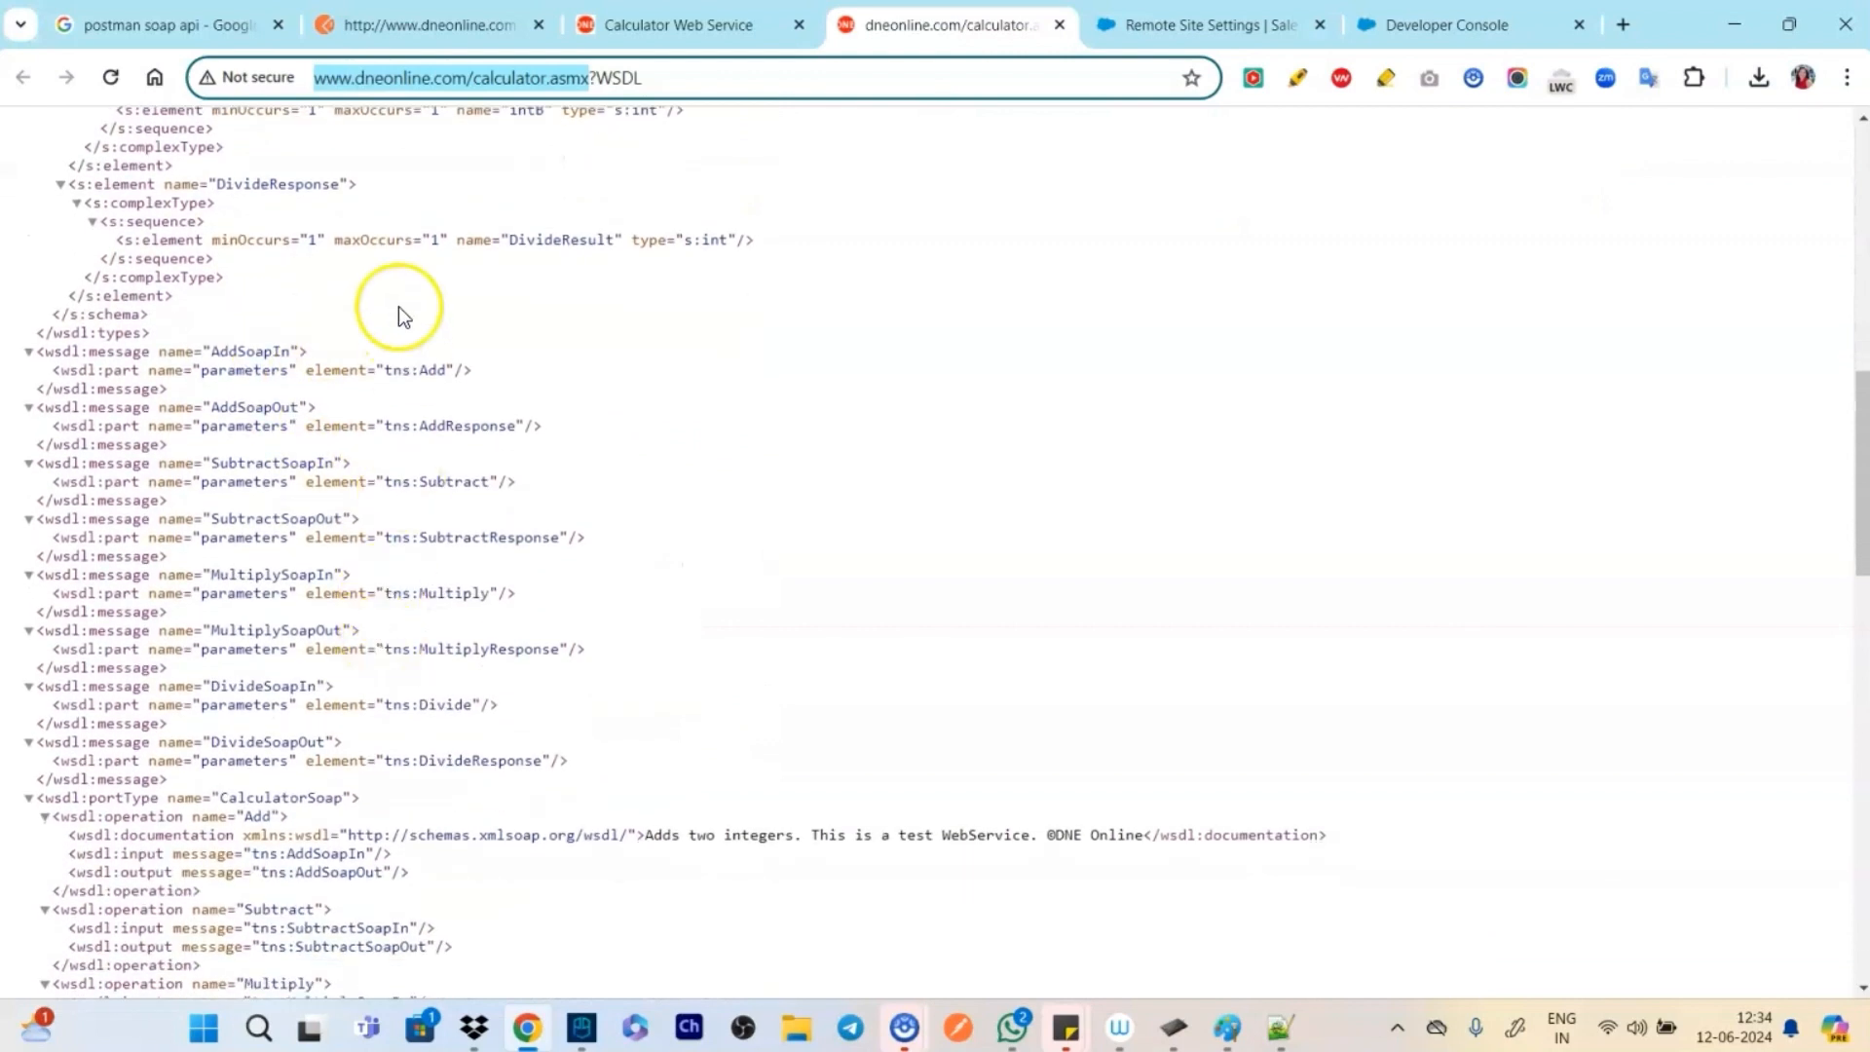
pyautogui.moveTo(451, 636)
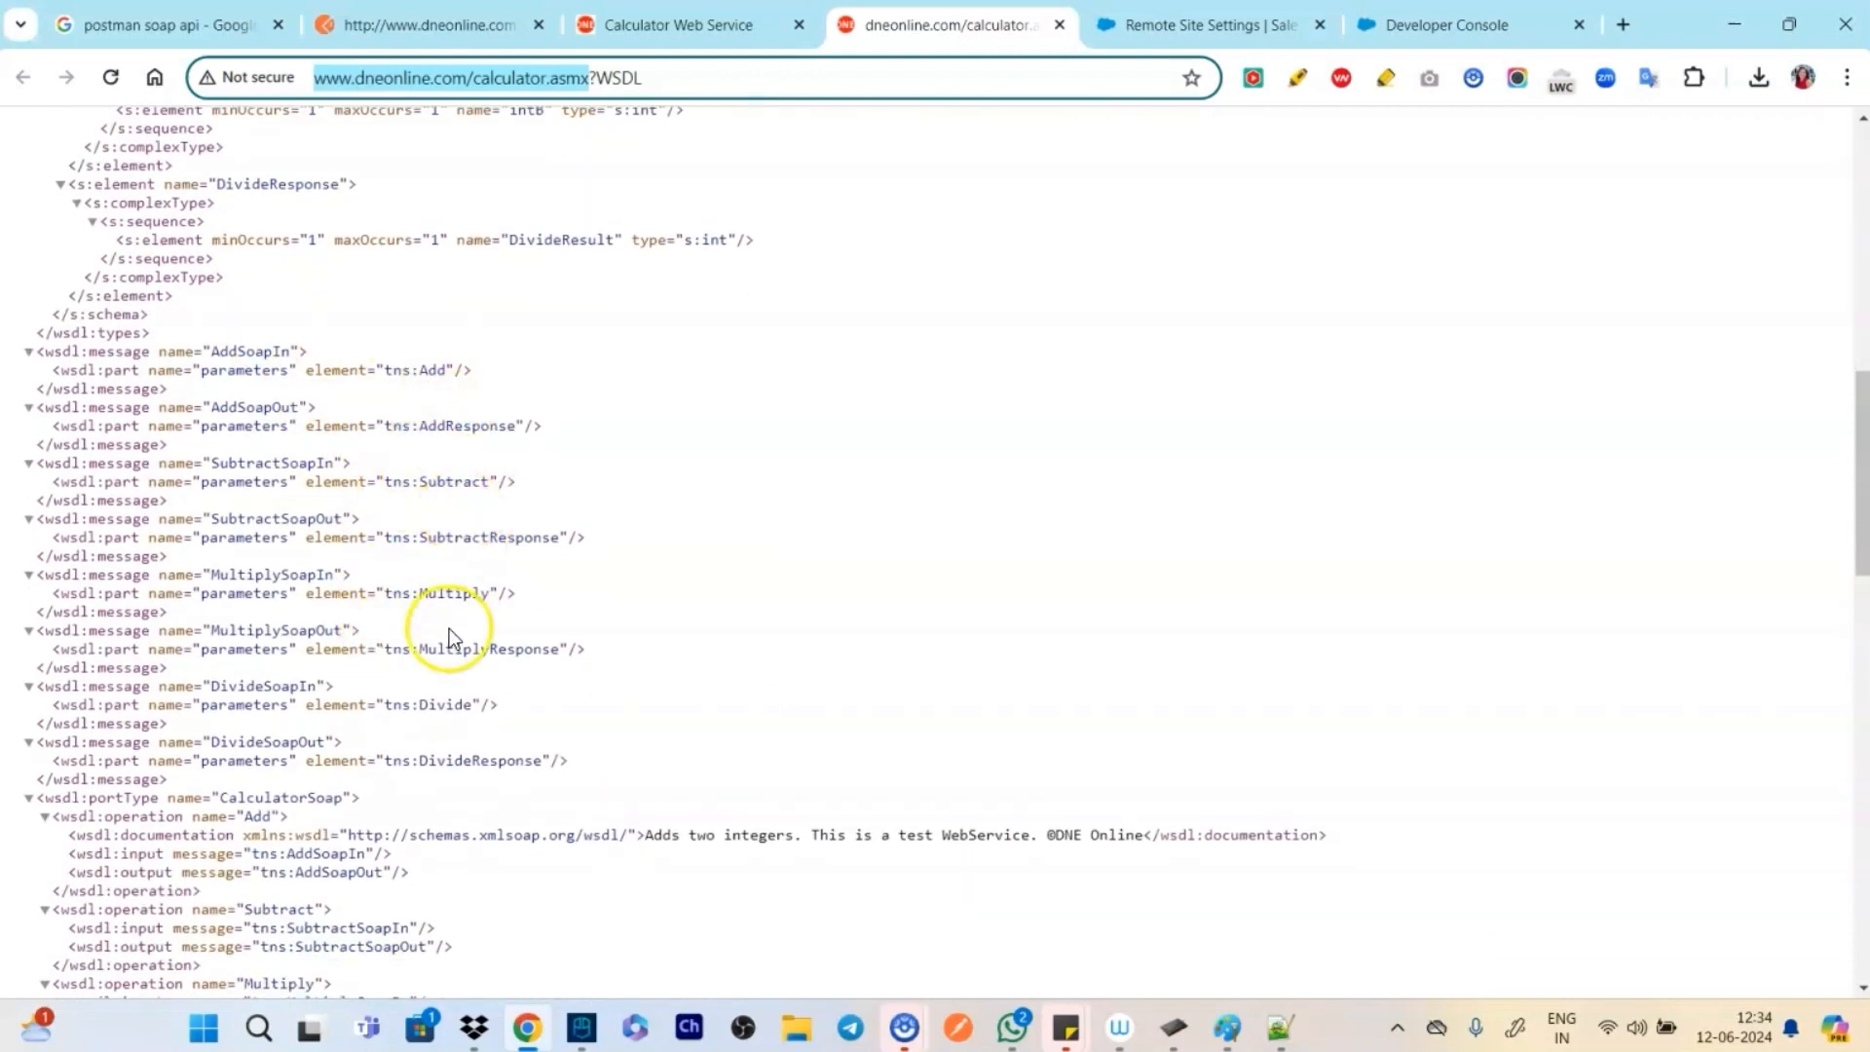
pyautogui.scroll(-3)
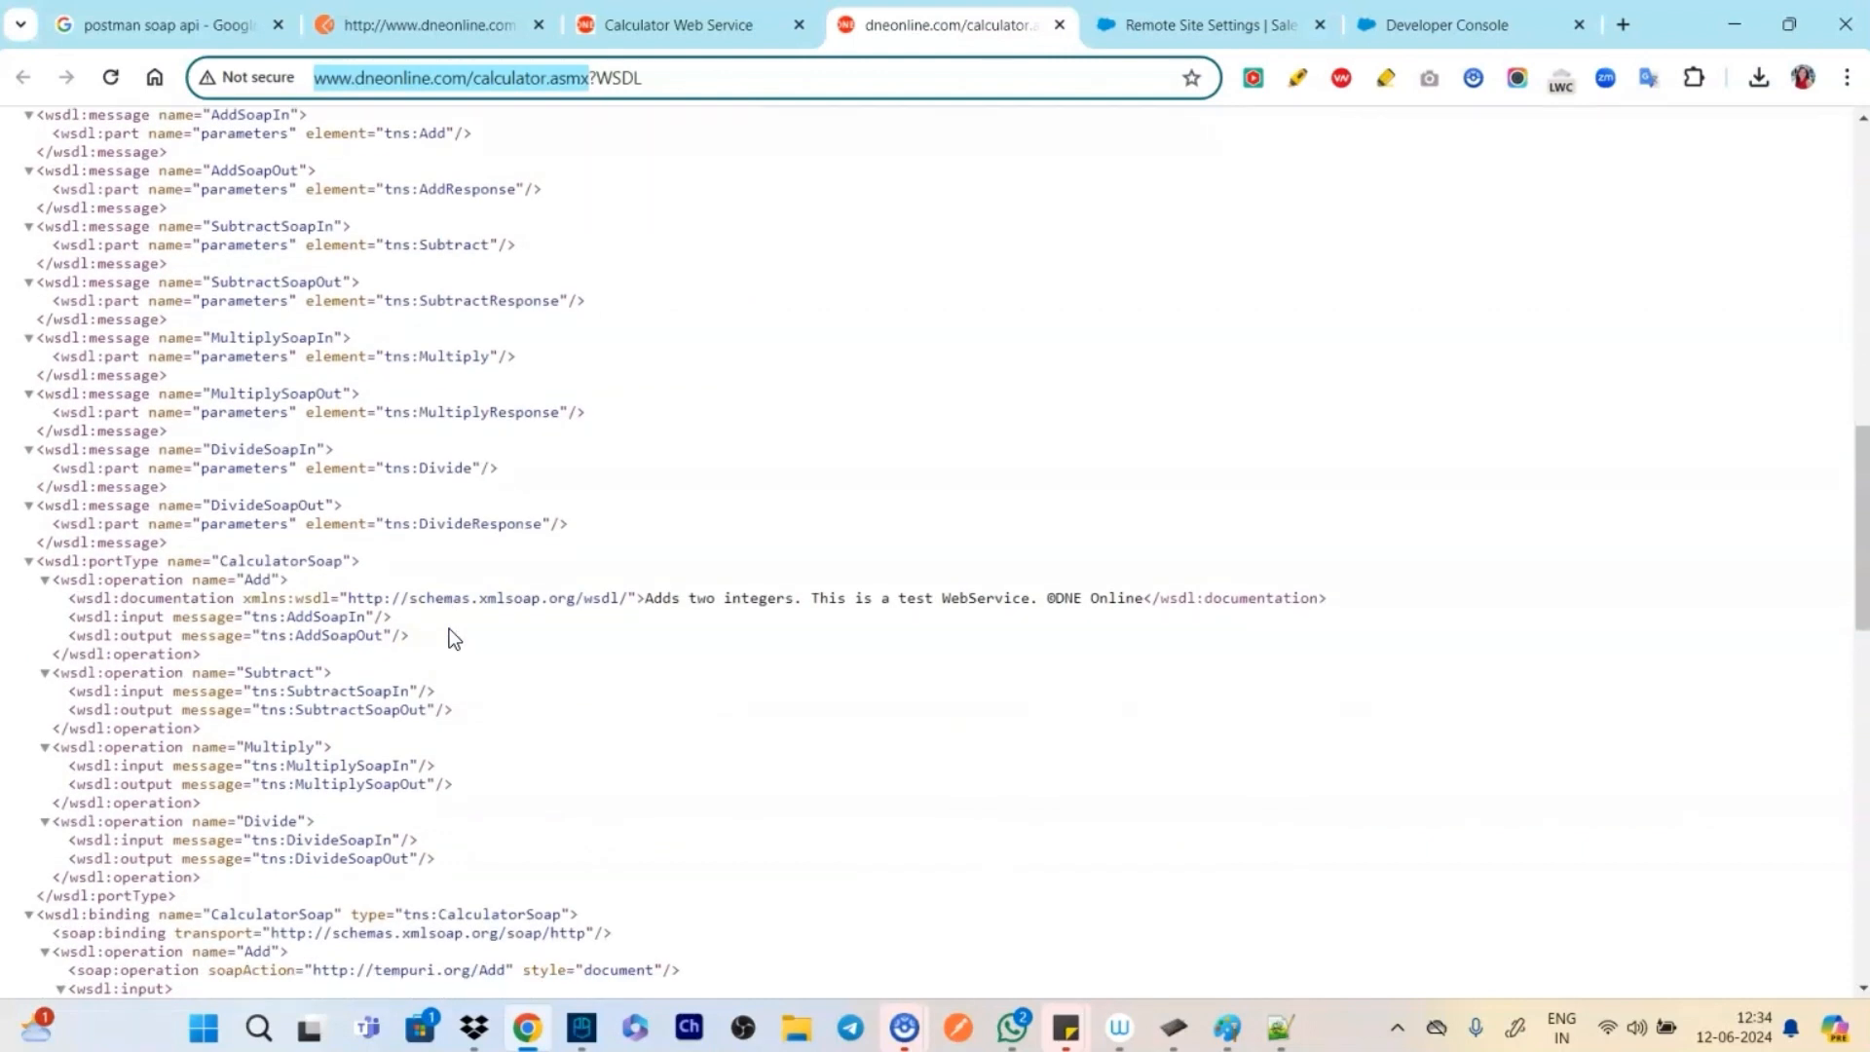
pyautogui.moveTo(680, 24)
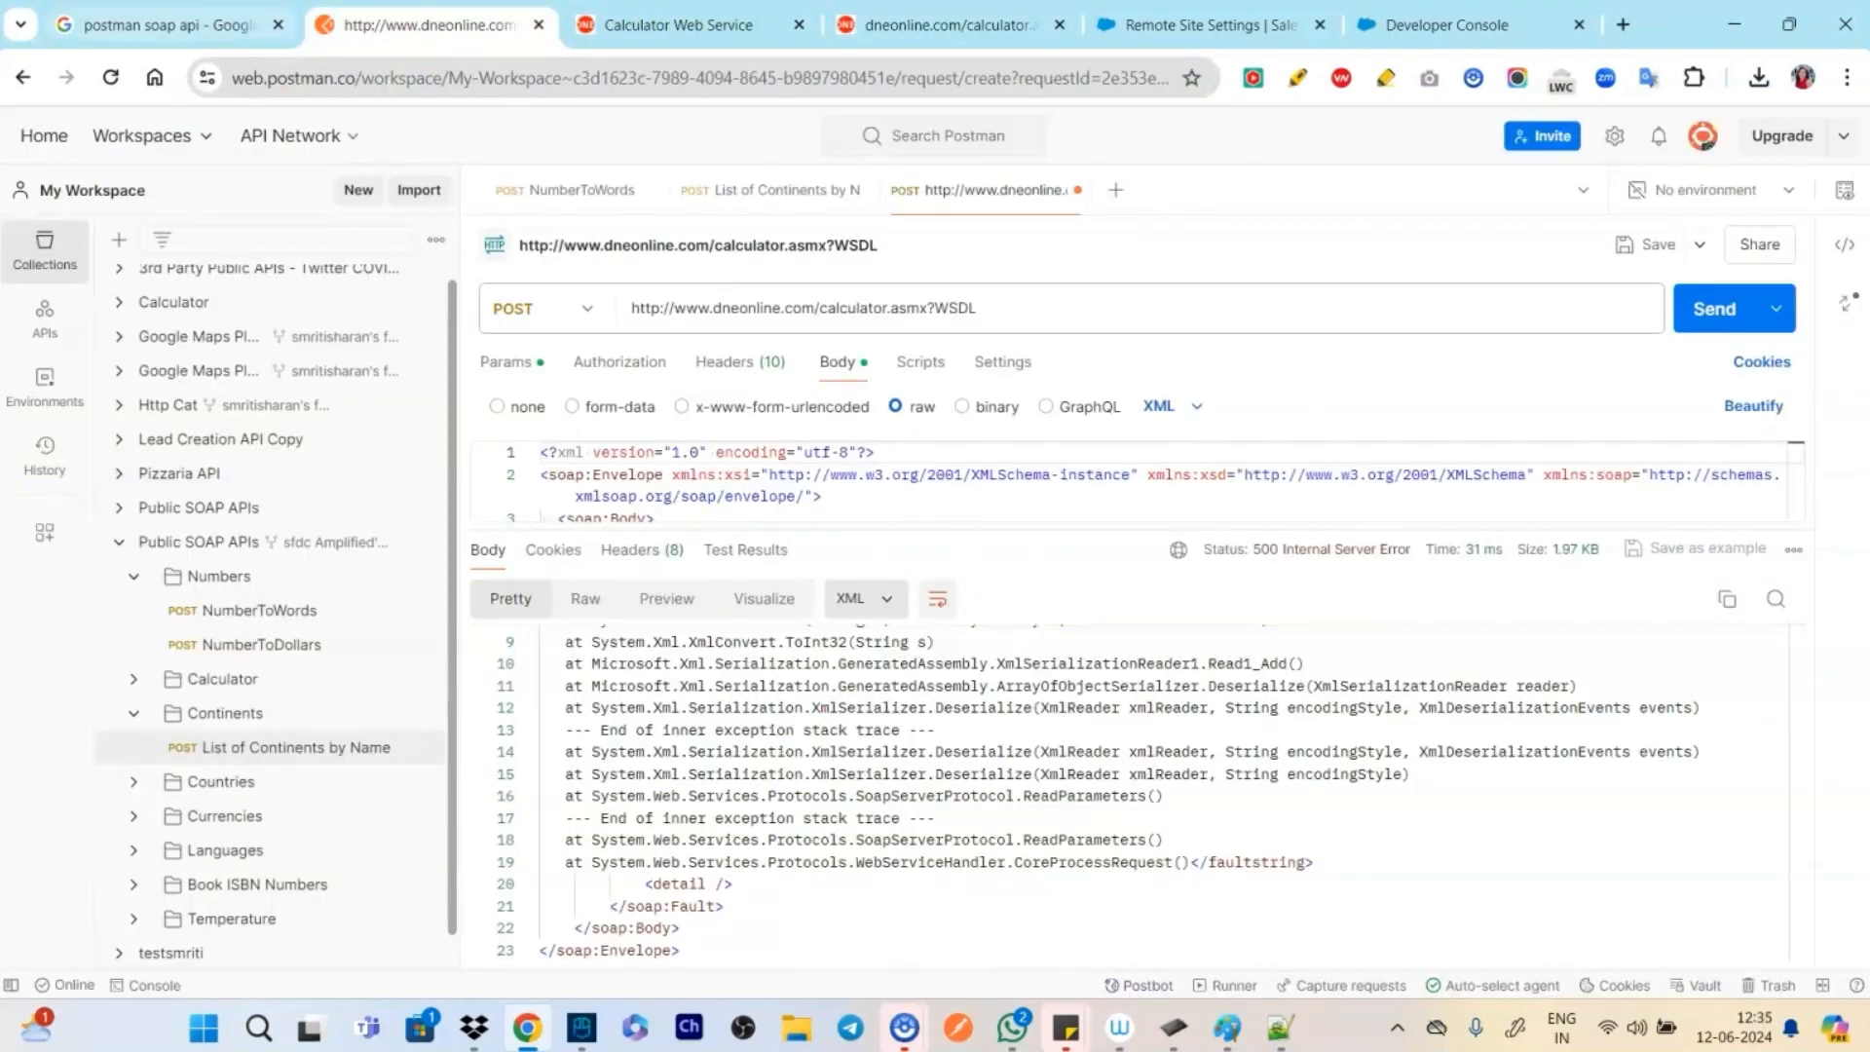
pyautogui.click(675, 23)
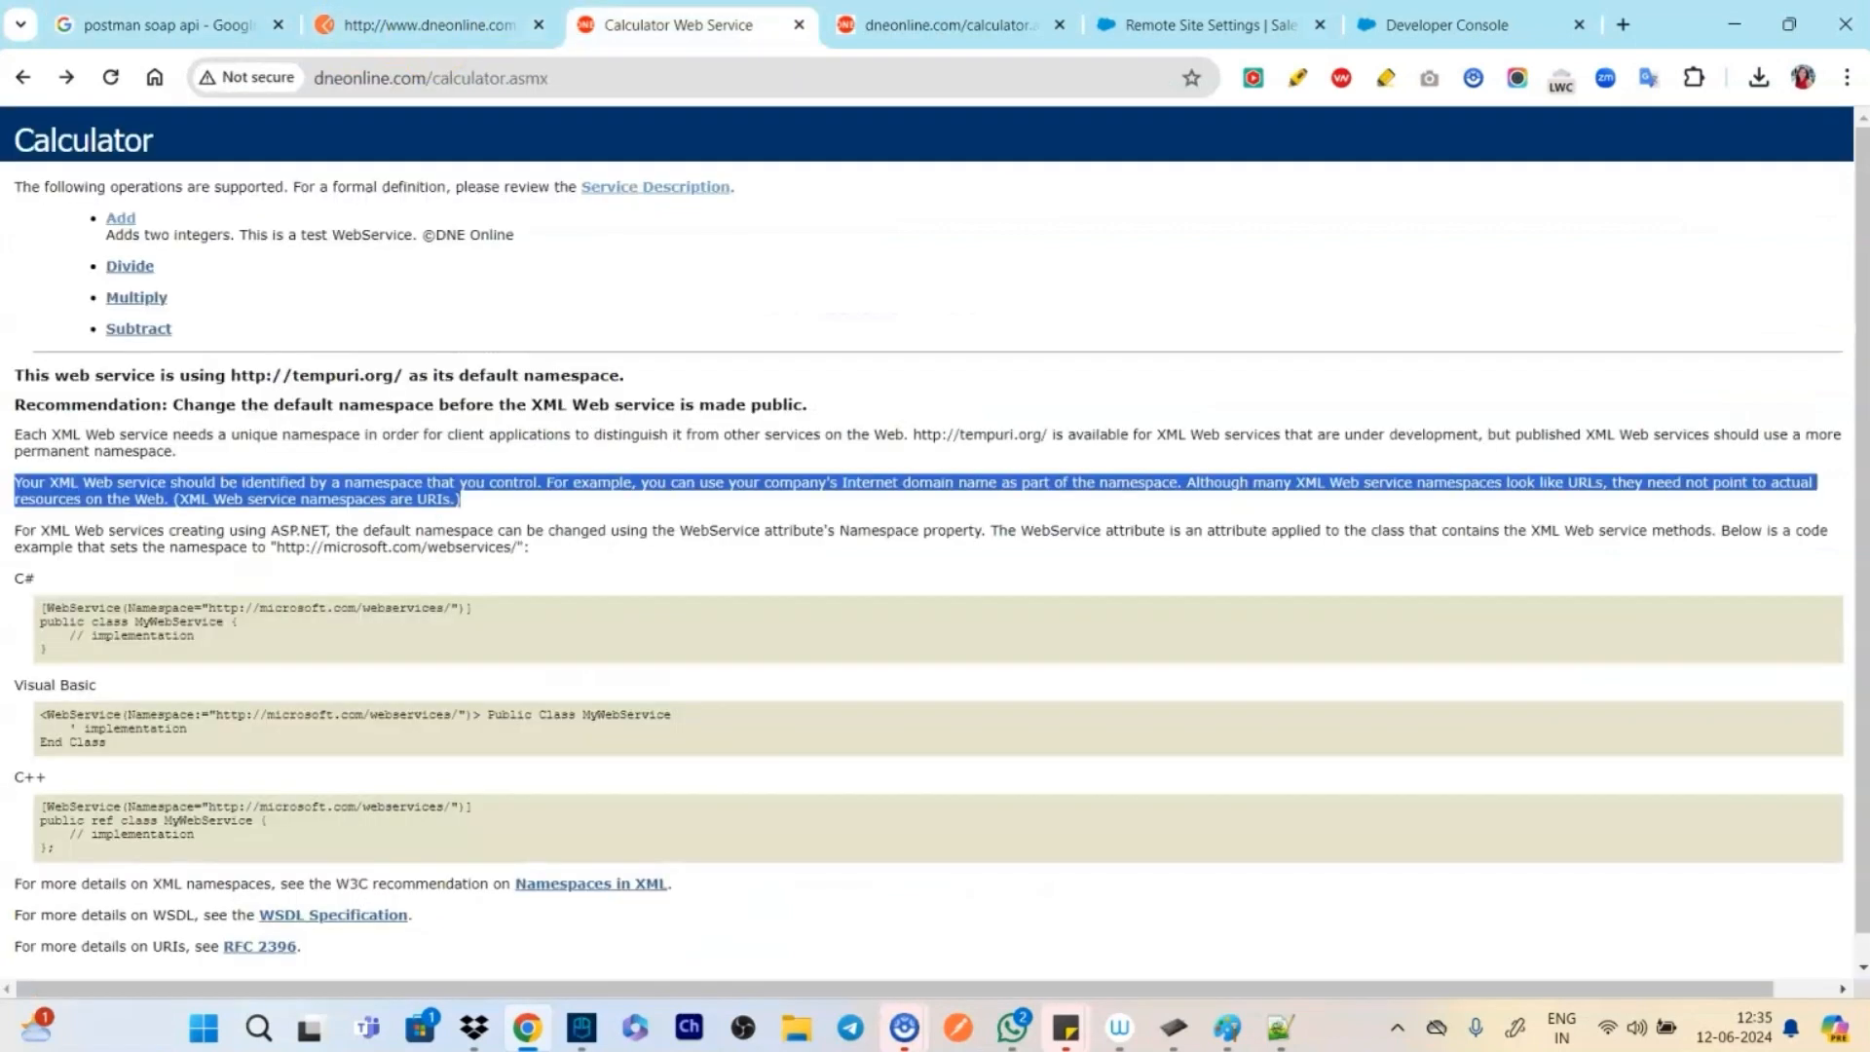
pyautogui.click(1466, 23)
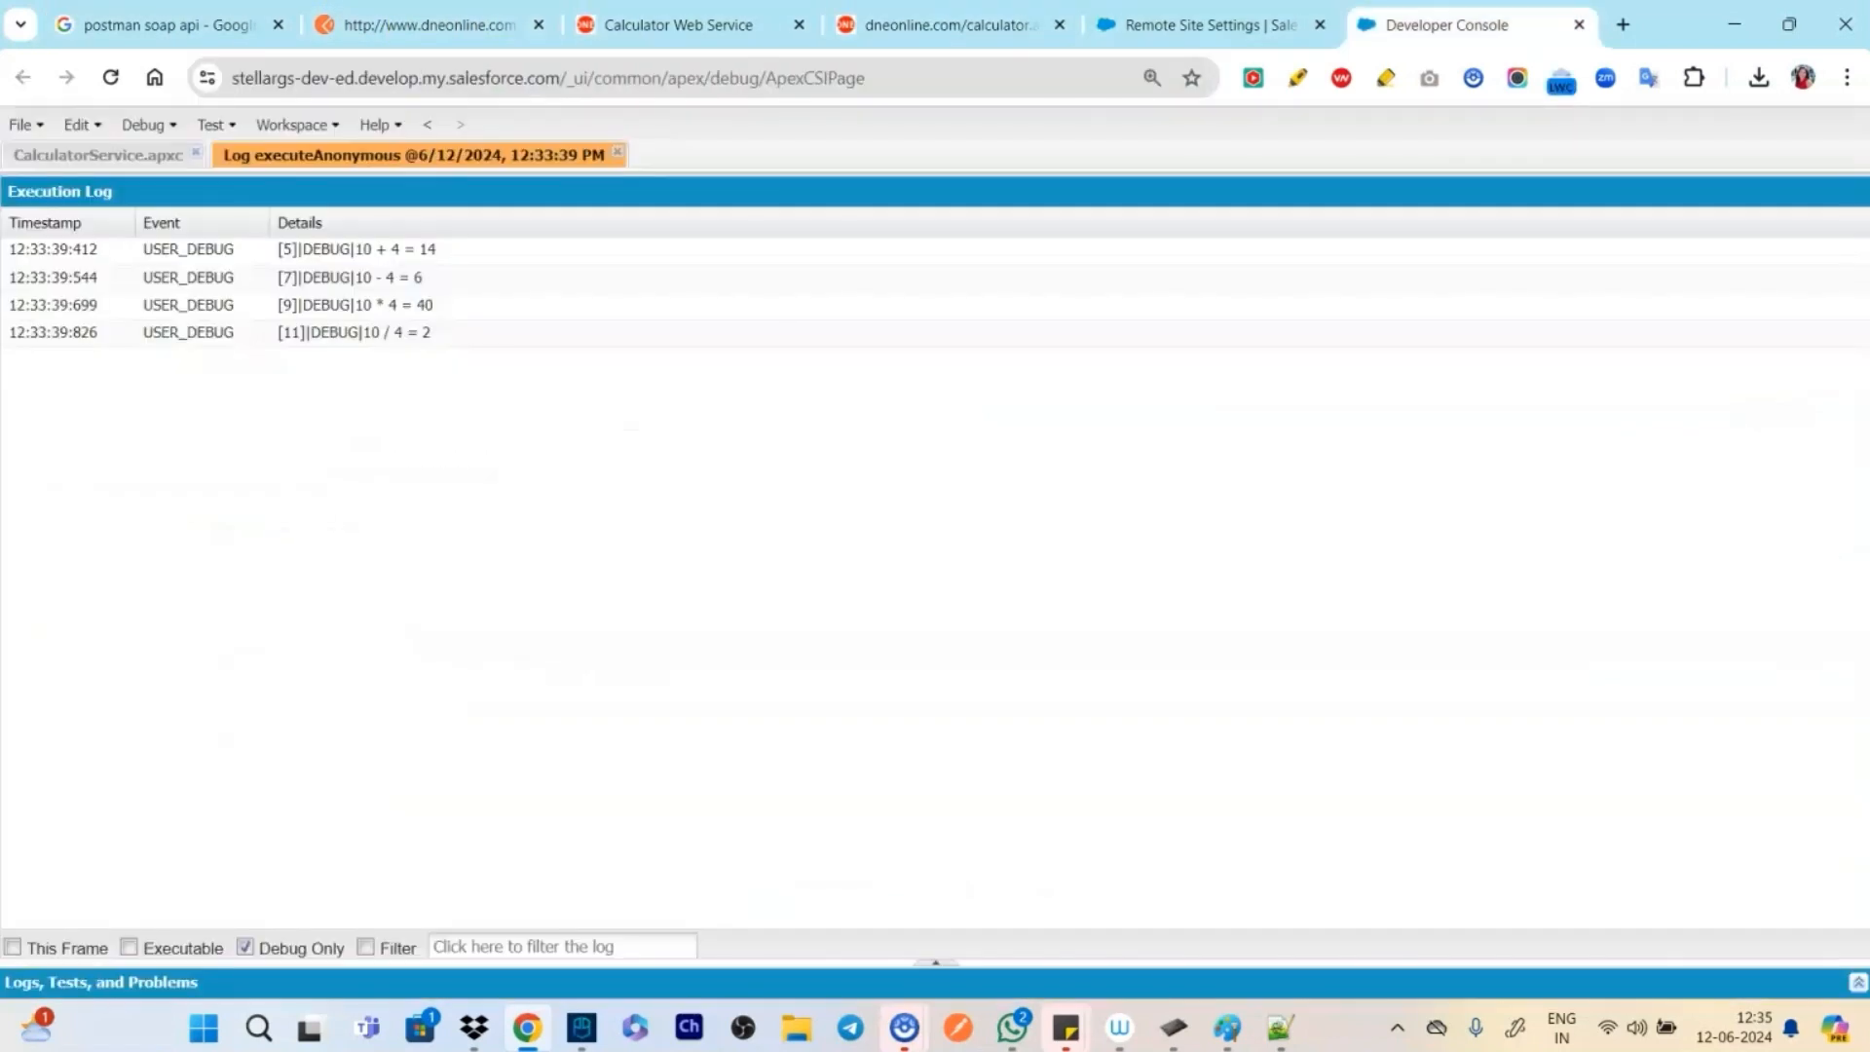
pyautogui.moveTo(149, 418)
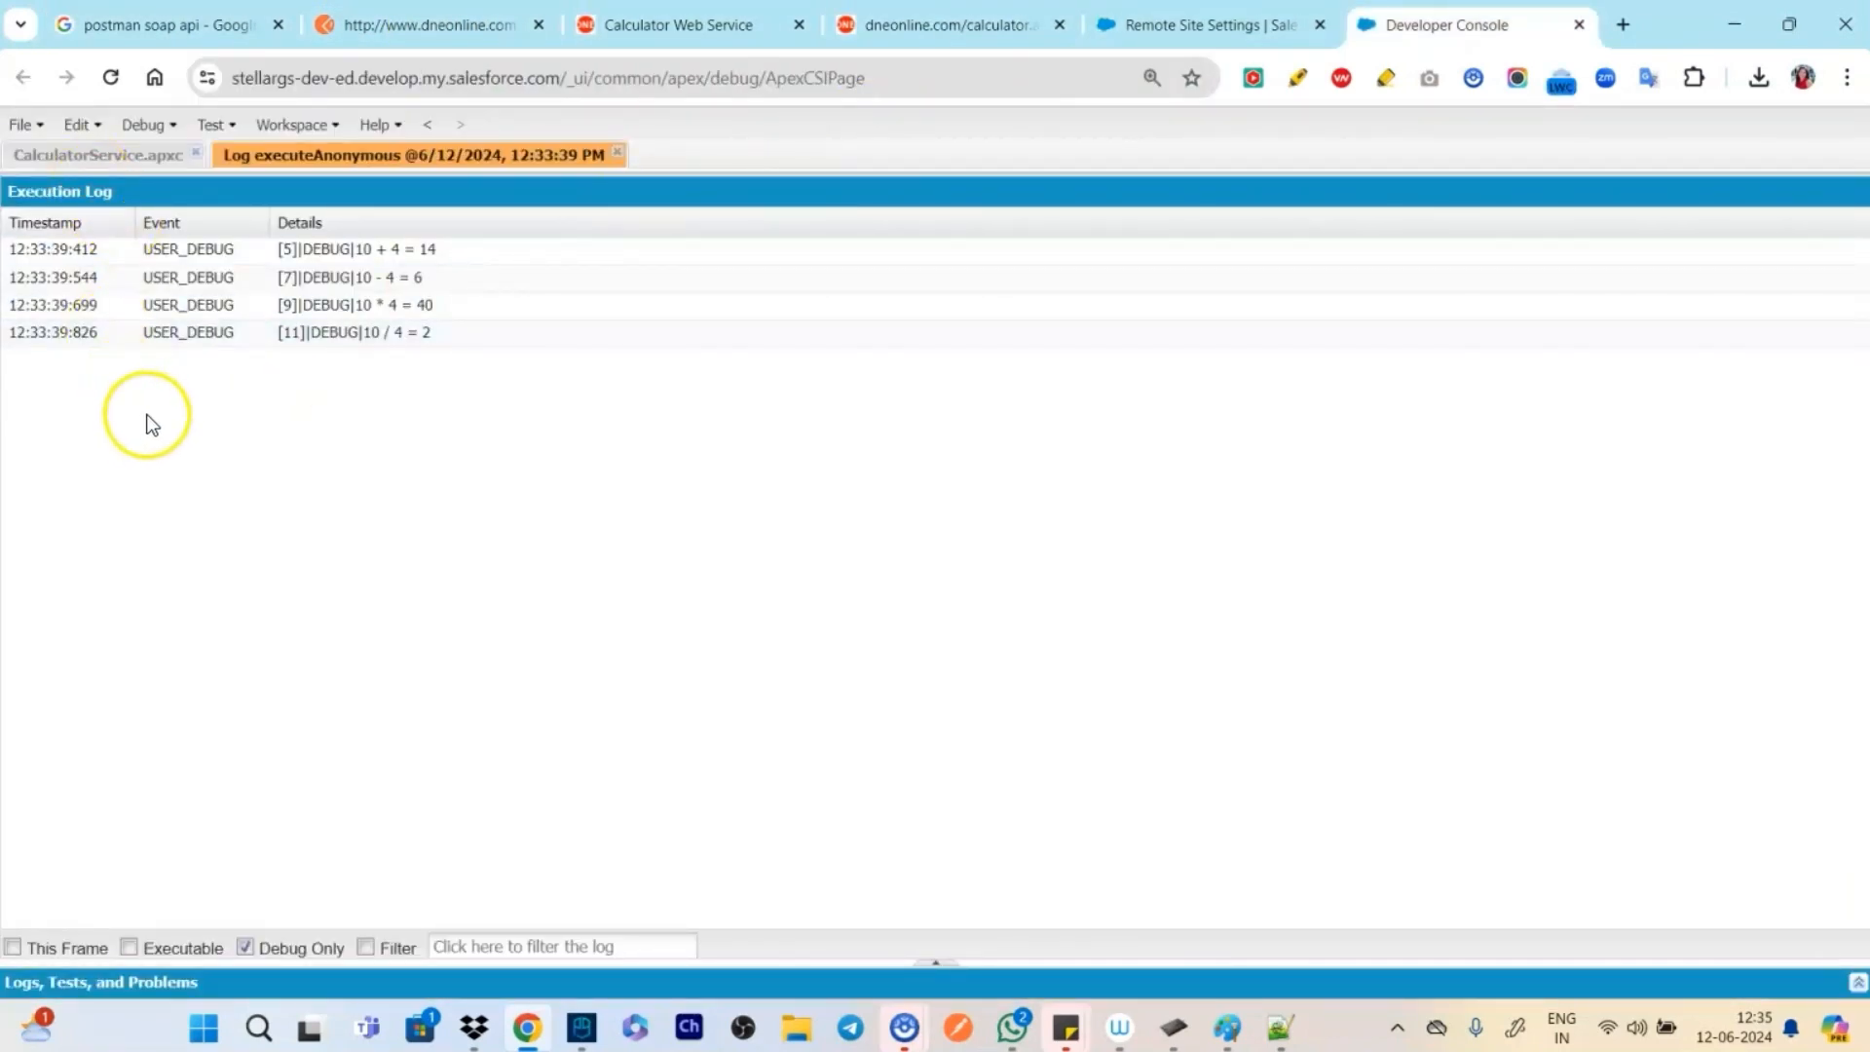
# Switch to the calculator.asmx?WSDL tab and scroll to the top of the XML
pyautogui.click(191, 304)
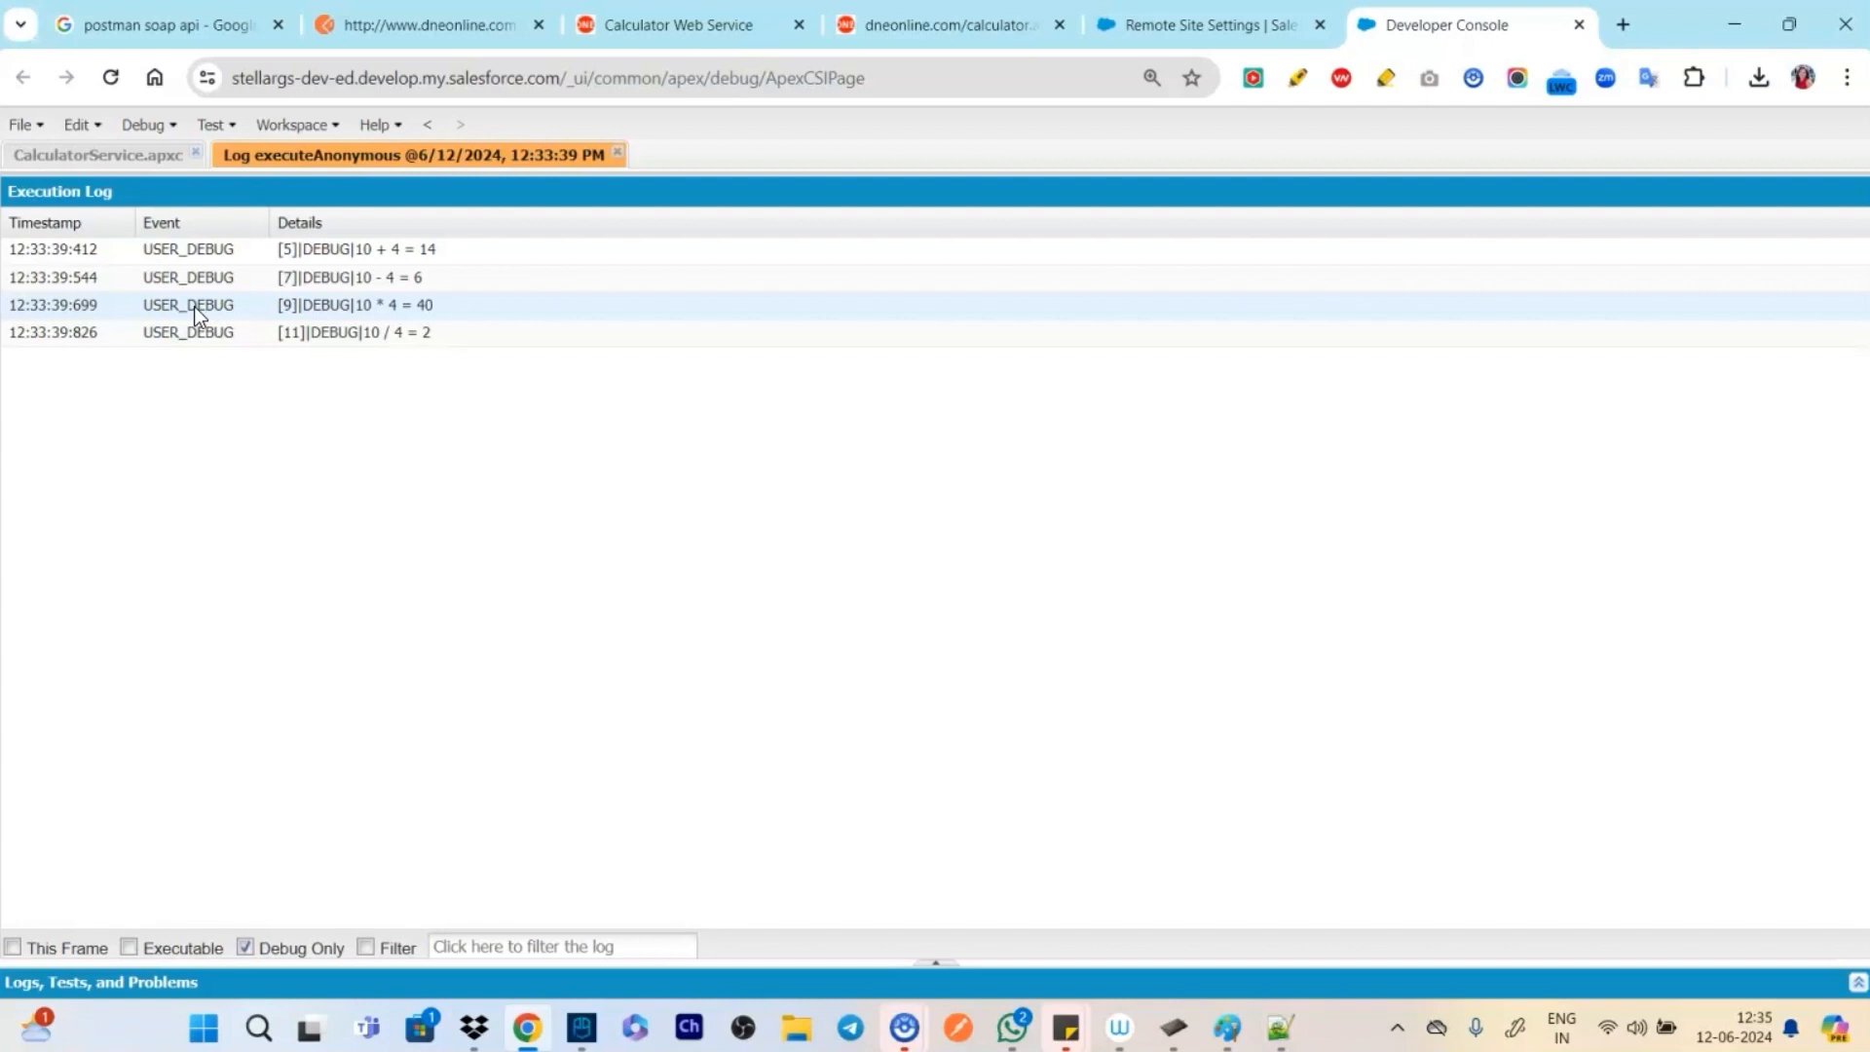
pyautogui.moveTo(970, 23)
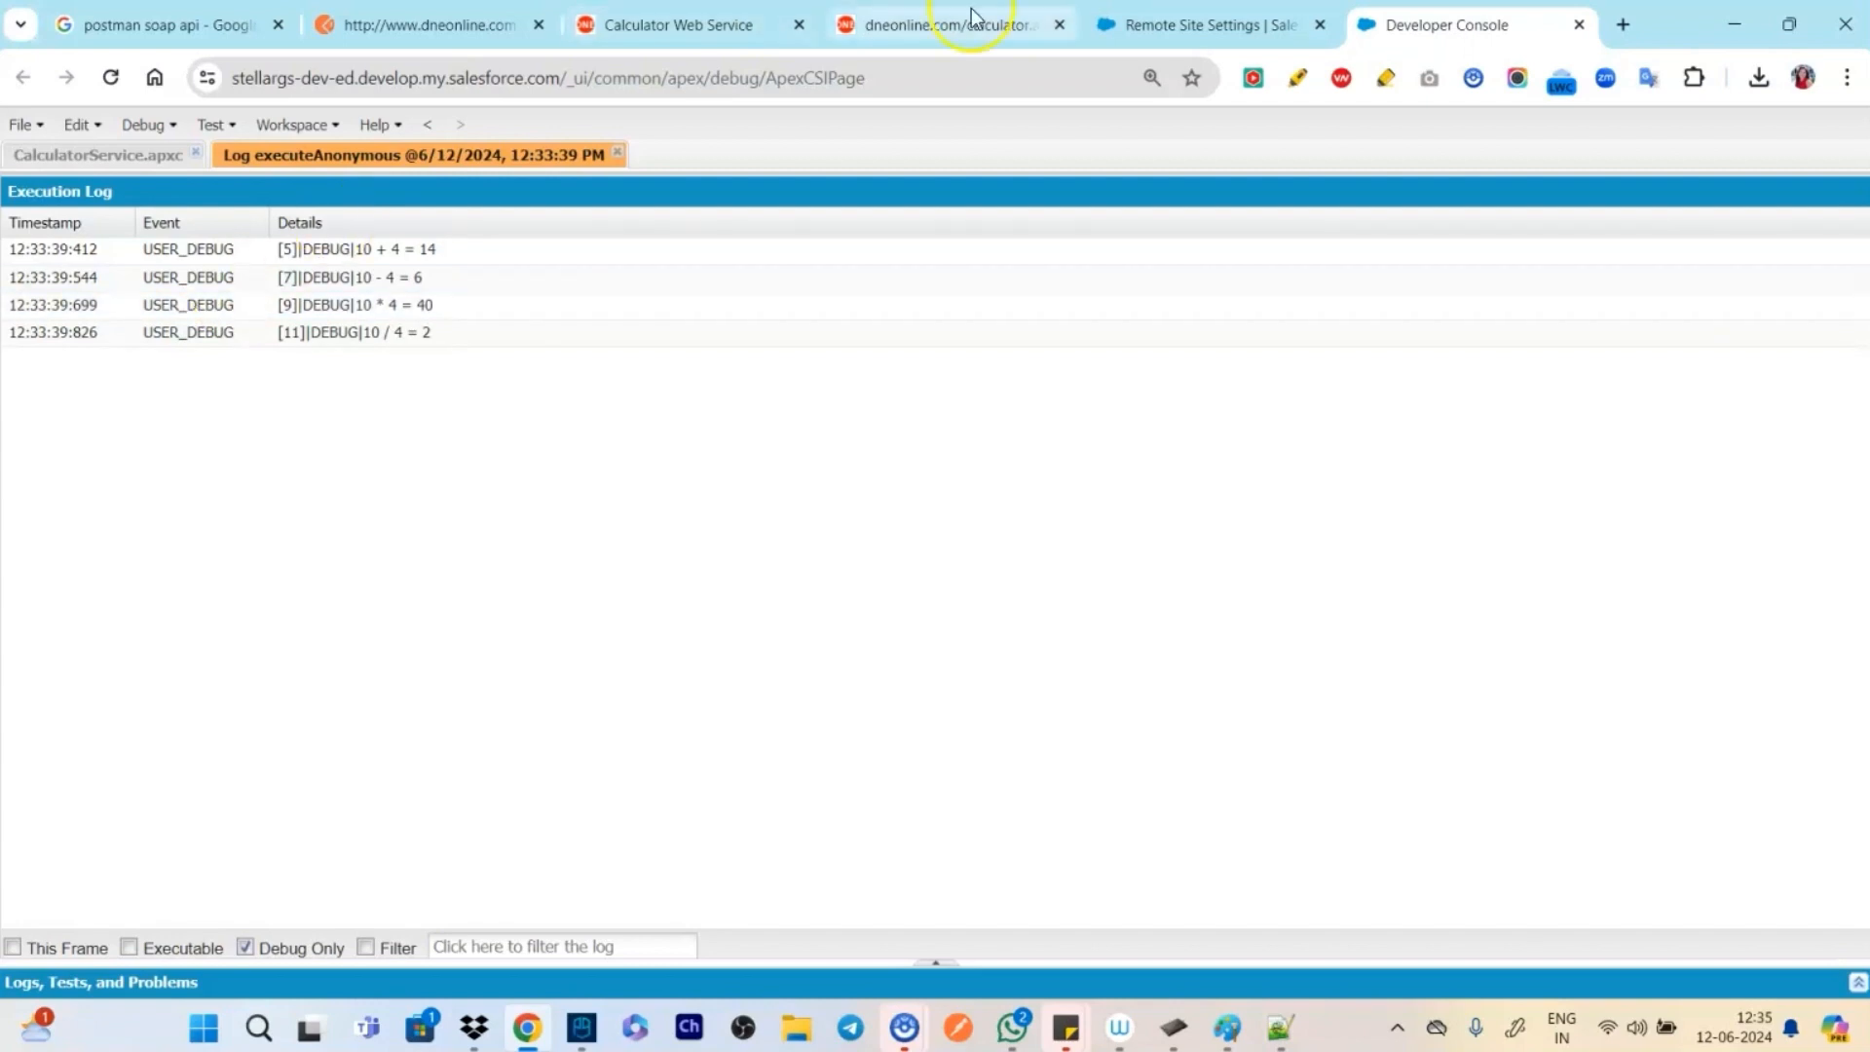
pyautogui.click(942, 23)
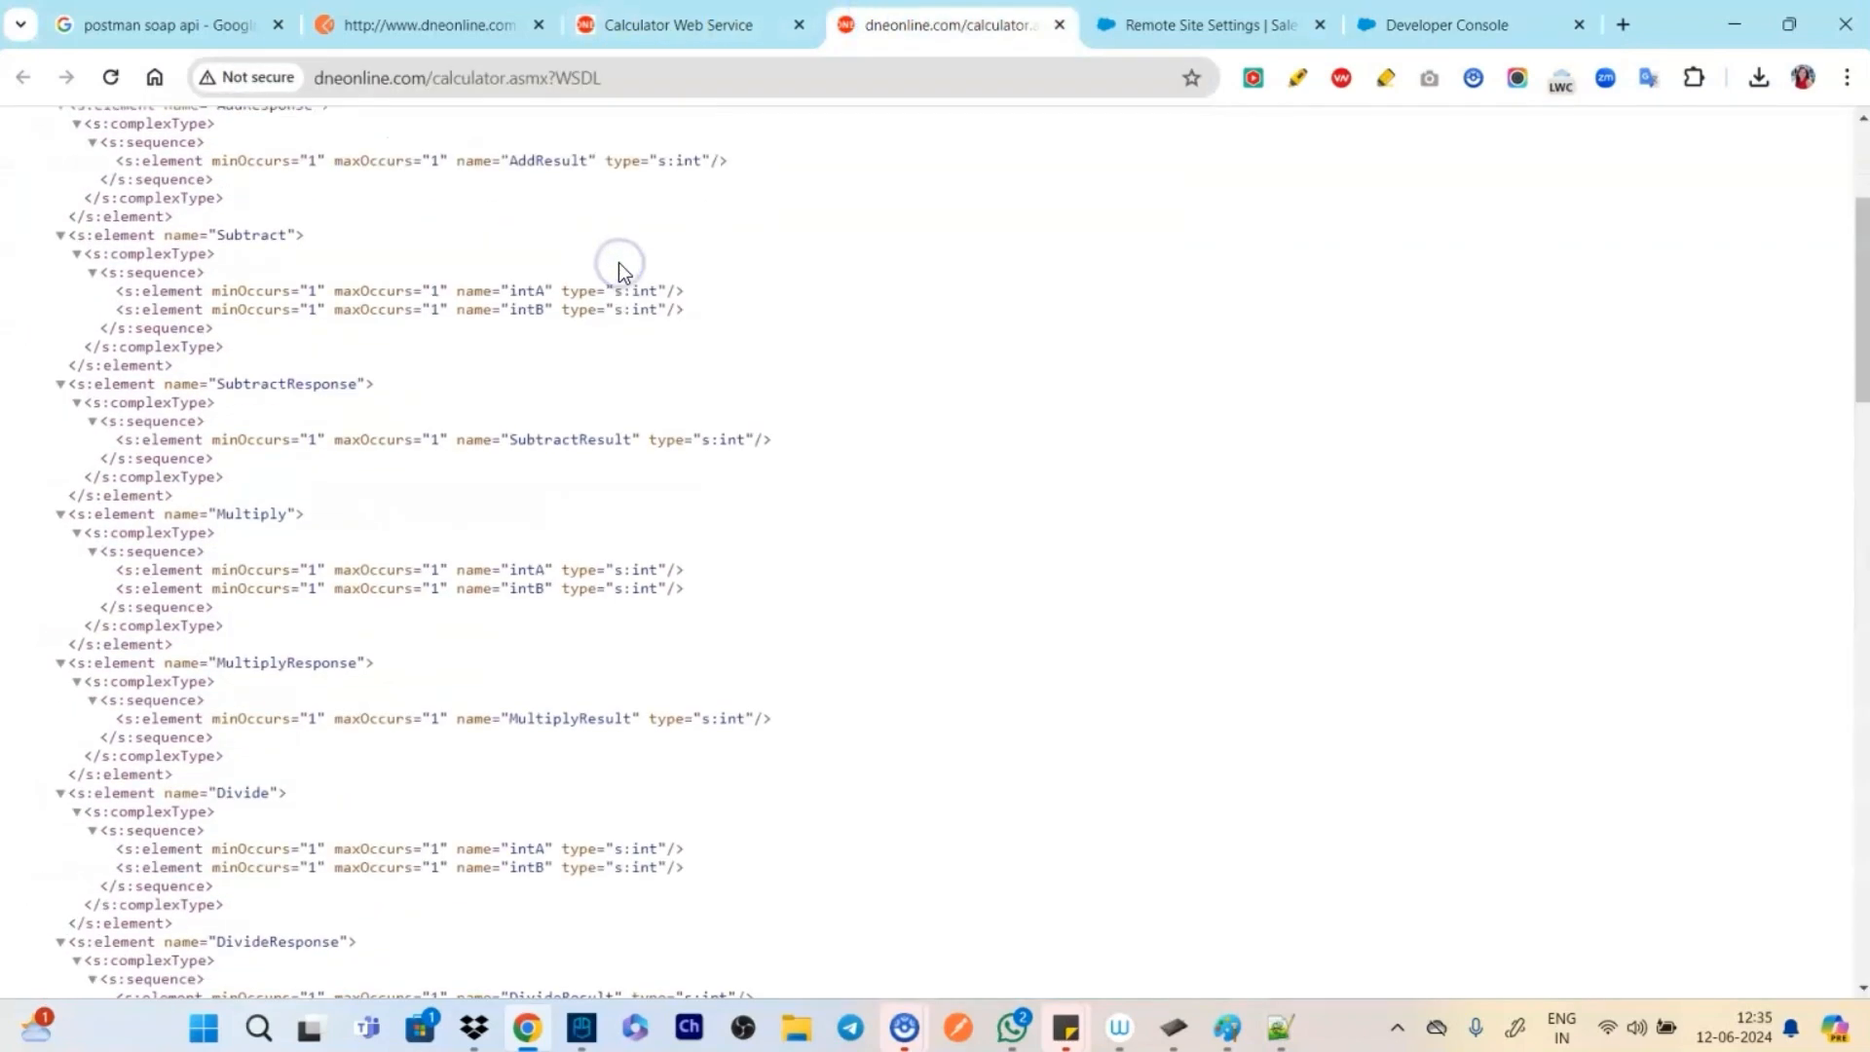
pyautogui.scroll(3)
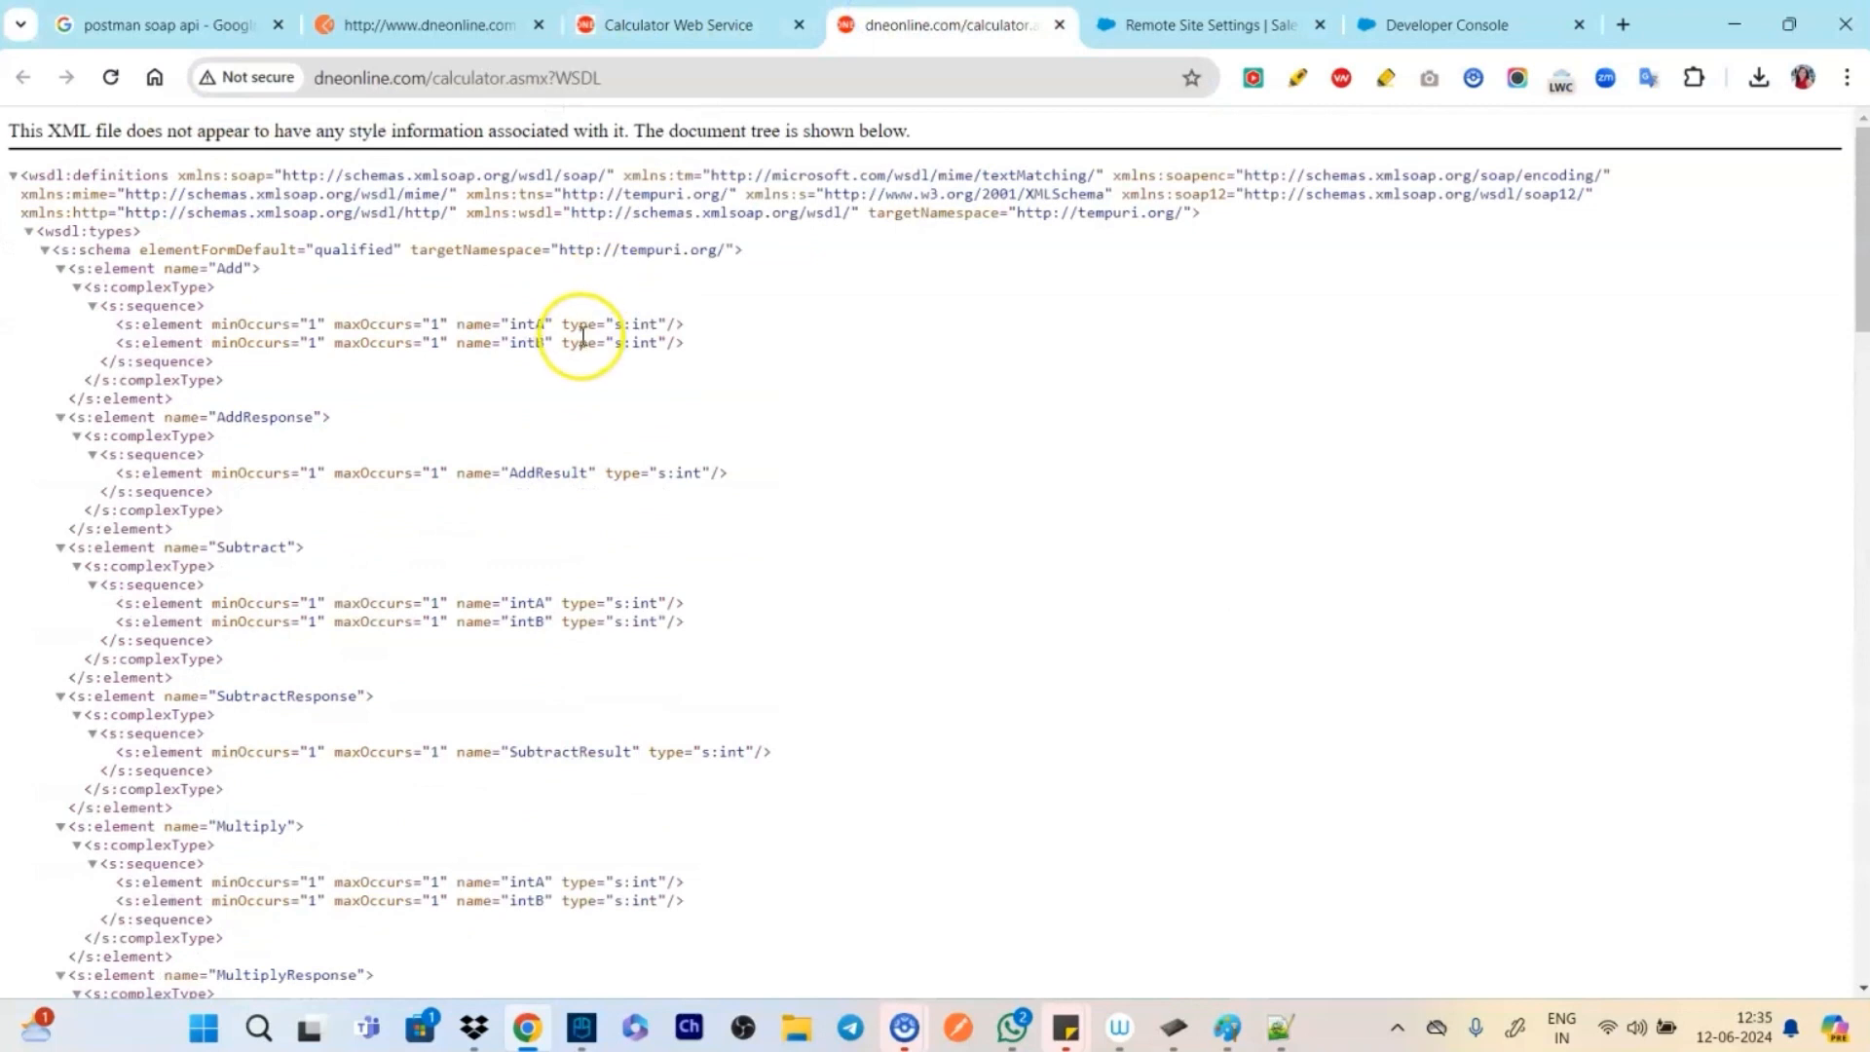